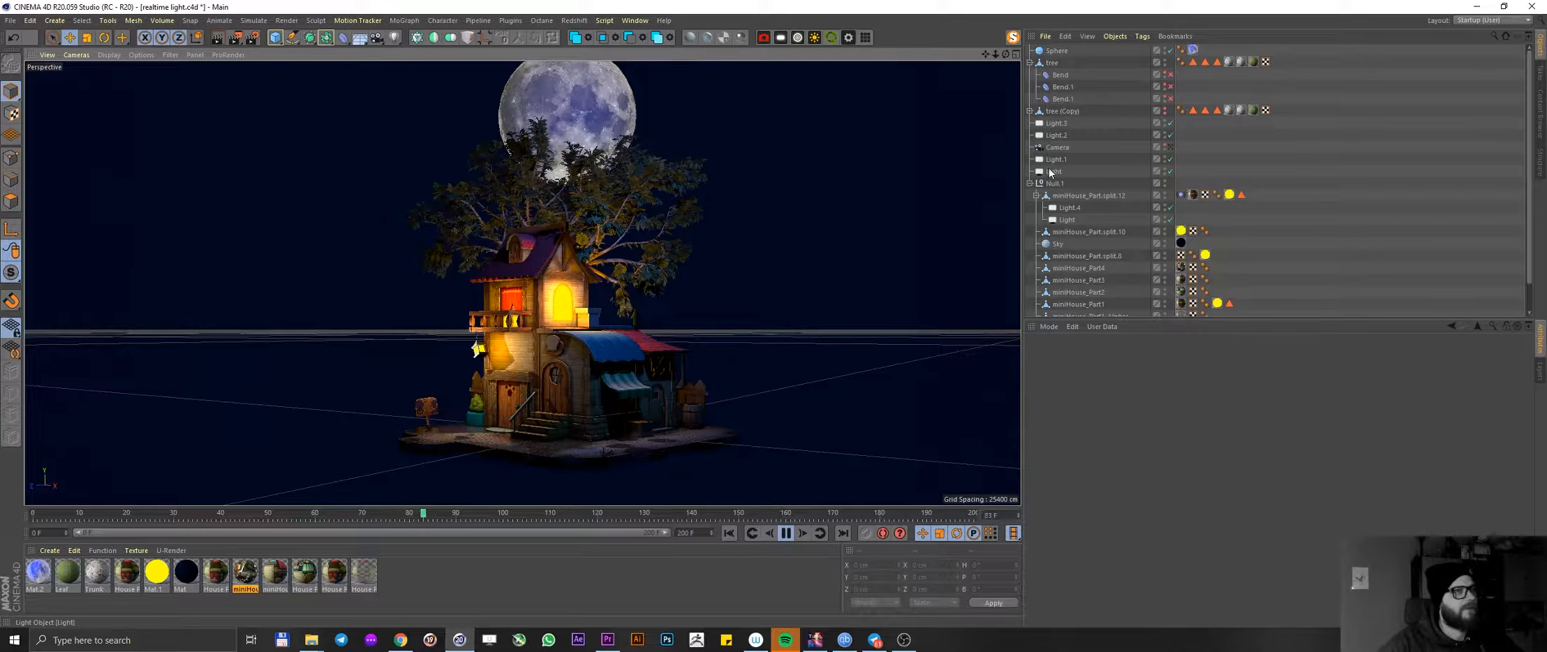
# - Start a new scene and frame the cube, platonic solid, sphere and floor plane in view
pyautogui.click(1054, 171)
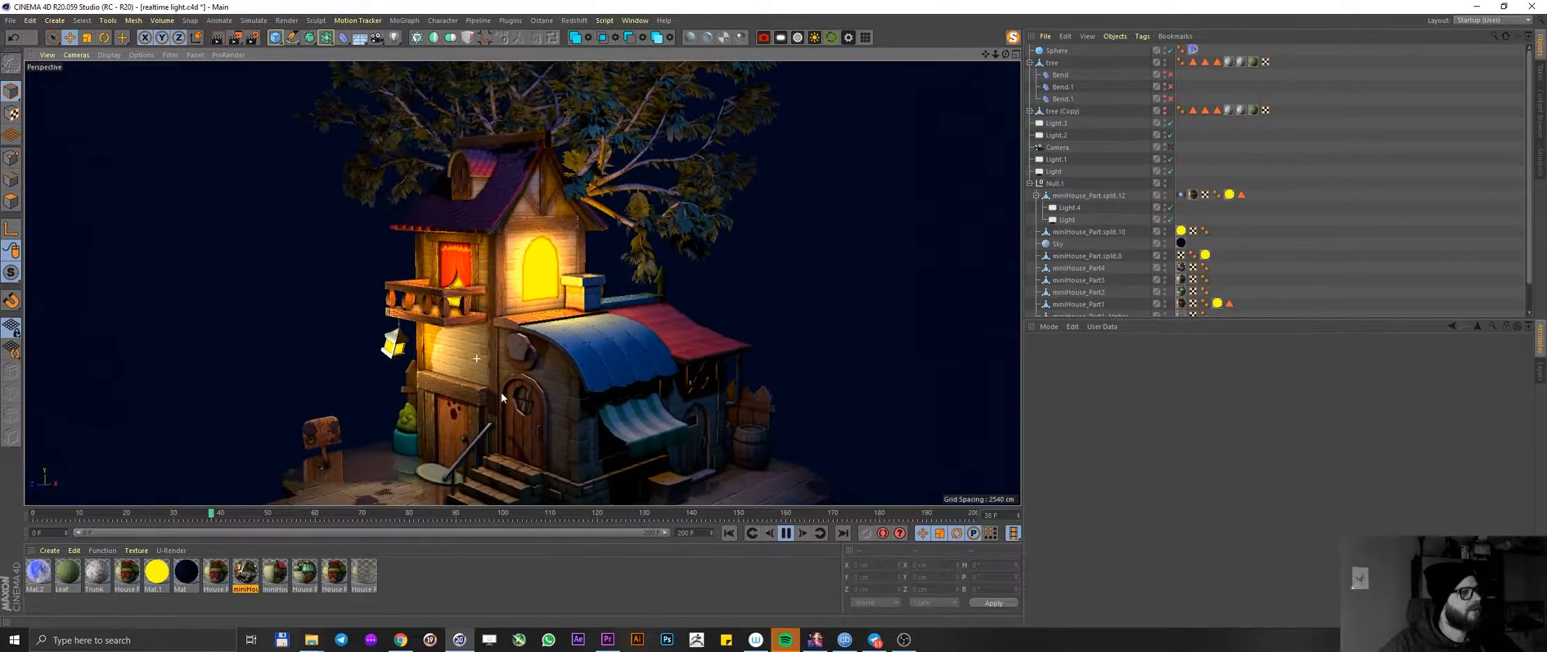
pyautogui.moveTo(500, 397); pyautogui.dragTo(539, 437)
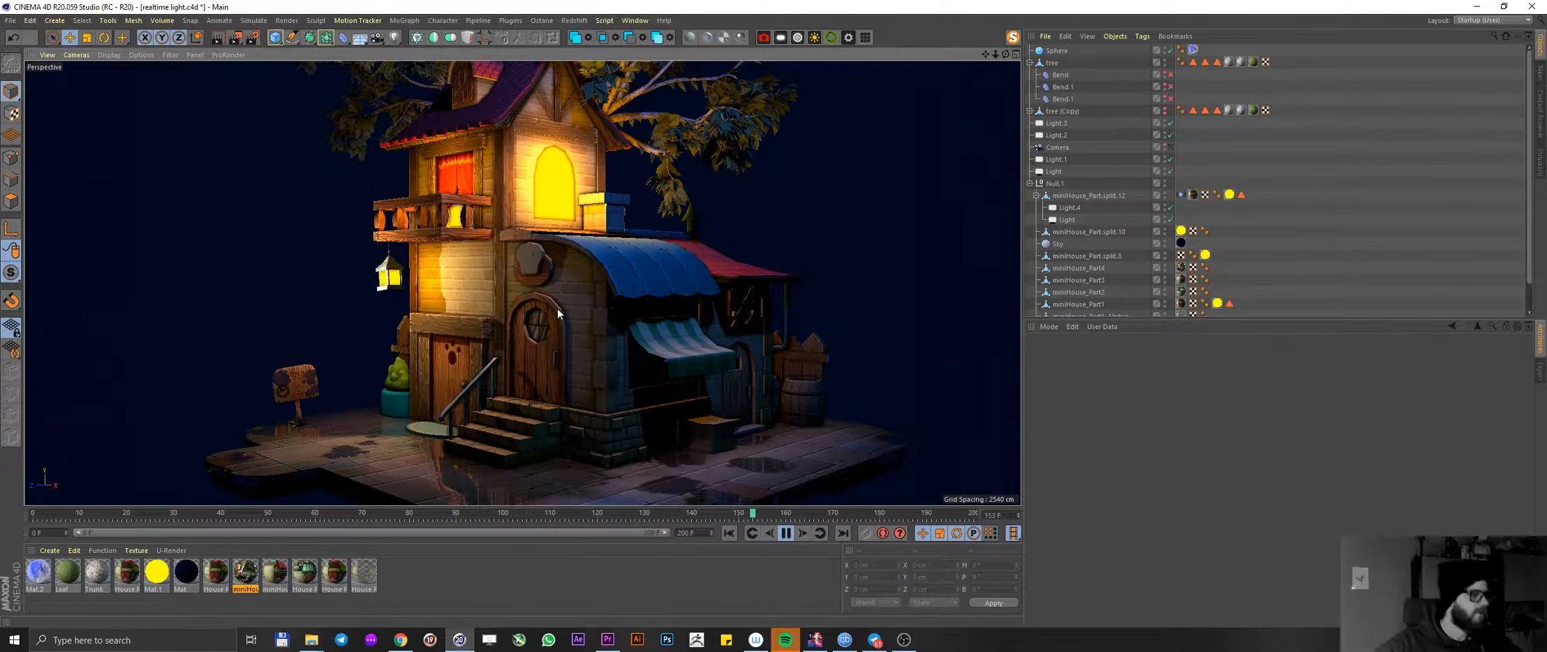
pyautogui.moveTo(557, 314); pyautogui.dragTo(531, 396)
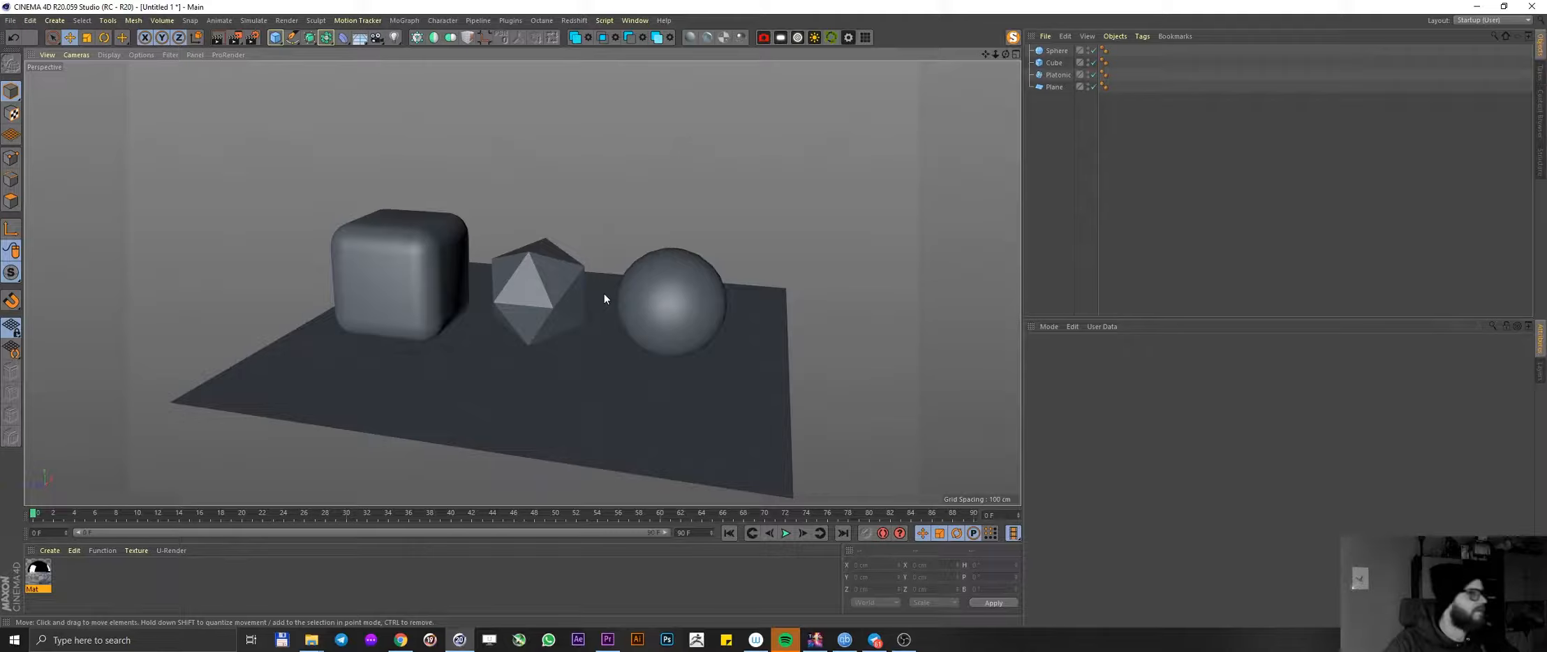
pyautogui.moveTo(318, 424)
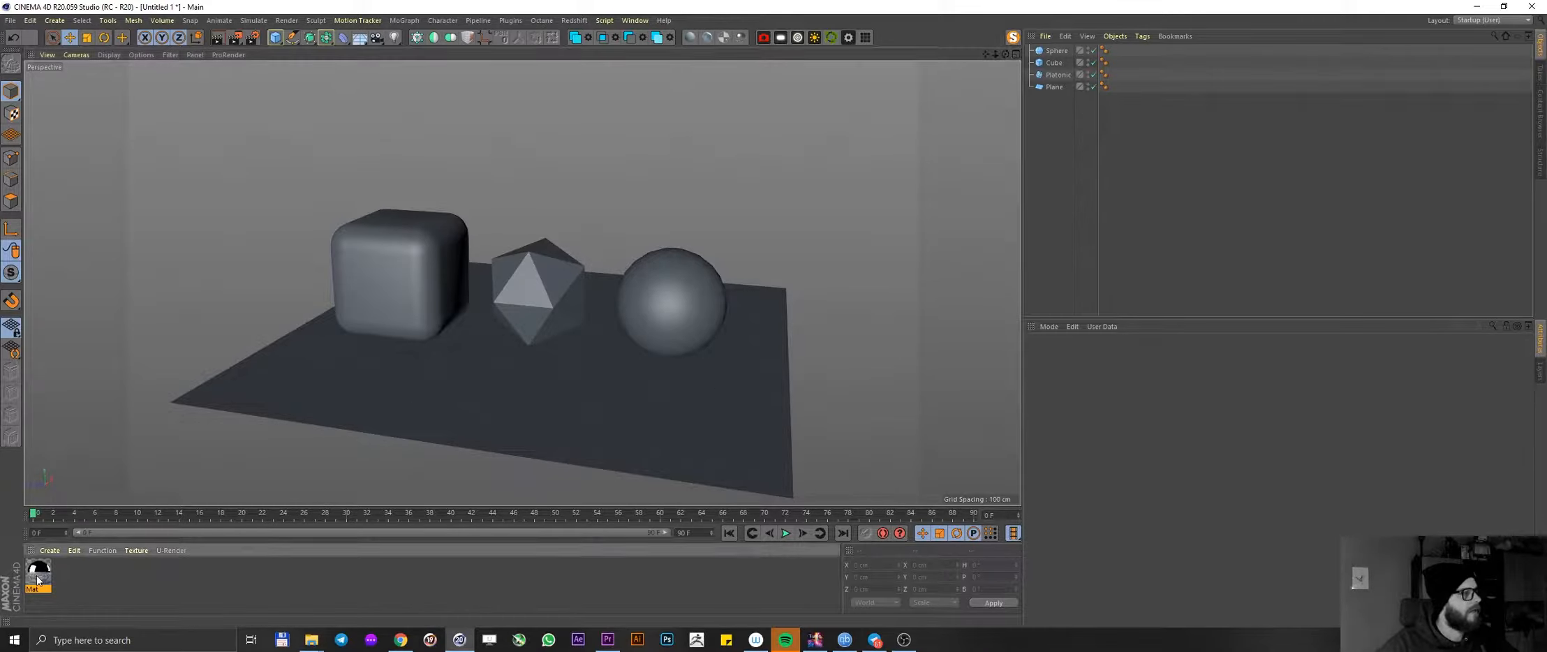
# - Create a material with a Reflectance layer and apply it to all four objects
pyautogui.doubleClick(39, 570)
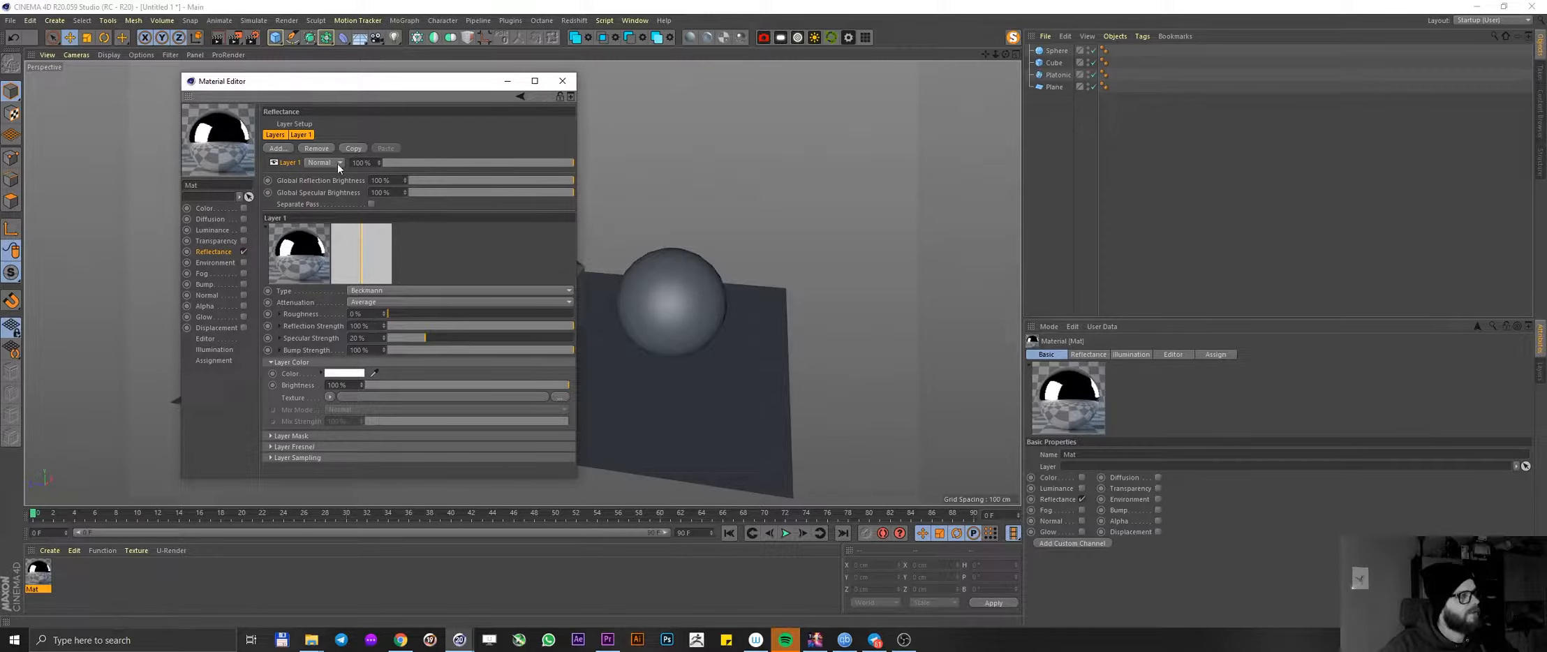
pyautogui.moveTo(523, 105)
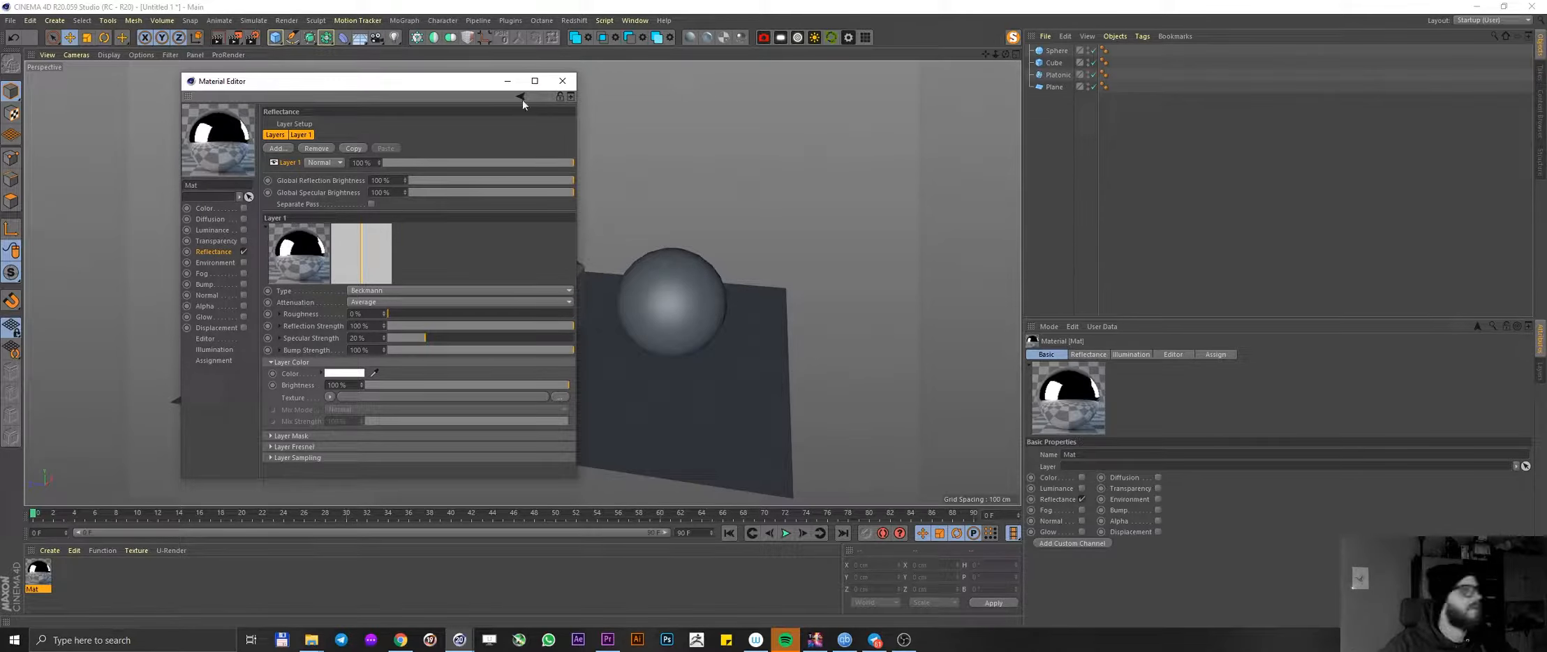
pyautogui.click(562, 81)
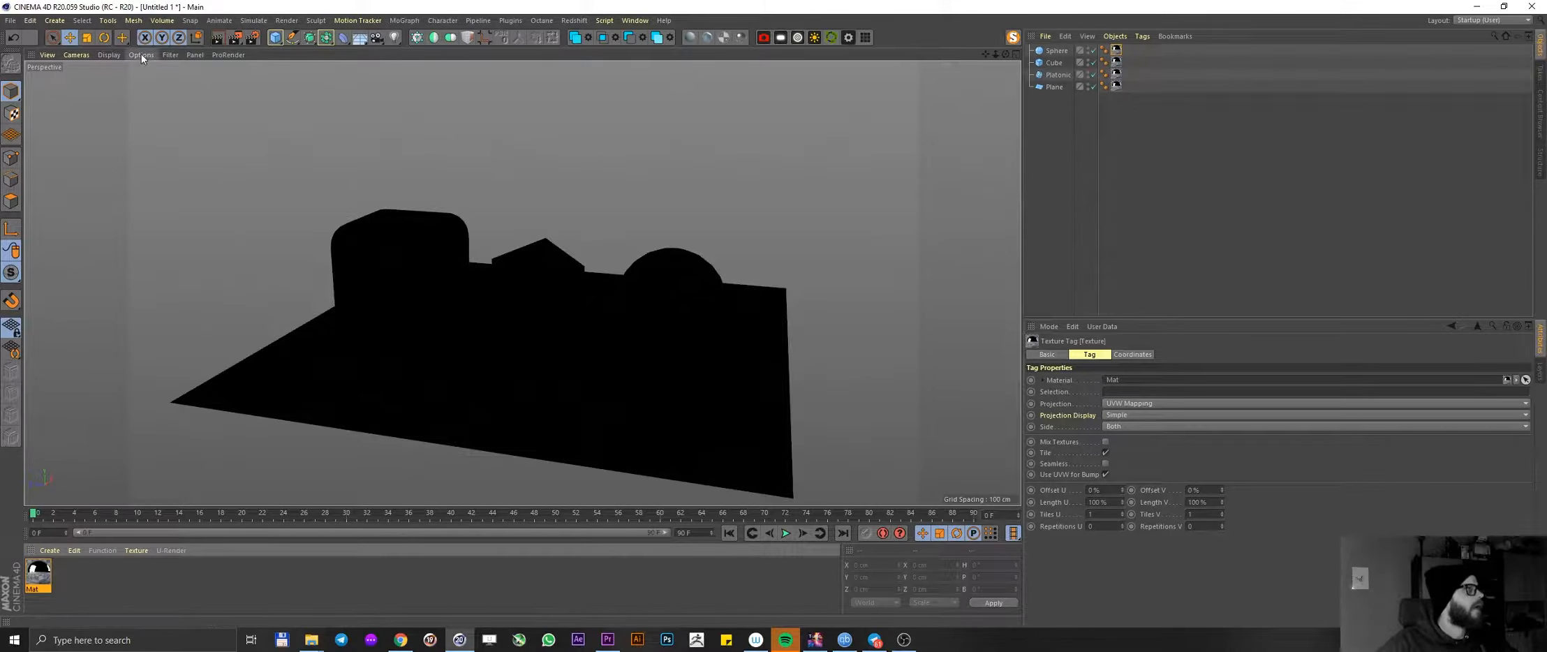
# - Enable Enhanced OpenGL and Reflections in the viewport so the objects mirror the tree environment
pyautogui.click(140, 55)
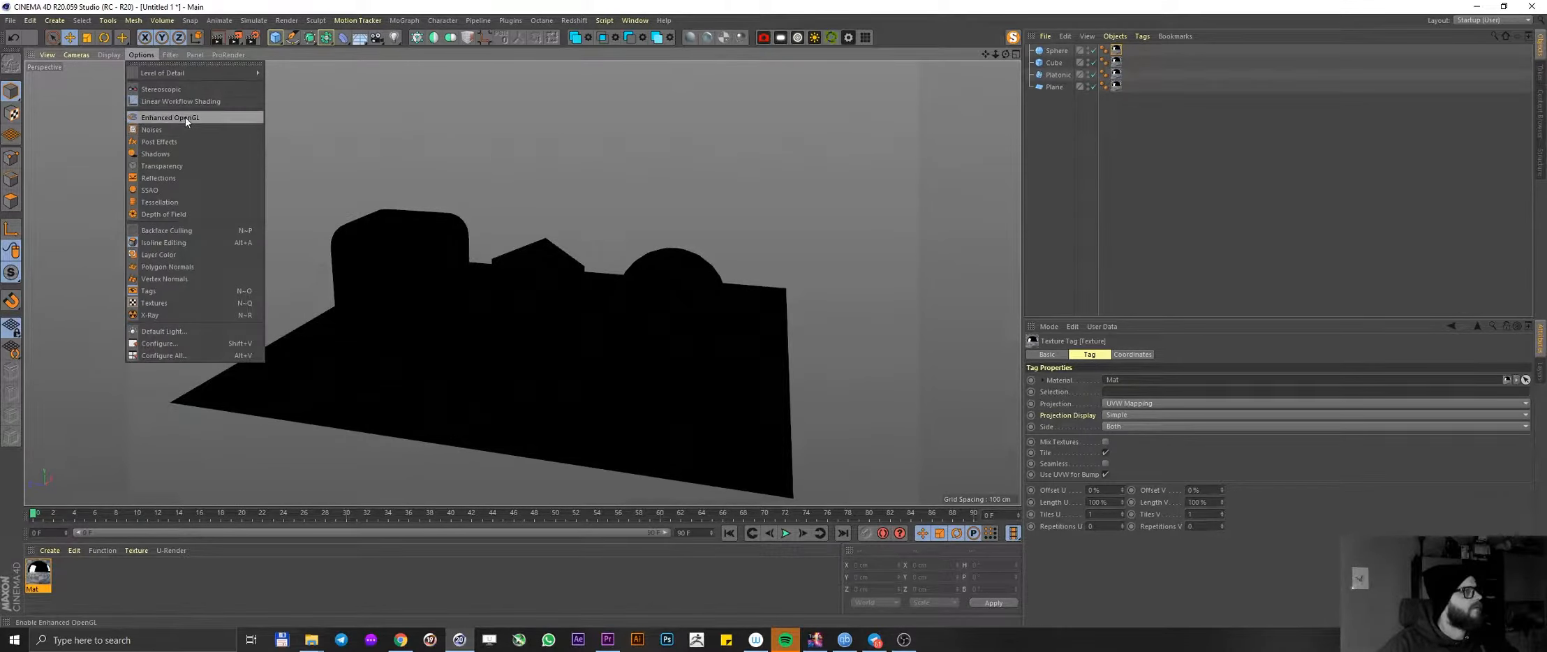
pyautogui.moveTo(190, 122)
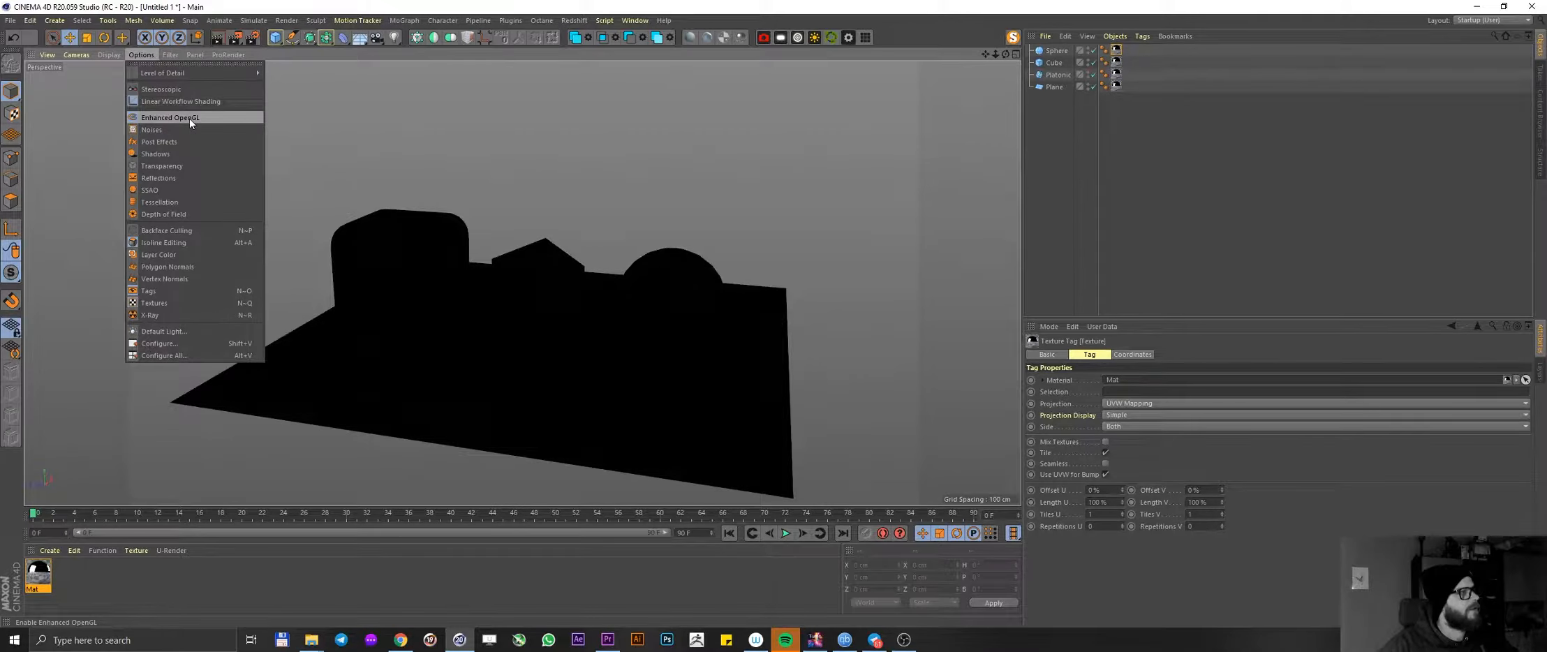
pyautogui.moveTo(159, 177)
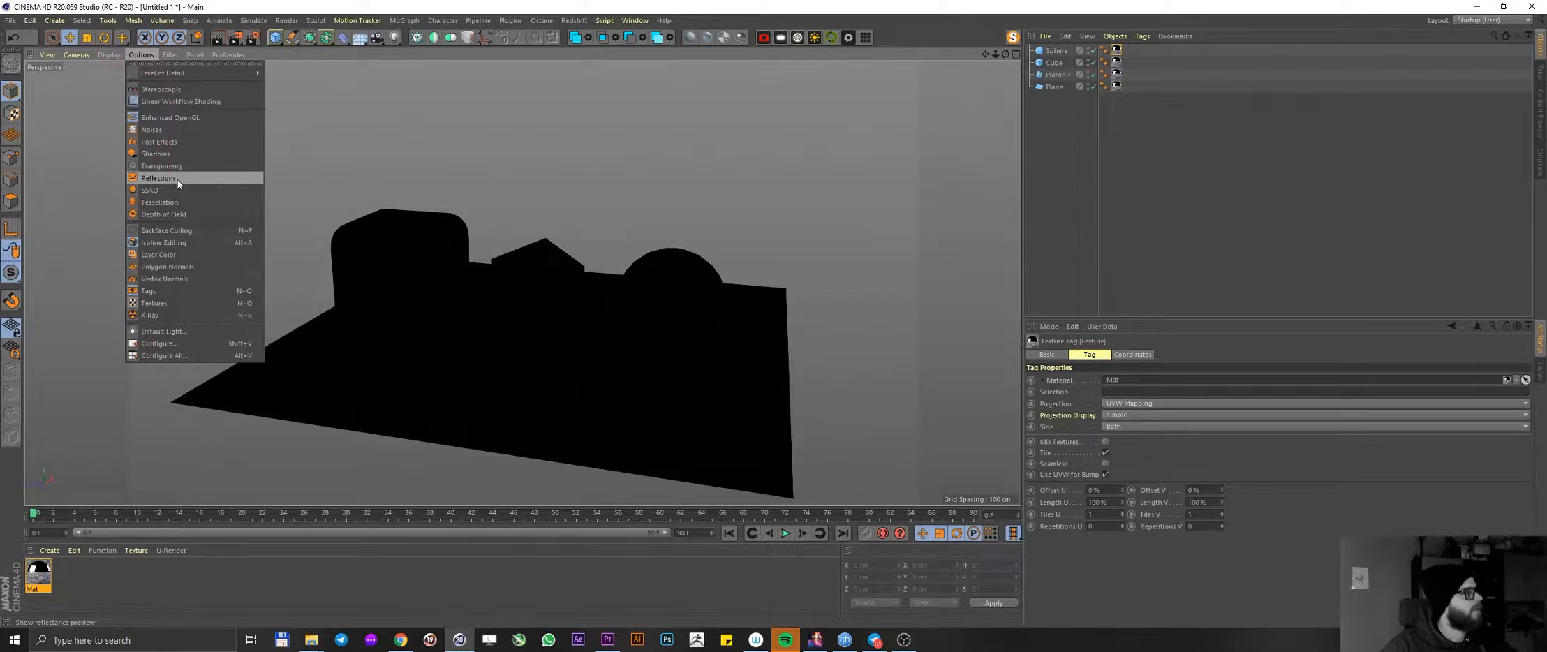
pyautogui.click(159, 178)
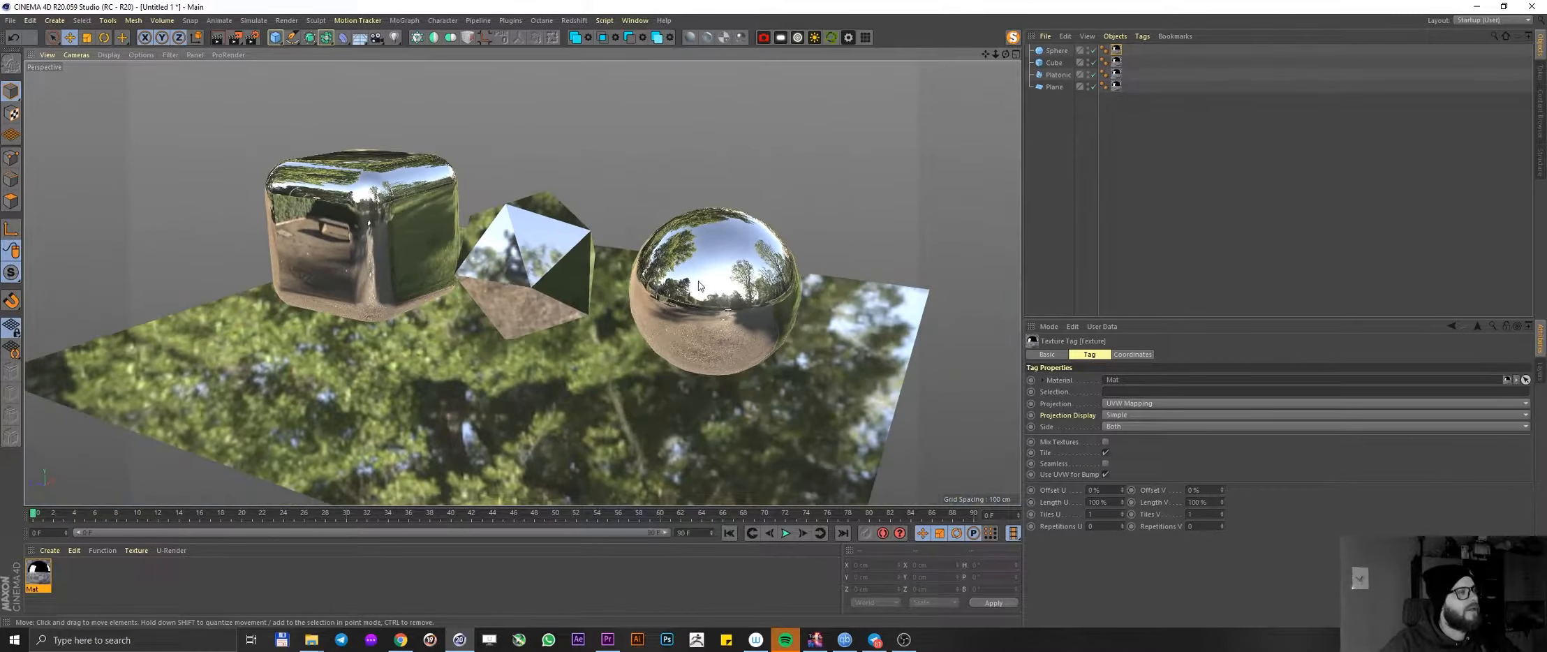
pyautogui.moveTo(698, 286); pyautogui.dragTo(724, 297)
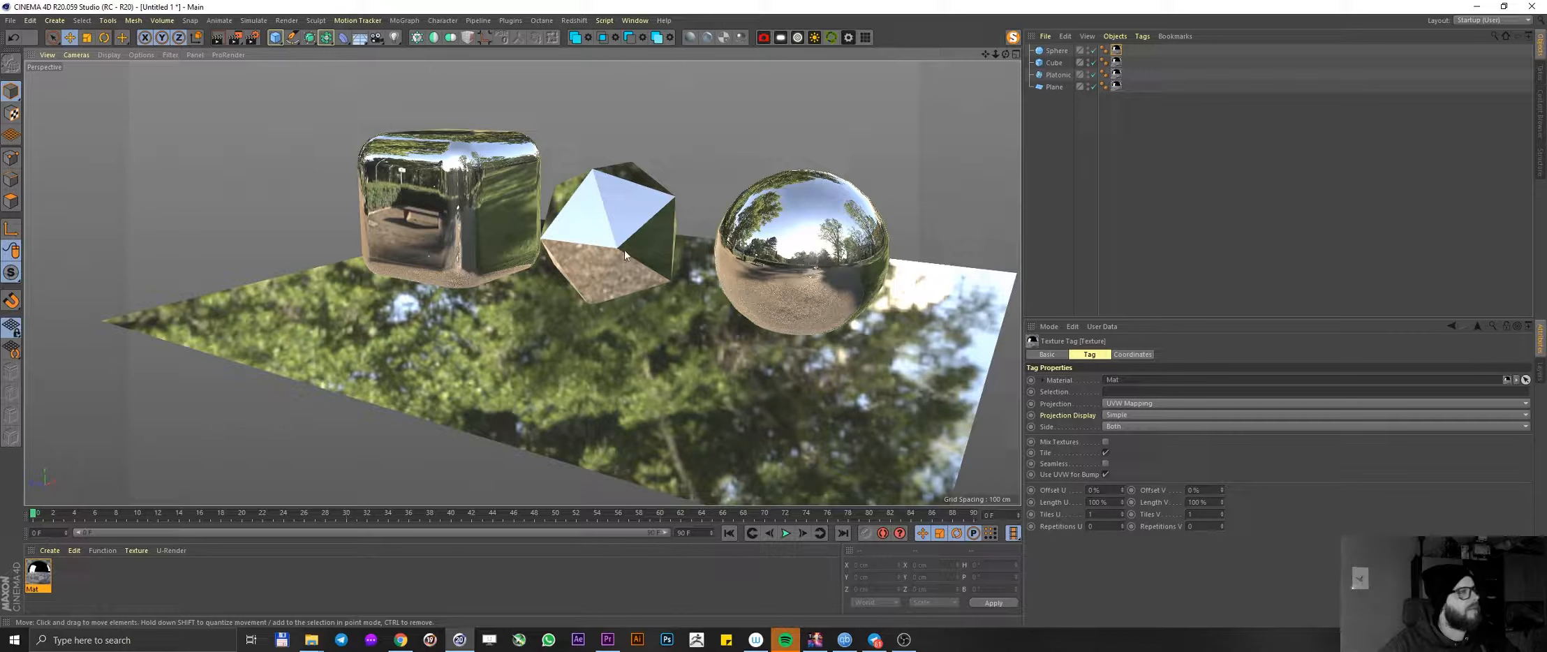
pyautogui.click(141, 54)
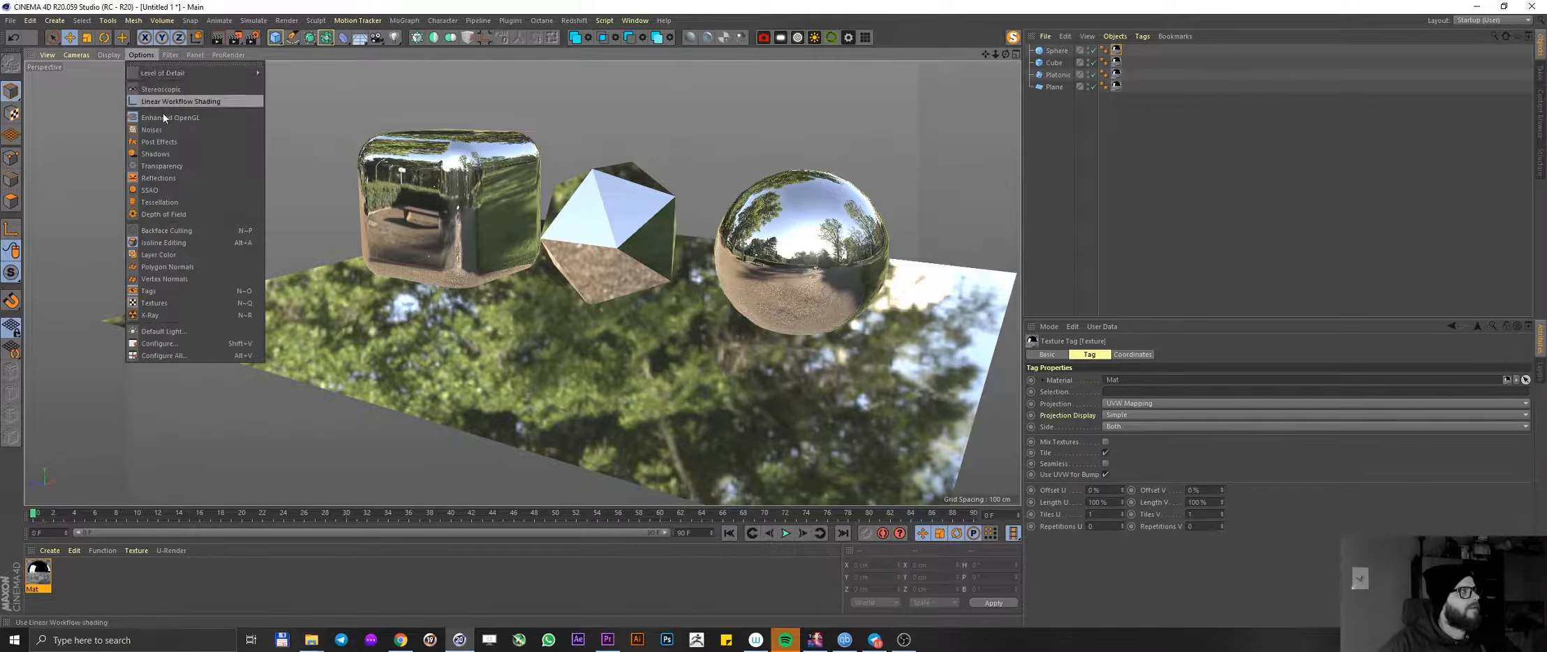
pyautogui.moveTo(342, 182)
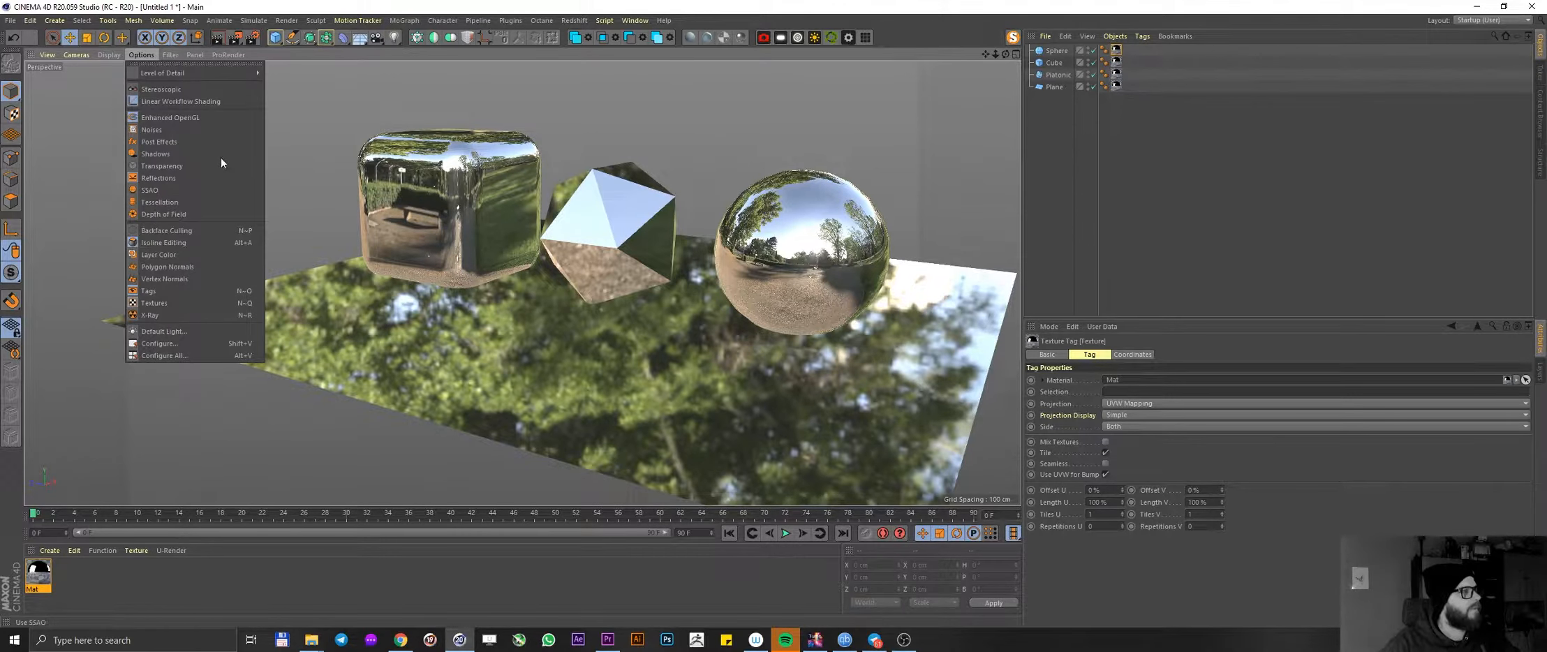
pyautogui.moveTo(157, 343)
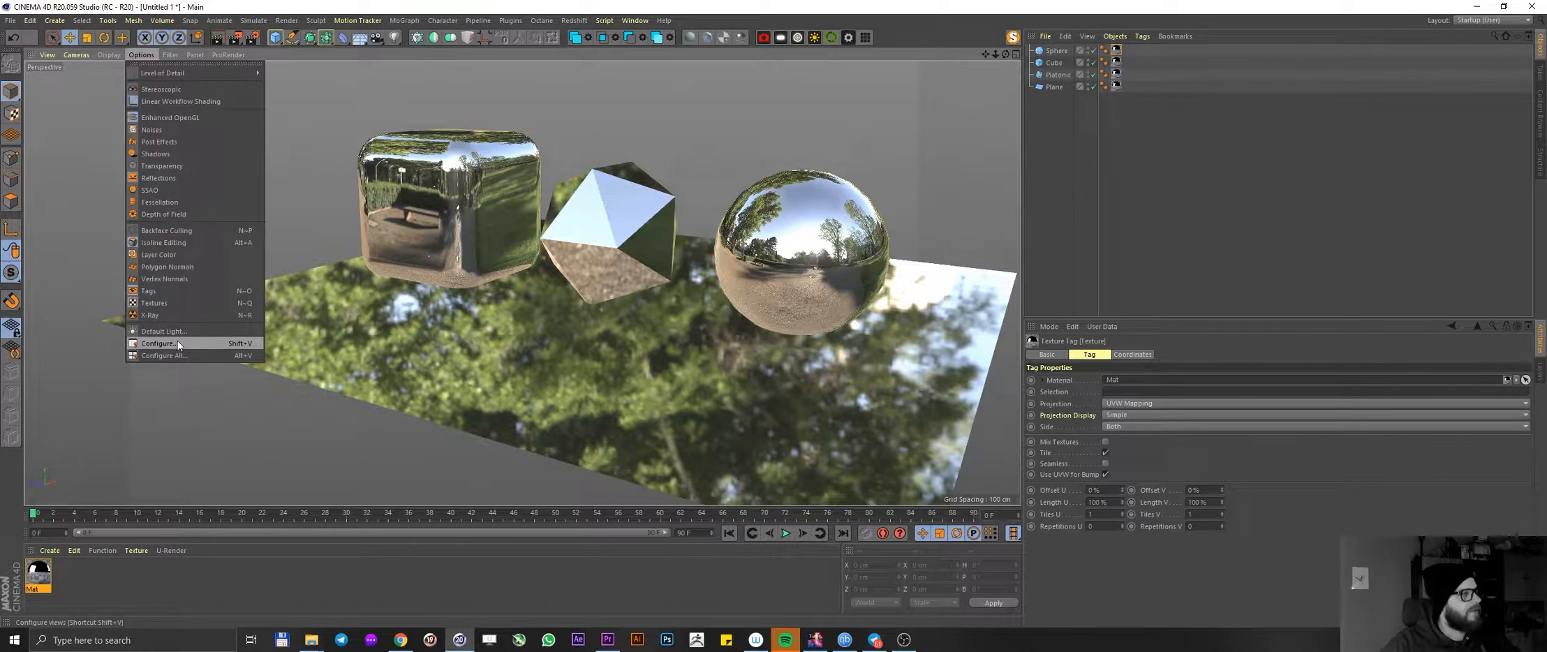
# - In the viewport Configure settings, tick Shadows and Post Effects under Enhanced OpenGL and expand Reflections
pyautogui.click(159, 342)
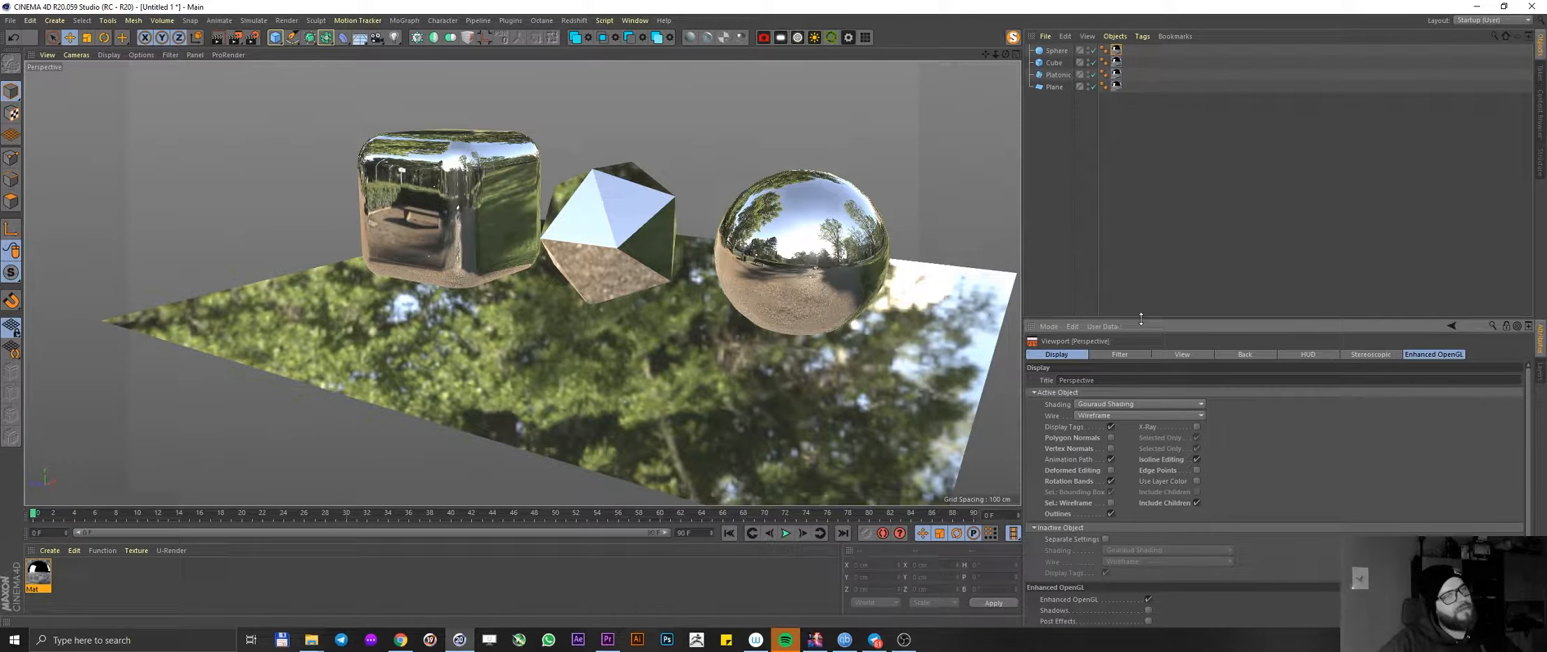
pyautogui.moveTo(1140, 320); pyautogui.dragTo(1158, 147)
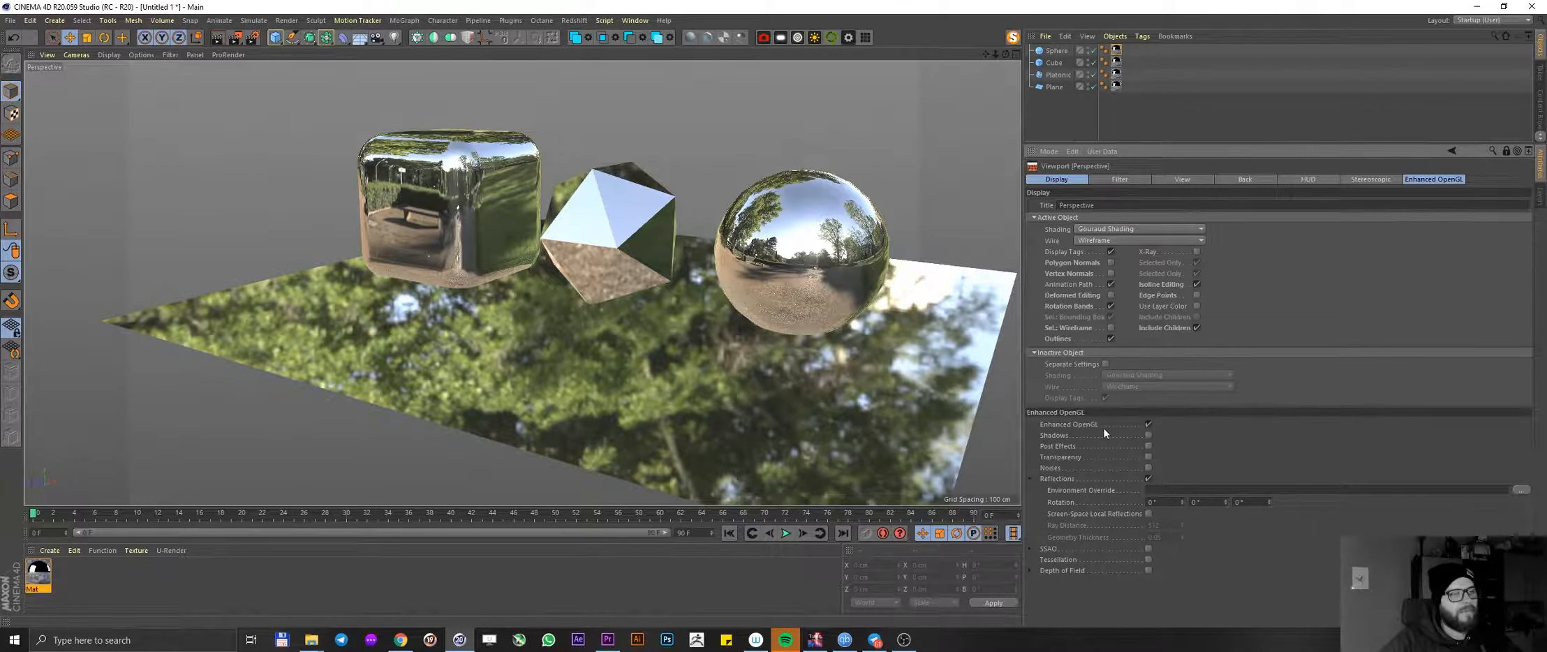
pyautogui.moveTo(1142, 443)
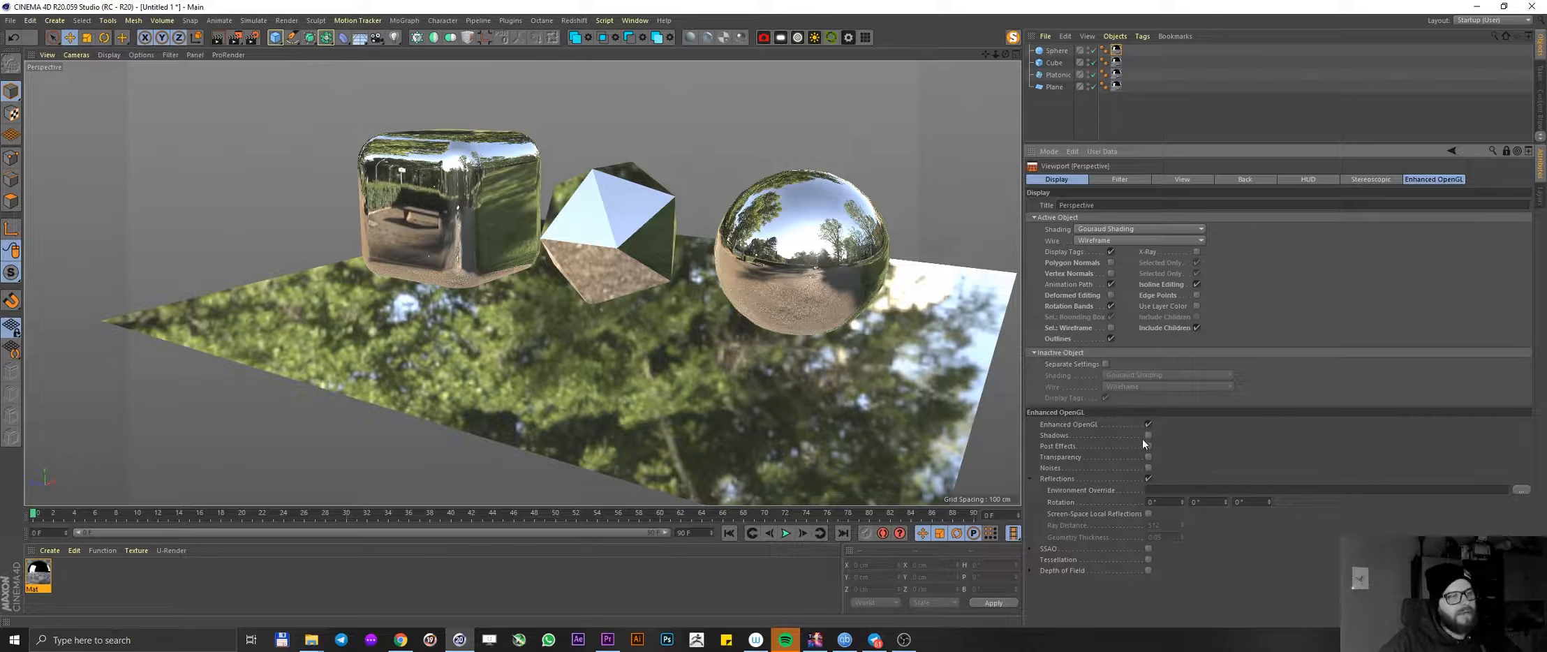
pyautogui.click(1147, 436)
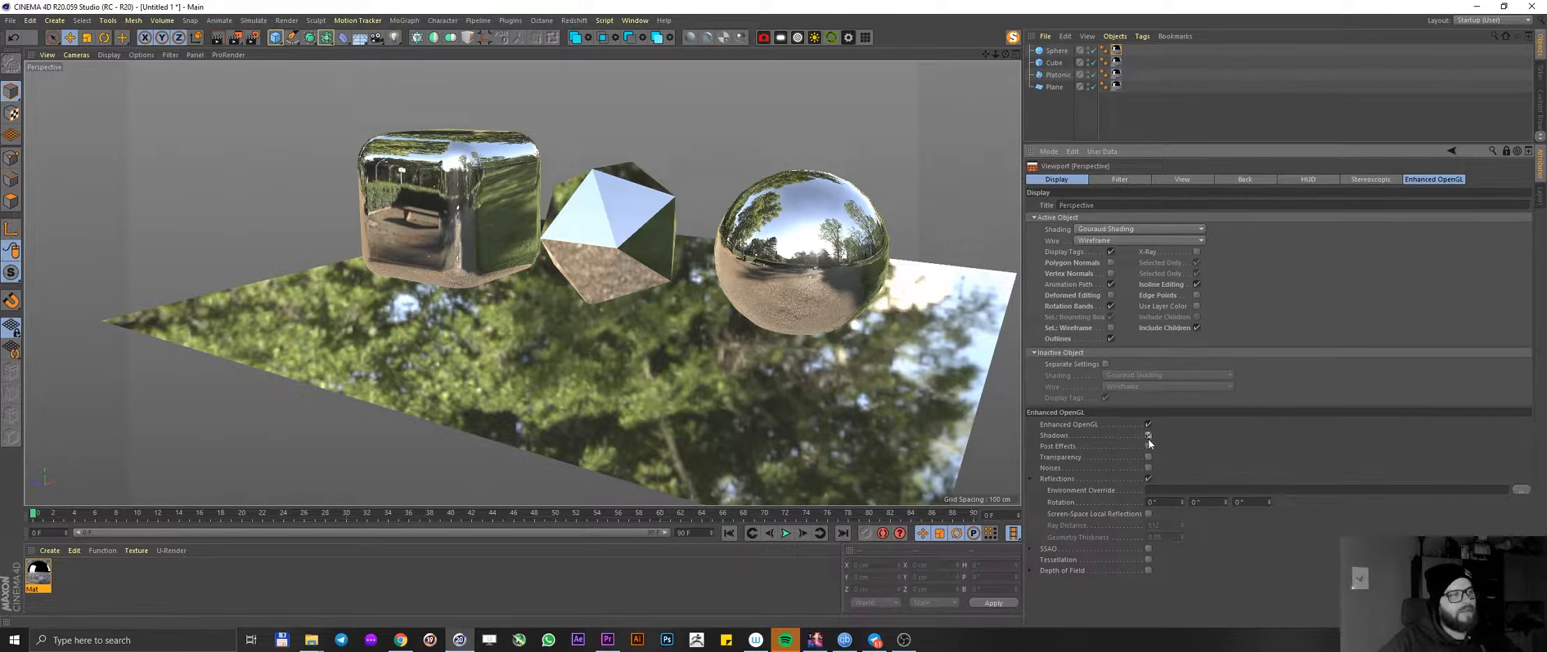
pyautogui.click(1149, 445)
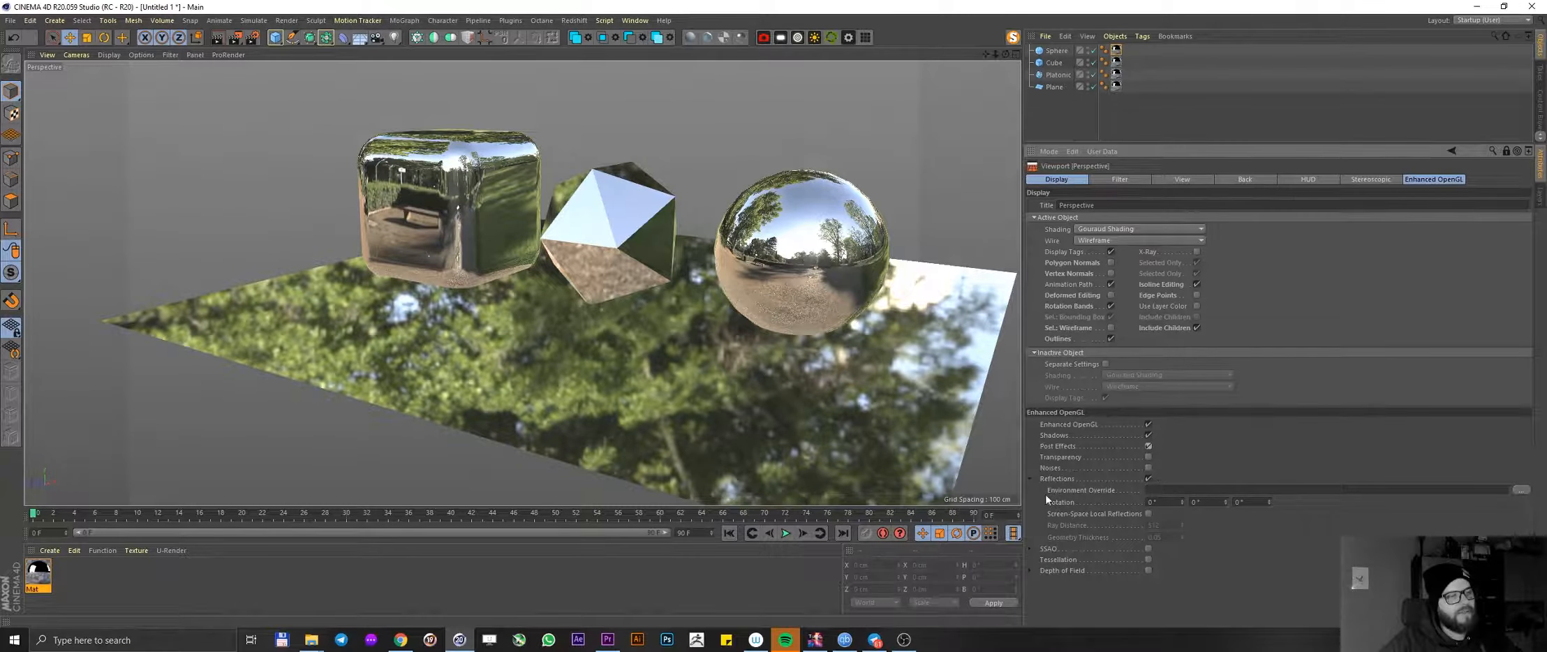
pyautogui.click(1030, 479)
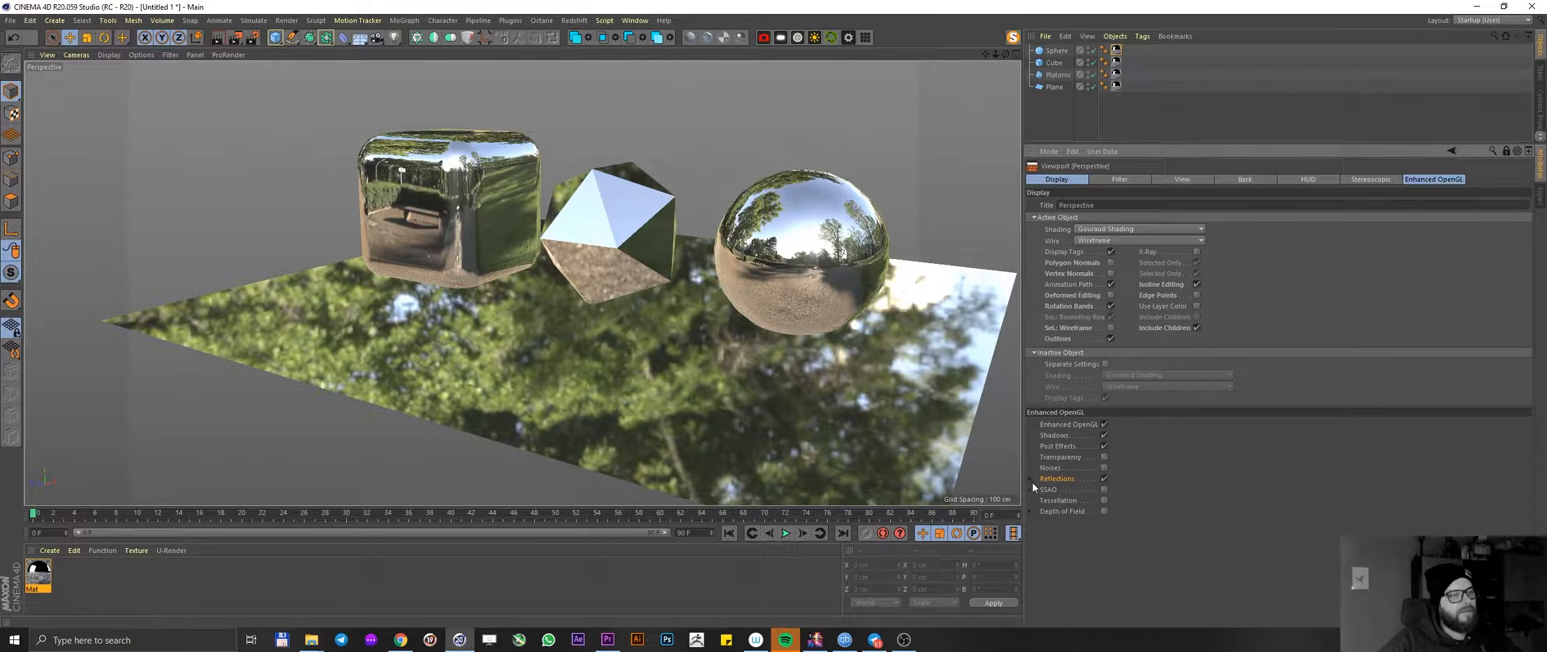
pyautogui.moveTo(1019, 485)
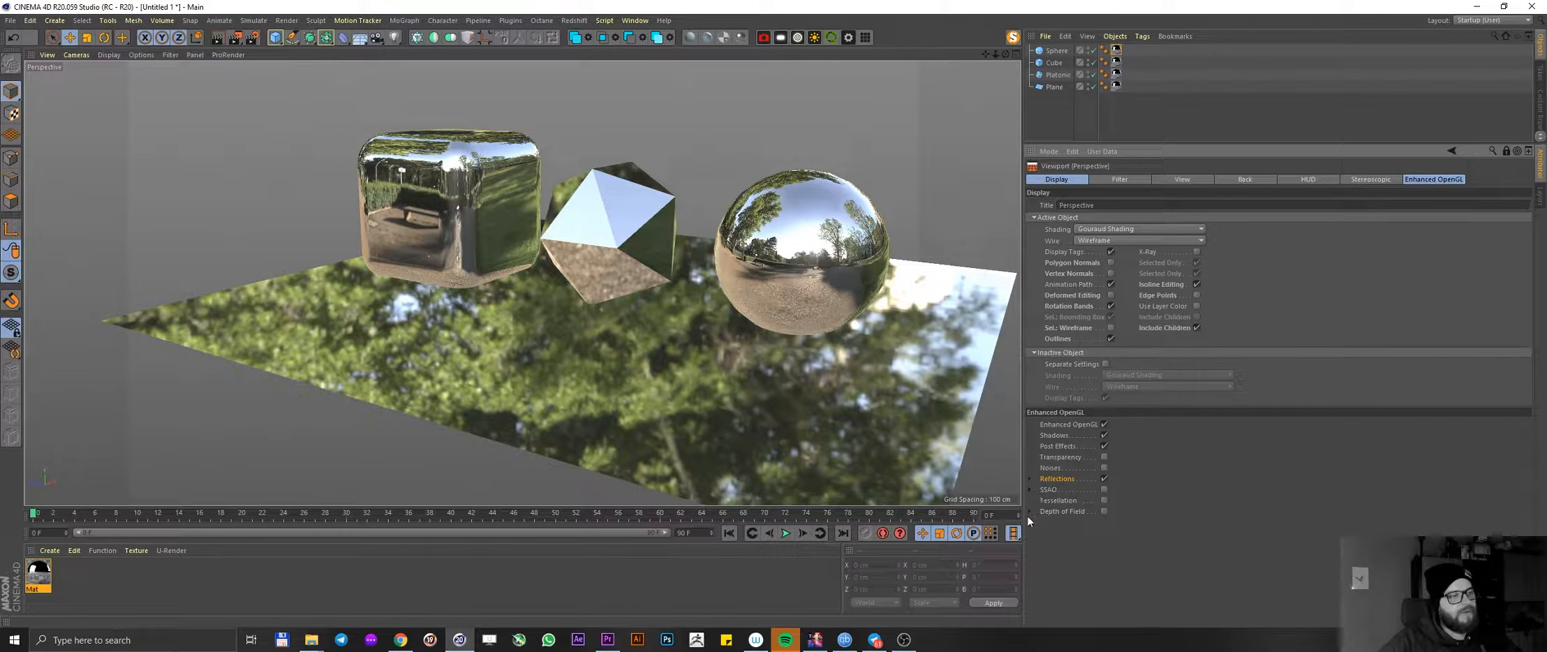
pyautogui.click(1030, 479)
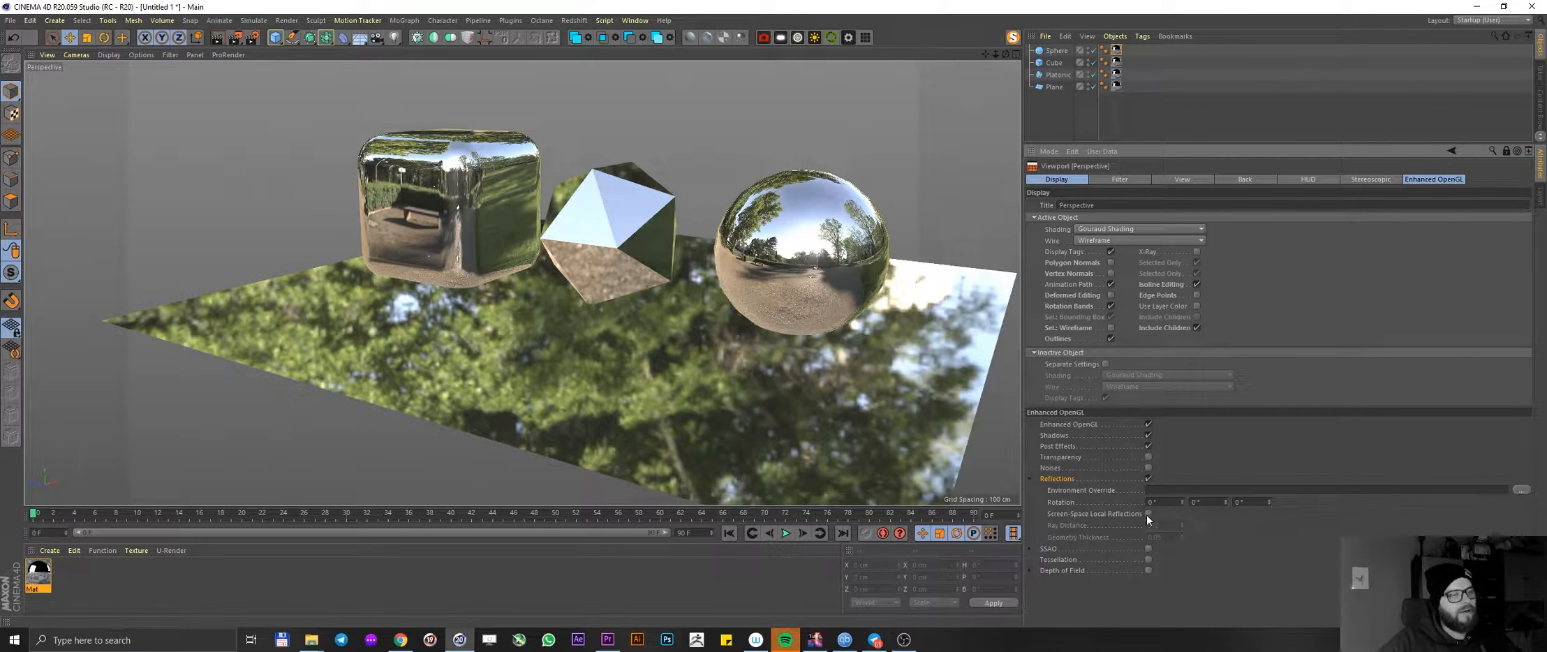
# - Enable Screen-Space Local Reflections so the floor plane mirrors the three objects
pyautogui.click(1149, 512)
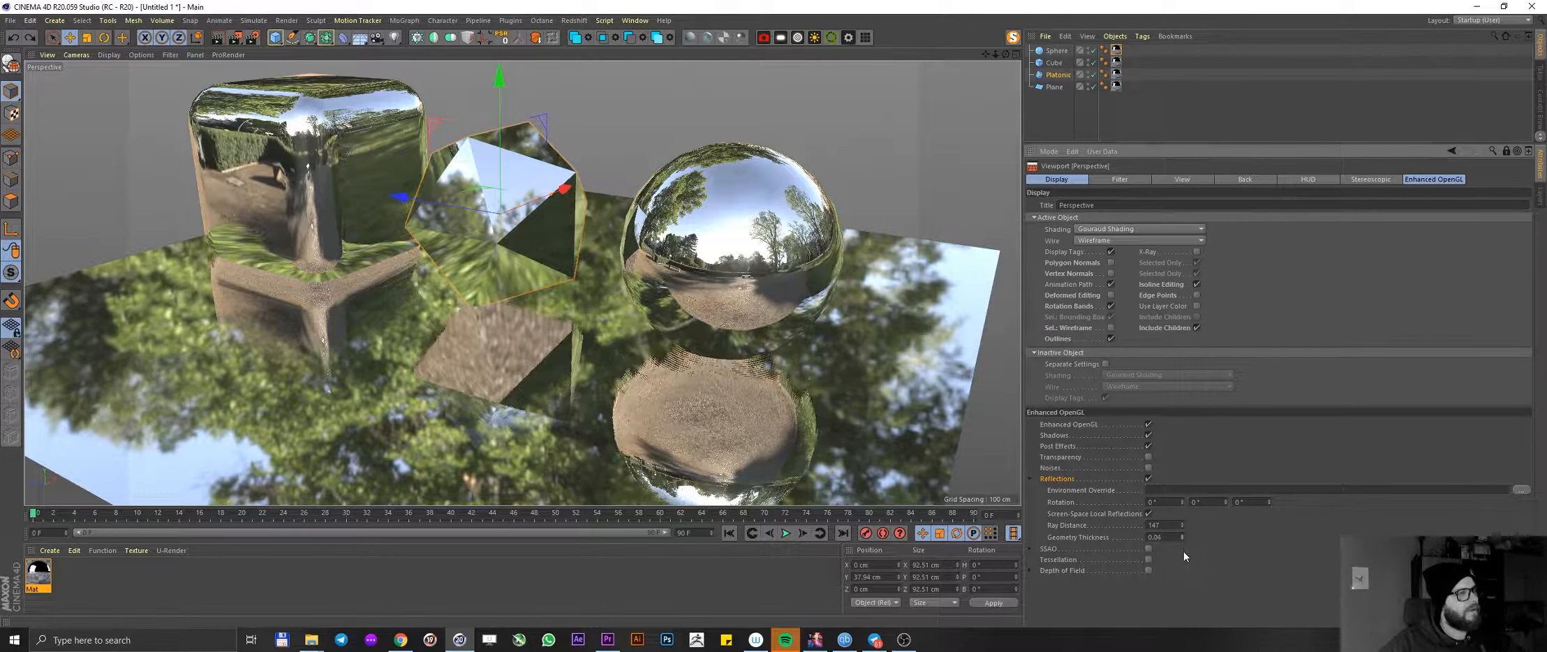
pyautogui.click(1155, 537)
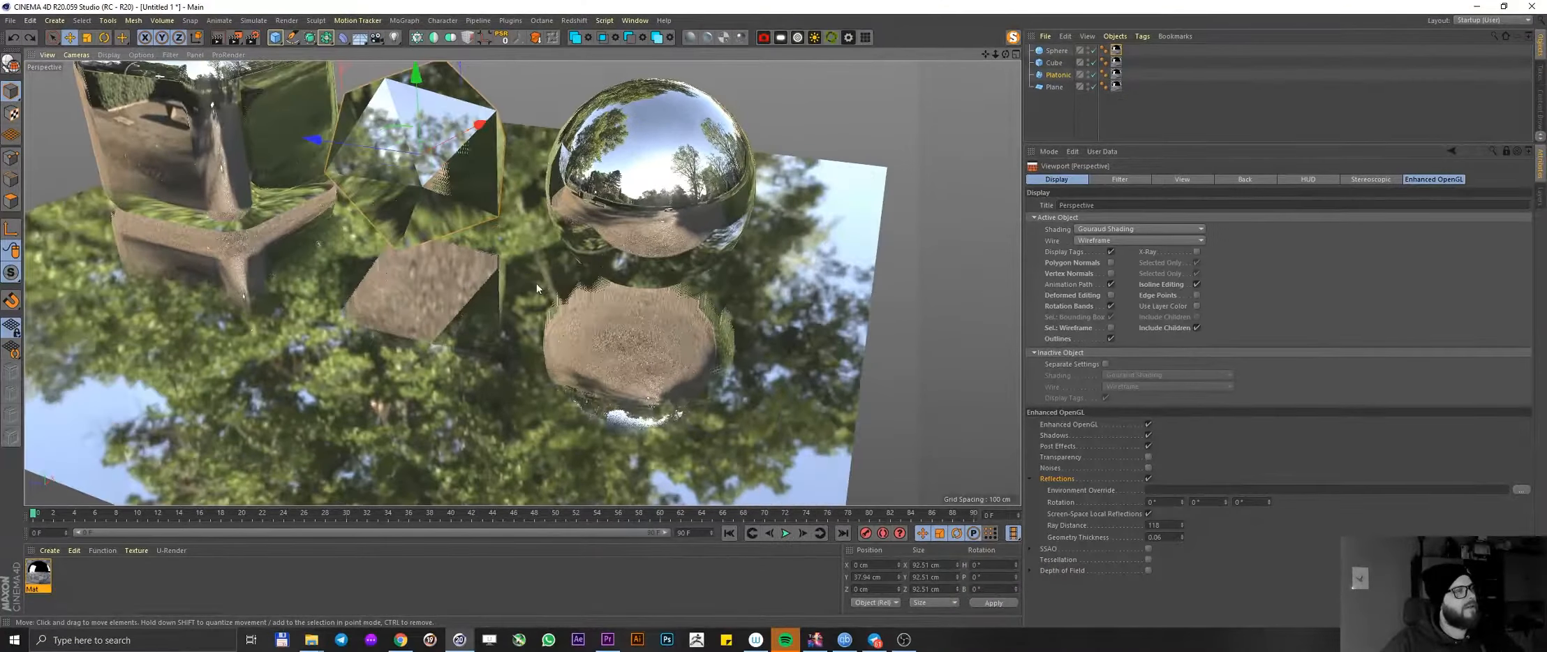
pyautogui.moveTo(543, 287); pyautogui.dragTo(493, 281)
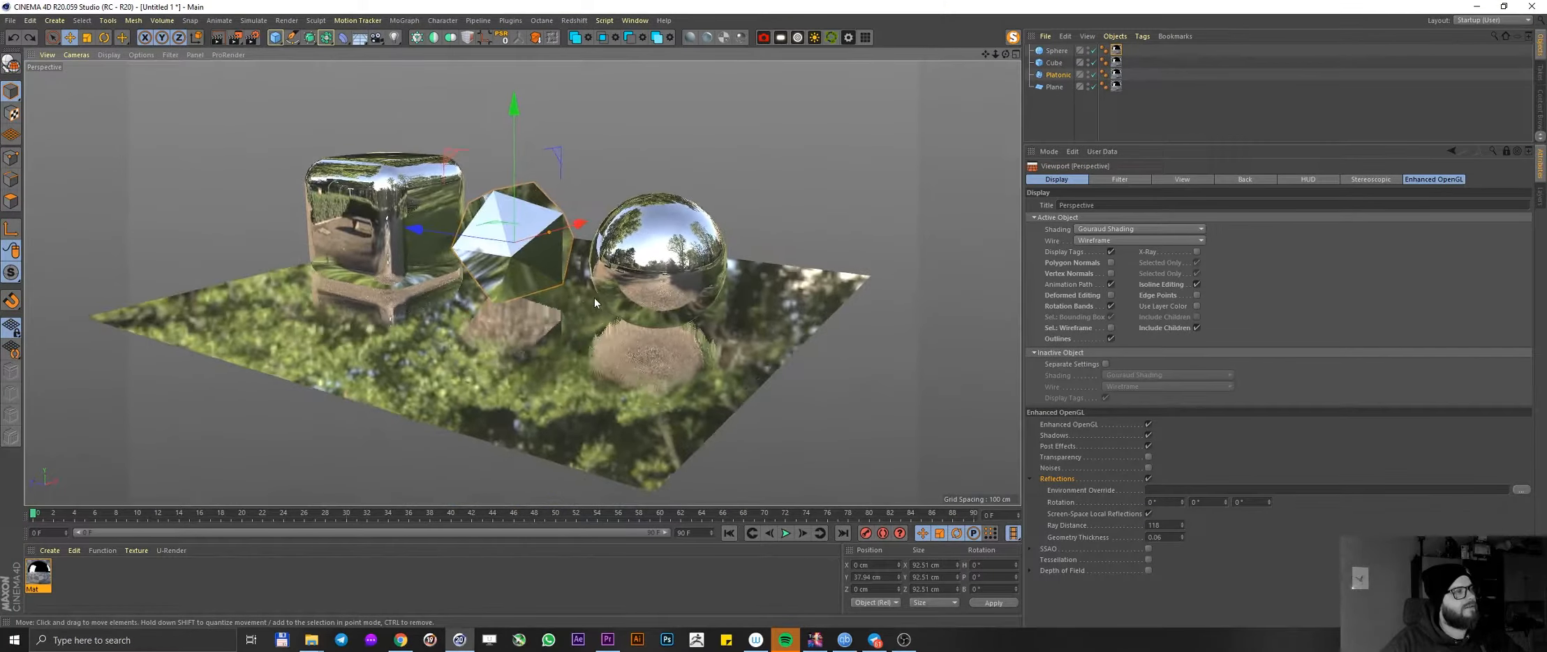
pyautogui.click(1031, 479)
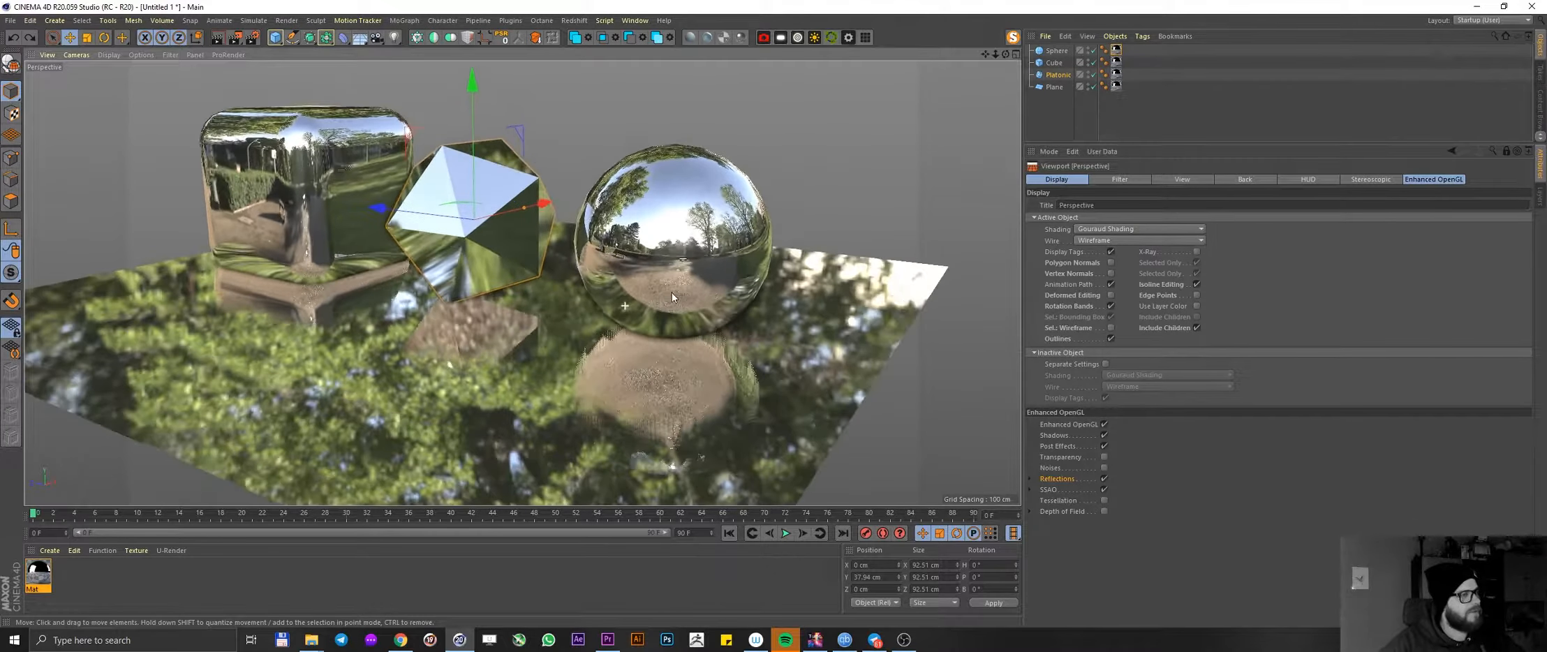
# - Enable ambient occlusion in the viewport's Enhanced OpenGL settings and check the chrome preview
pyautogui.moveTo(672, 296); pyautogui.dragTo(798, 354)
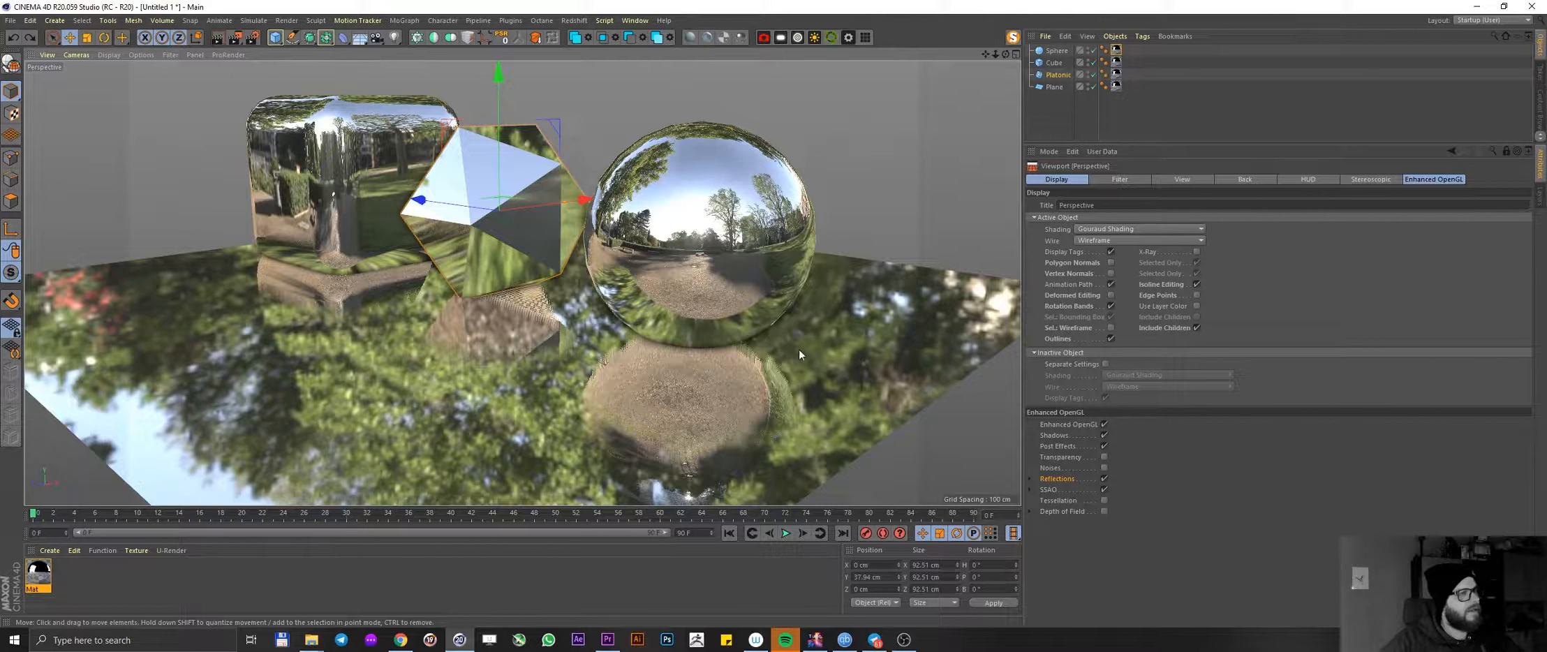
pyautogui.moveTo(768, 348)
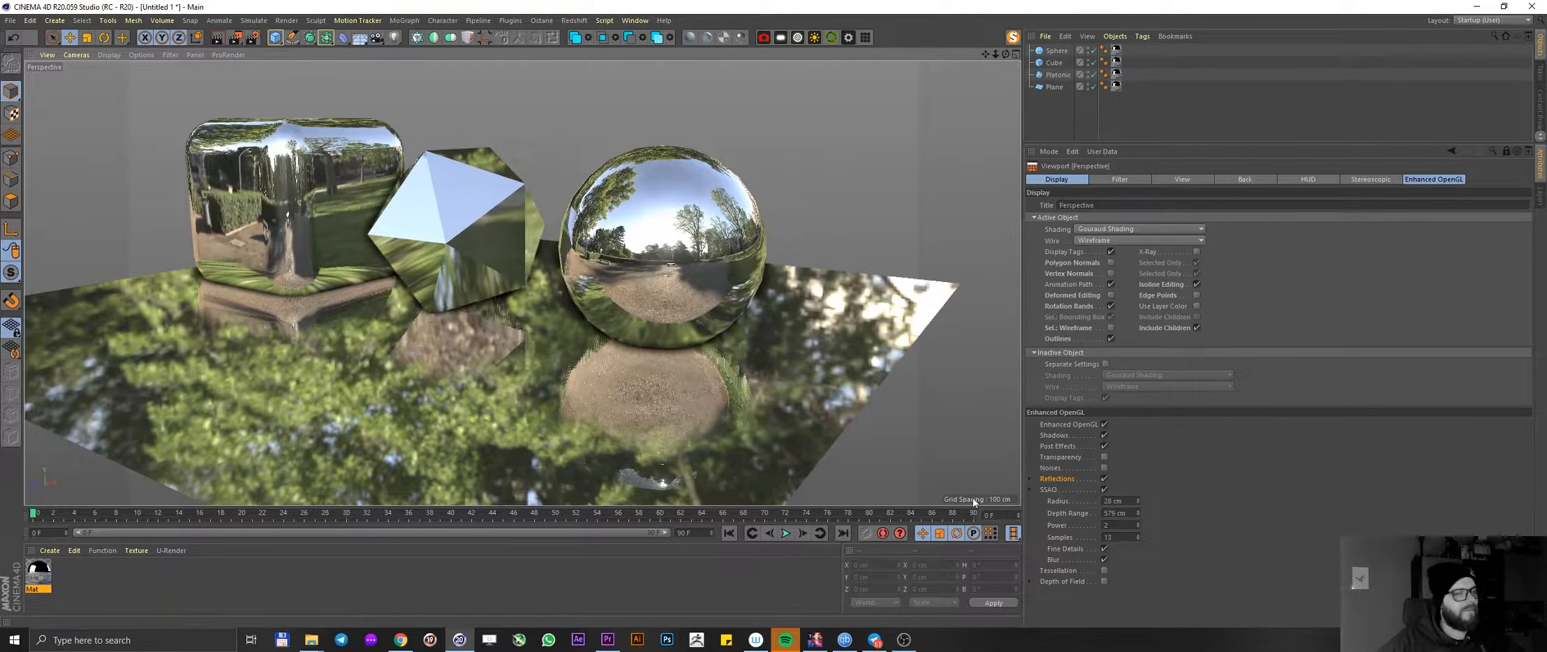
pyautogui.click(1032, 488)
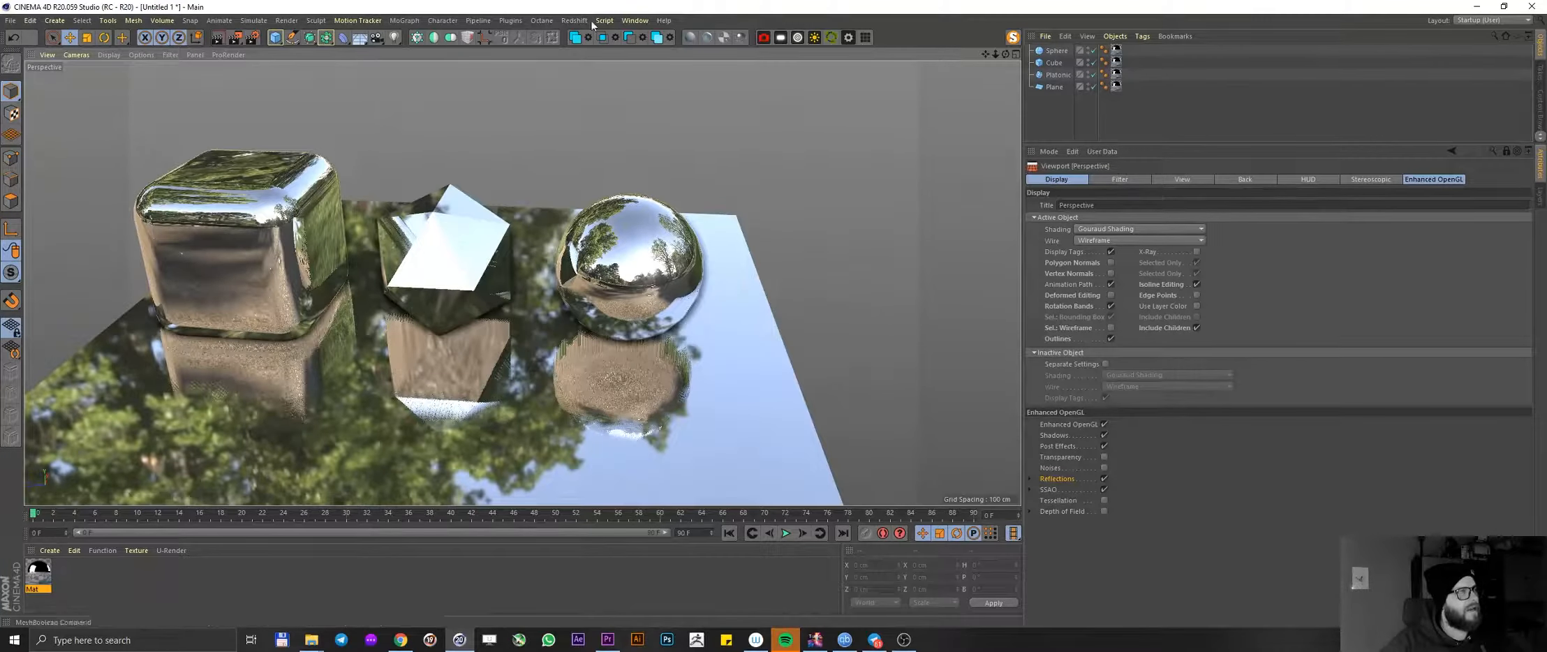
pyautogui.click(784, 533)
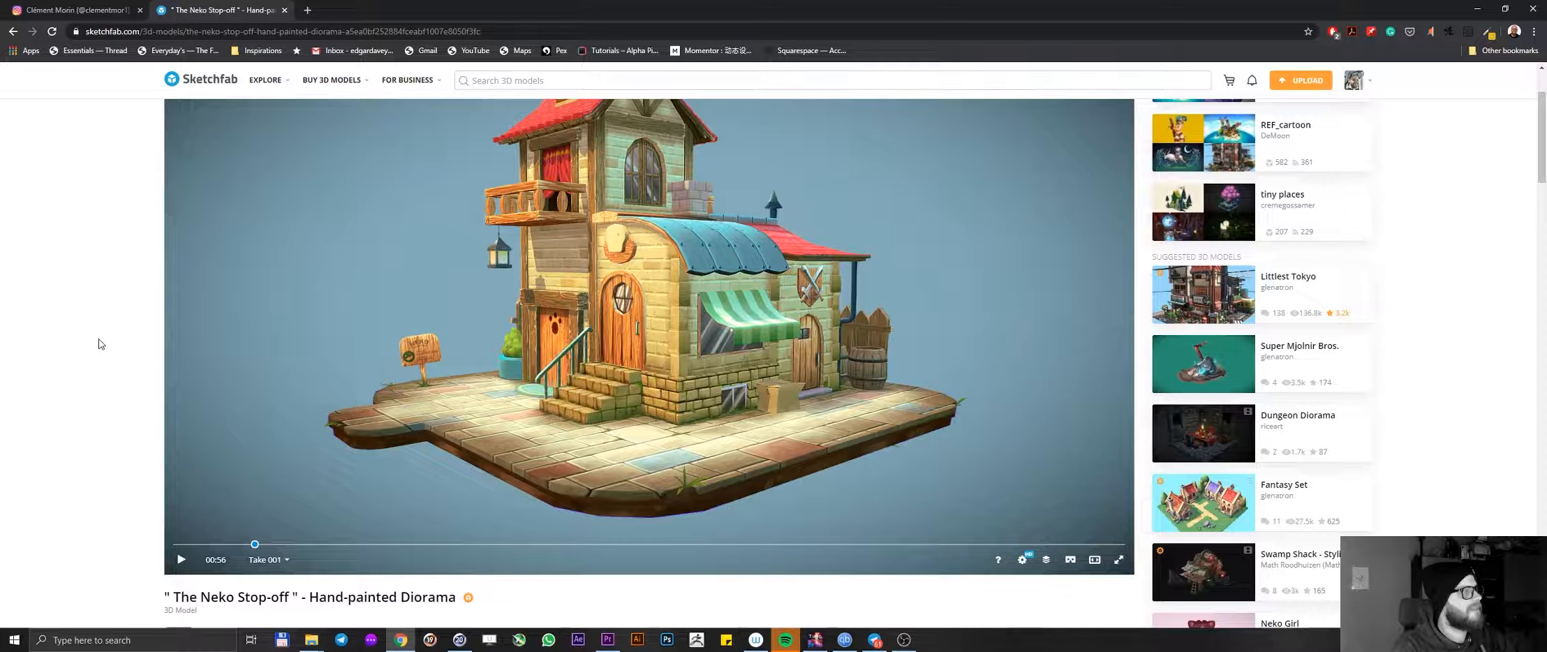
# - Scroll through the Neko Stop-off hand-painted house diorama page on Sketchfab as reference
pyautogui.scroll(-3)
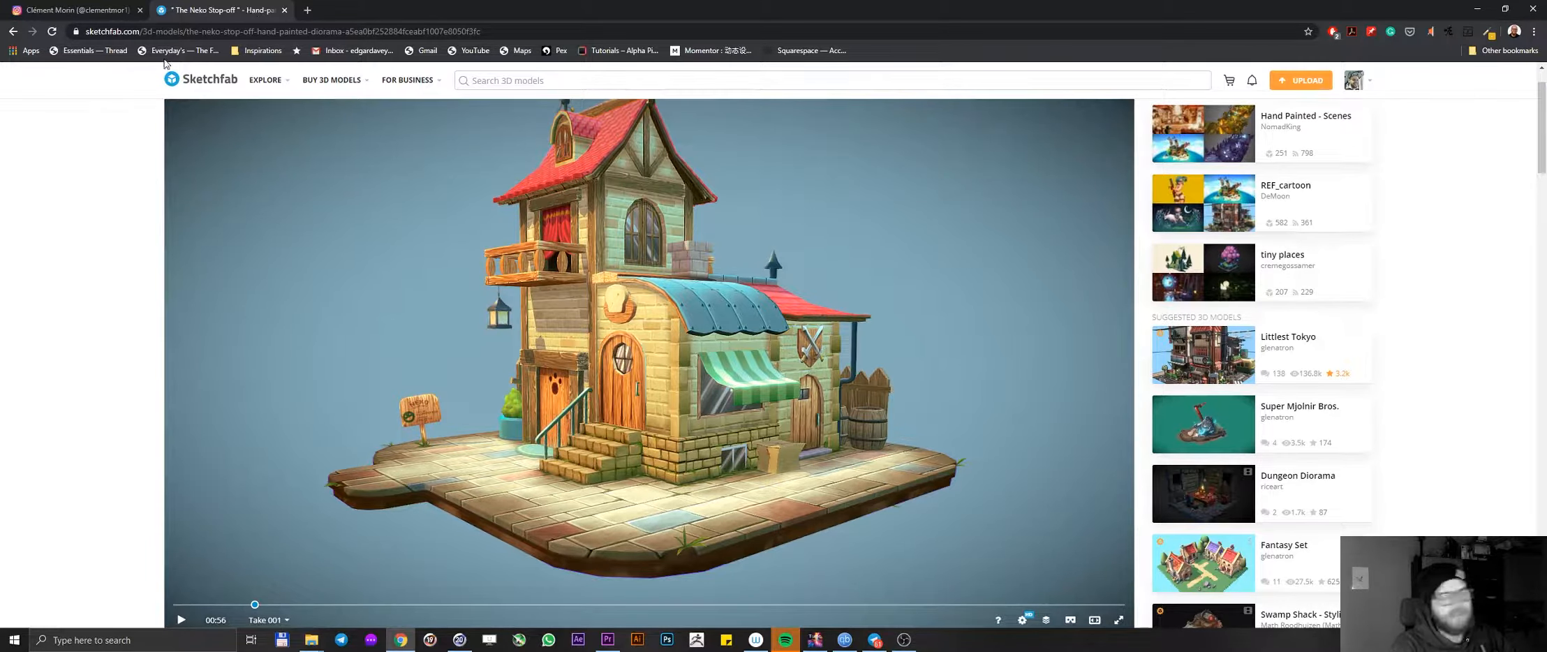
pyautogui.scroll(-3)
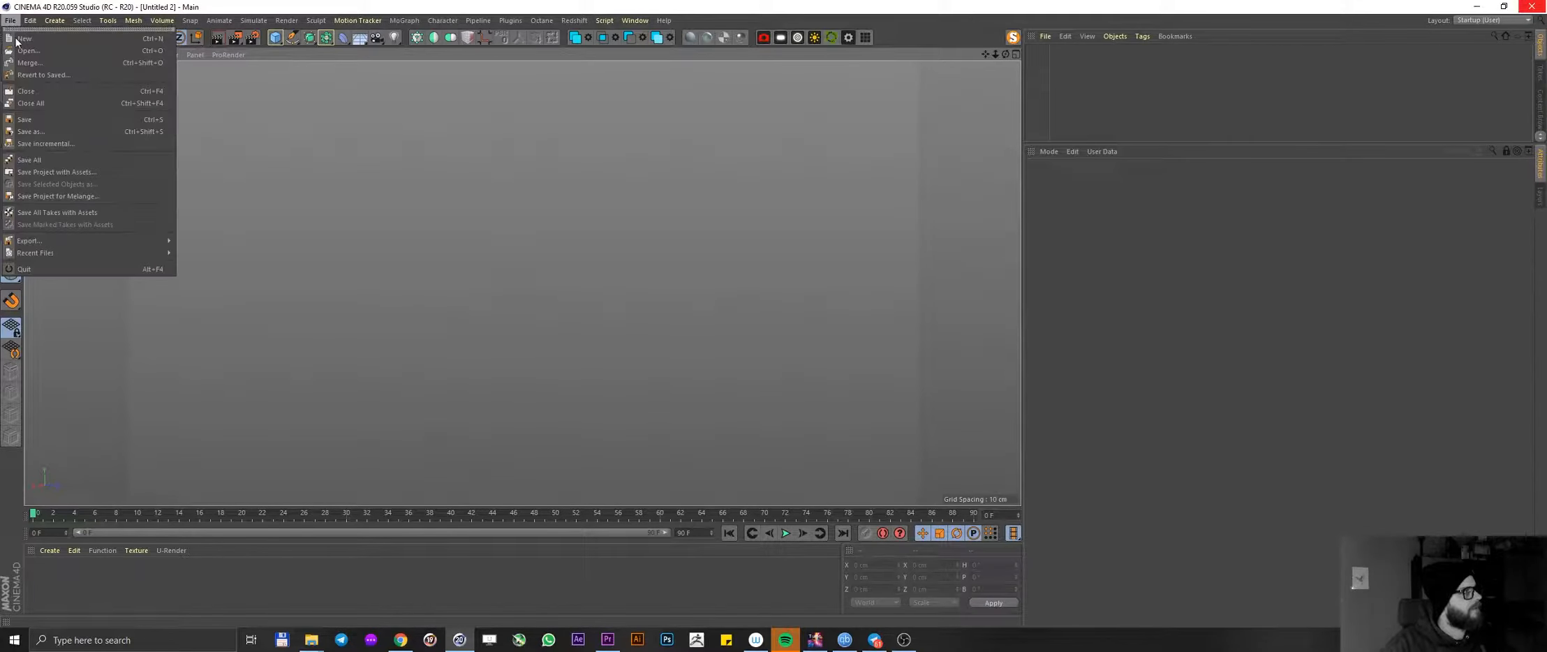
pyautogui.moveTo(29, 63)
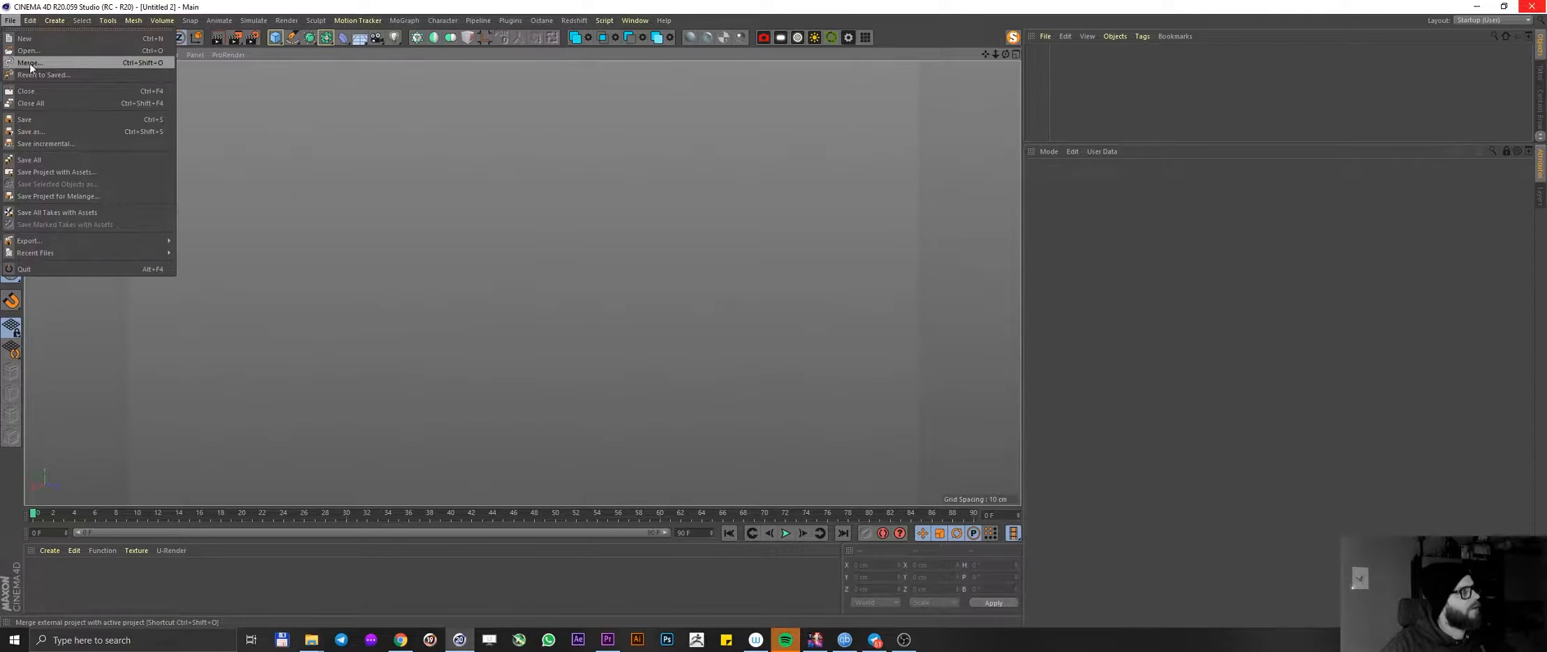
pyautogui.moveTo(26, 39)
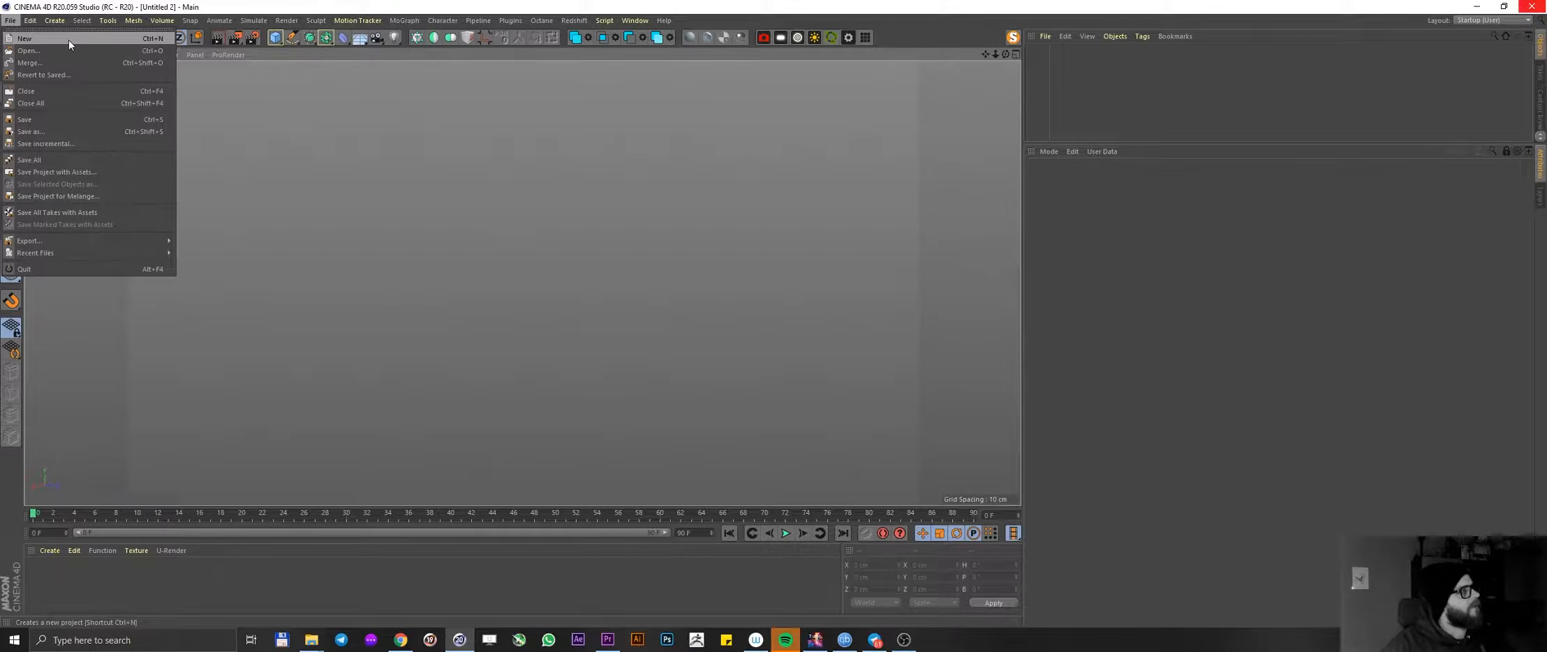
pyautogui.moveTo(90, 37)
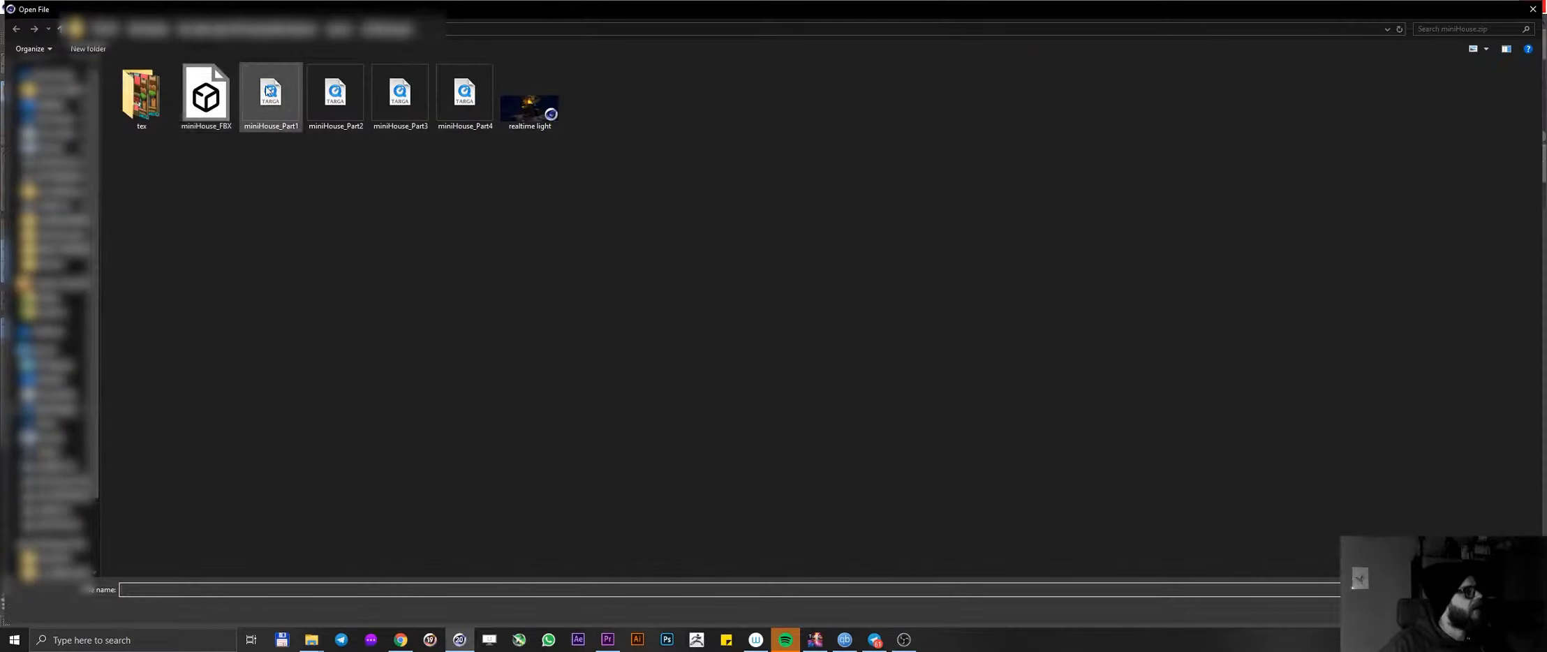
pyautogui.moveTo(205, 91)
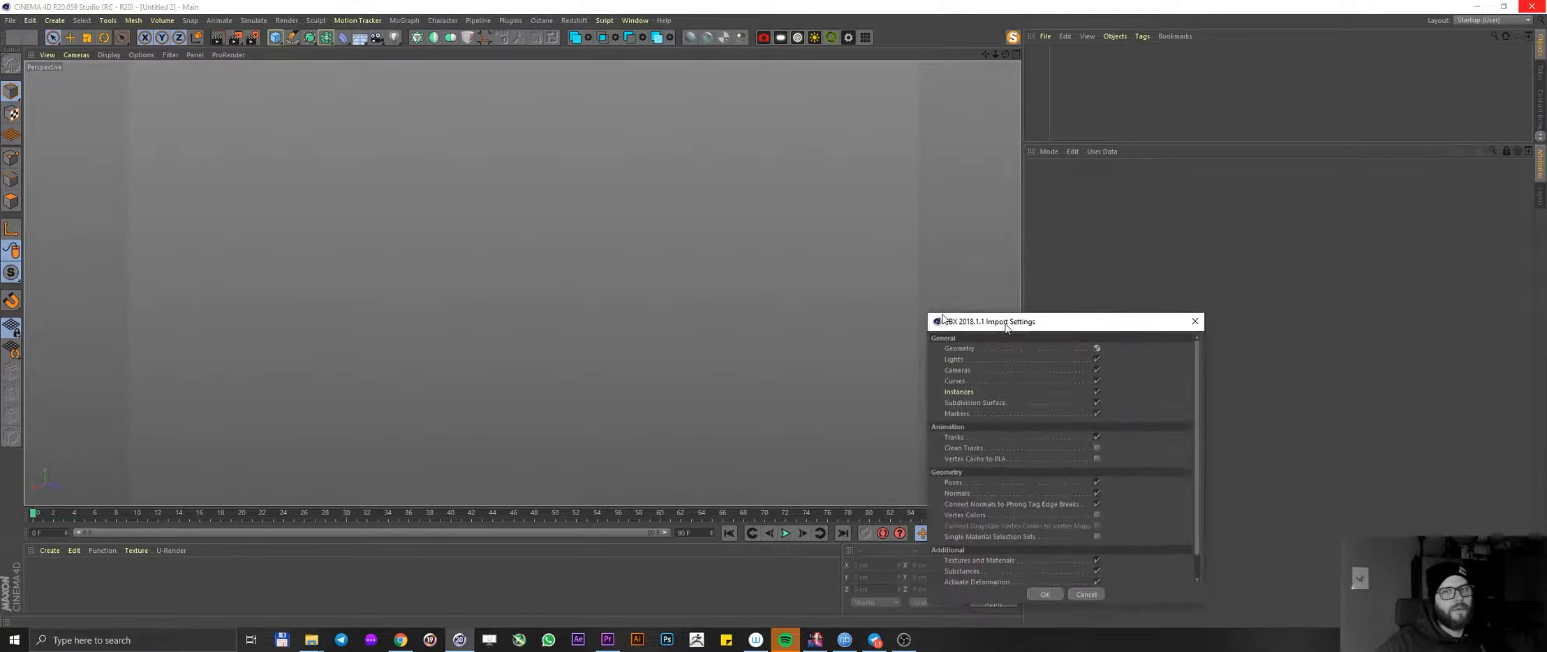
# - Confirm the miniHouse FBX import settings and open its first material in the Material Editor
pyautogui.click(1044, 593)
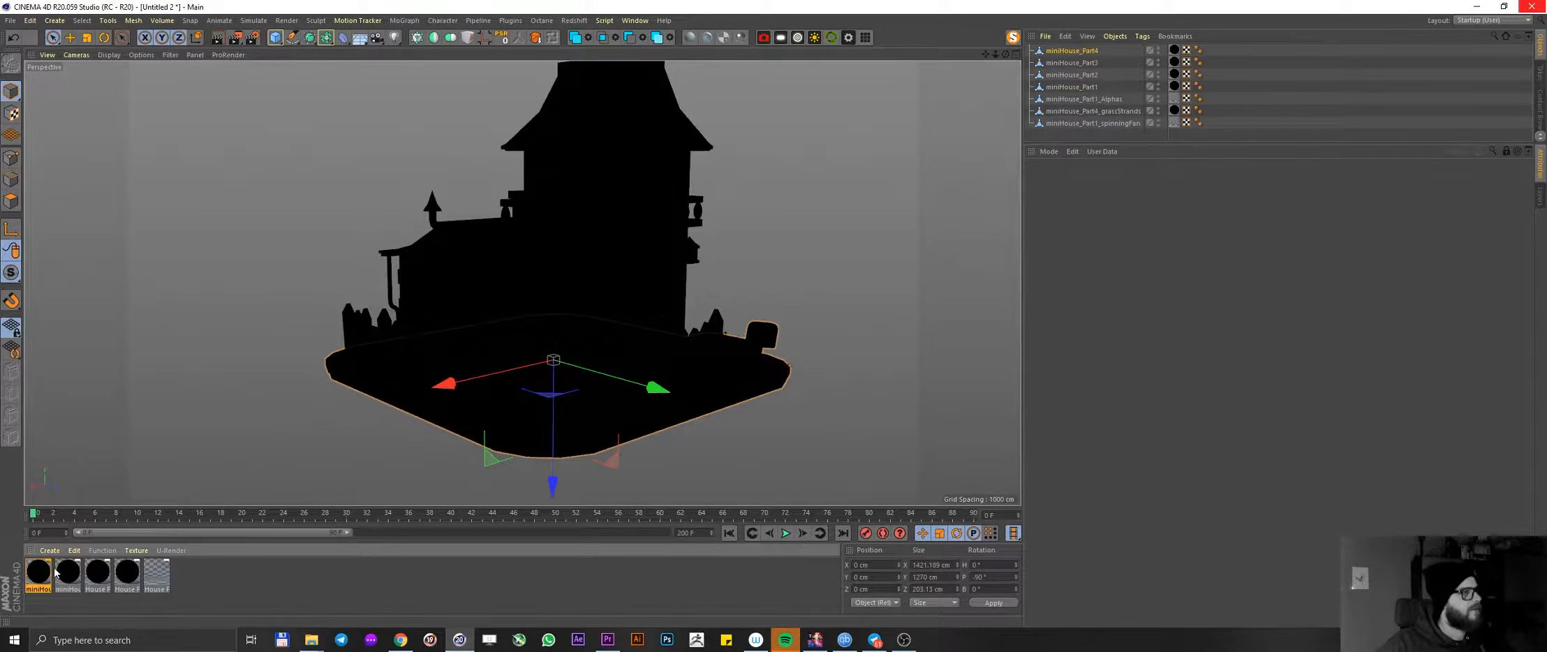
pyautogui.doubleClick(37, 571)
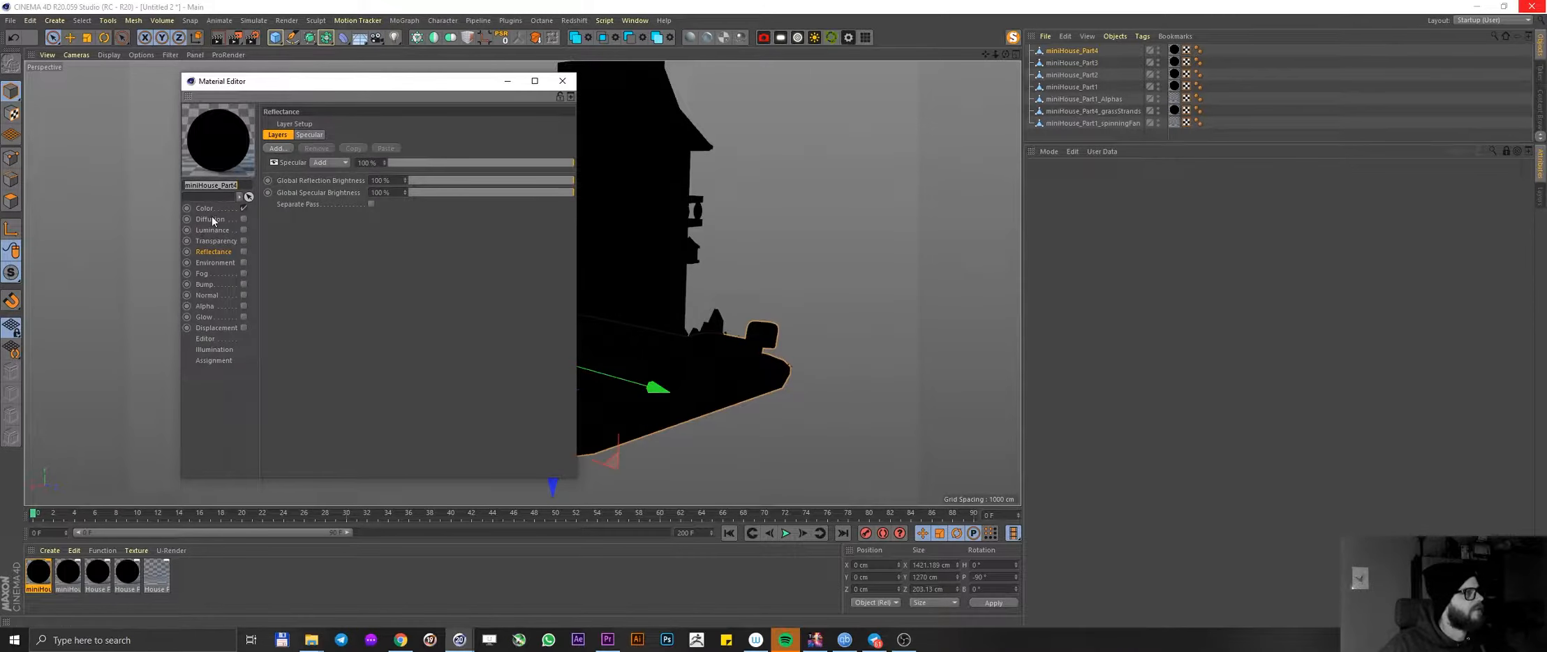
# - Relink the Color channel texture to the image in the tex folder, copying it into the project
pyautogui.click(204, 206)
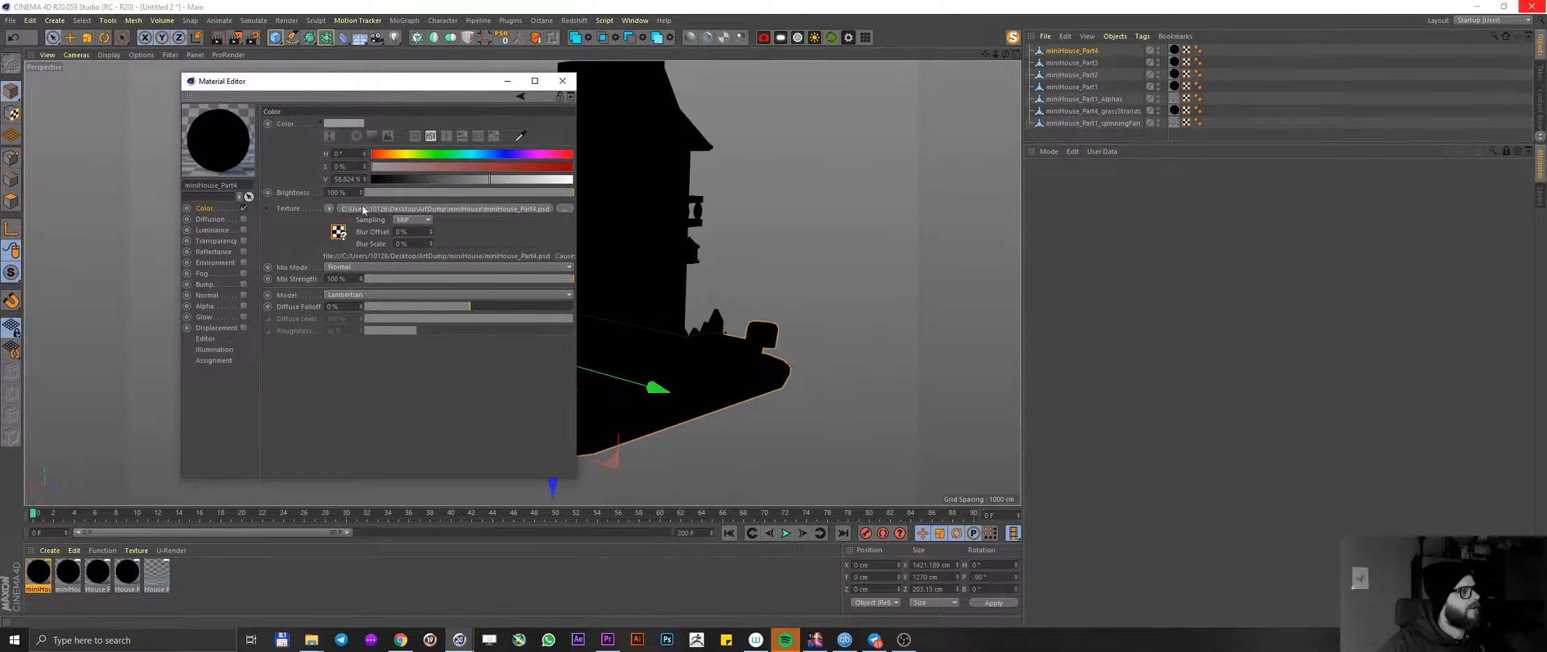
pyautogui.moveTo(562, 210)
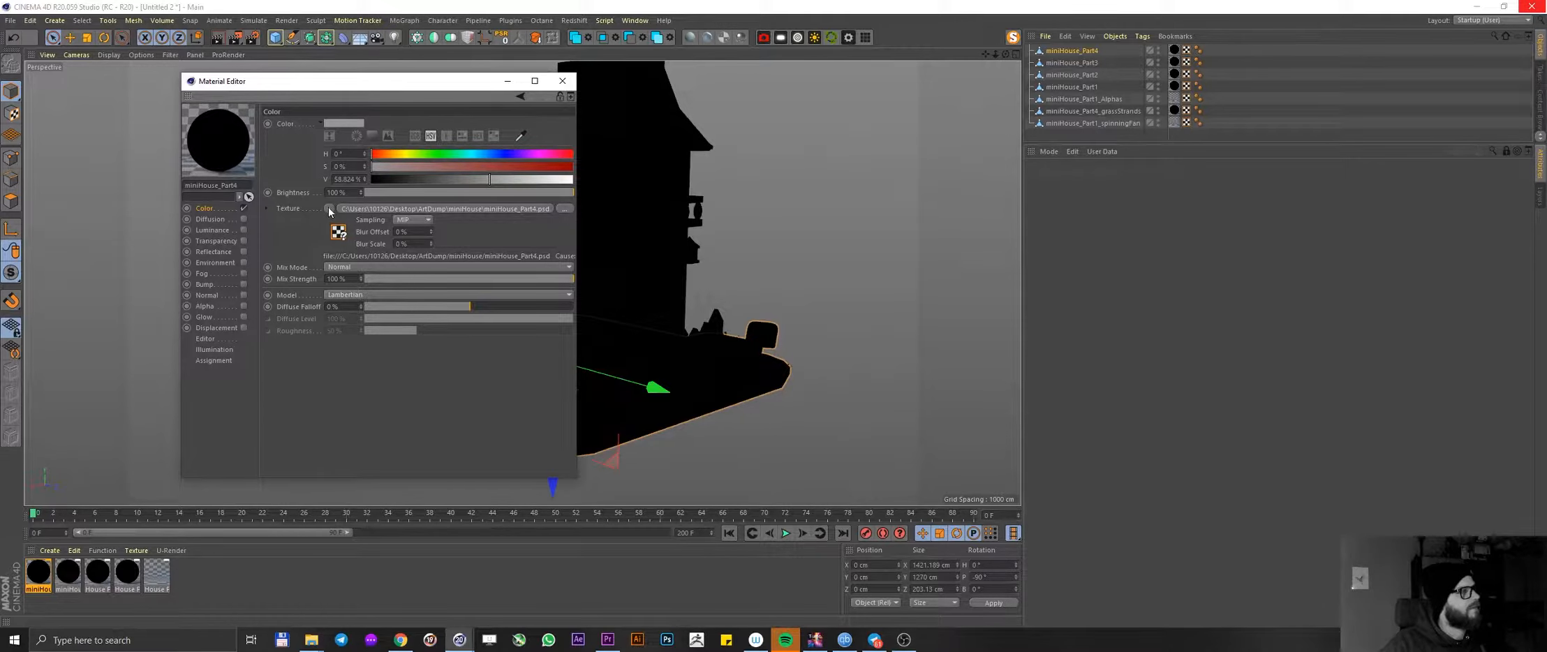
pyautogui.click(329, 208)
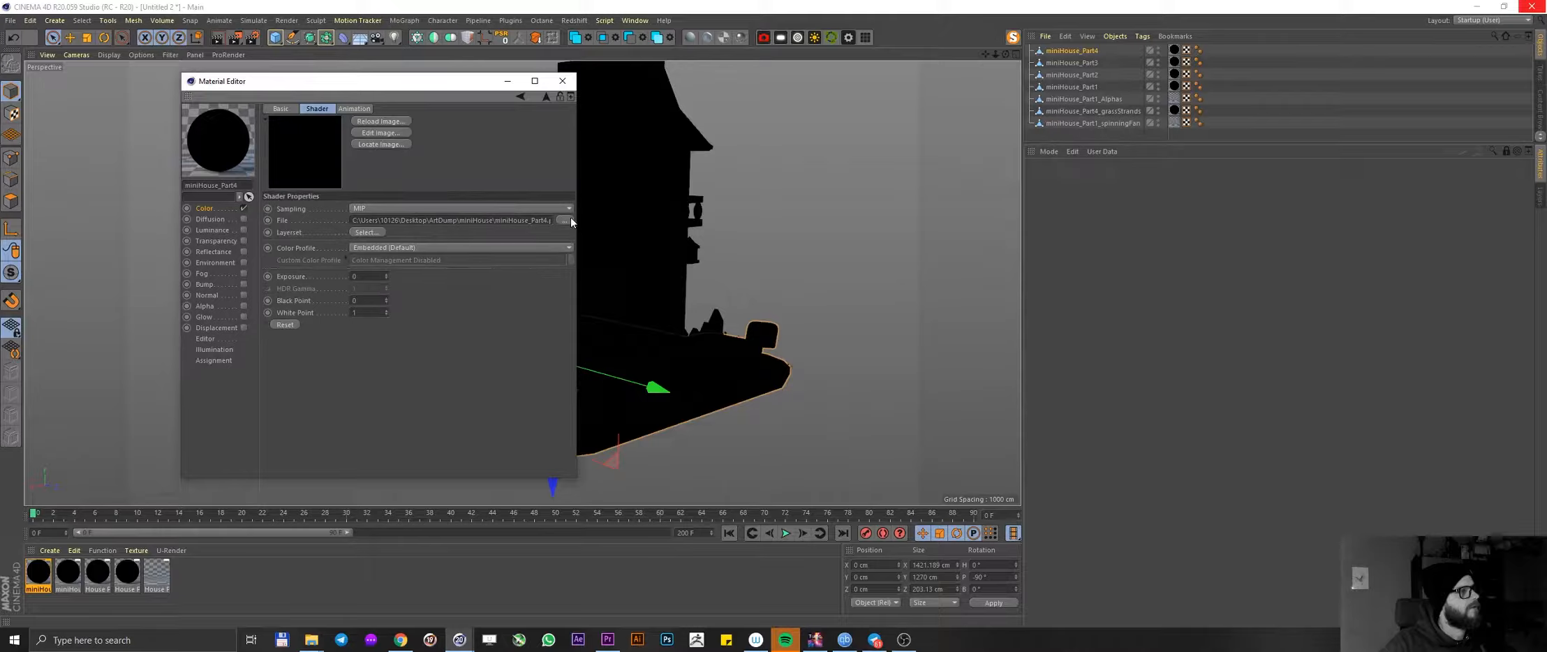
pyautogui.click(570, 221)
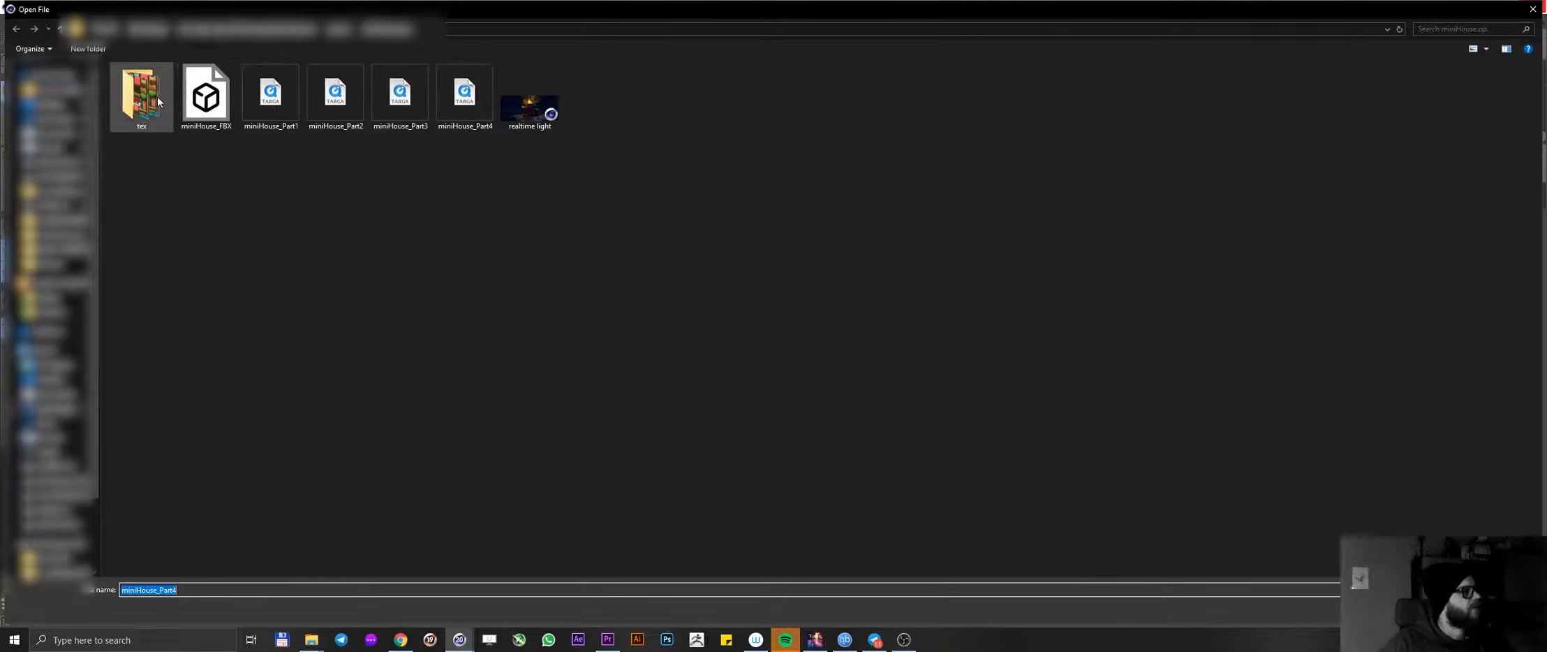
pyautogui.doubleClick(139, 94)
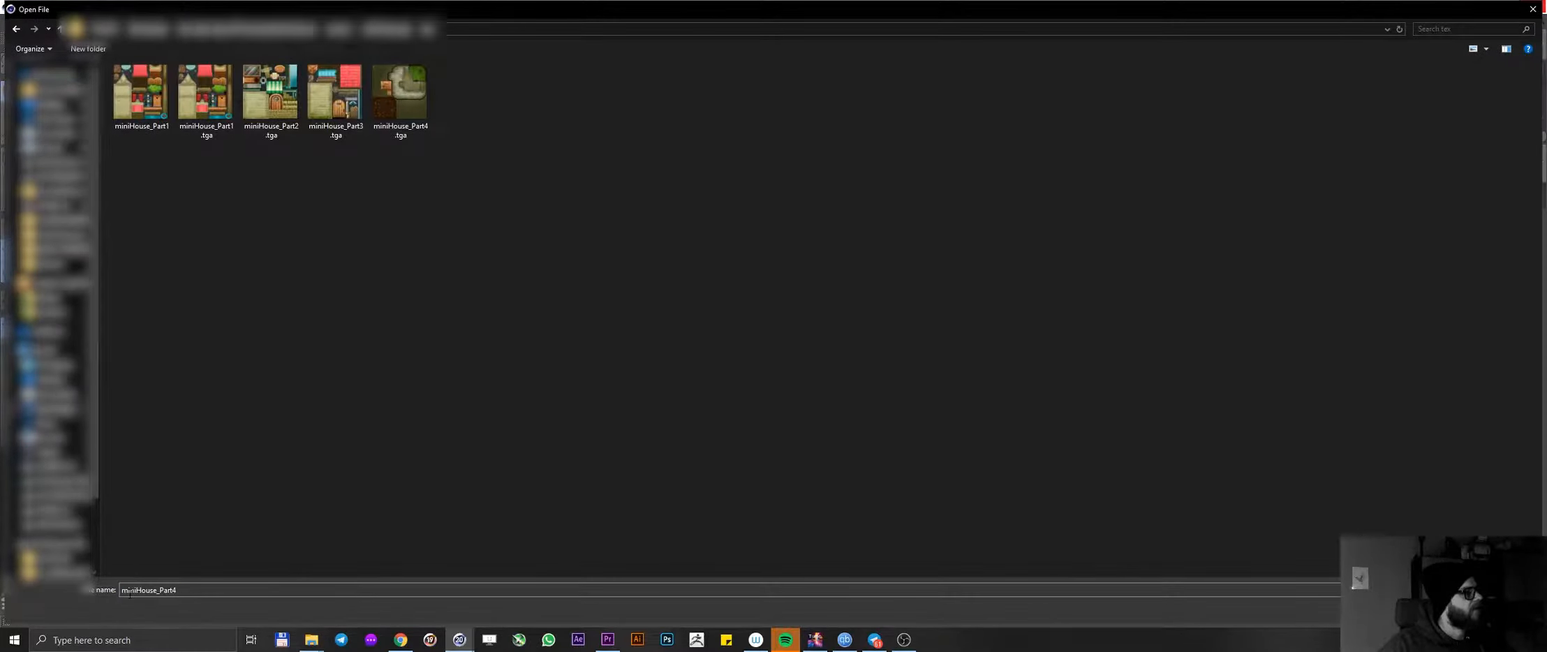
pyautogui.click(399, 93)
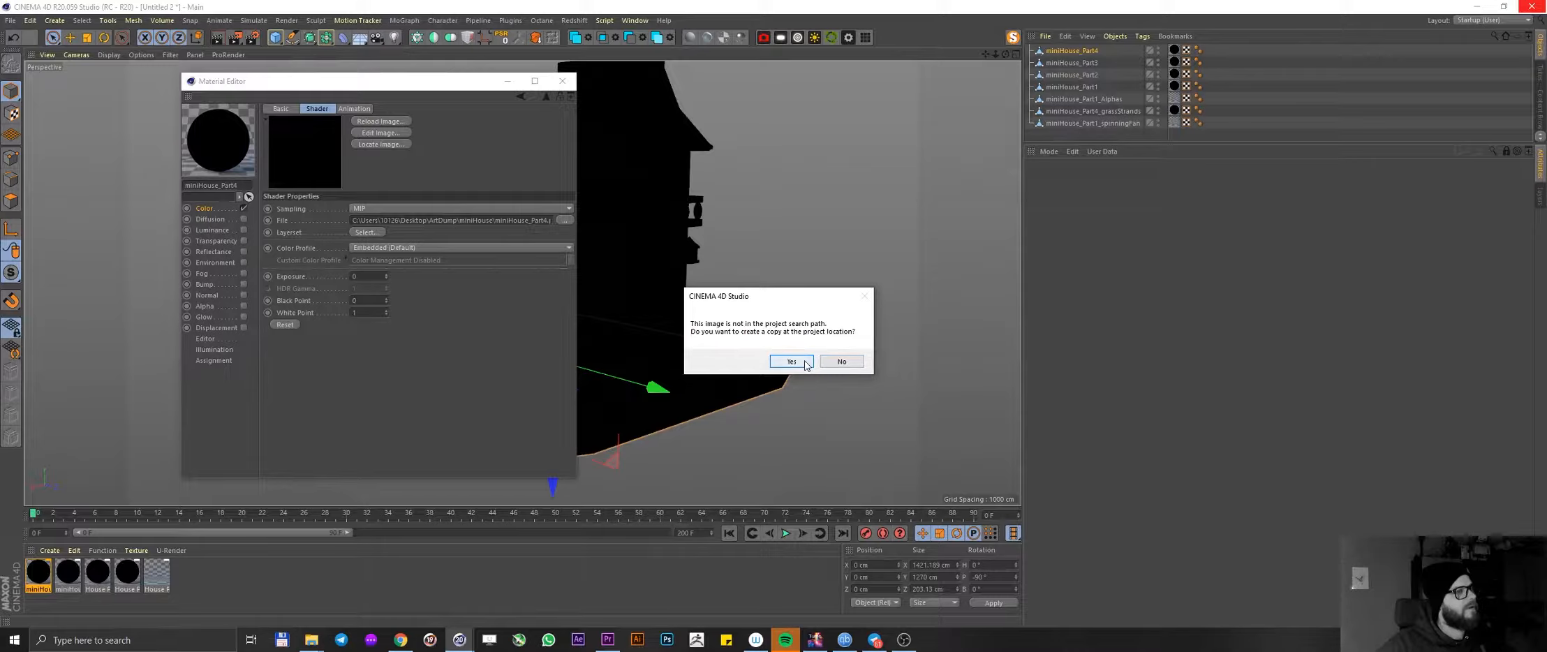
pyautogui.click(790, 362)
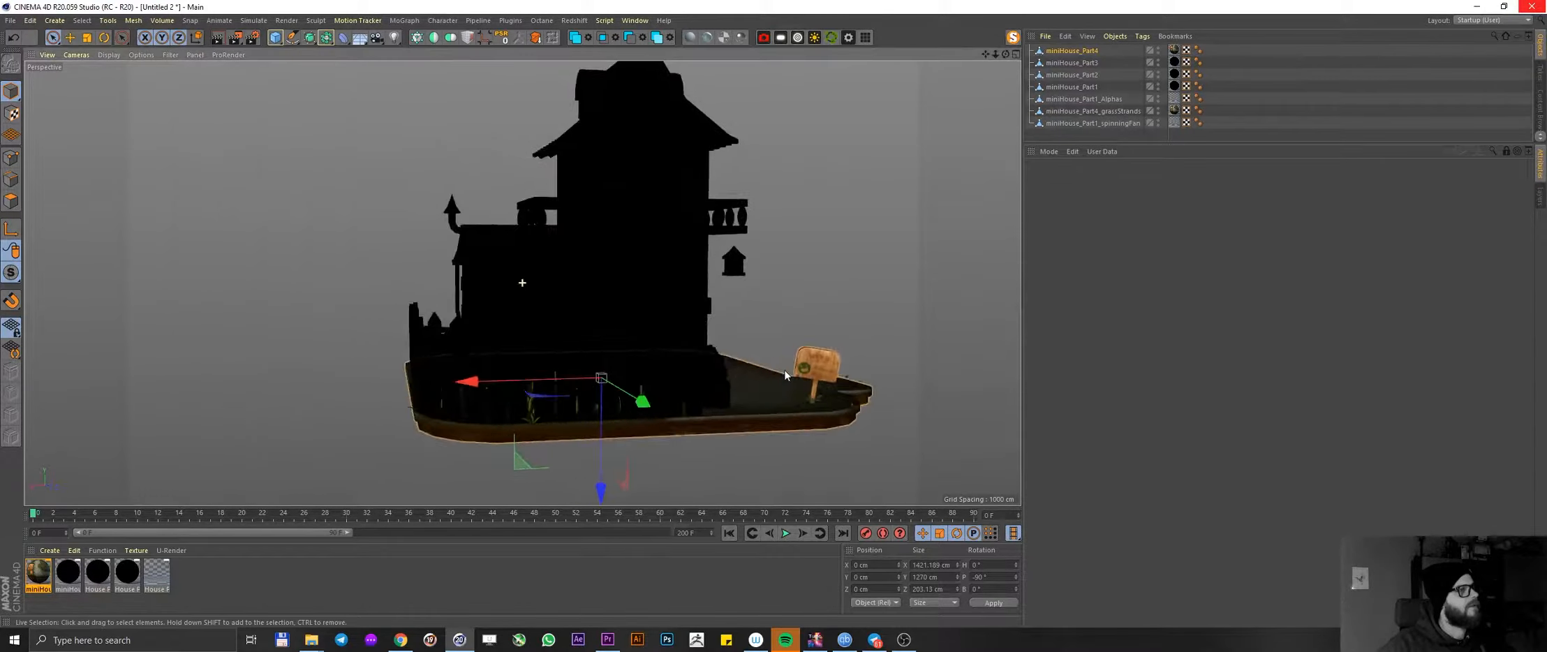
pyautogui.moveTo(784, 374); pyautogui.dragTo(442, 402)
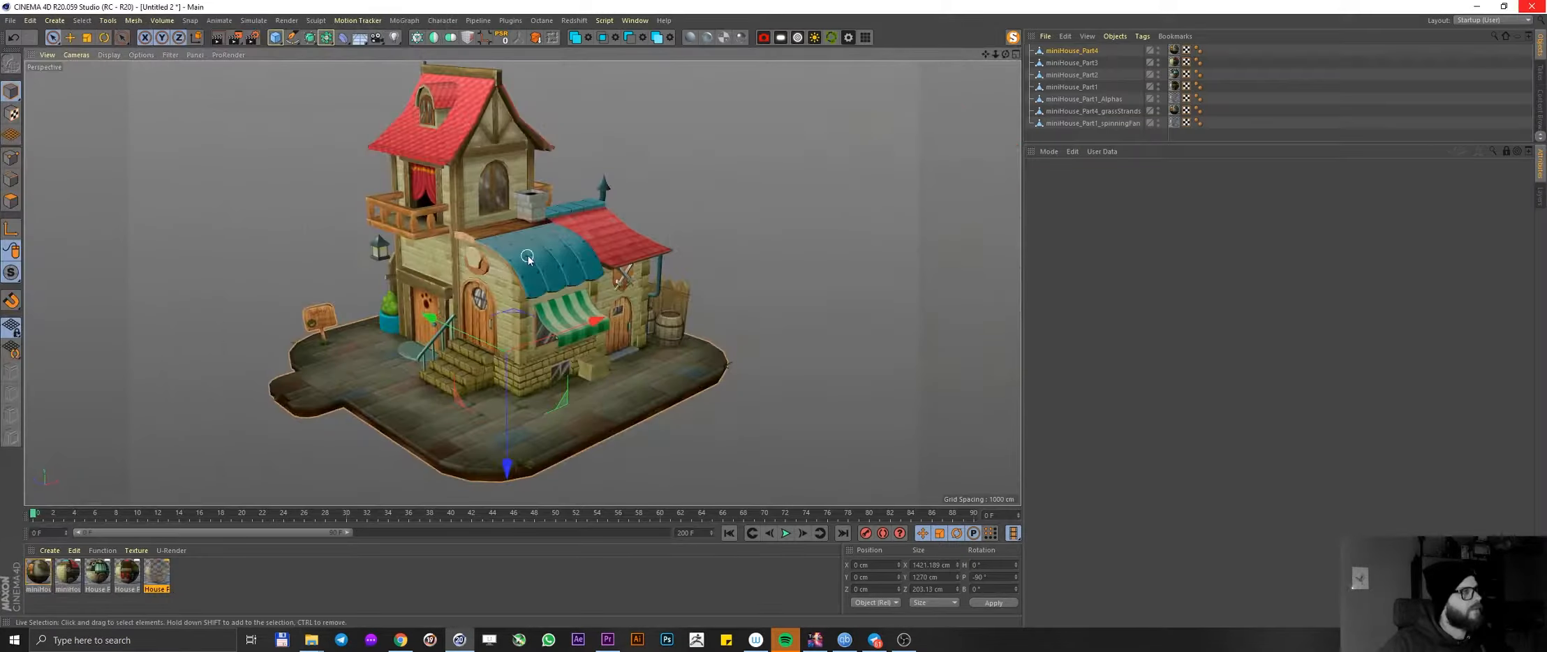
pyautogui.moveTo(528, 258); pyautogui.dragTo(429, 284)
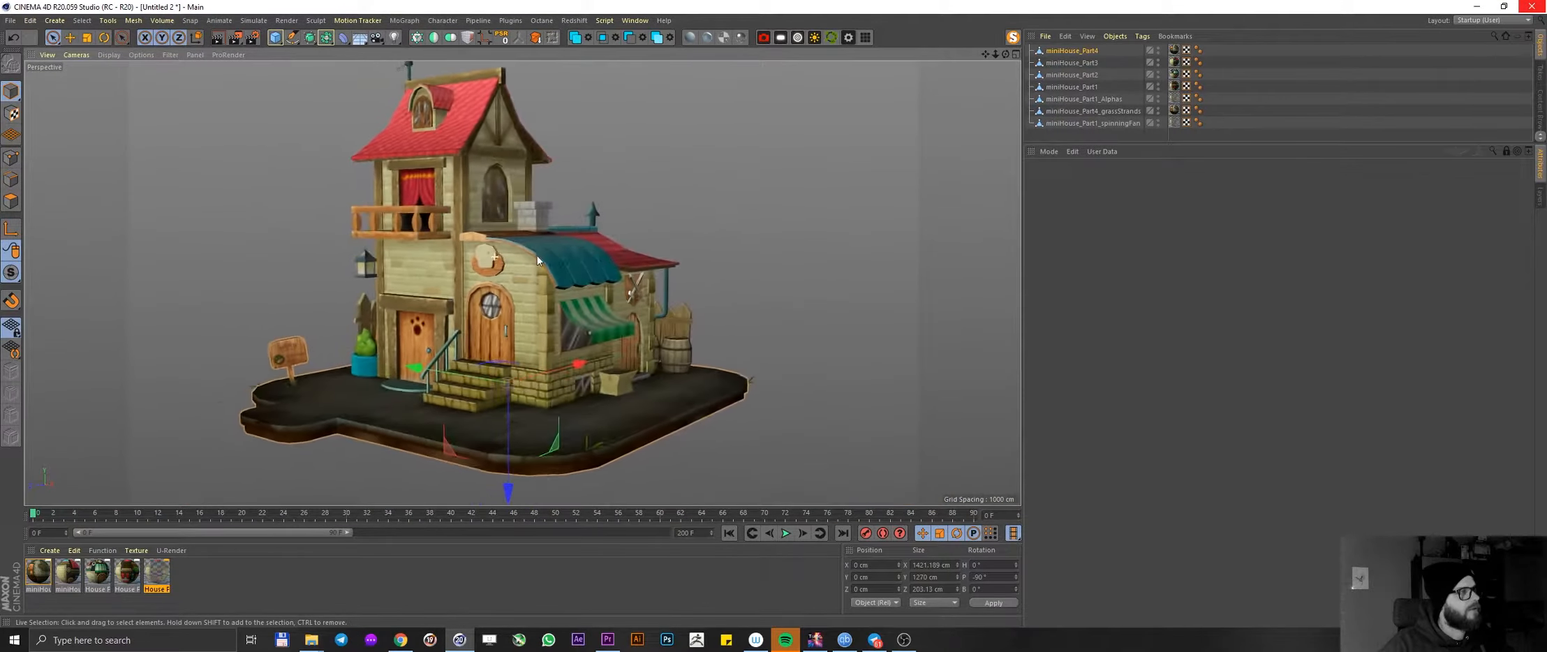
pyautogui.scroll(-3)
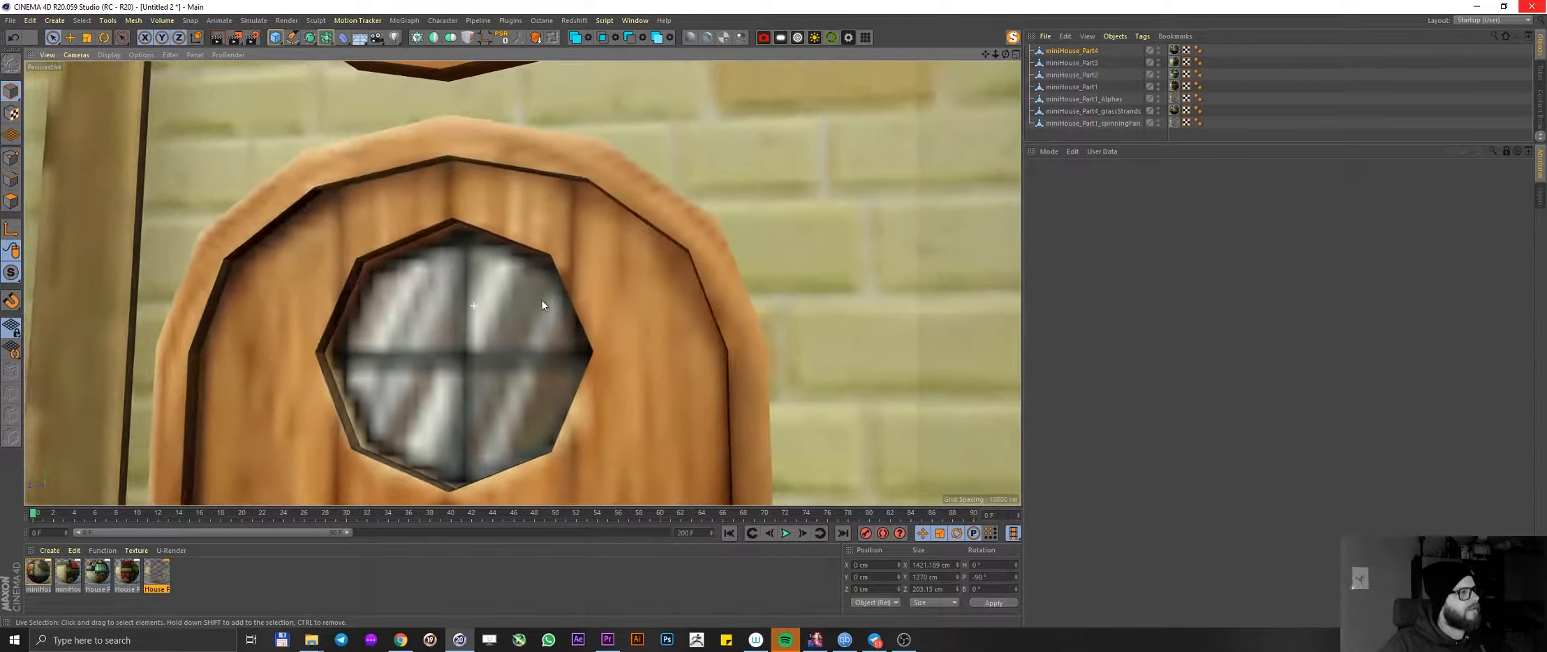
pyautogui.moveTo(541, 306); pyautogui.dragTo(483, 295)
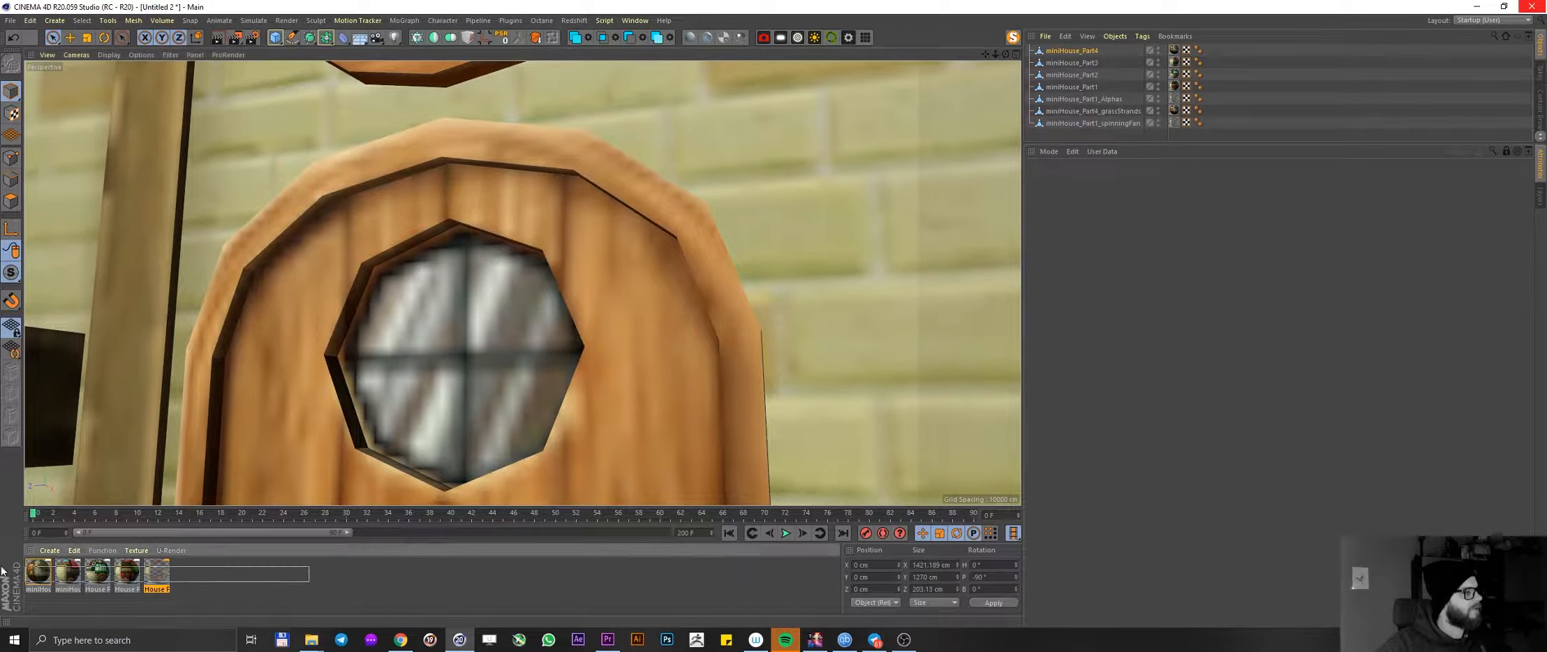
# - Set Texture Preview Size to No Scaling under Editor for all selected house materials
pyautogui.doubleClick(37, 570)
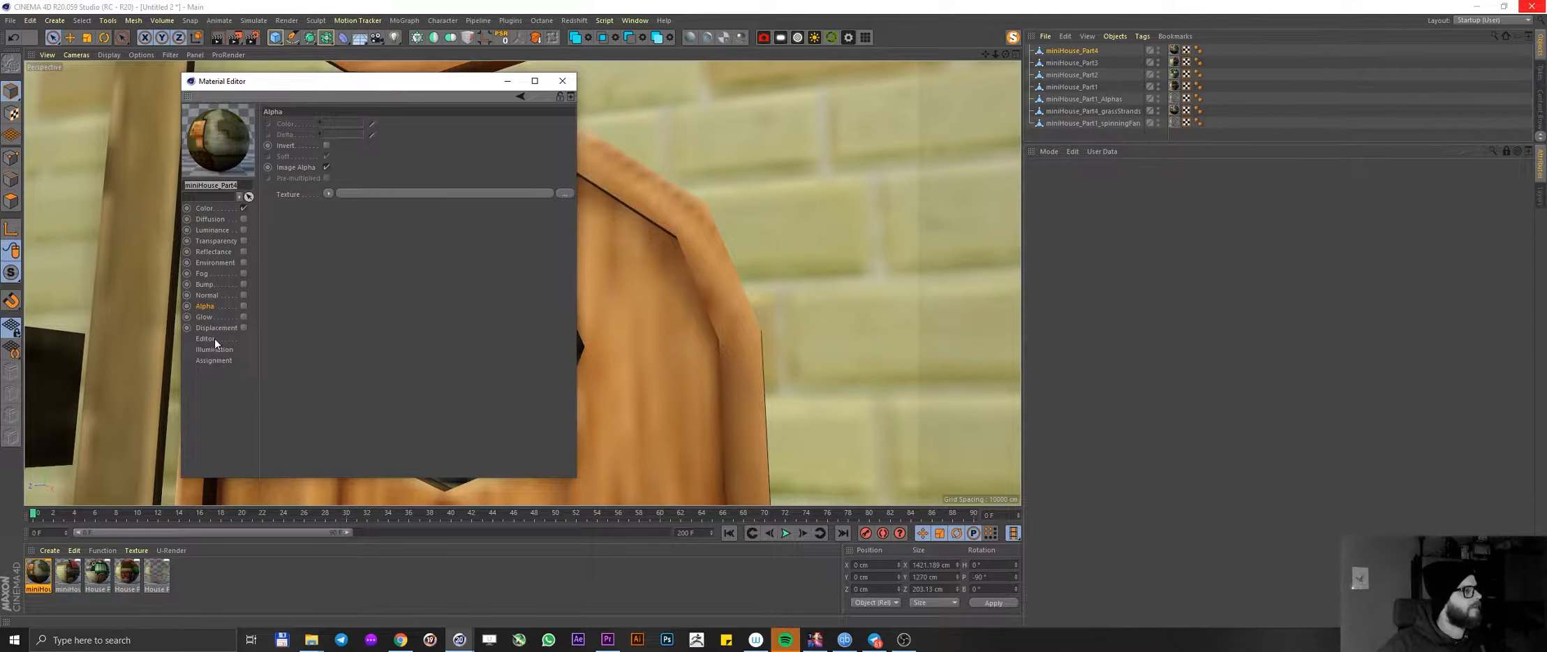
pyautogui.click(205, 337)
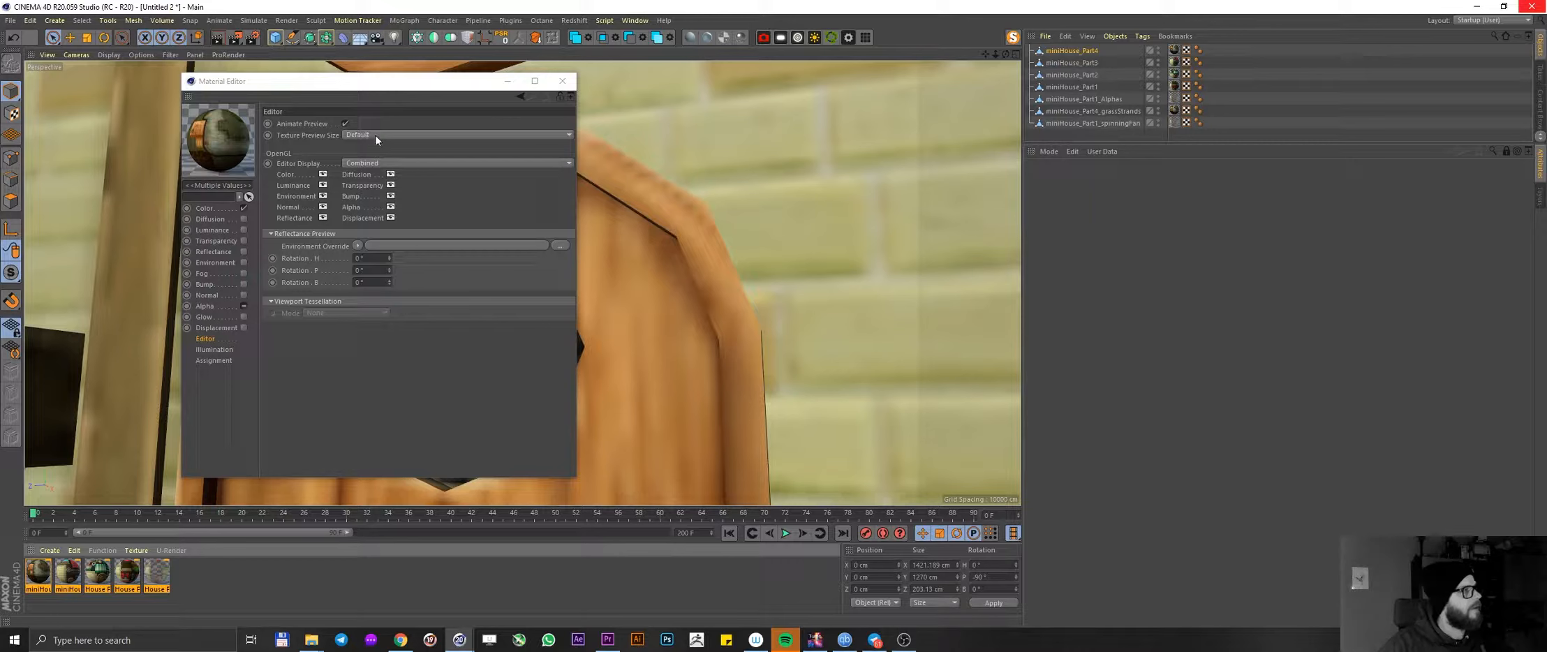
pyautogui.click(460, 134)
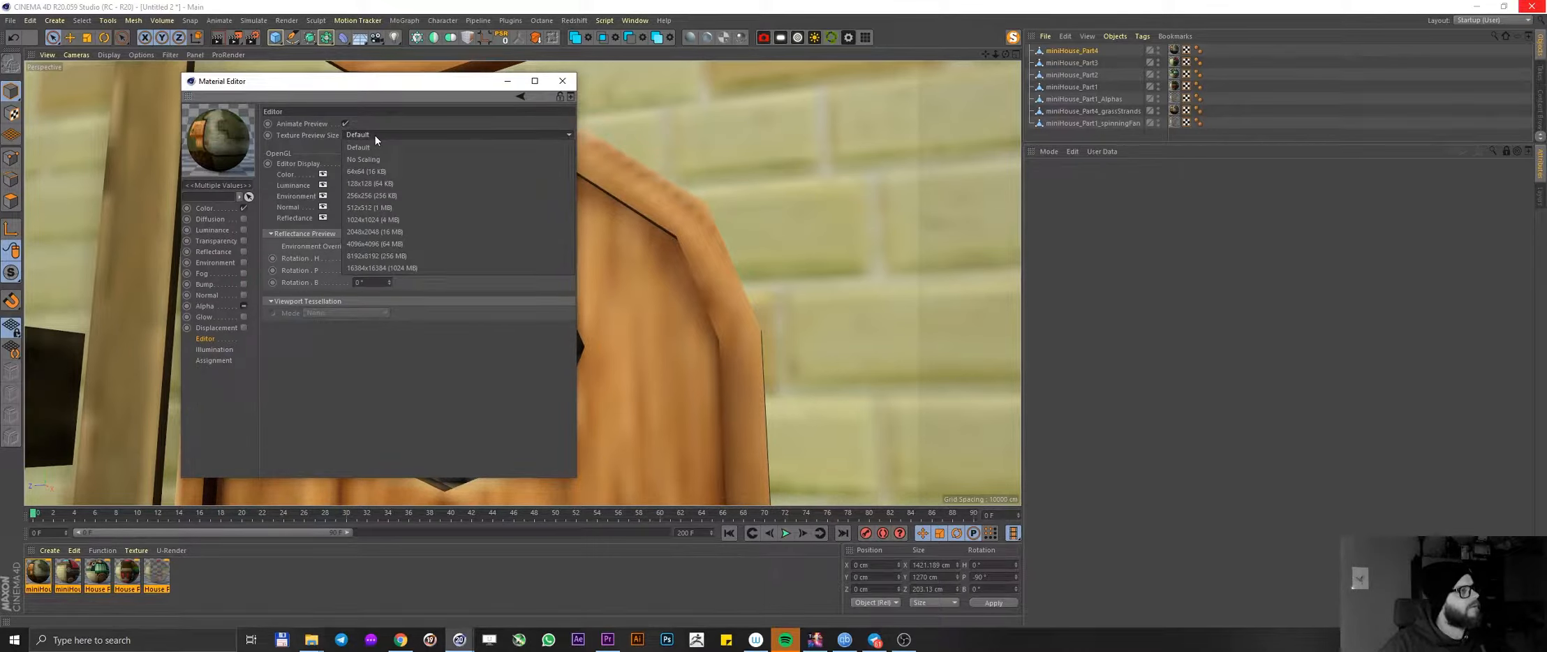
pyautogui.click(363, 159)
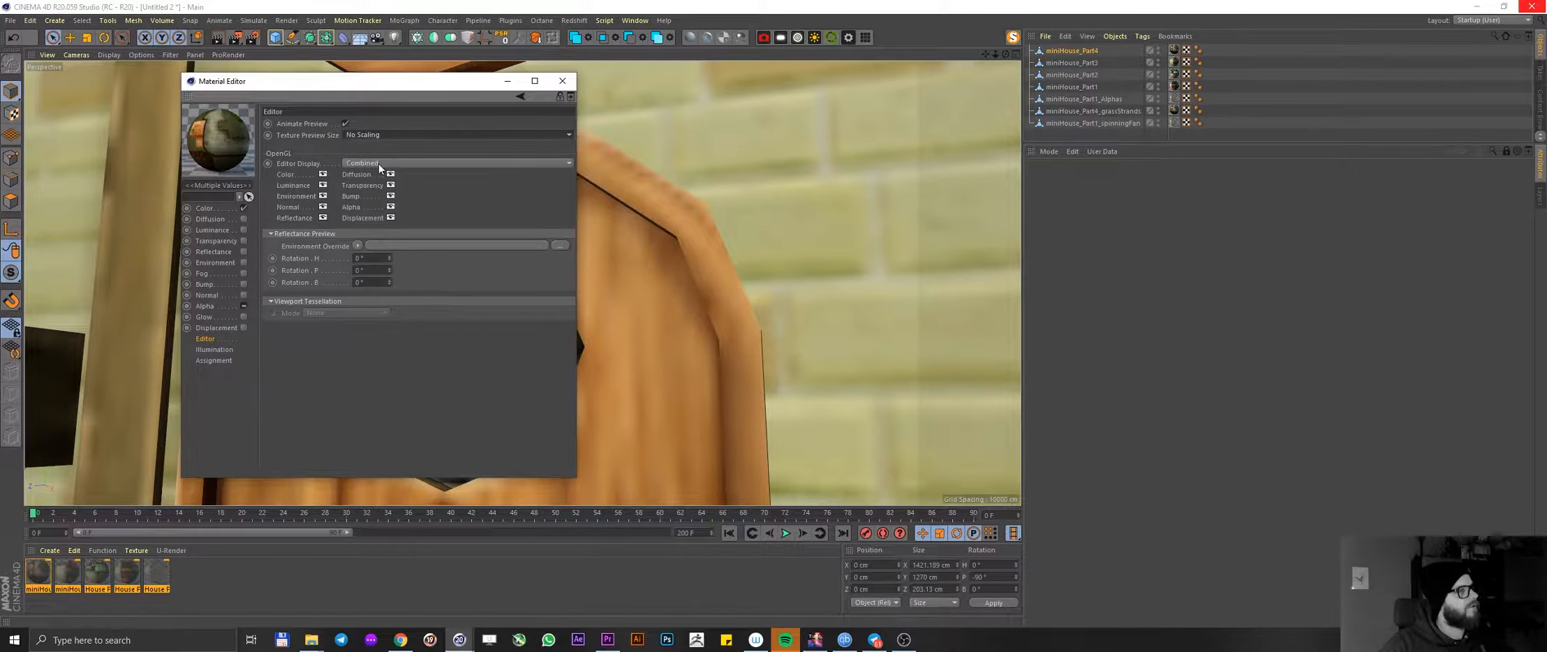
pyautogui.click(563, 81)
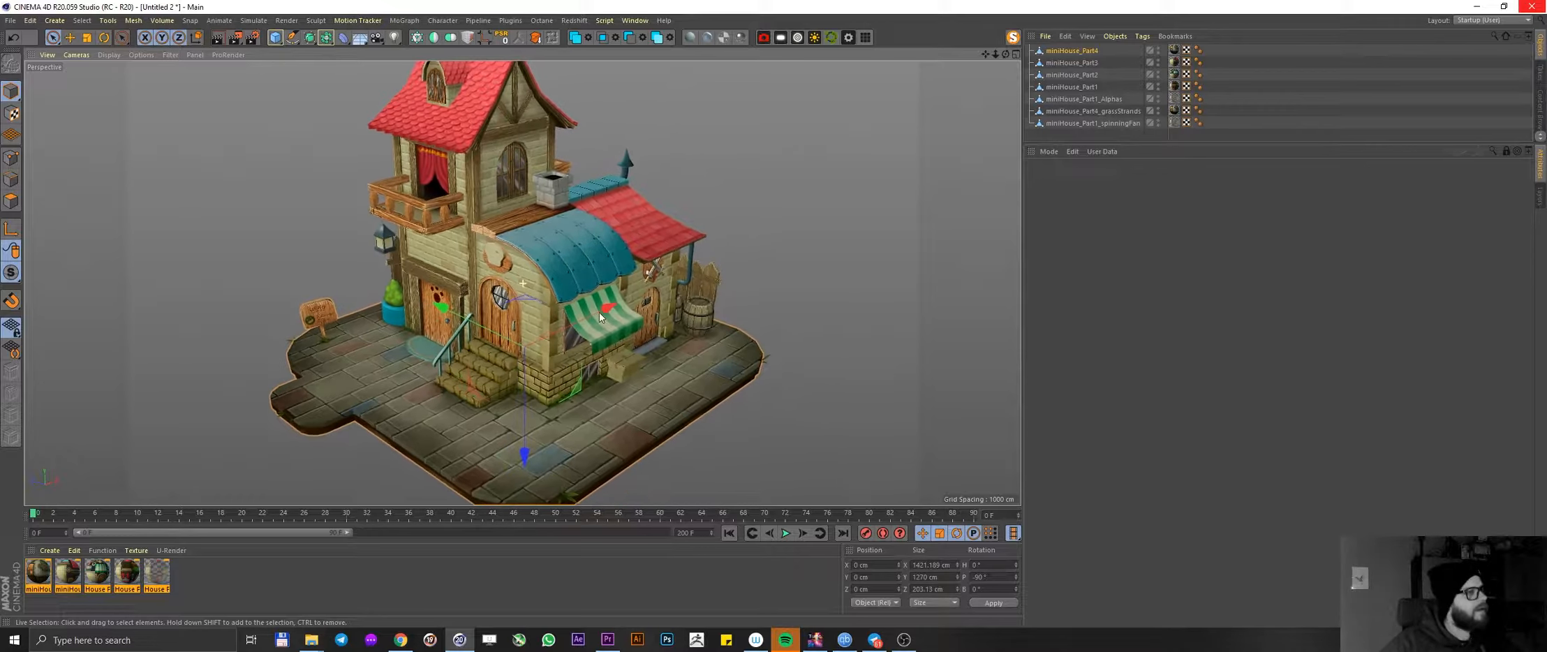
# - Inspect the house from other sides, then reopen the first material's editor and move it aside
pyautogui.moveTo(597, 316); pyautogui.dragTo(553, 281)
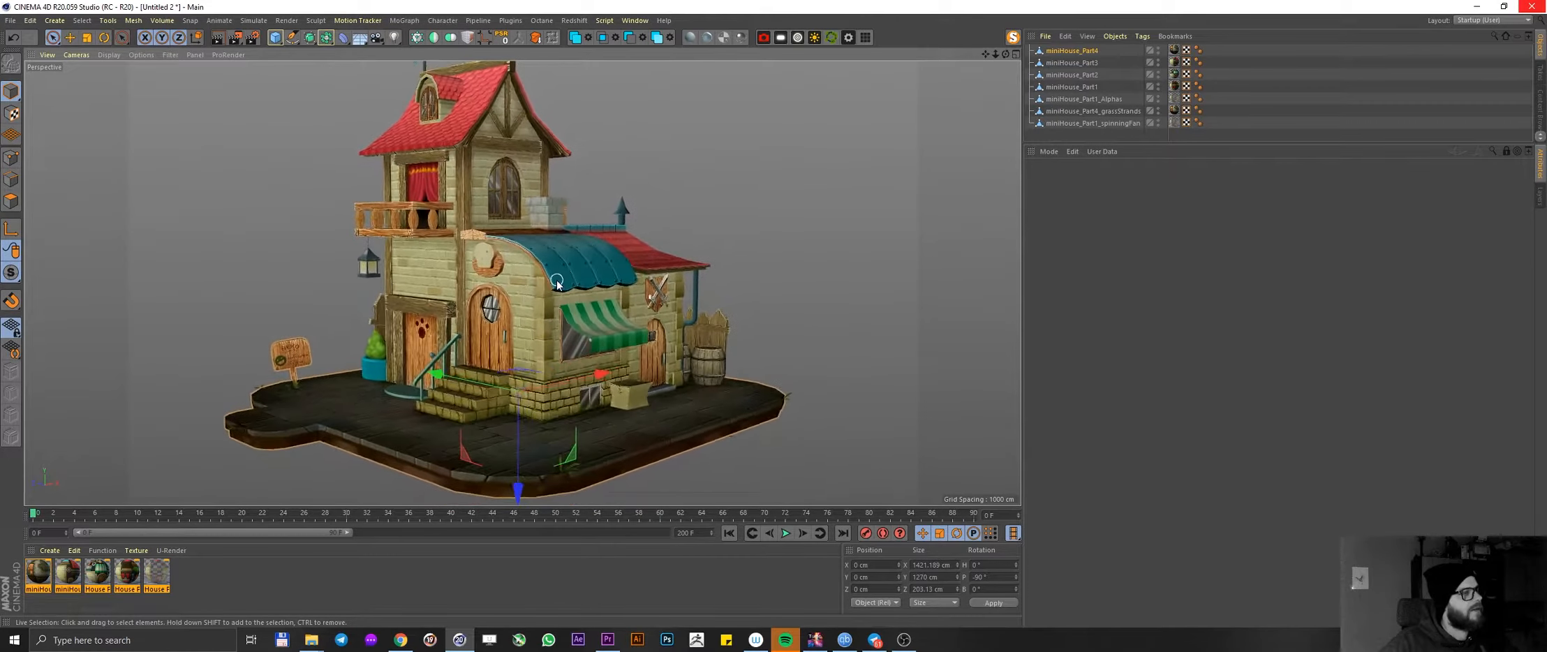
pyautogui.moveTo(557, 280); pyautogui.dragTo(610, 244)
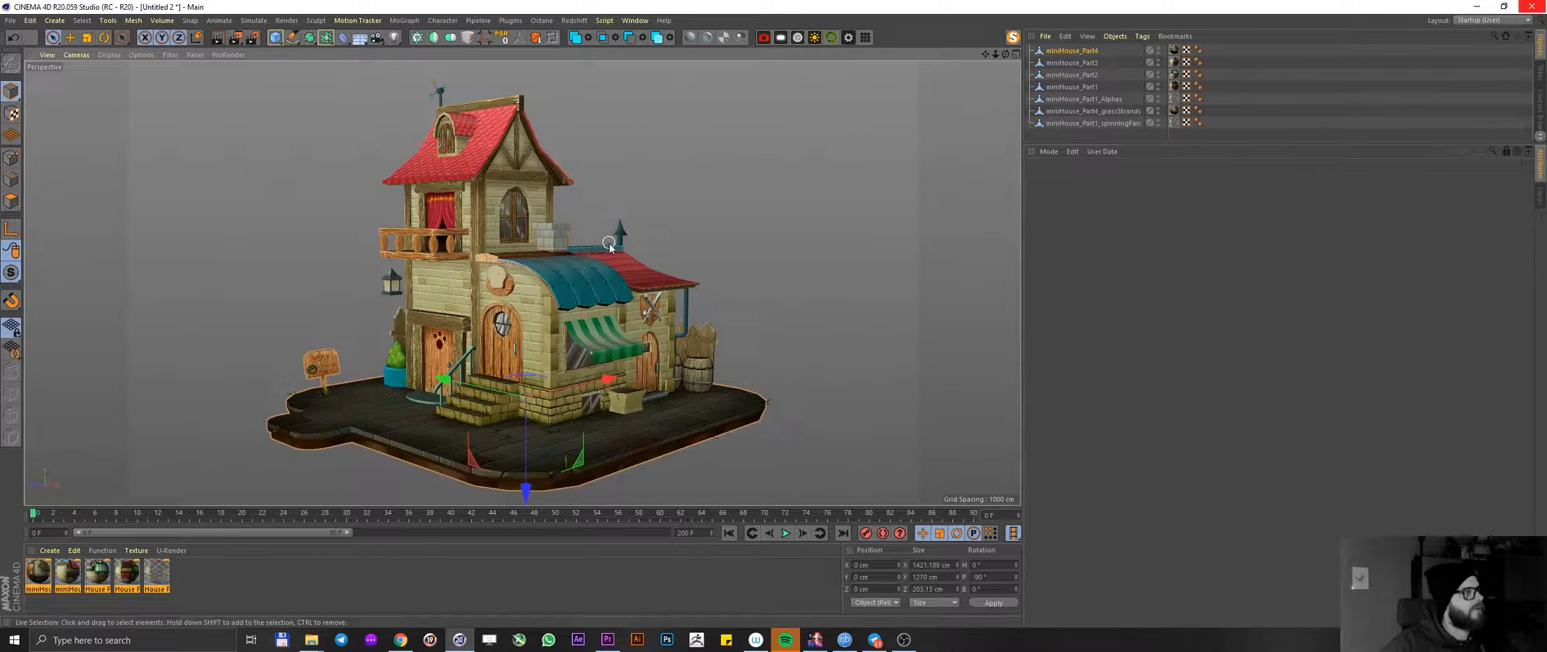
pyautogui.moveTo(610, 244); pyautogui.dragTo(533, 374)
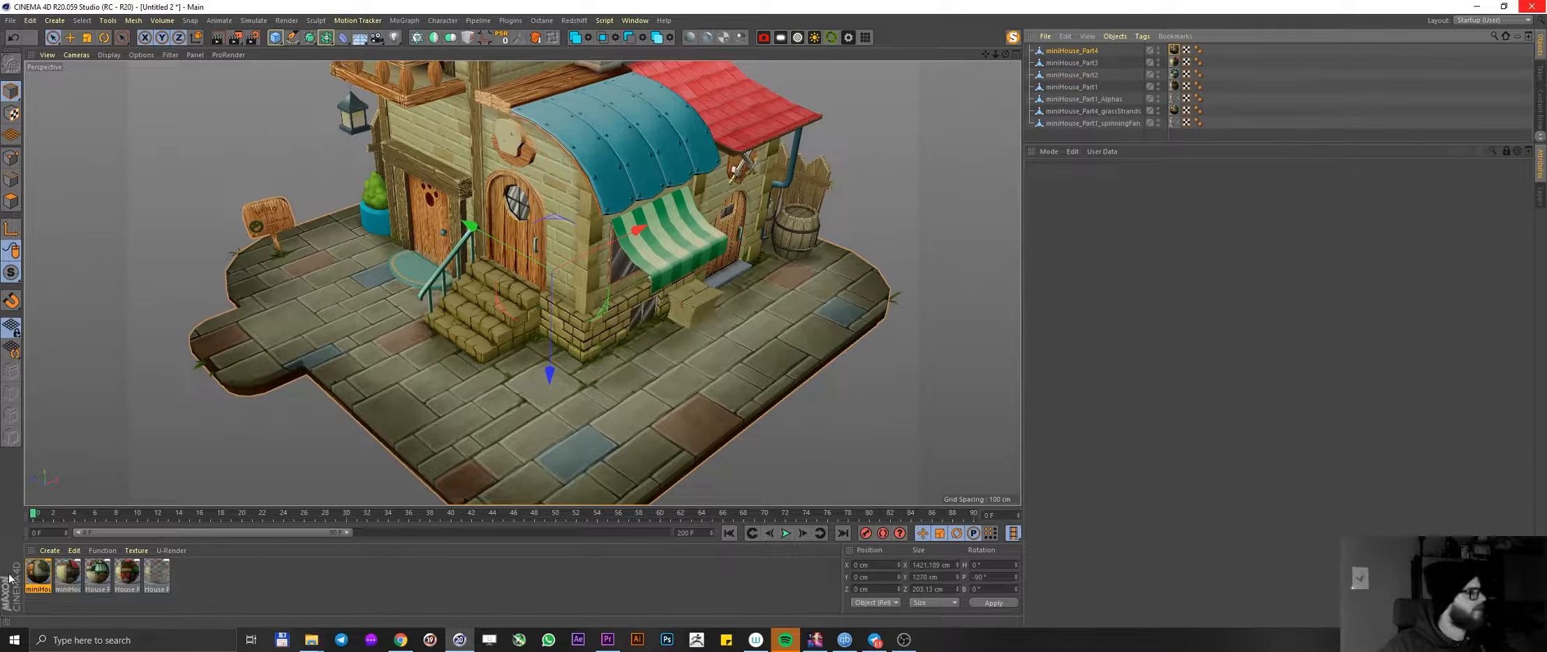
pyautogui.doubleClick(37, 572)
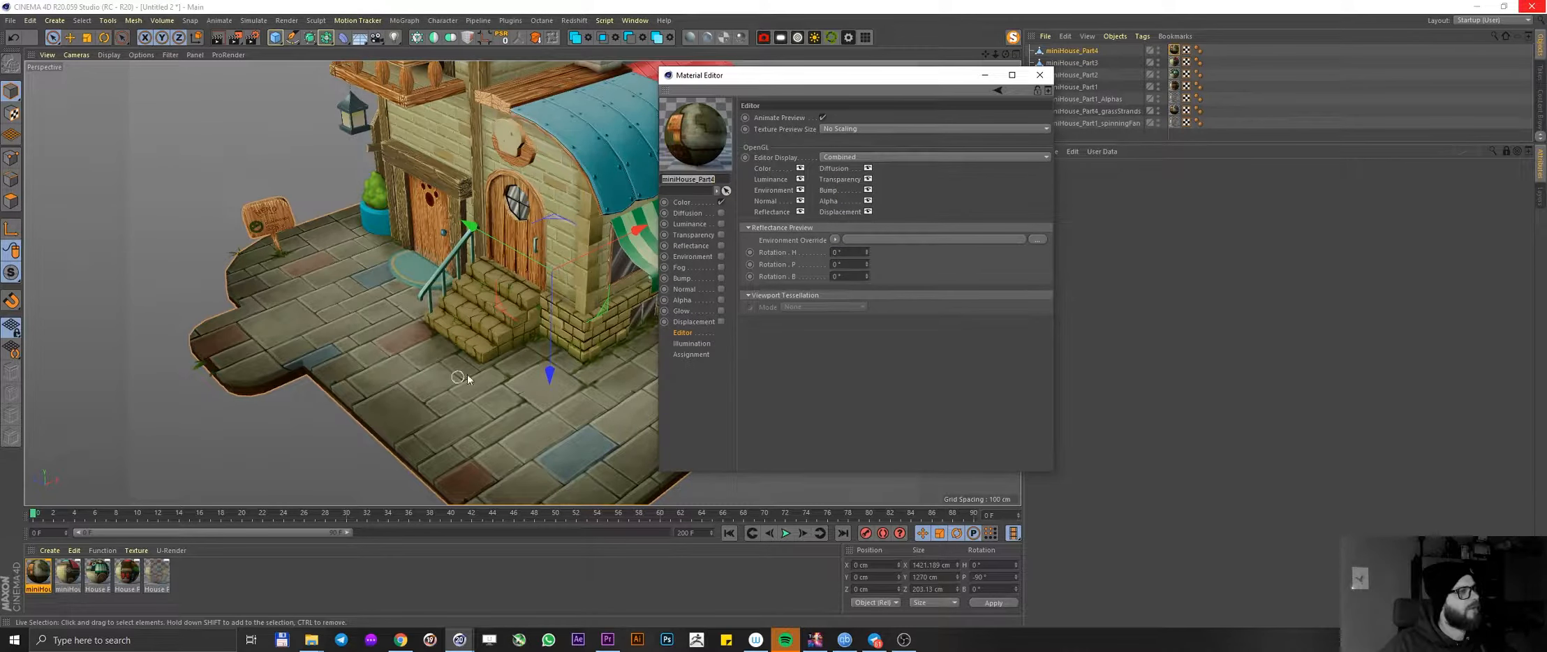
pyautogui.moveTo(496, 260)
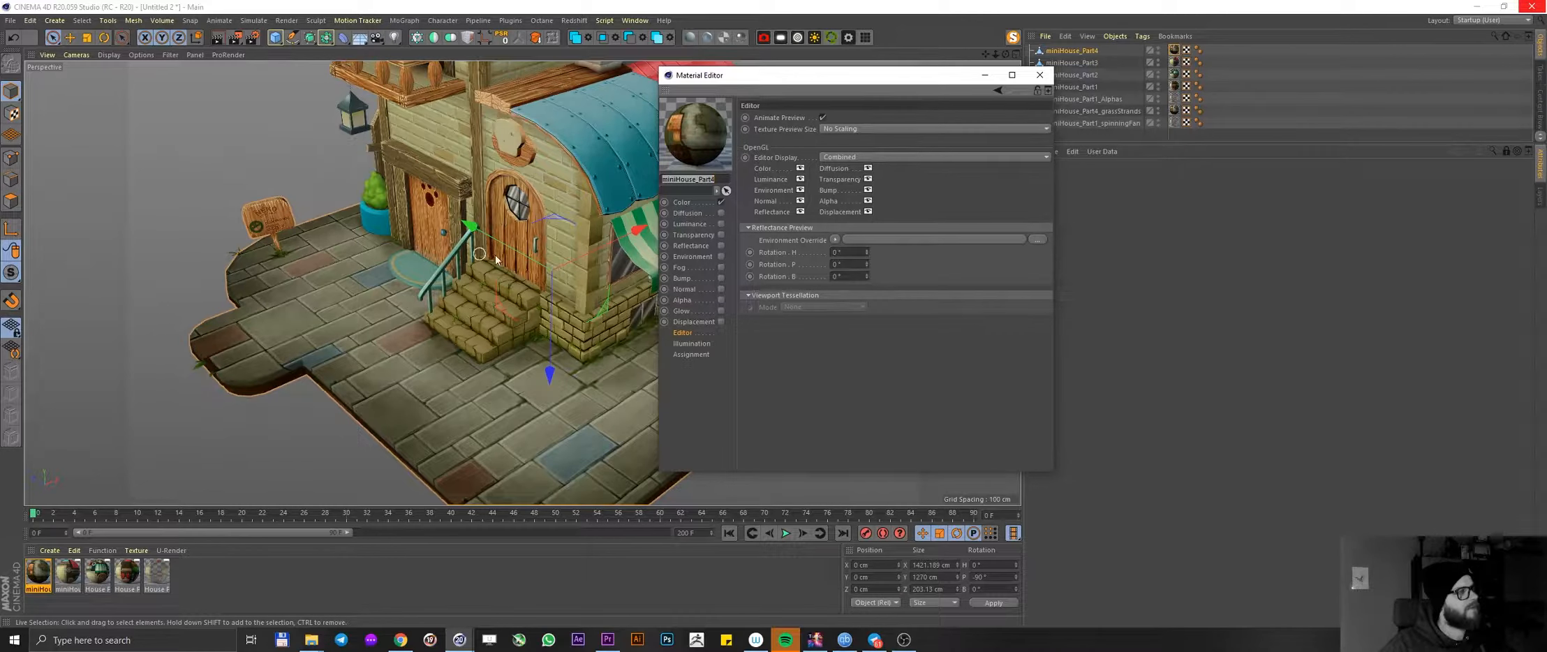
pyautogui.moveTo(402, 294)
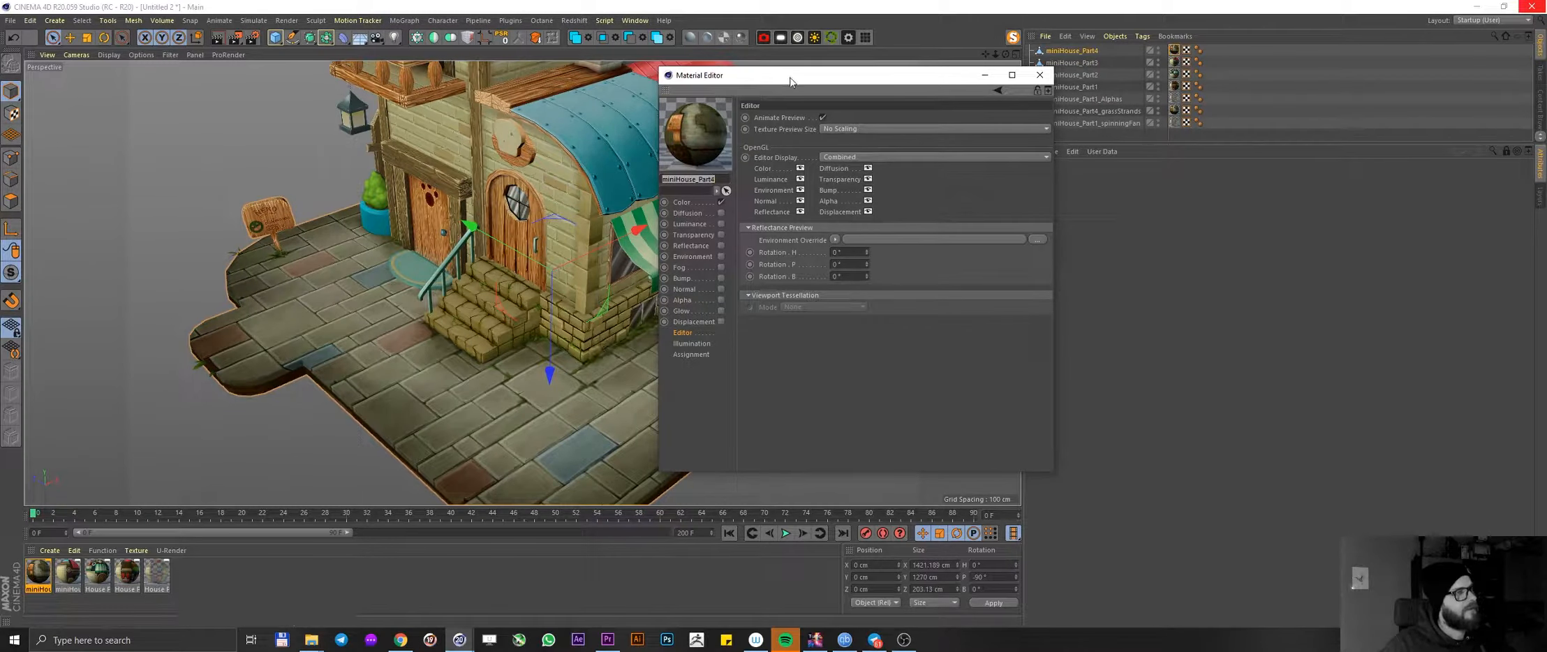
pyautogui.moveTo(789, 76); pyautogui.dragTo(843, 77)
pyautogui.write('Wall')
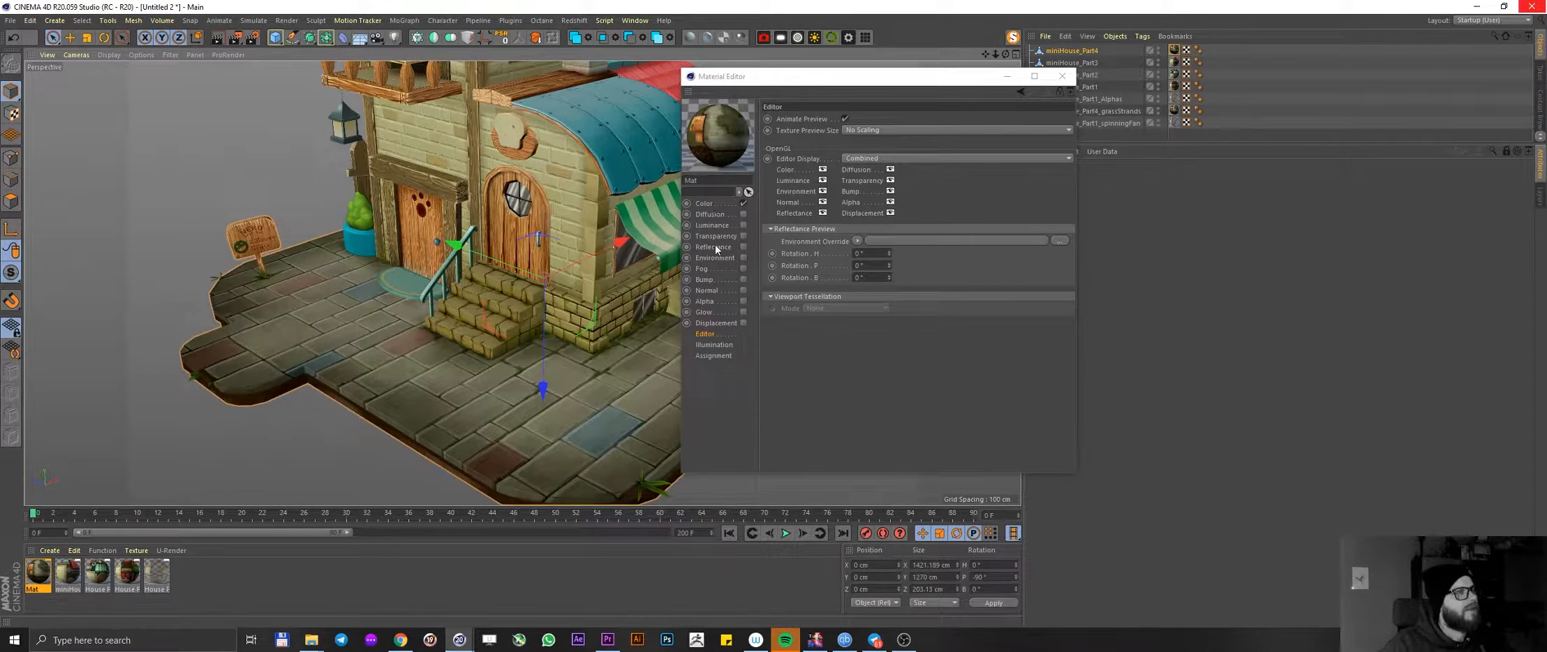
# - Add a Beckmann reflectance layer at 0% roughness with the spec strength image as its texture
pyautogui.click(713, 247)
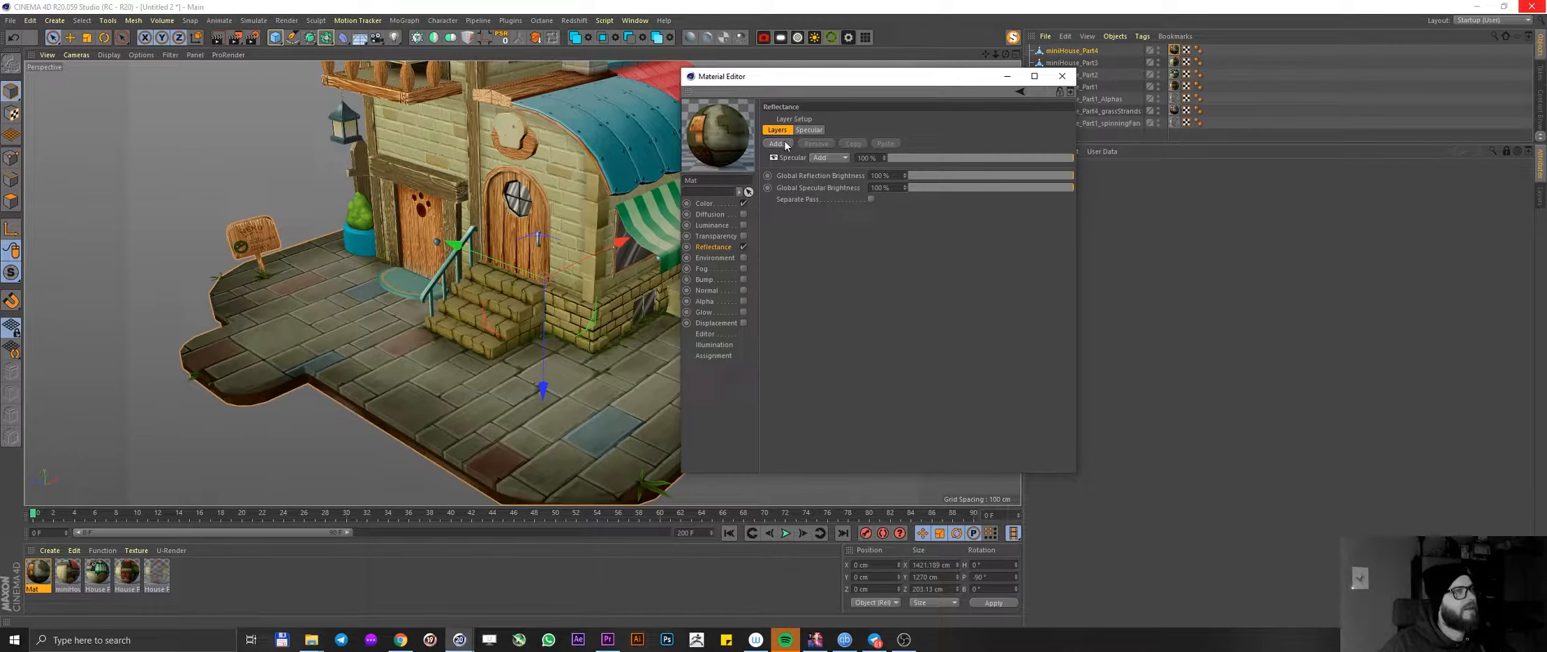
pyautogui.click(793, 156)
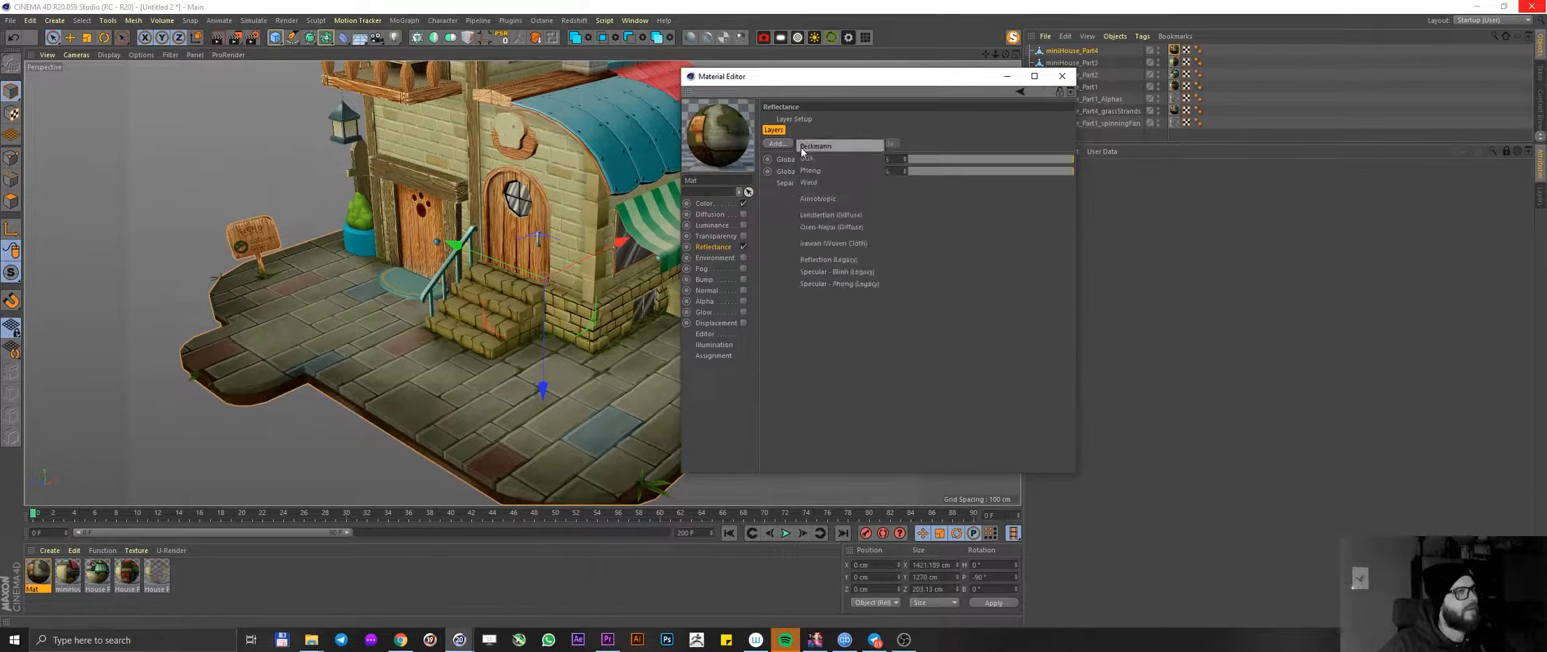
pyautogui.click(816, 145)
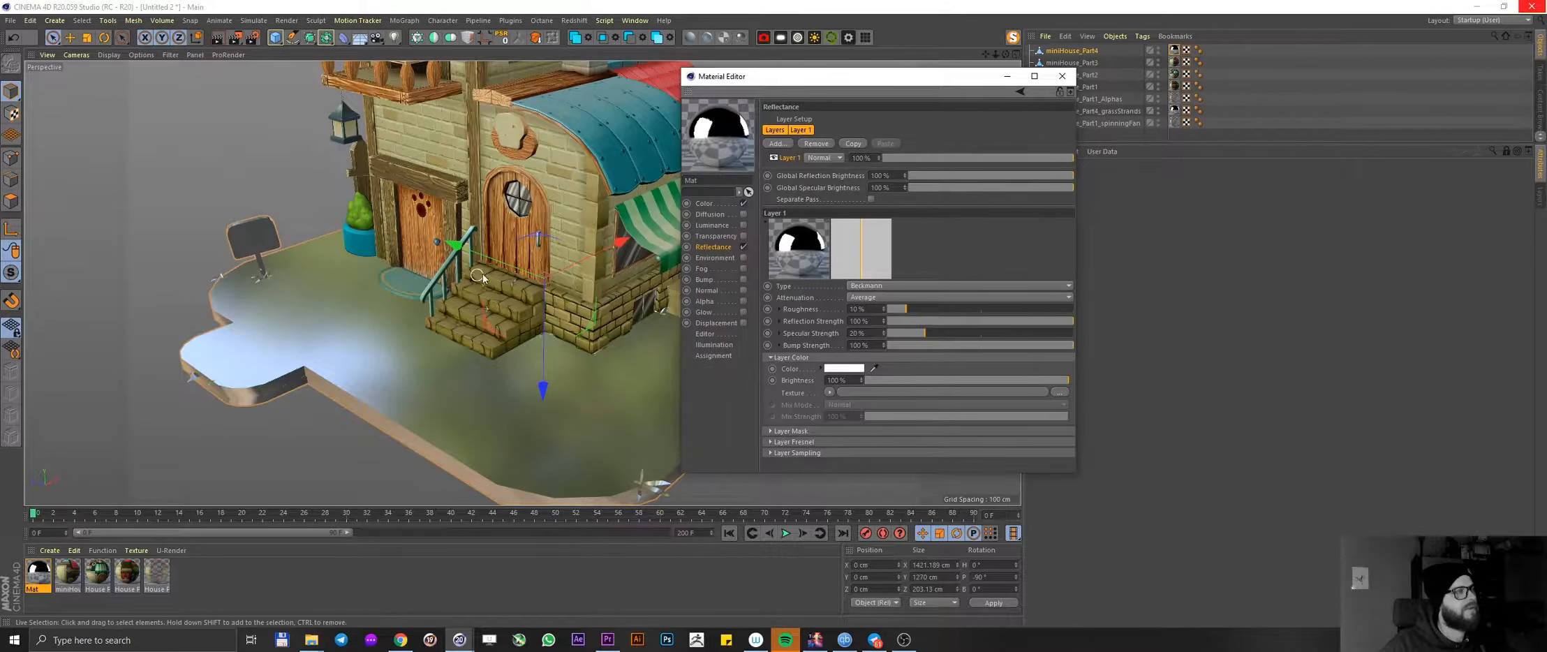
pyautogui.click(859, 309)
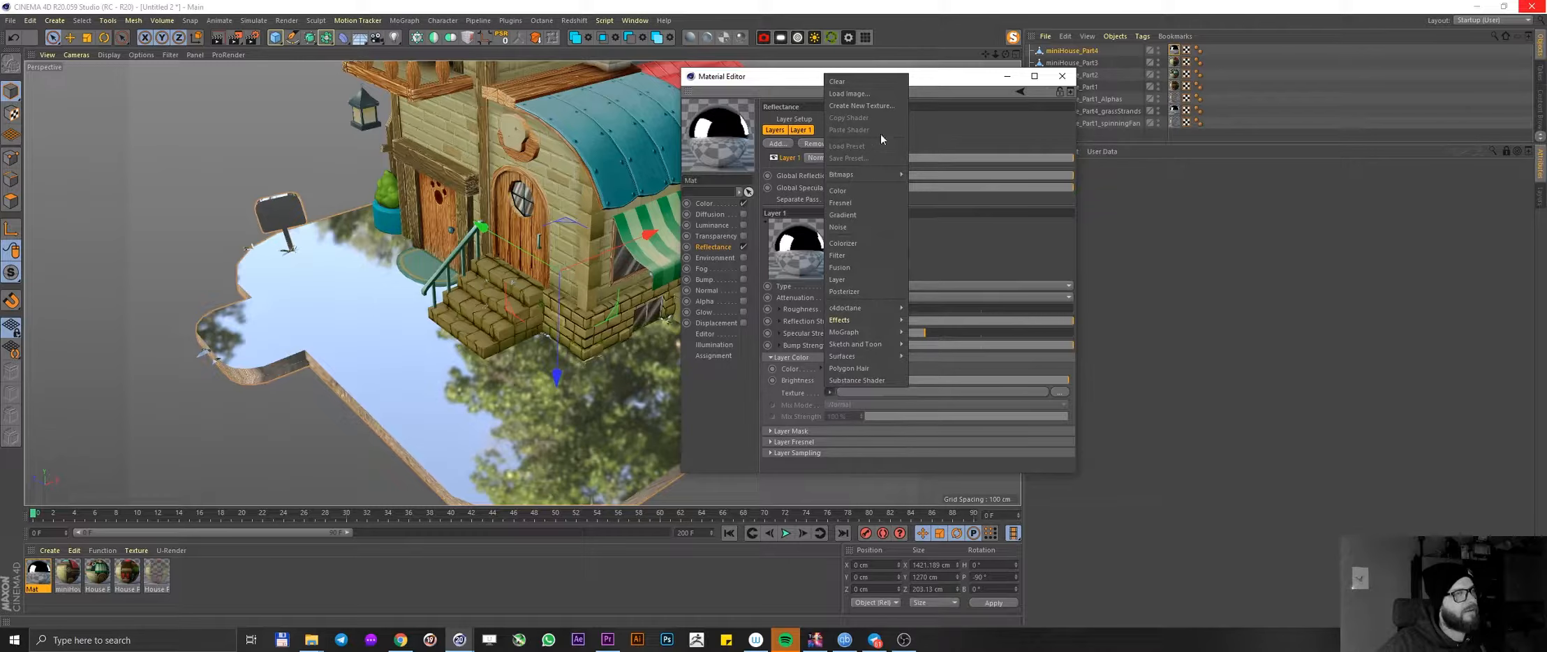
pyautogui.click(850, 93)
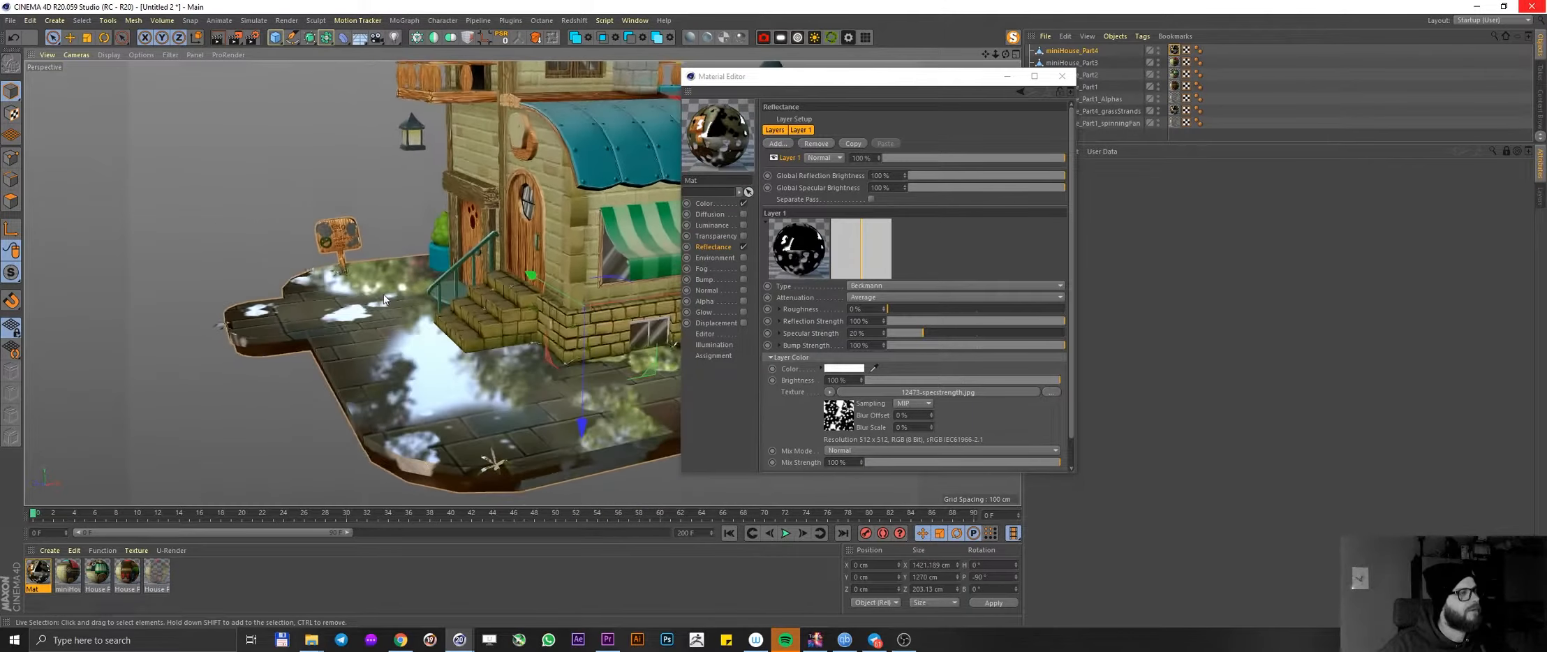
pyautogui.moveTo(385, 296); pyautogui.dragTo(454, 331)
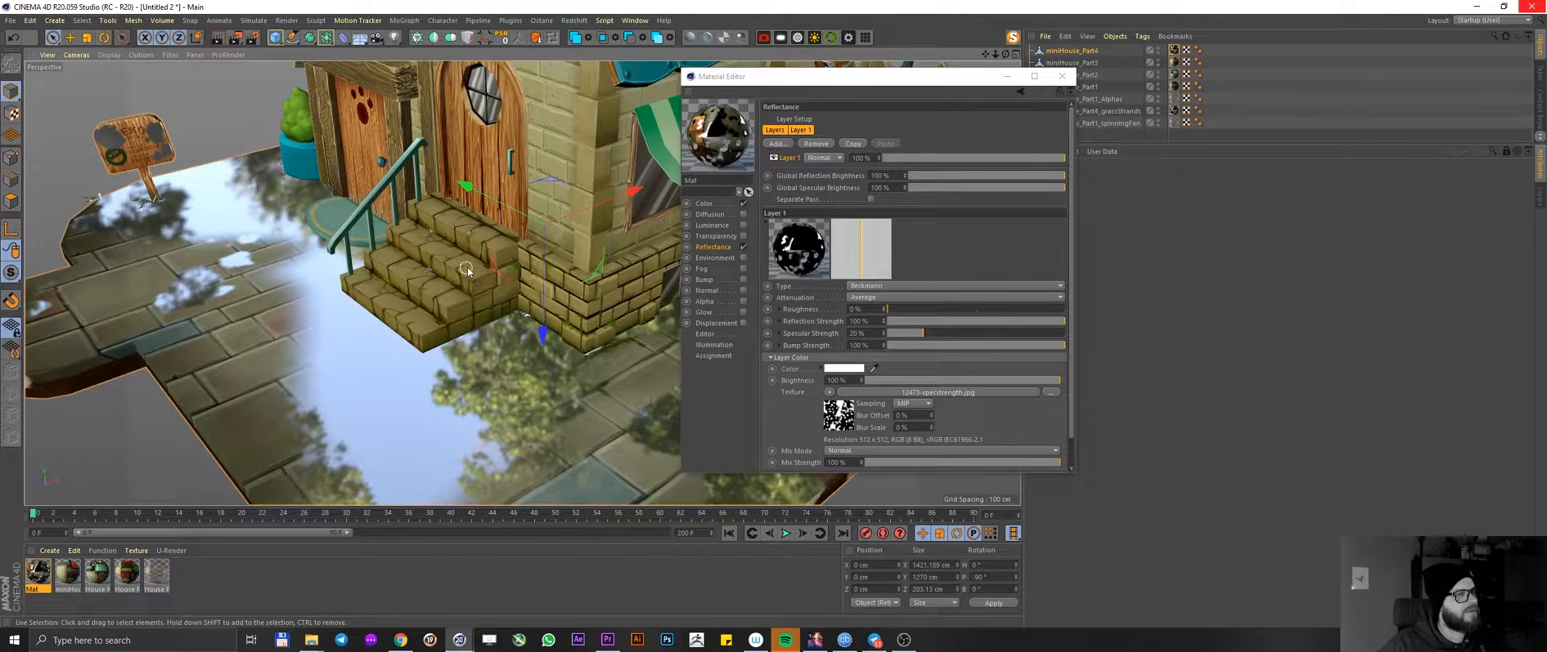
pyautogui.moveTo(627, 298)
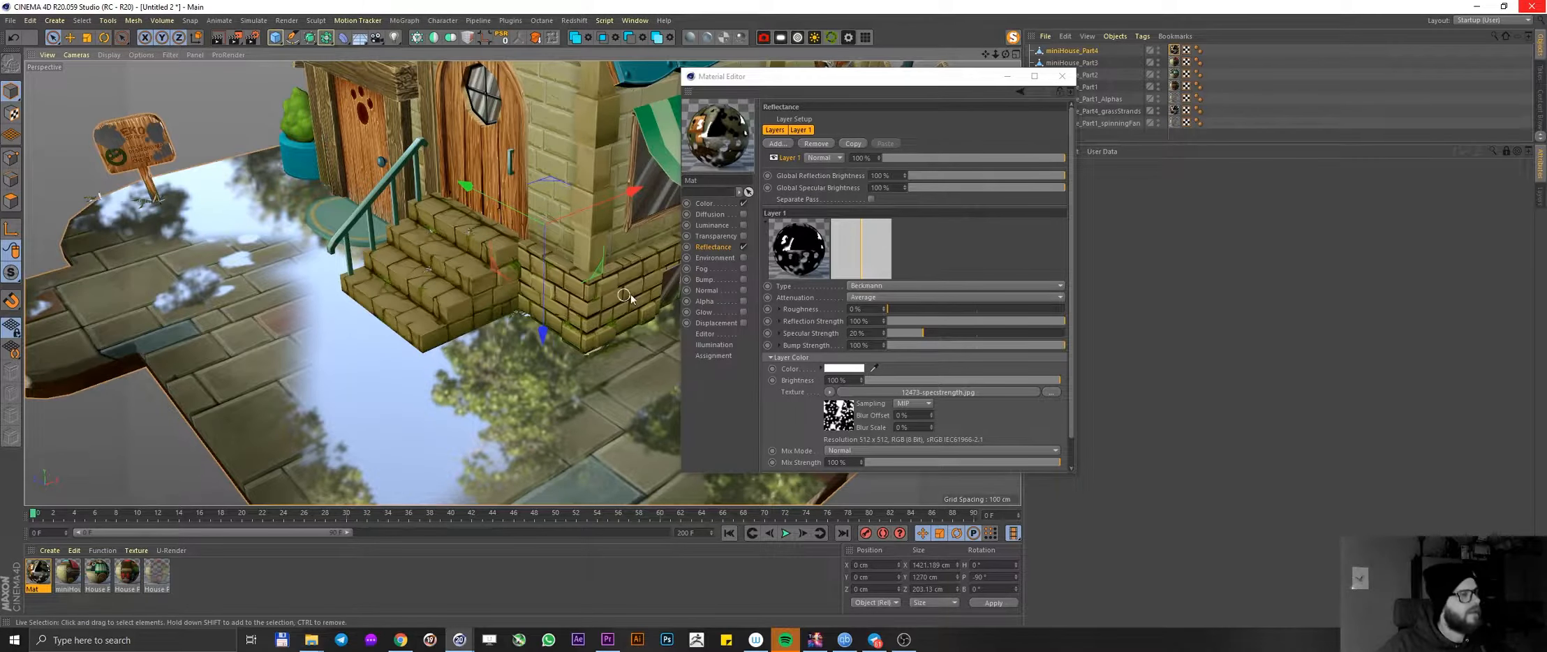
pyautogui.moveTo(728, 288)
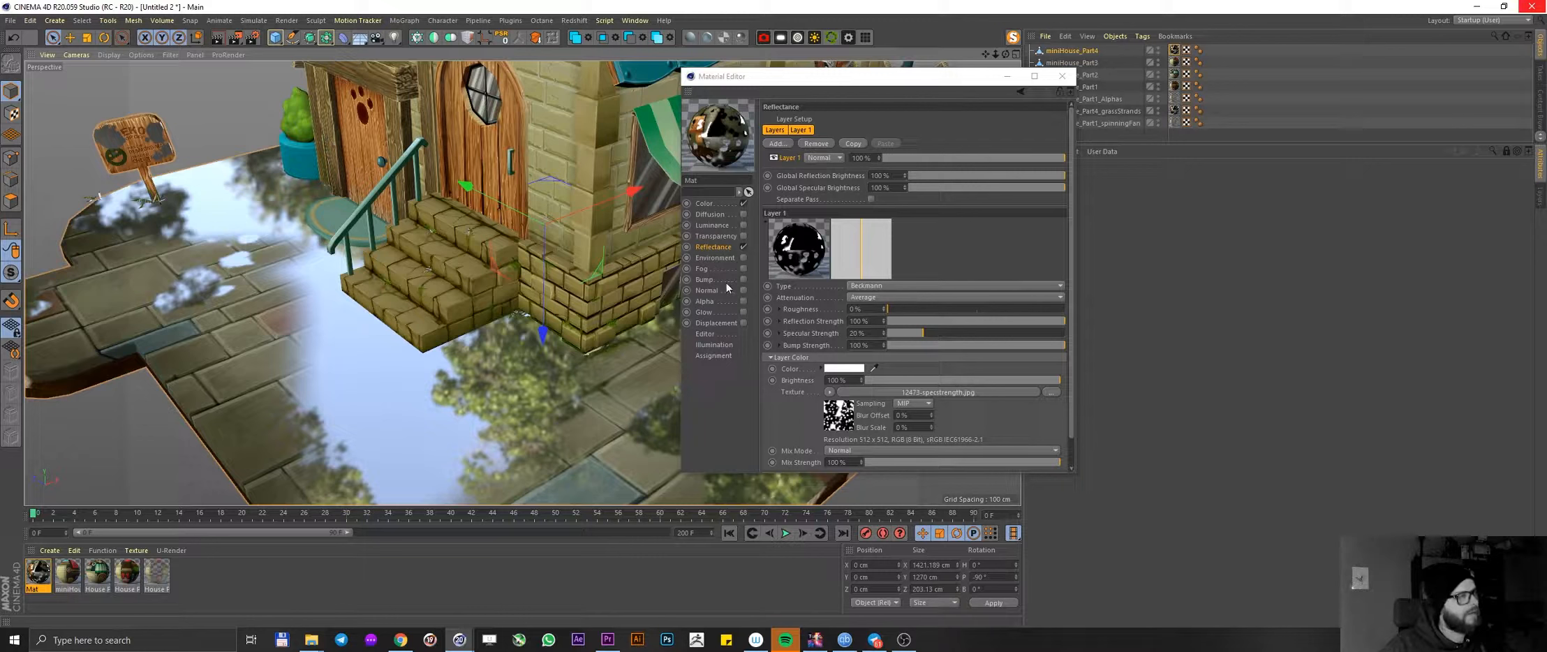
# - Copy the puddle shader into the Bump channel and set bump strength to about 42%
pyautogui.click(829, 391)
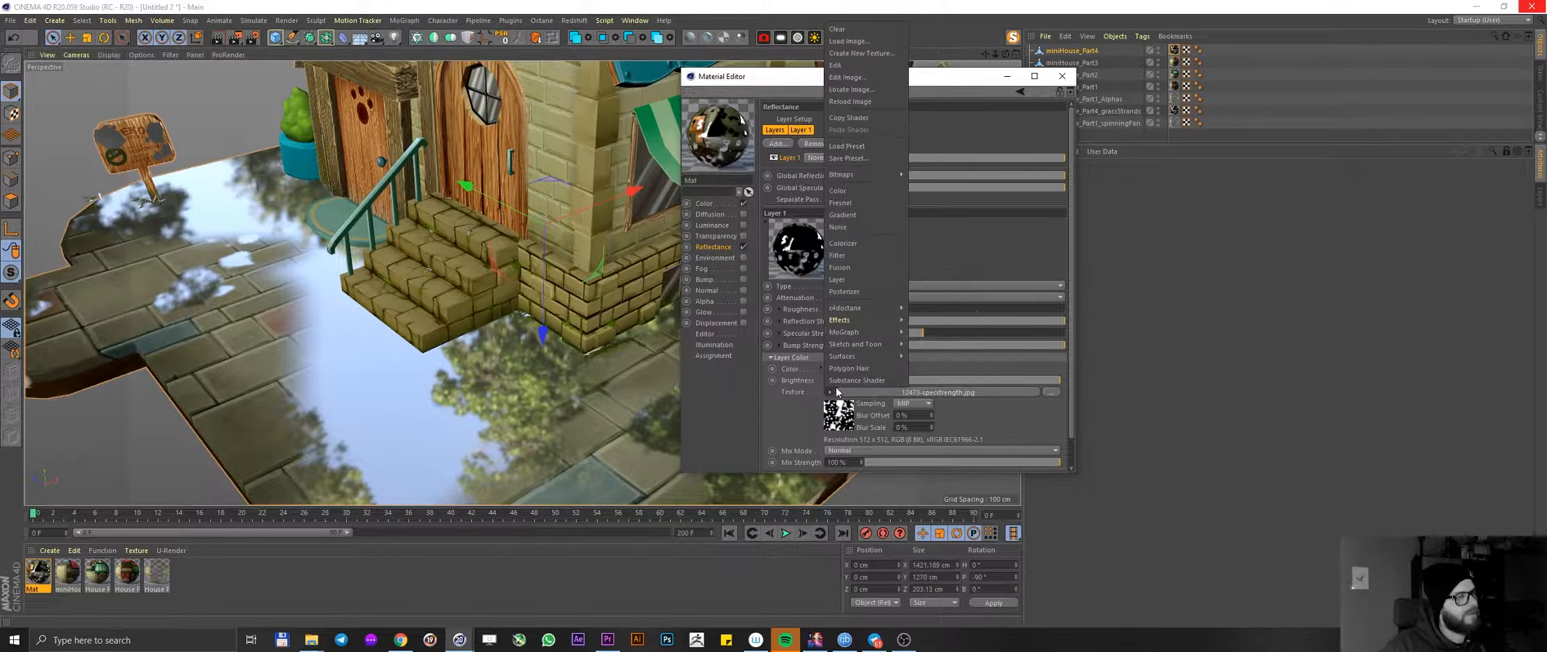
pyautogui.moveTo(853, 90)
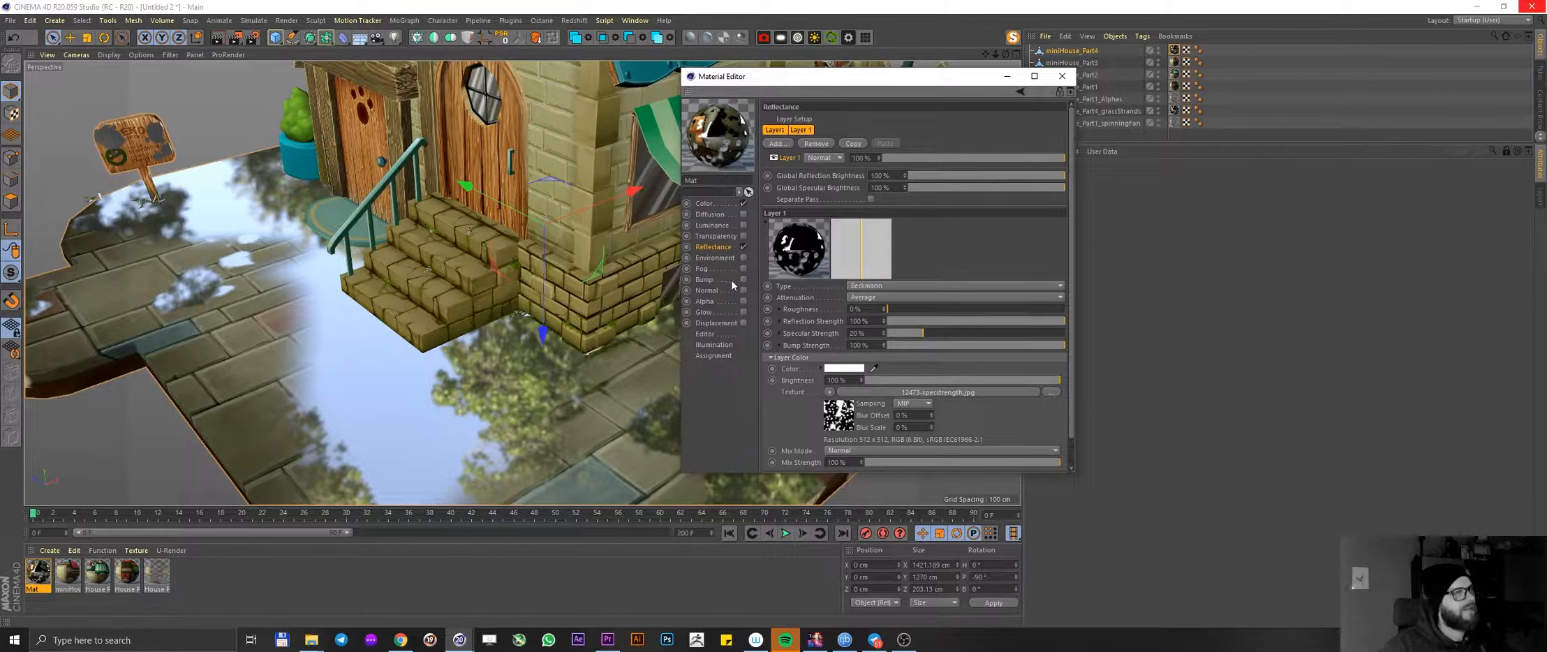
pyautogui.click(704, 279)
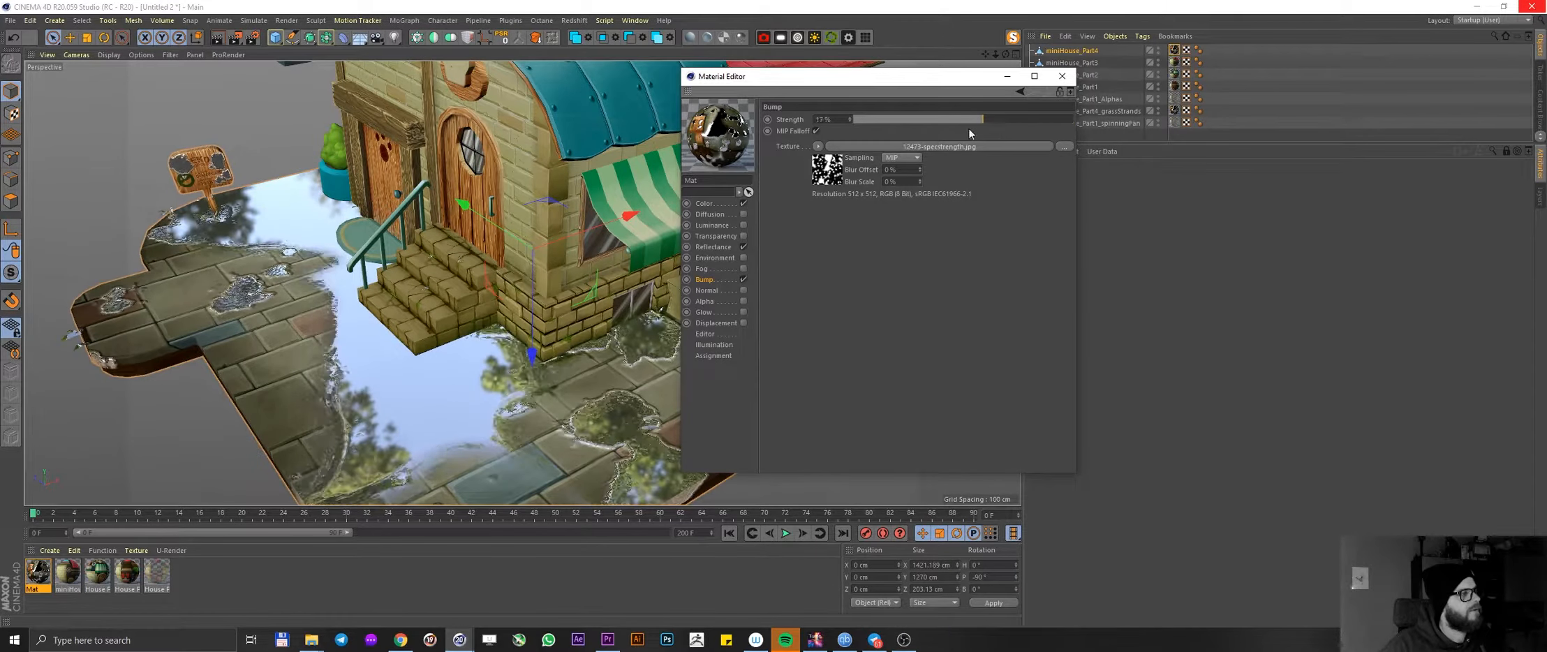
pyautogui.moveTo(946, 119); pyautogui.dragTo(878, 119)
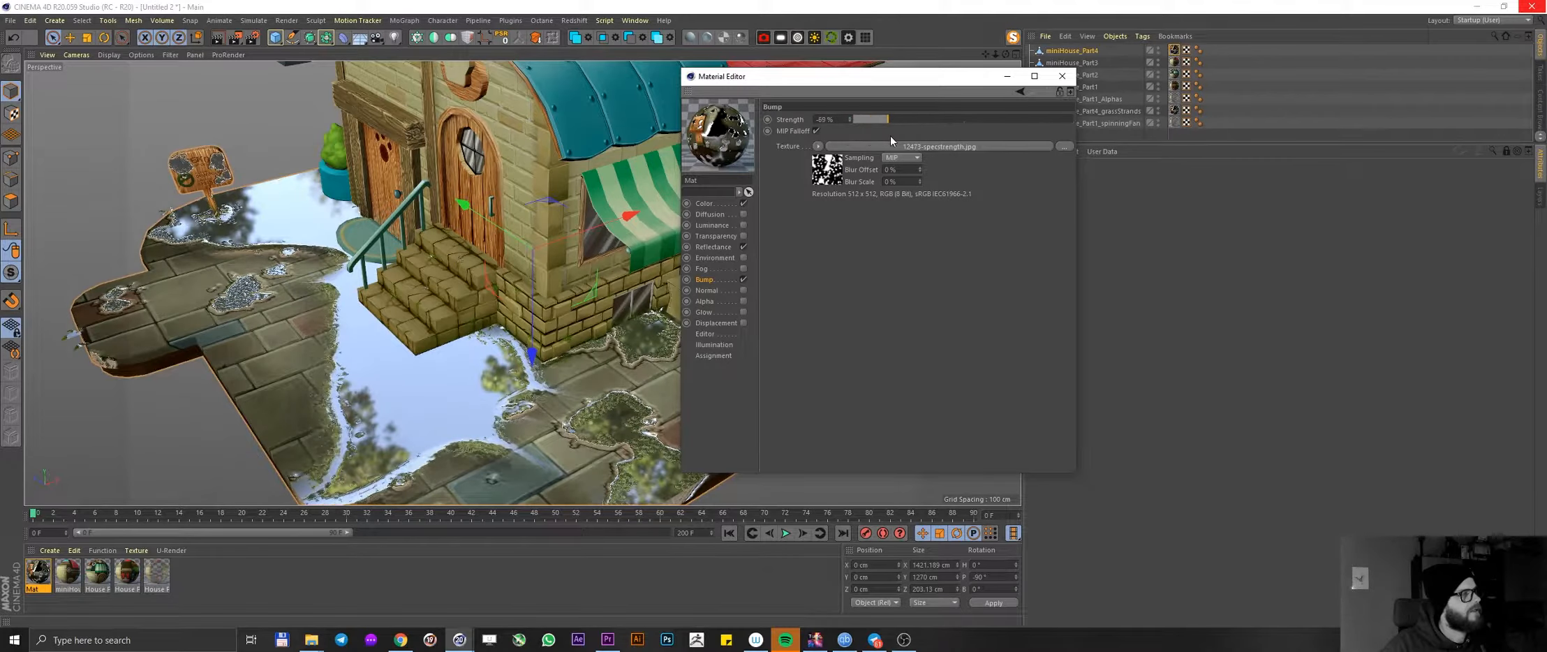
pyautogui.moveTo(850, 119); pyautogui.dragTo(1001, 118)
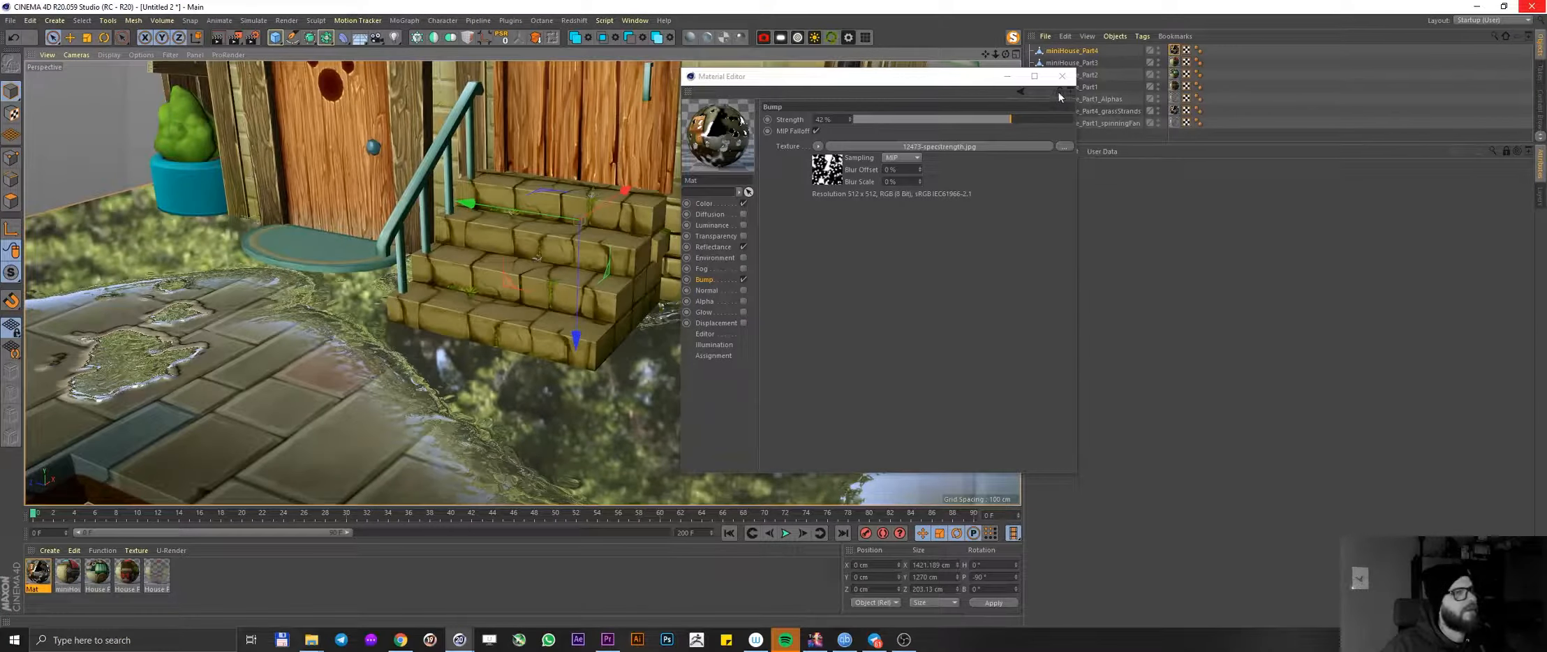
# - Turn on Screen-Space Local Reflections in the viewport's Enhanced OpenGL reflection settings
pyautogui.click(1061, 75)
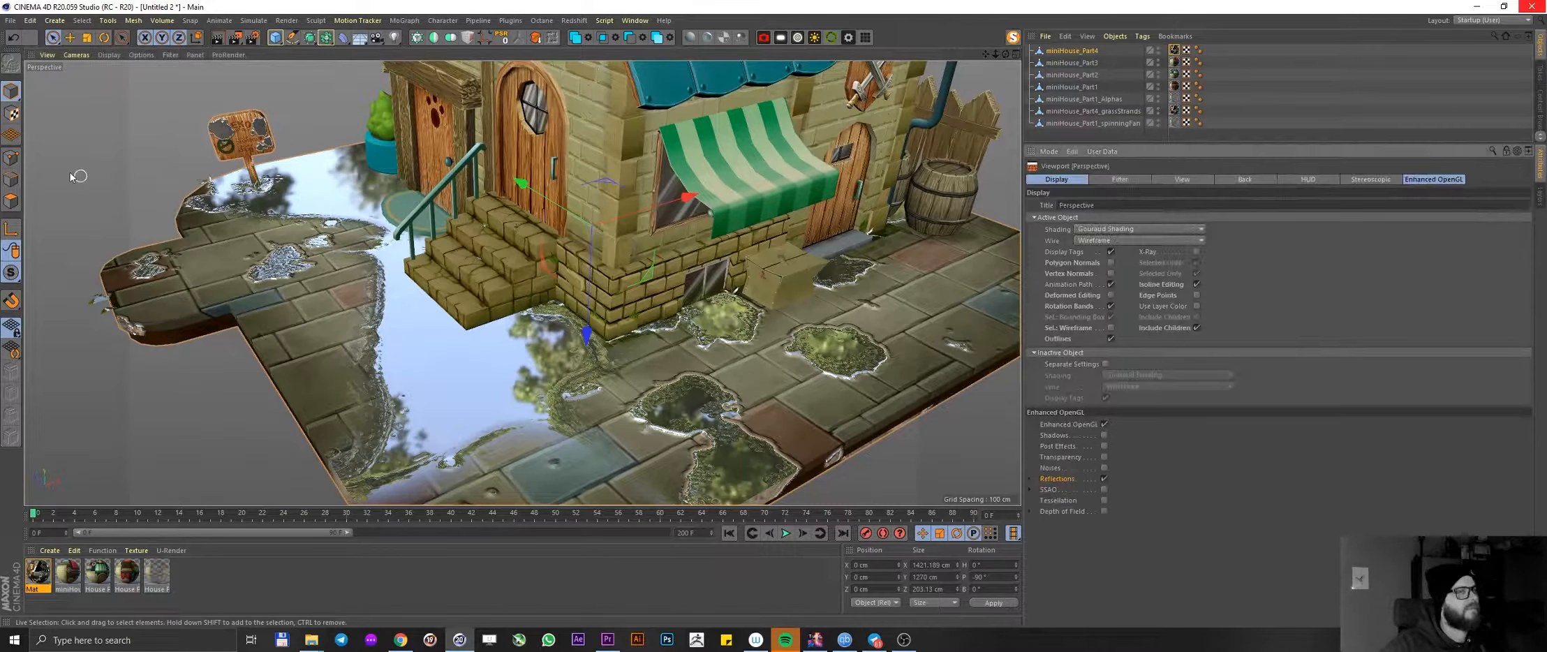
pyautogui.click(141, 54)
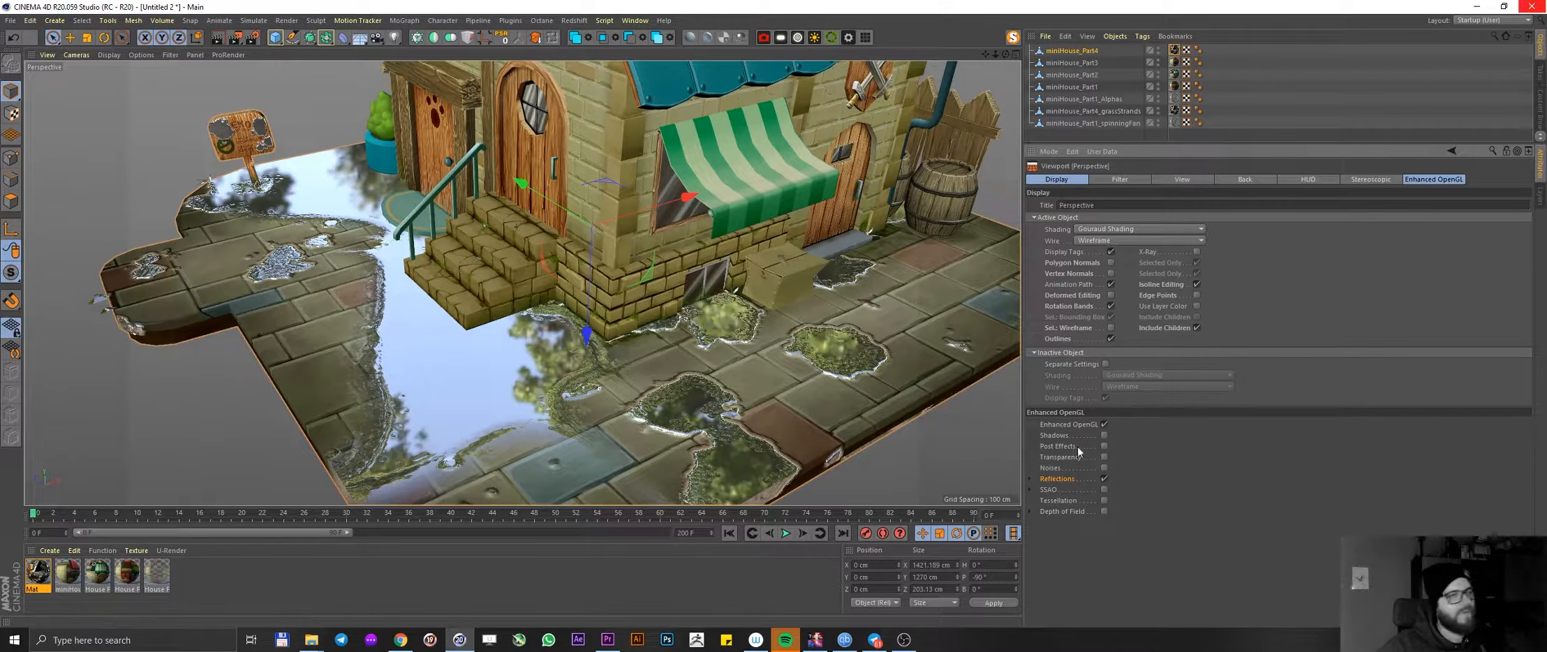
pyautogui.click(1031, 479)
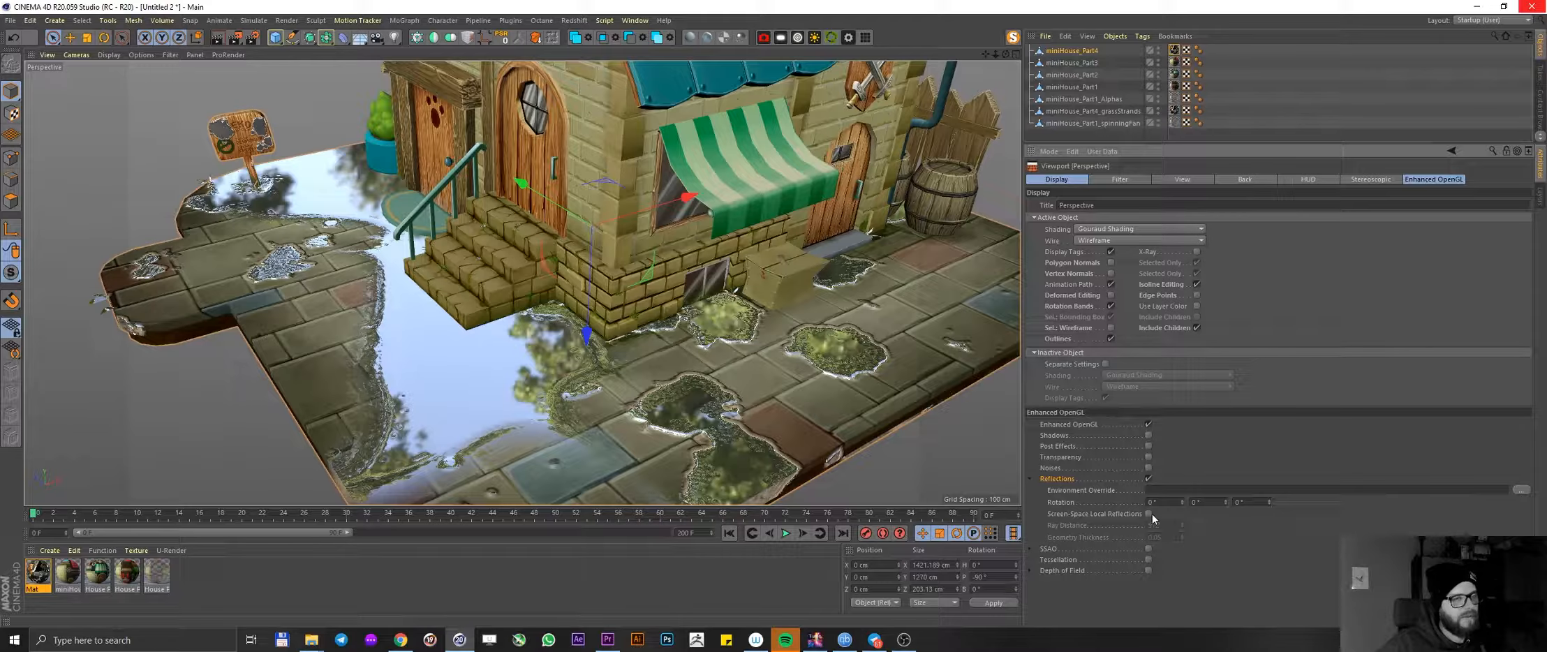
pyautogui.click(1147, 513)
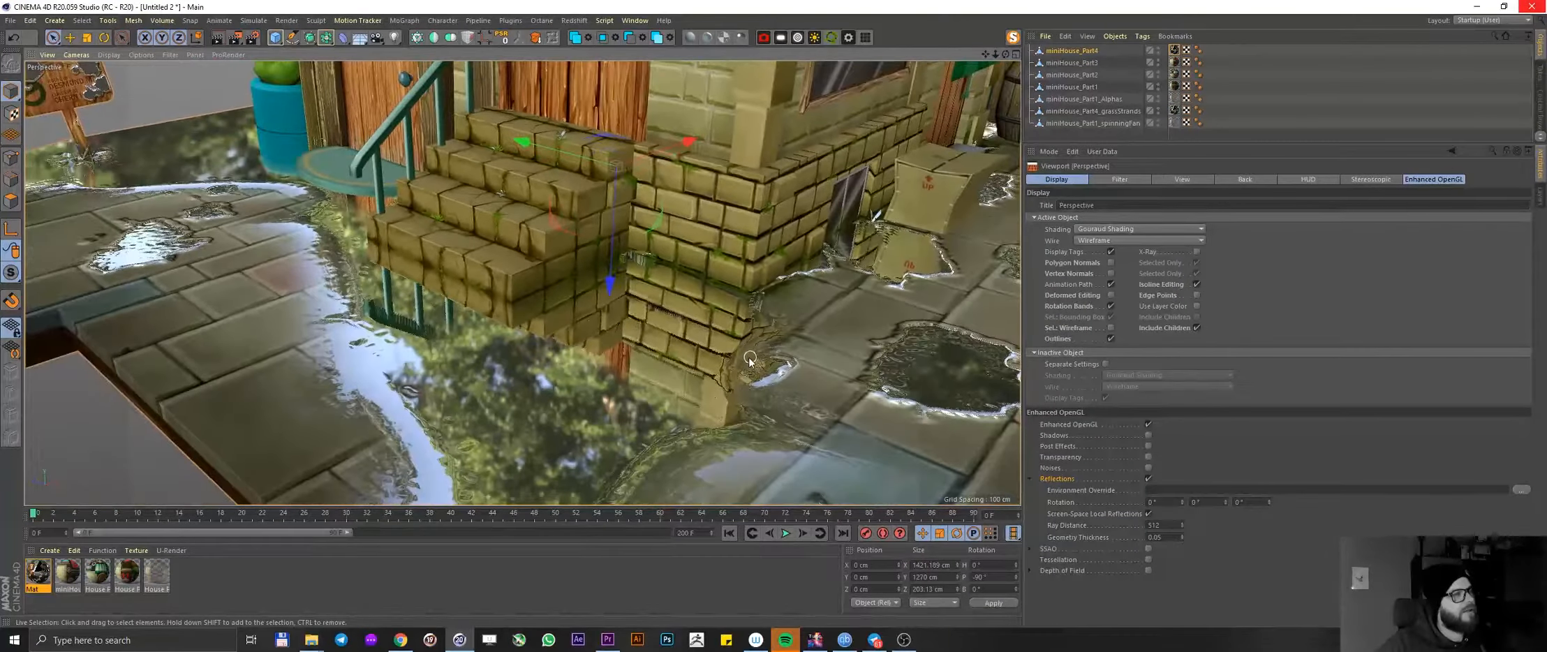
pyautogui.moveTo(750, 360); pyautogui.dragTo(795, 422)
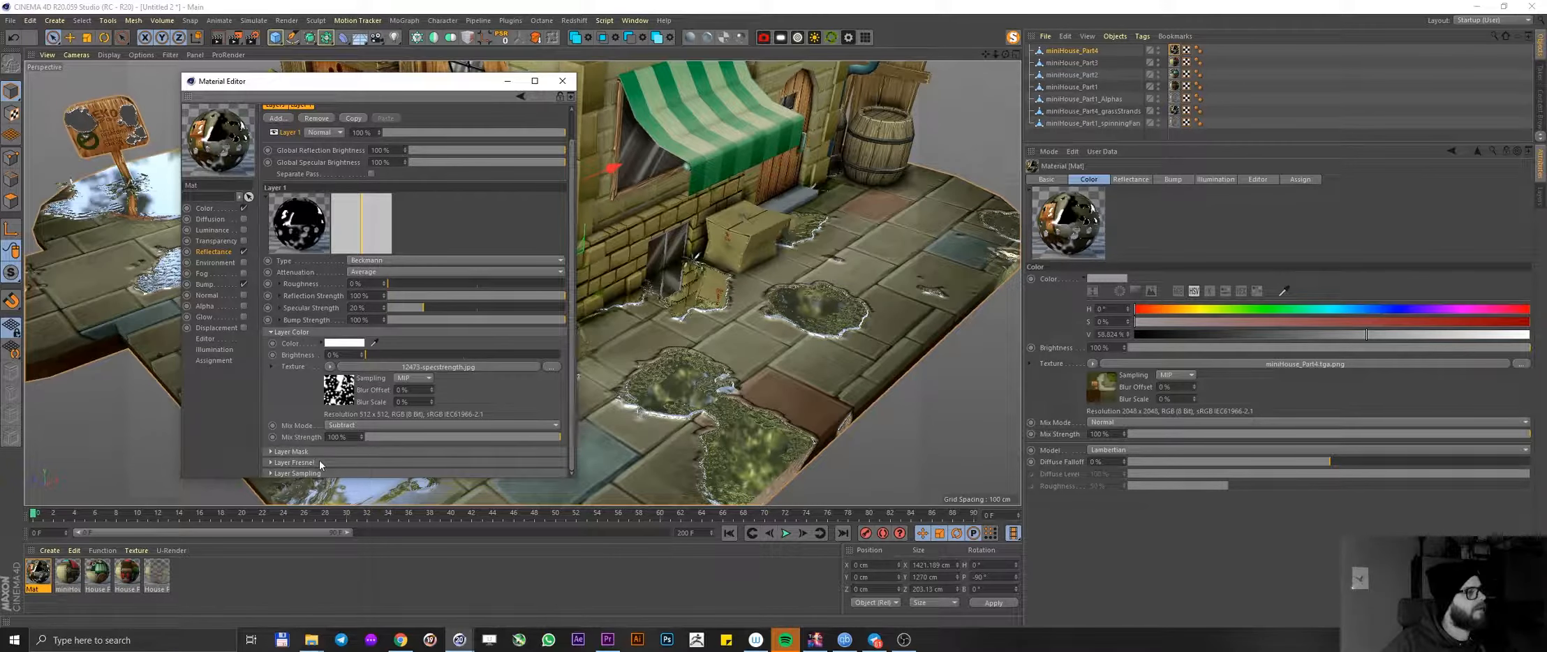
# - Set the reflection layer's Fresnel to Dielectric with raised strength and a high IOR
pyautogui.click(292, 462)
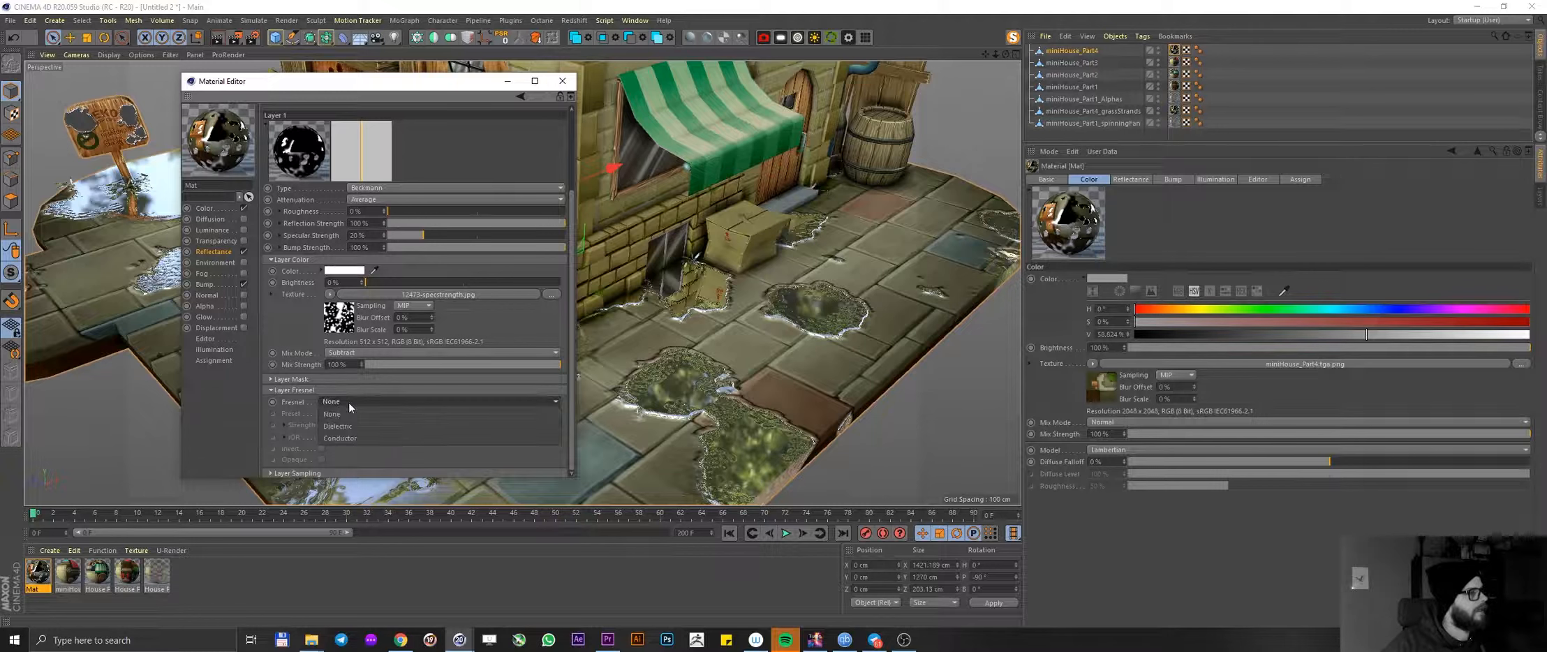
pyautogui.click(336, 426)
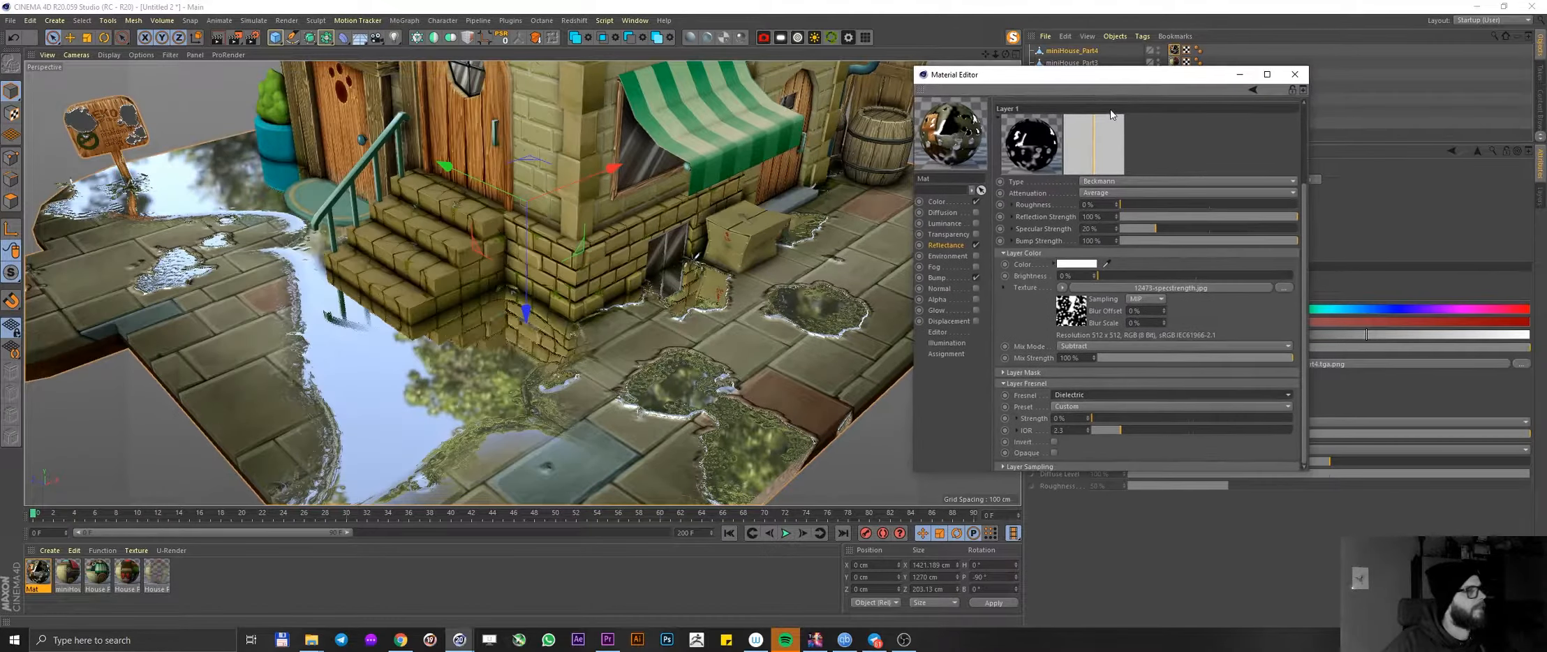
pyautogui.moveTo(1085, 428); pyautogui.dragTo(1209, 429)
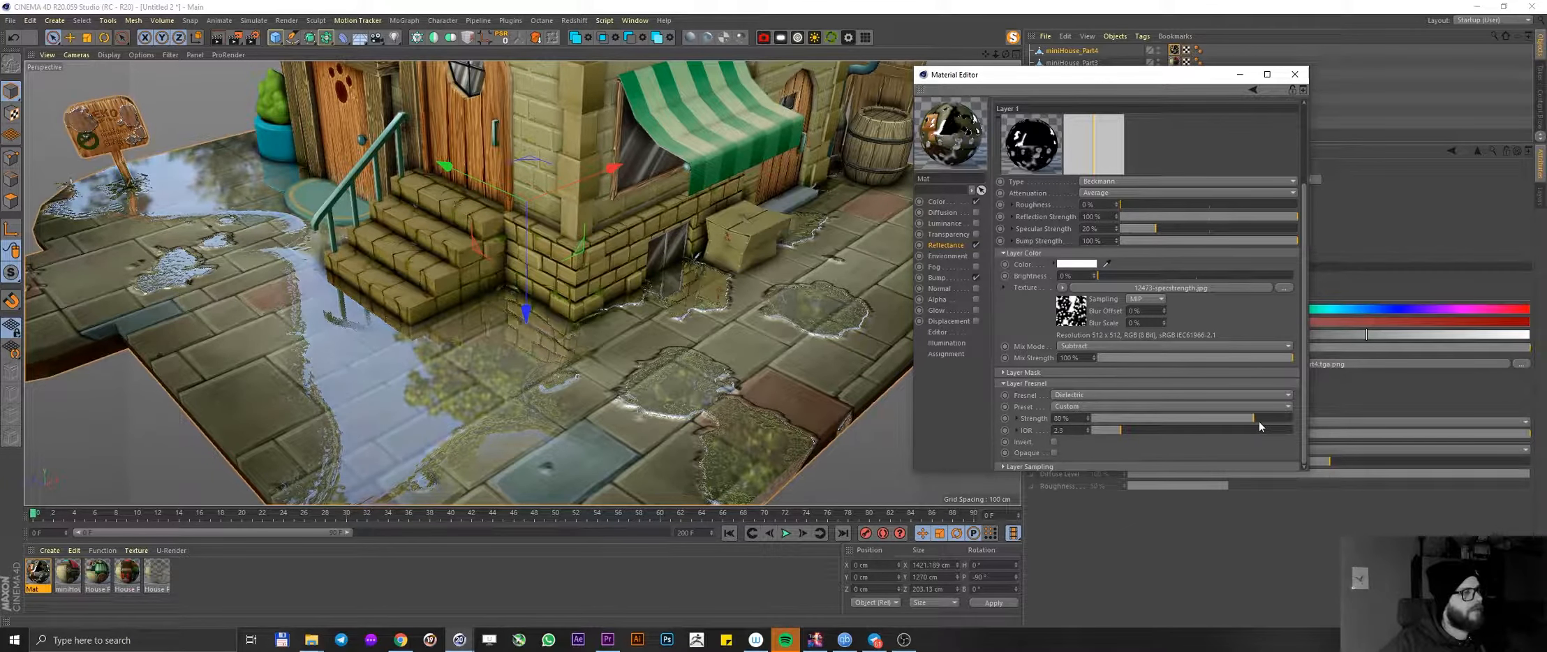
pyautogui.moveTo(1213, 430); pyautogui.dragTo(1105, 430)
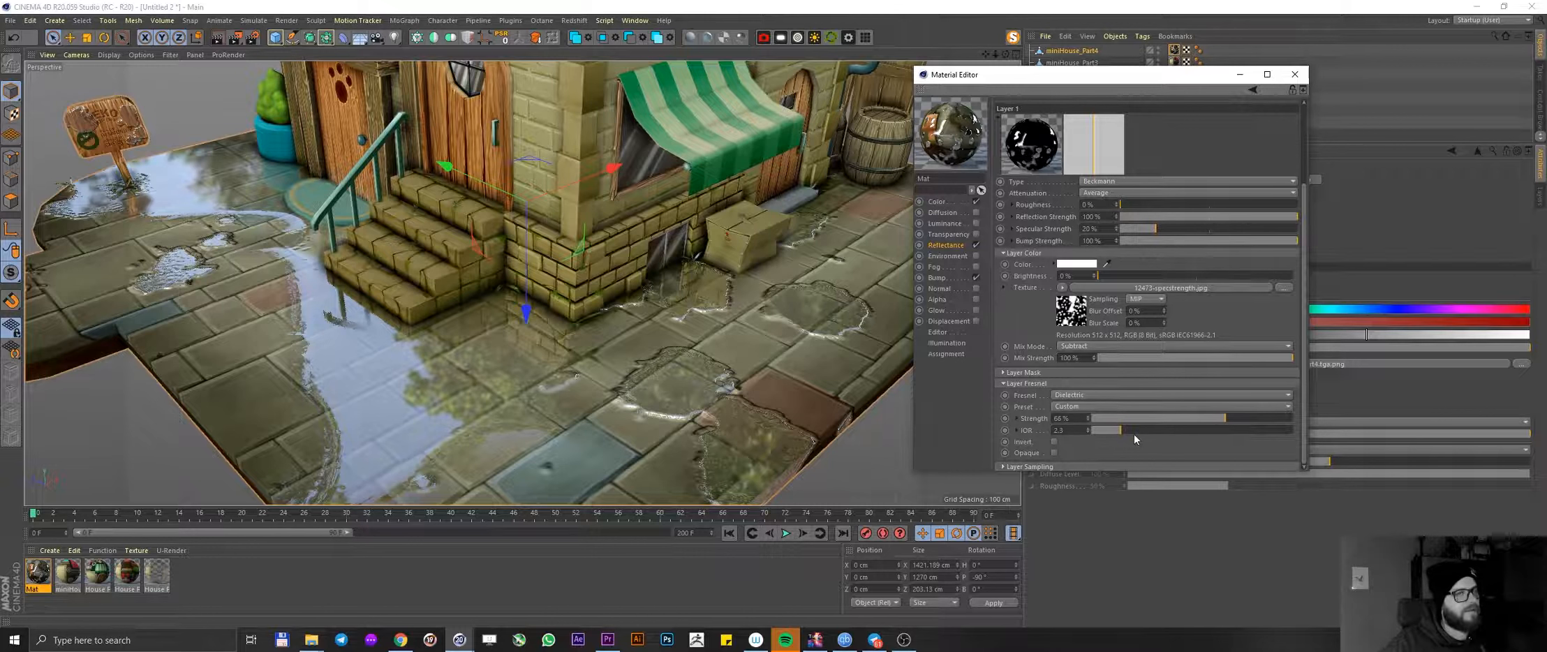
pyautogui.moveTo(1104, 430); pyautogui.dragTo(1184, 430)
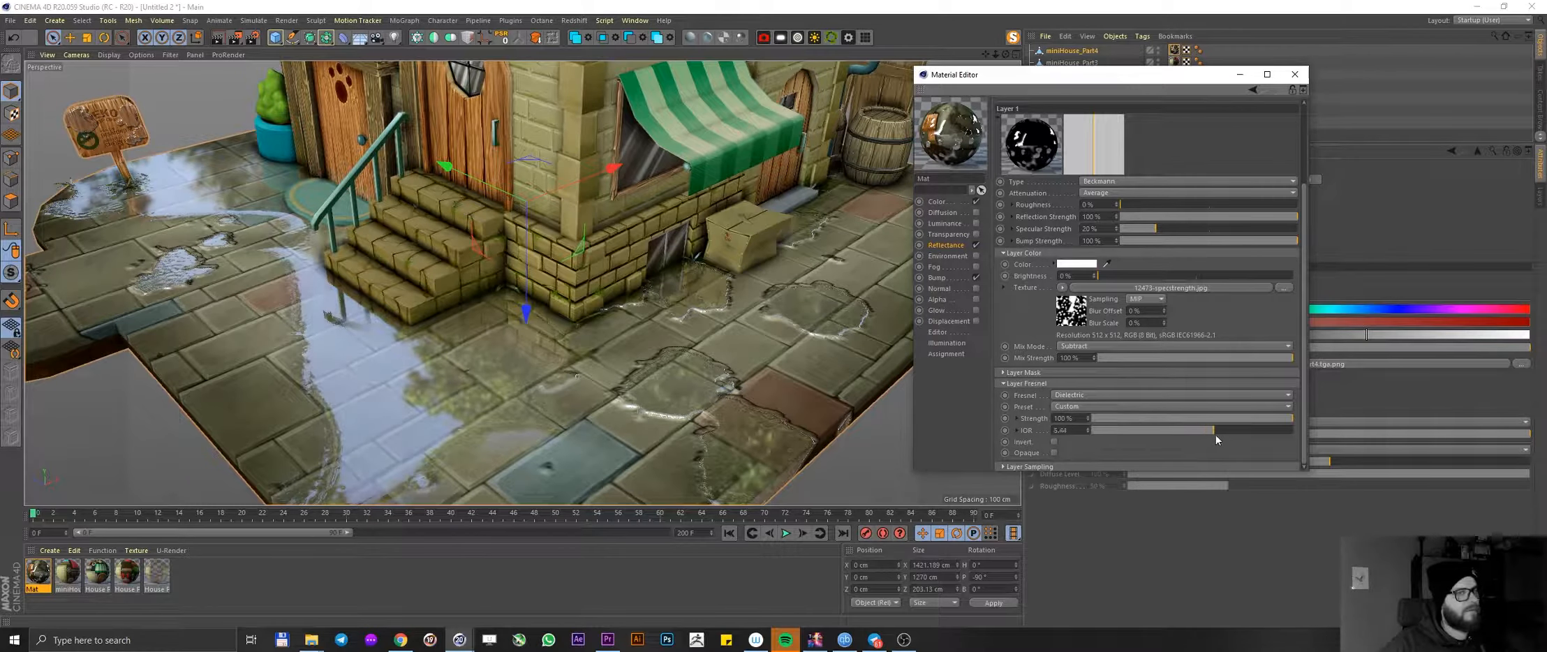
pyautogui.moveTo(1216, 430); pyautogui.dragTo(1154, 430)
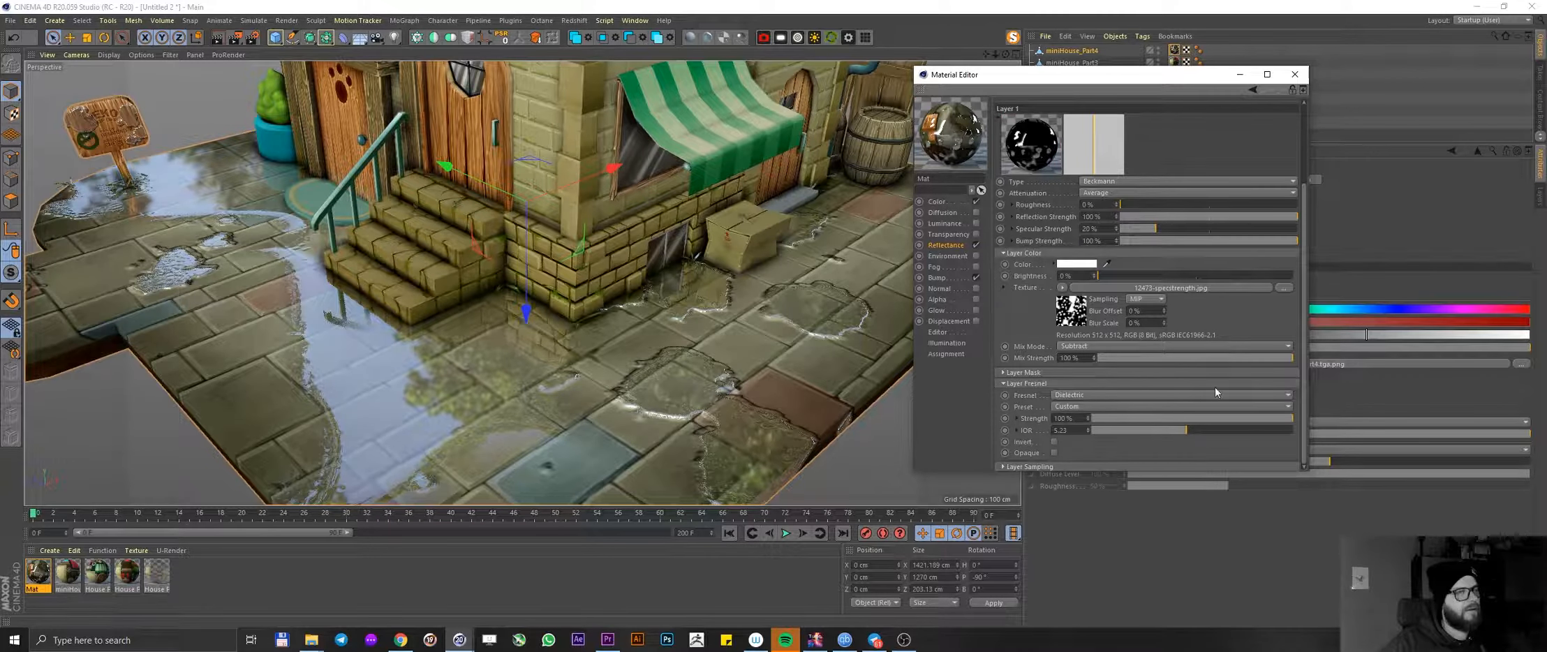
# - Tint the puddle reflections pale blue via the Layer Mask colour picker, after trying red
pyautogui.click(1078, 264)
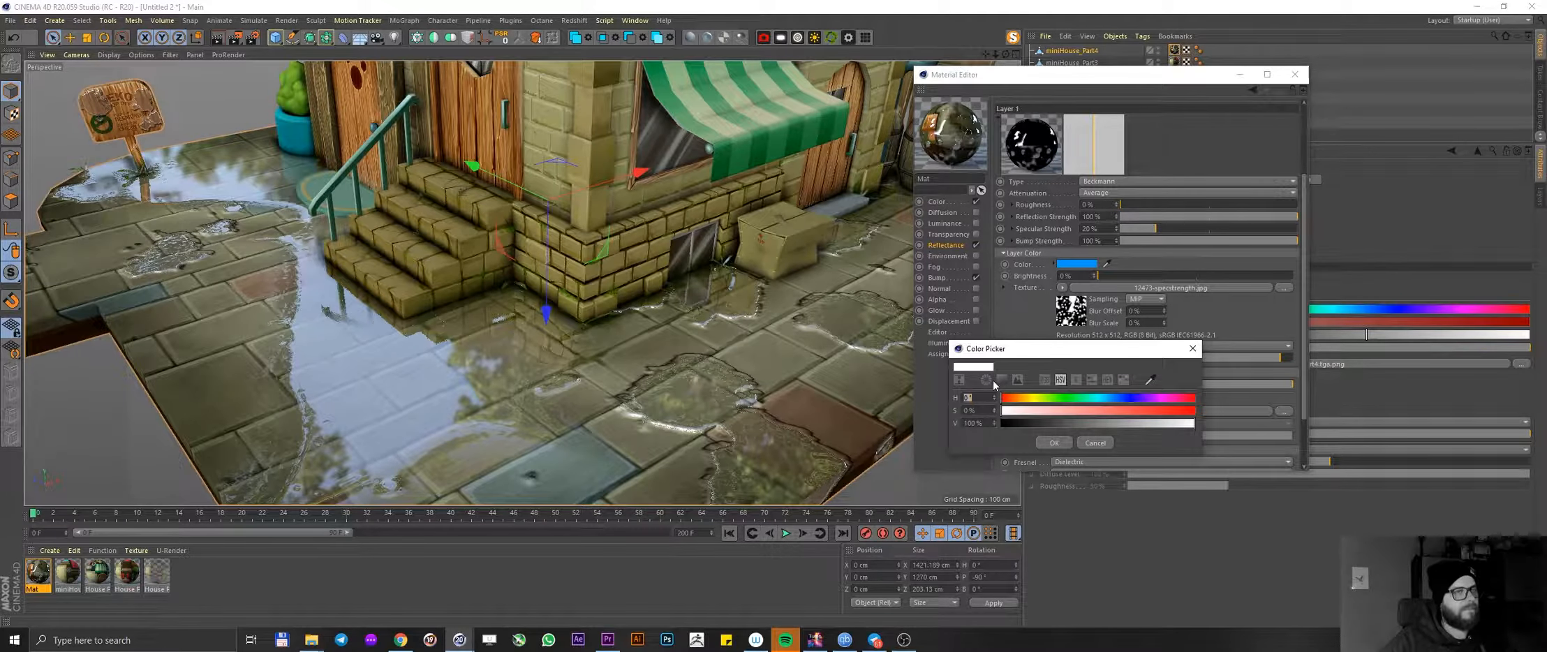
pyautogui.click(985, 380)
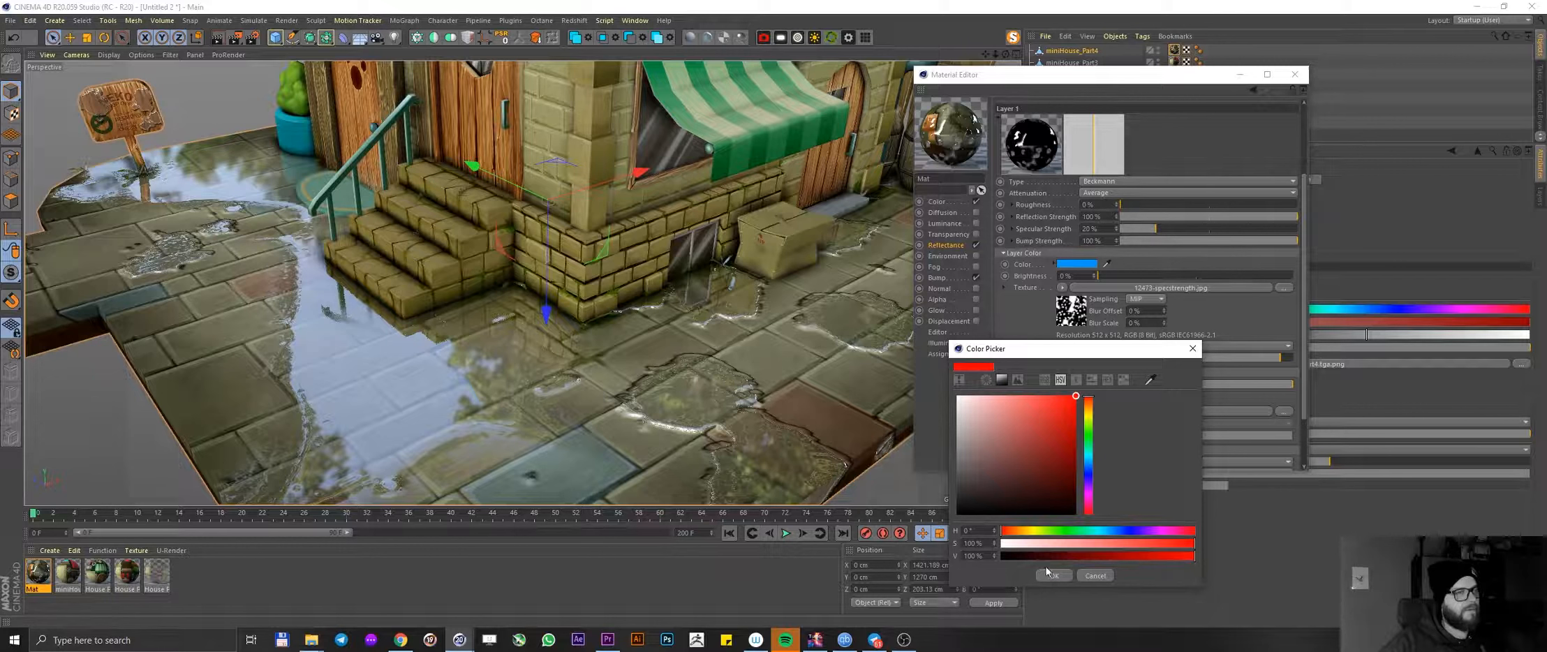
pyautogui.click(1051, 575)
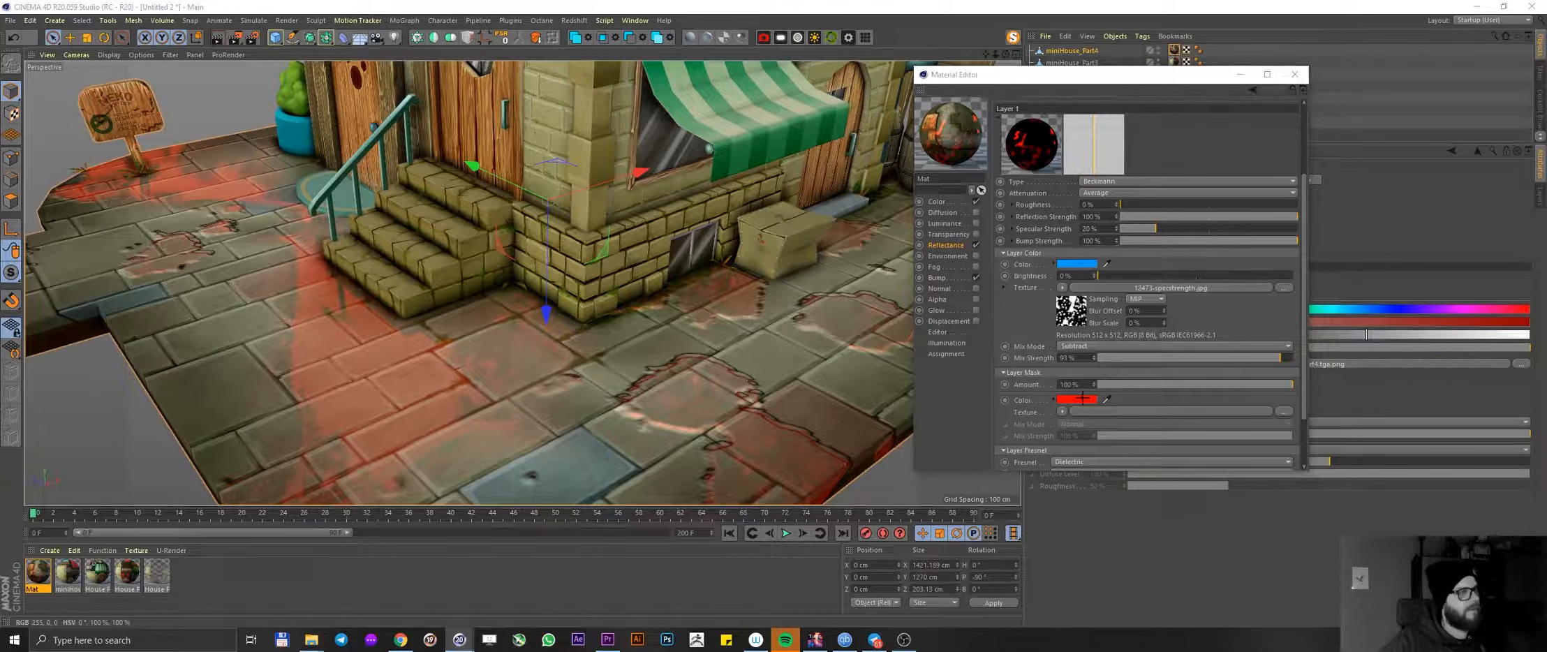
pyautogui.click(1078, 264)
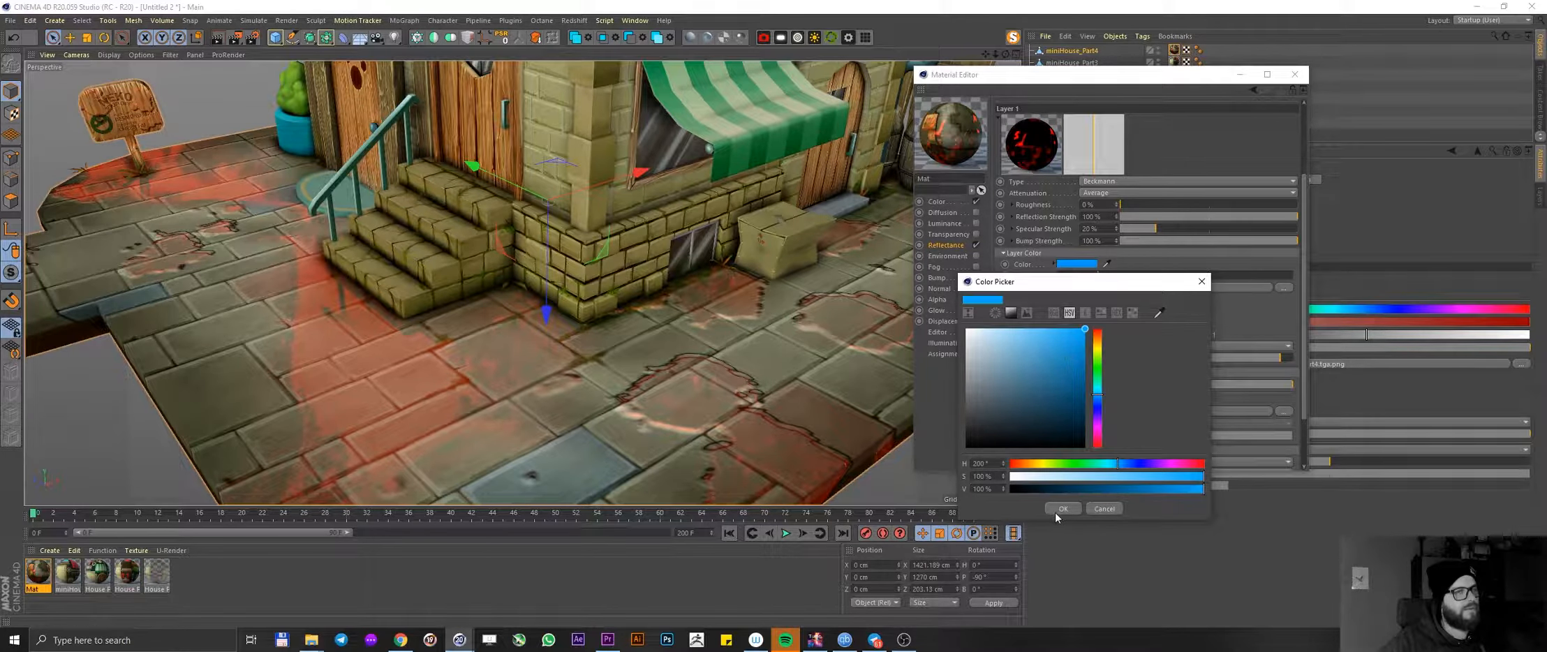
pyautogui.click(1063, 508)
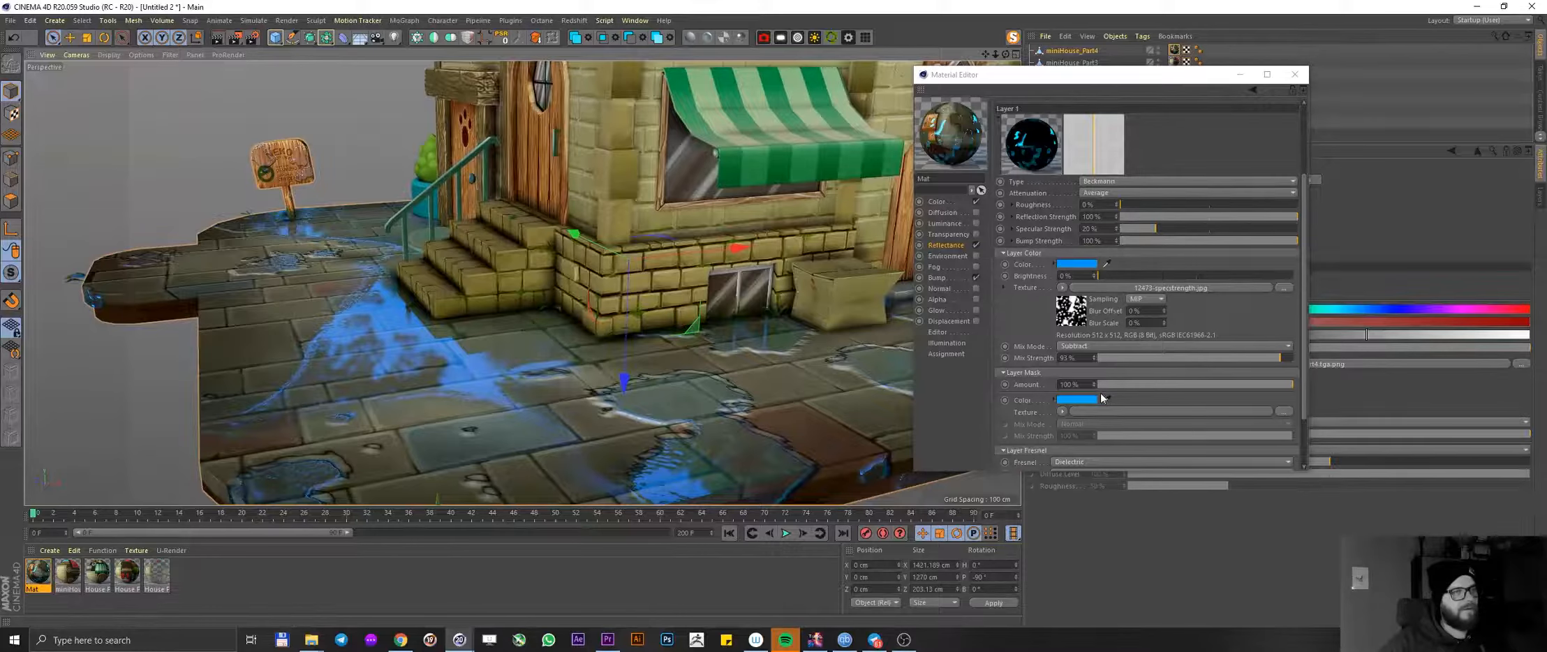
pyautogui.click(1075, 263)
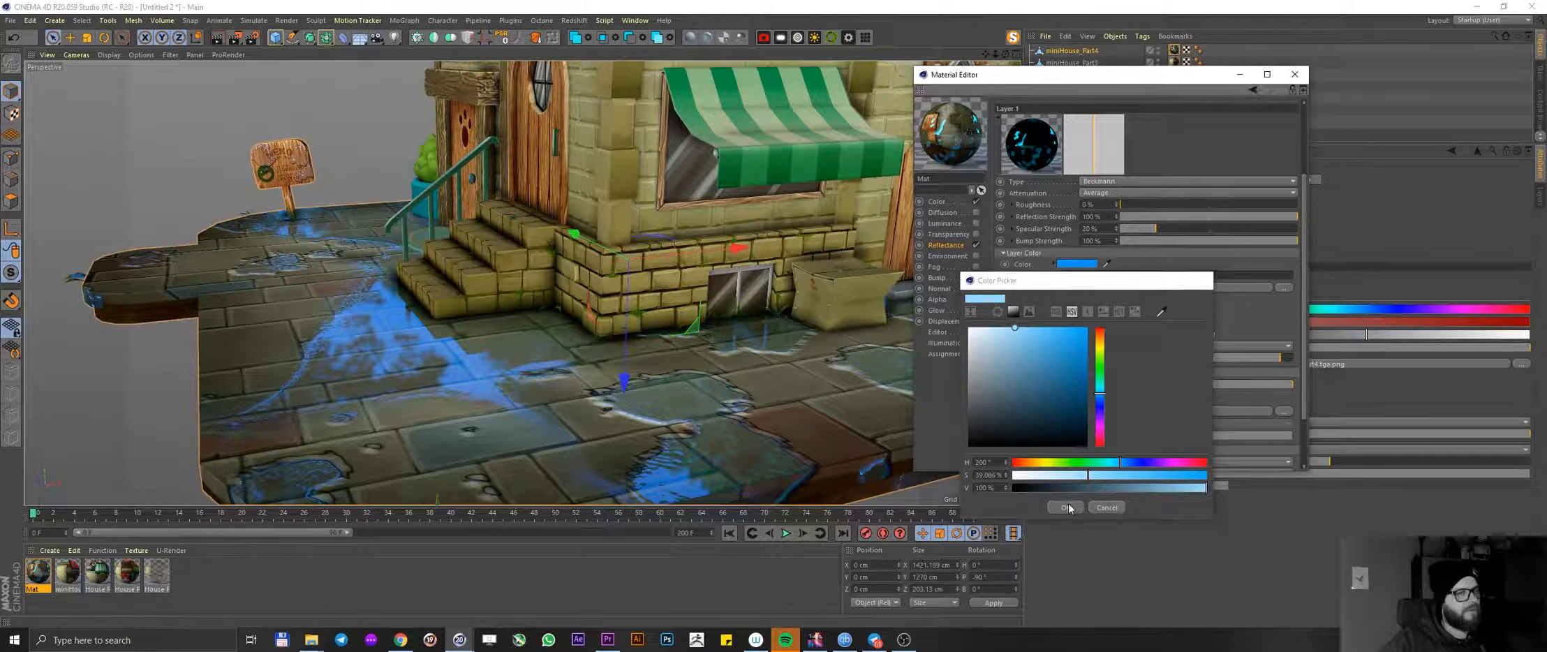
pyautogui.click(1064, 507)
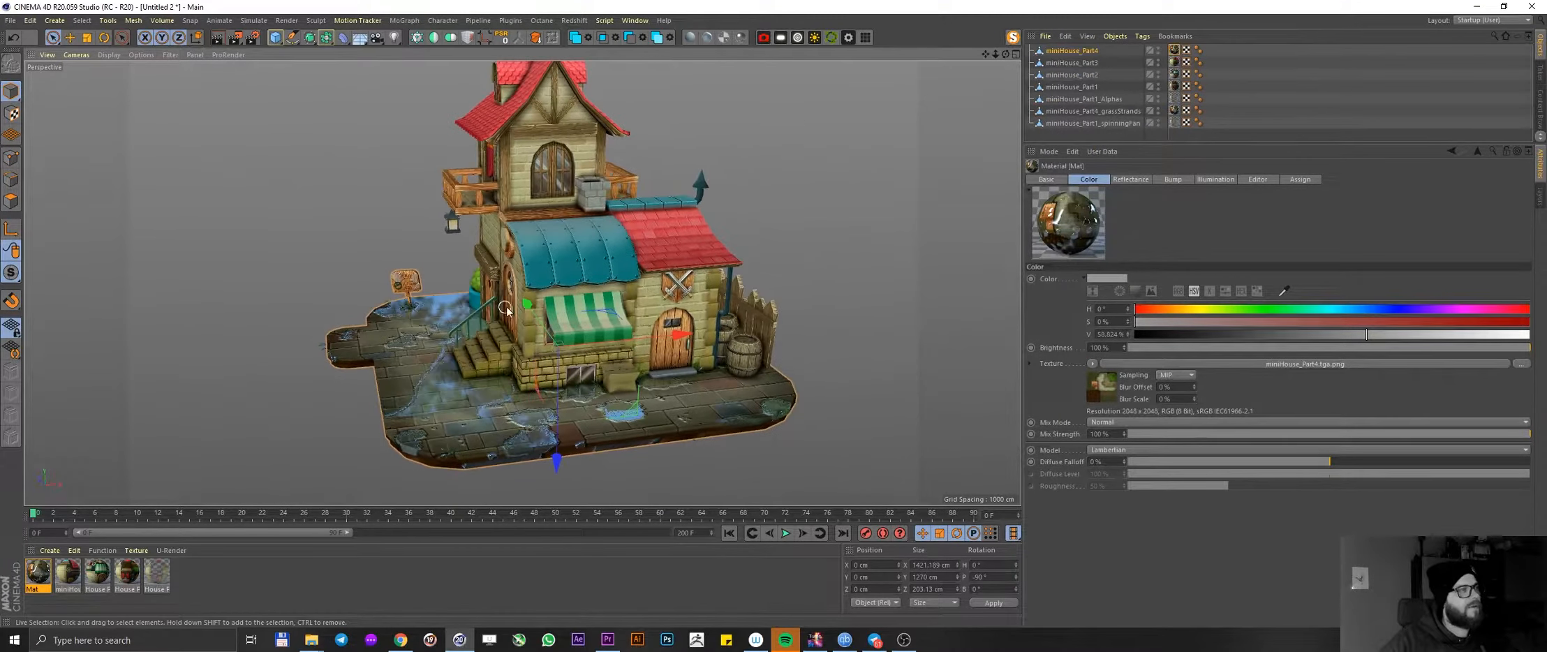
pyautogui.moveTo(502, 306); pyautogui.dragTo(592, 306)
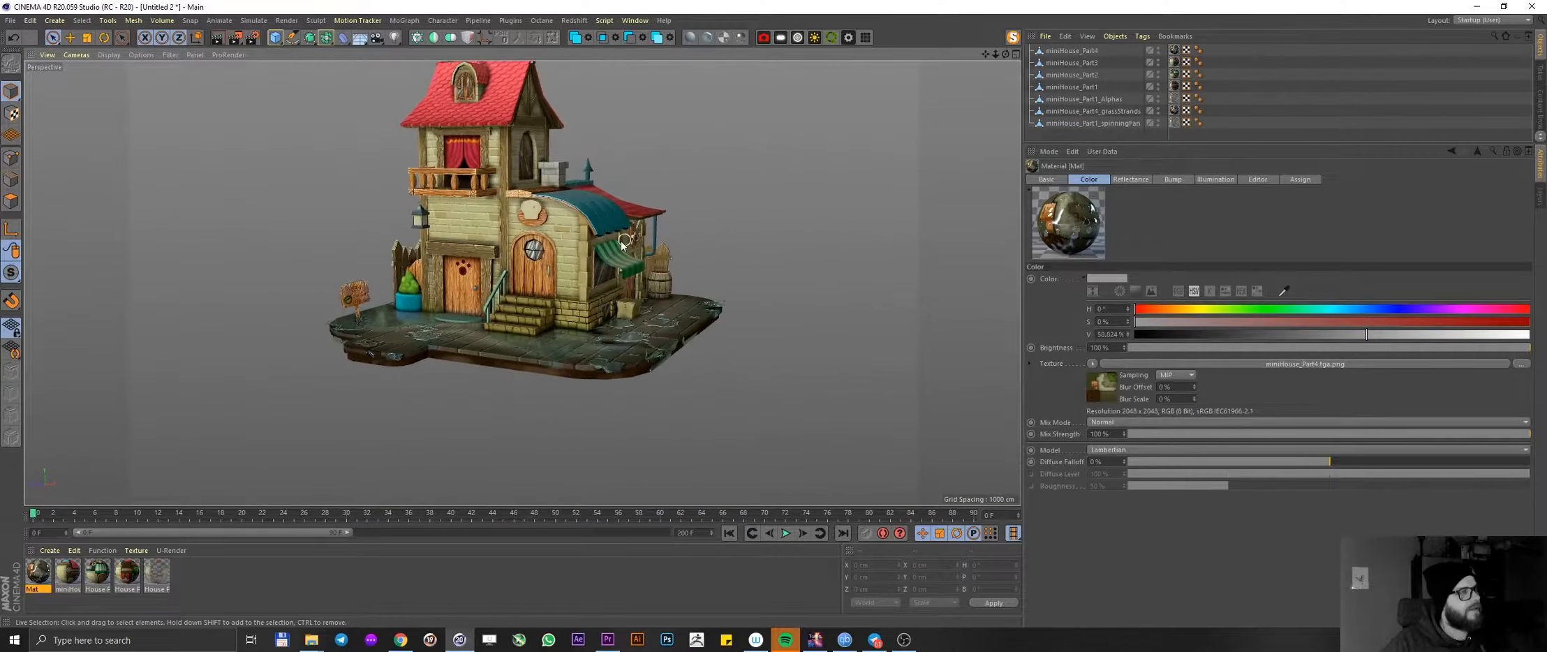
pyautogui.moveTo(621, 241); pyautogui.dragTo(611, 296)
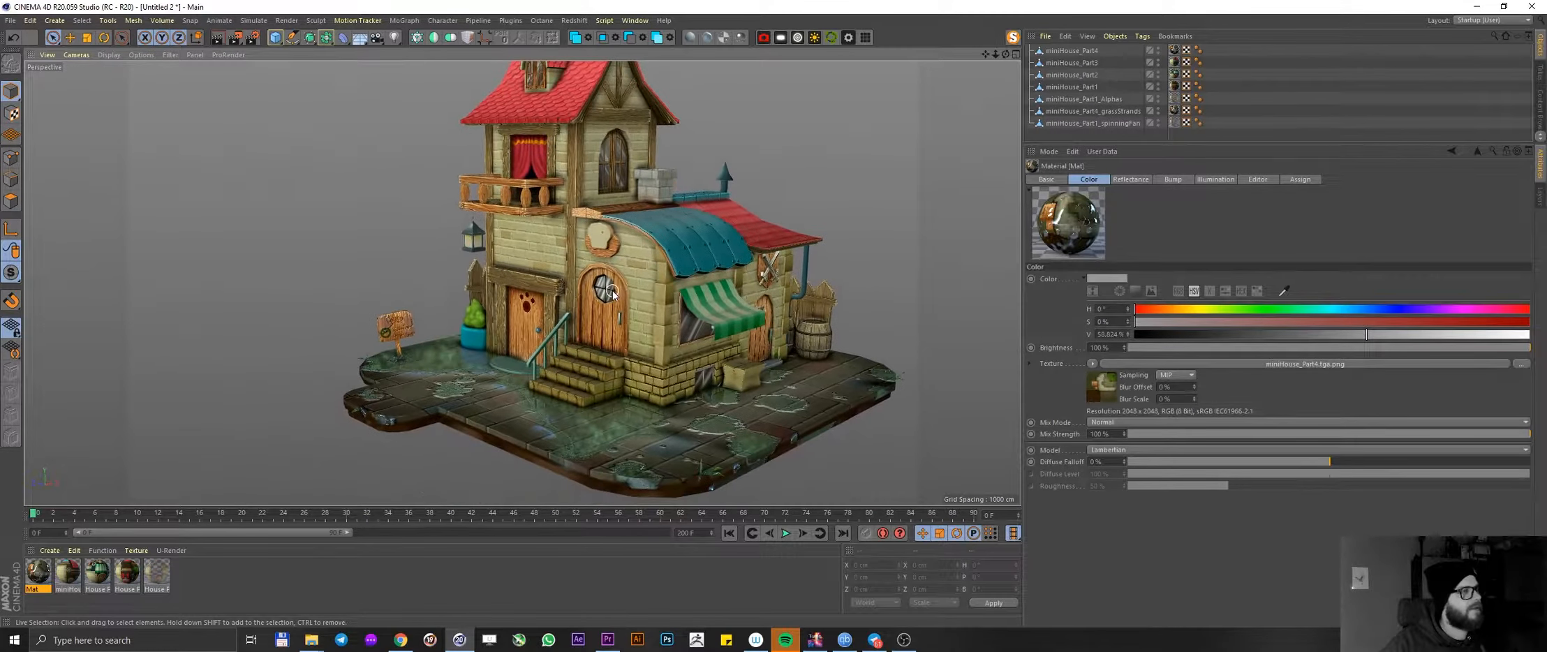
pyautogui.moveTo(611, 293); pyautogui.dragTo(622, 291)
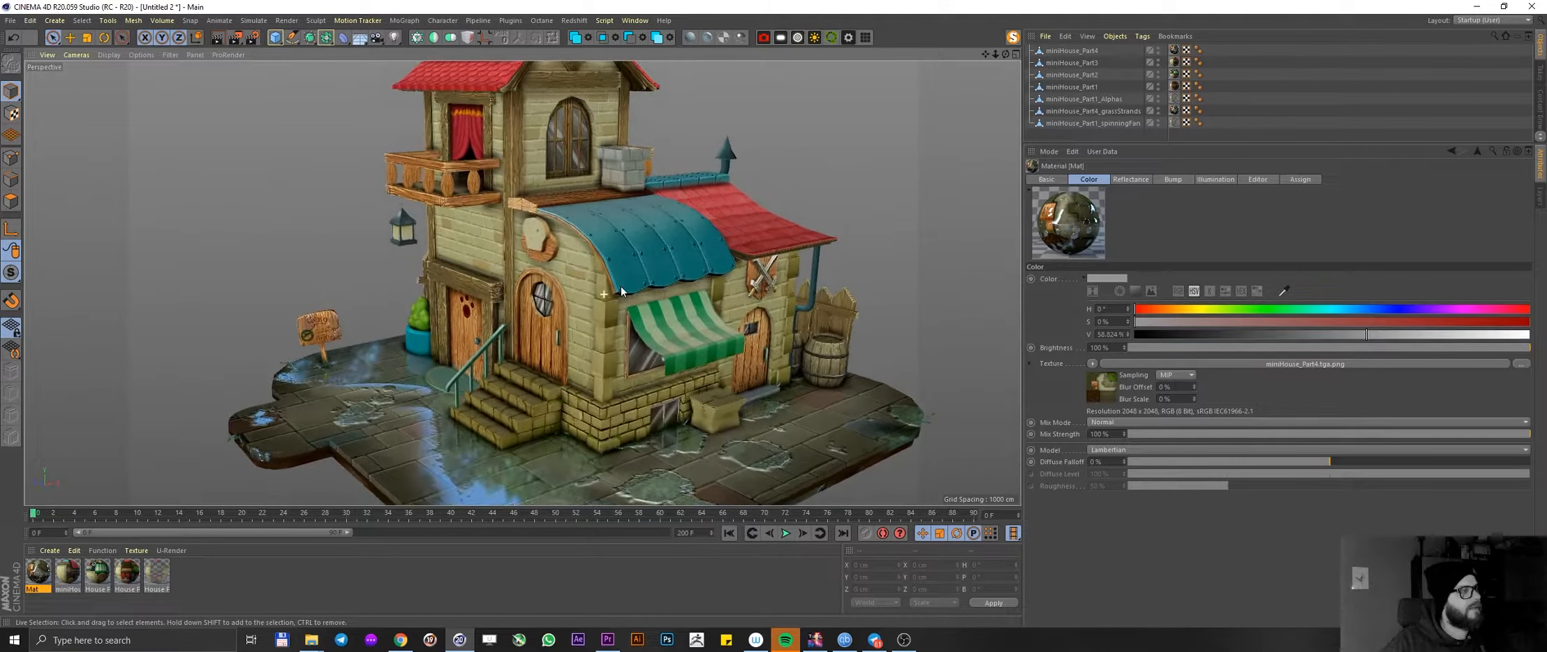
pyautogui.moveTo(323, 135)
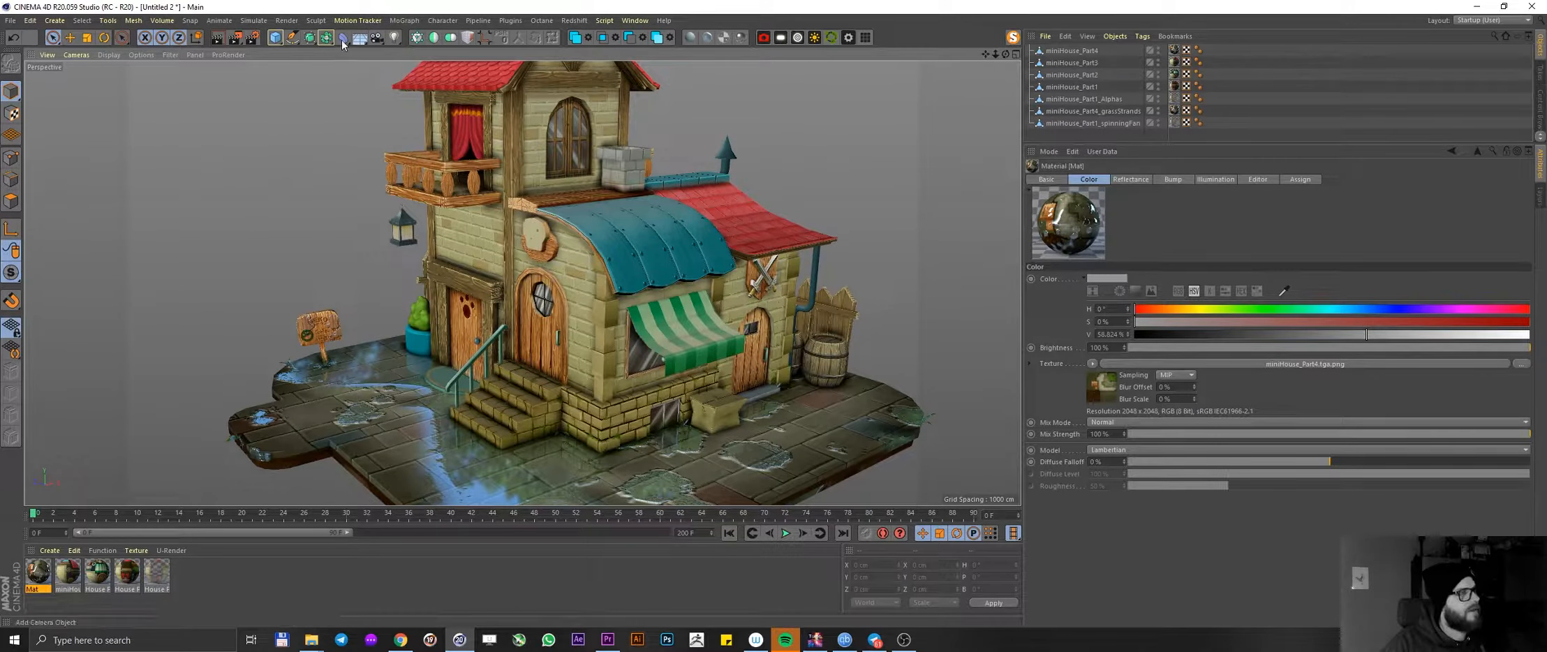
# - Add a Sky object and create a new material for it
pyautogui.click(363, 37)
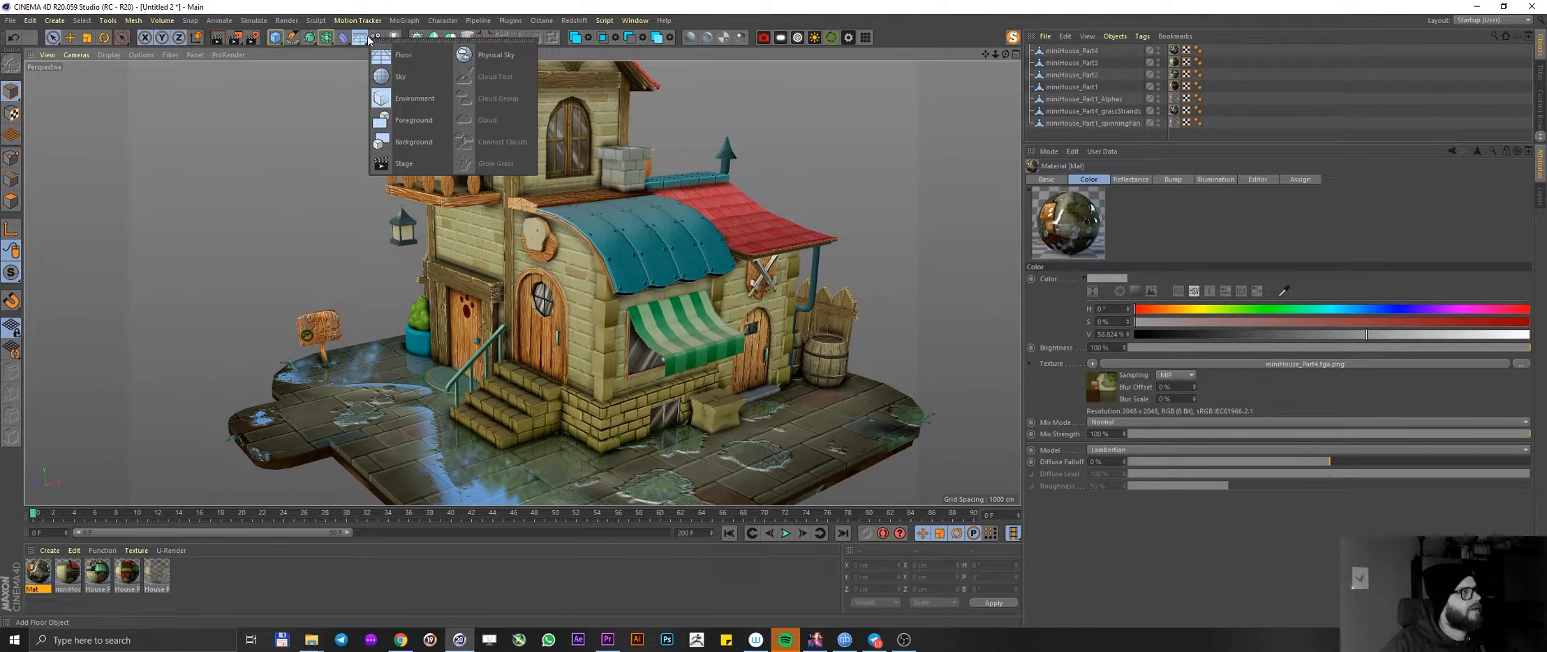
pyautogui.moveTo(401, 77)
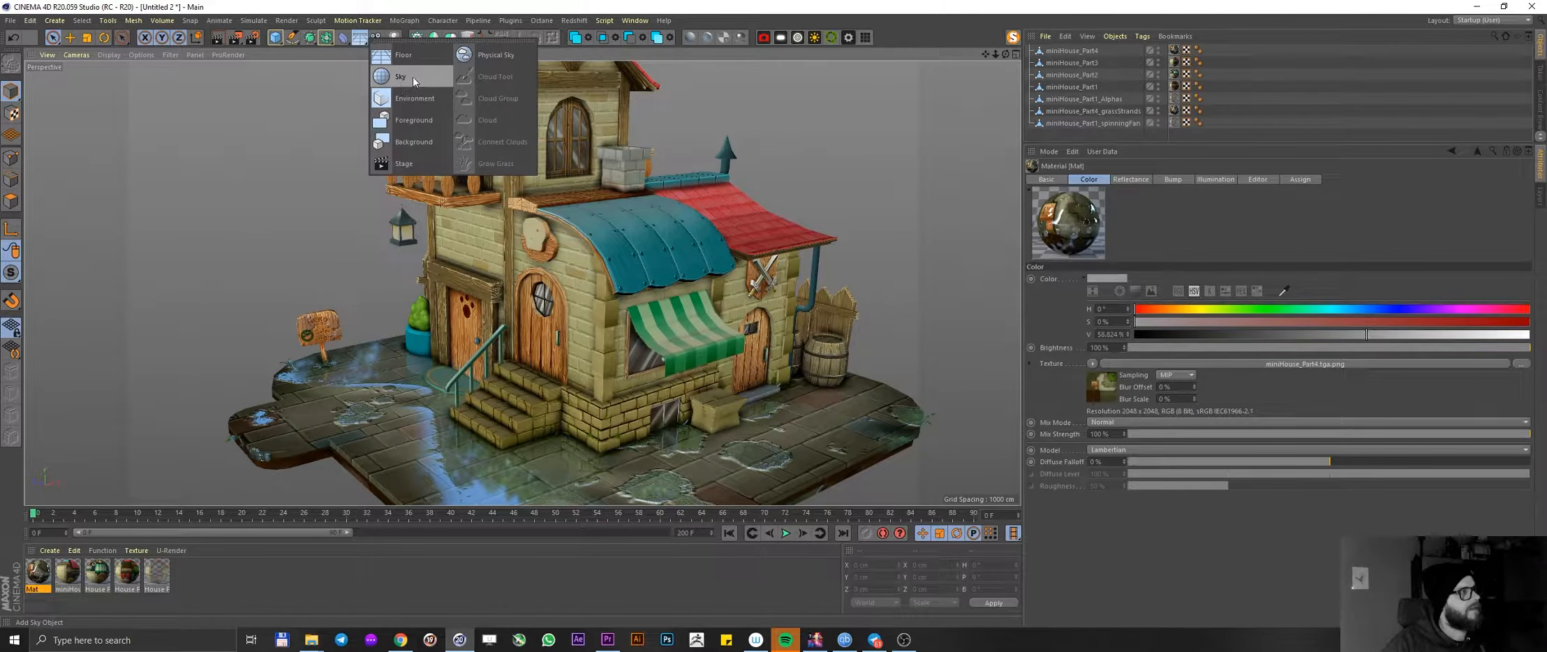
pyautogui.click(401, 76)
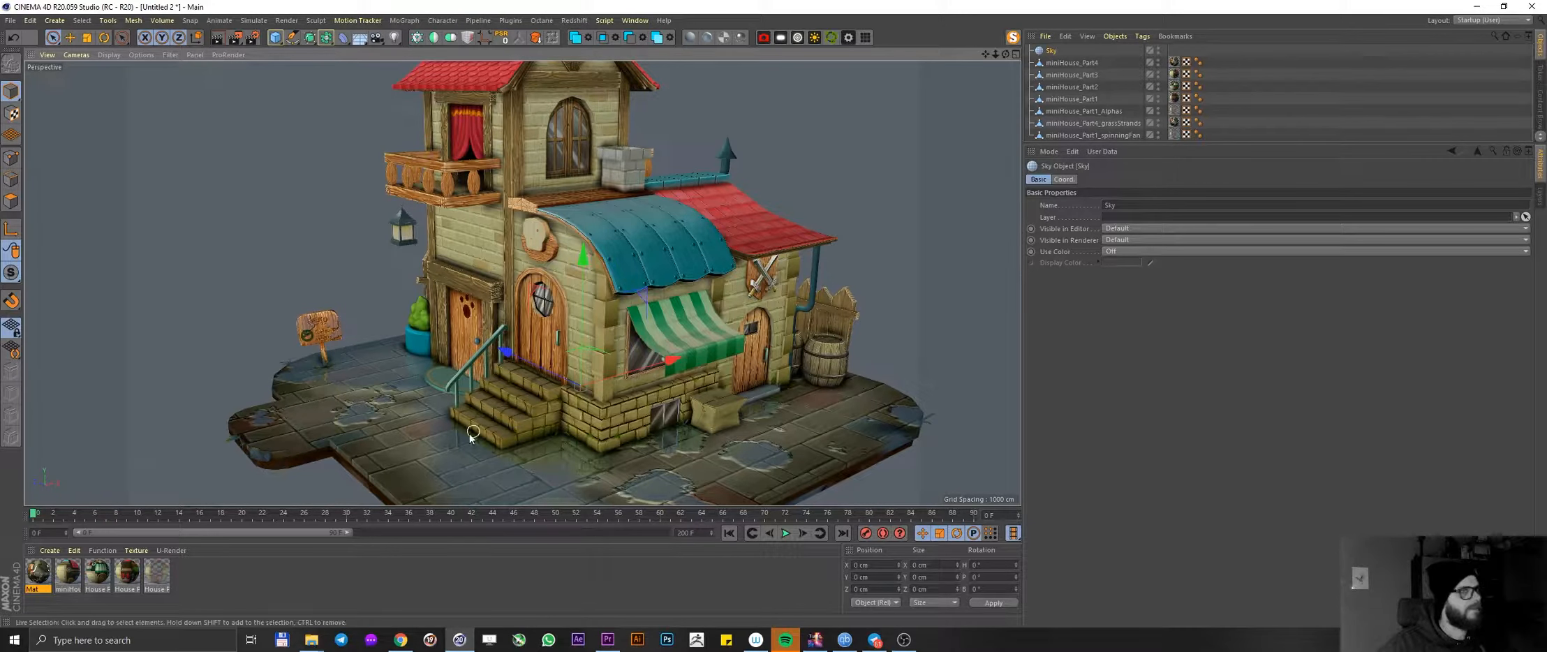
pyautogui.doubleClick(38, 573)
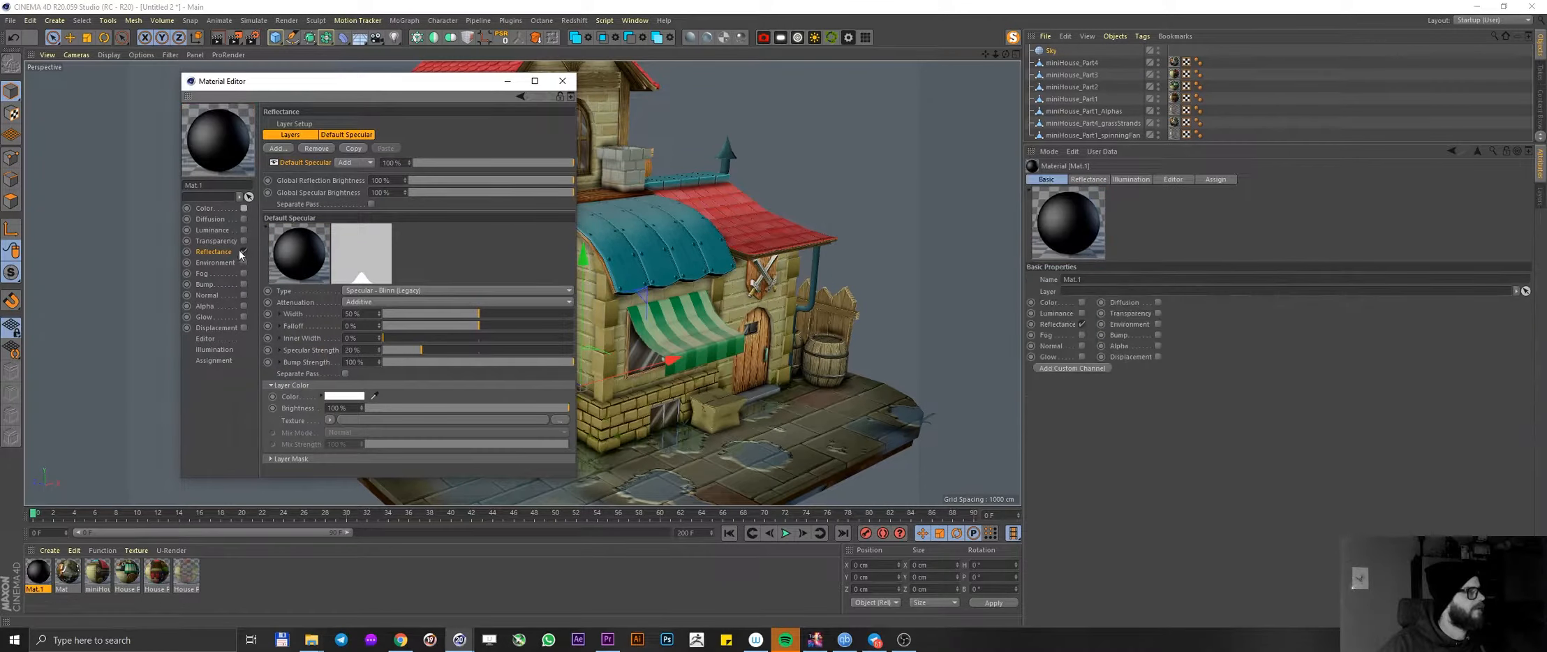
pyautogui.click(203, 208)
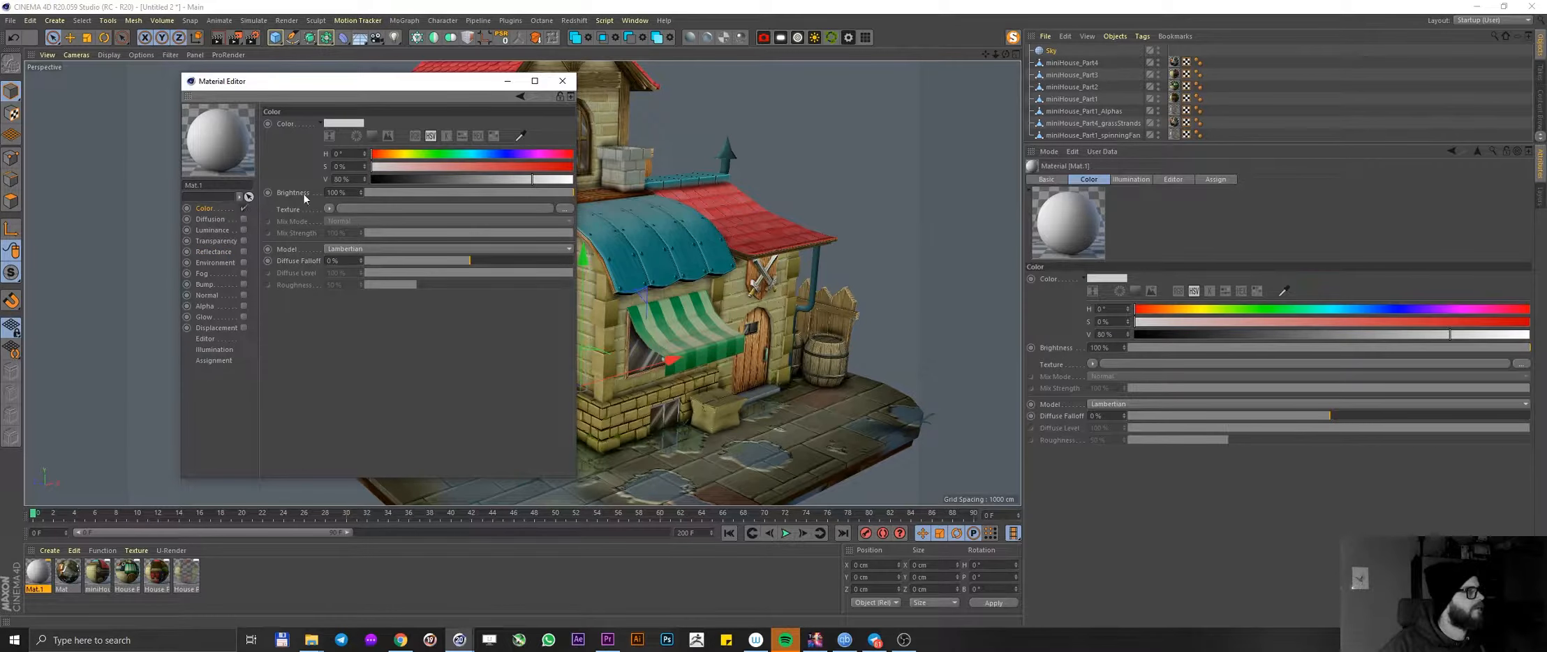
# - Colour the new material dark blue and apply it to the Sky
pyautogui.click(343, 123)
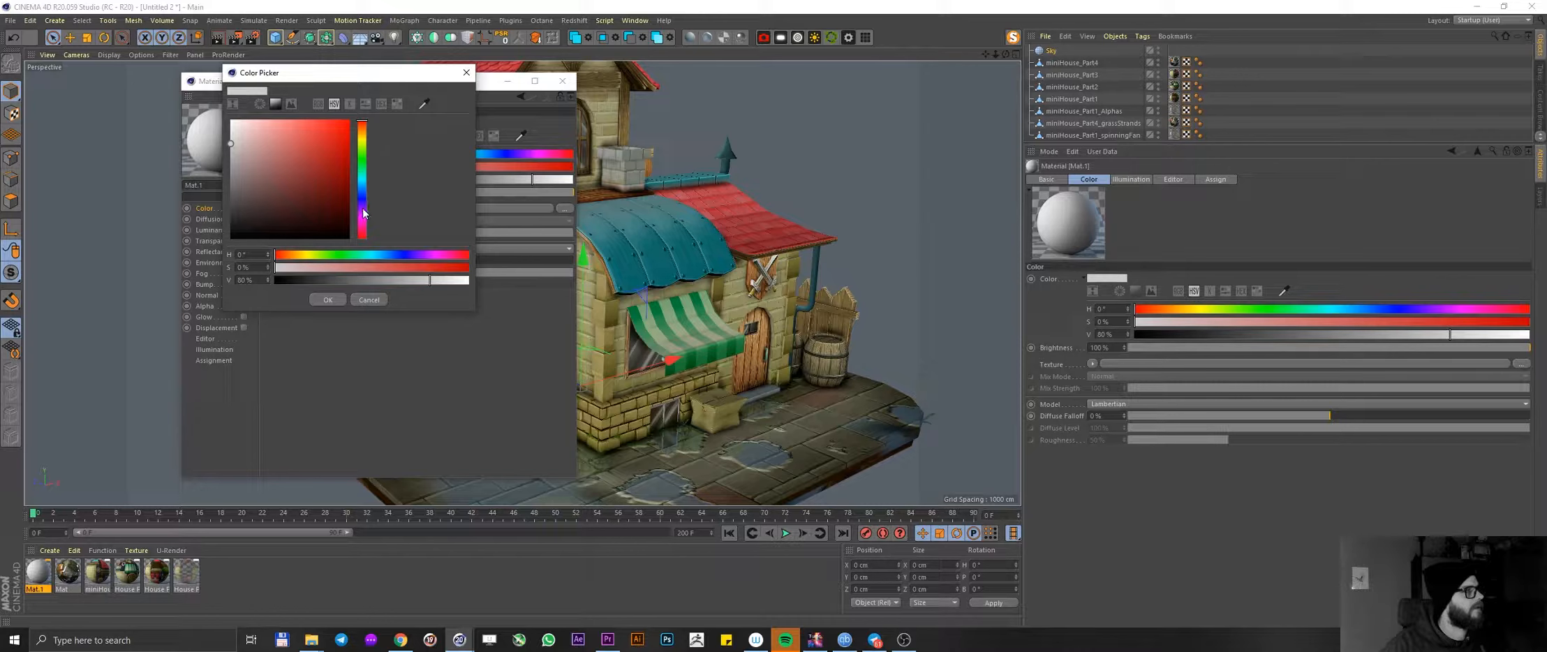
pyautogui.click(349, 210)
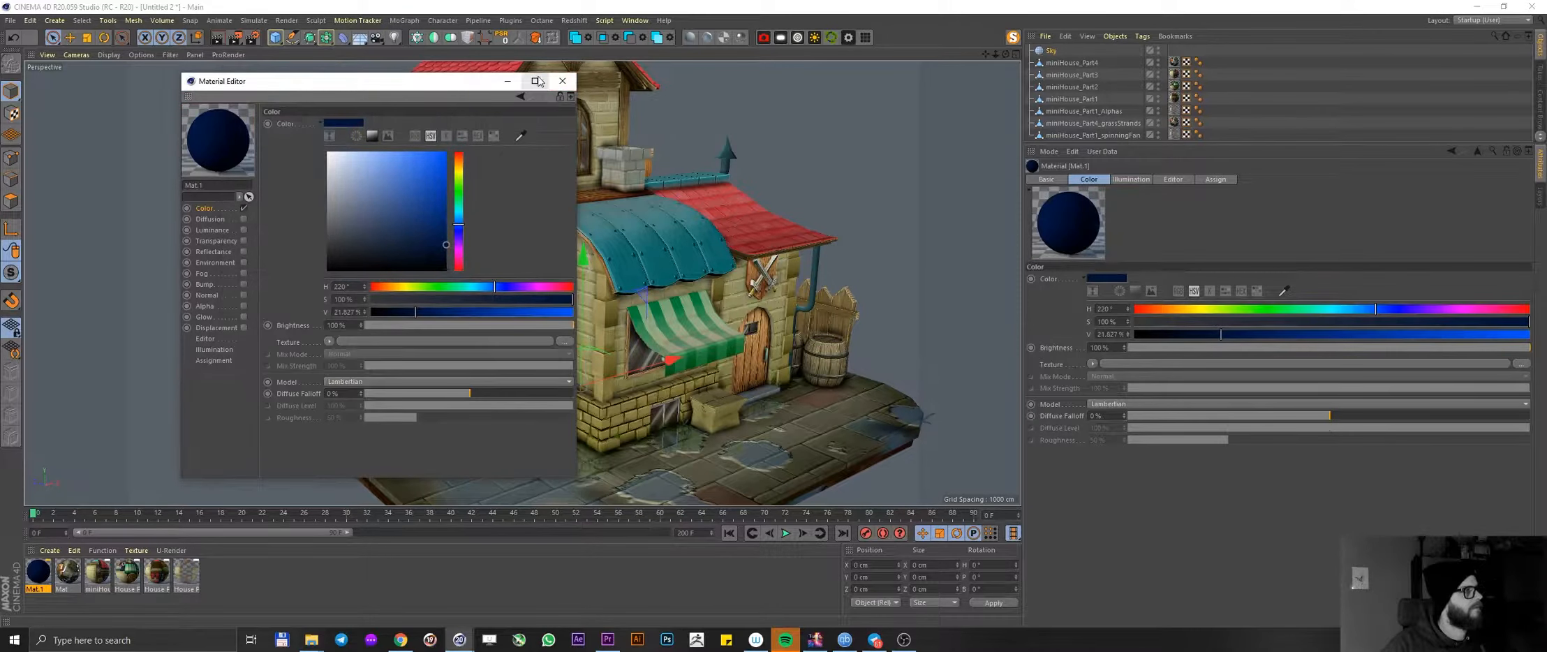
pyautogui.click(562, 81)
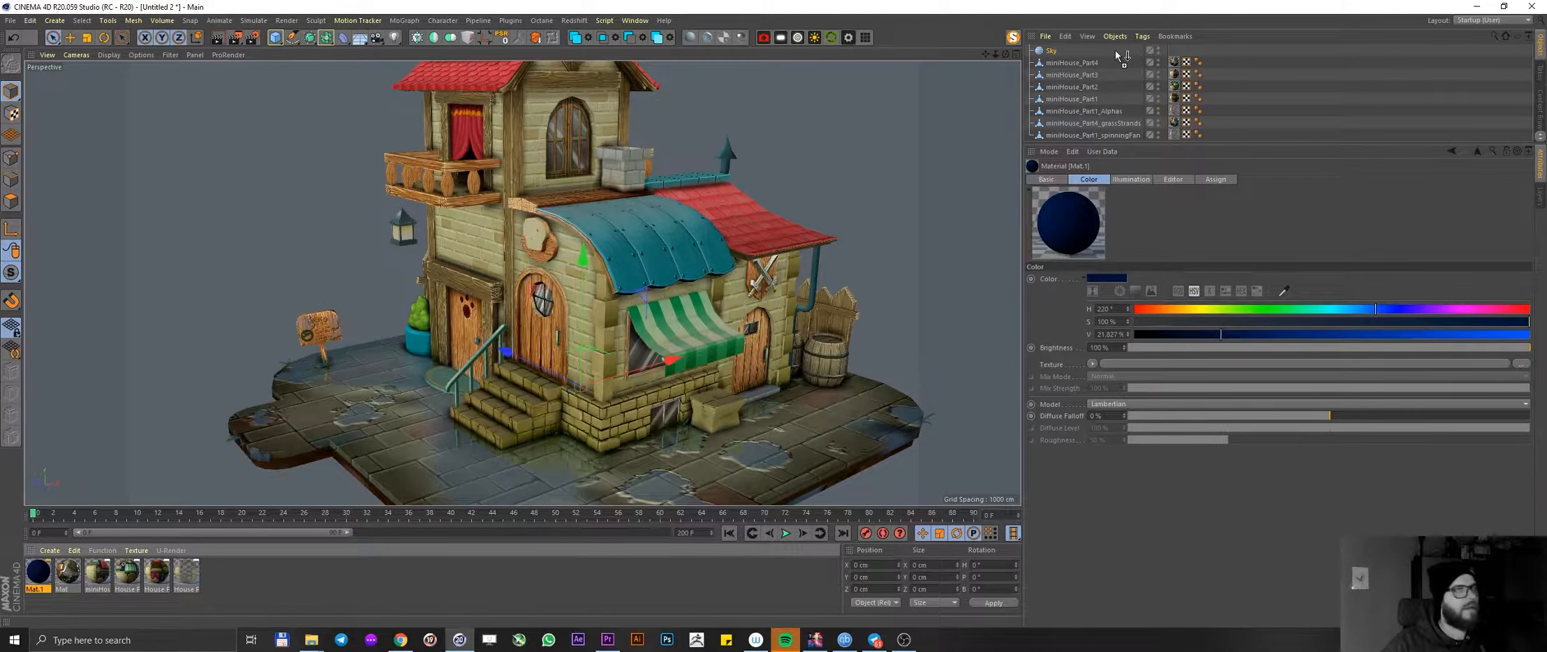
pyautogui.click(1174, 61)
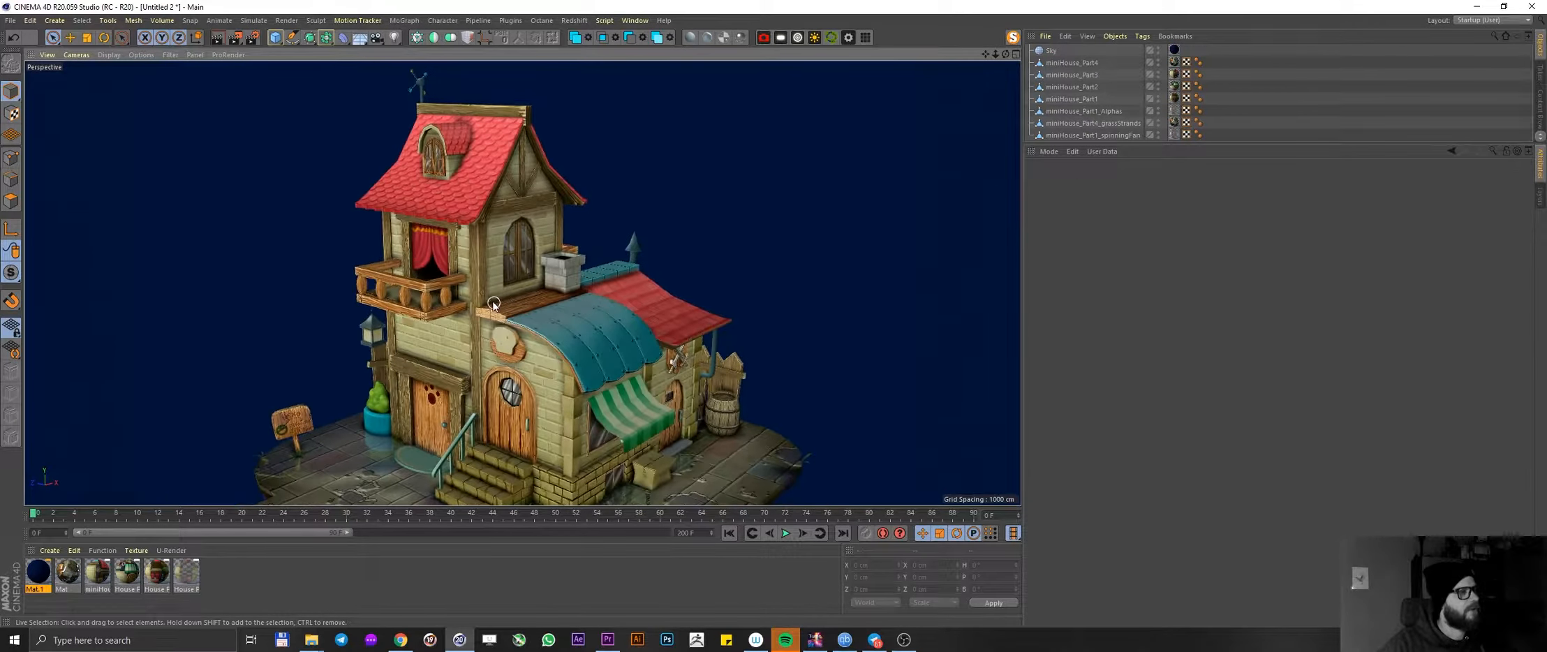
# - Select the window polygons behind the balcony curtain on the house part
pyautogui.moveTo(493, 303); pyautogui.dragTo(531, 158)
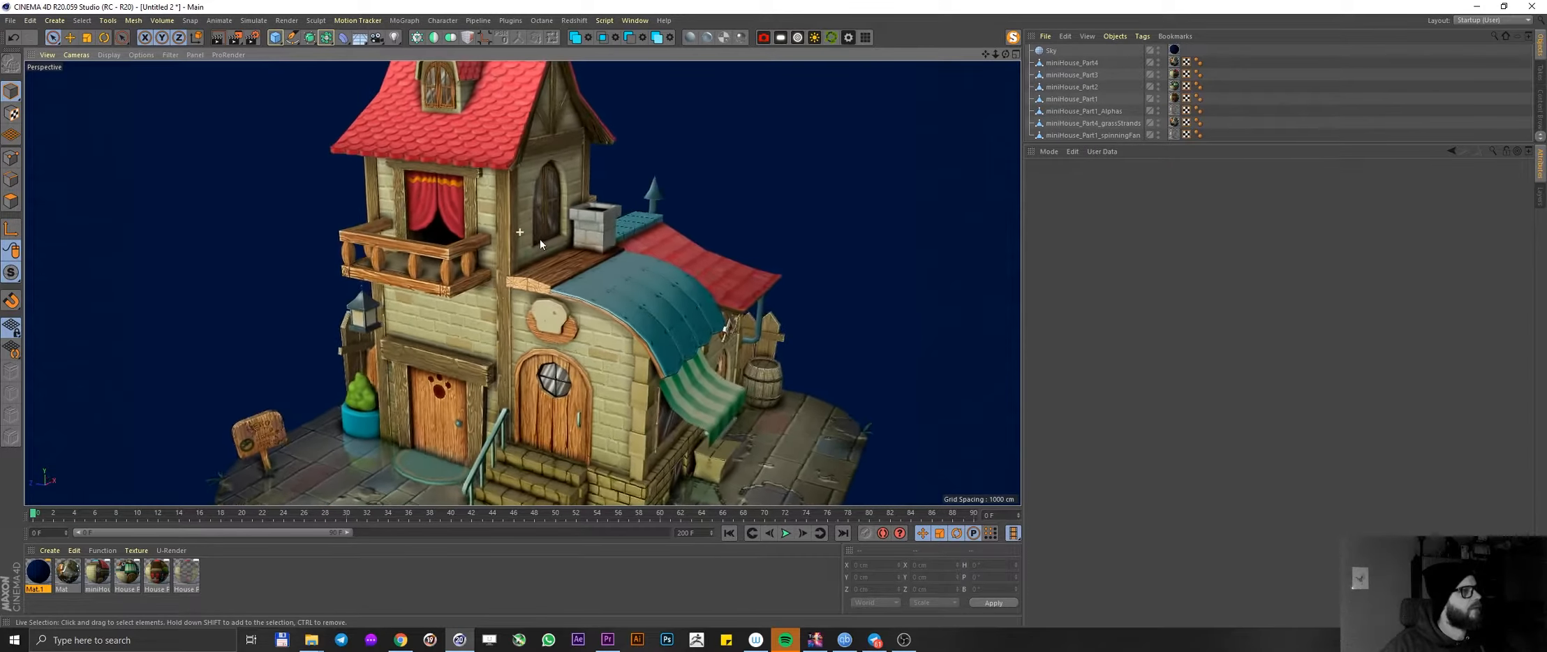
pyautogui.moveTo(541, 245); pyautogui.dragTo(577, 233)
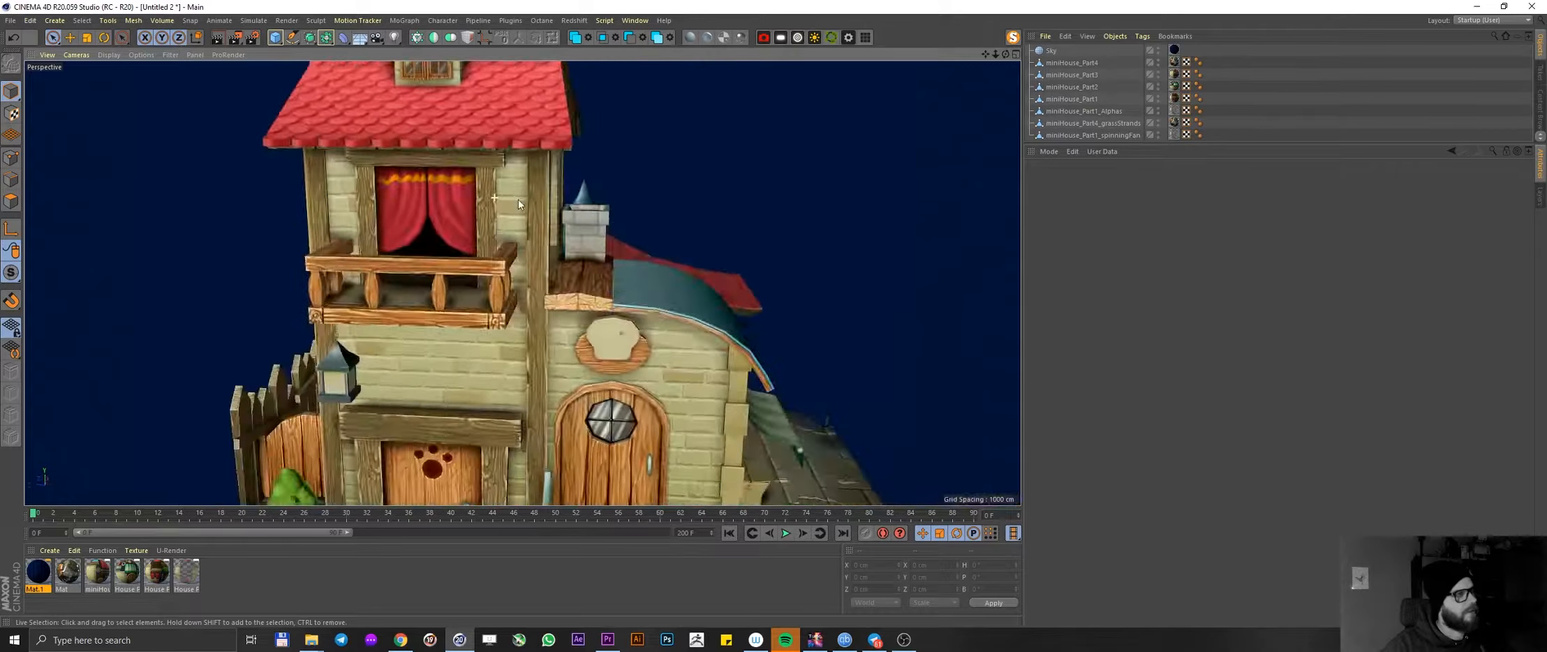
pyautogui.click(1072, 87)
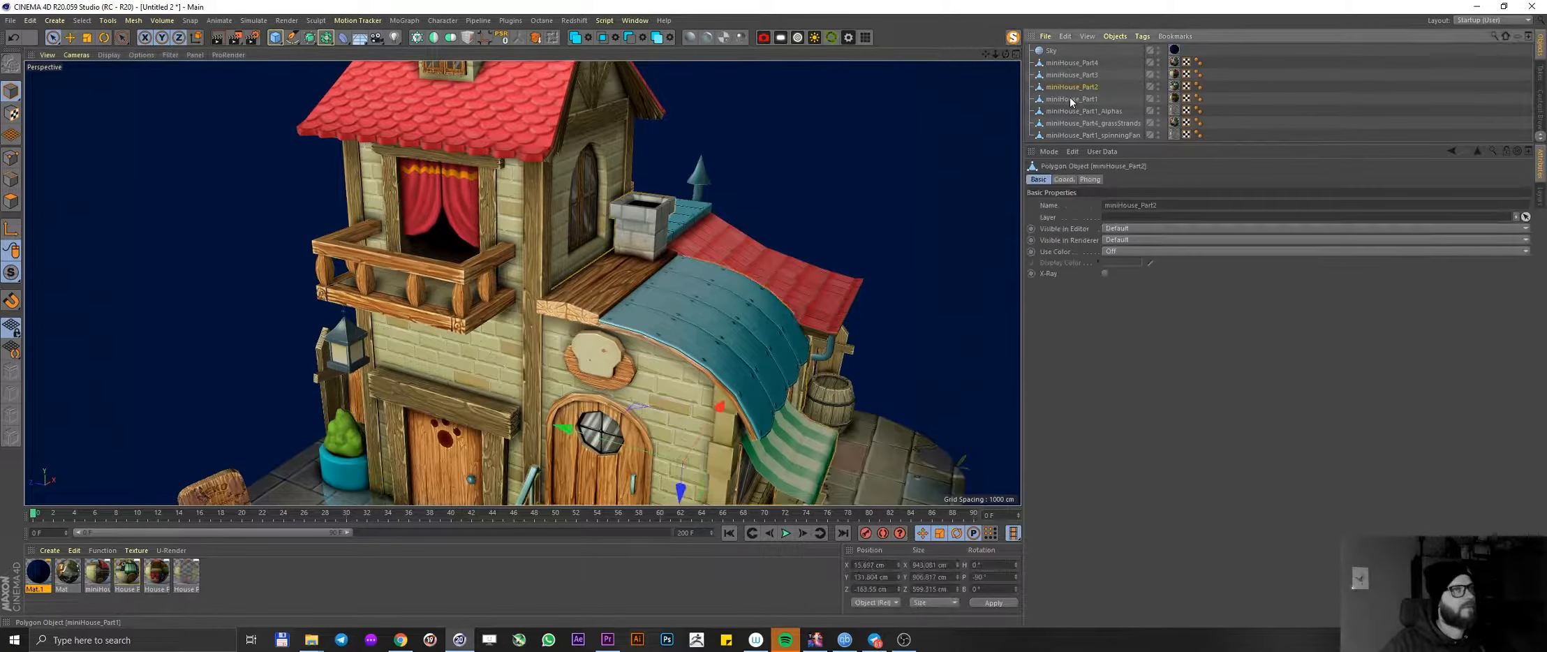
pyautogui.click(1071, 99)
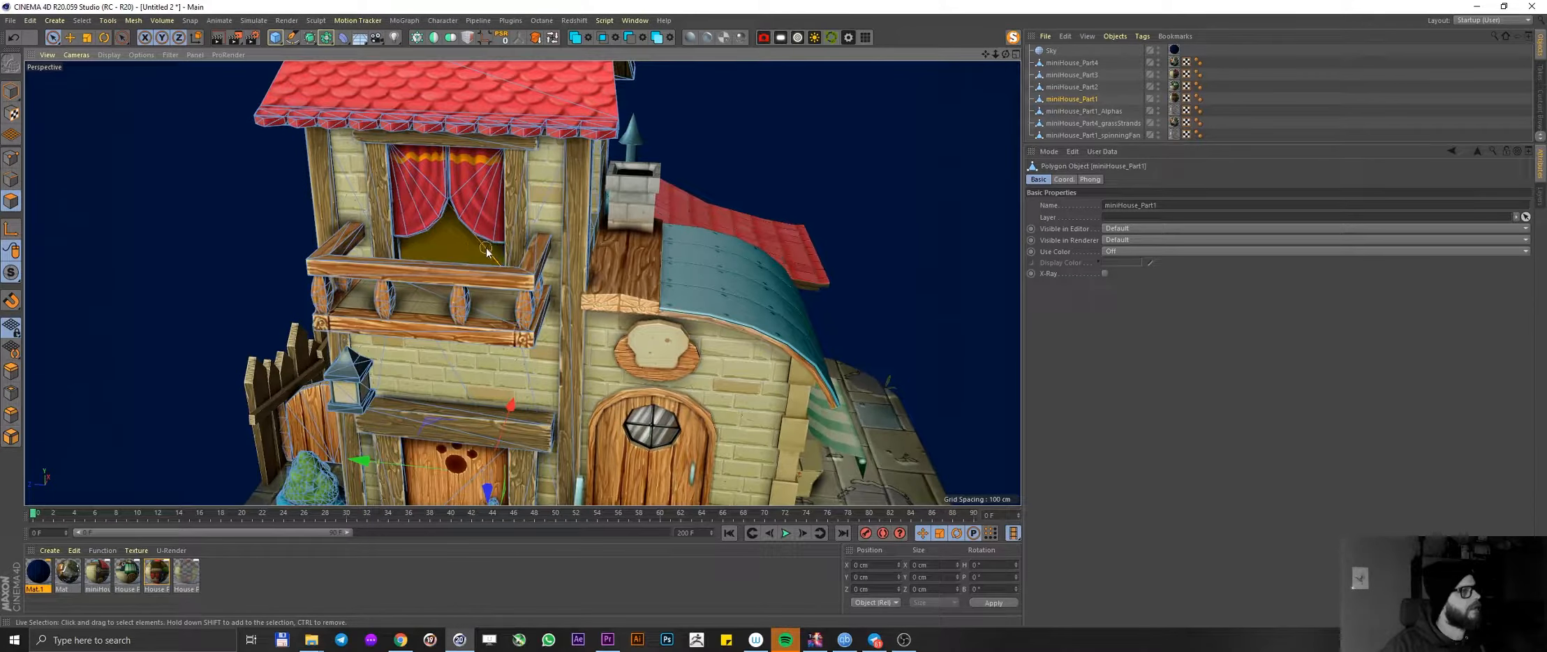
pyautogui.moveTo(483, 253); pyautogui.dragTo(335, 187)
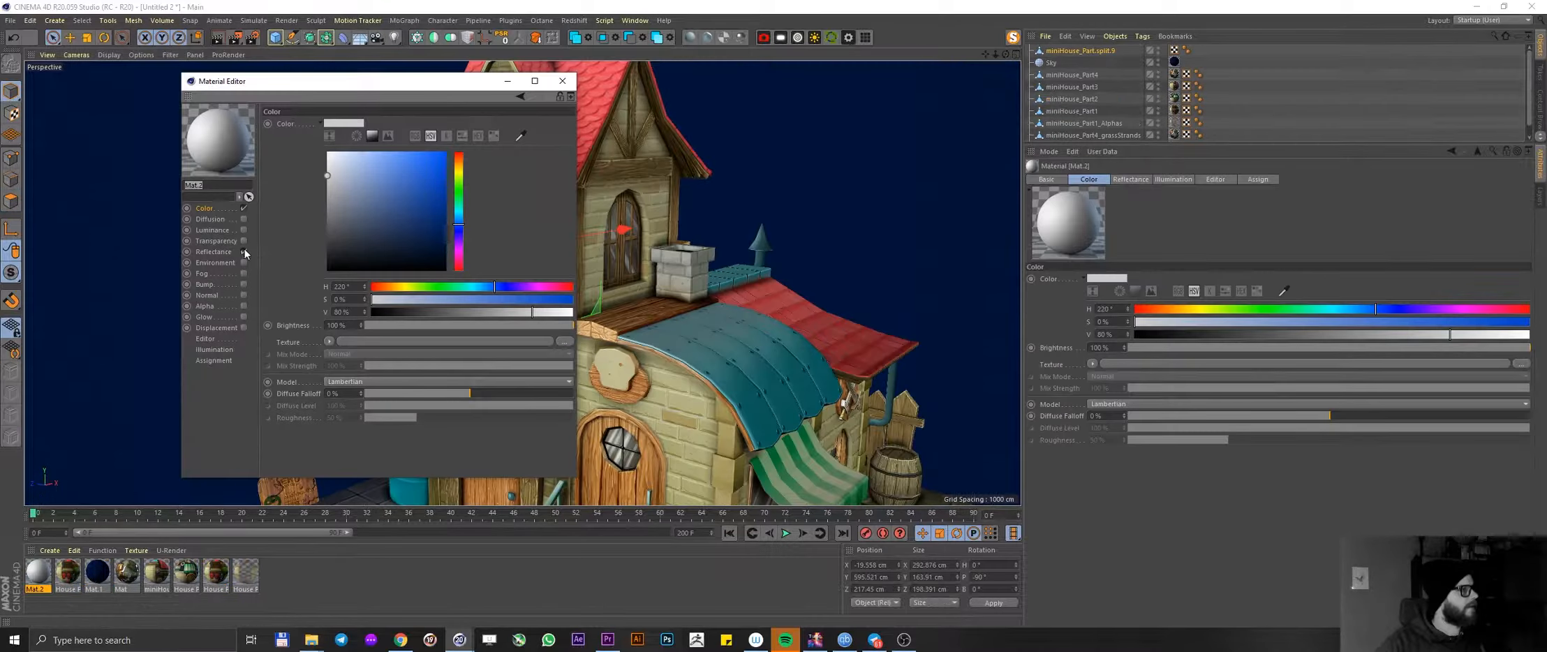
# - Give the split-off window its own material with an orange Luminance channel
pyautogui.click(187, 230)
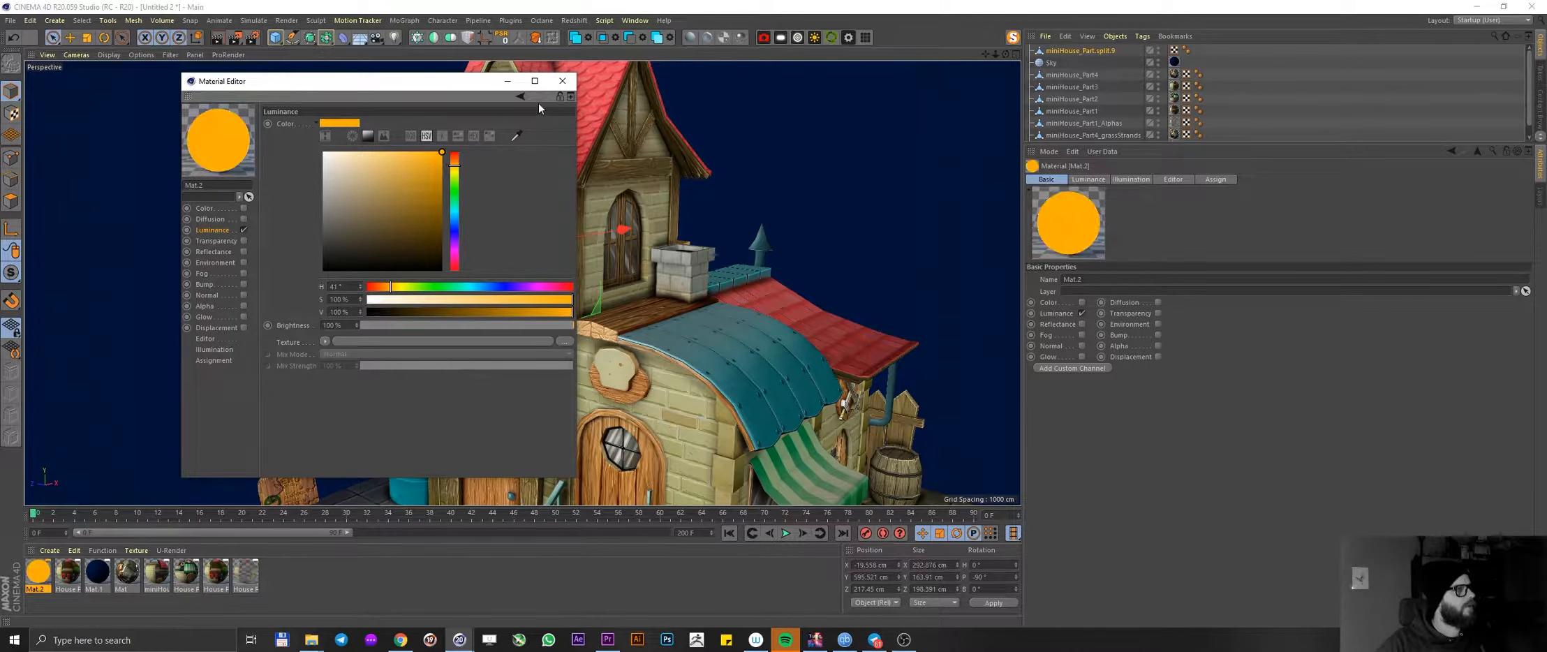
pyautogui.click(563, 81)
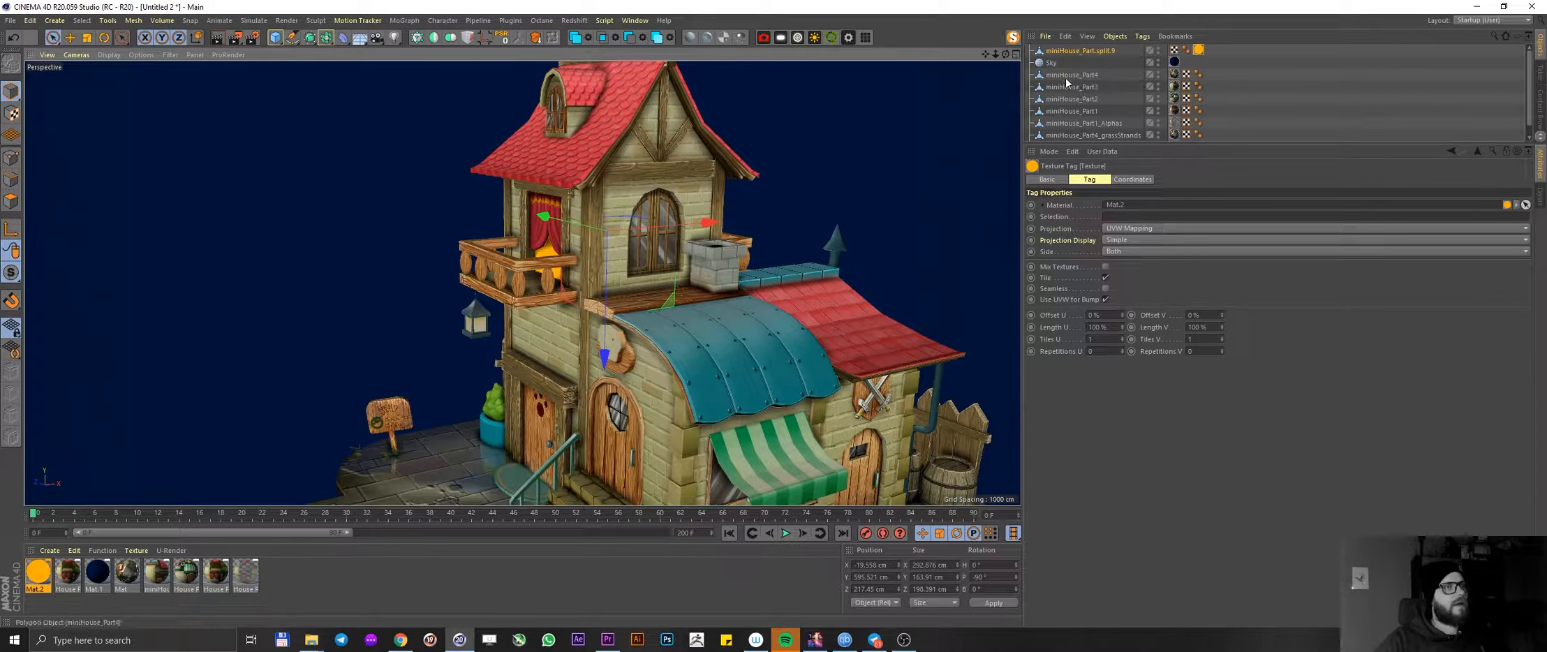
# - Apply the orange glow material Mat.2 to the house part with the arched upper window
pyautogui.click(1072, 74)
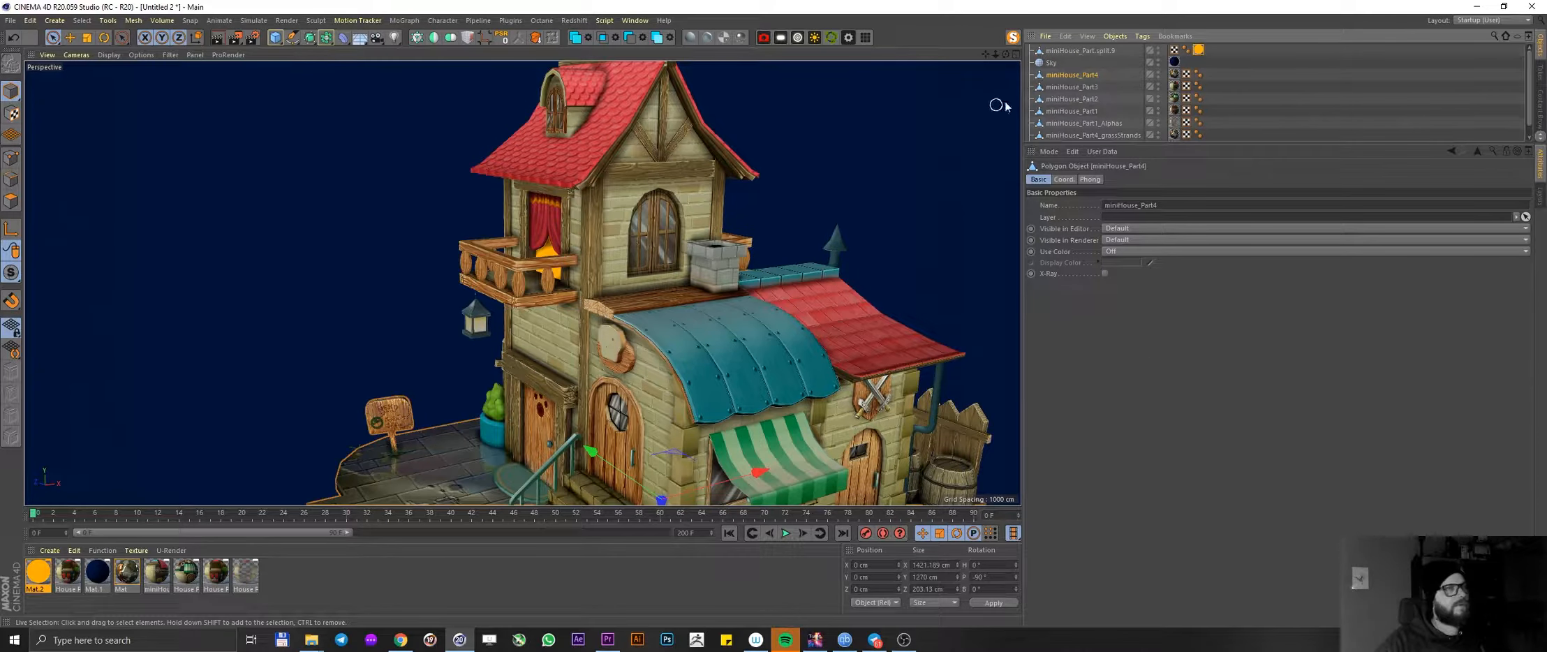
pyautogui.click(1070, 99)
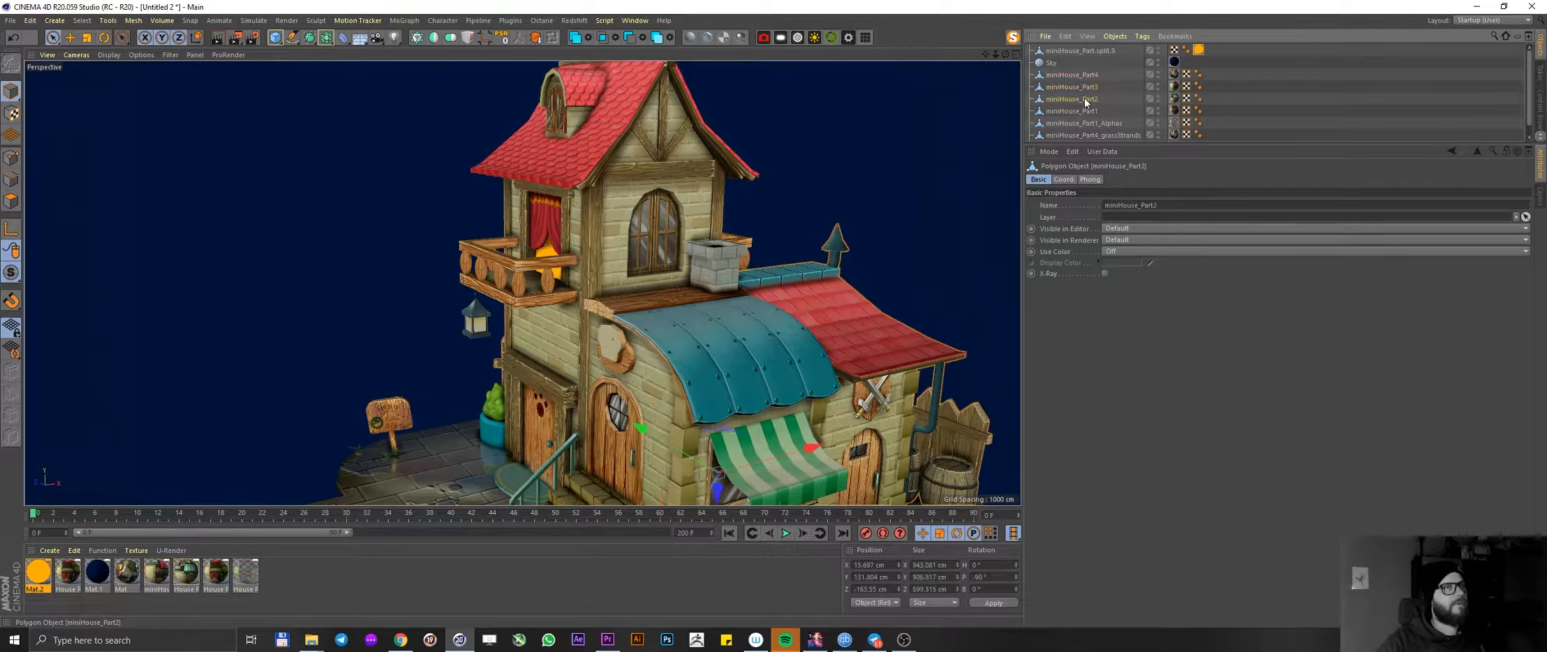
pyautogui.click(1071, 110)
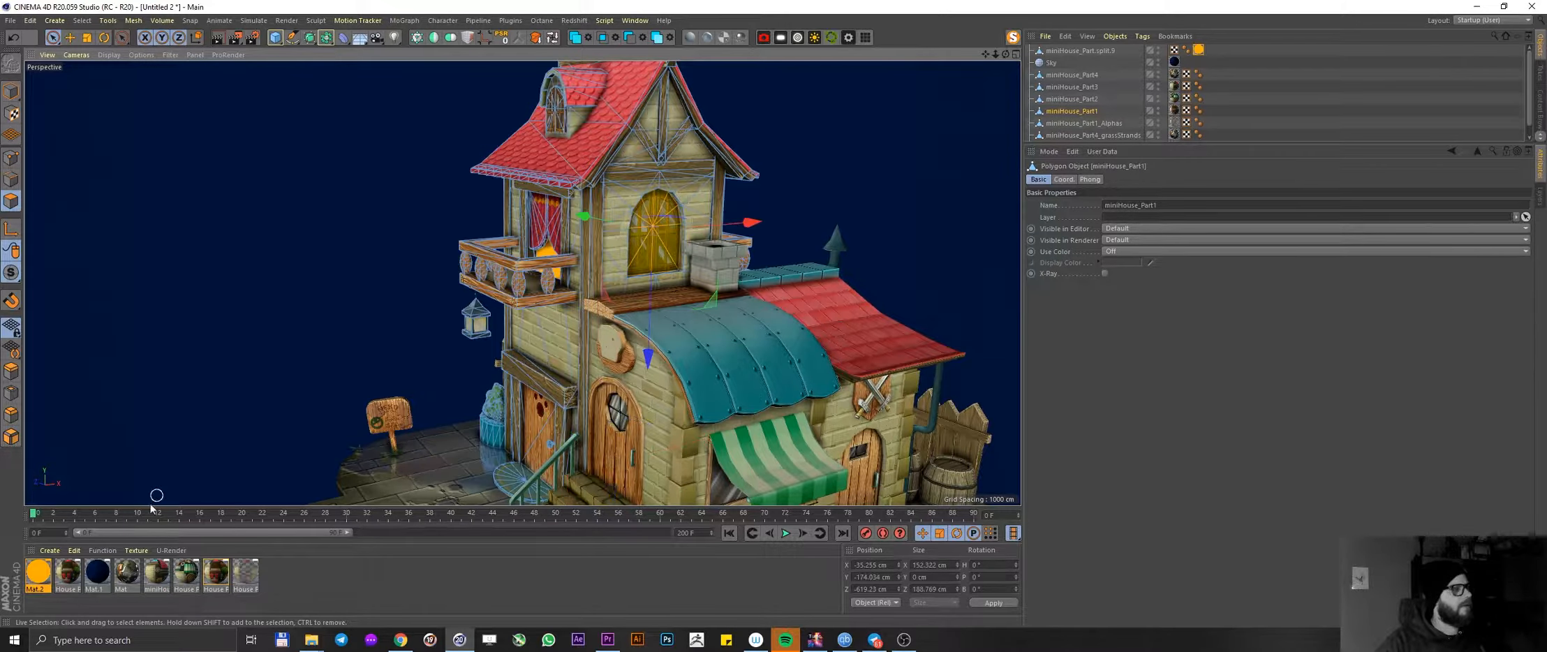
pyautogui.click(1211, 109)
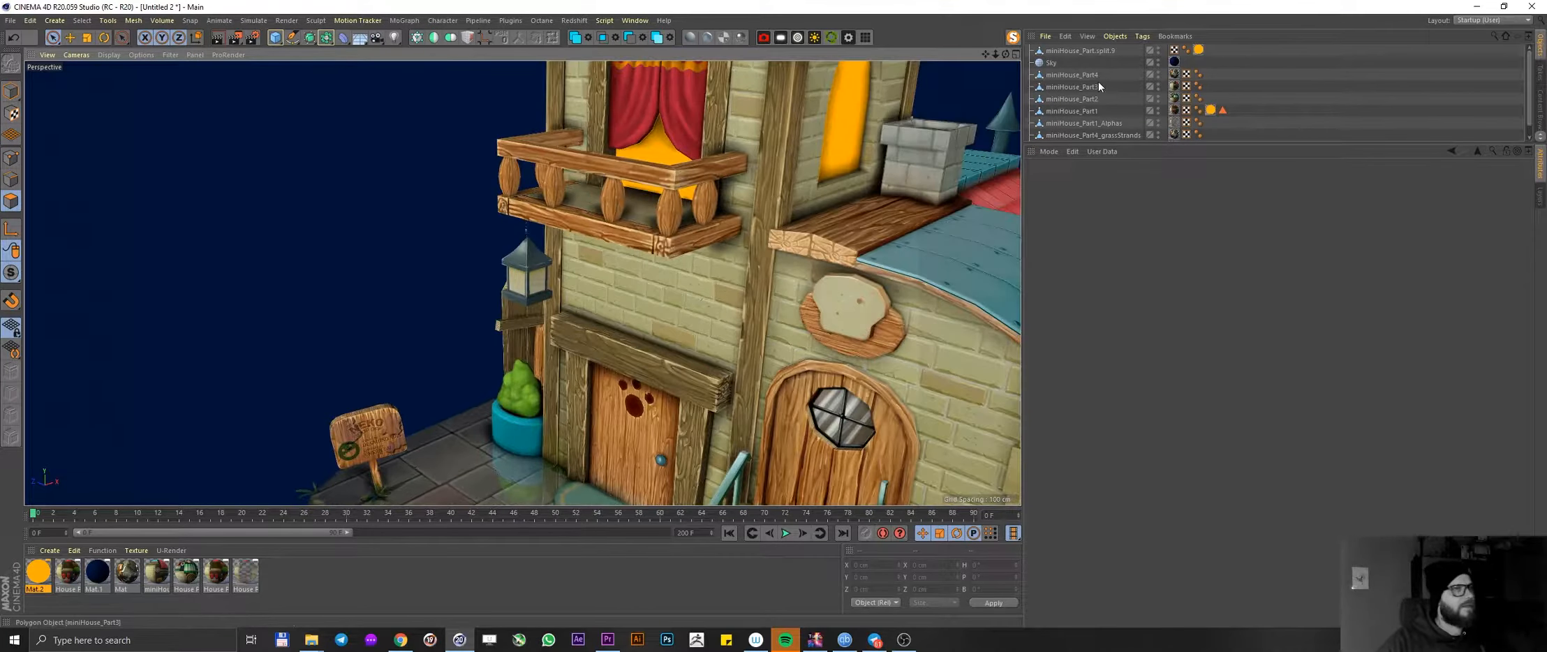
# - Split the hanging lantern into its own object and move its pivot up to the hanging point
pyautogui.click(1070, 74)
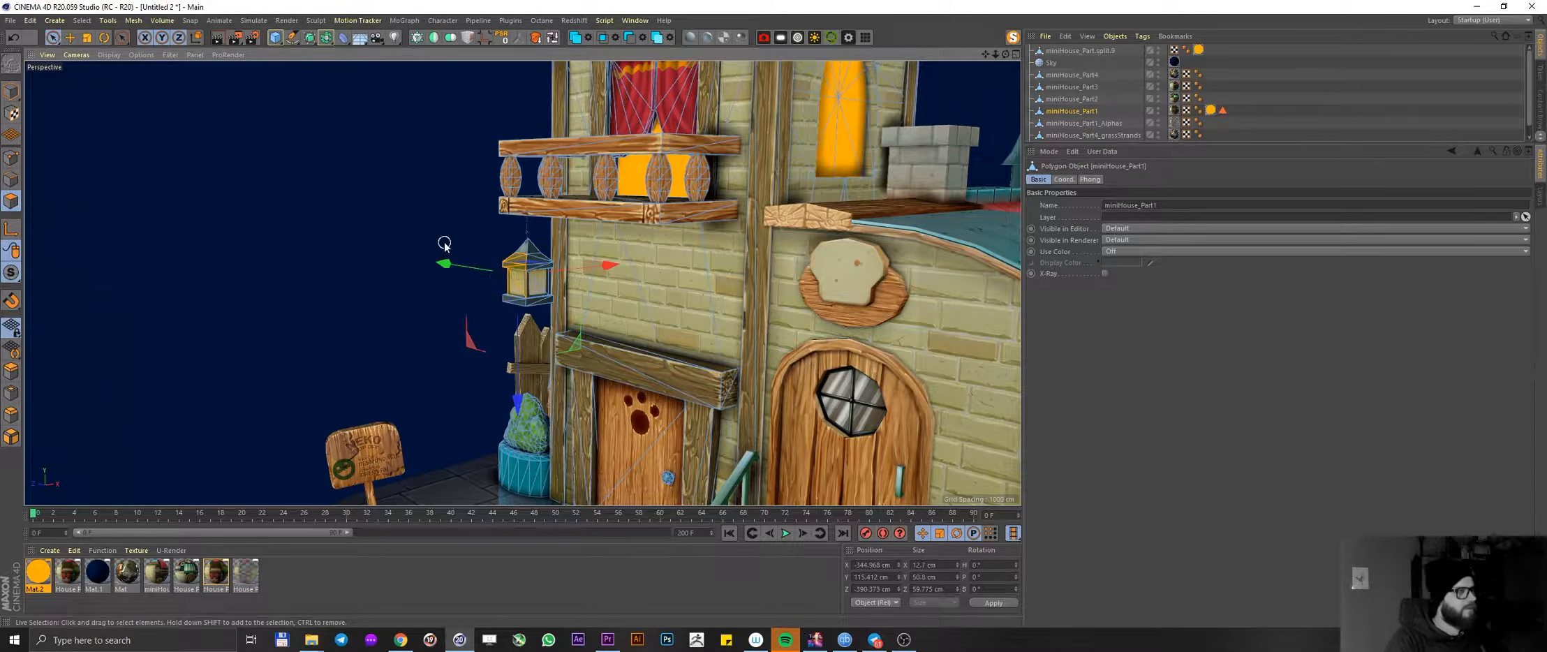
pyautogui.moveTo(444, 264); pyautogui.dragTo(526, 283)
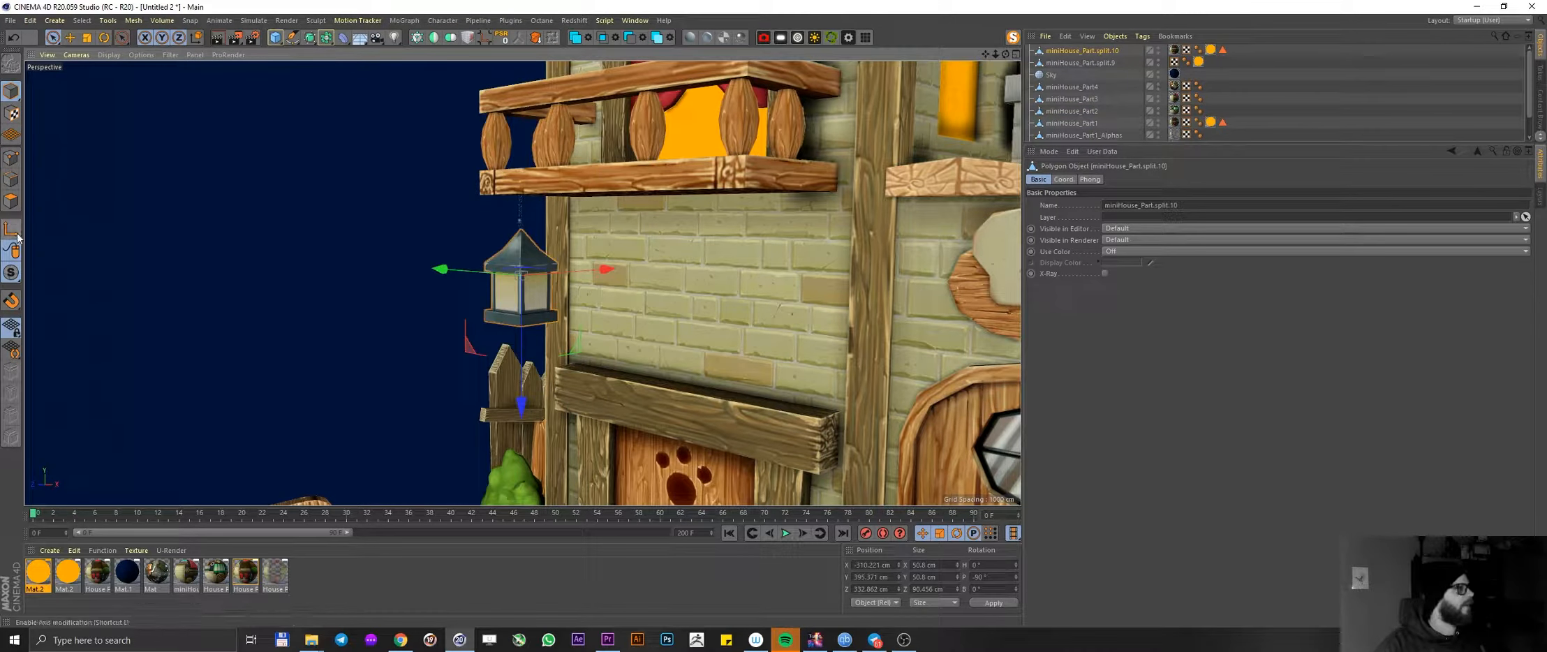
pyautogui.click(13, 230)
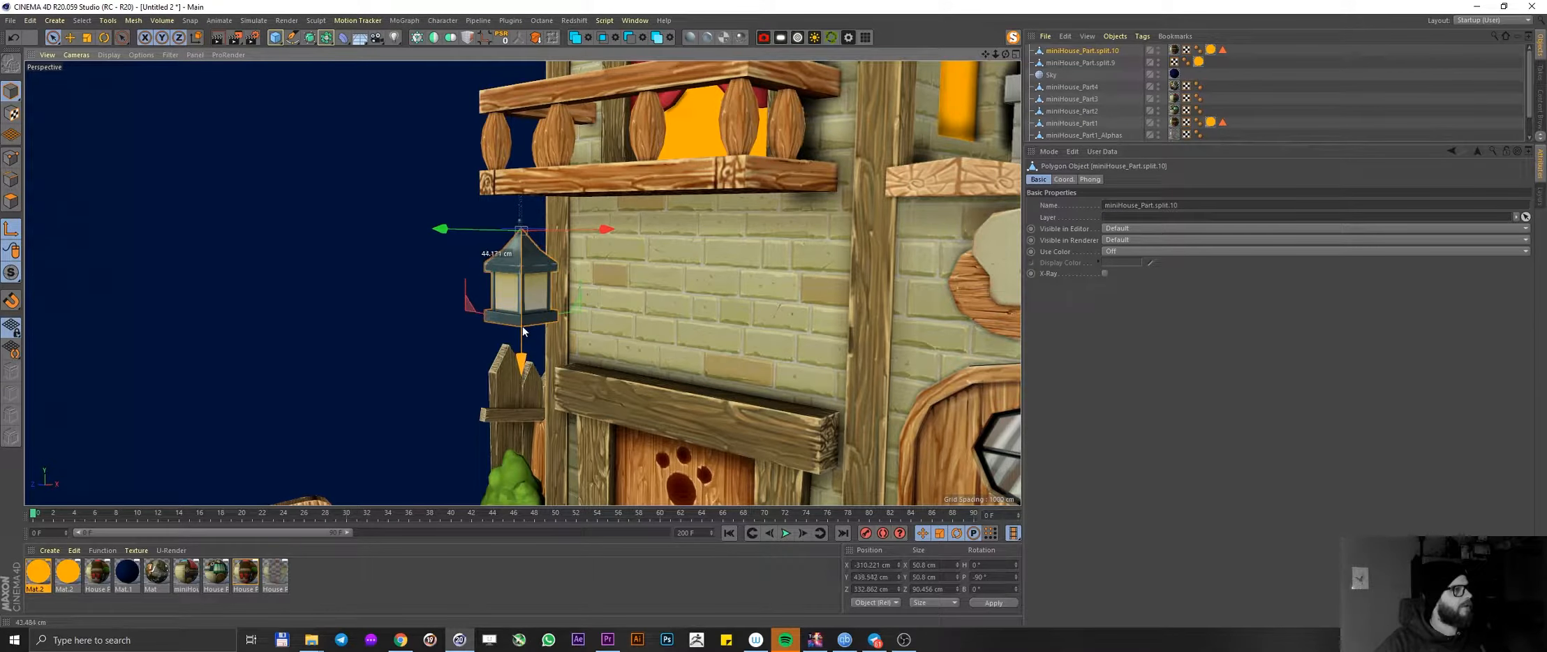
pyautogui.moveTo(521, 335); pyautogui.dragTo(521, 306)
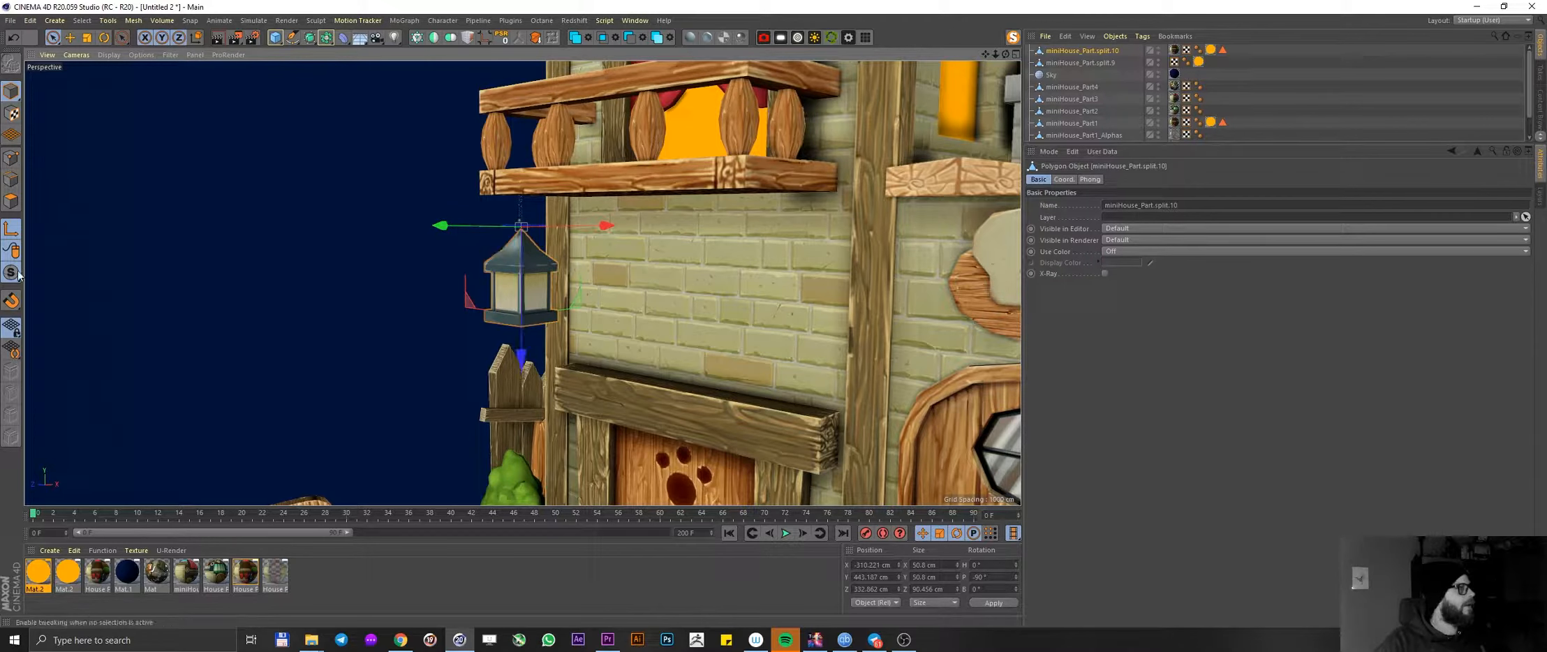
pyautogui.moveTo(501, 241)
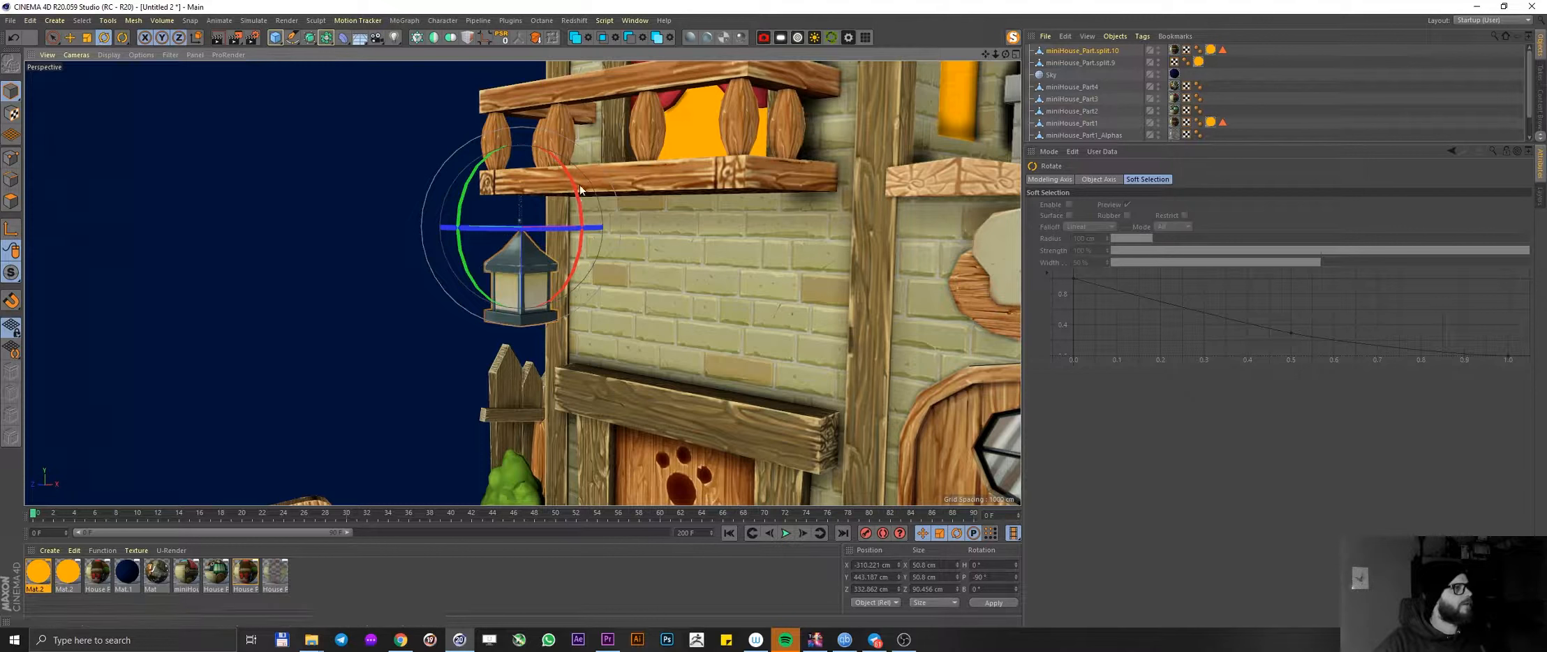
pyautogui.click(1076, 111)
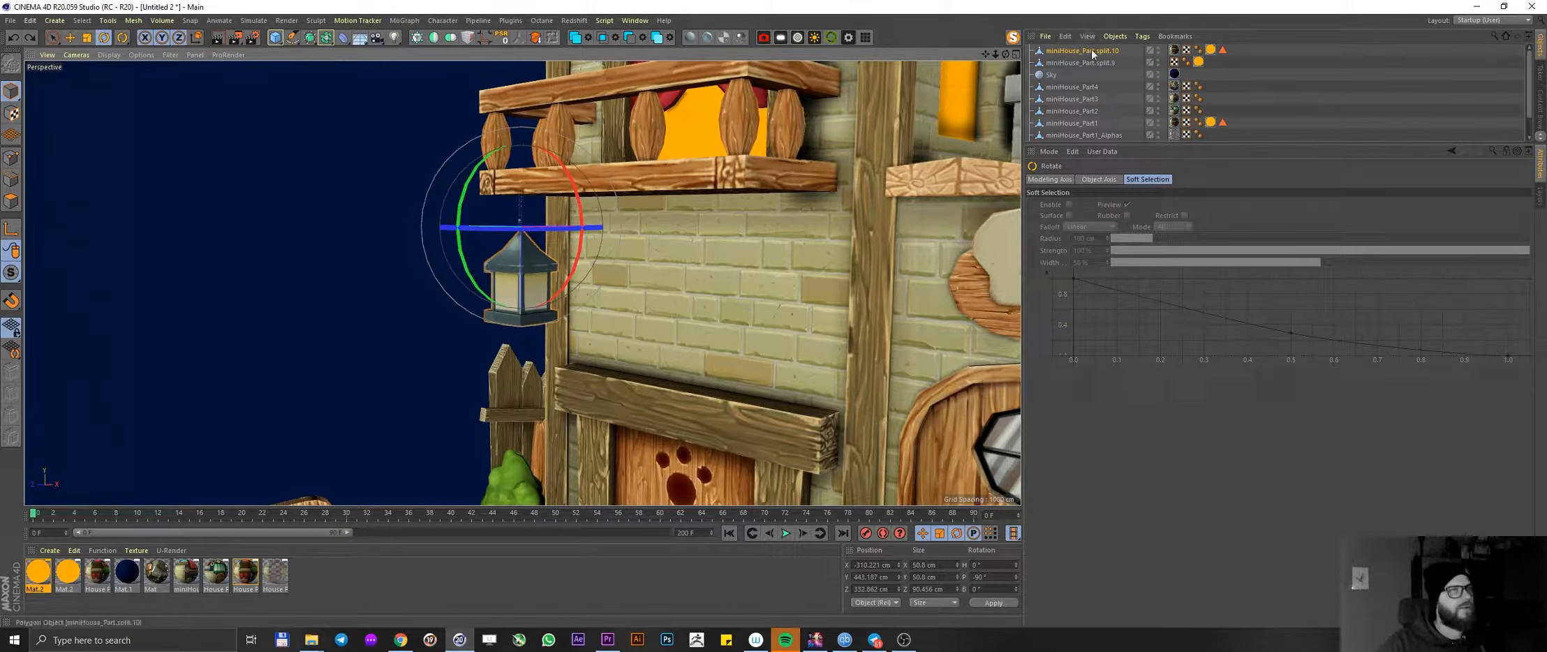
# - Add a Vibrate tag to the lantern with rotation enabled and frequency 0.5 so it sways
pyautogui.rightClick(1080, 50)
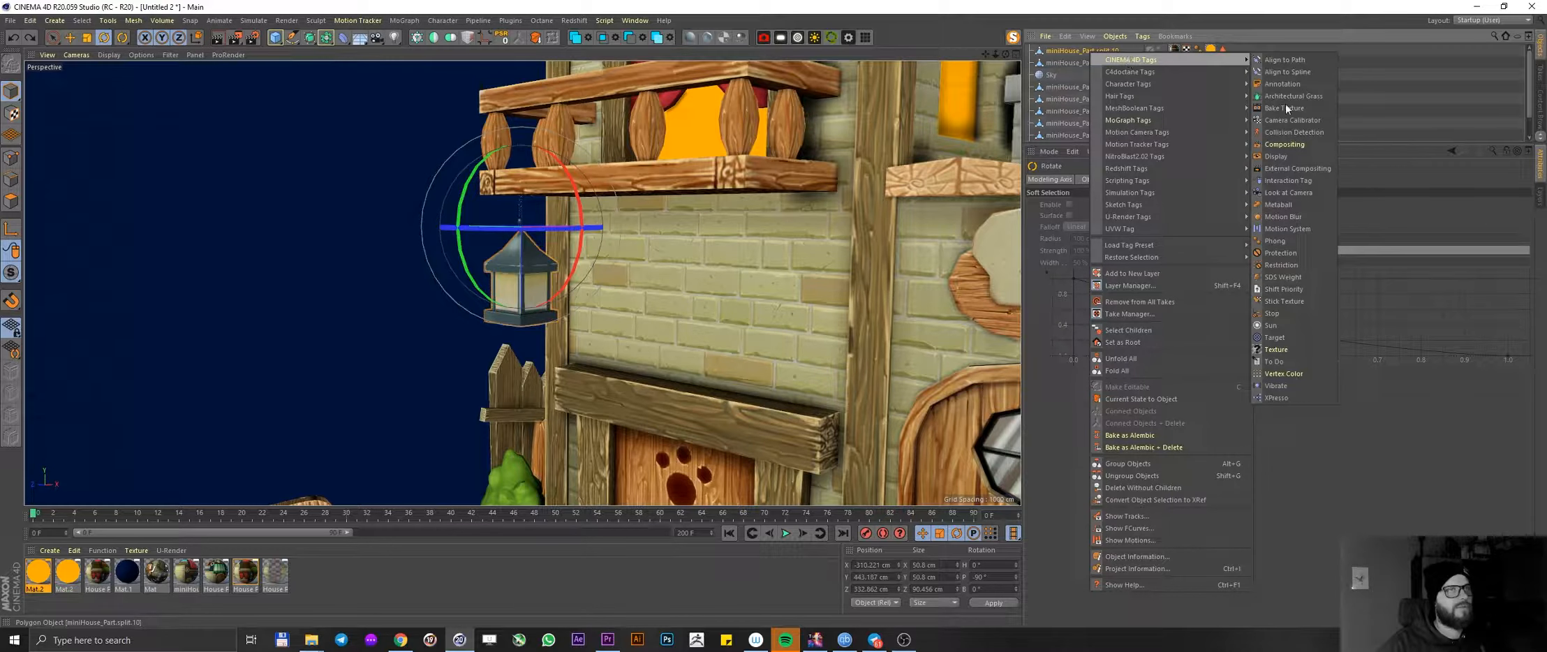
pyautogui.click(1277, 386)
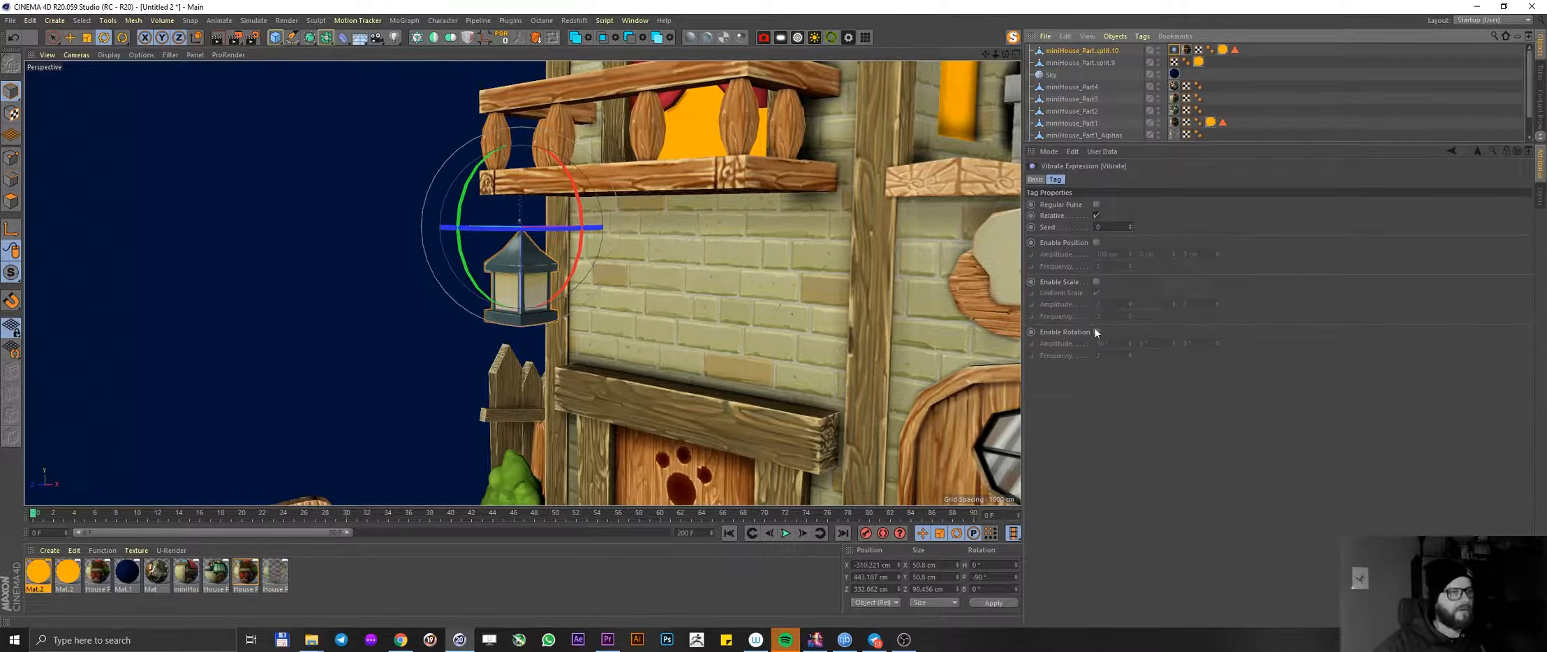
pyautogui.click(1095, 330)
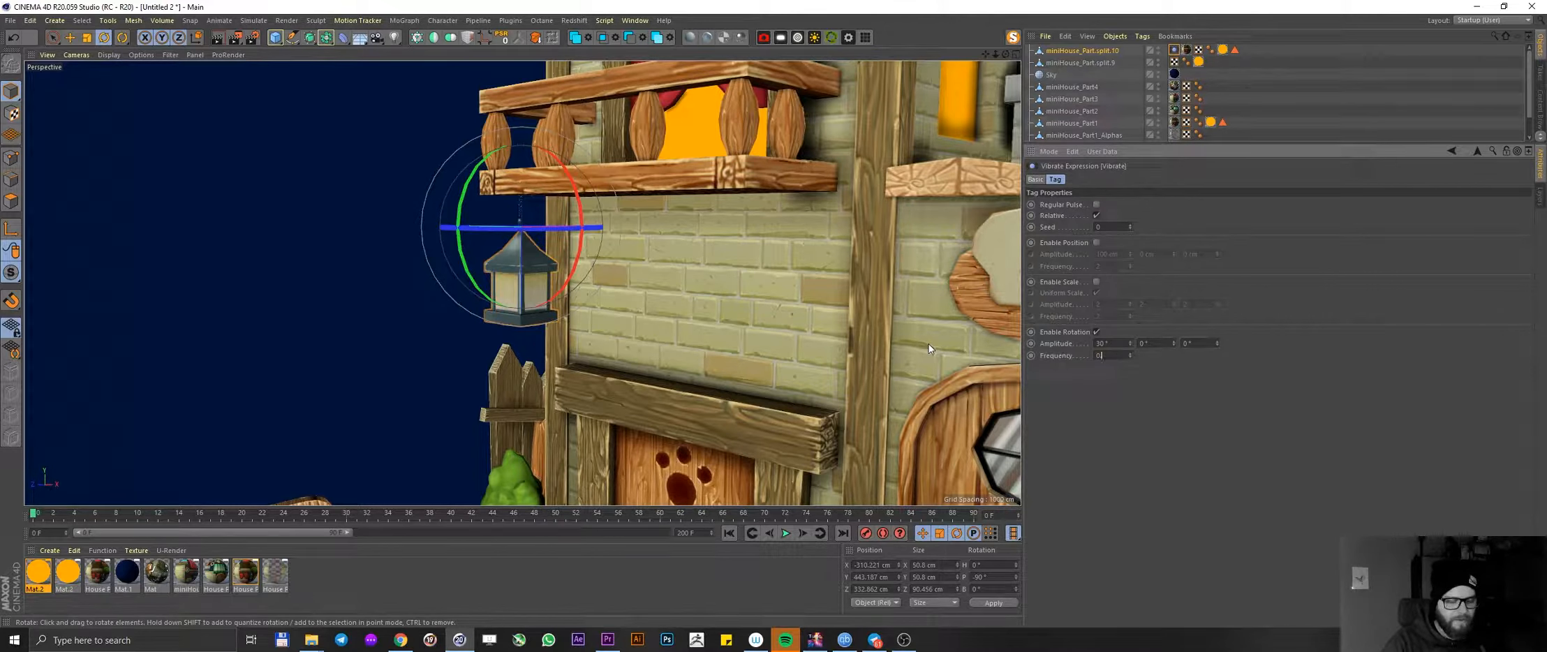
pyautogui.write('0.5')
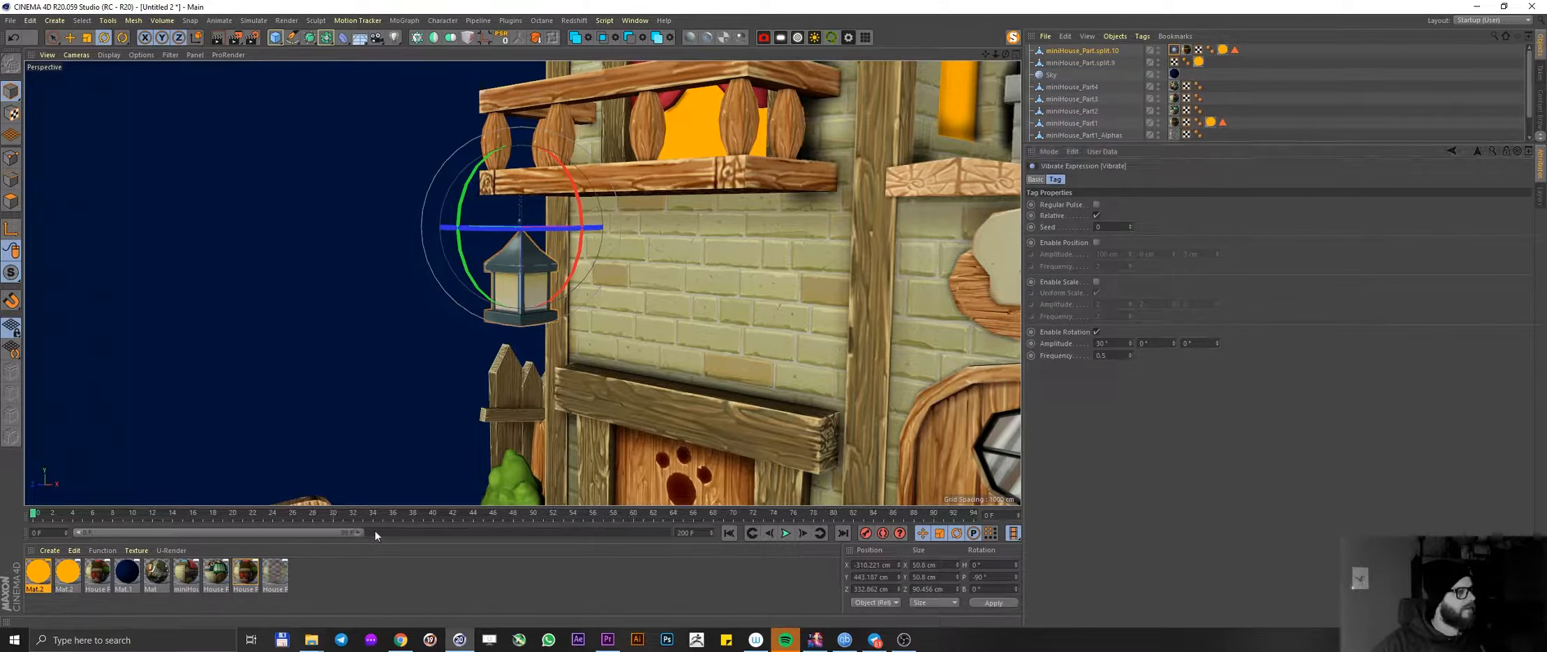
pyautogui.click(785, 533)
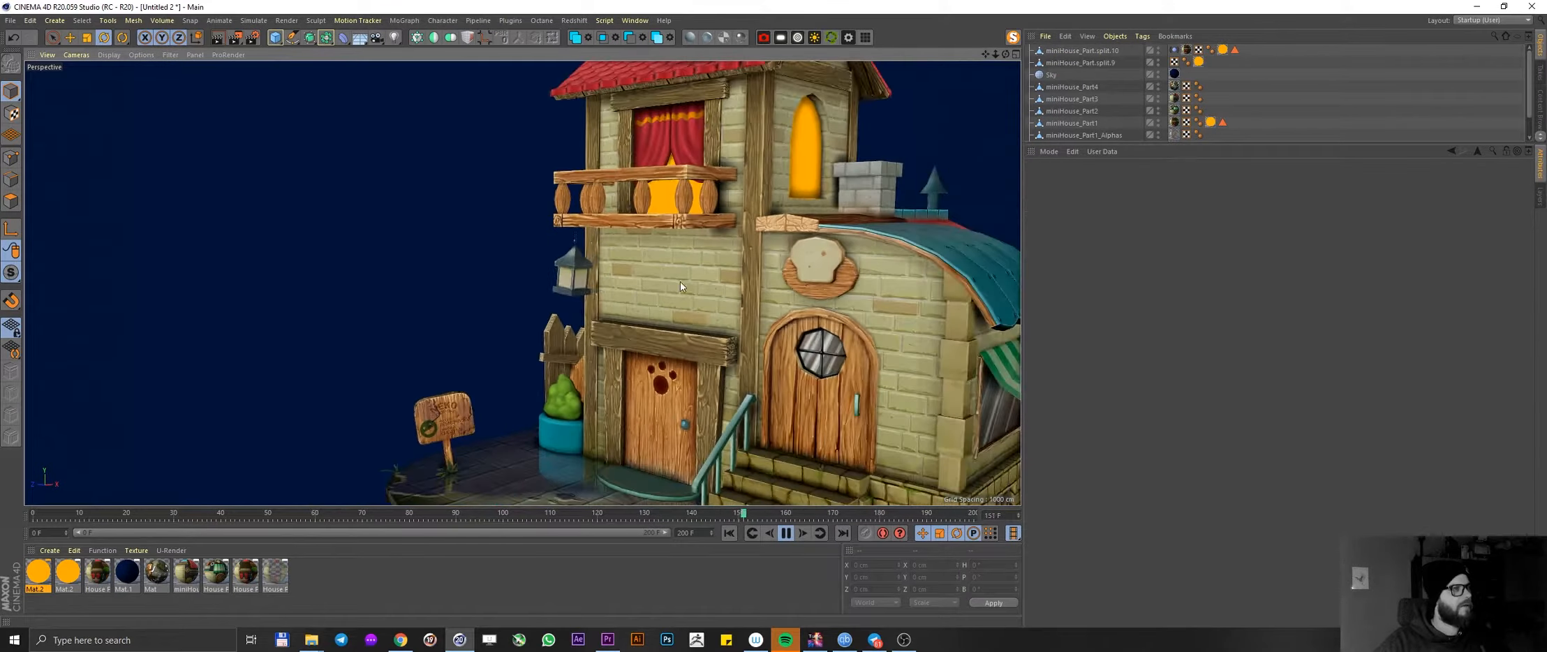
# - Inset the lantern panel's faces with Extrude Inner and scale the inner faces larger
pyautogui.click(728, 534)
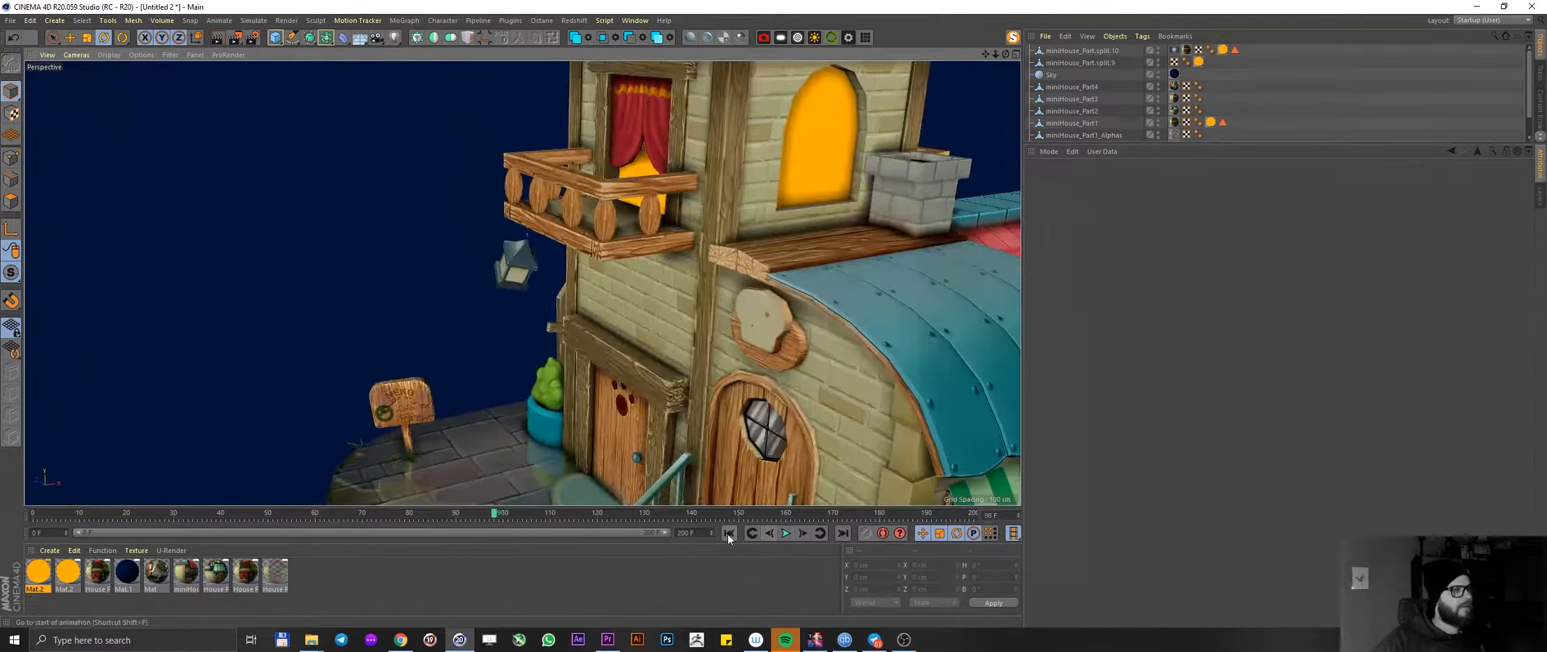
pyautogui.click(729, 534)
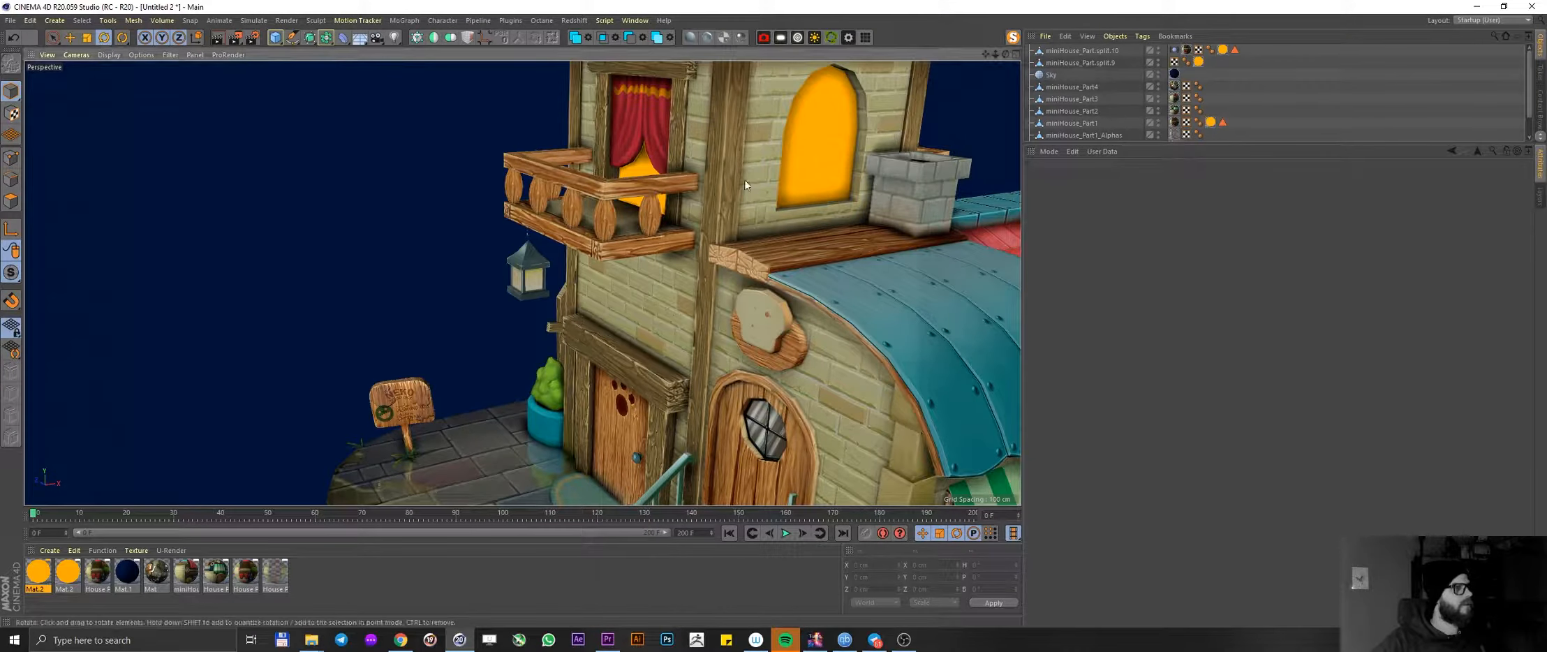
pyautogui.click(530, 271)
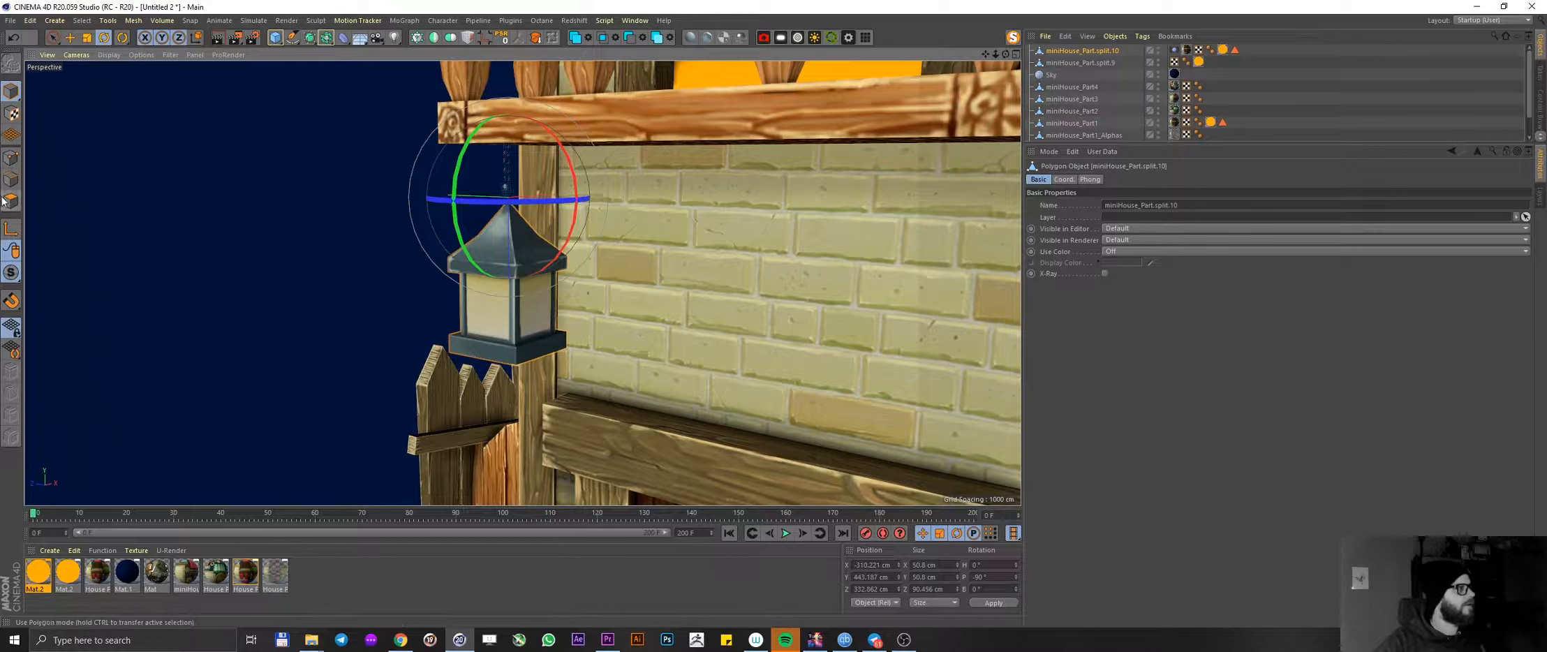
pyautogui.moveTo(503, 197); pyautogui.dragTo(483, 315)
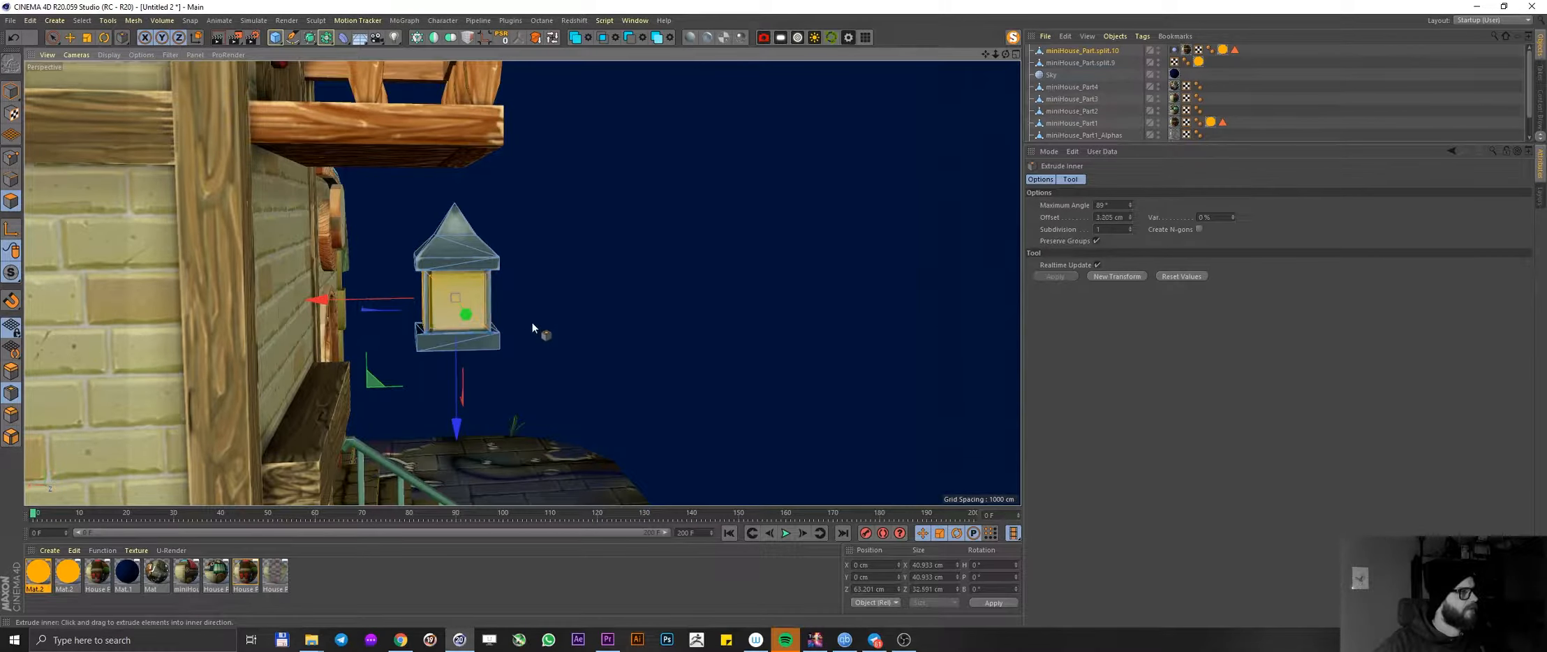
pyautogui.click(86, 38)
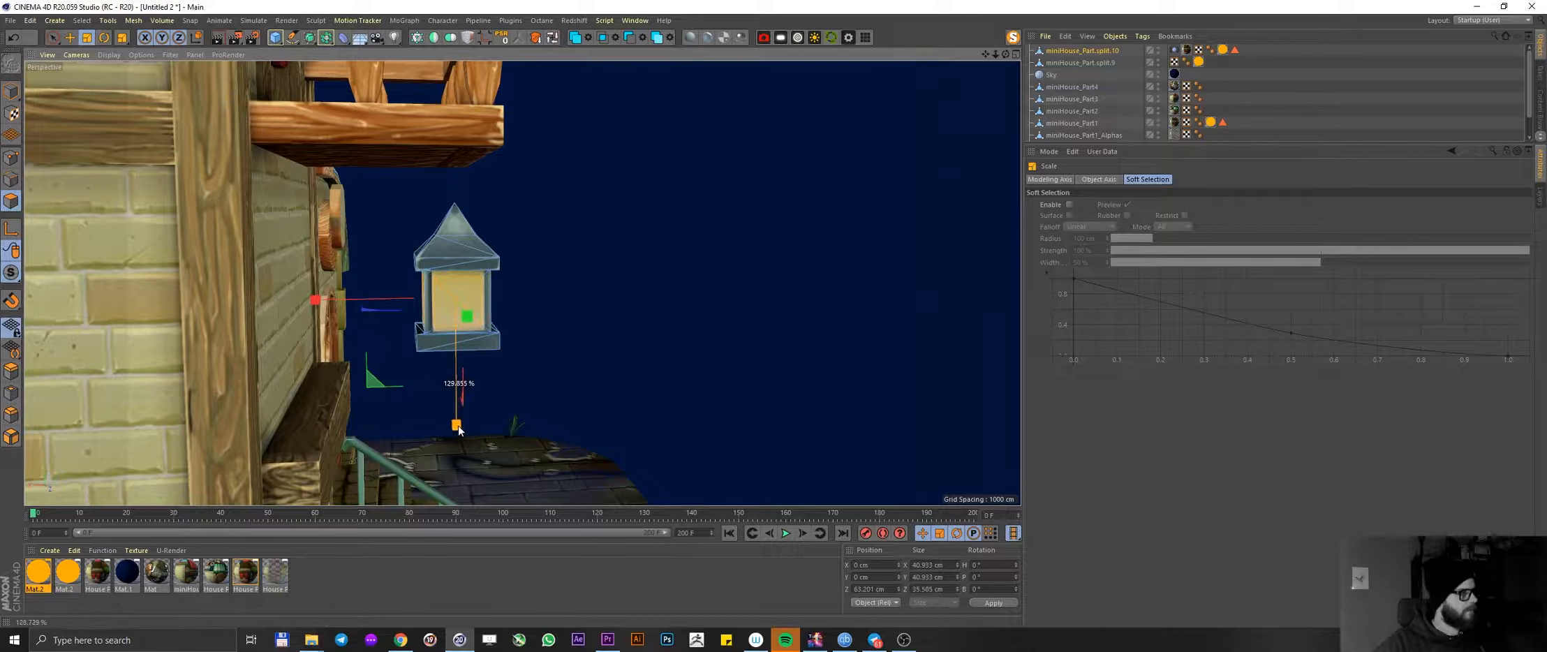
pyautogui.moveTo(456, 428); pyautogui.dragTo(466, 315)
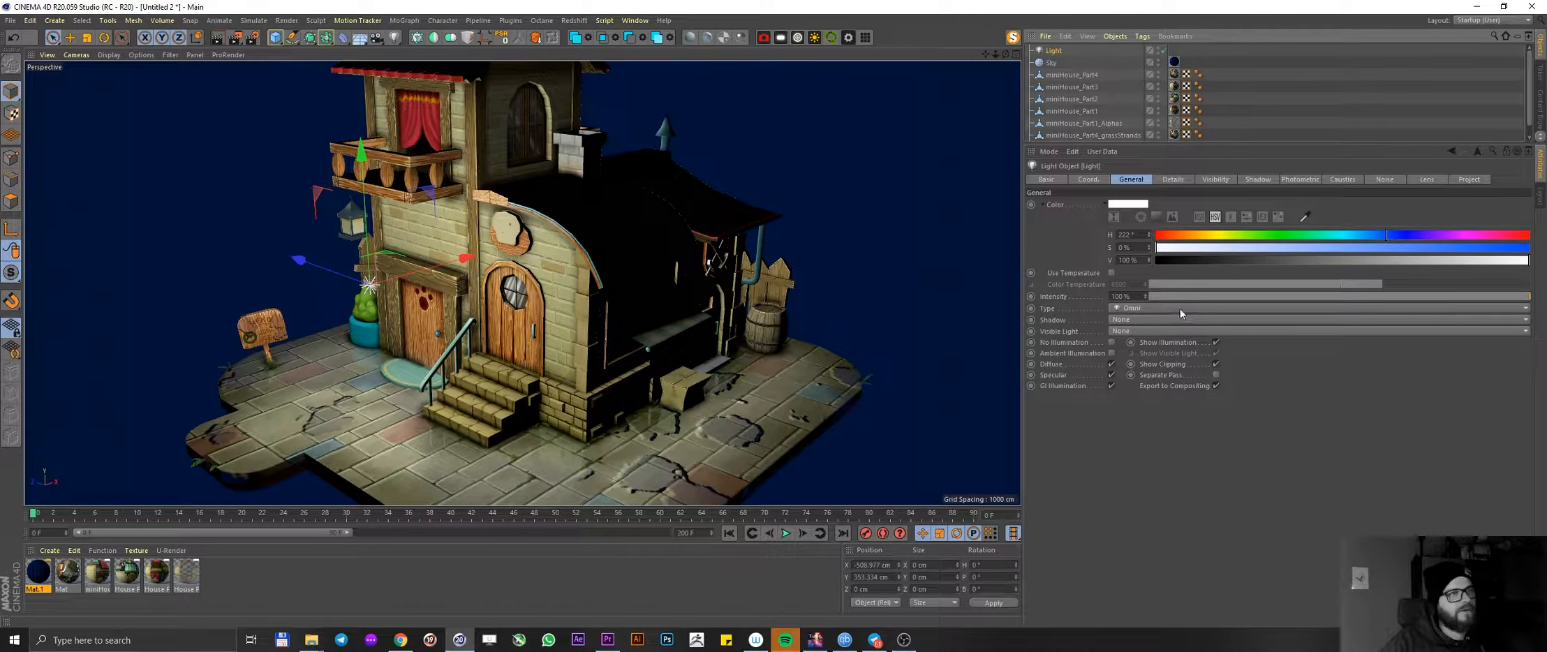
# - Give the light Shadow Maps (Soft) and show shadows in the viewport display options
pyautogui.click(1322, 319)
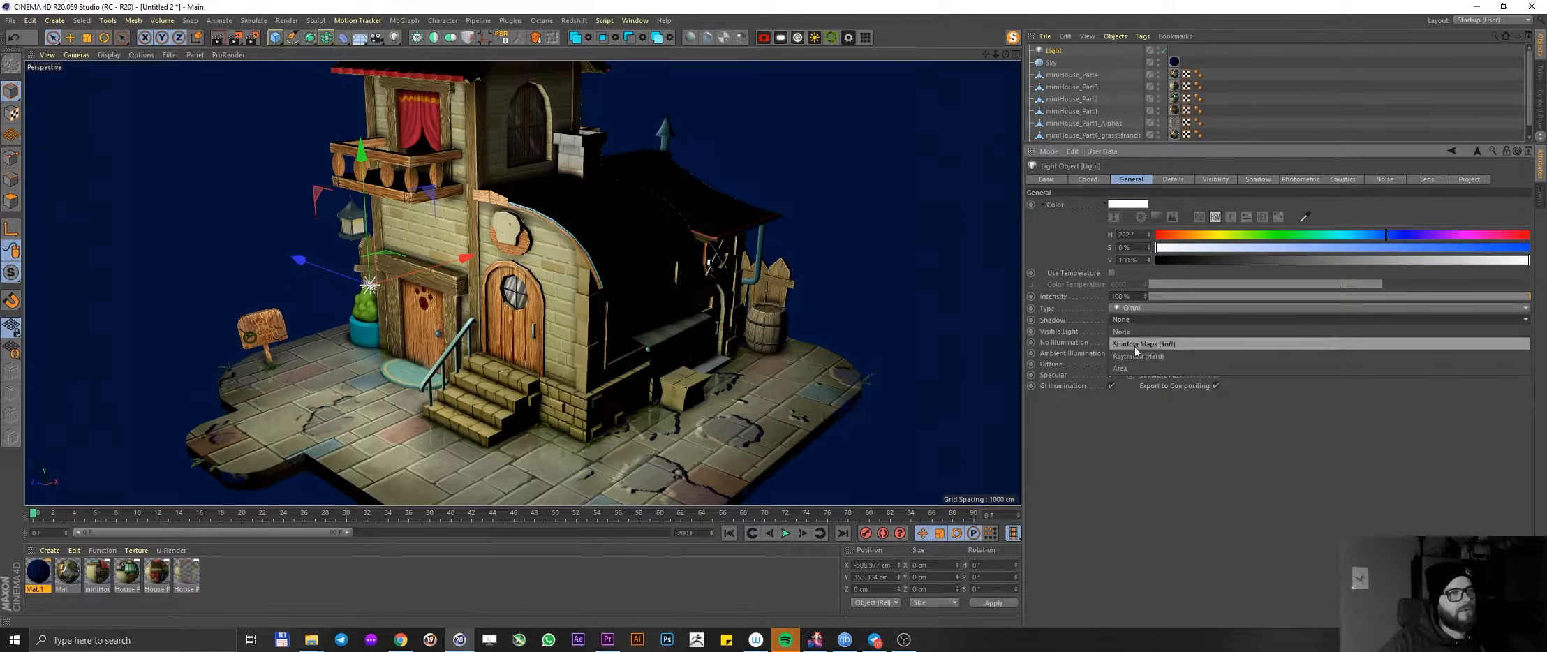
pyautogui.click(1142, 344)
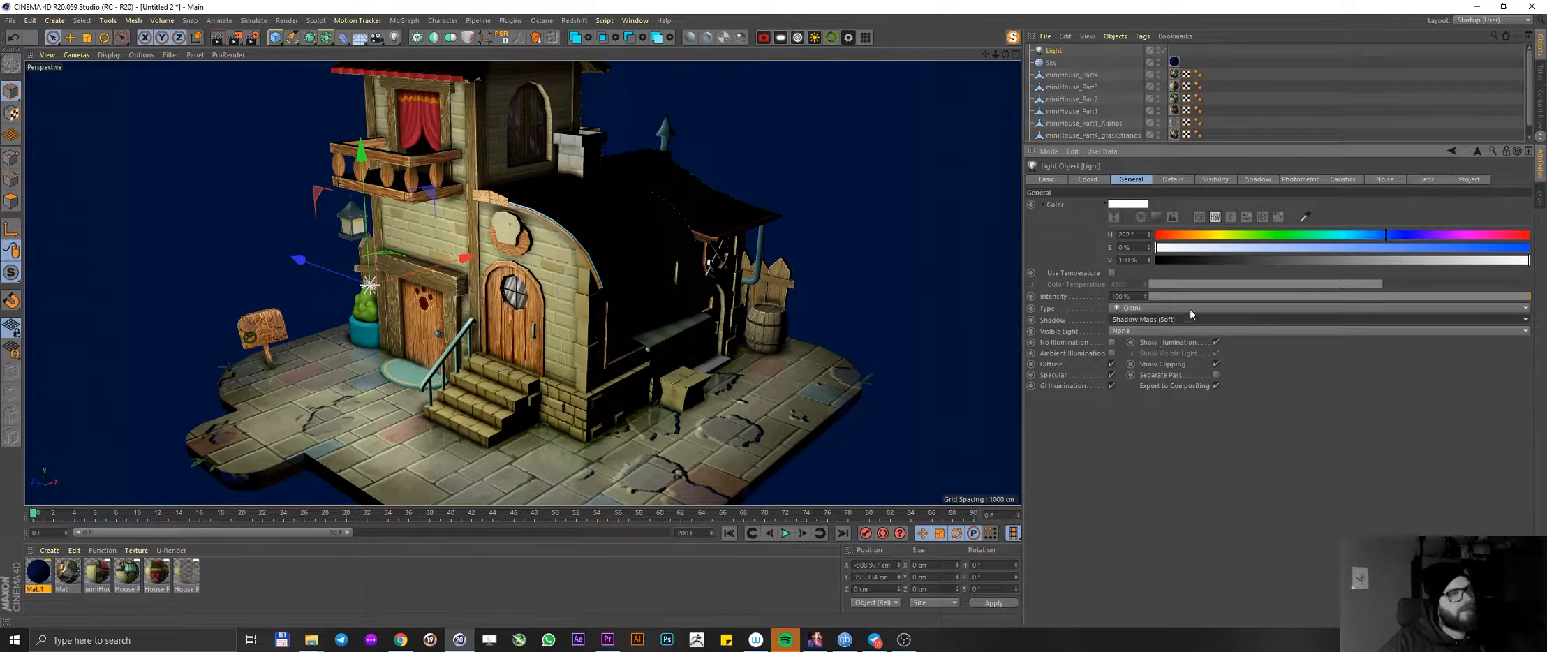
pyautogui.click(141, 54)
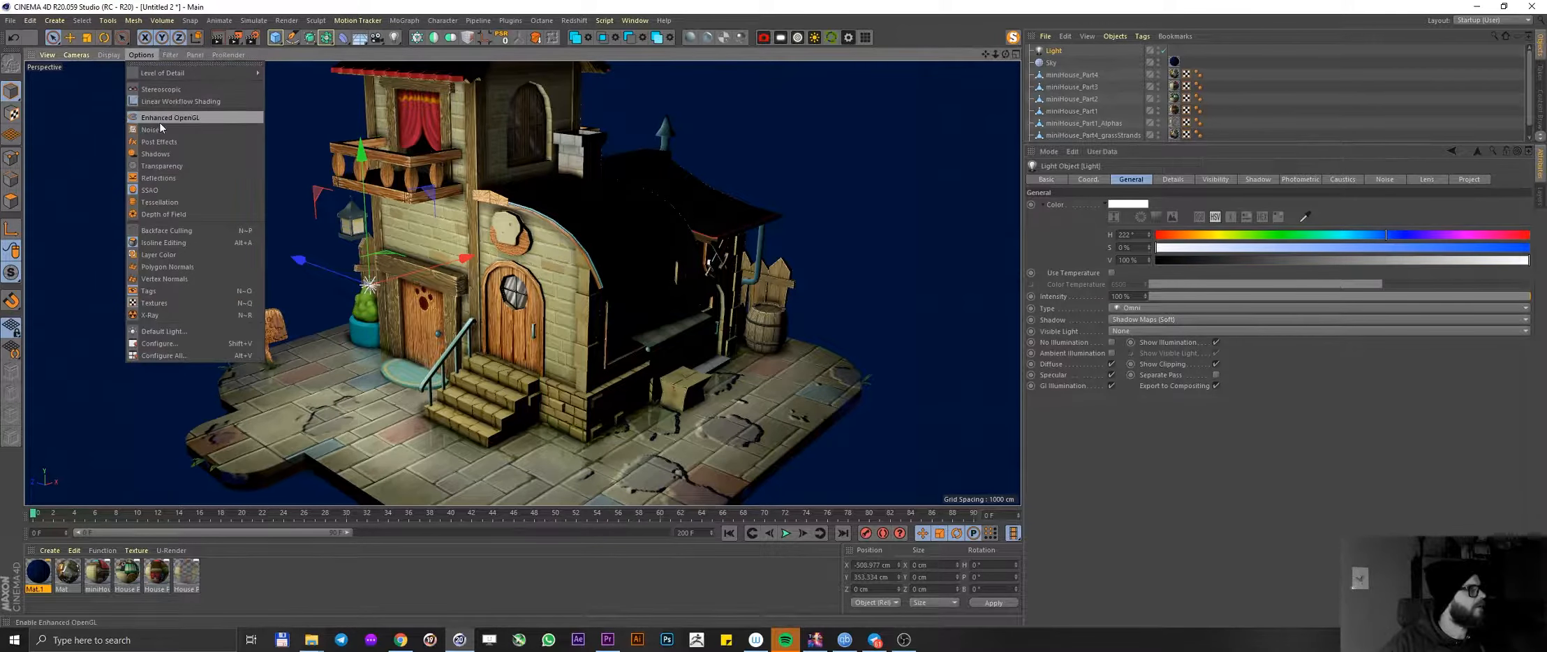
pyautogui.click(170, 118)
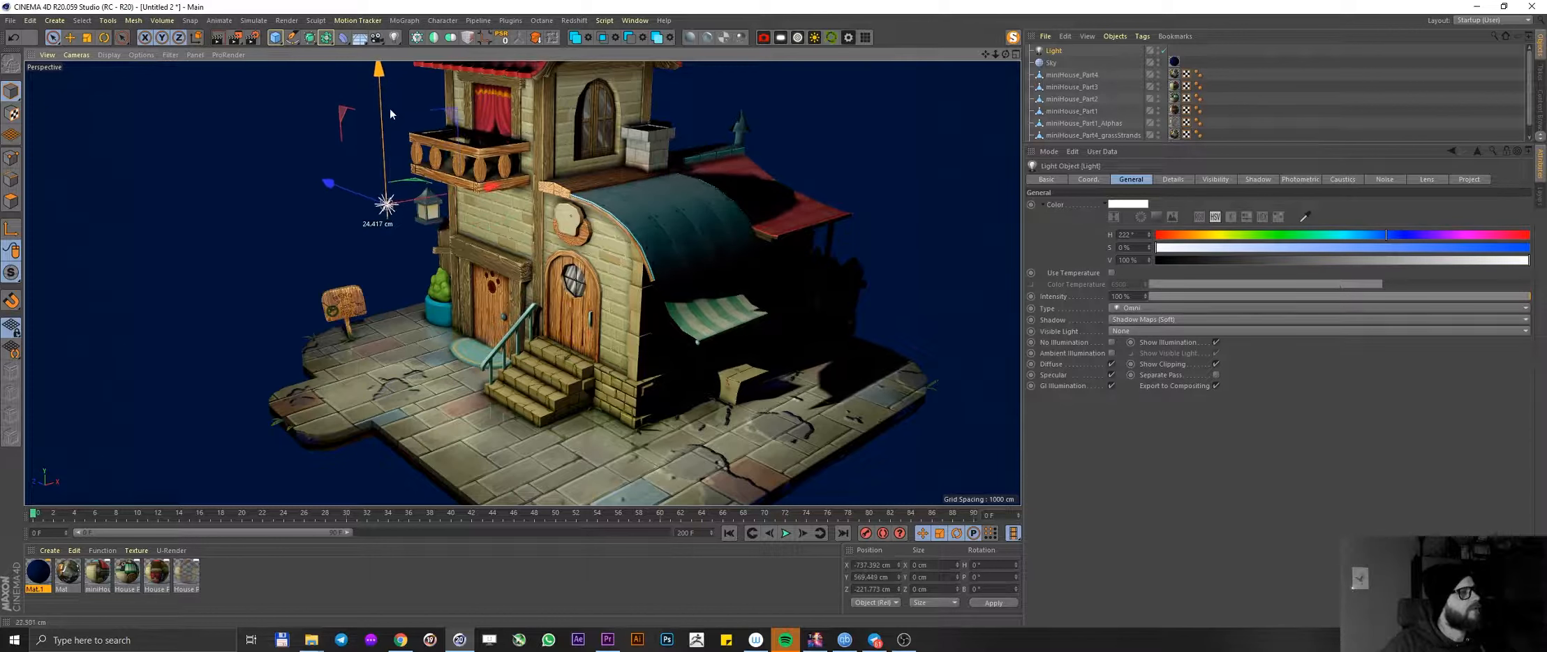
# - Raise the light up above the house near the front door
pyautogui.moveTo(386, 204); pyautogui.dragTo(386, 149)
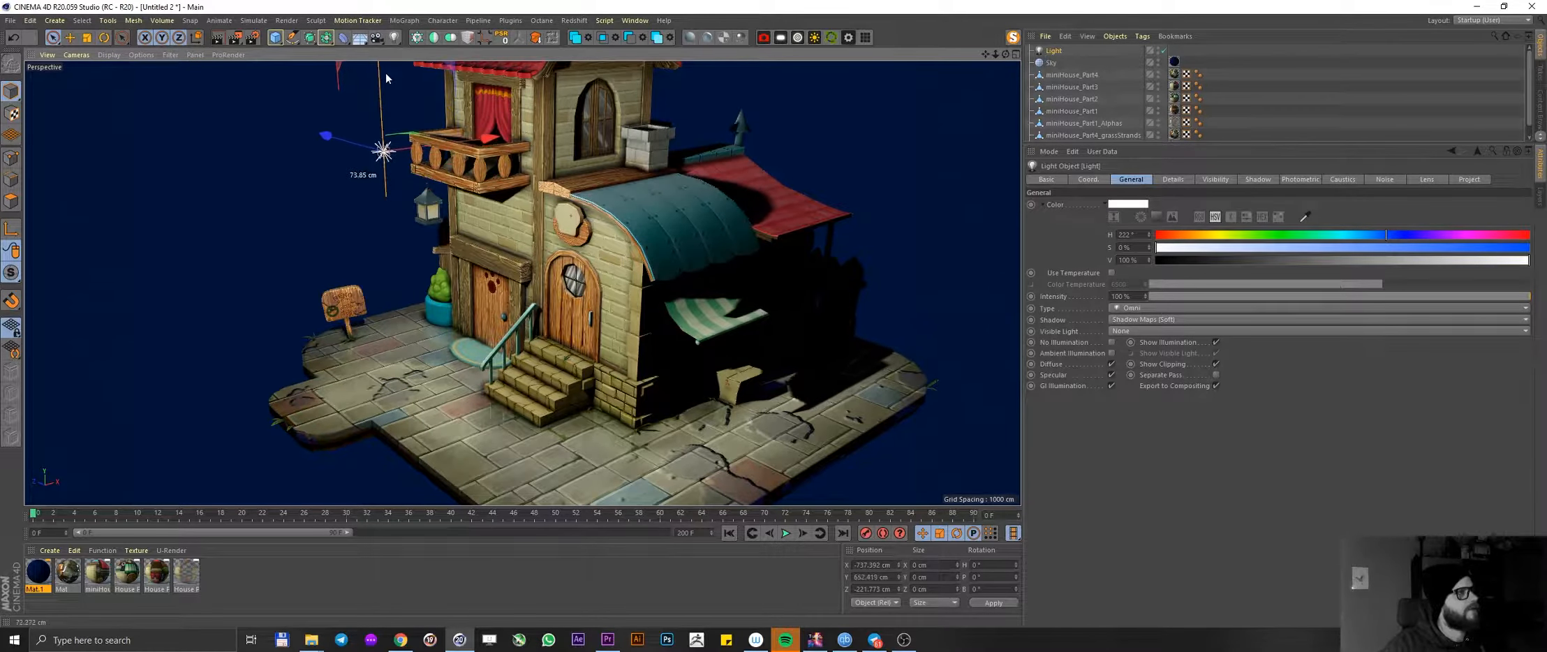
pyautogui.moveTo(382, 149); pyautogui.dragTo(388, 240)
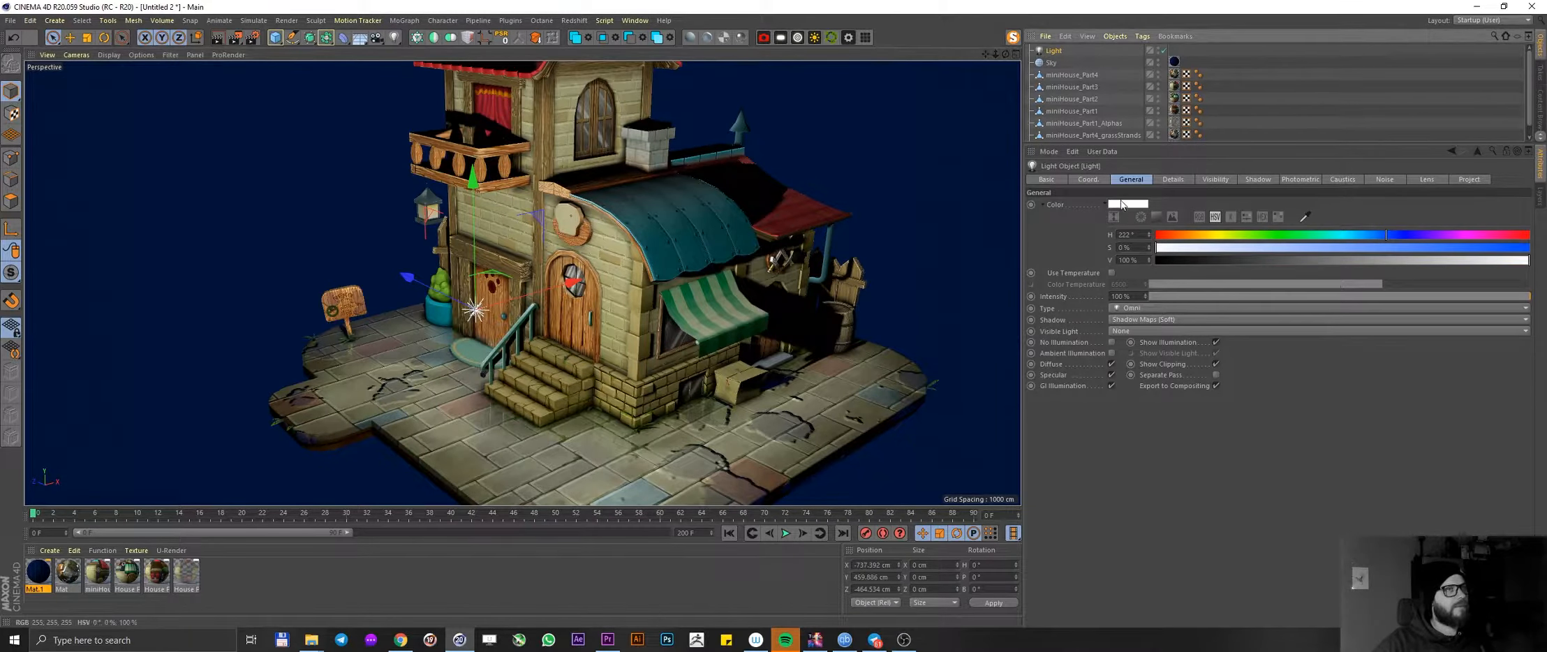
# - Recolour the front light red and start moving the new blue light toward the awning
pyautogui.click(1128, 203)
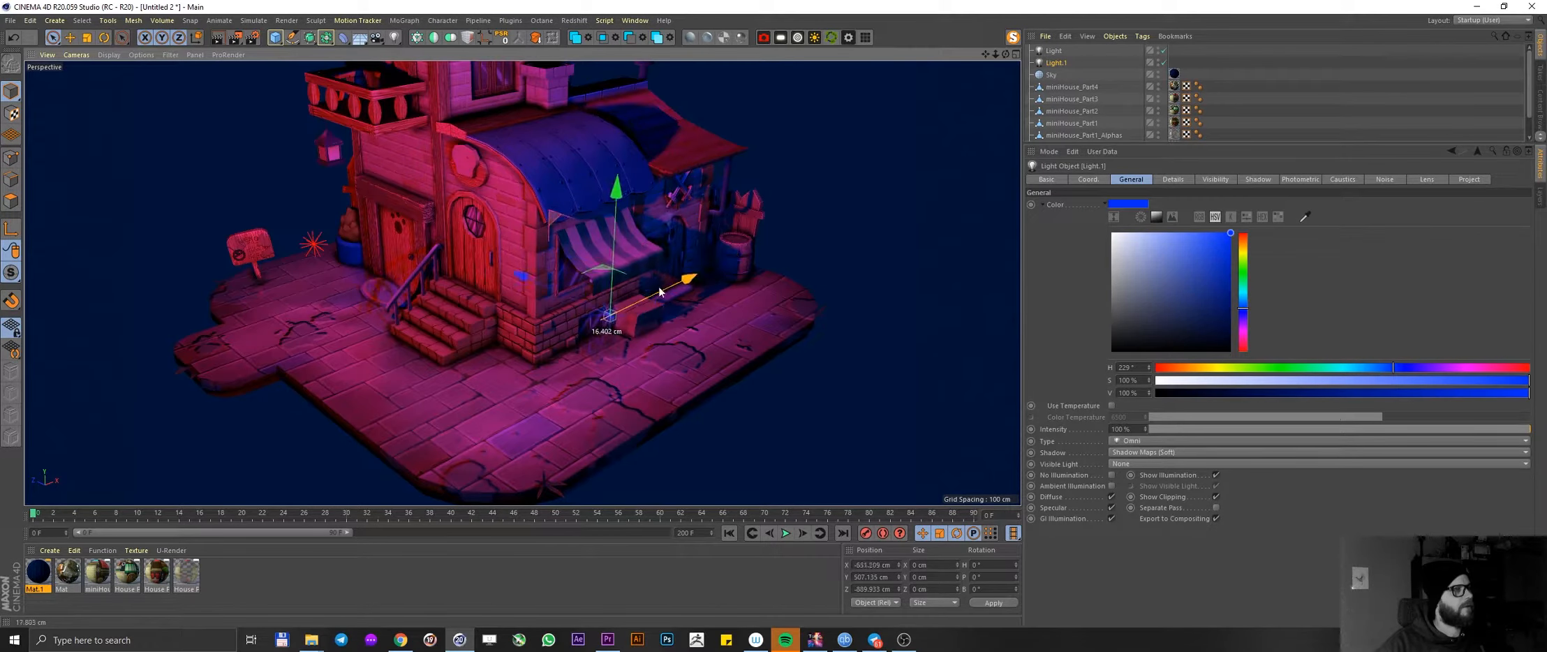
pyautogui.moveTo(617, 280); pyautogui.dragTo(631, 168)
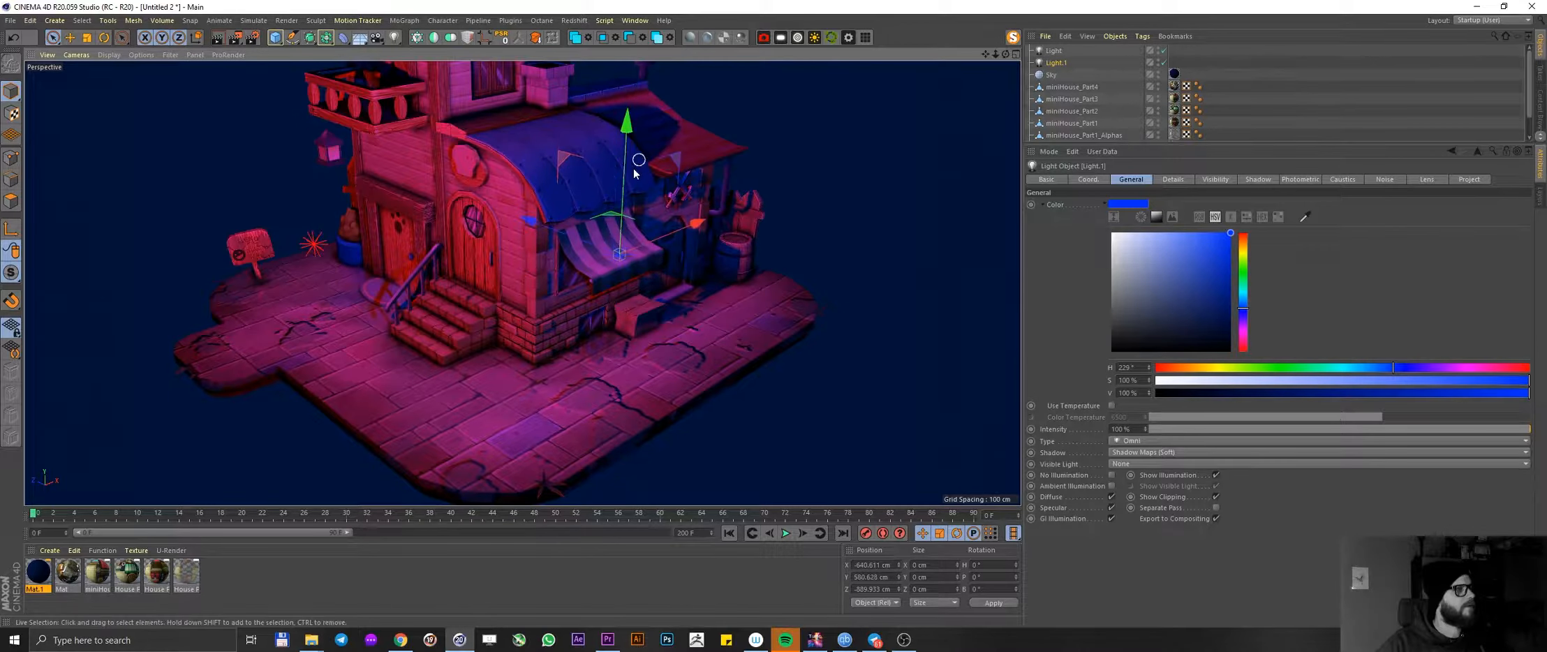
pyautogui.scroll(-3)
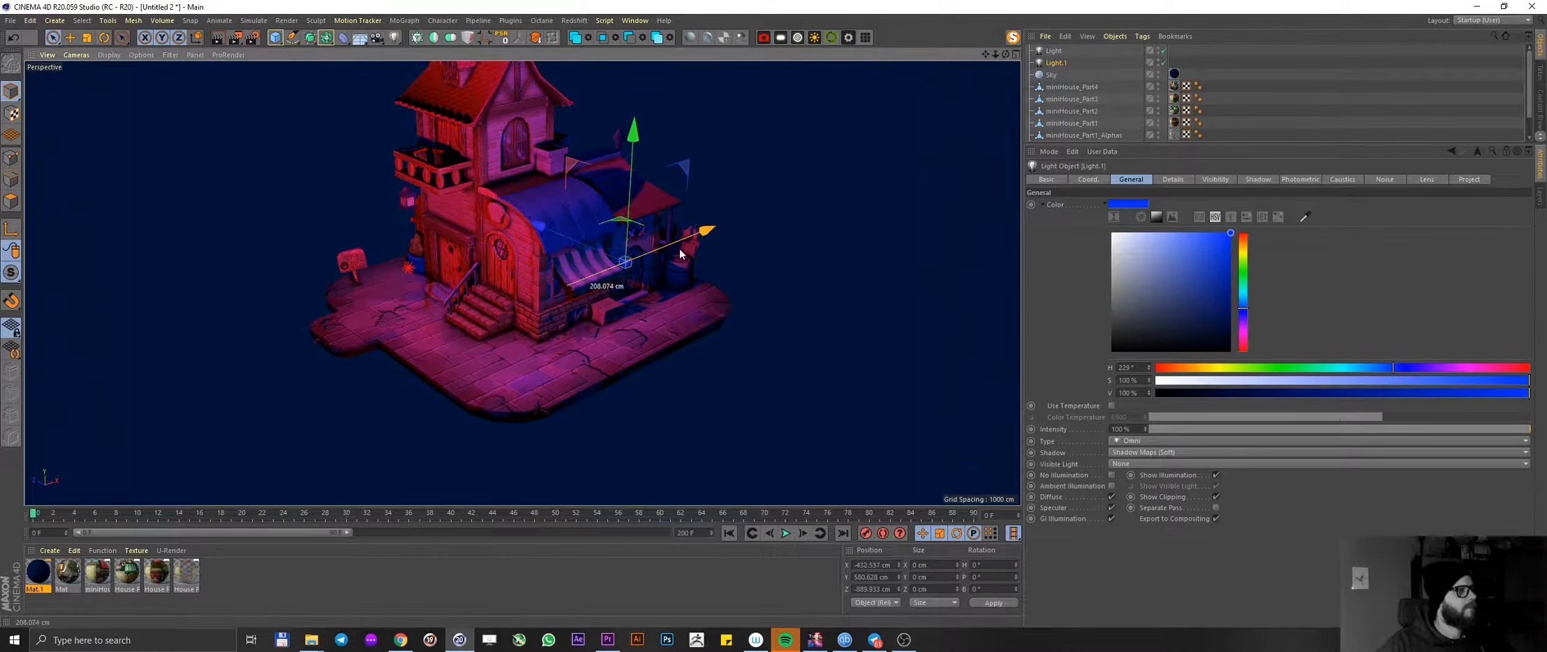
# - Place the blue light behind the striped awning, then return to the red light
pyautogui.moveTo(627, 261); pyautogui.dragTo(703, 206)
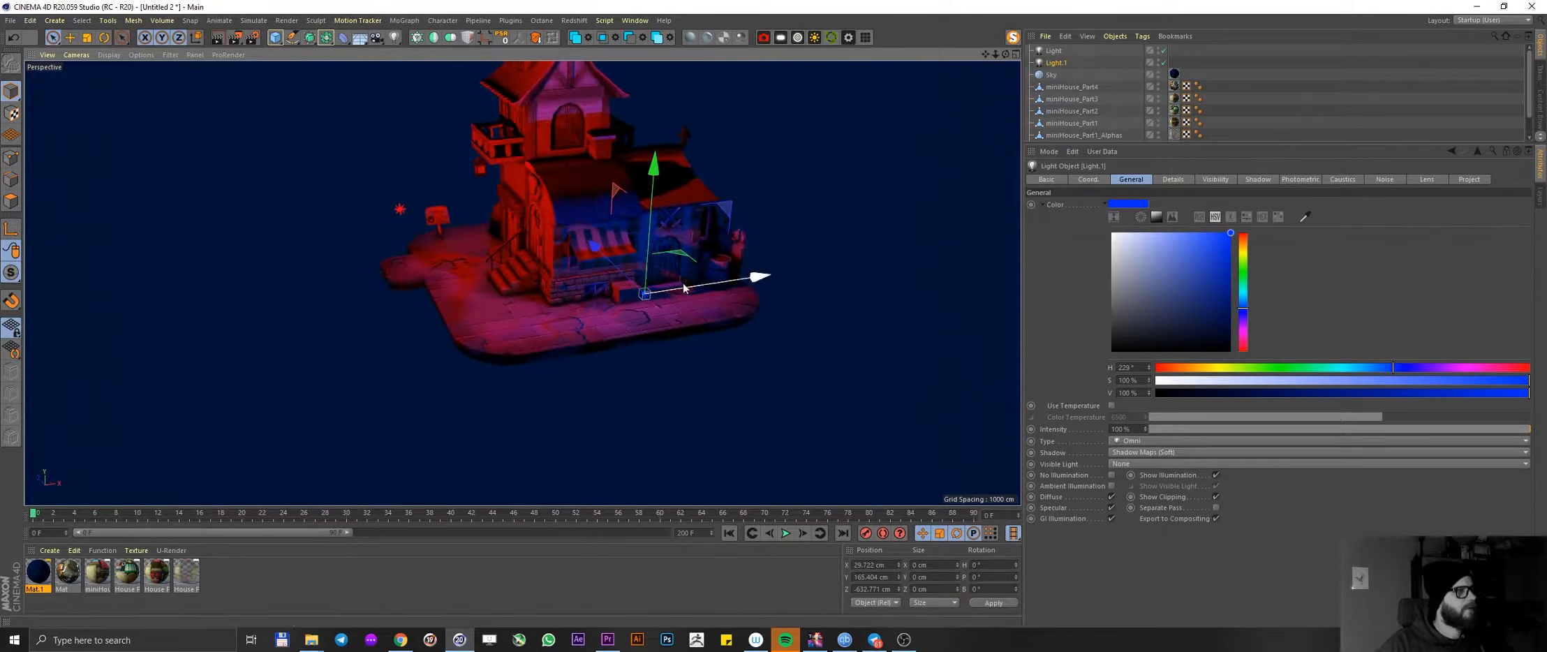
pyautogui.moveTo(760, 277); pyautogui.dragTo(807, 271)
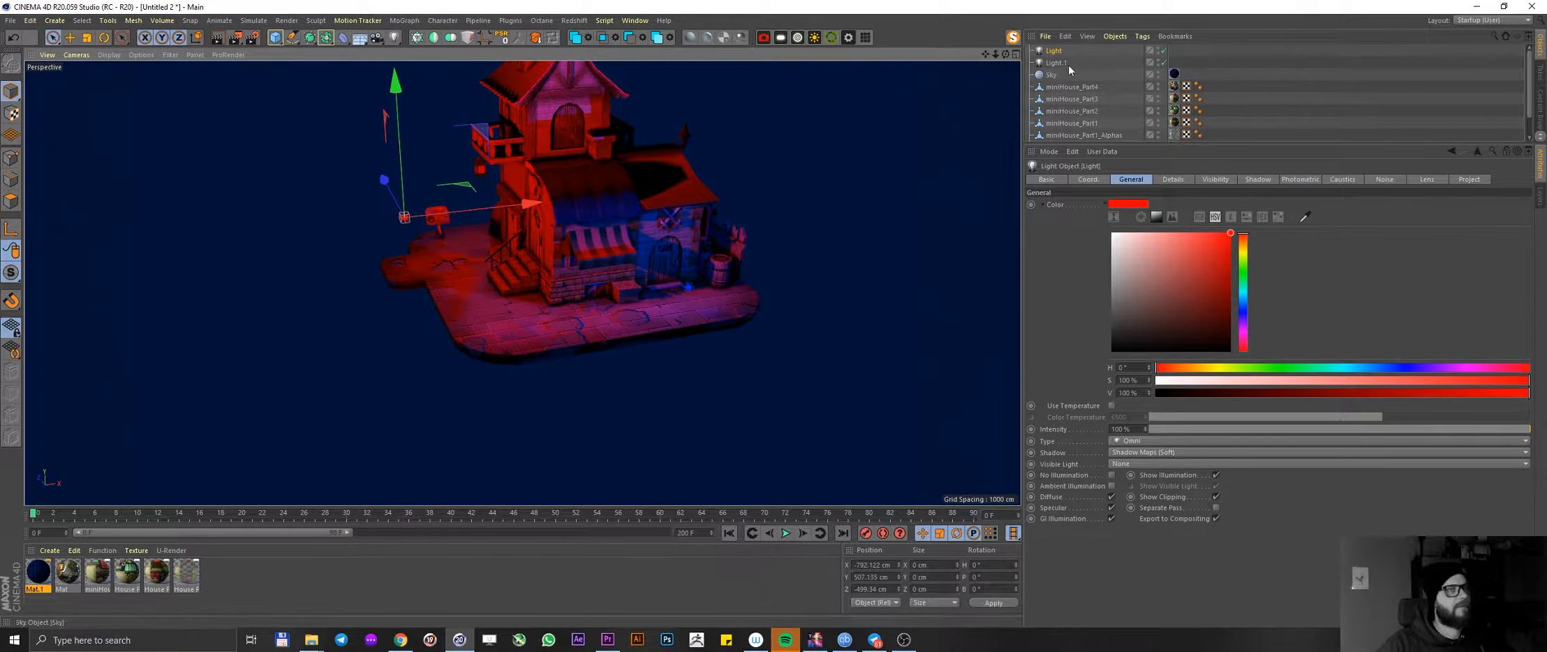
pyautogui.click(1058, 63)
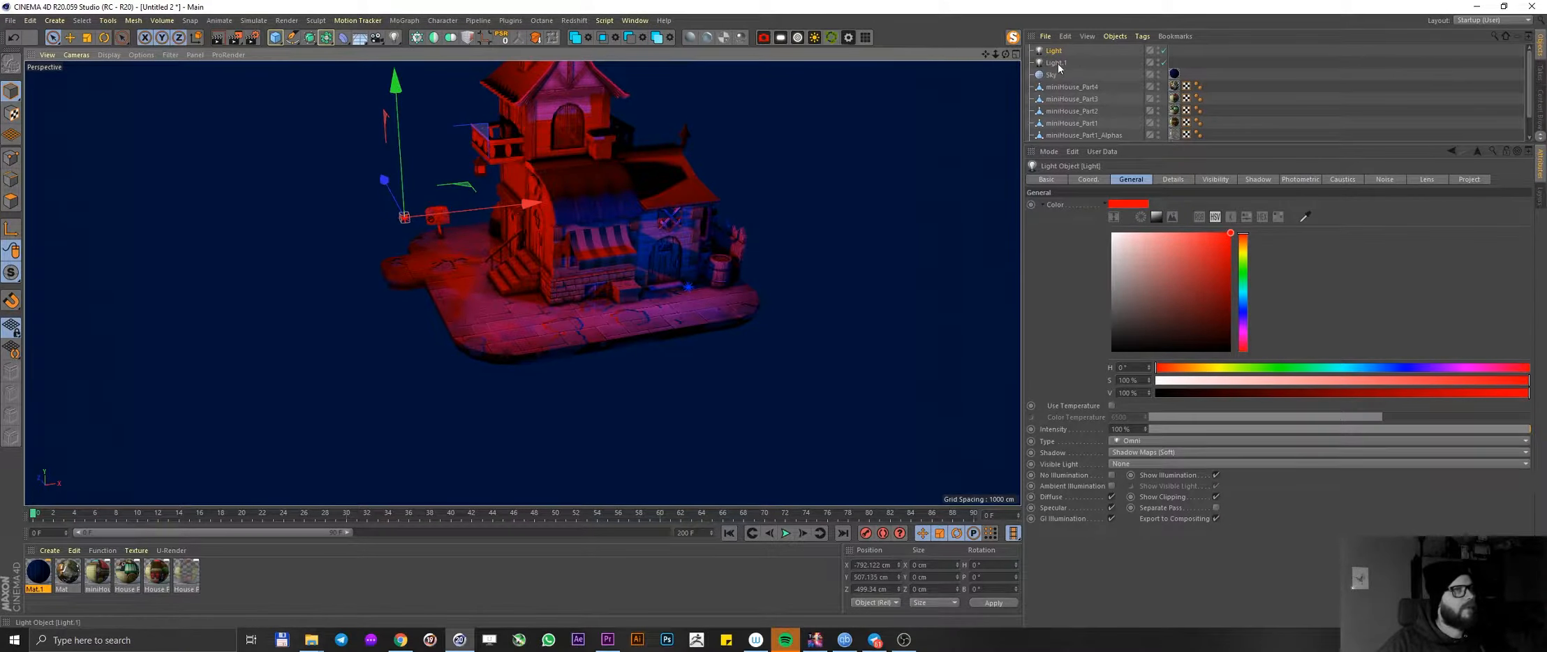
pyautogui.click(1053, 51)
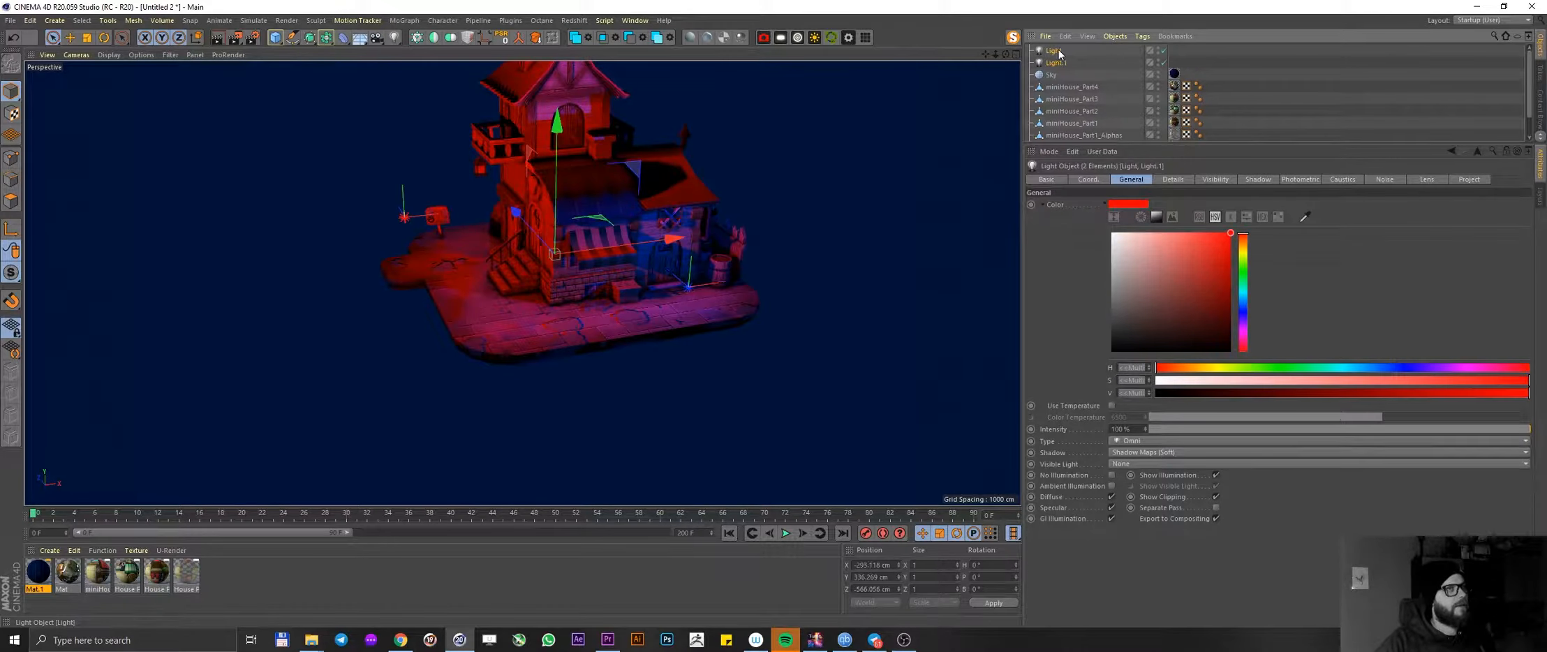
pyautogui.click(1054, 63)
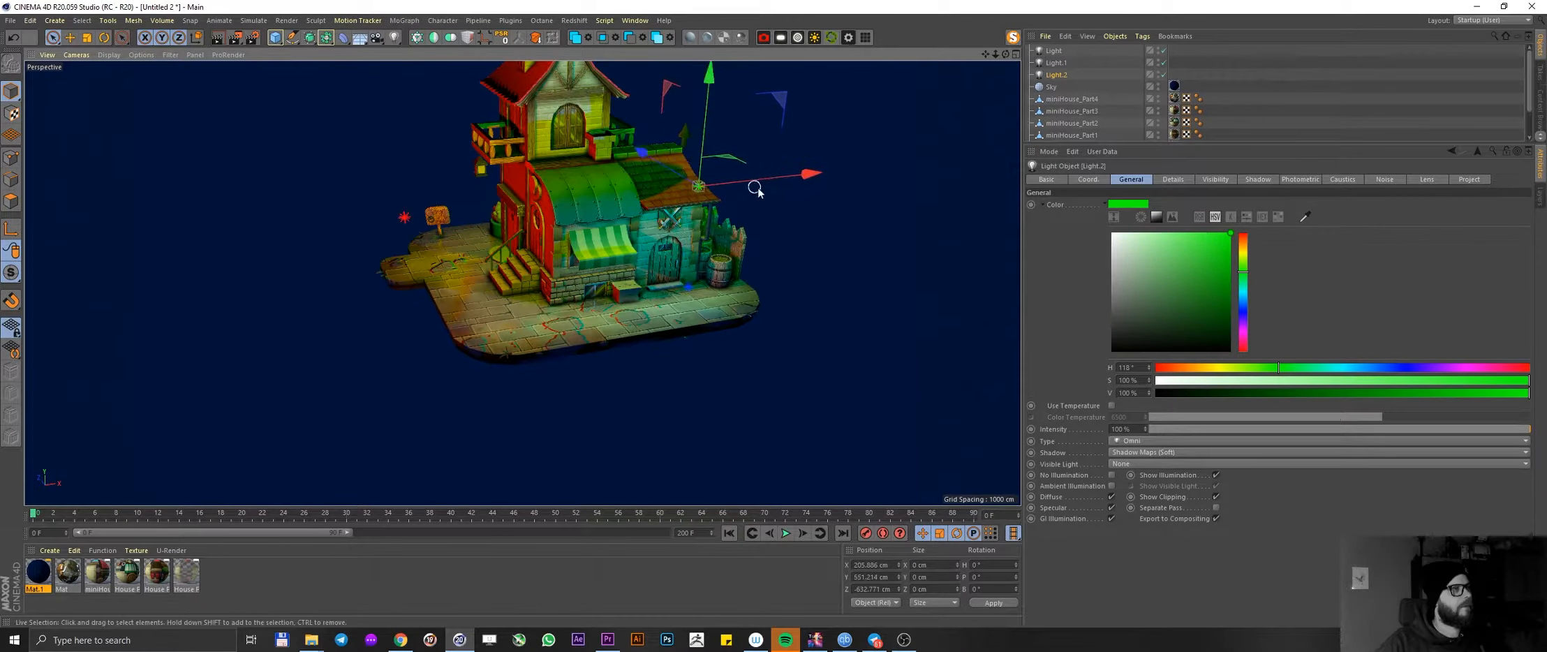
pyautogui.moveTo(756, 176); pyautogui.dragTo(601, 215)
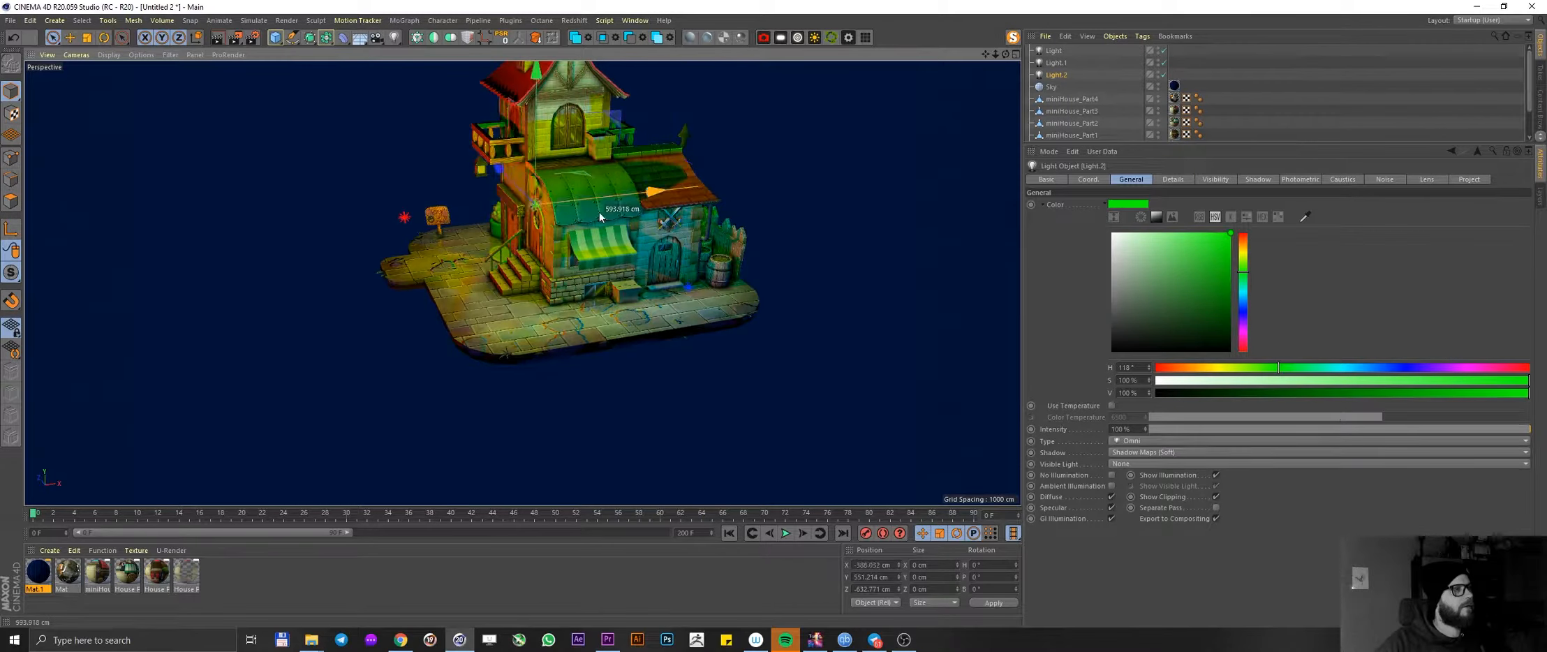
pyautogui.moveTo(600, 218); pyautogui.dragTo(501, 259)
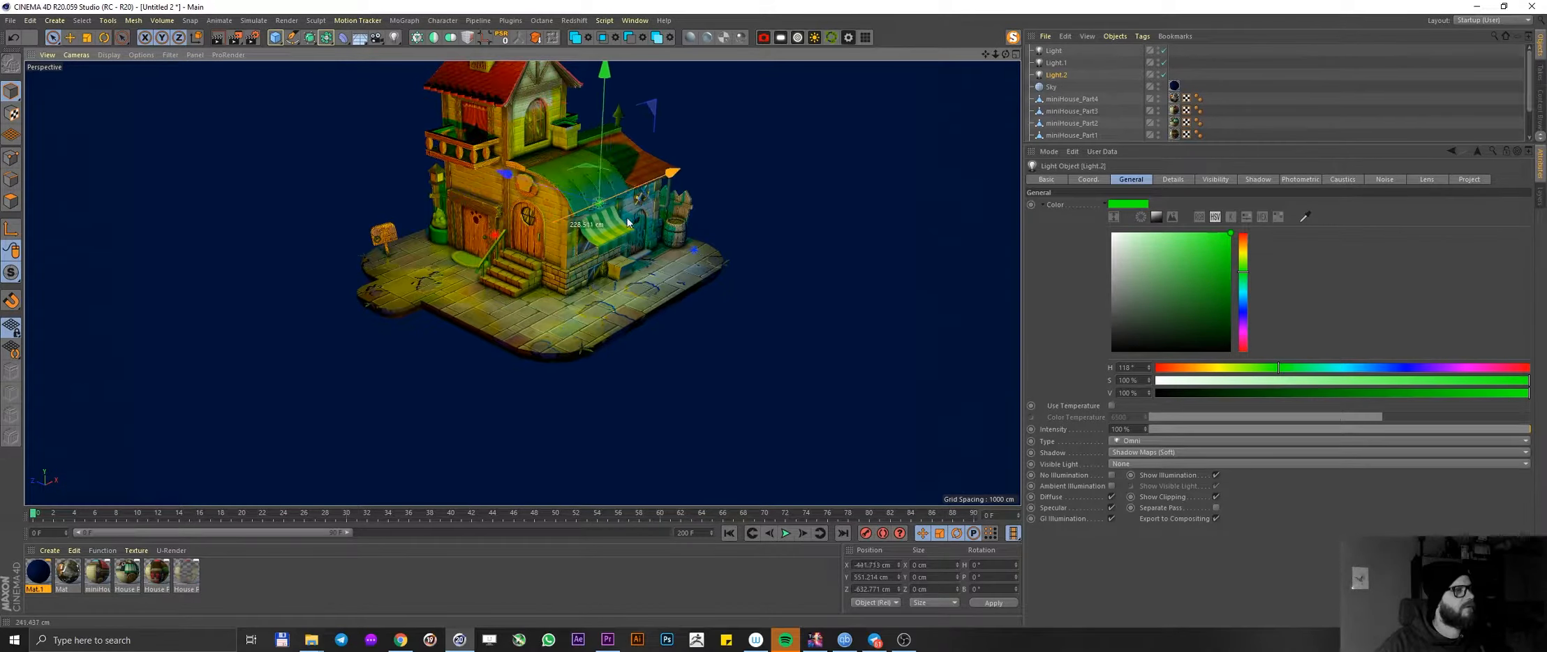
pyautogui.moveTo(627, 222); pyautogui.dragTo(524, 257)
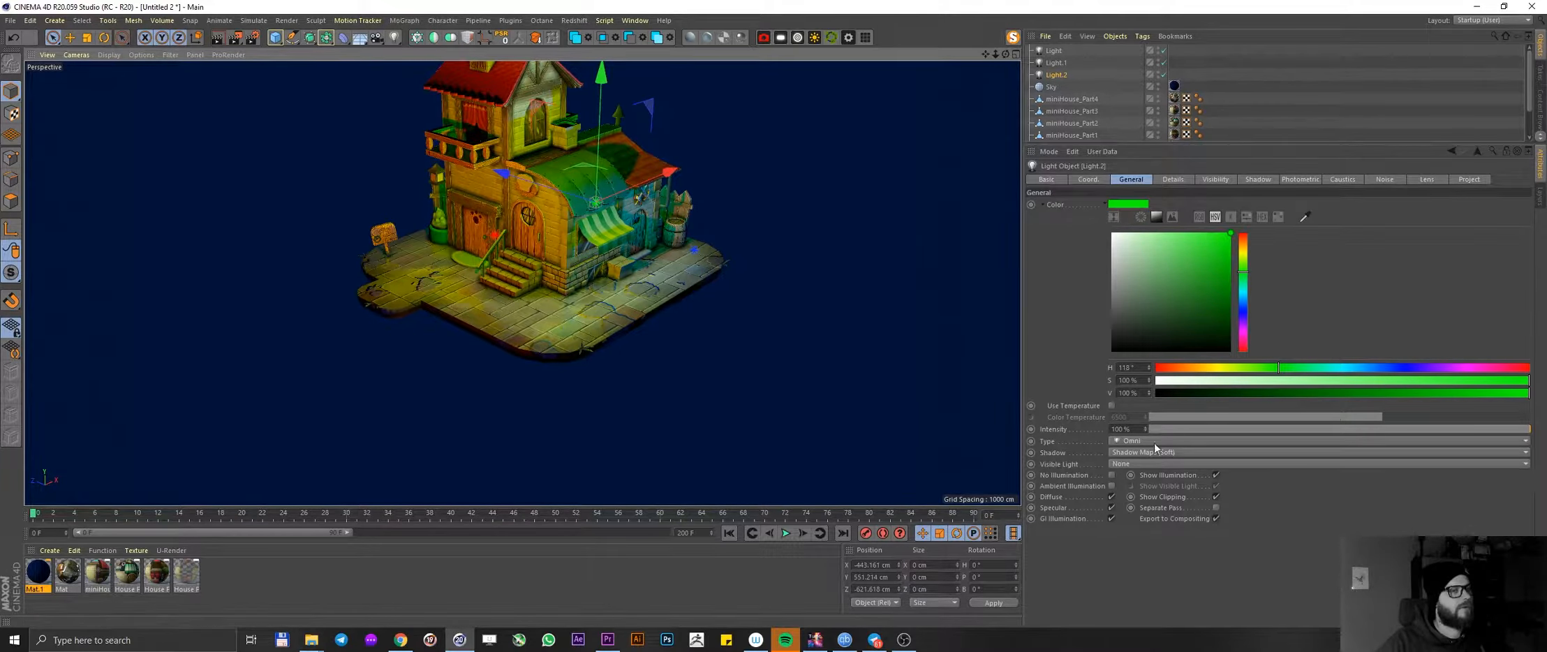
pyautogui.click(1057, 63)
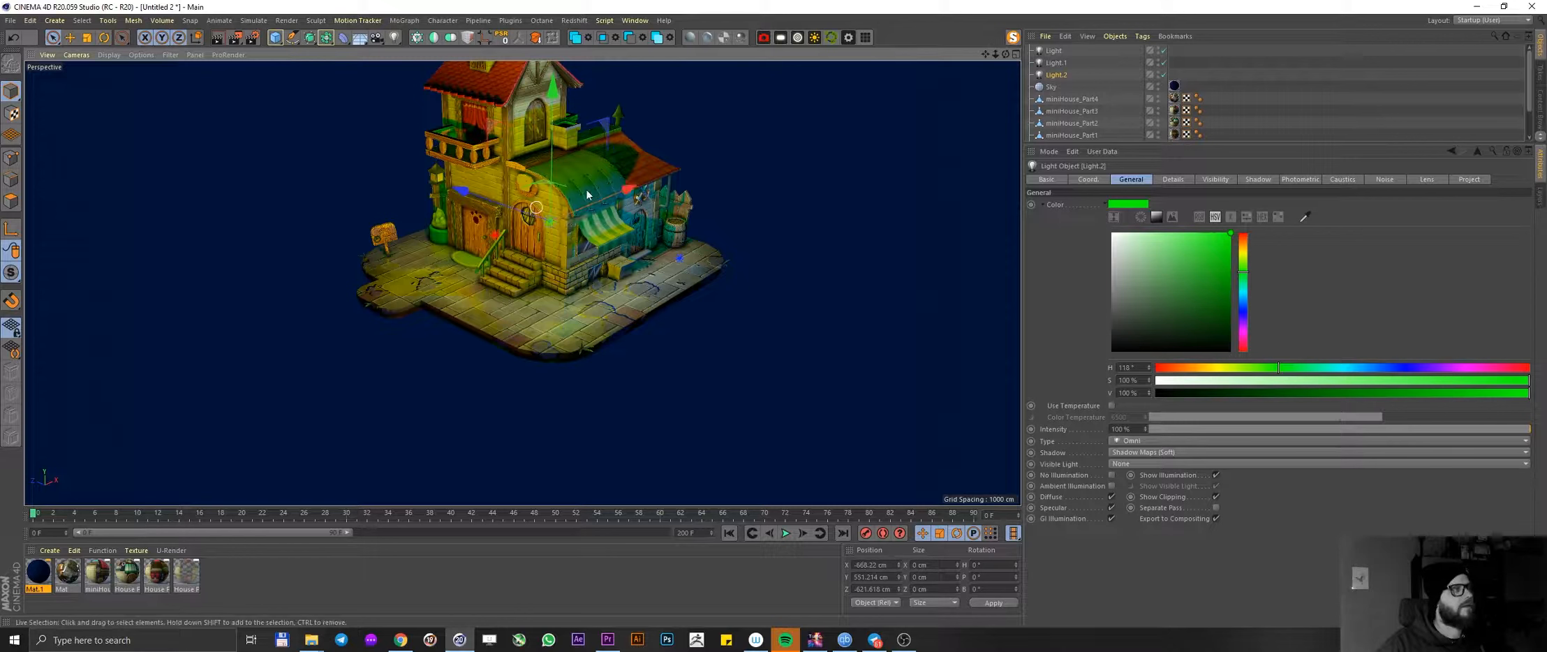
pyautogui.click(1059, 63)
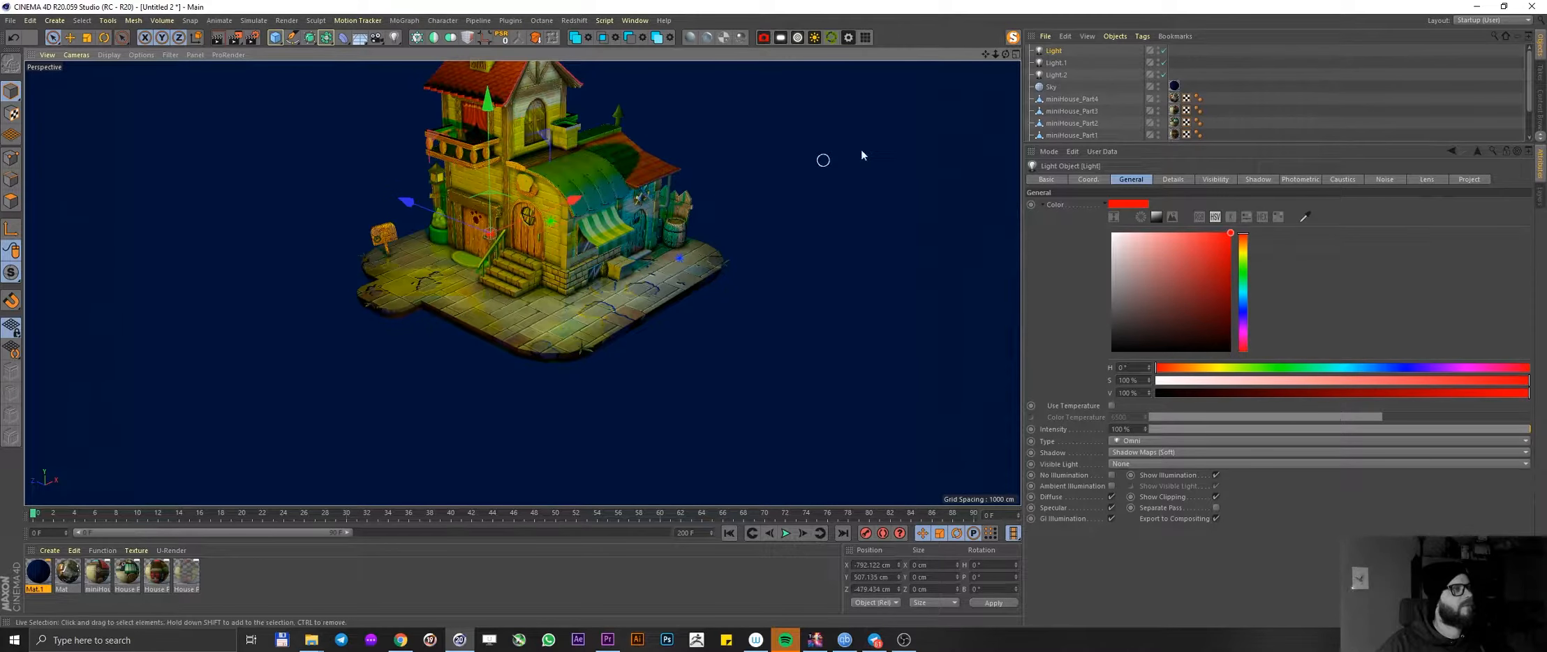
pyautogui.click(1057, 63)
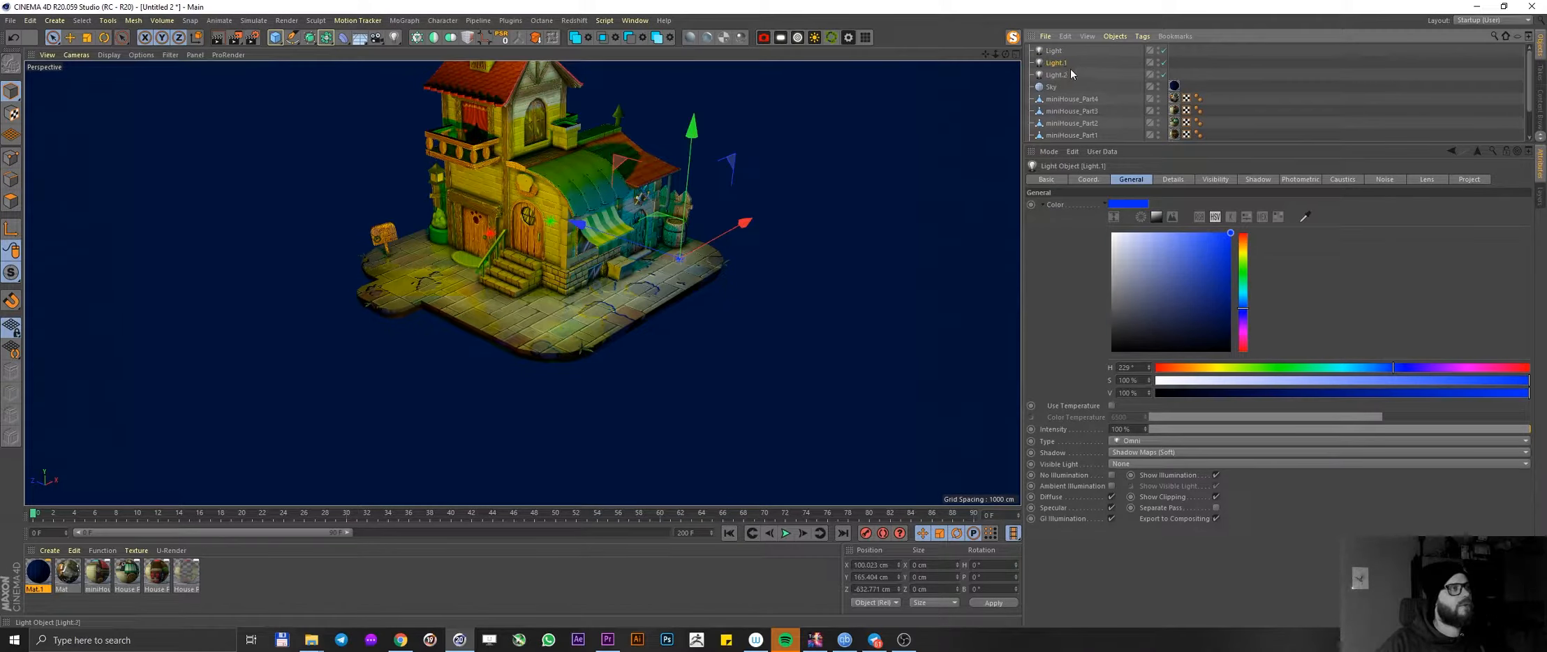
pyautogui.click(1057, 74)
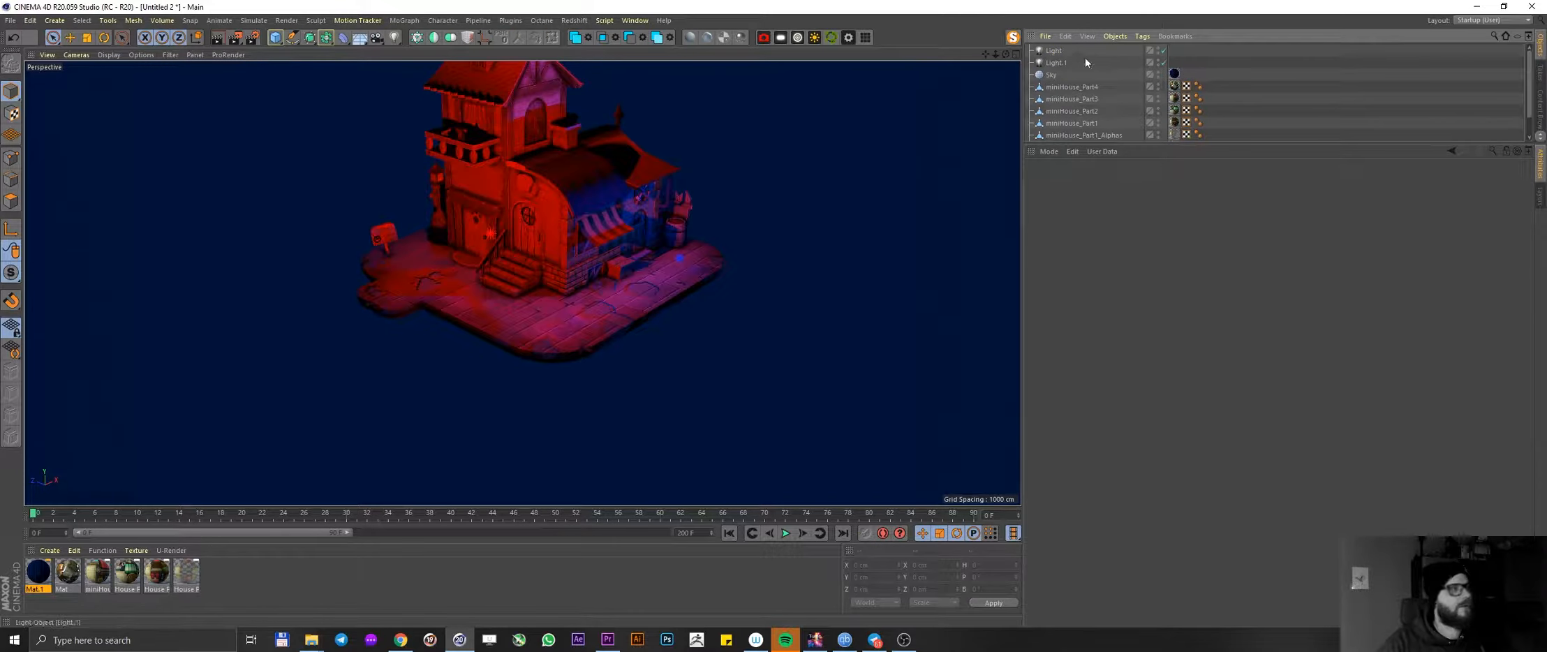
pyautogui.click(1055, 63)
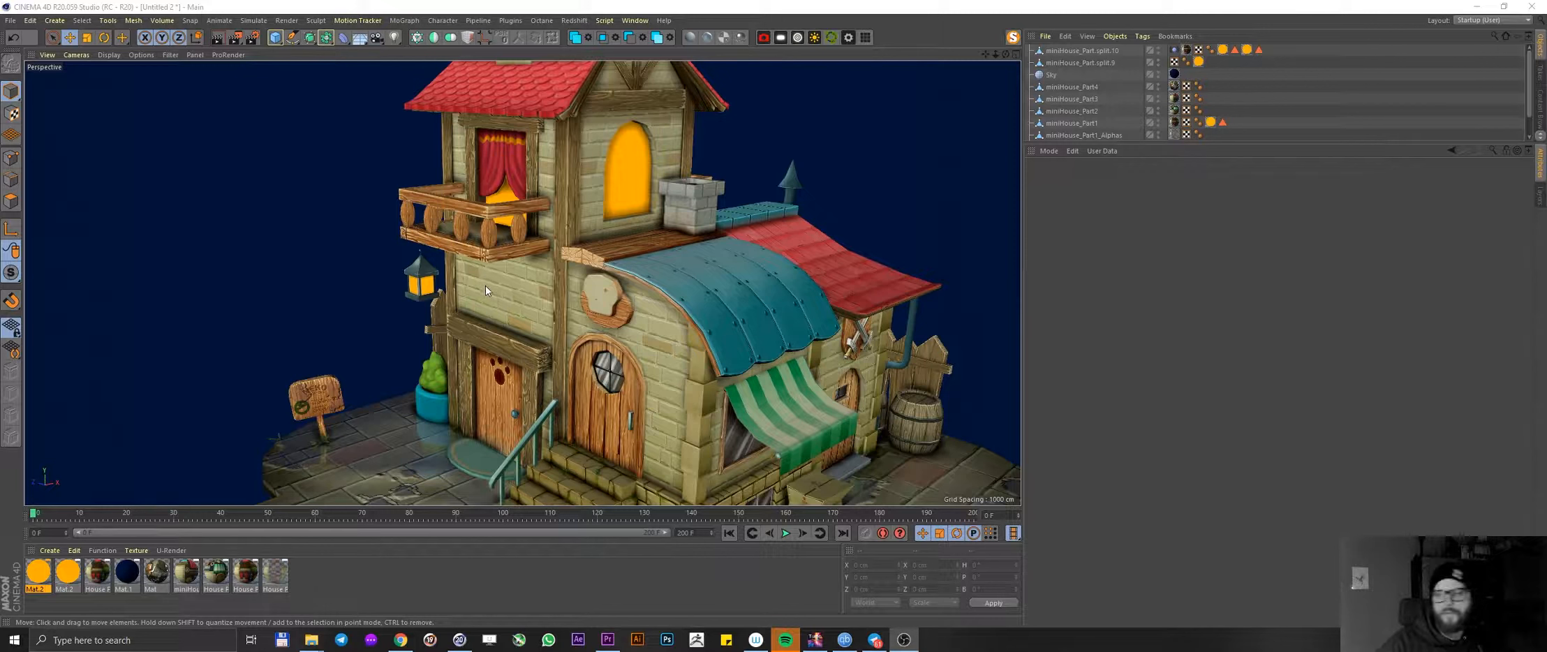
pyautogui.moveTo(541, 260)
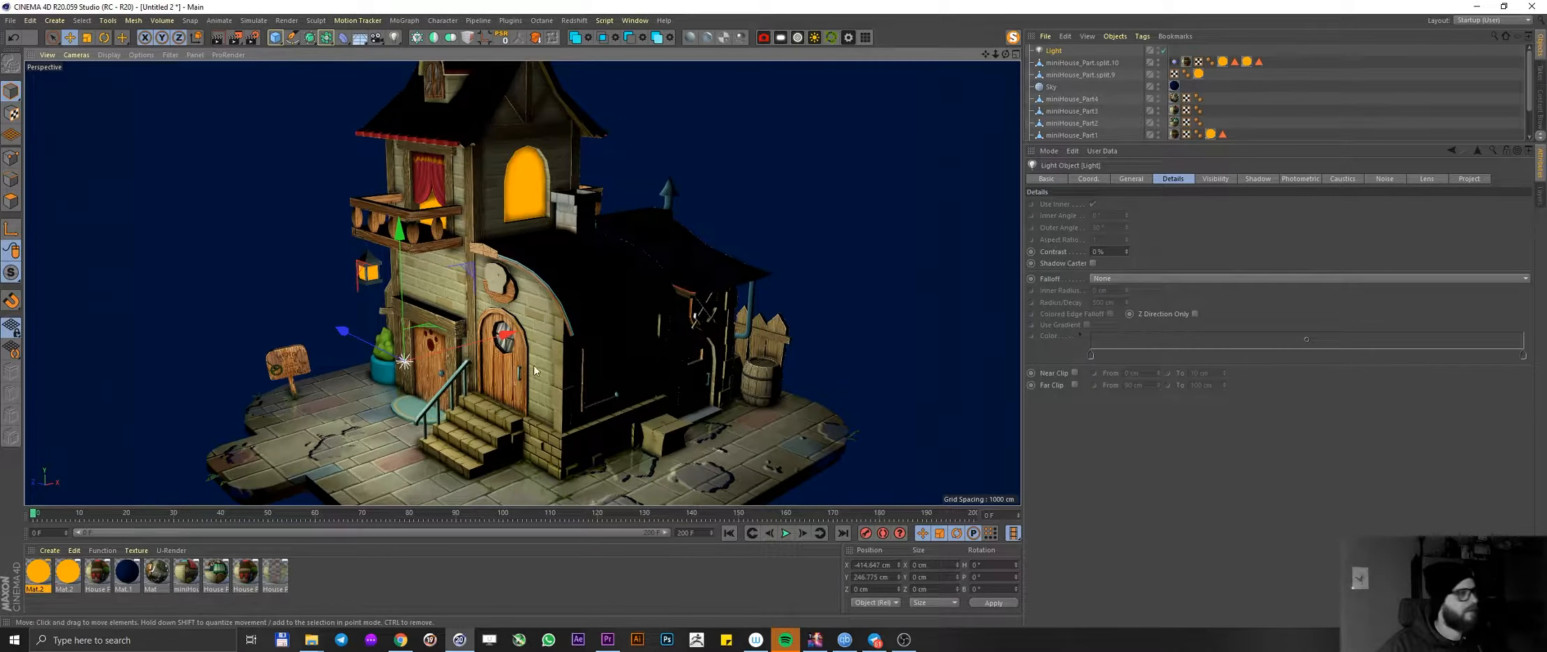
# - In the light's General settings make it an Area light with Shadow Maps (Soft)
pyautogui.click(1085, 123)
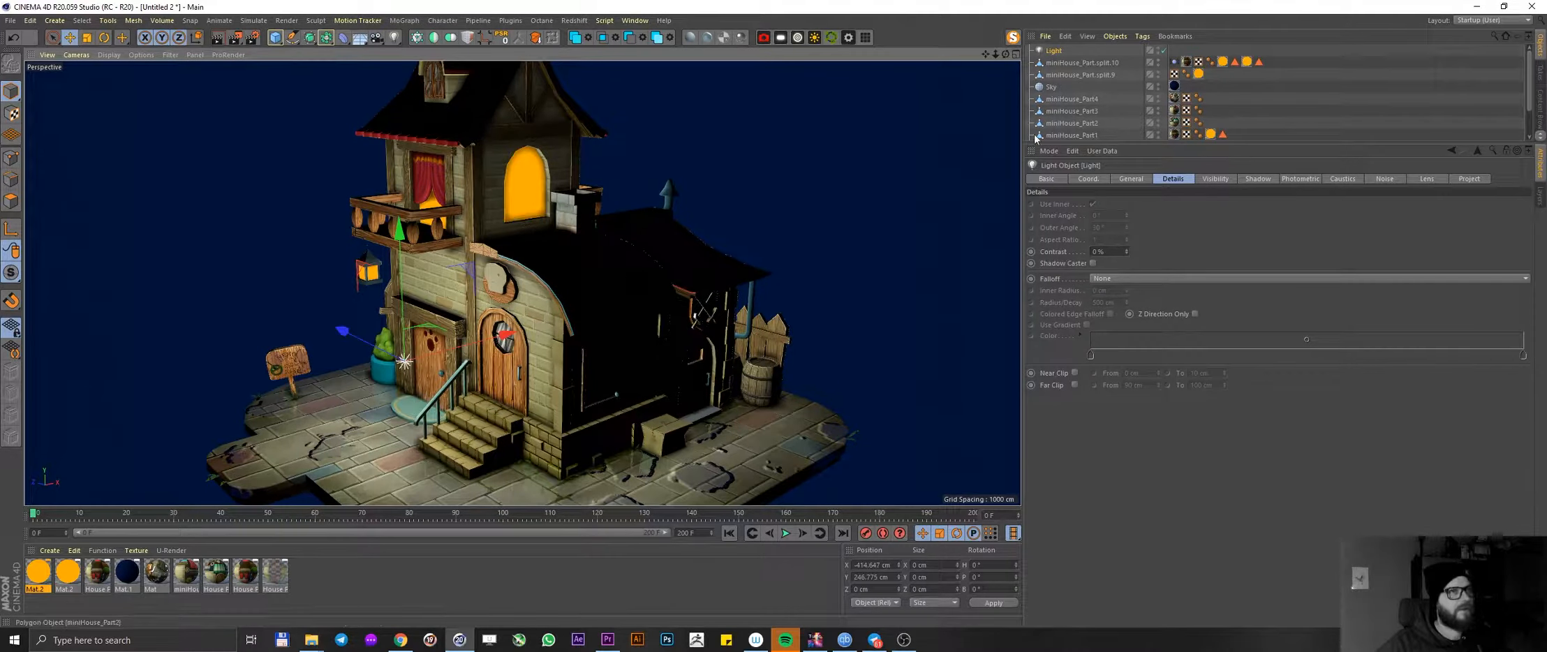
pyautogui.click(1131, 179)
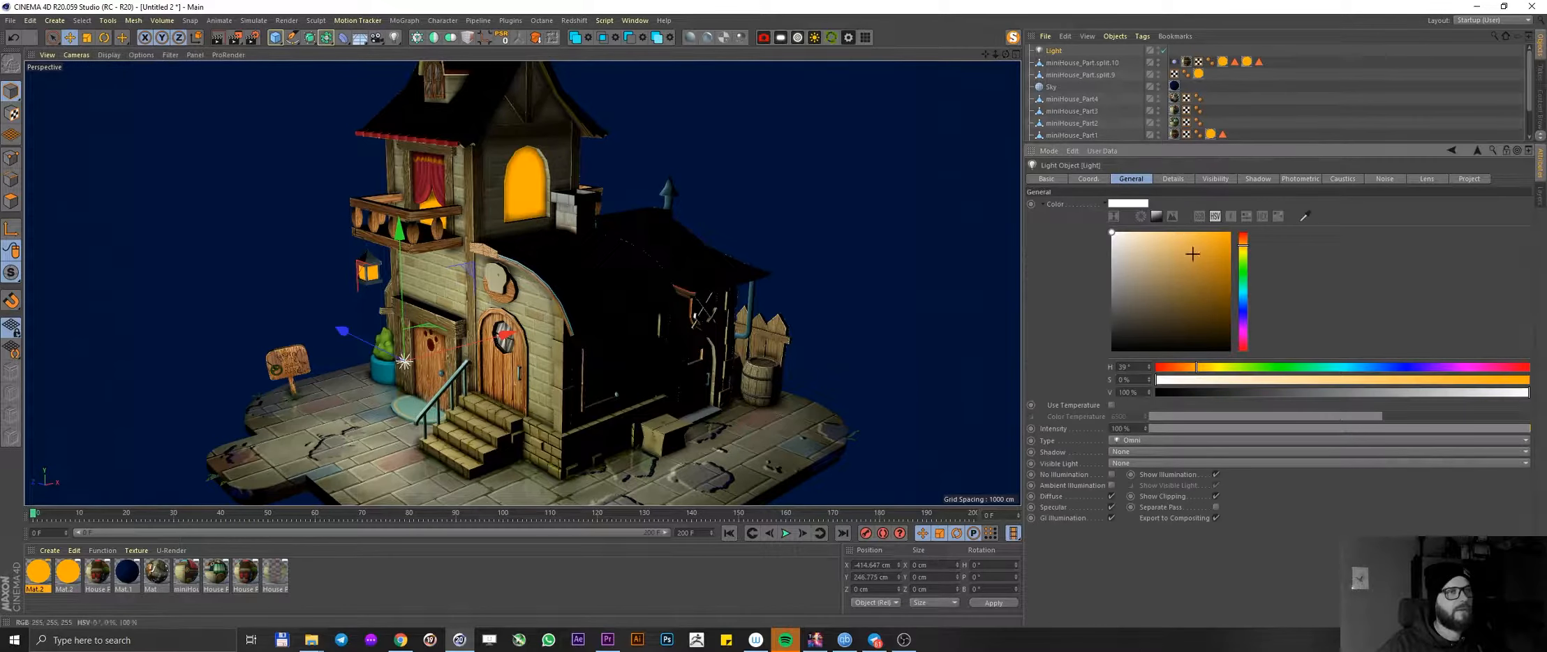
pyautogui.click(1135, 439)
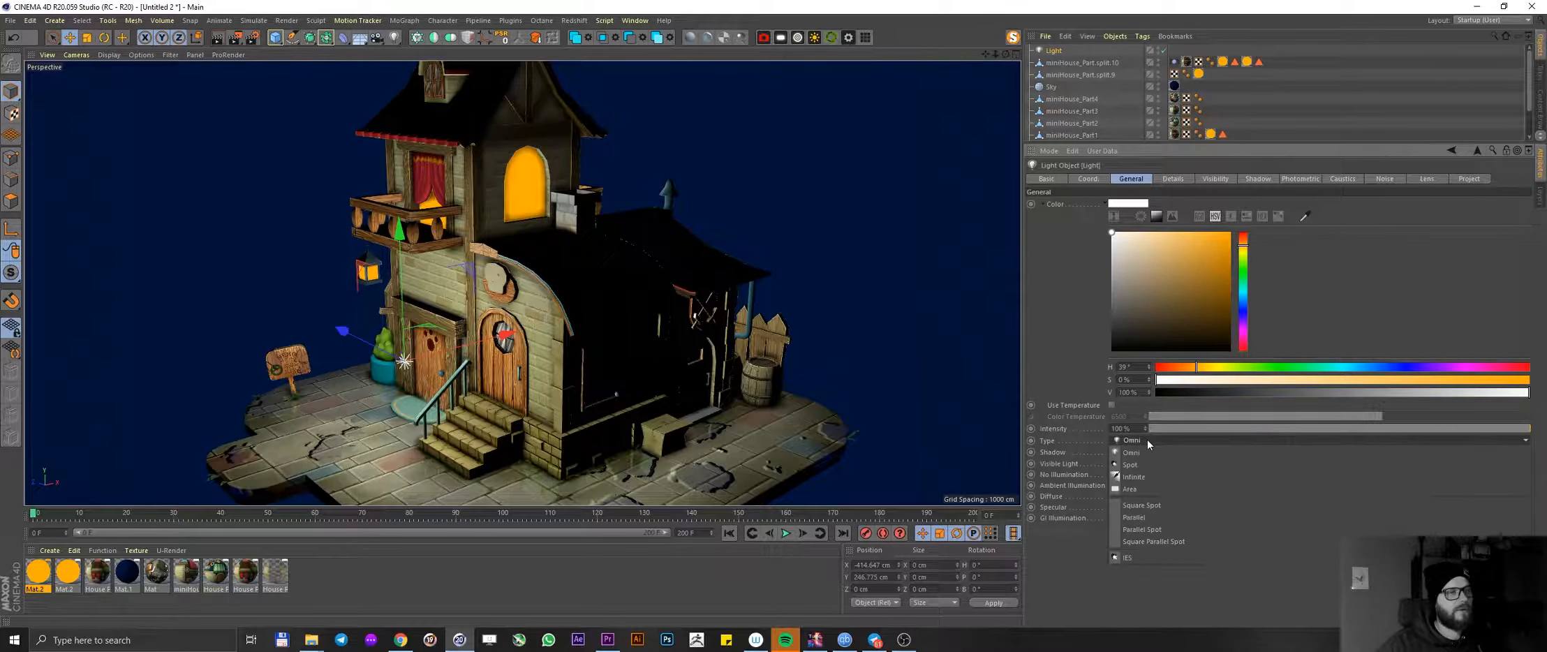
pyautogui.click(1128, 488)
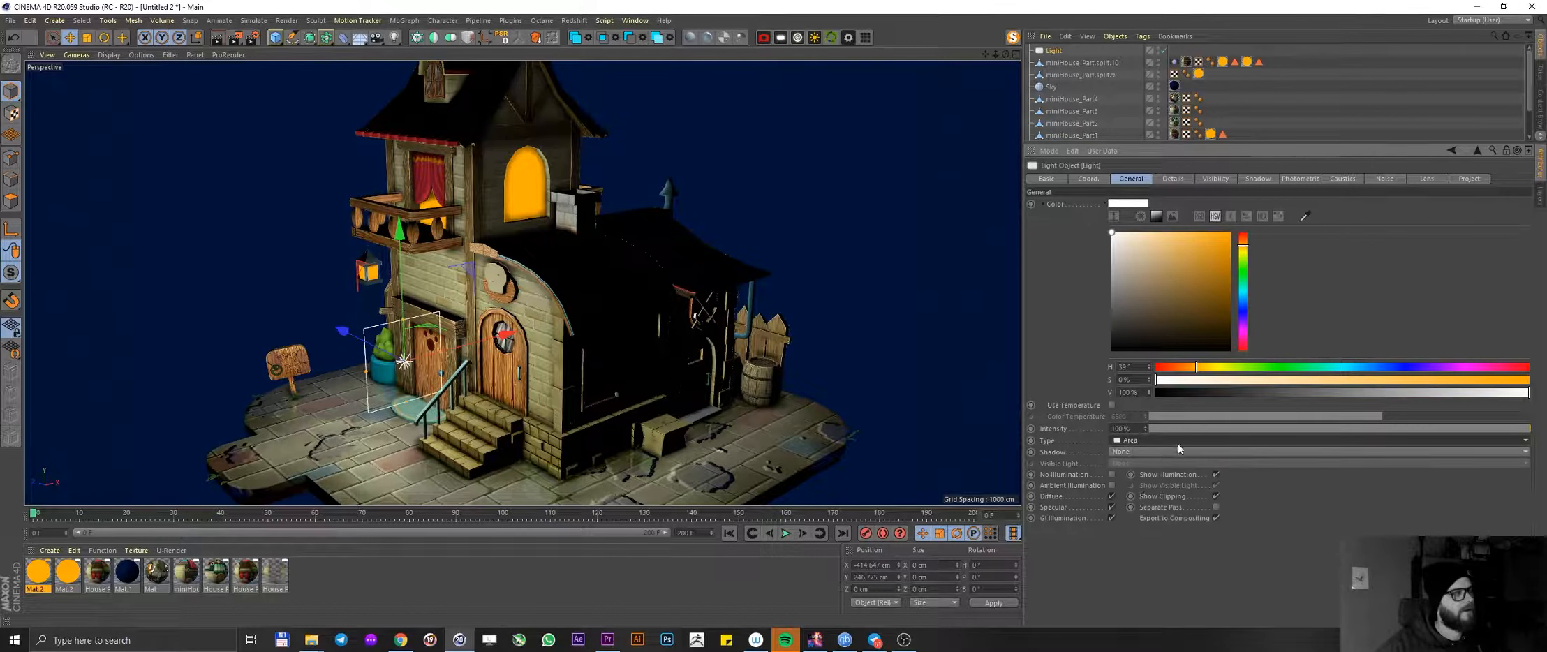
pyautogui.click(1322, 453)
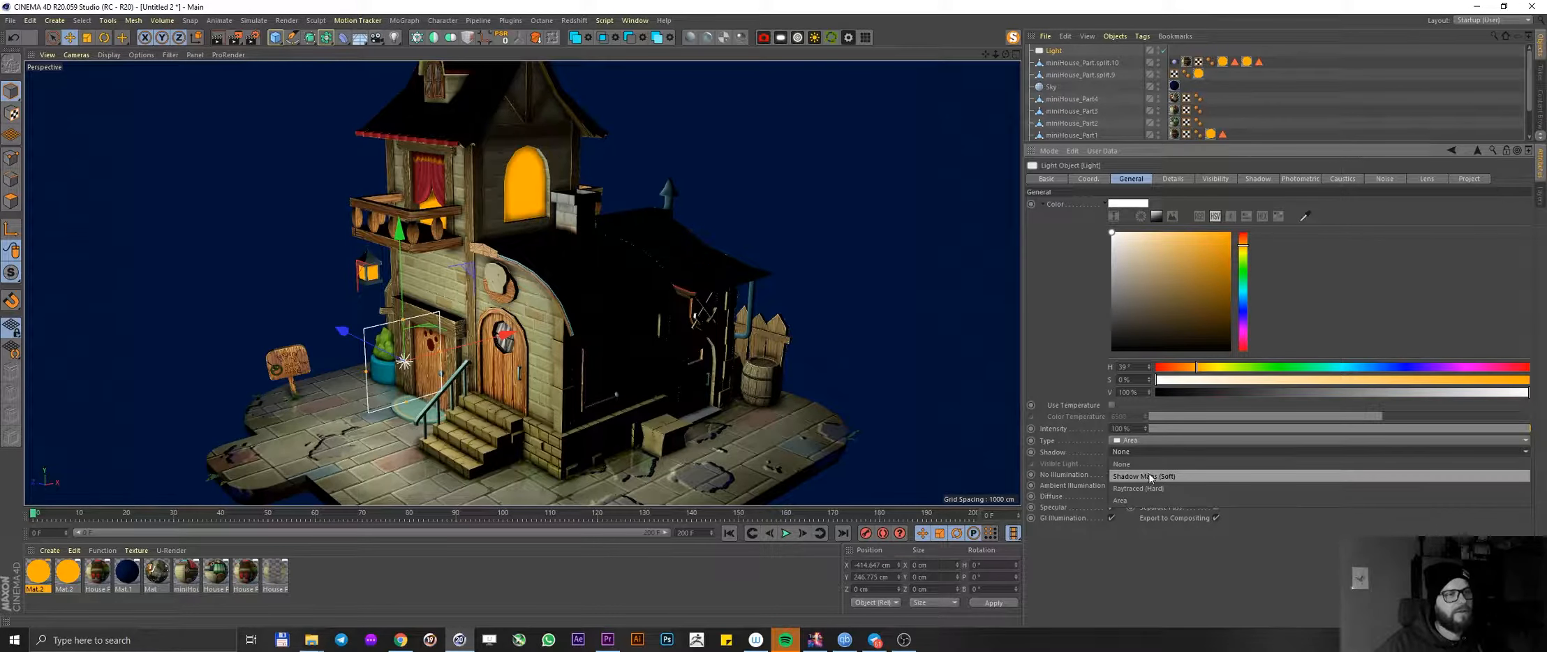
pyautogui.click(1146, 476)
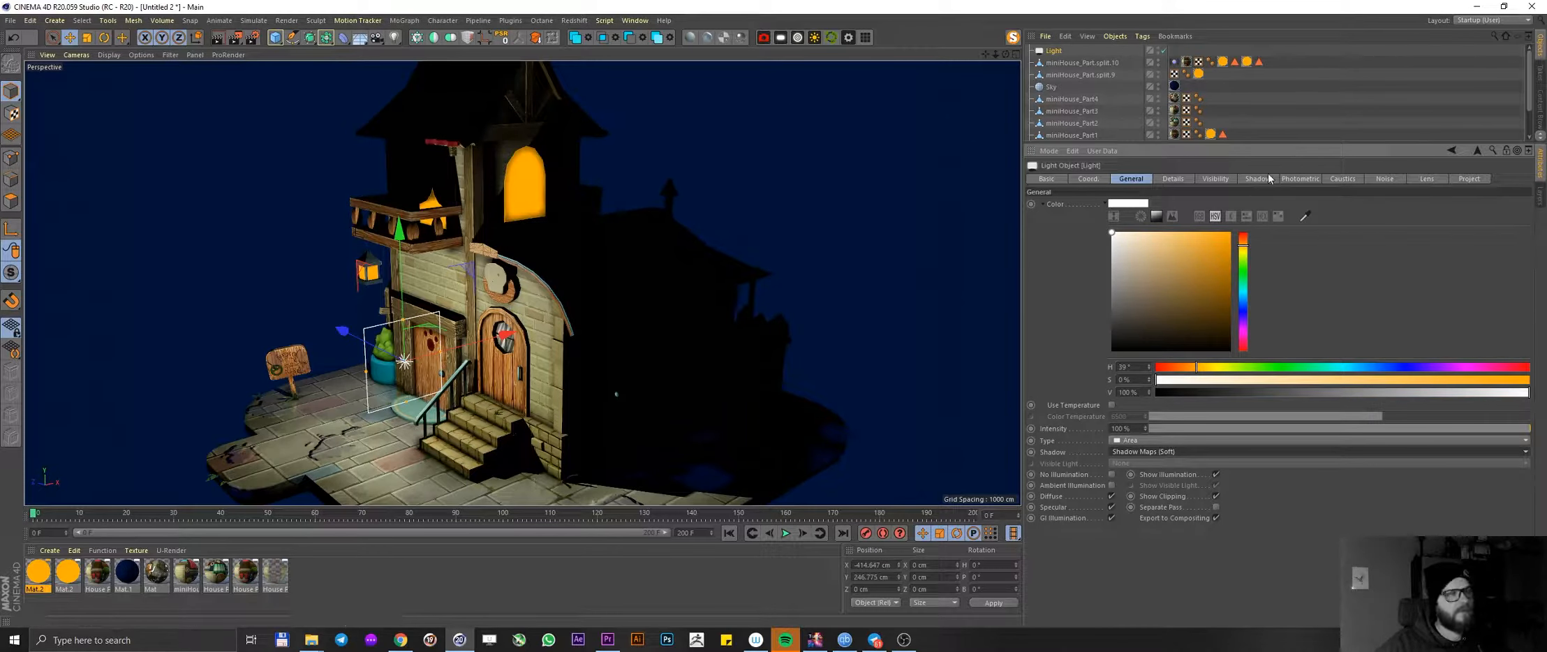
# - In Details give the area light a Sphere shape and a distance falloff
pyautogui.click(1173, 179)
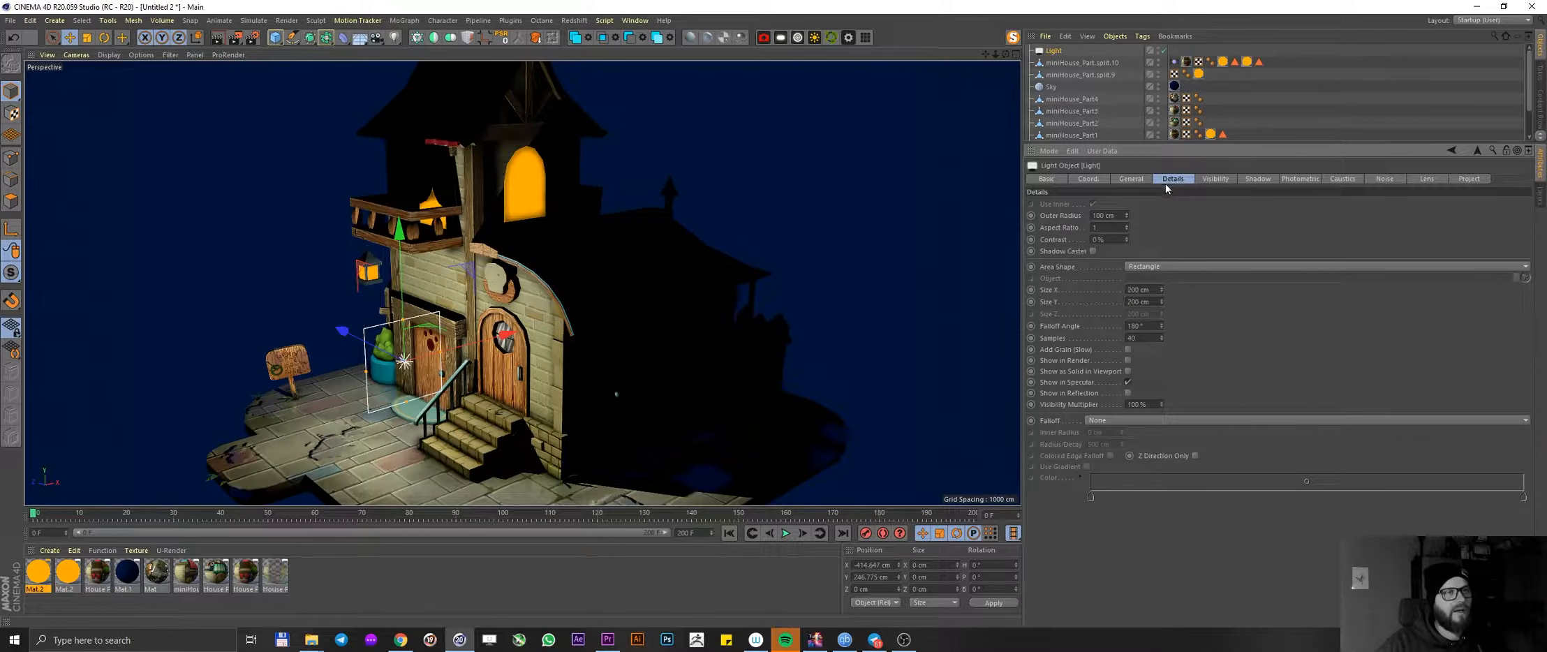
pyautogui.click(1332, 267)
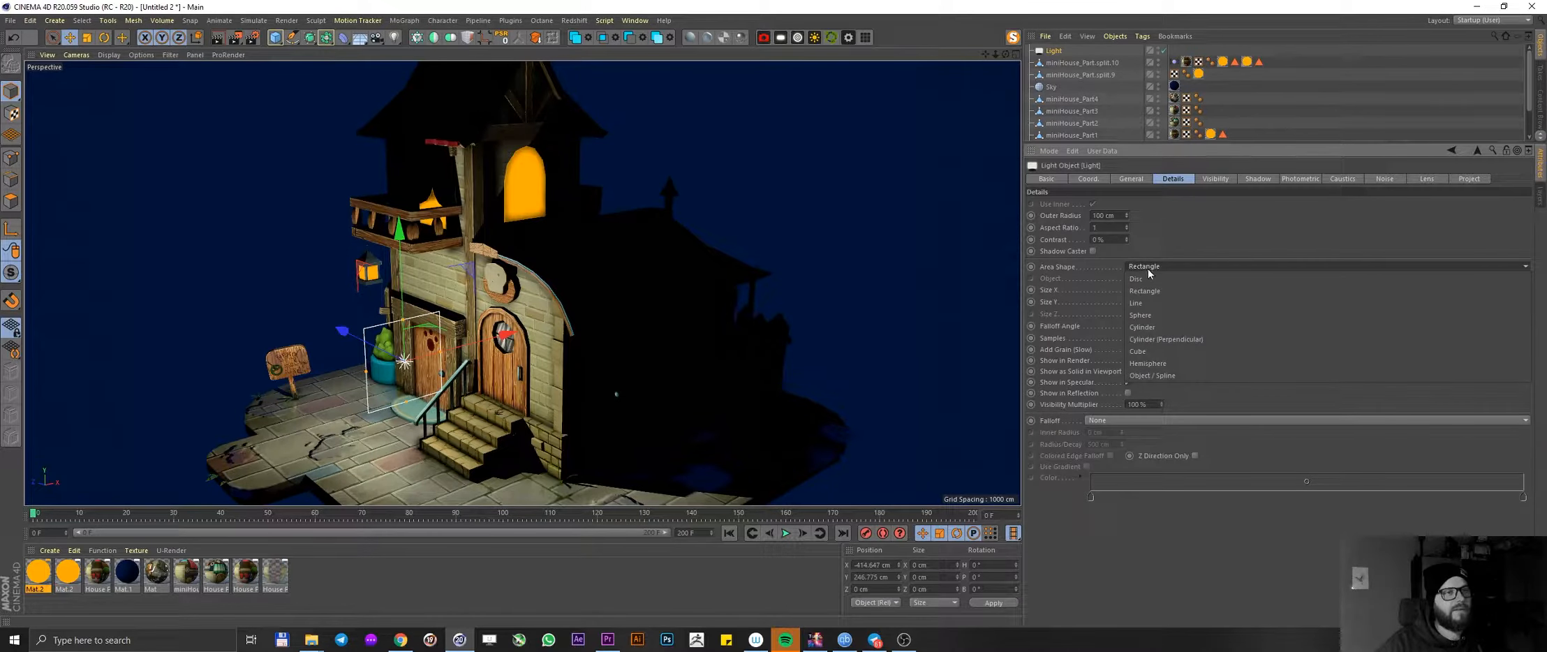
pyautogui.click(1140, 314)
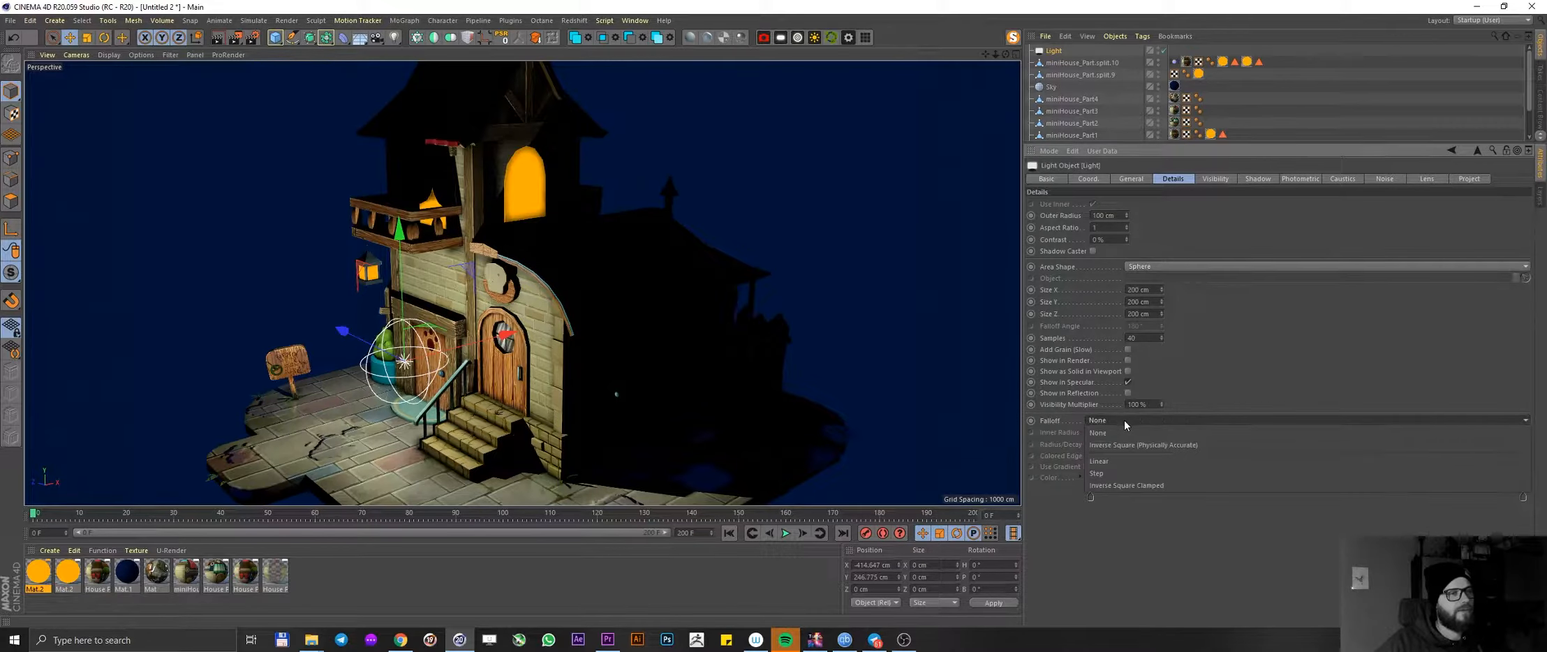
pyautogui.click(1142, 445)
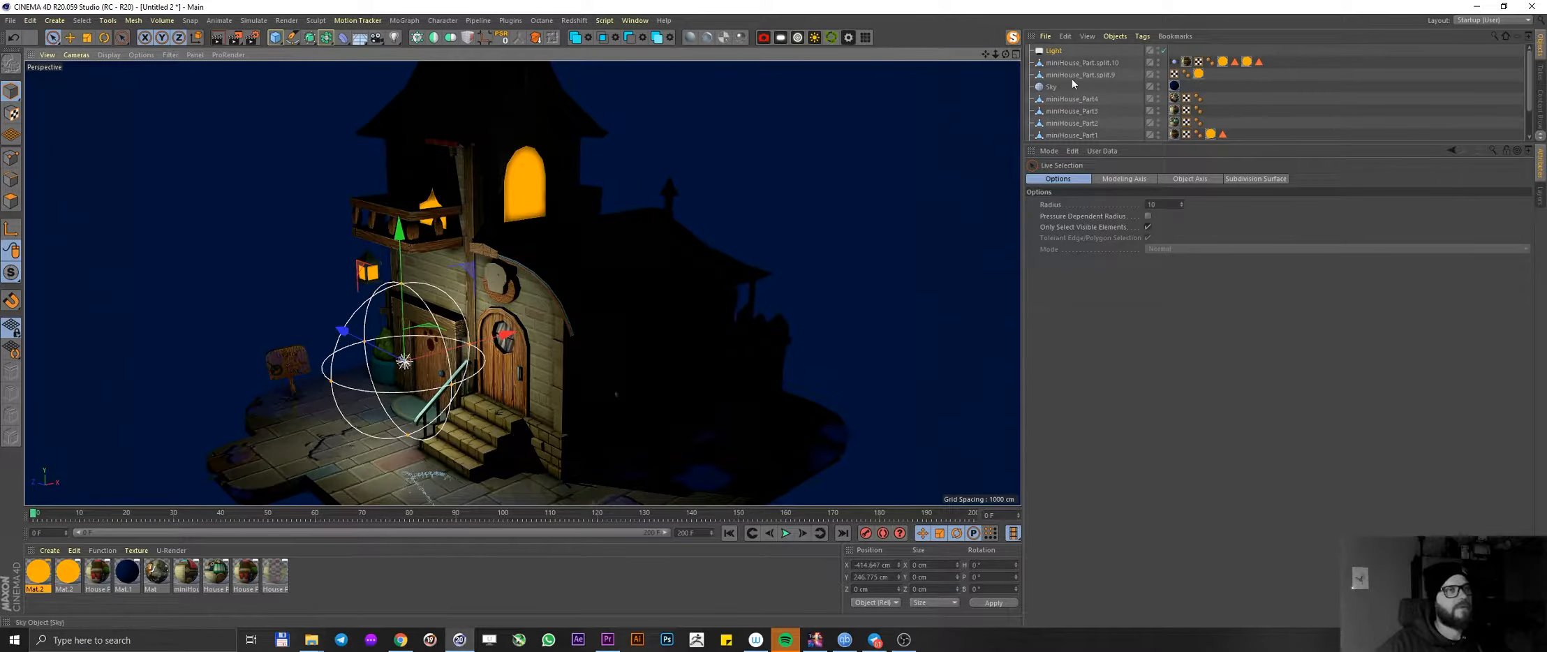
# - Colour the doorway light orange, move it beside the lantern and play the animation to check it follows
pyautogui.click(1053, 49)
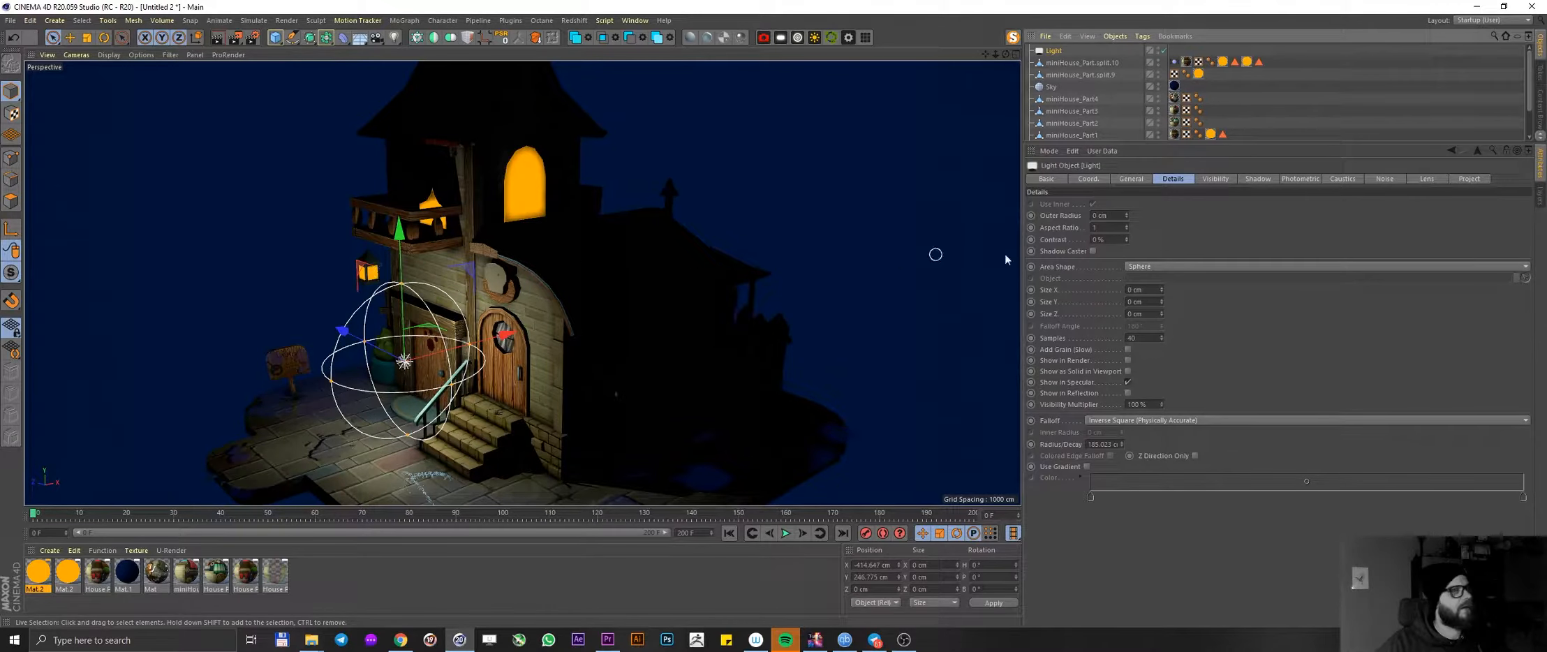
pyautogui.click(1131, 179)
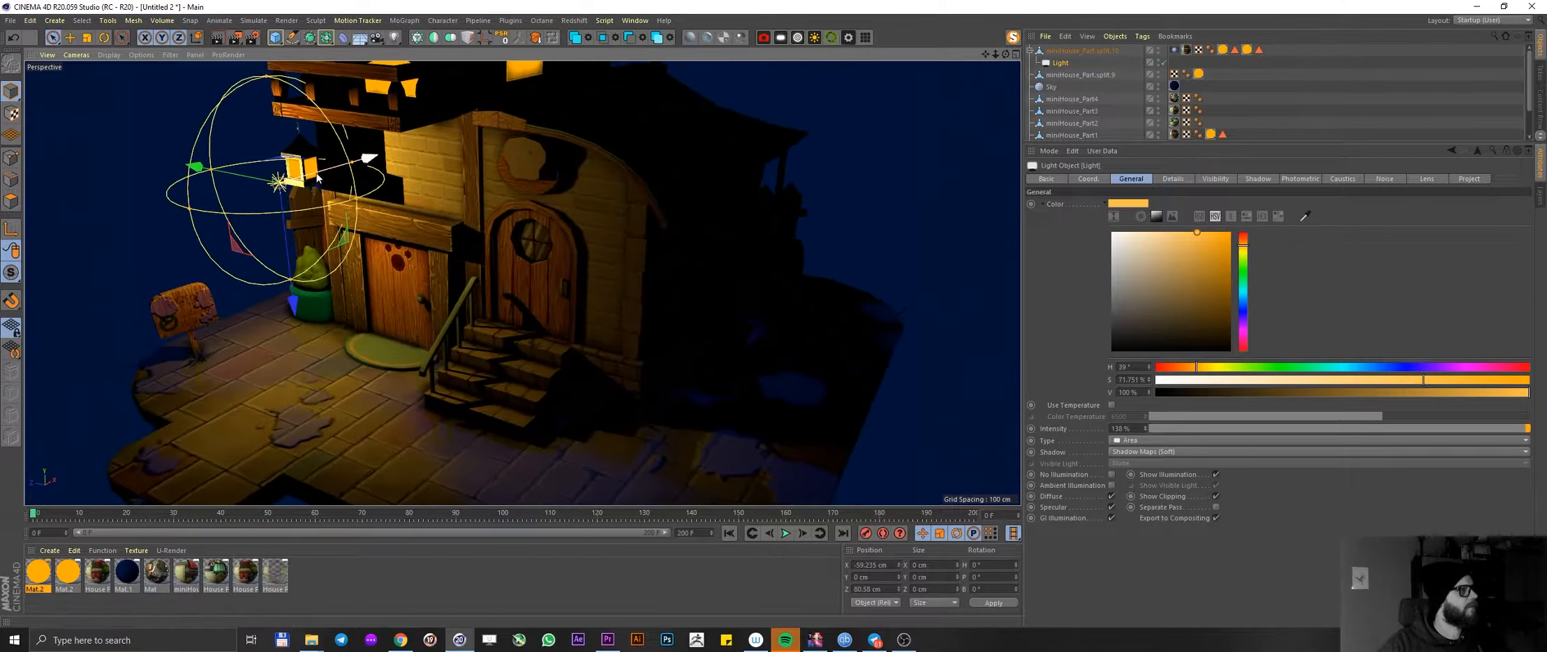
pyautogui.moveTo(315, 178); pyautogui.dragTo(273, 212)
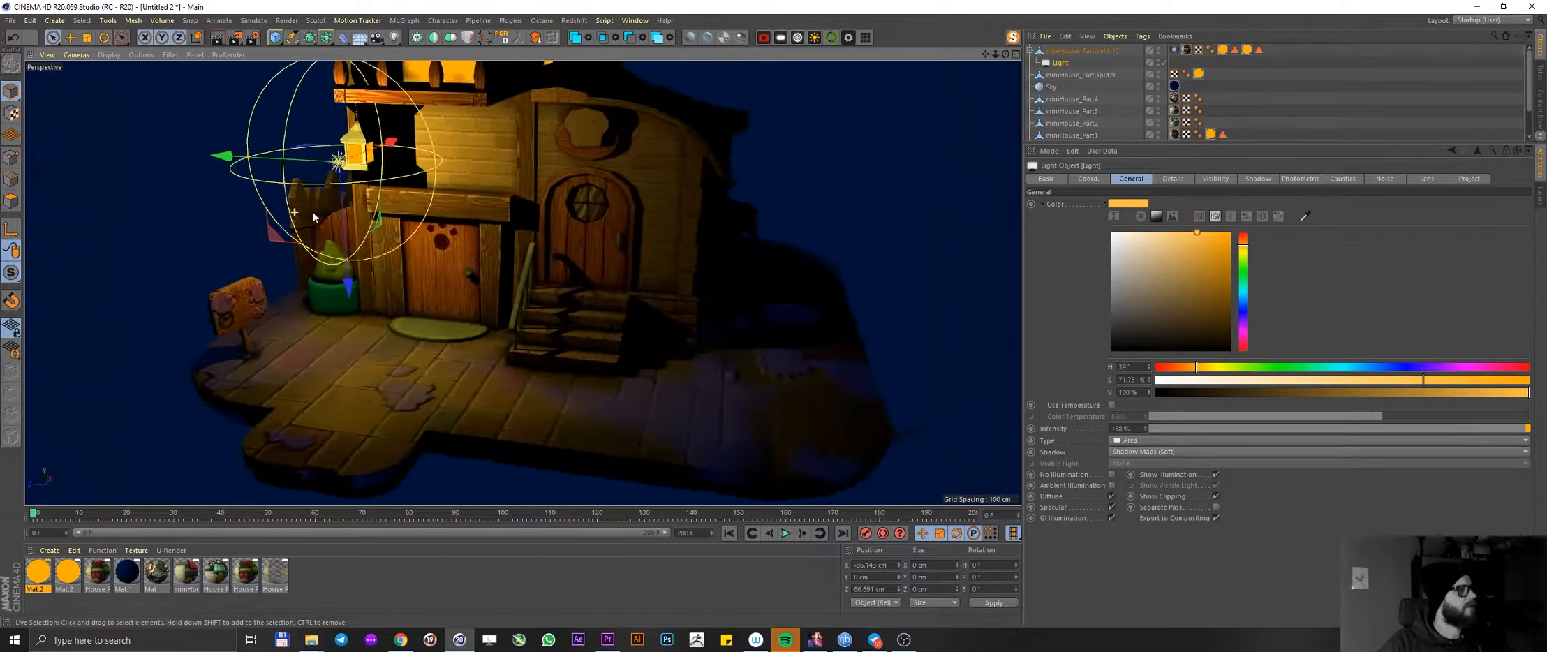
pyautogui.click(785, 534)
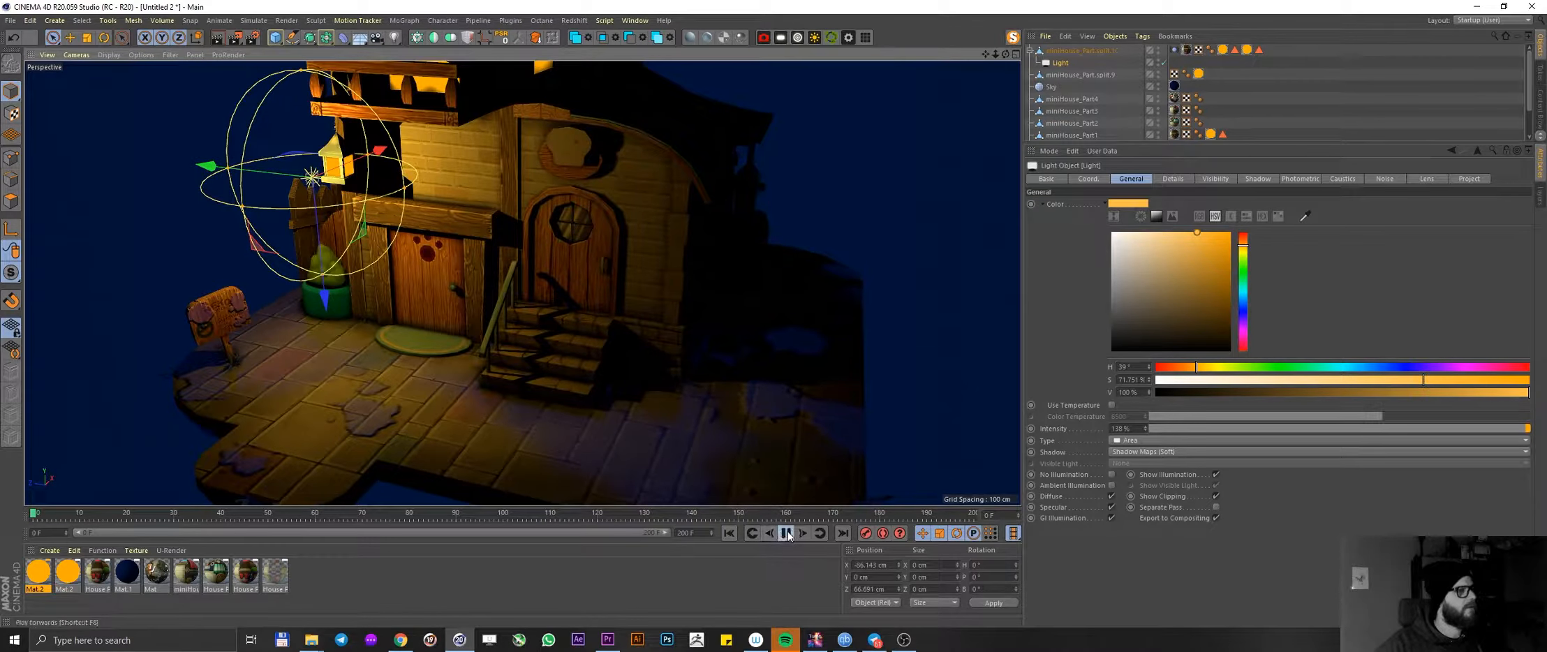
pyautogui.click(784, 533)
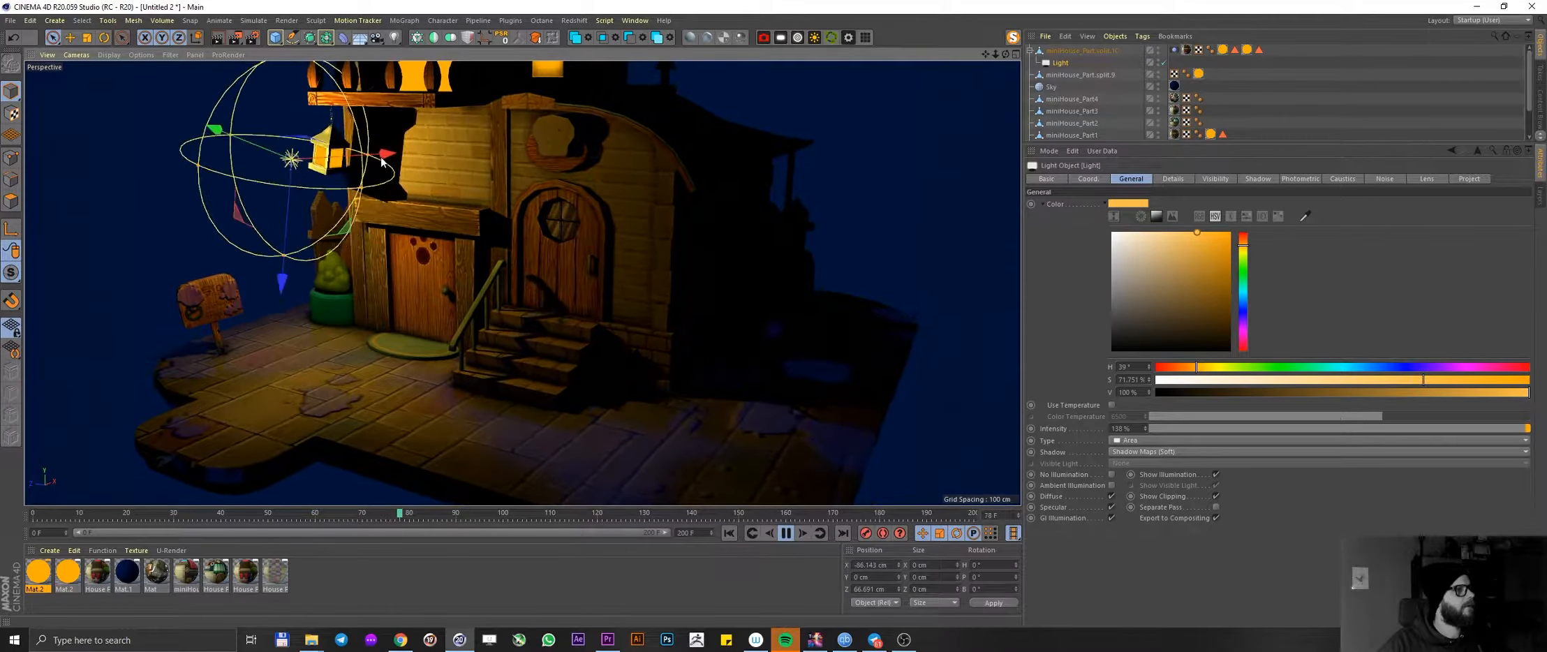
pyautogui.click(842, 533)
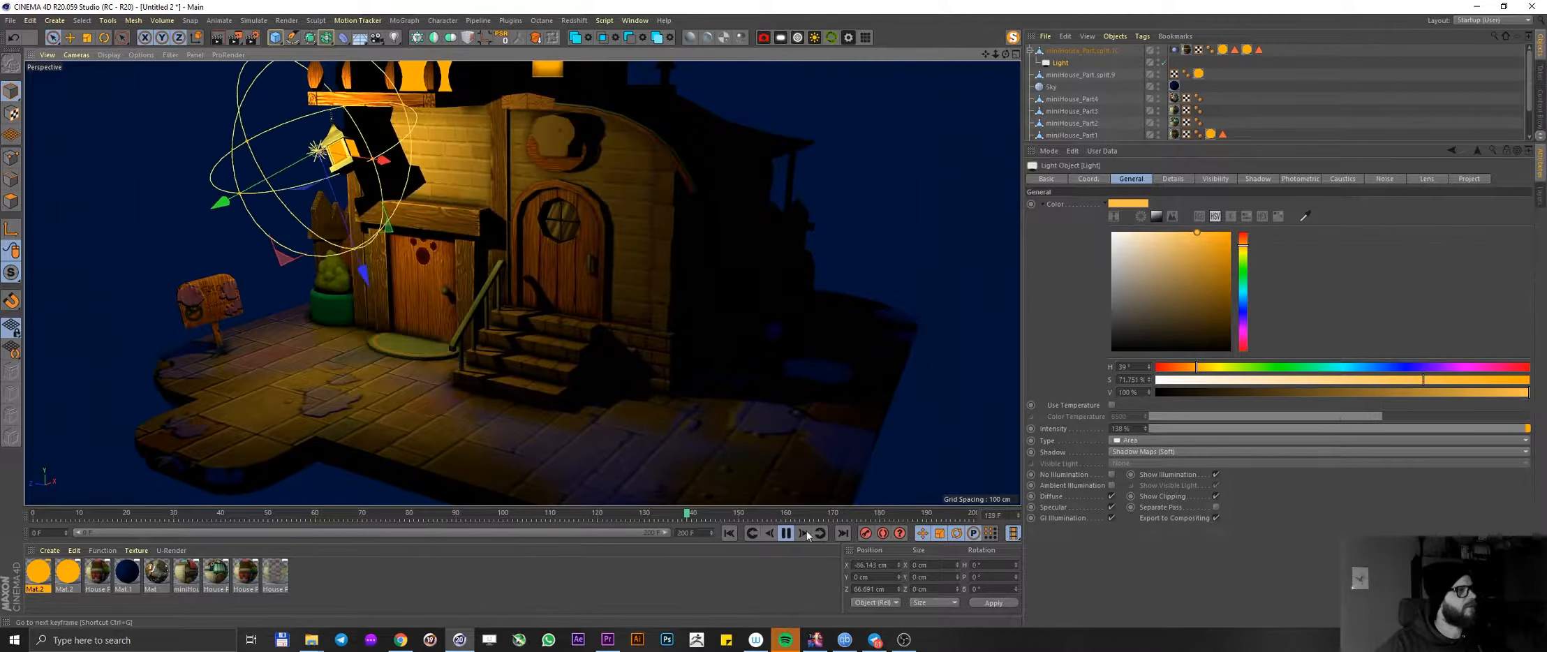
pyautogui.click(785, 534)
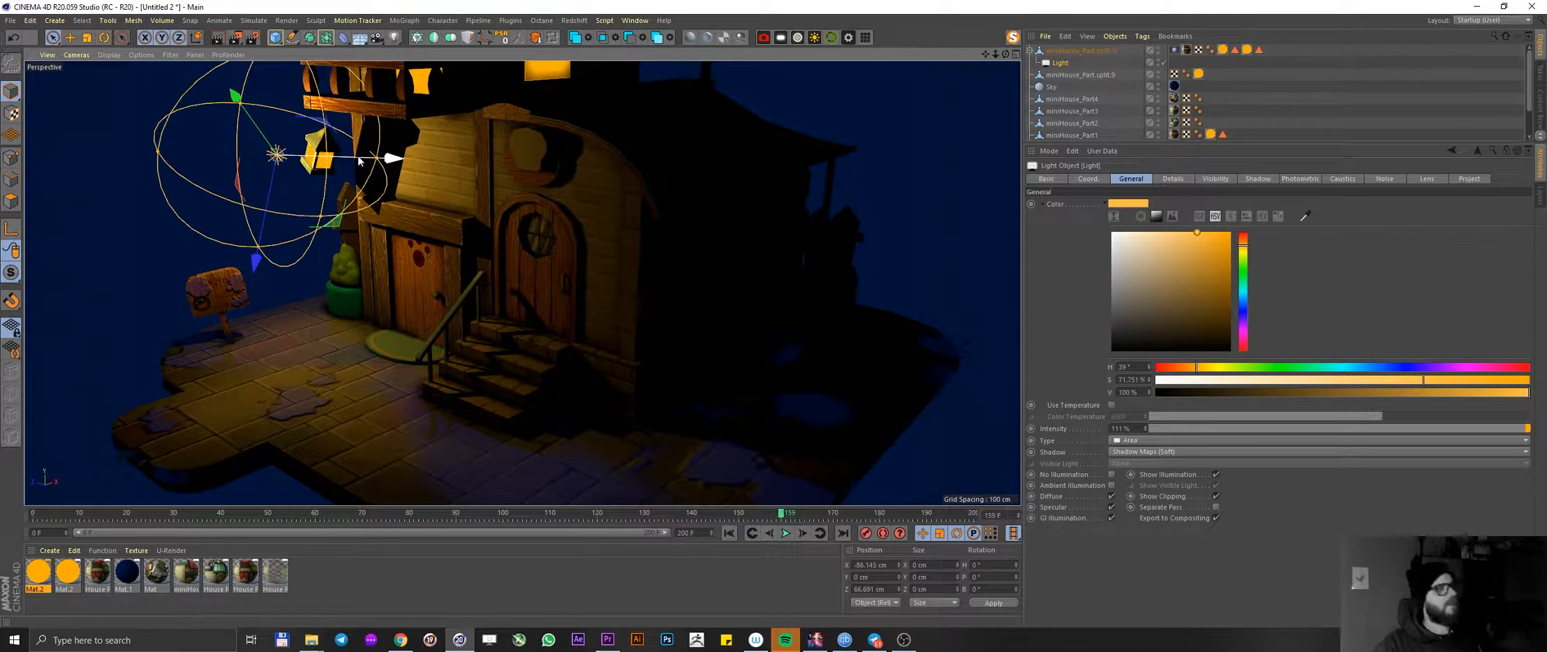
# - Duplicate the light into Light.1 and Light.2 around the lantern, shadowless and with lower intensity
pyautogui.moveTo(335, 158); pyautogui.dragTo(405, 158)
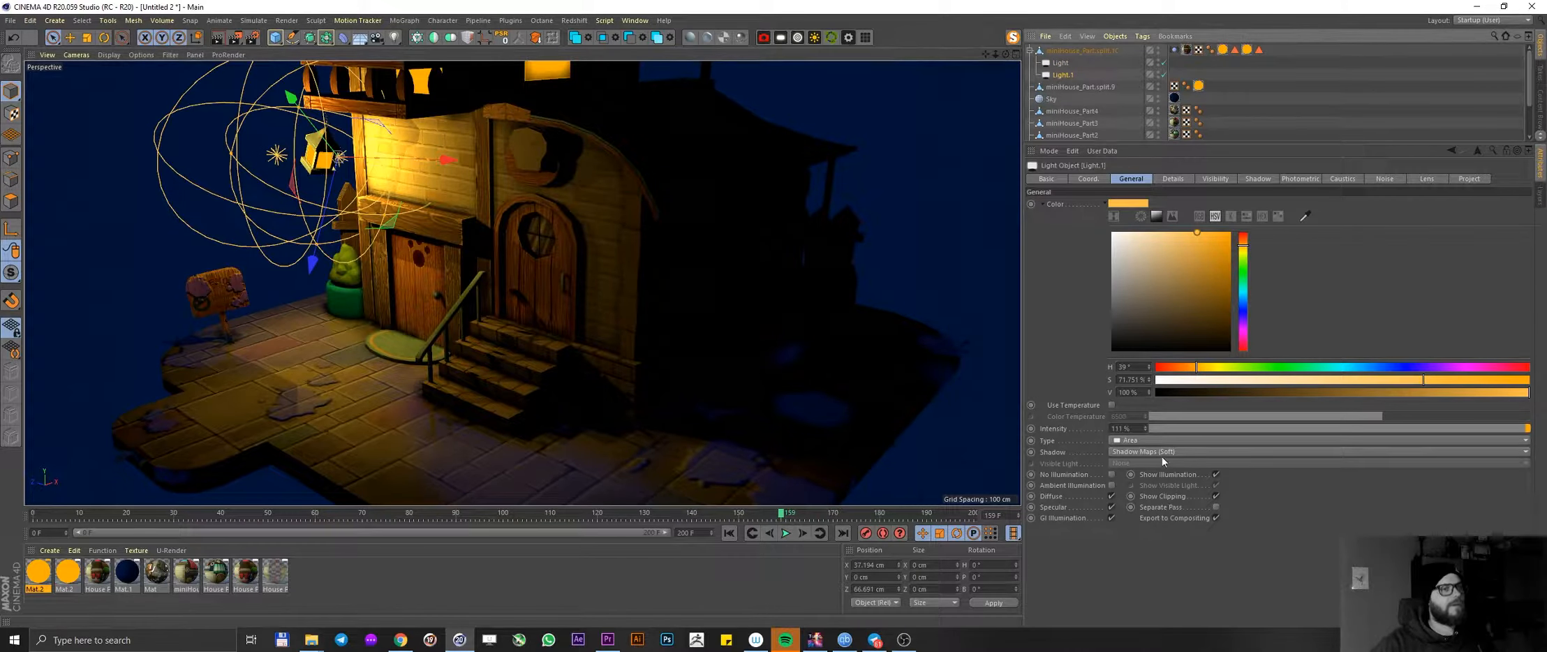
pyautogui.click(1322, 452)
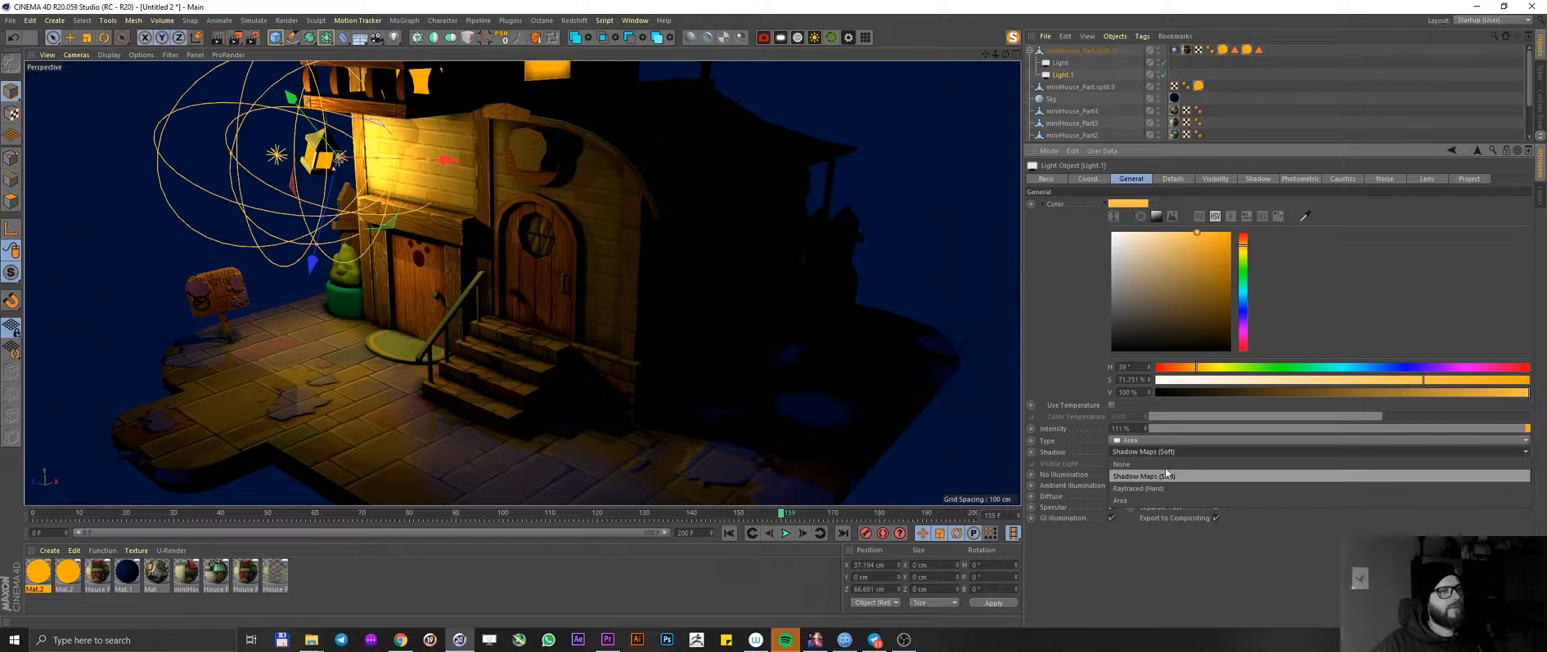
pyautogui.click(1121, 463)
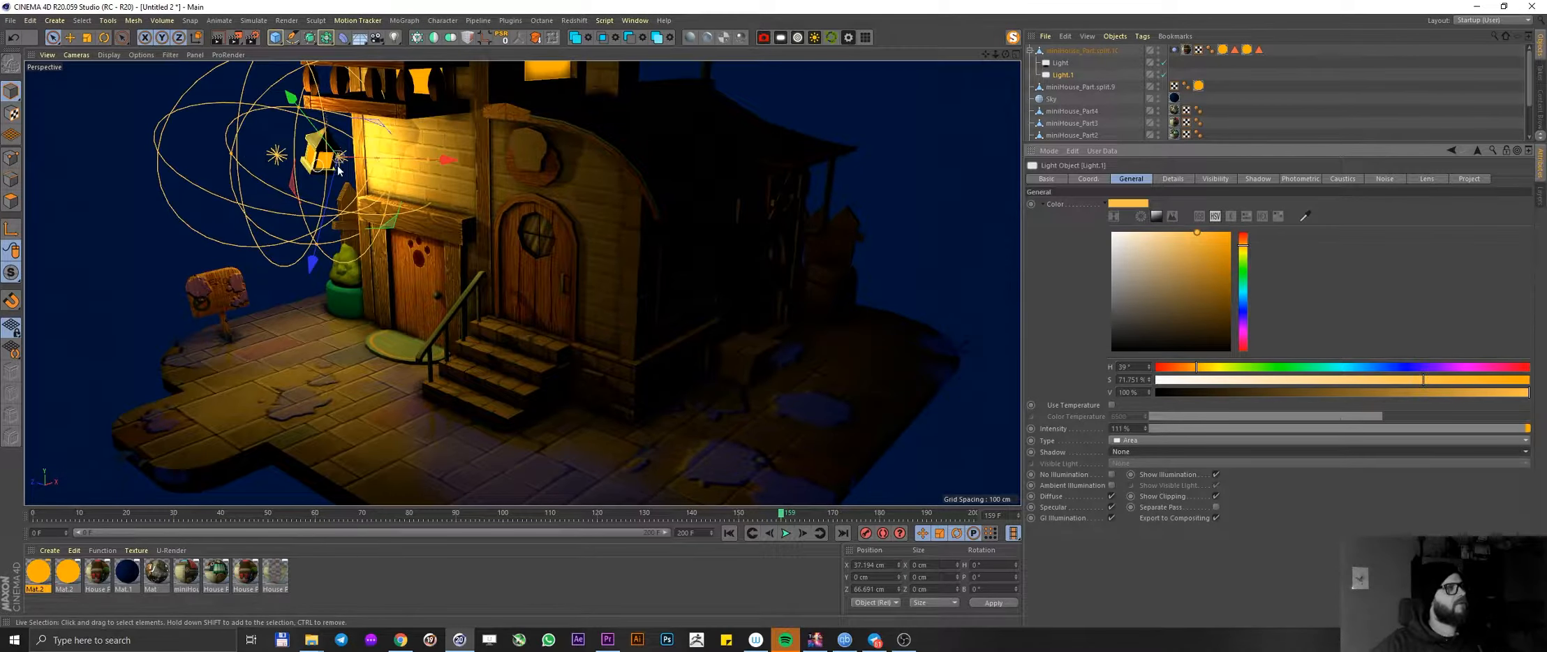
pyautogui.moveTo(335, 163); pyautogui.dragTo(395, 167)
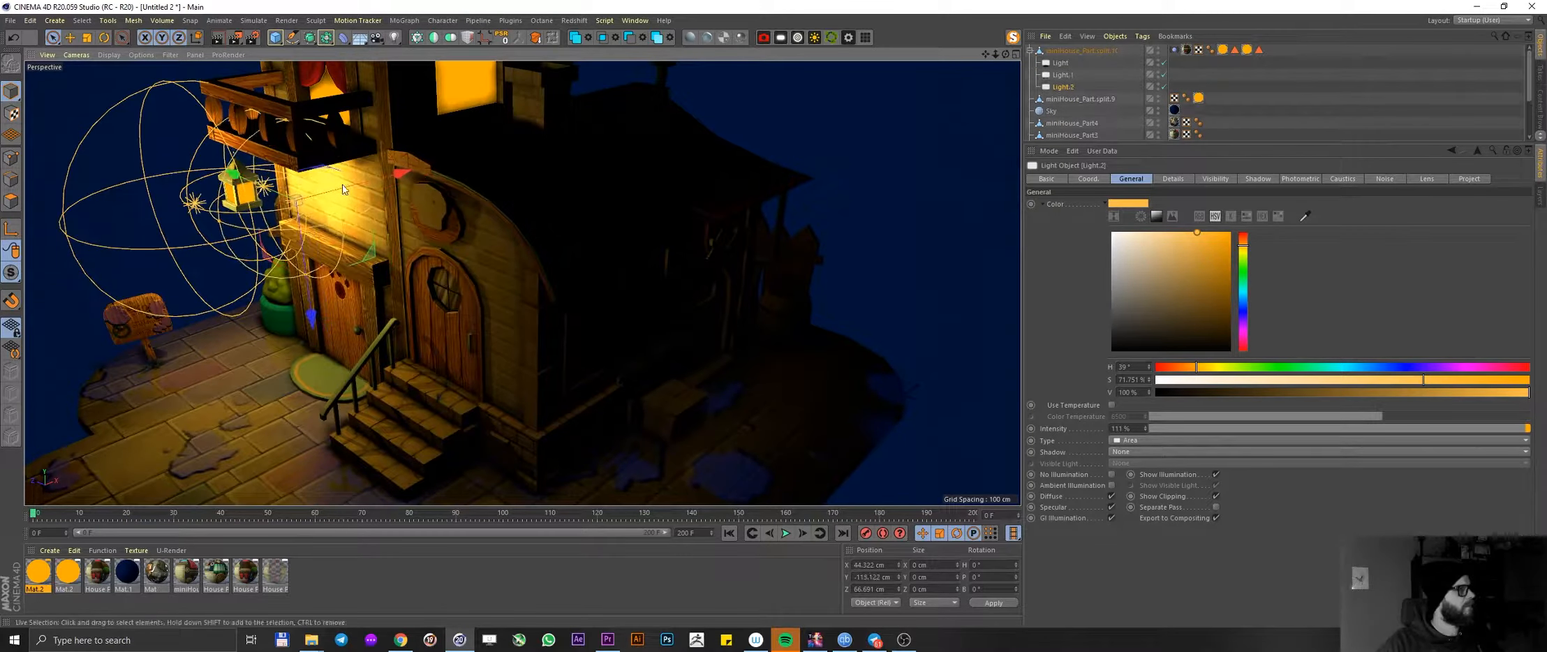
pyautogui.moveTo(341, 190); pyautogui.dragTo(252, 254)
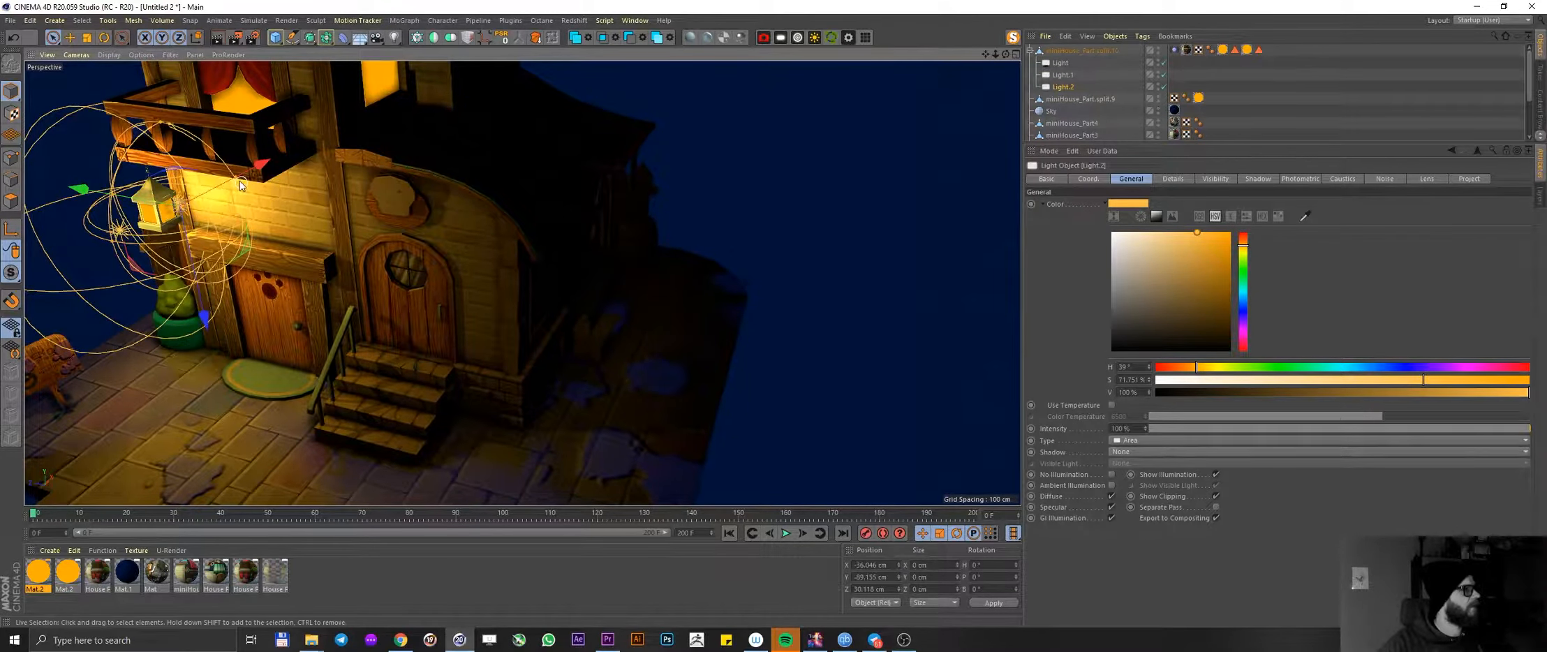
pyautogui.moveTo(238, 186); pyautogui.dragTo(206, 197)
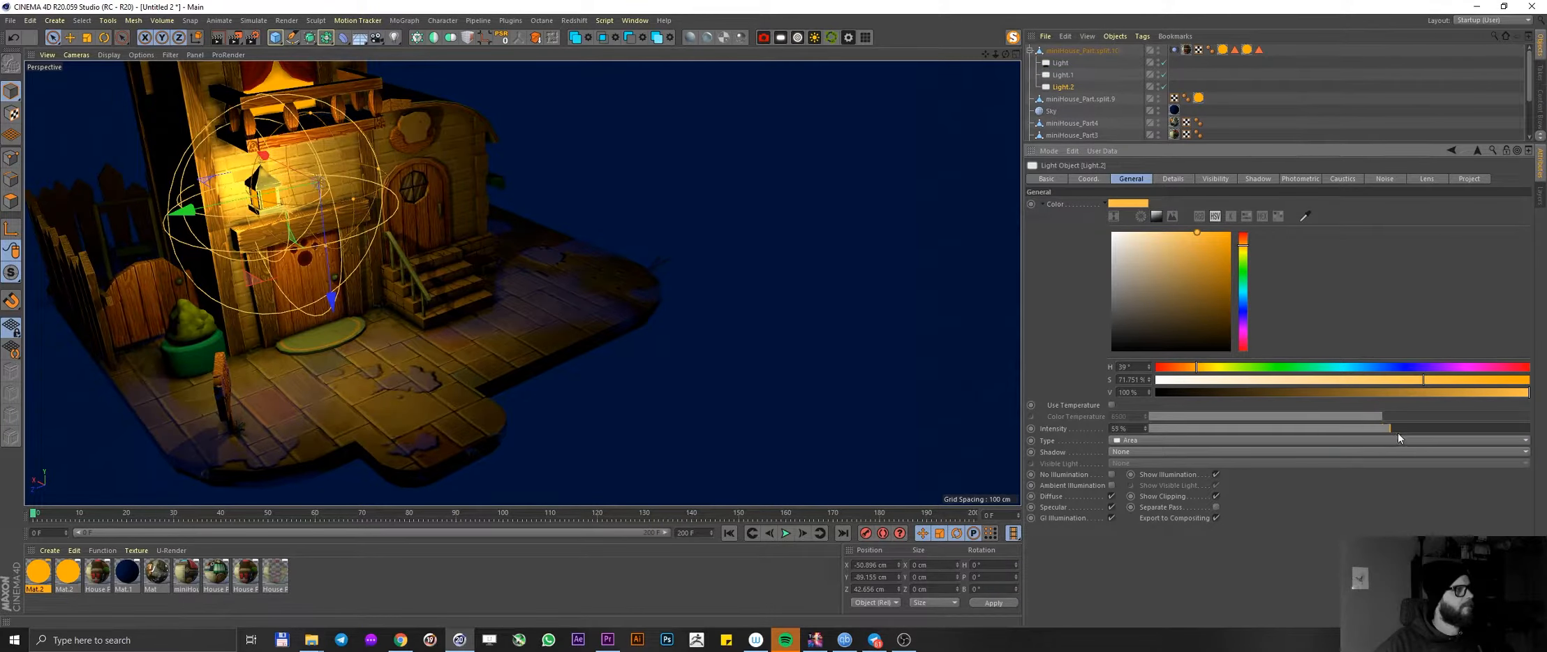
# - Select the second lantern light and play the animation to check the three lights
pyautogui.click(1064, 76)
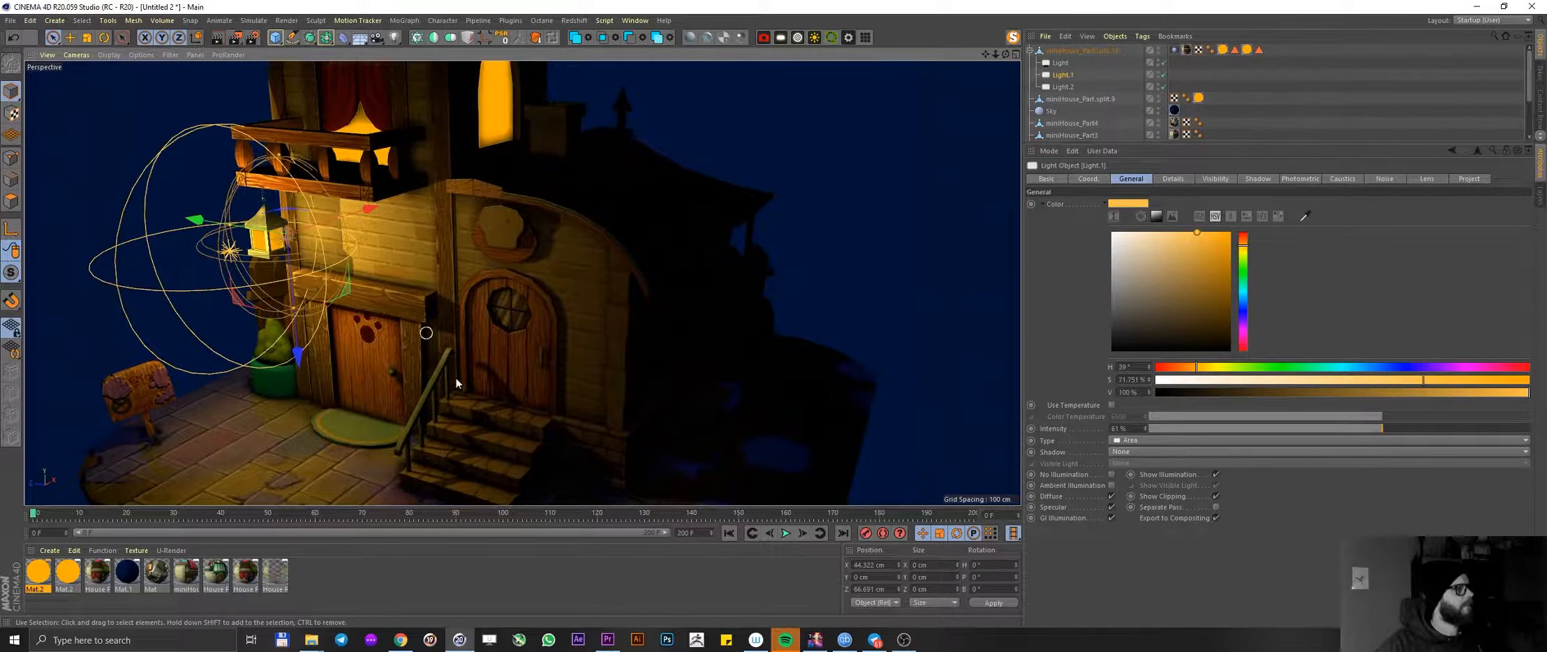
pyautogui.click(784, 534)
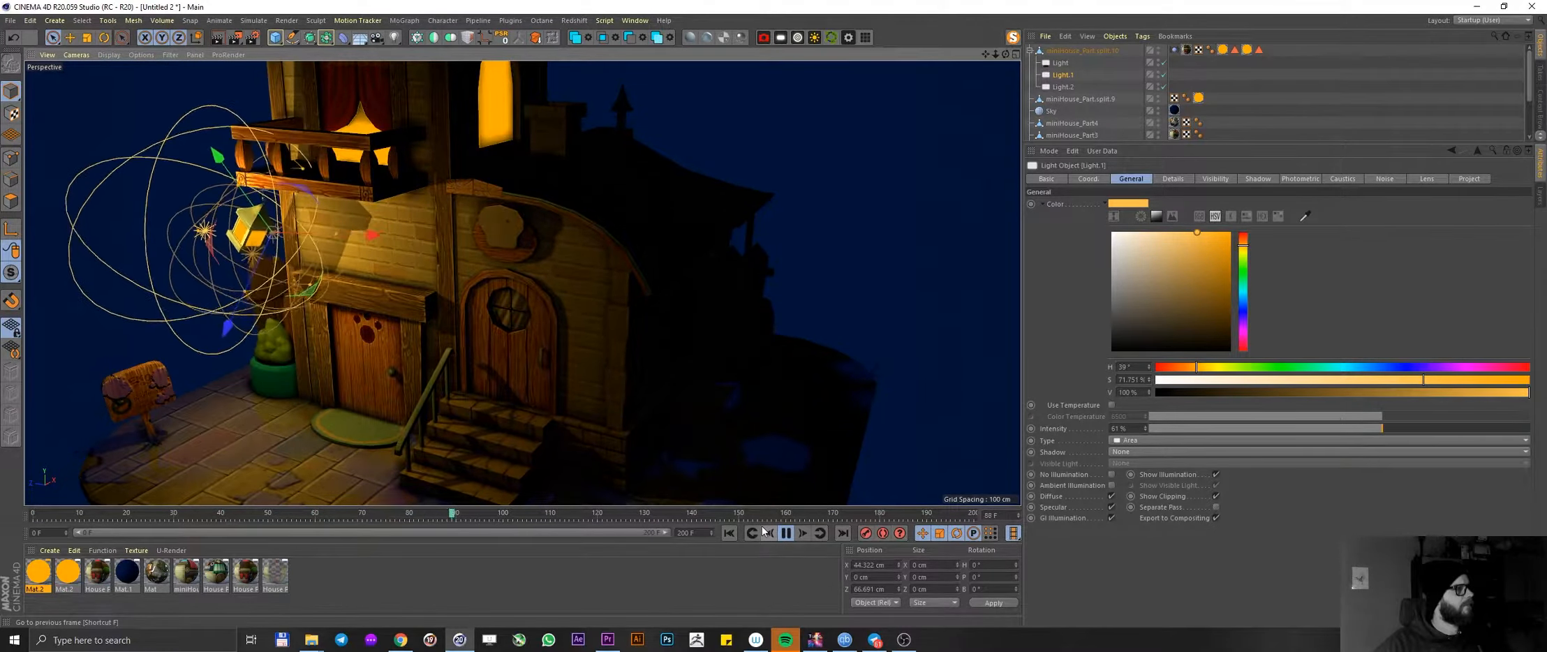
pyautogui.click(785, 534)
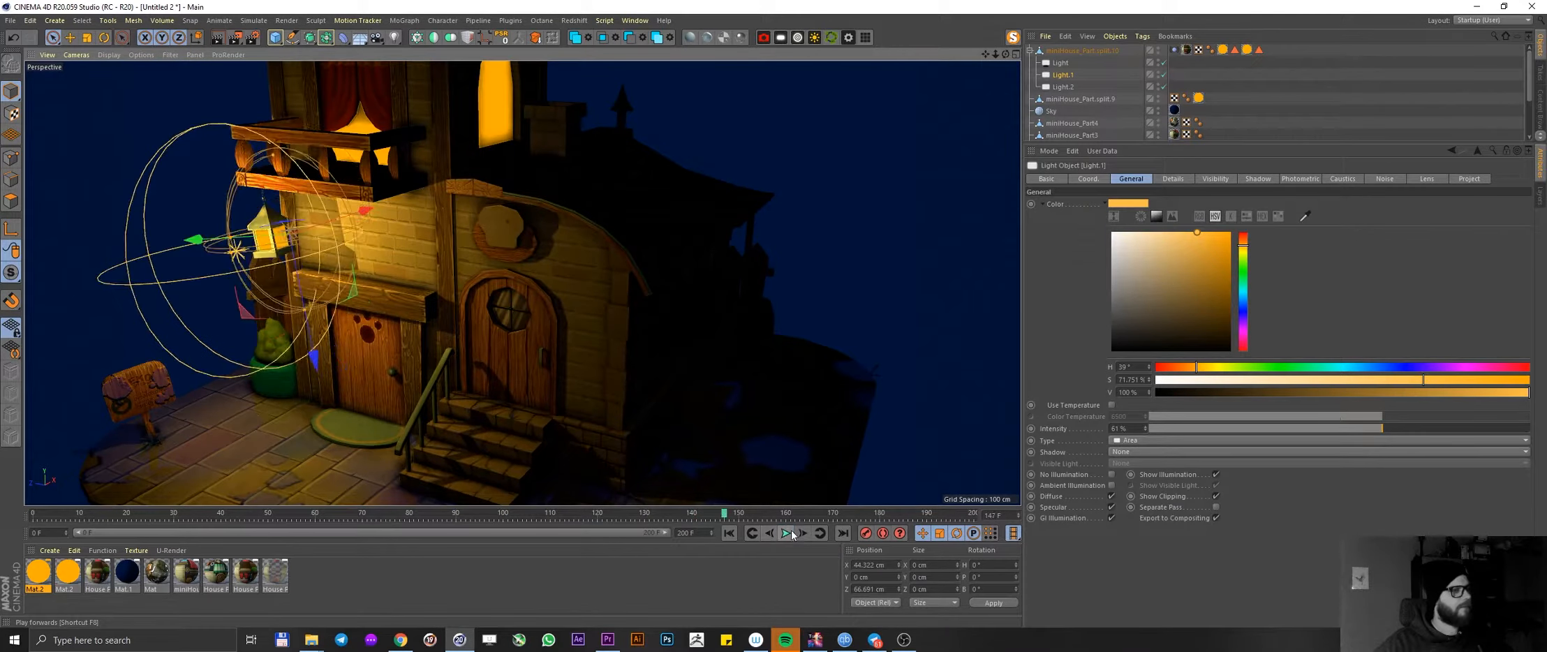
pyautogui.click(785, 532)
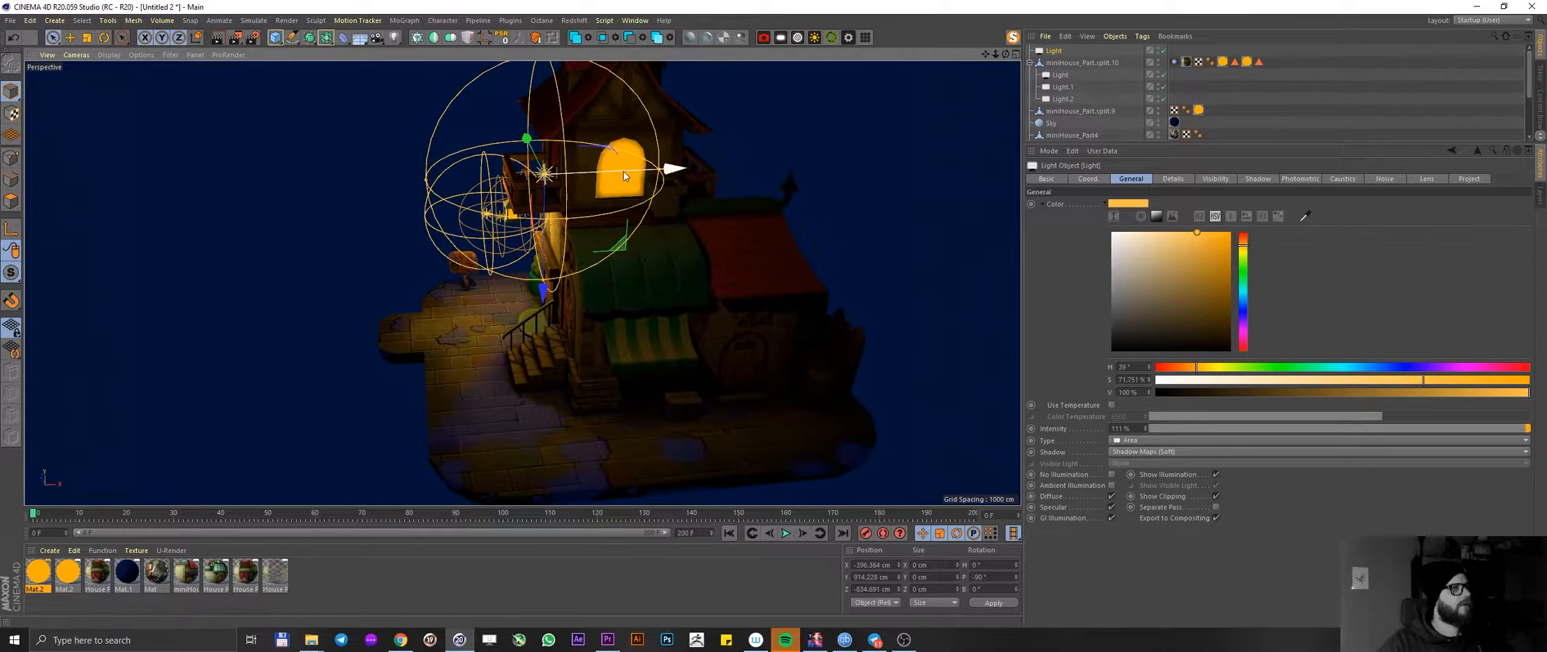
# - Position the new light high above, behind and to the right of the house at 215% intensity
pyautogui.moveTo(622, 178); pyautogui.dragTo(858, 197)
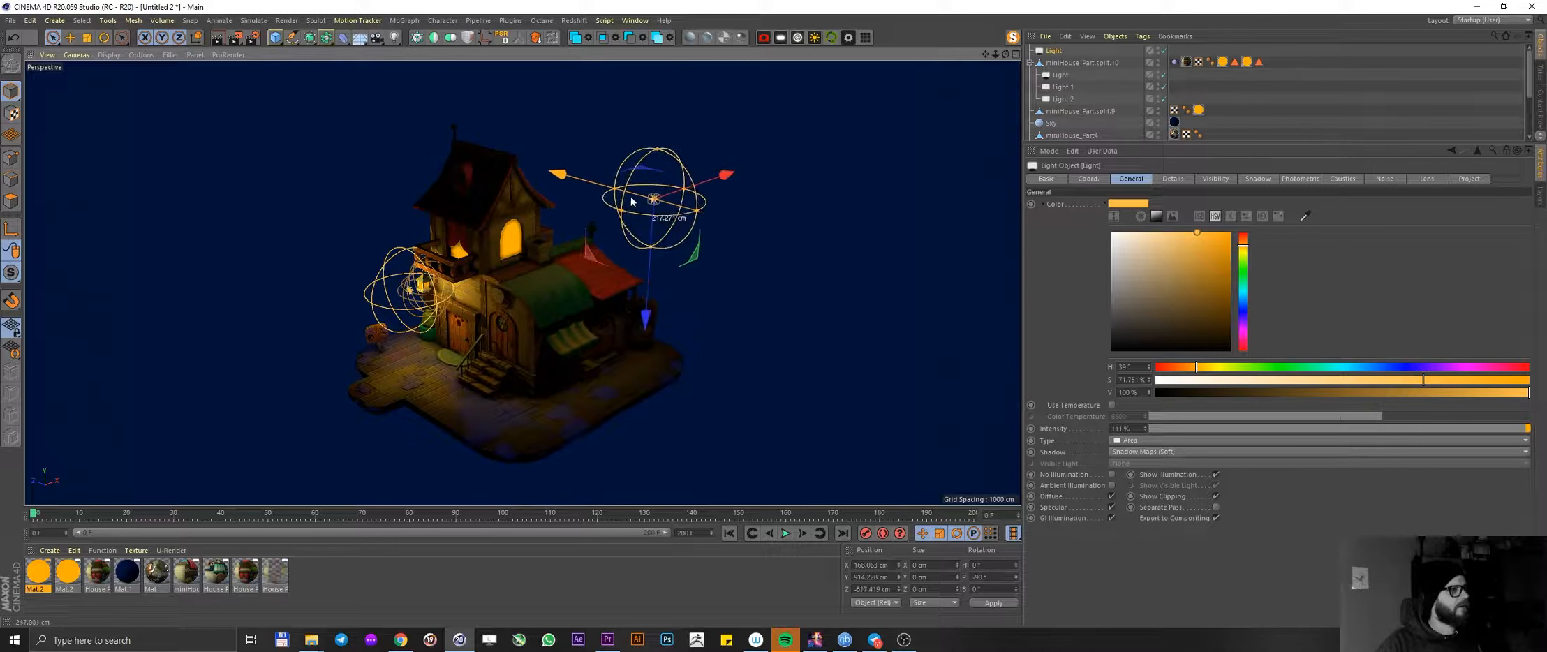
pyautogui.moveTo(654, 197); pyautogui.dragTo(684, 183)
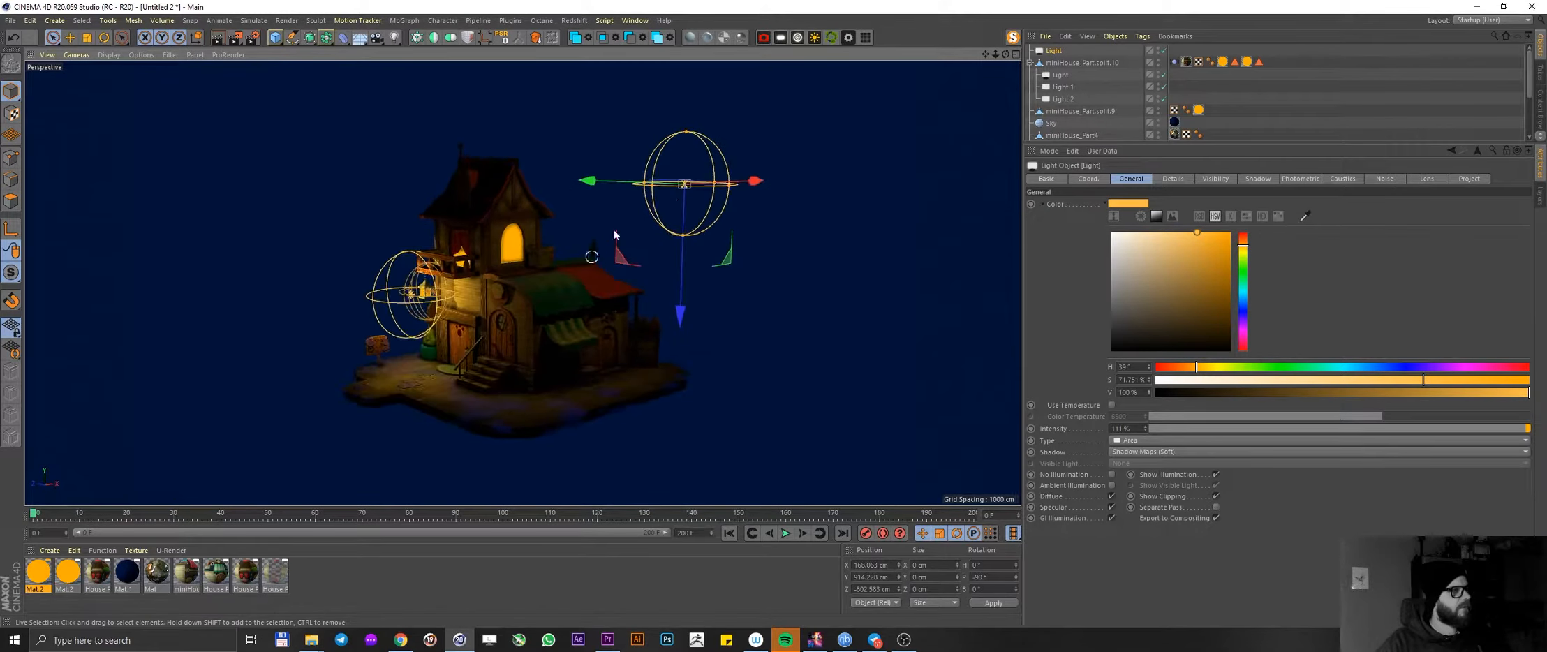
pyautogui.moveTo(755, 180); pyautogui.dragTo(789, 181)
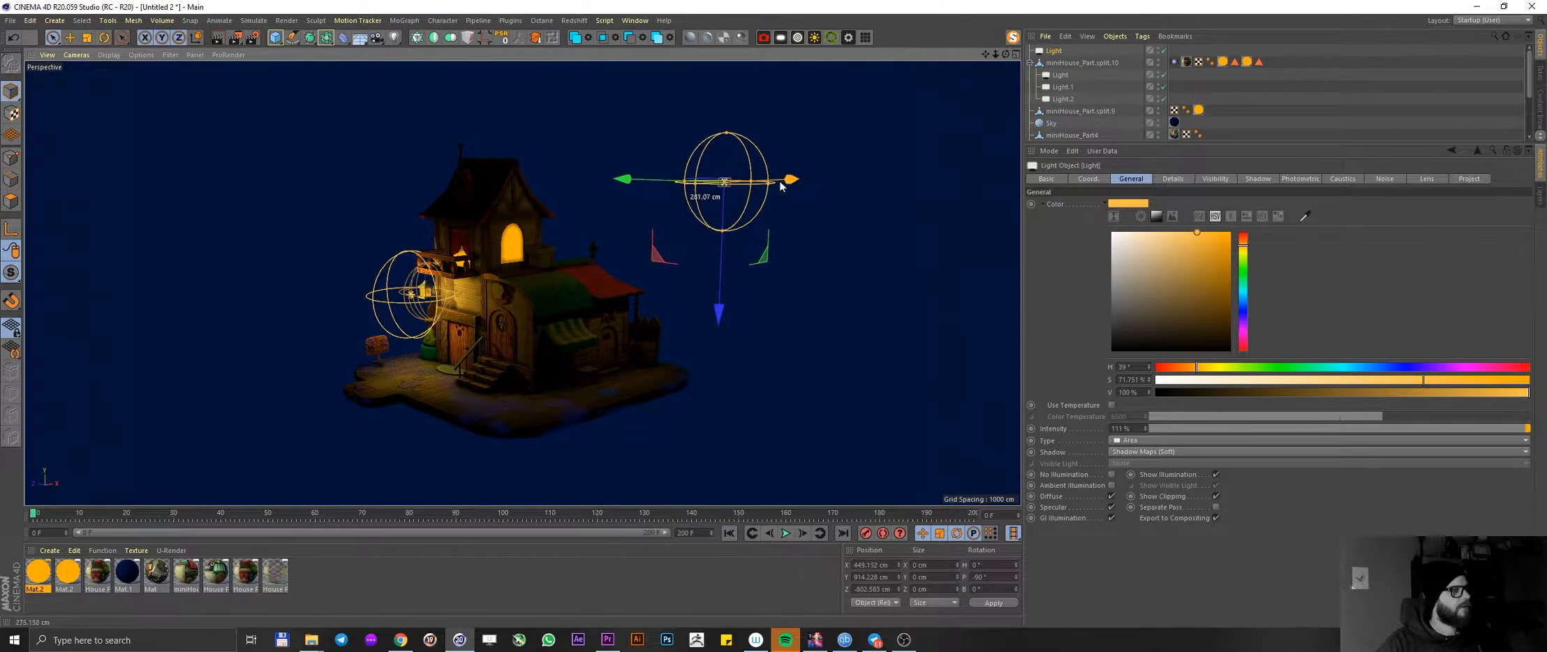
pyautogui.moveTo(788, 181); pyautogui.dragTo(627, 181)
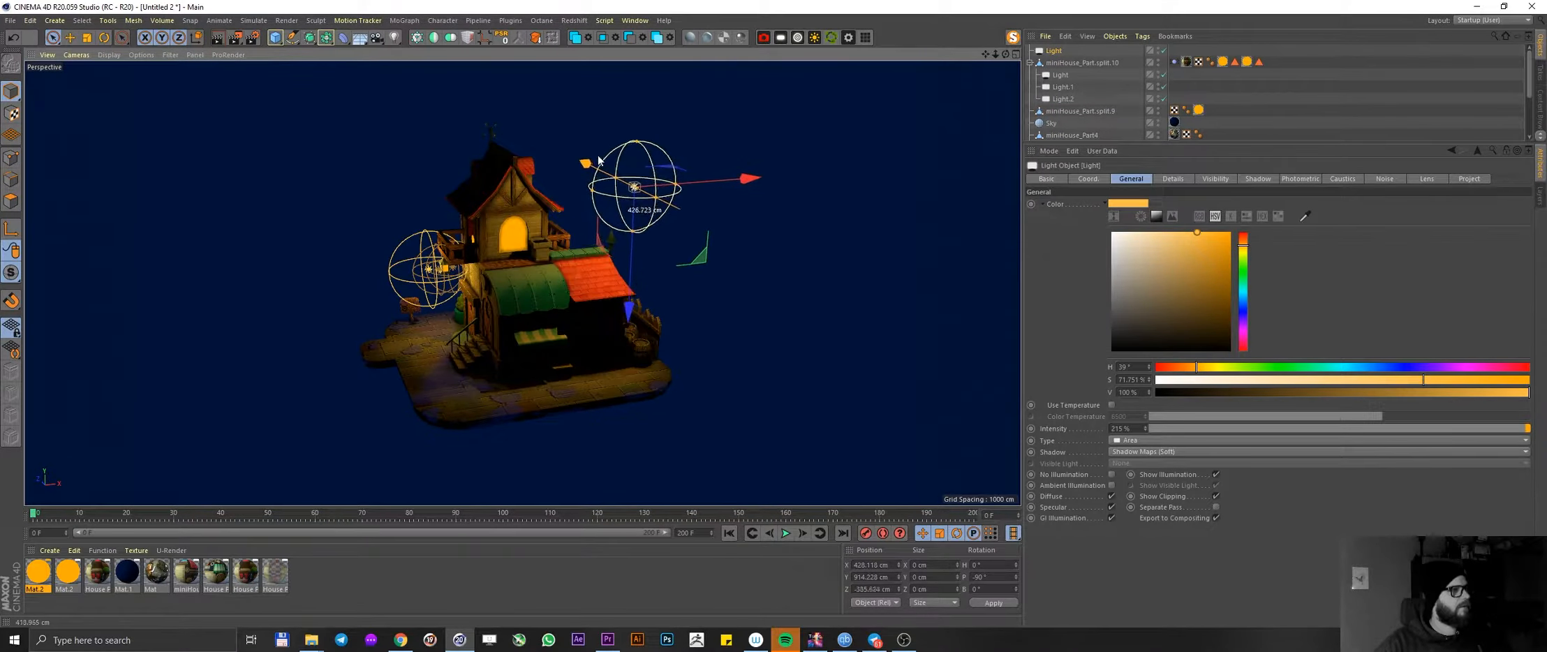
pyautogui.moveTo(634, 183); pyautogui.dragTo(702, 203)
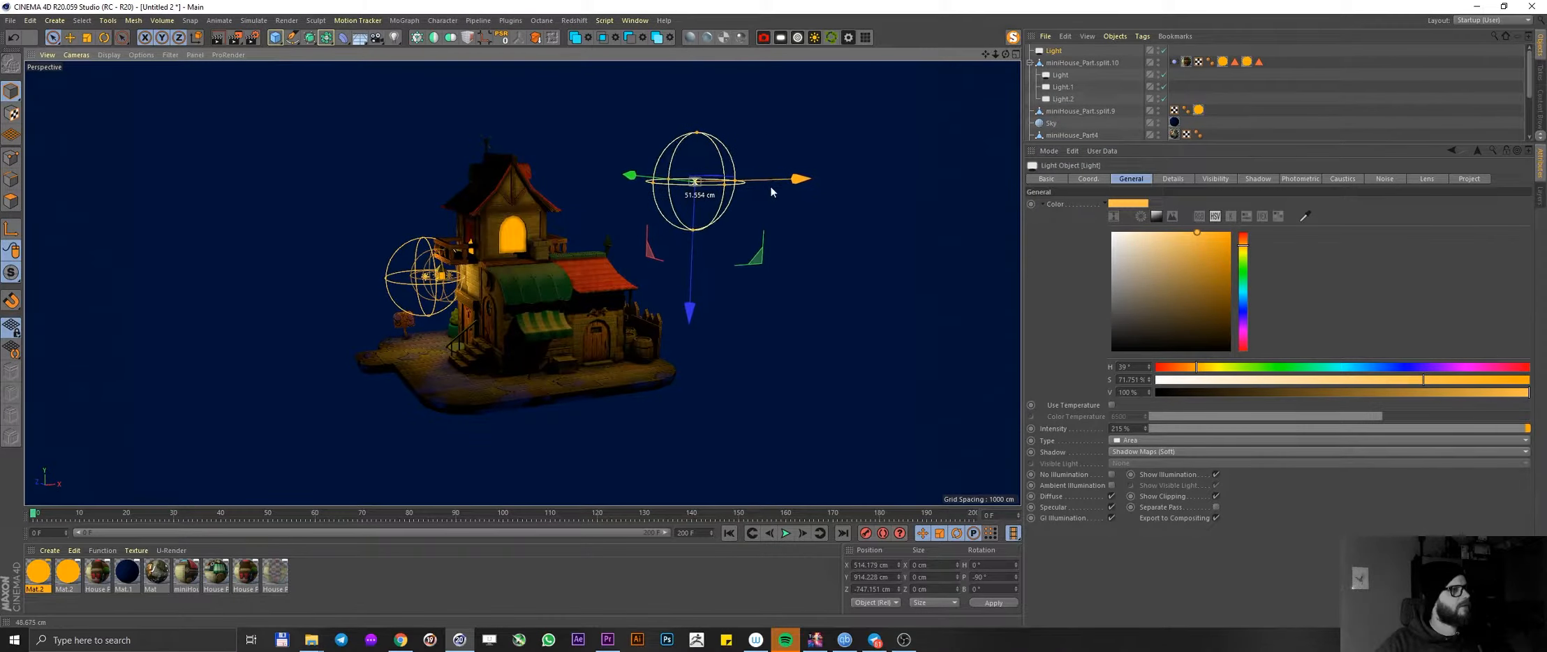
pyautogui.moveTo(695, 179); pyautogui.dragTo(711, 179)
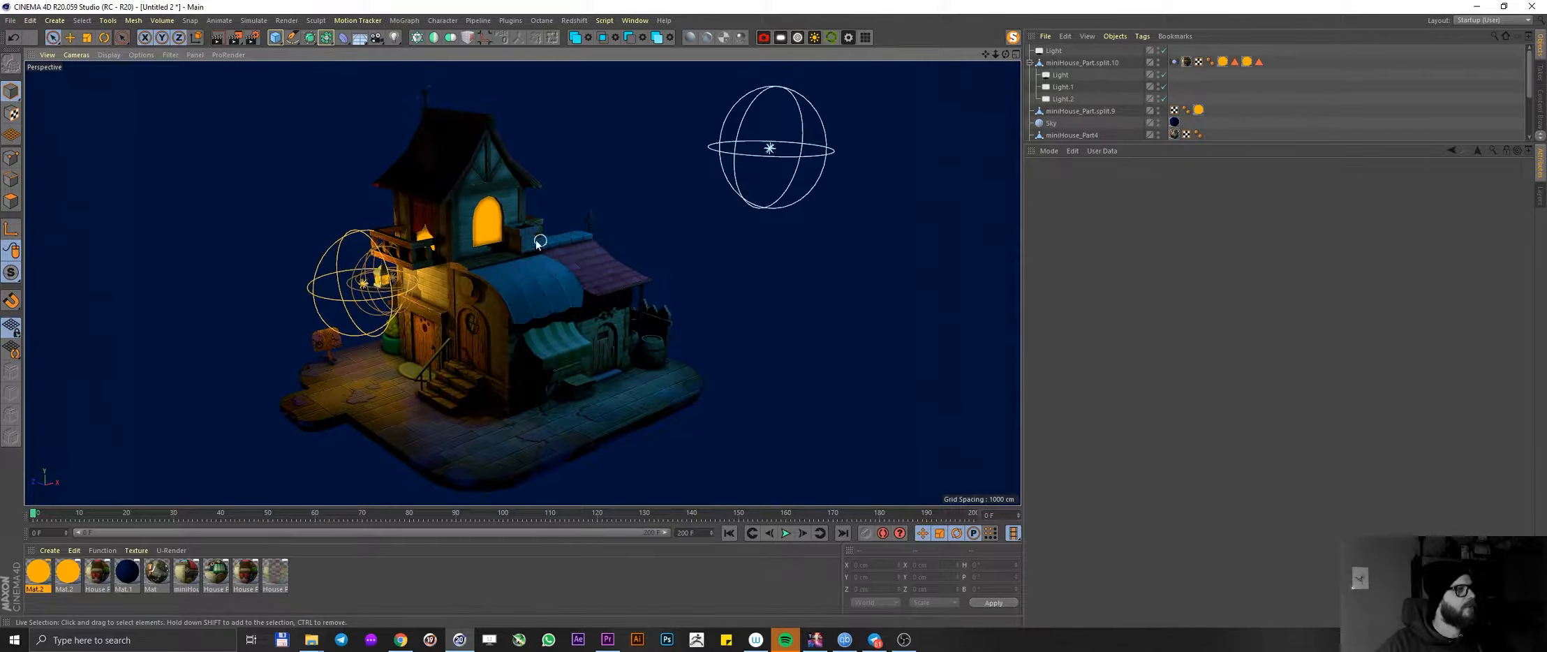
# - Move Light.1 in front of the balcony window, orbiting around the tower to check it
pyautogui.moveTo(538, 243); pyautogui.dragTo(479, 316)
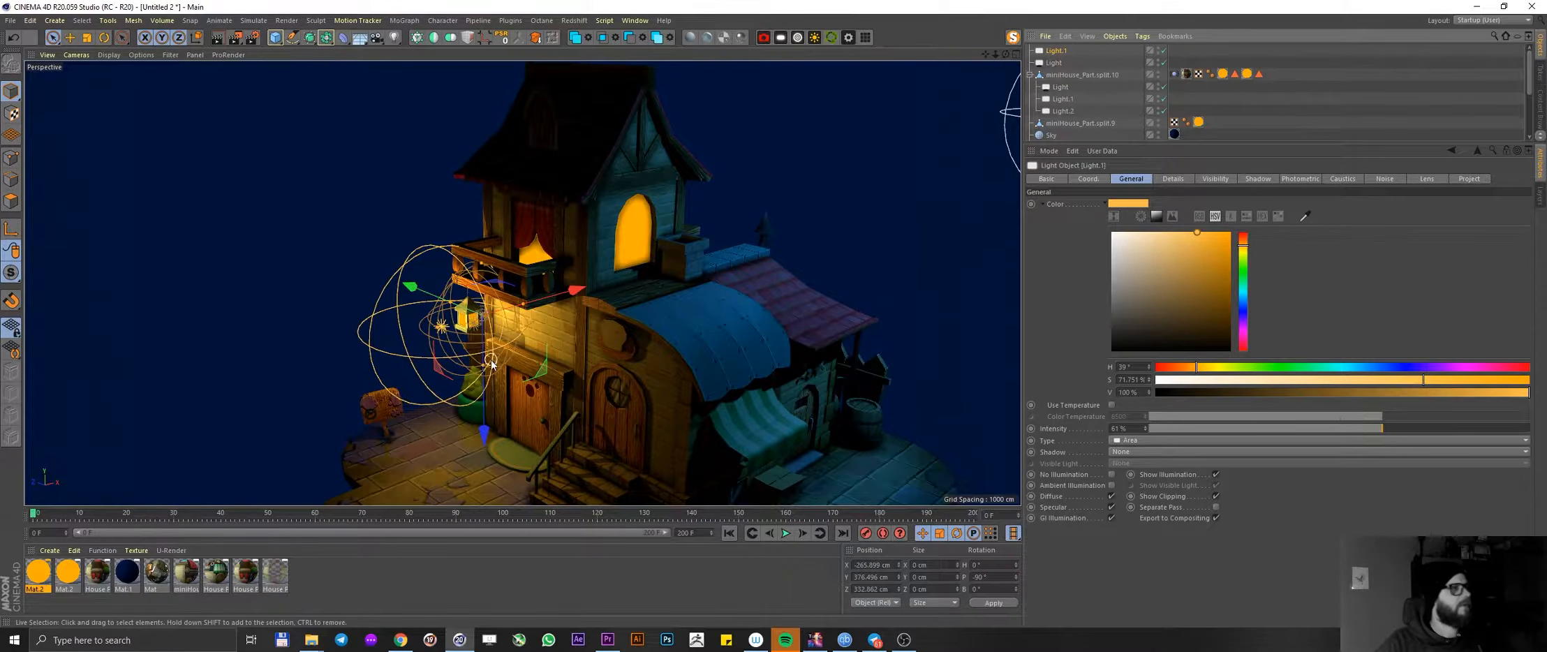
pyautogui.moveTo(490, 362); pyautogui.dragTo(407, 229)
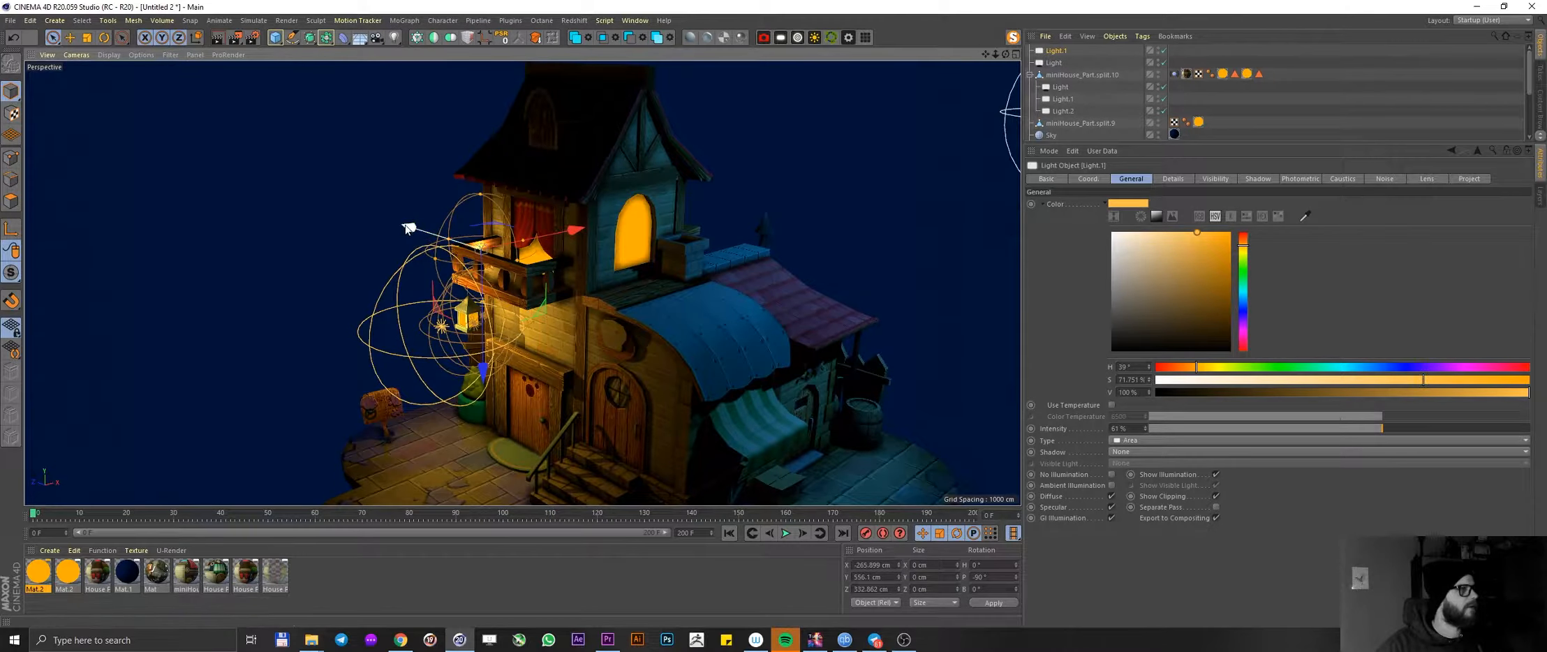
pyautogui.moveTo(446, 229); pyautogui.dragTo(550, 254)
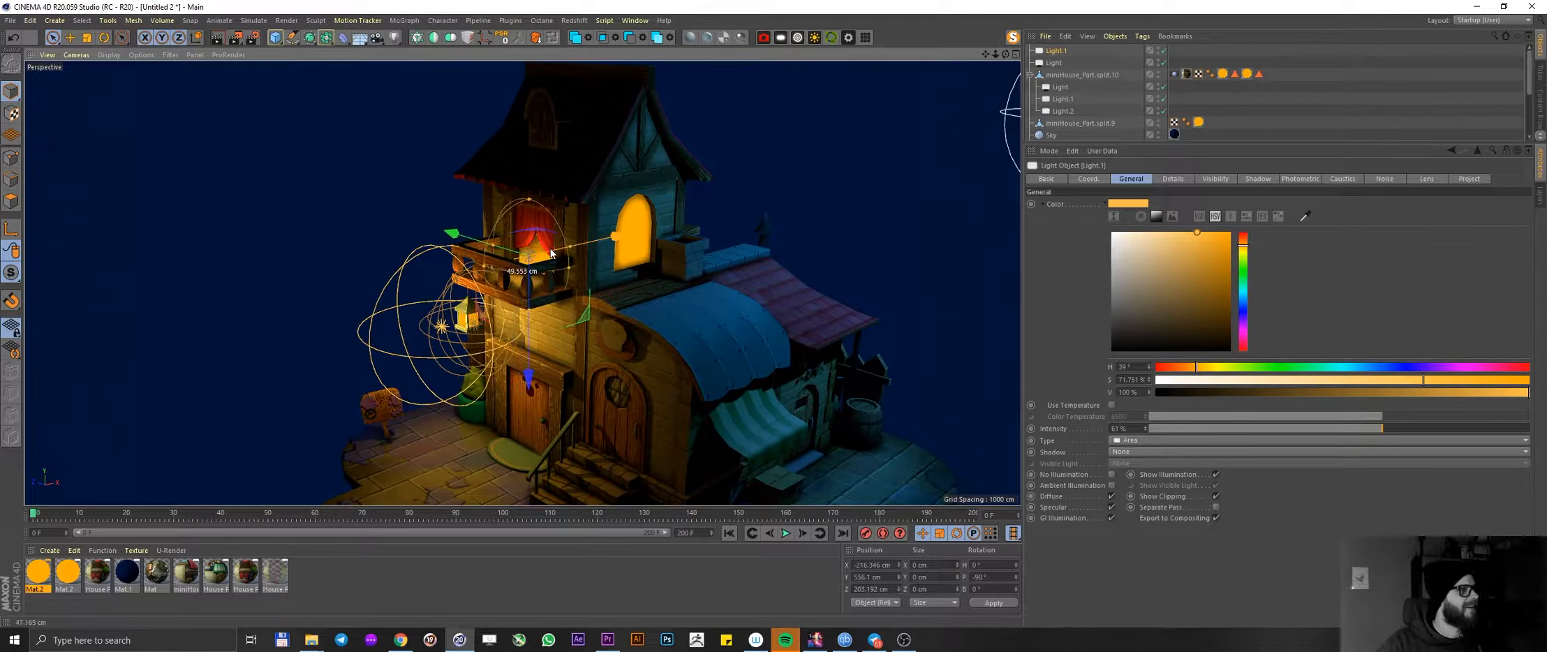
pyautogui.moveTo(553, 256); pyautogui.dragTo(524, 296)
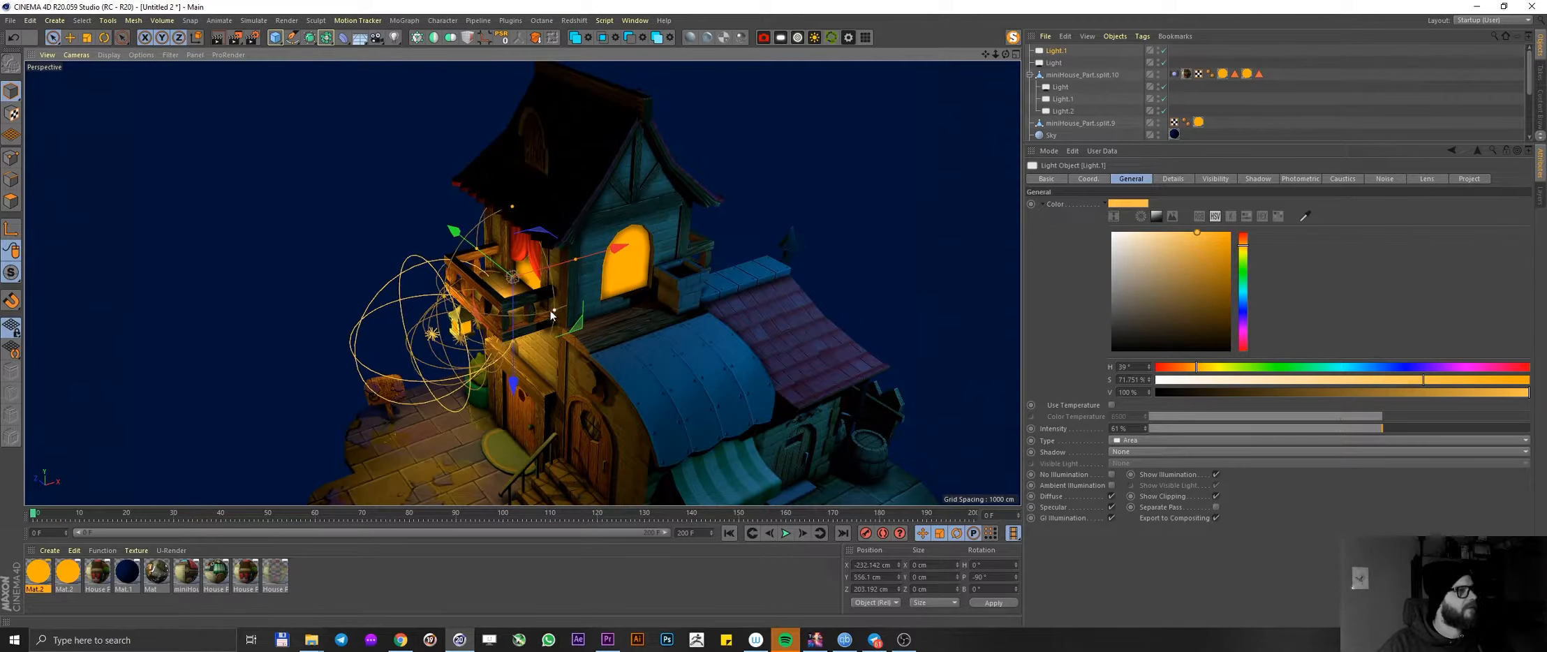
pyautogui.moveTo(550, 314); pyautogui.dragTo(520, 271)
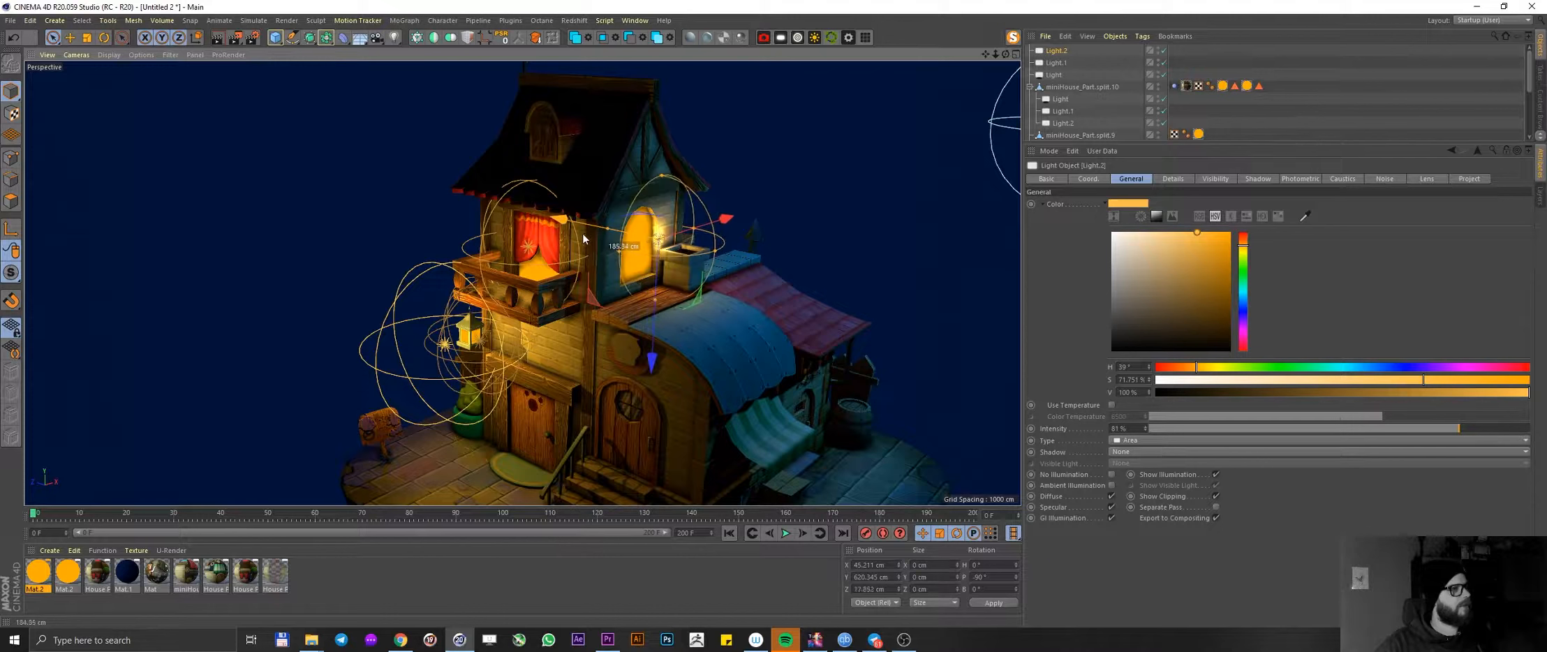
# - Place the duplicated Light.2 at the tower's upper arched window and move in toward the steps
pyautogui.moveTo(582, 239); pyautogui.dragTo(718, 223)
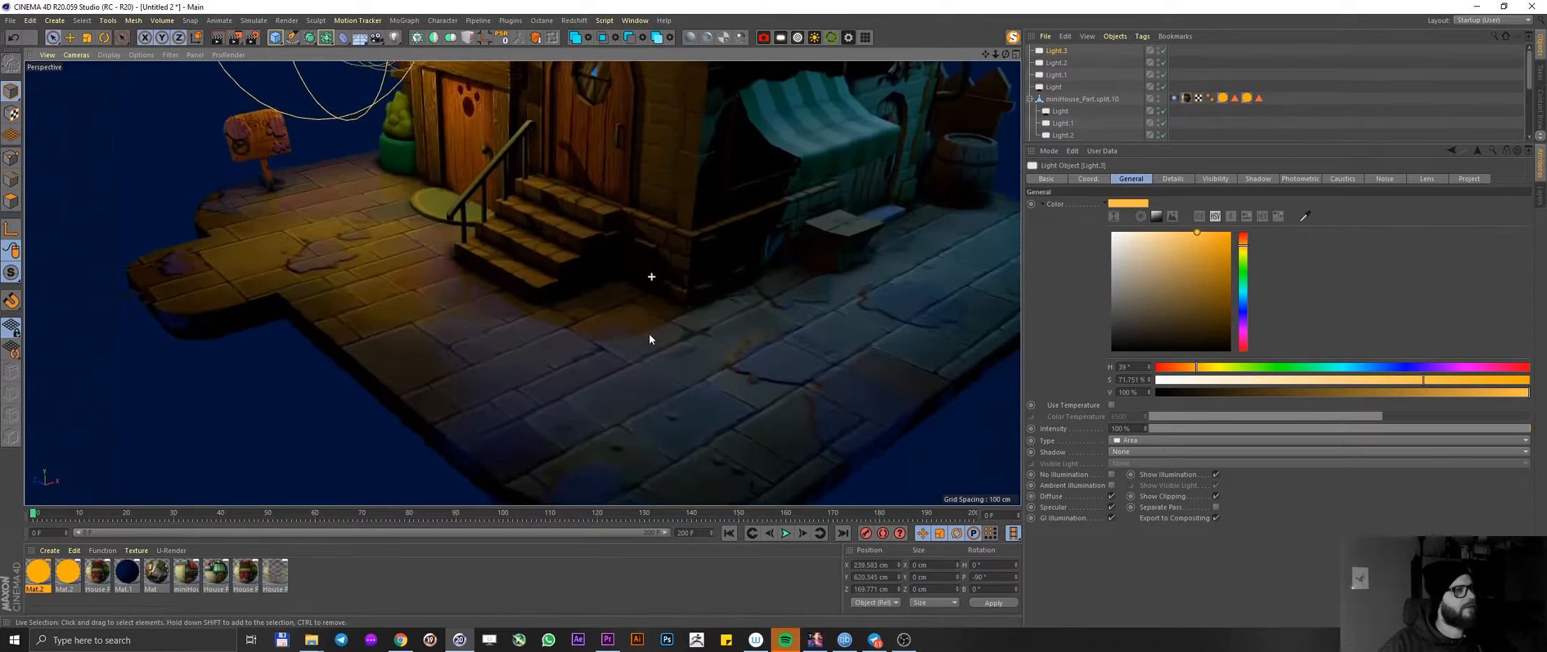
pyautogui.moveTo(651, 339); pyautogui.dragTo(569, 325)
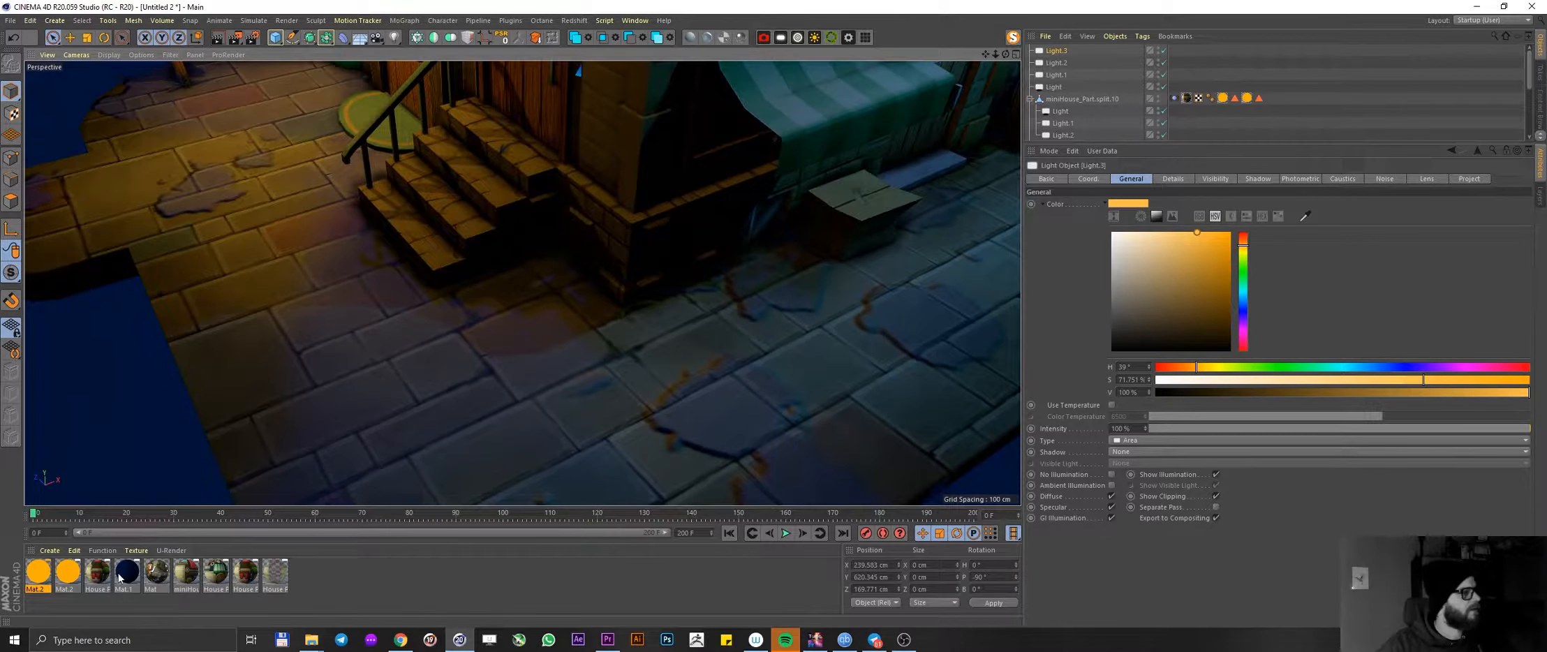
# - In the Material Editor select Mat, check Reflectance and set its colour to bright blue
pyautogui.doubleClick(96, 572)
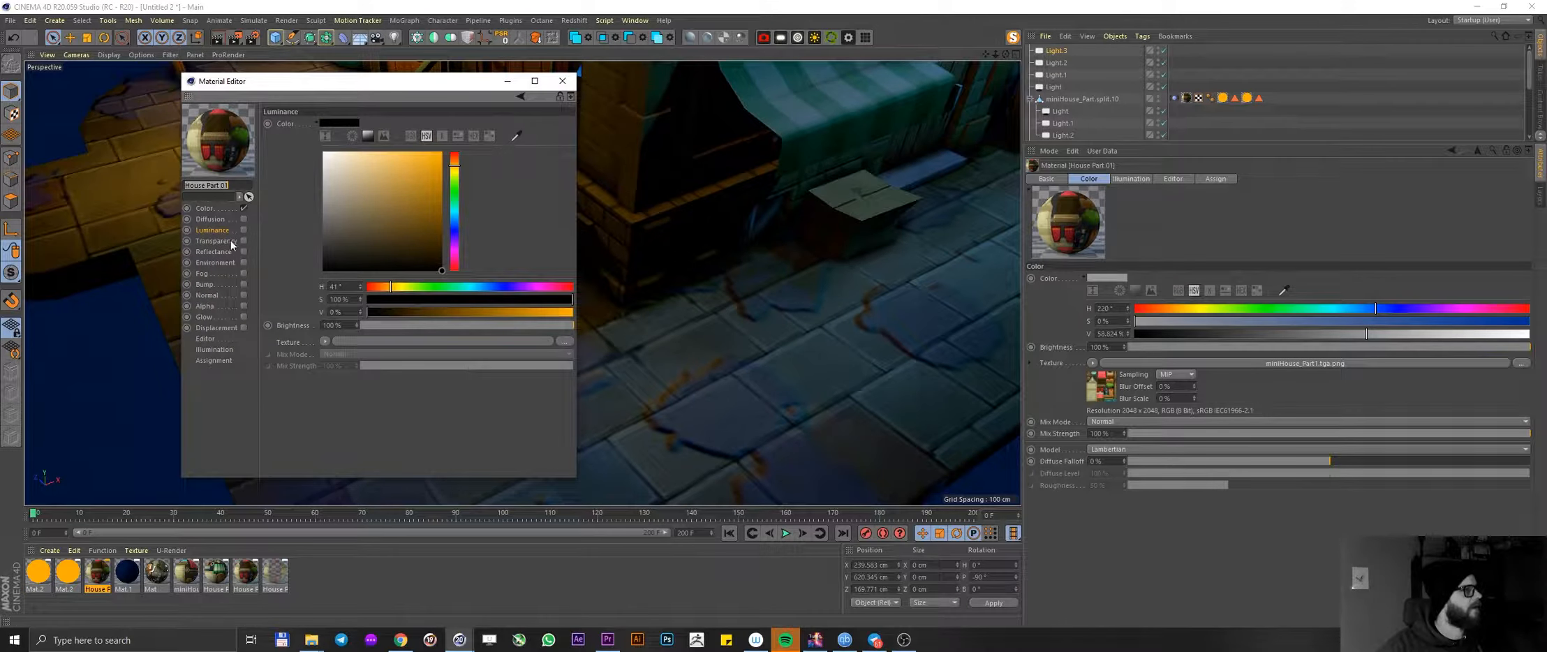
pyautogui.click(154, 573)
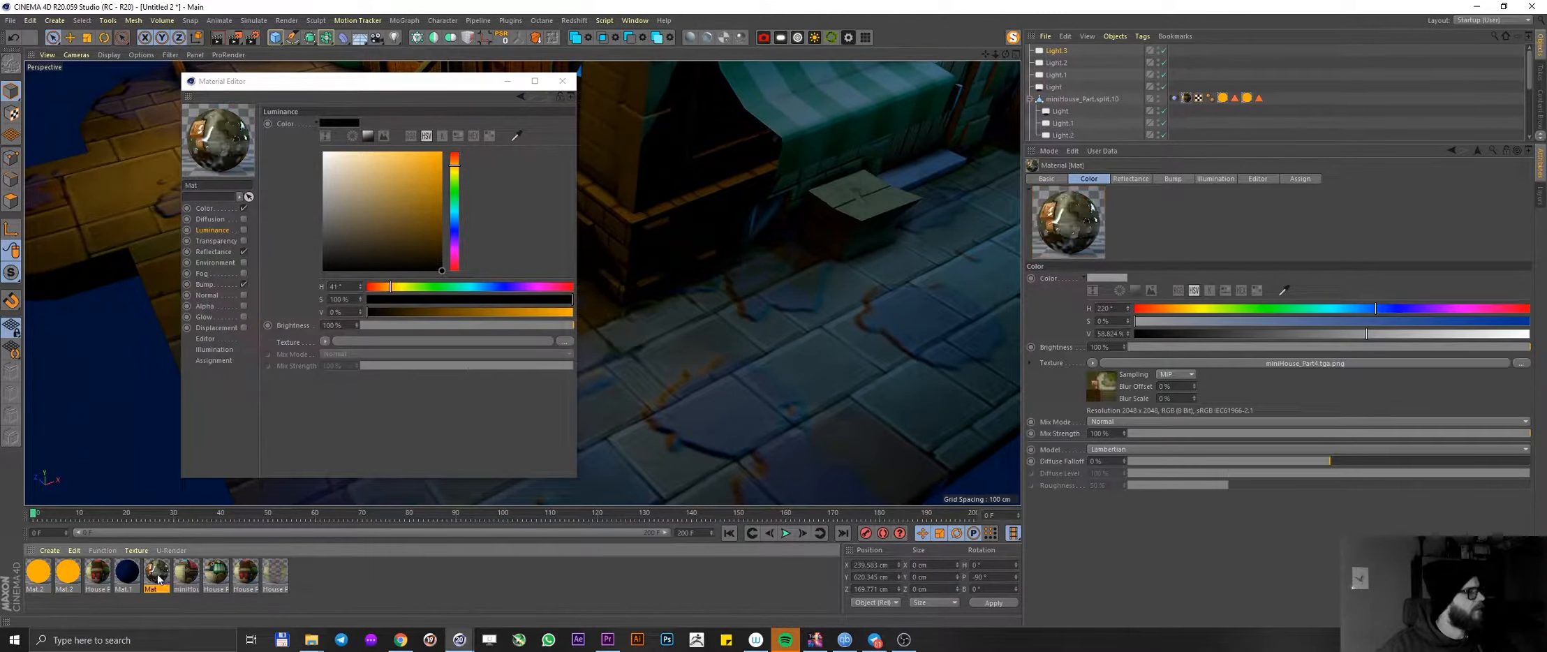
pyautogui.click(214, 250)
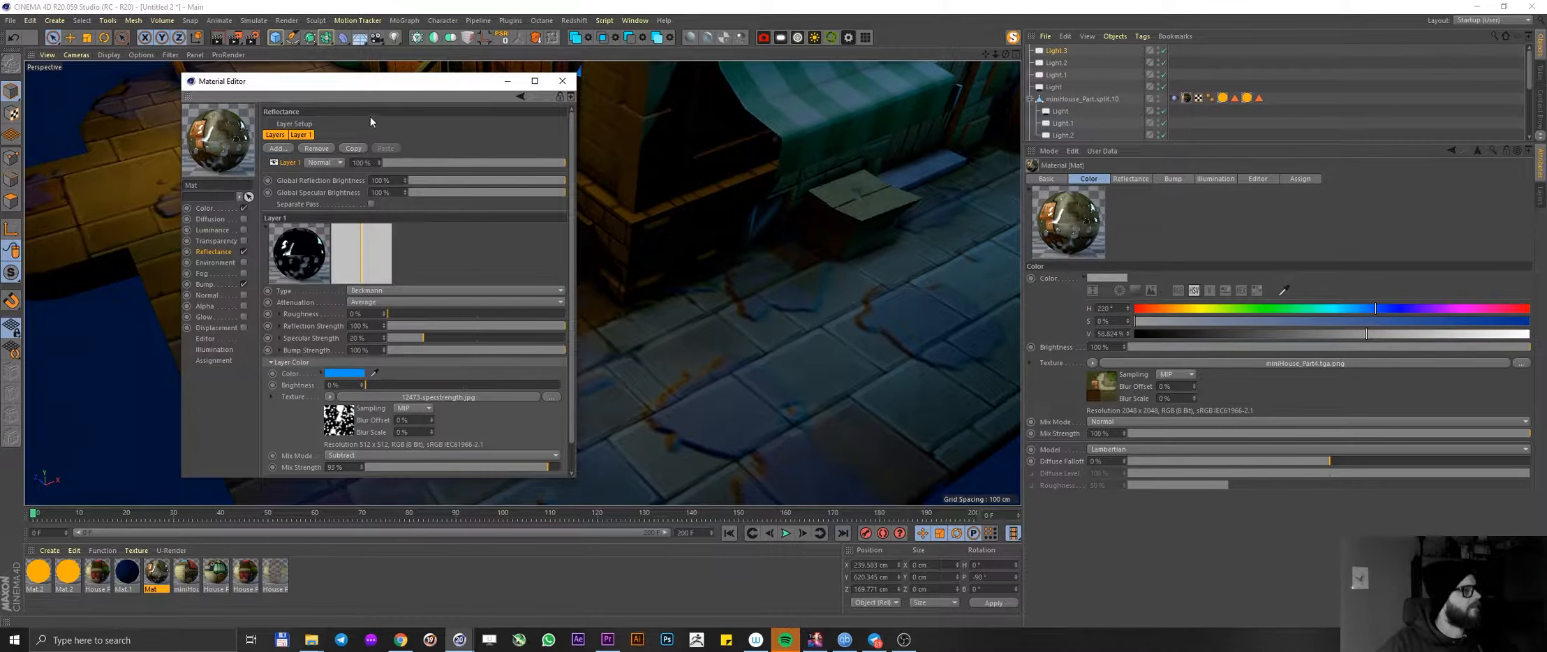
pyautogui.click(563, 81)
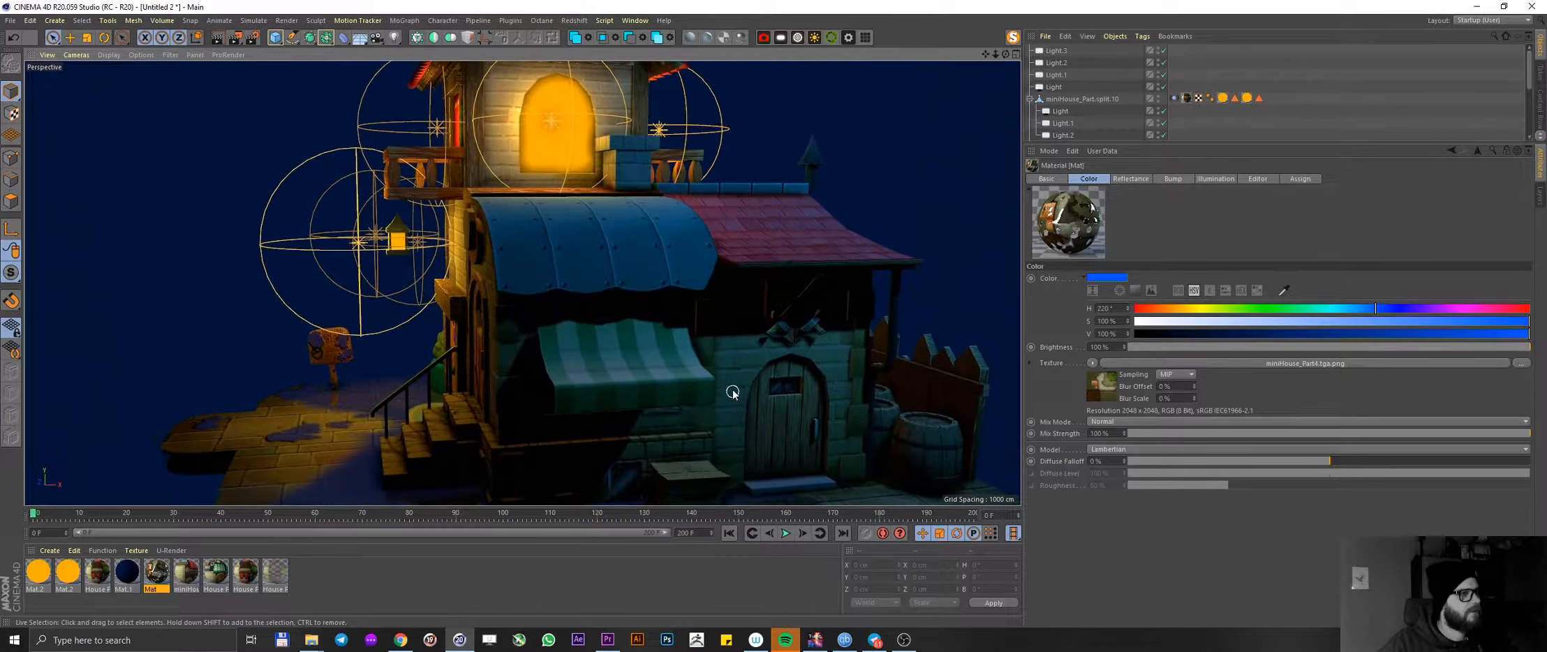
# - Orbit around the house down to a low side view
pyautogui.moveTo(733, 391); pyautogui.dragTo(535, 327)
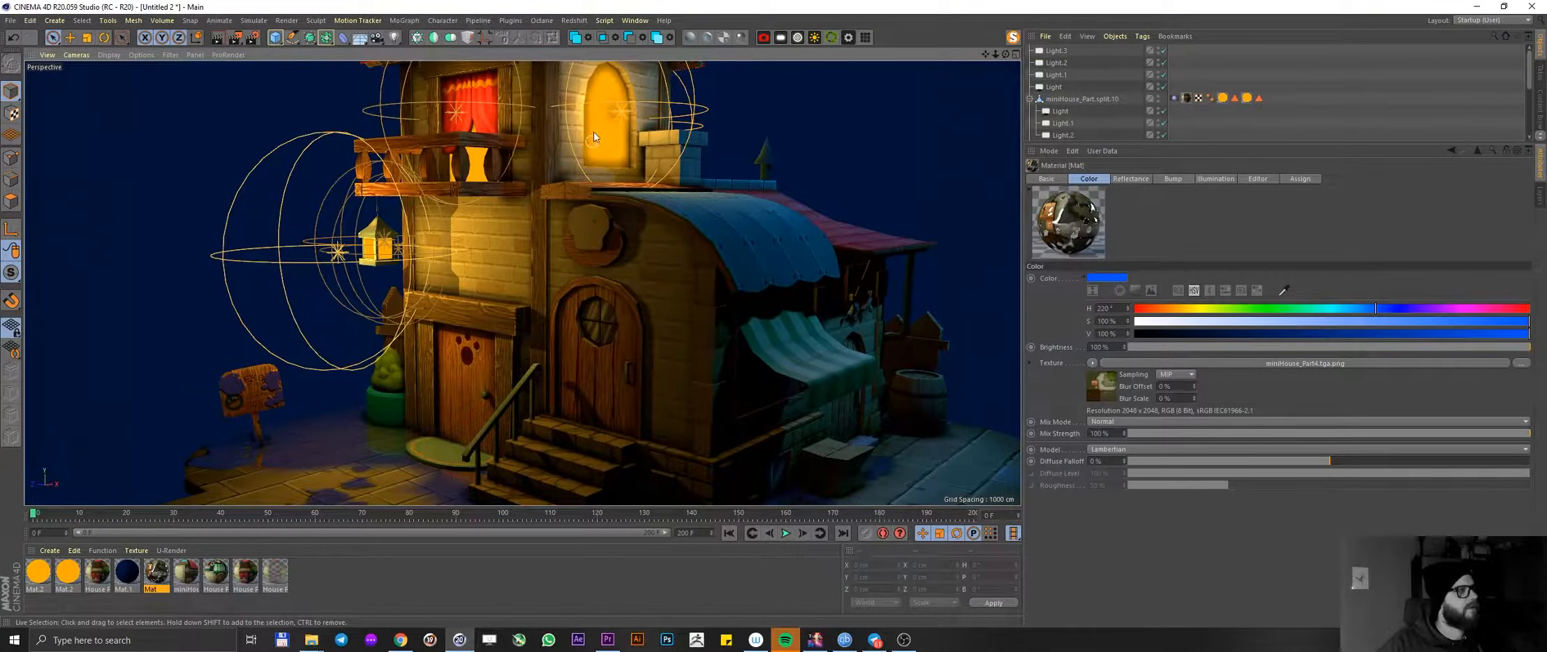
pyautogui.moveTo(594, 135); pyautogui.dragTo(650, 294)
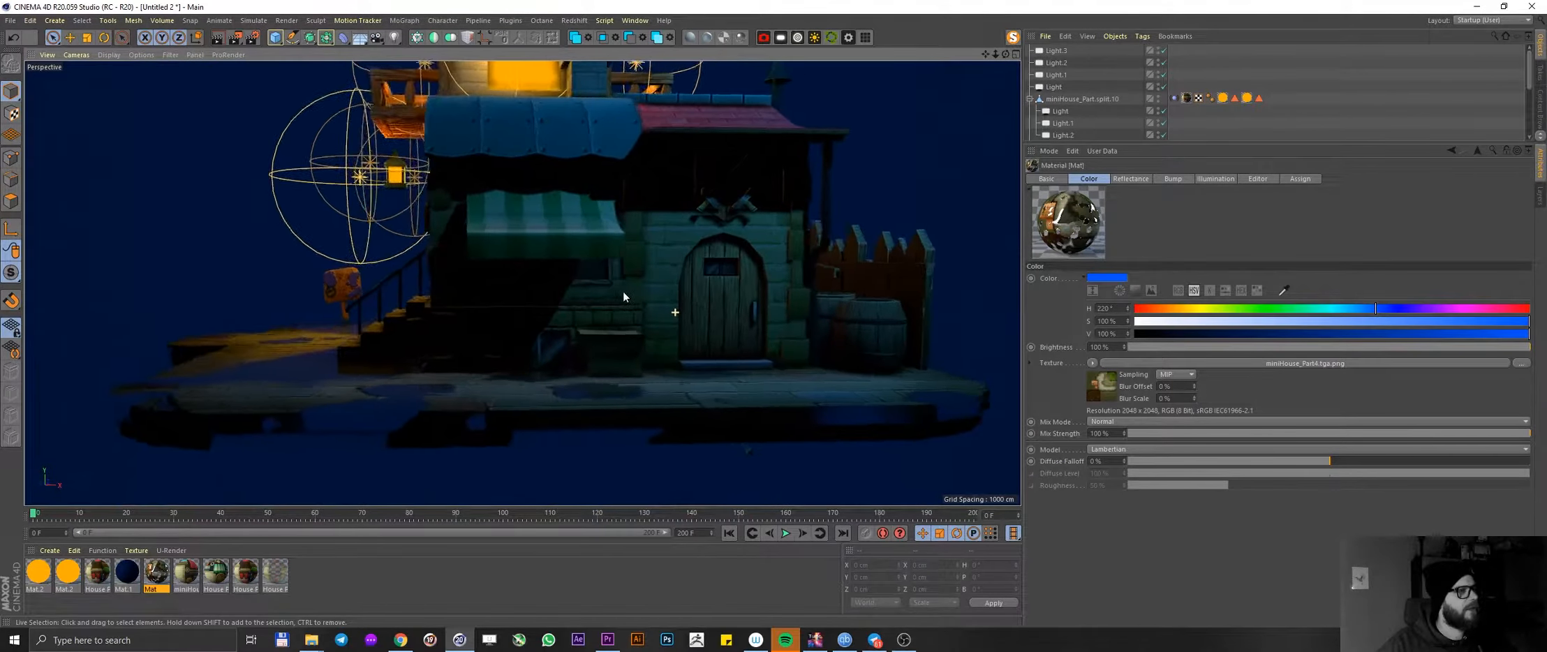
pyautogui.moveTo(624, 297); pyautogui.dragTo(677, 297)
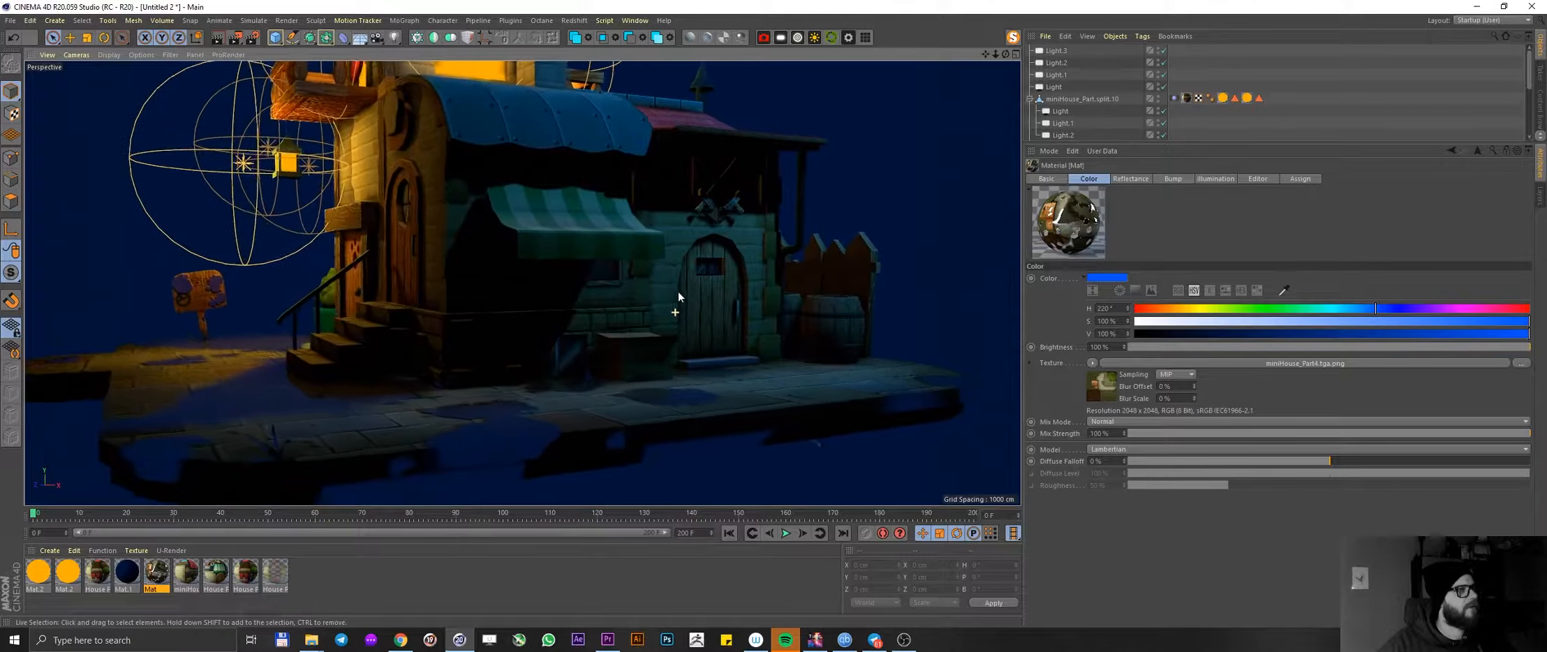
pyautogui.moveTo(678, 296); pyautogui.dragTo(768, 267)
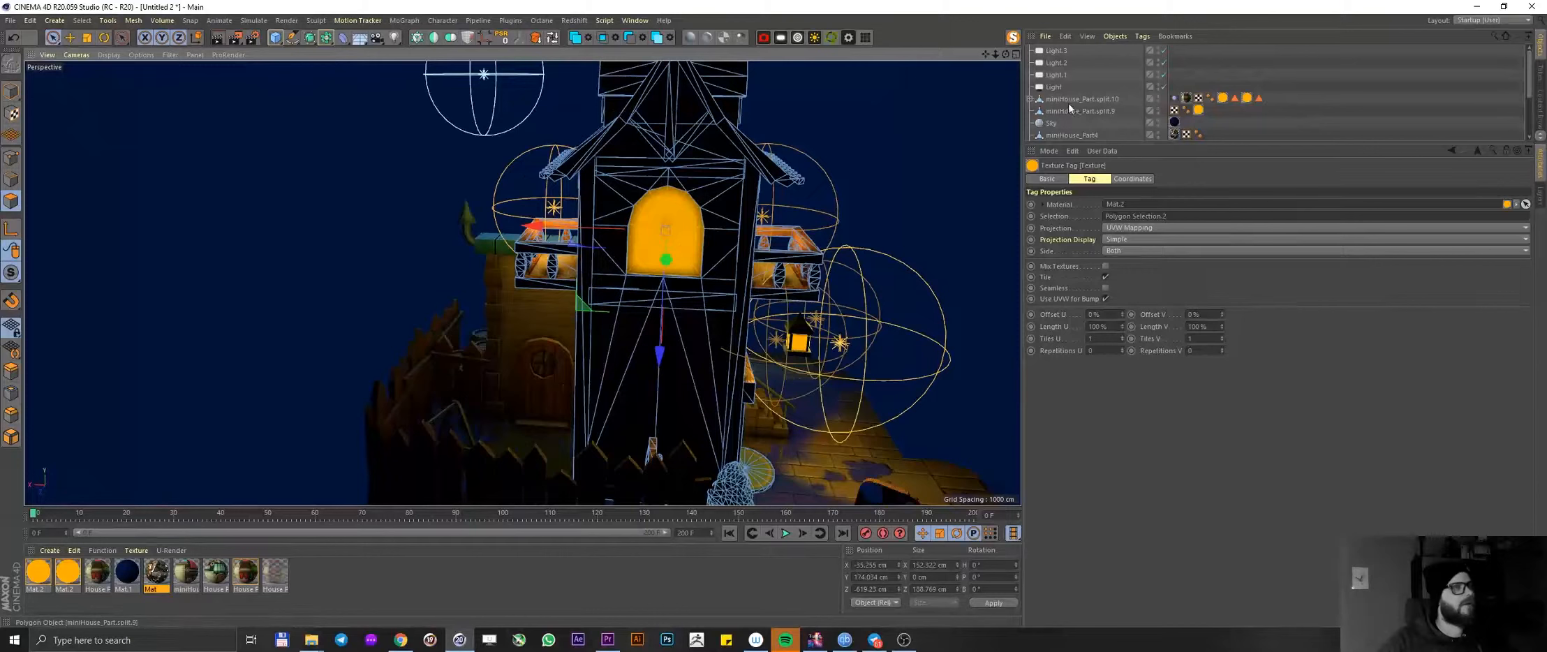
# - Copy Light.3 as Light.4 and move it onto the tower's rear window
pyautogui.click(1055, 51)
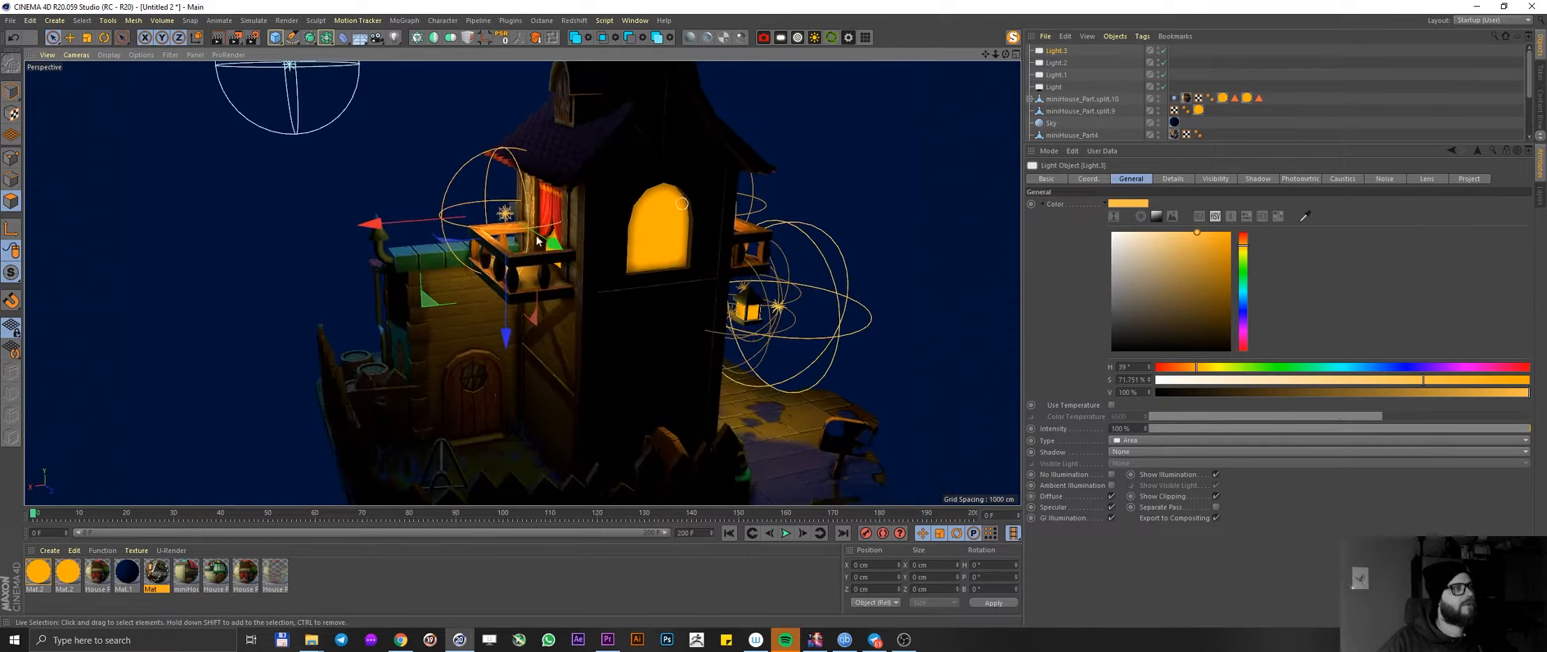
pyautogui.moveTo(538, 240); pyautogui.dragTo(631, 296)
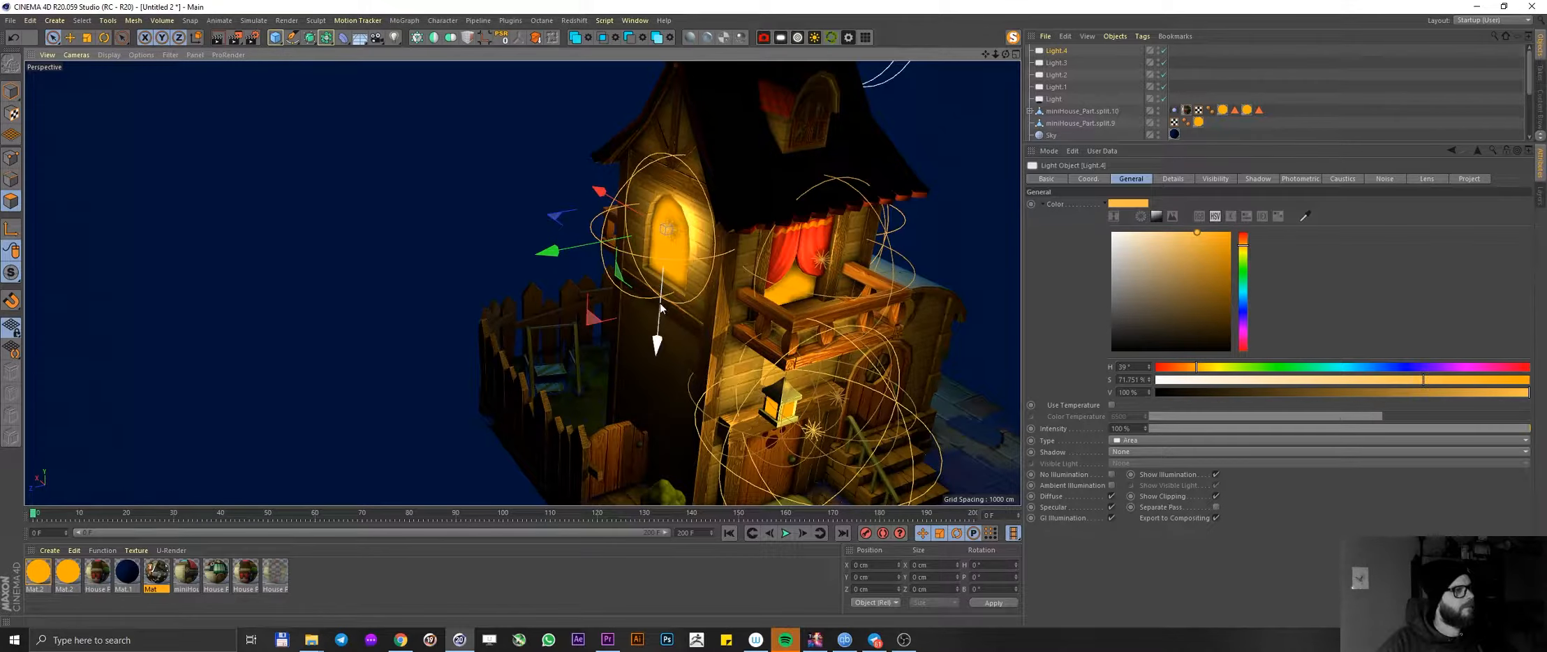
pyautogui.moveTo(660, 306); pyautogui.dragTo(607, 232)
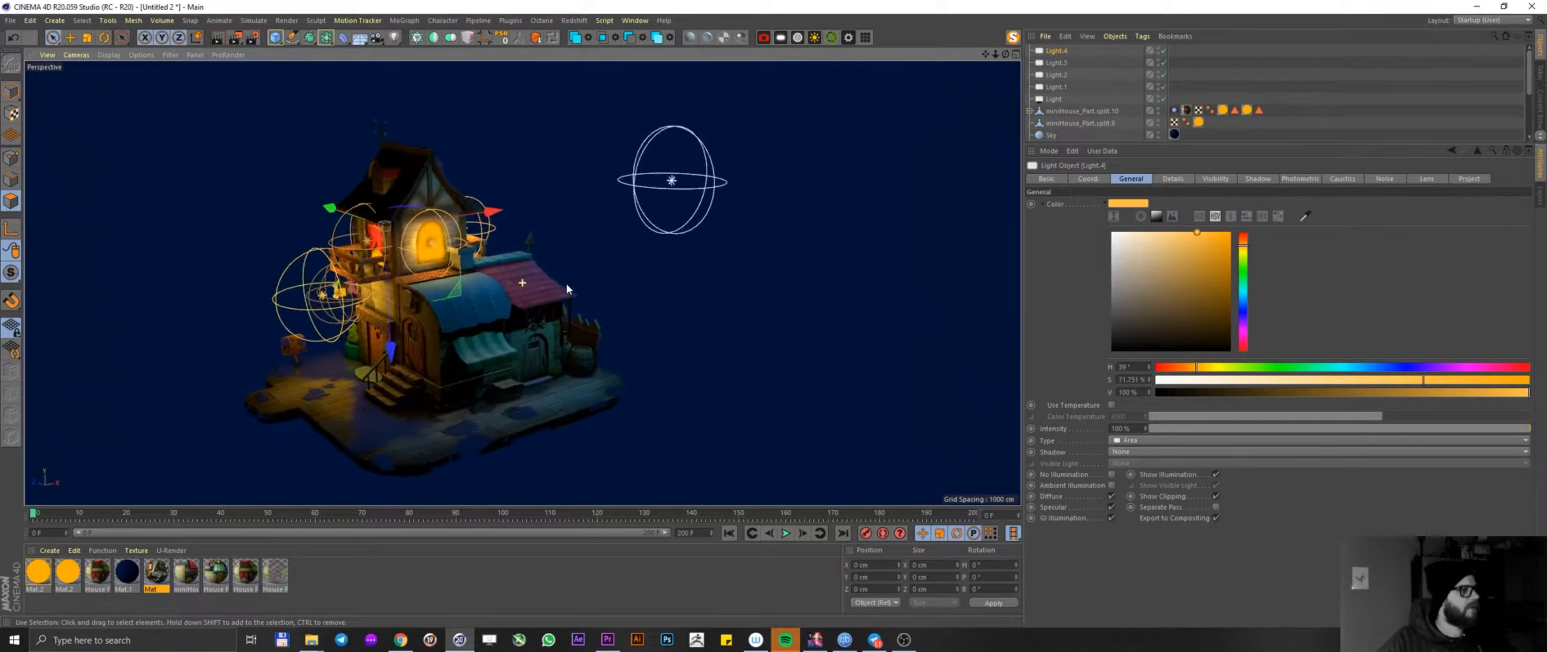
# - Orbit and zoom out to a three-quarter view of the whole diorama
pyautogui.moveTo(566, 289); pyautogui.dragTo(288, 297)
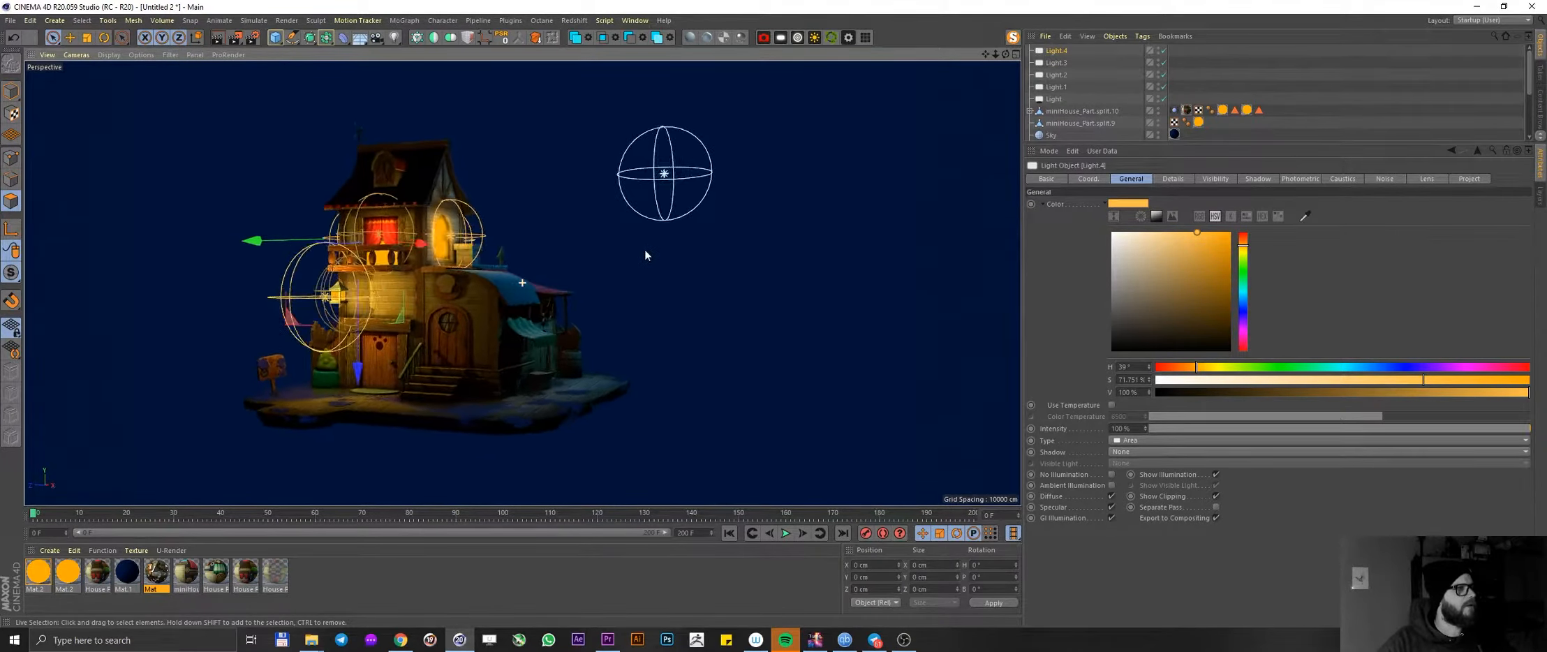
pyautogui.scroll(-3)
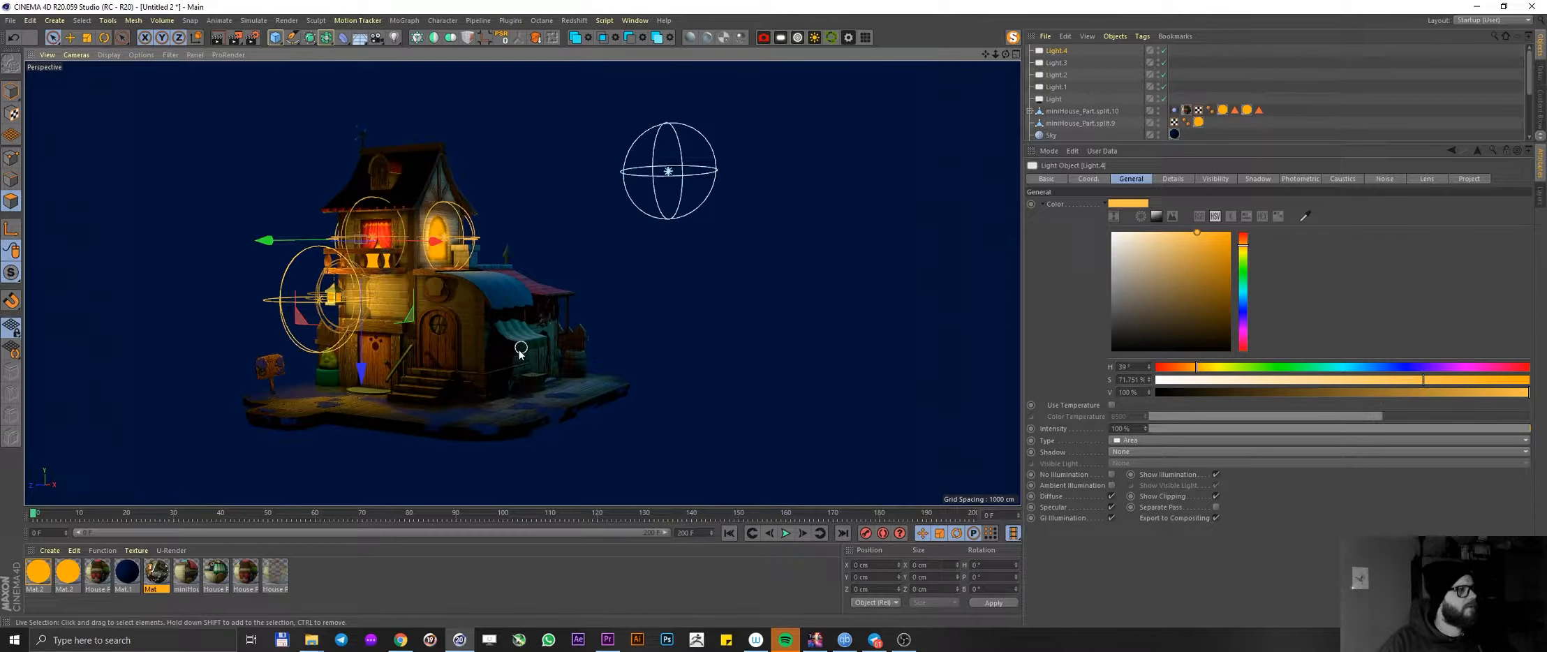
pyautogui.moveTo(521, 348); pyautogui.dragTo(585, 326)
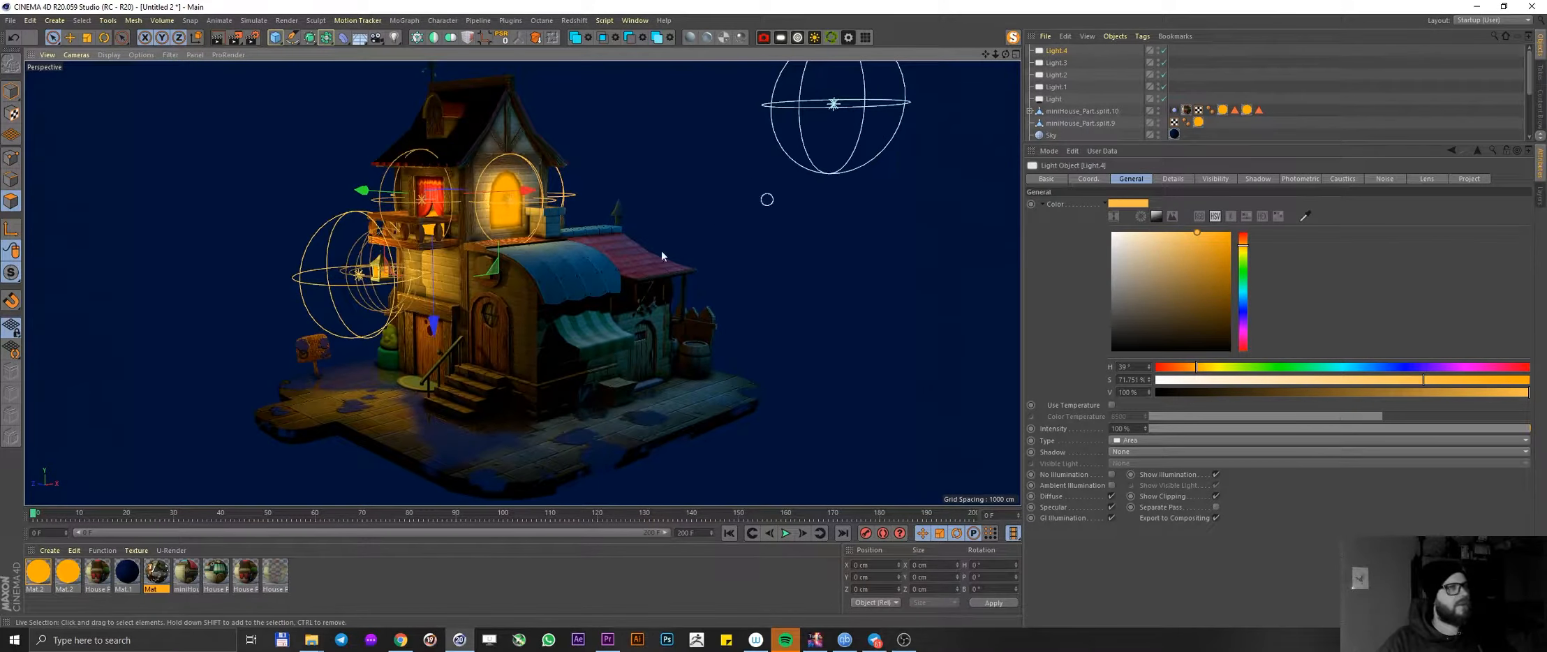
pyautogui.moveTo(592, 298)
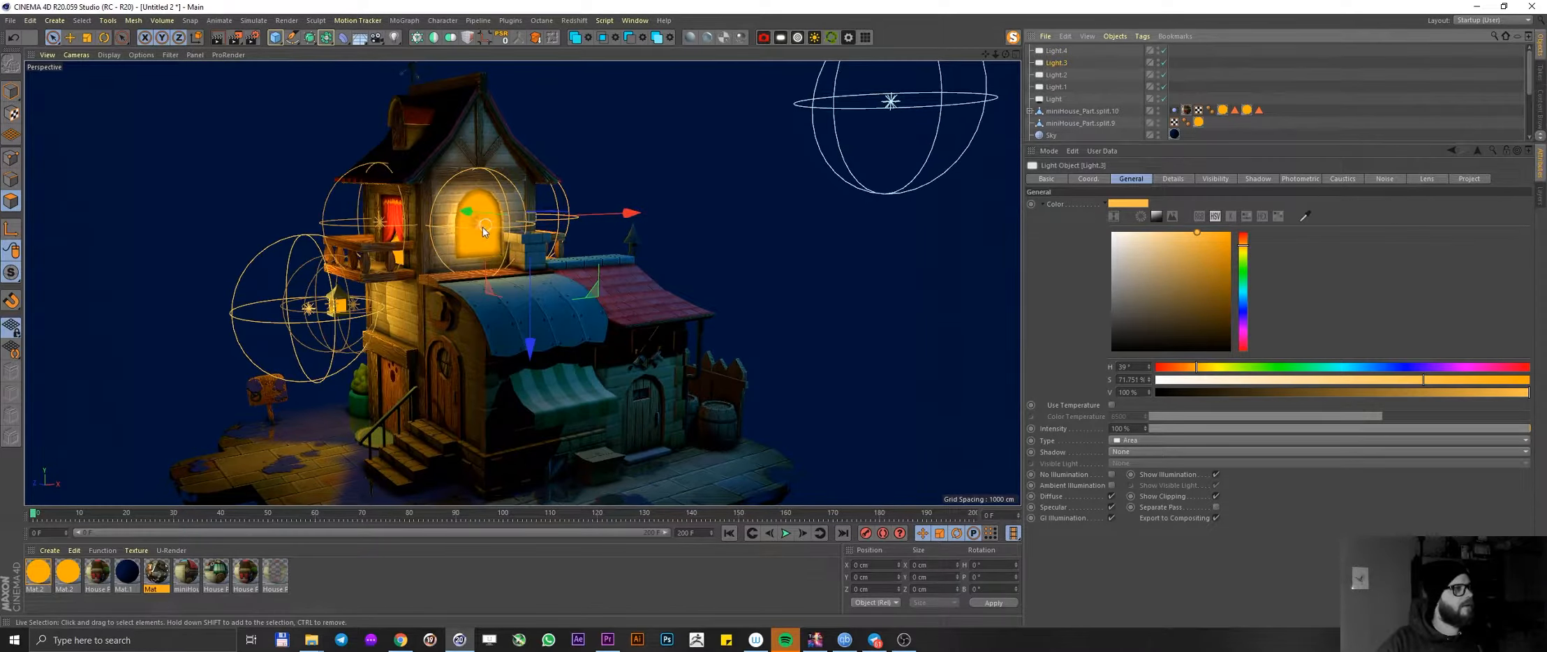
# - Duplicate a light as Light.5 and place it at the crossed-swords shield
pyautogui.click(1057, 87)
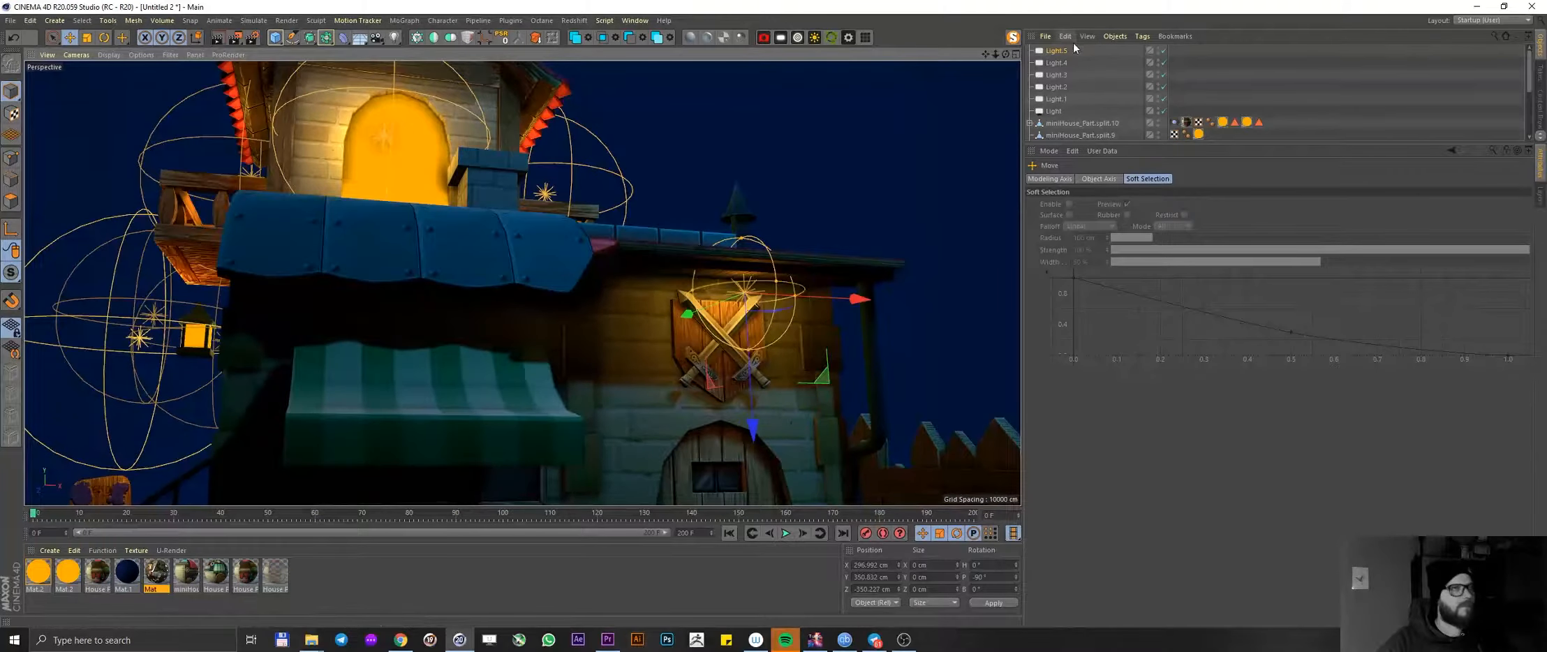
pyautogui.click(1055, 51)
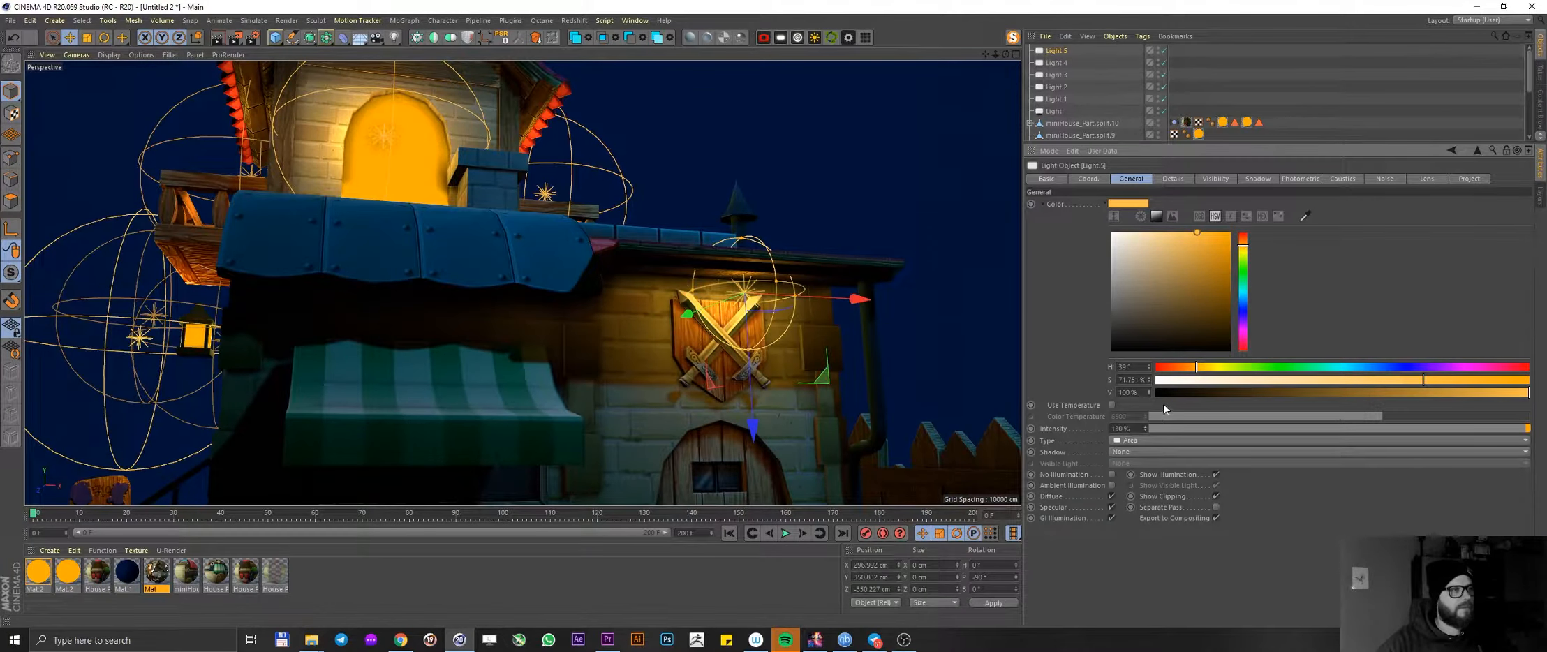
pyautogui.moveTo(853, 300); pyautogui.dragTo(814, 305)
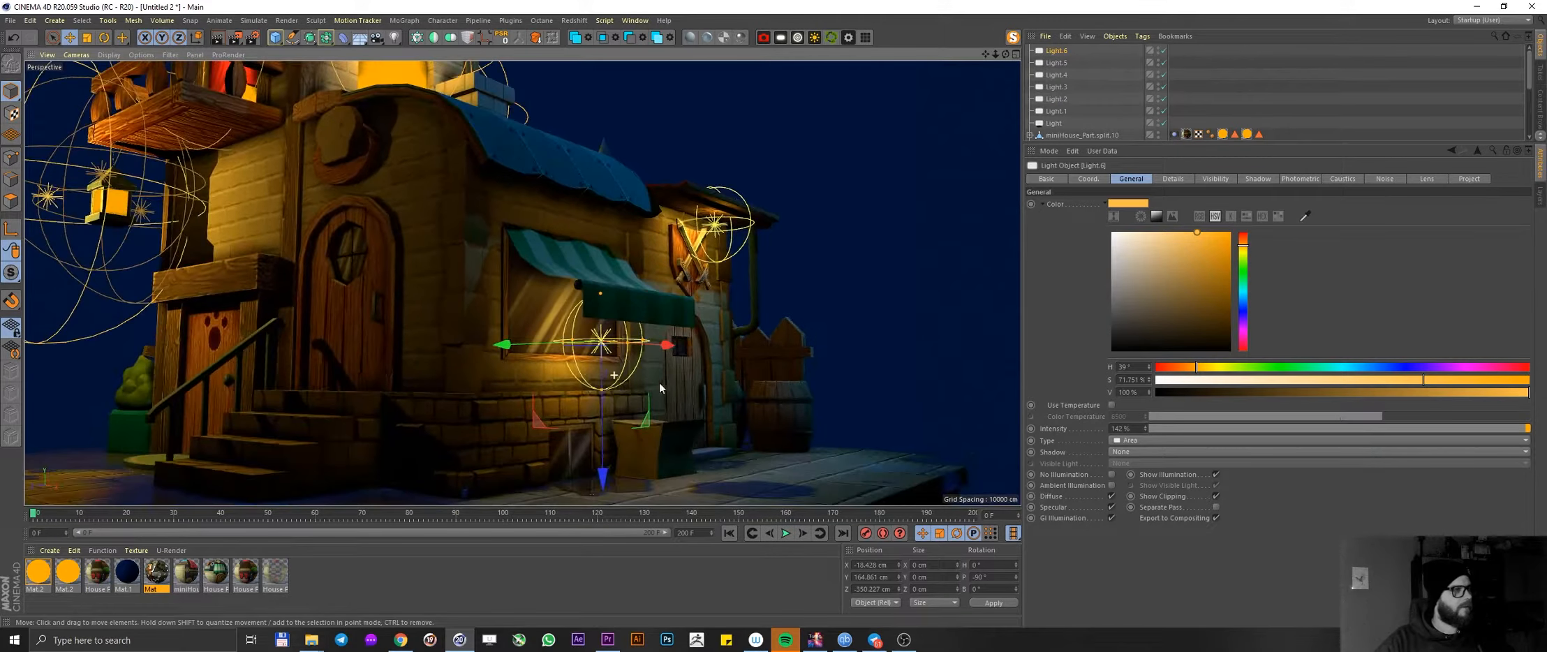
# - Place Light.6 under the striped awning at 142% intensity and orbit to a three-quarter view
pyautogui.moveTo(602, 345); pyautogui.dragTo(602, 291)
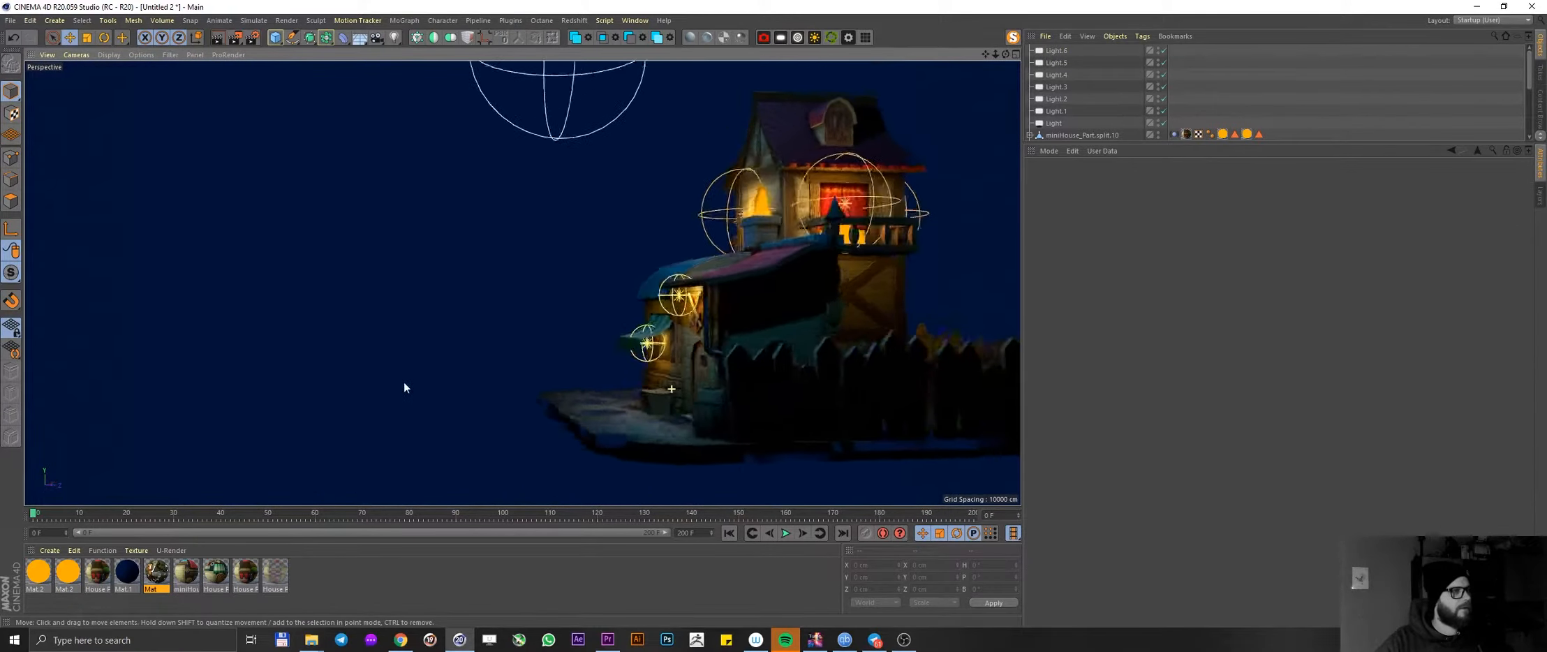
pyautogui.moveTo(403, 388); pyautogui.dragTo(602, 400)
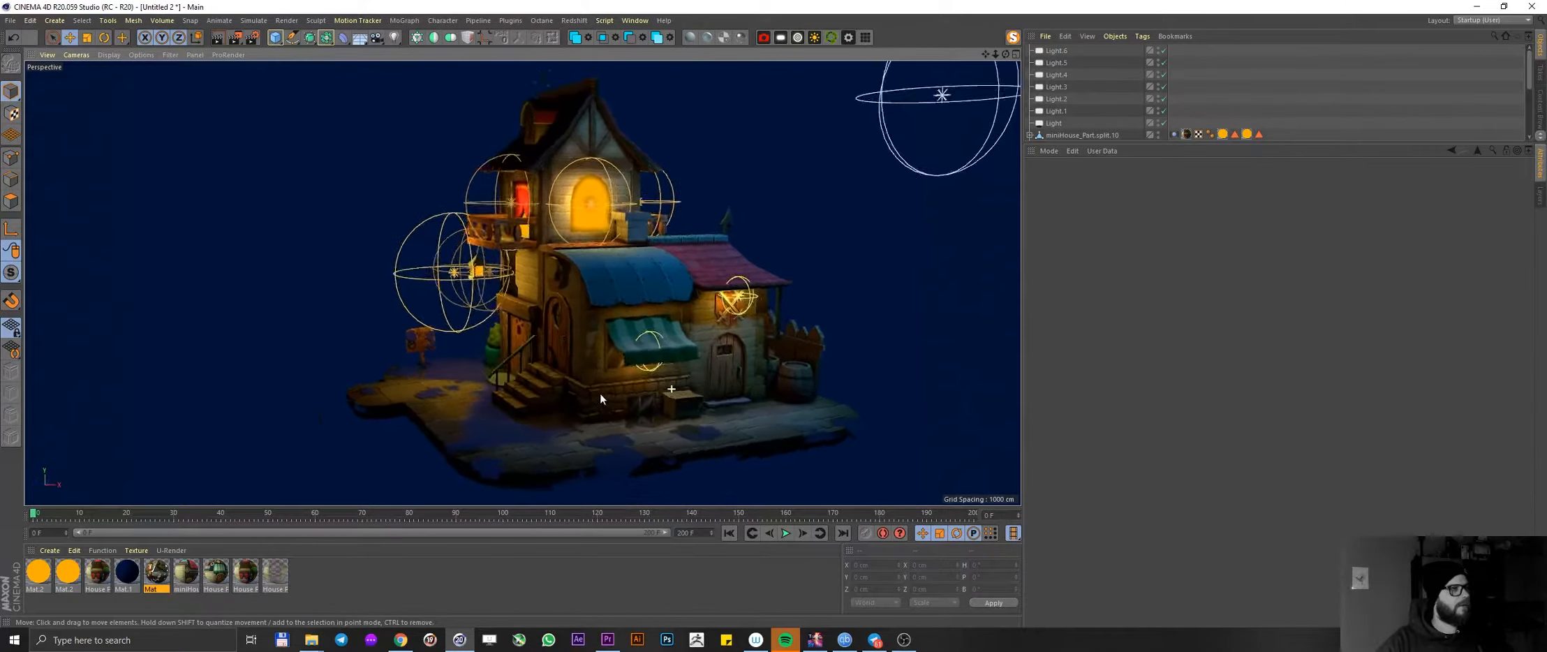
pyautogui.moveTo(601, 398); pyautogui.dragTo(524, 405)
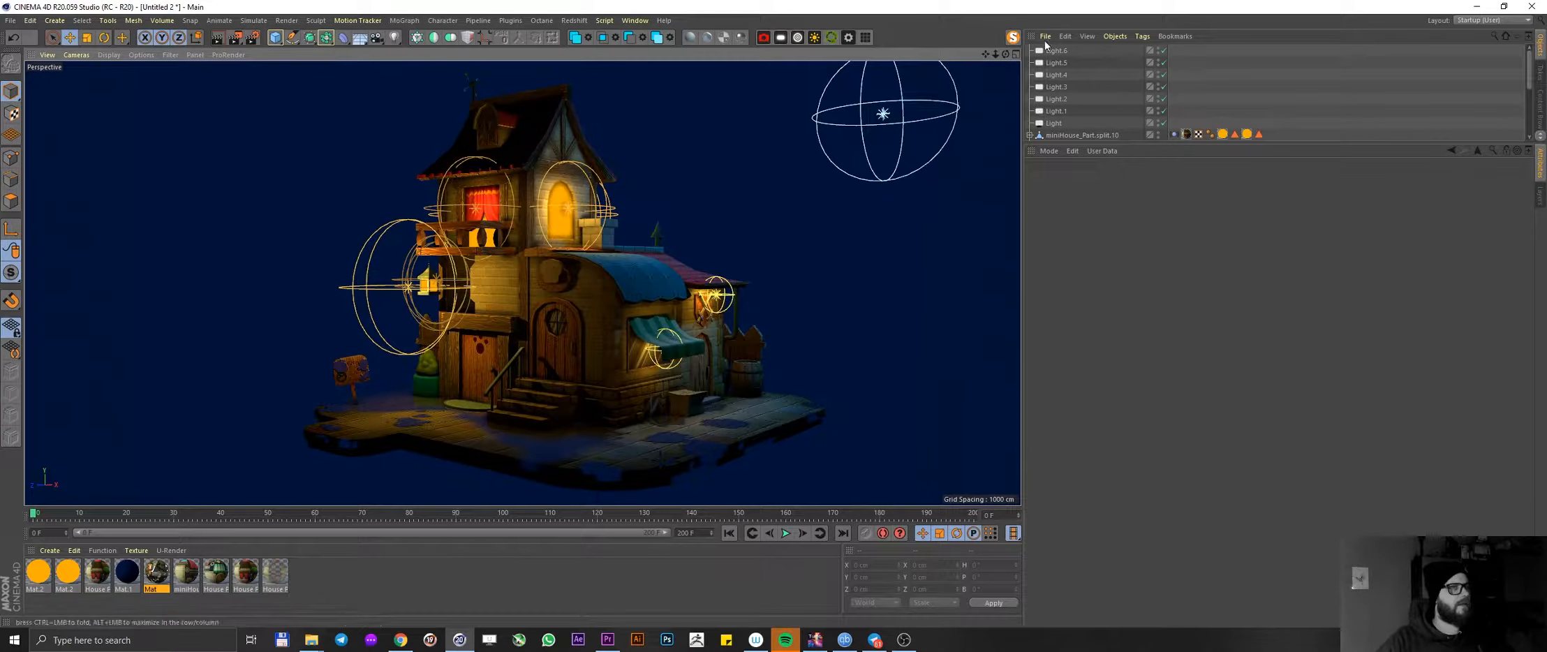
# - Make Light.6 blue at 86% intensity and set it on the pavement beside the crate
pyautogui.click(1057, 50)
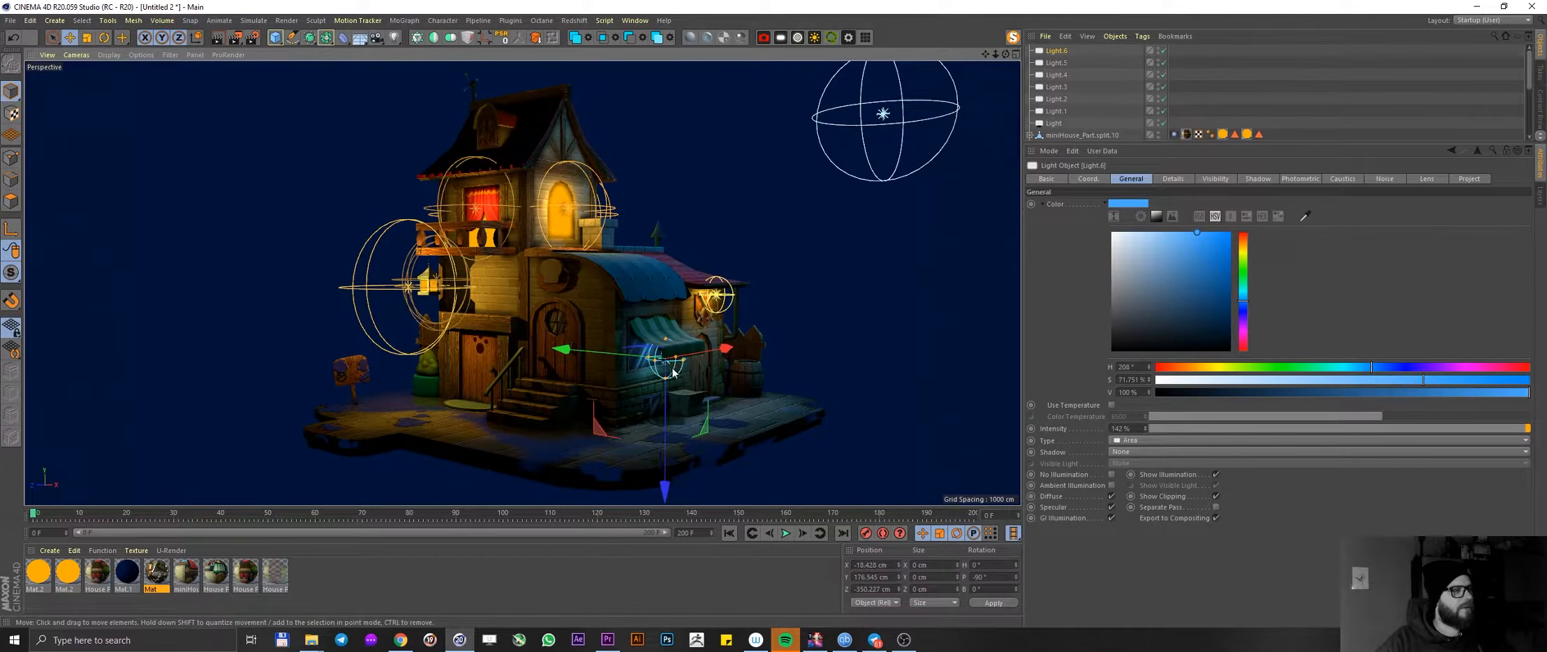
pyautogui.moveTo(667, 355); pyautogui.dragTo(666, 428)
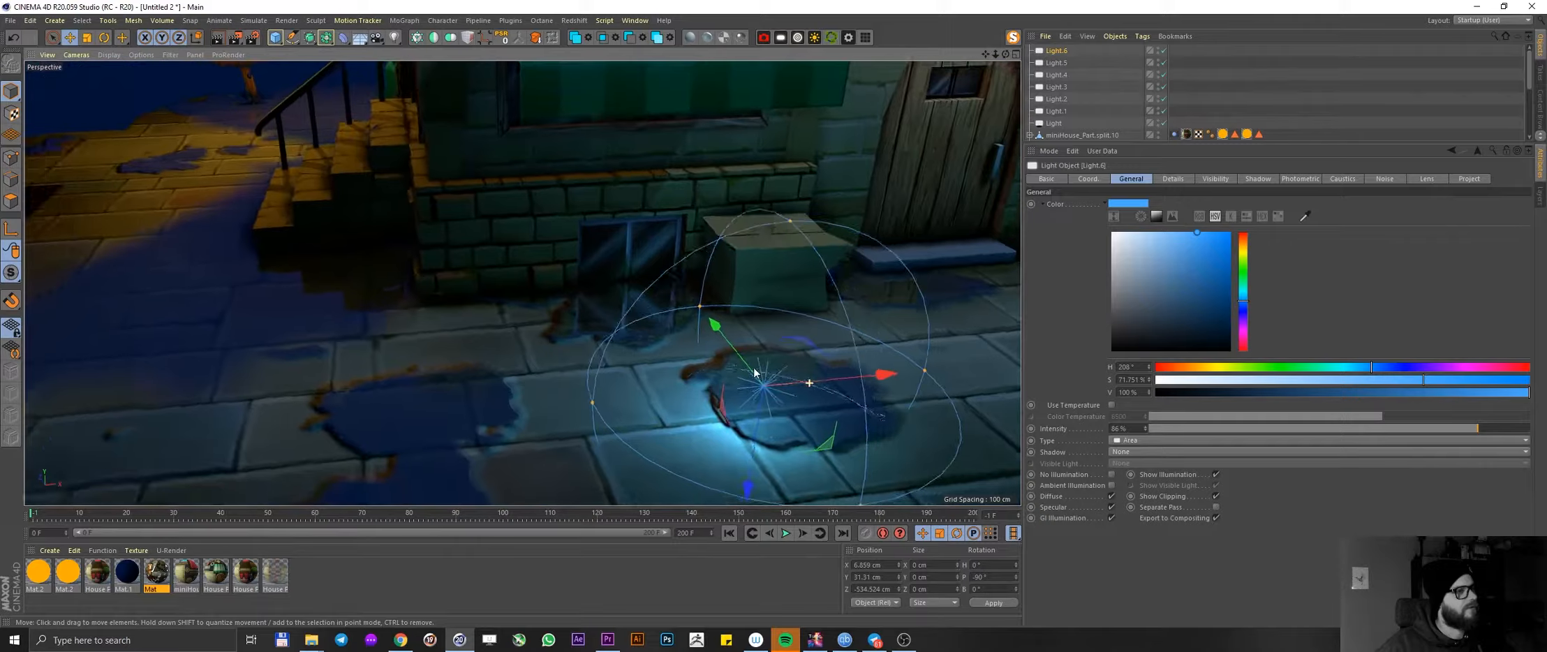
pyautogui.moveTo(755, 373); pyautogui.dragTo(691, 244)
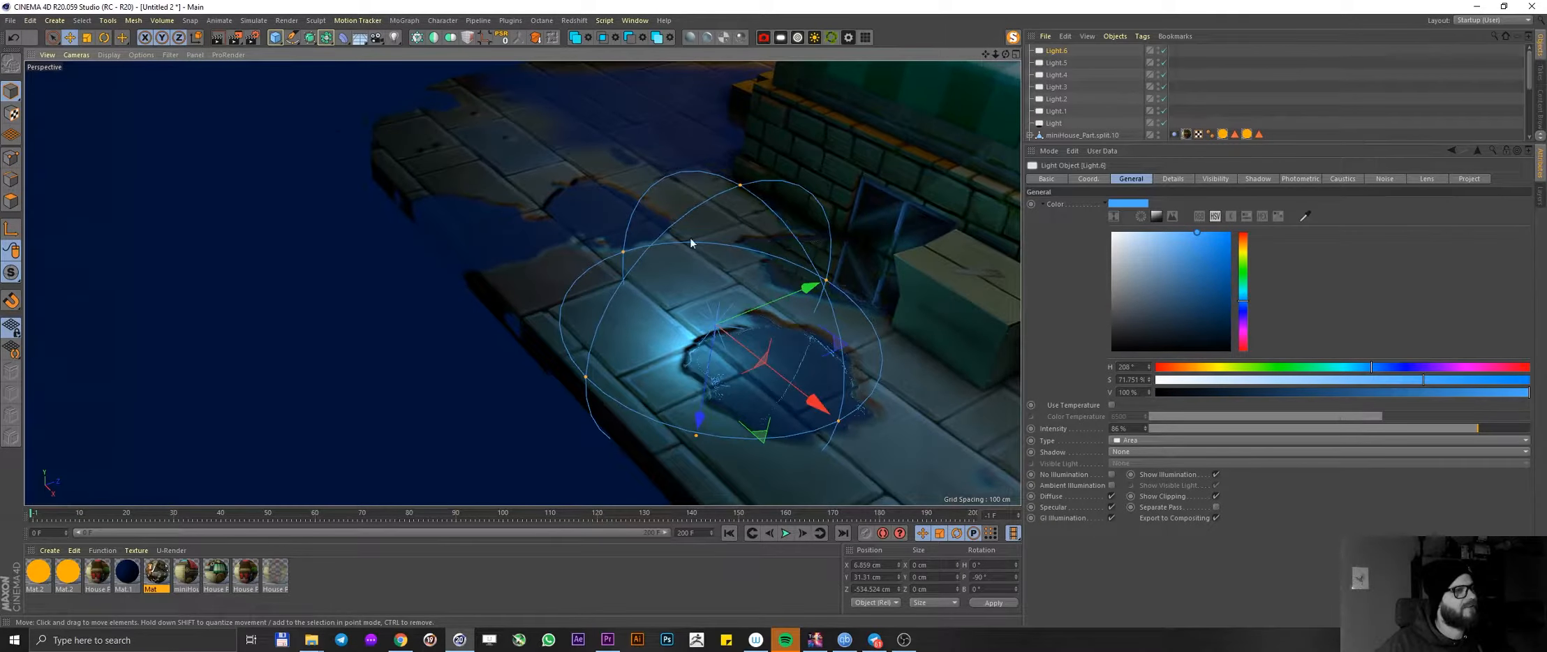
pyautogui.moveTo(521, 309)
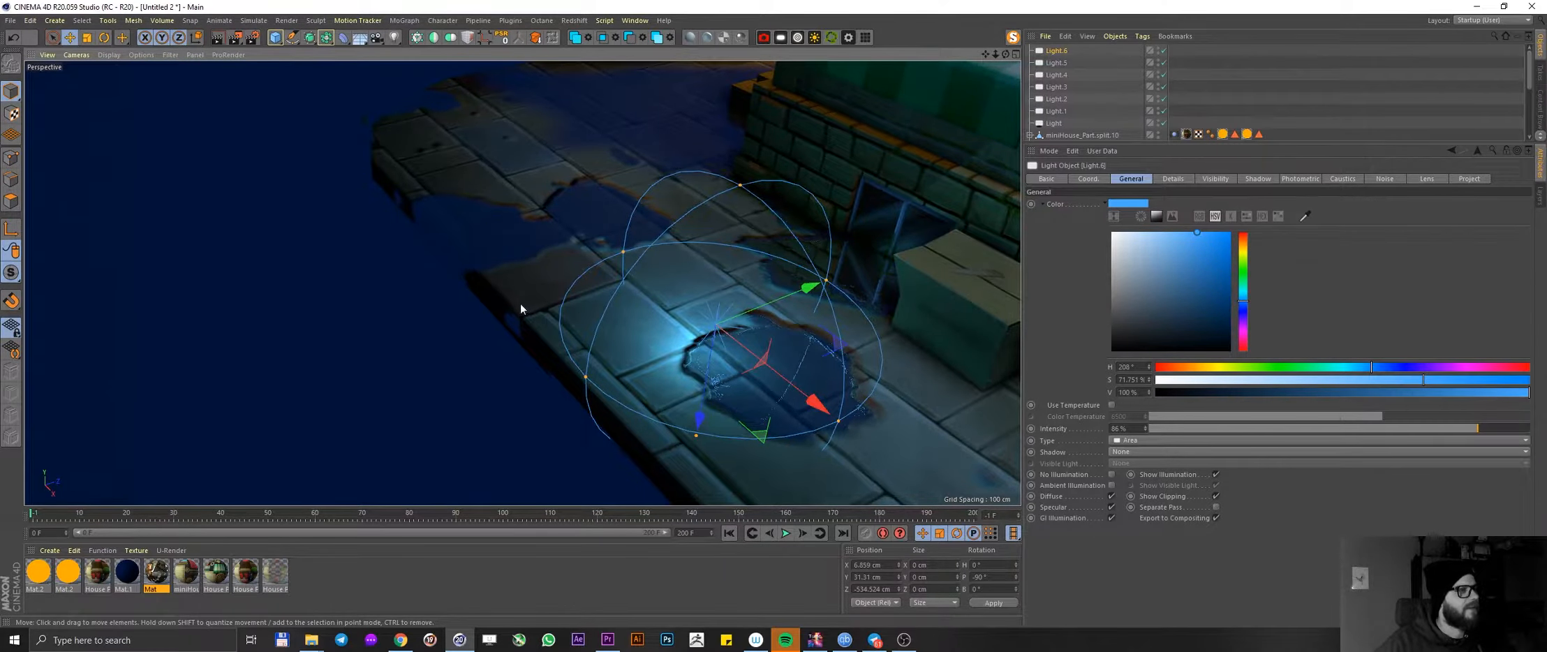
pyautogui.moveTo(521, 308); pyautogui.dragTo(631, 341)
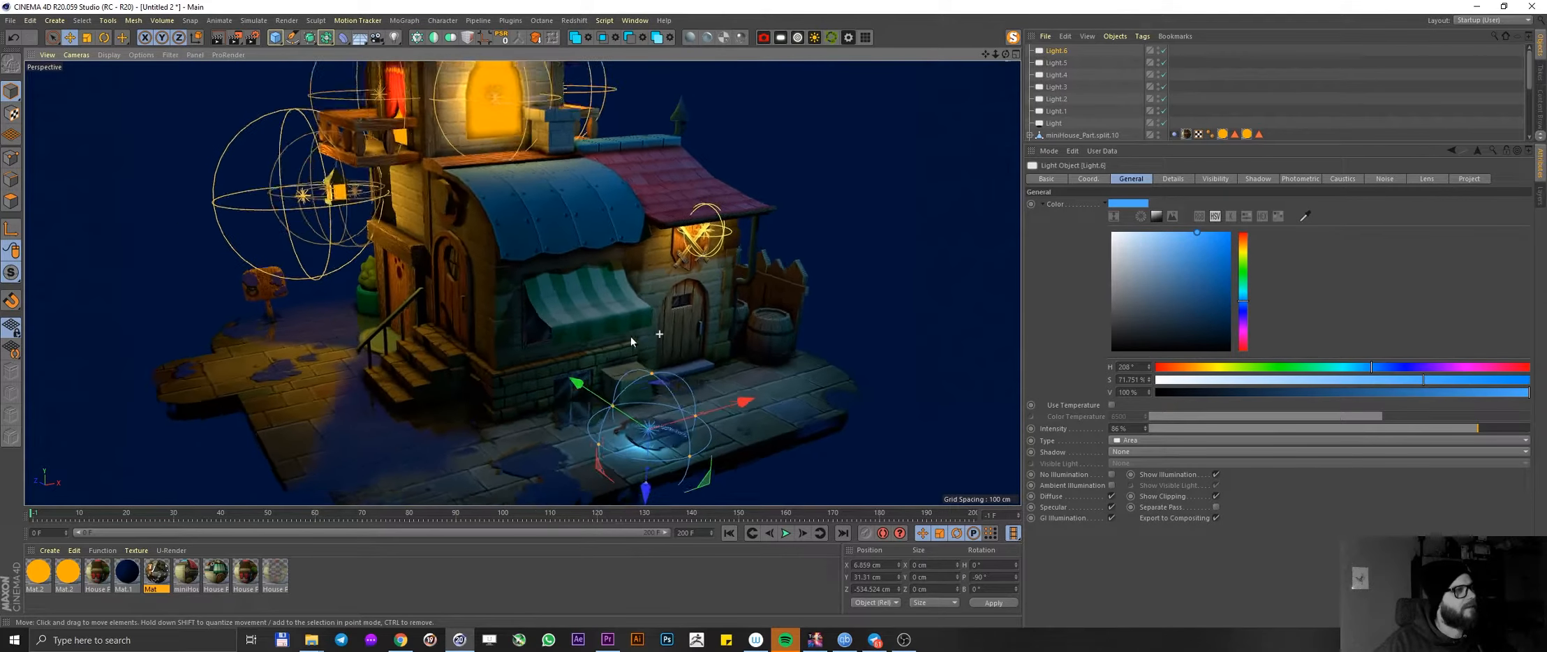
# - Enable viewport Shadows, play the night-lighting animation through twice and orbit around the house
pyautogui.click(141, 54)
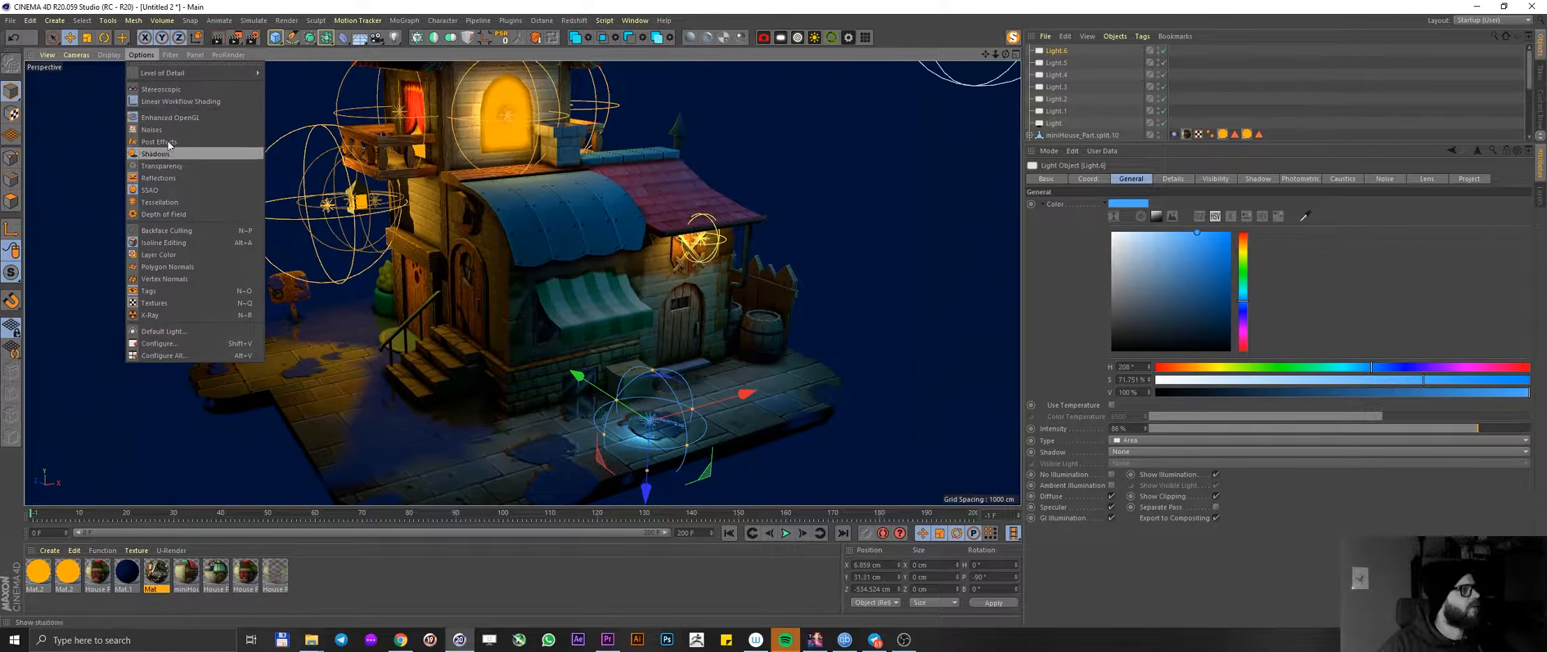
pyautogui.click(171, 55)
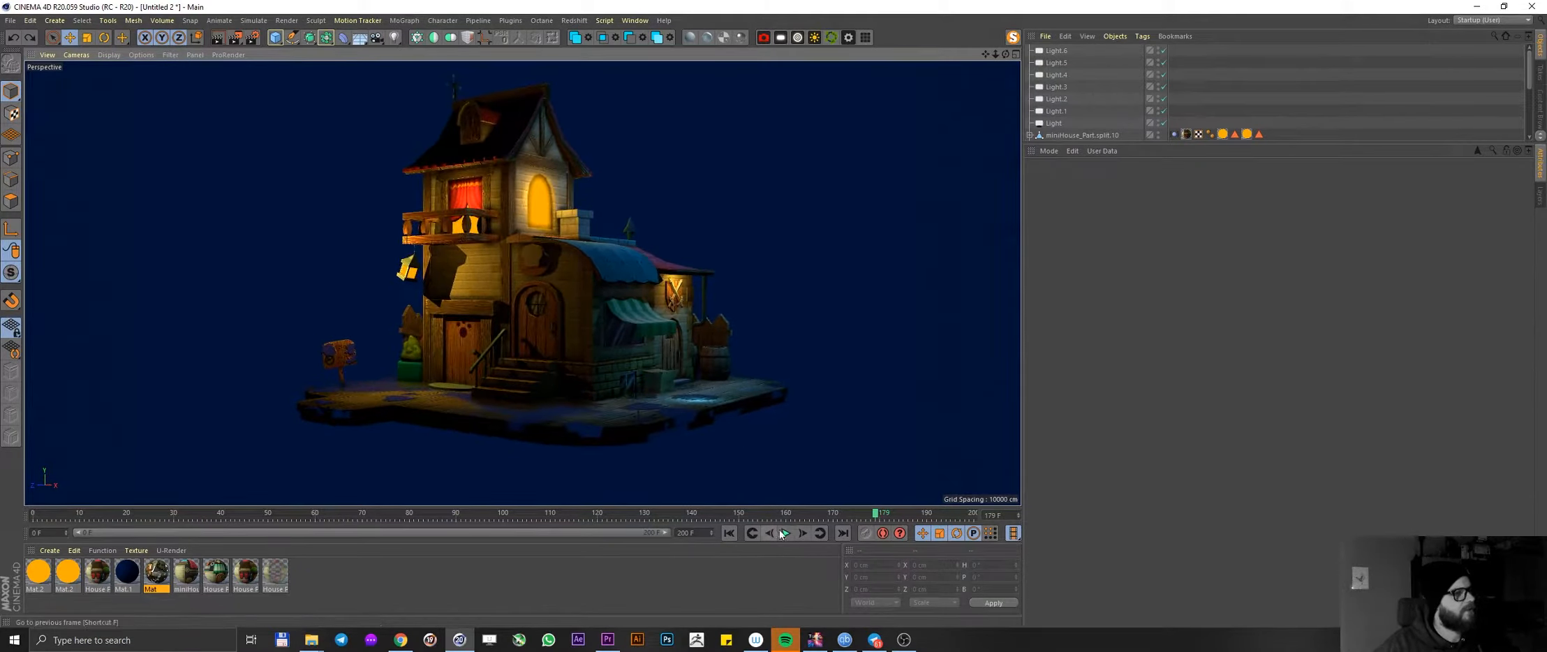
pyautogui.click(785, 533)
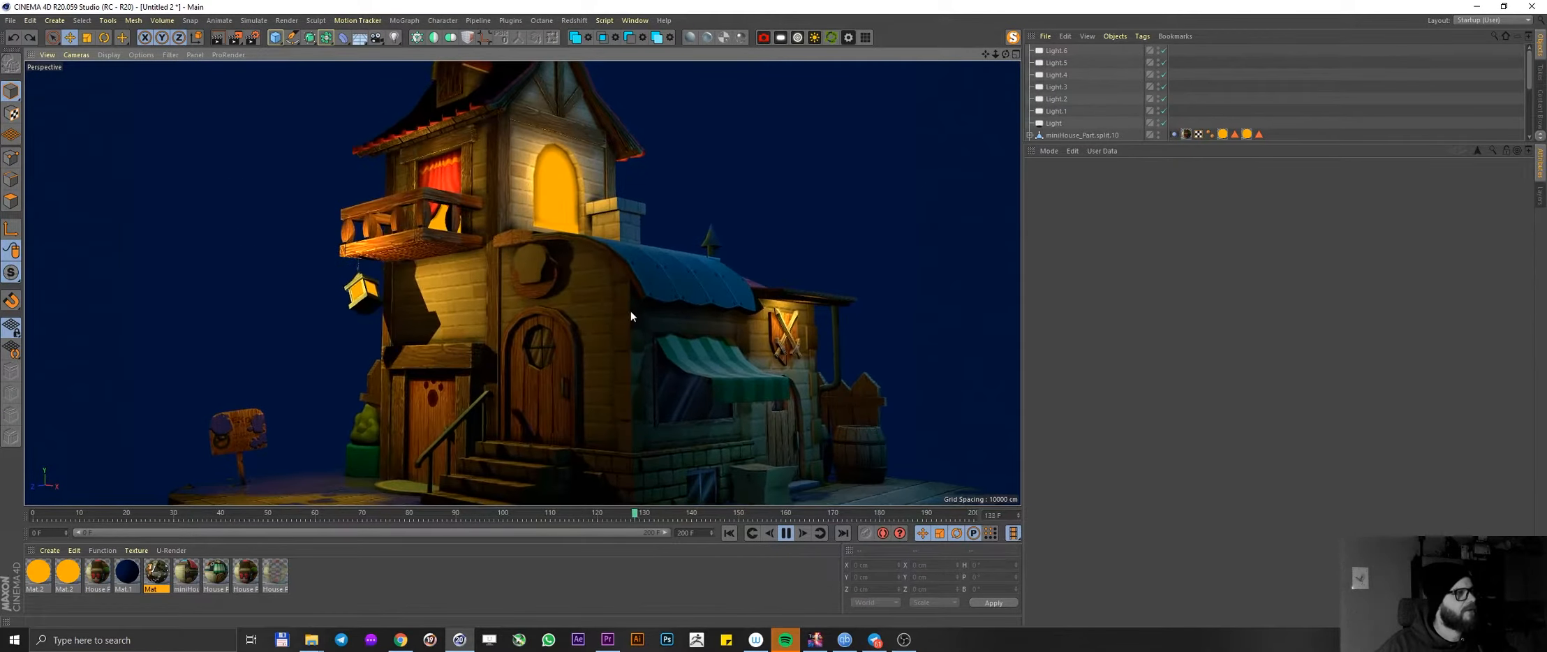
pyautogui.click(785, 533)
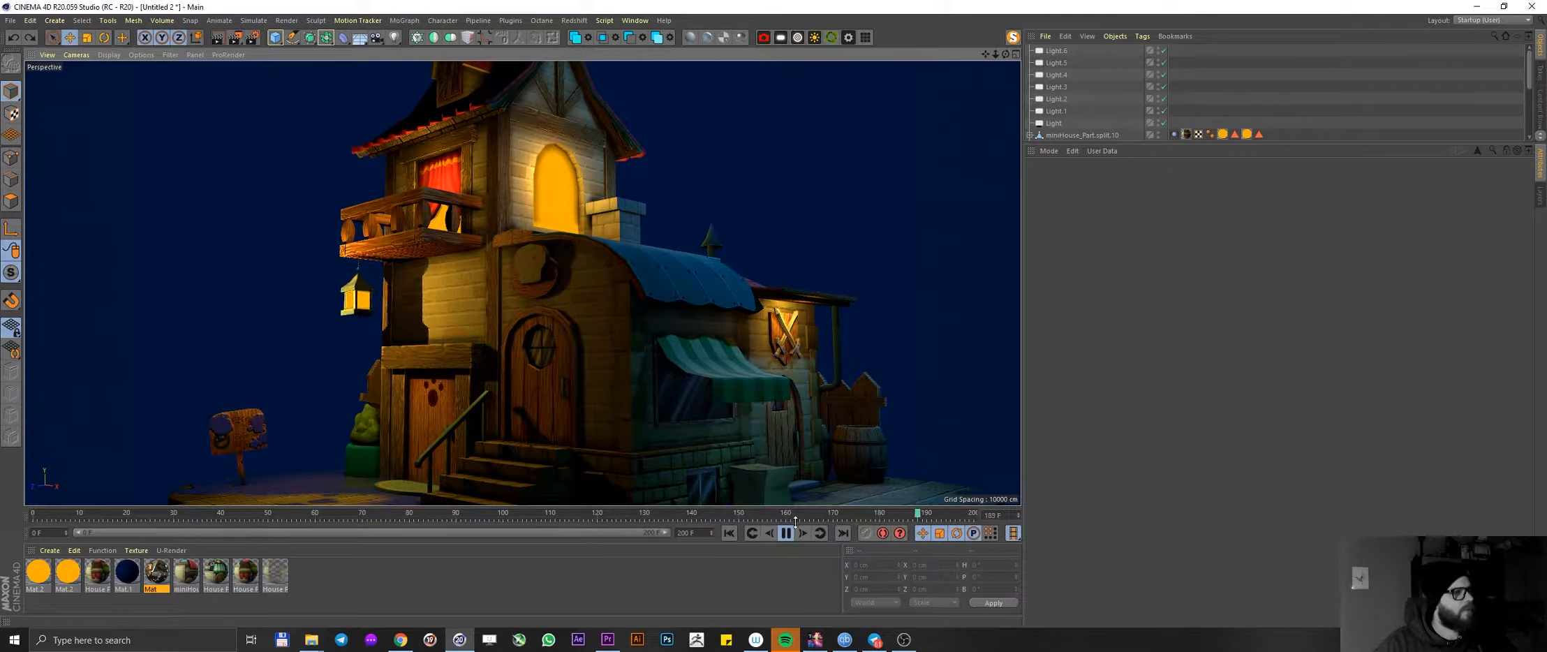
pyautogui.click(786, 533)
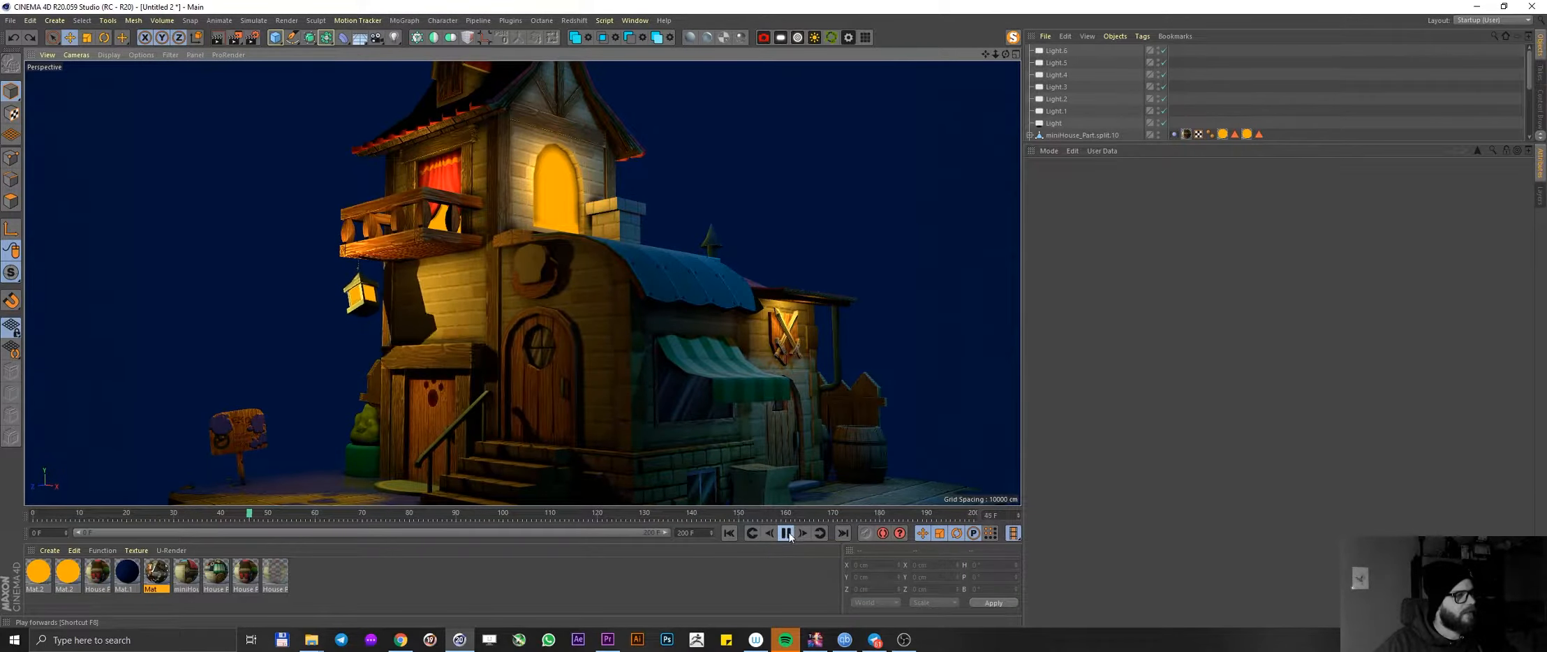
pyautogui.click(786, 533)
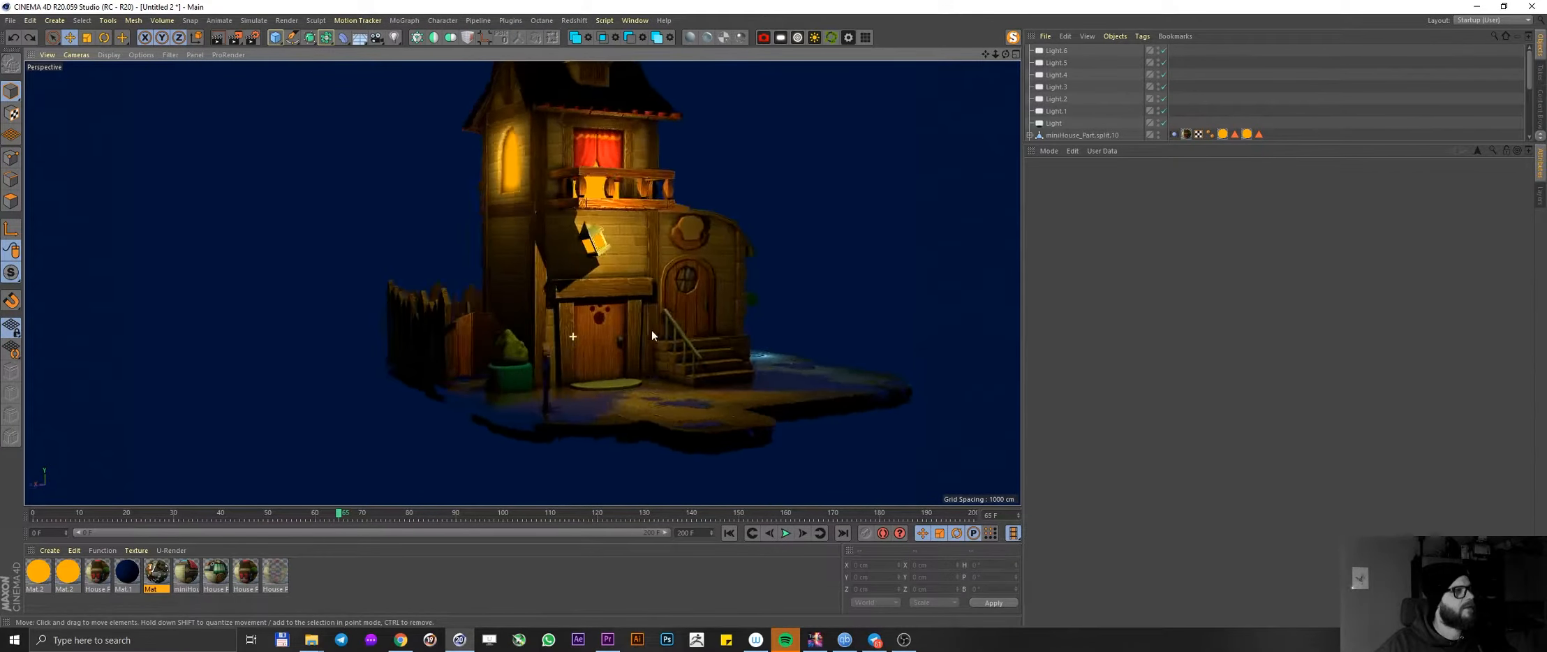
pyautogui.moveTo(650, 335); pyautogui.dragTo(155, 501)
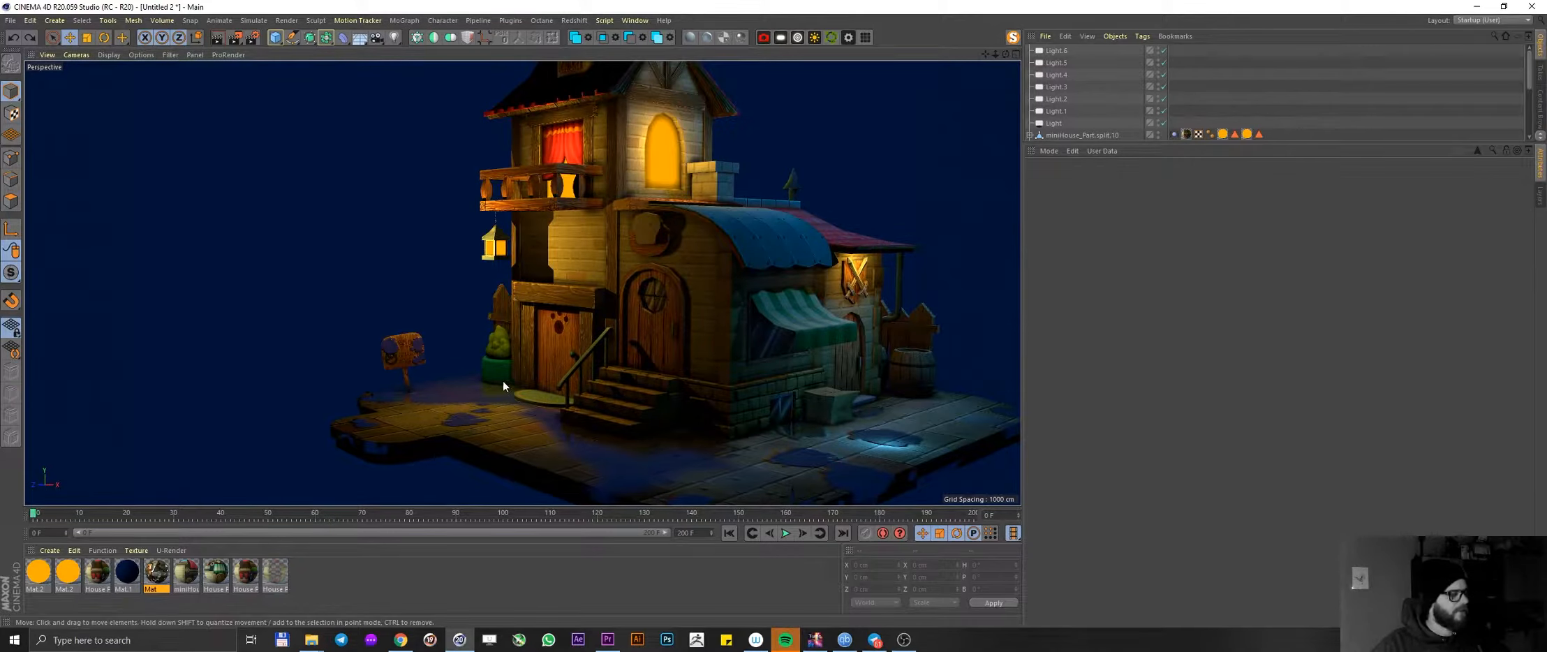
pyautogui.moveTo(482, 448)
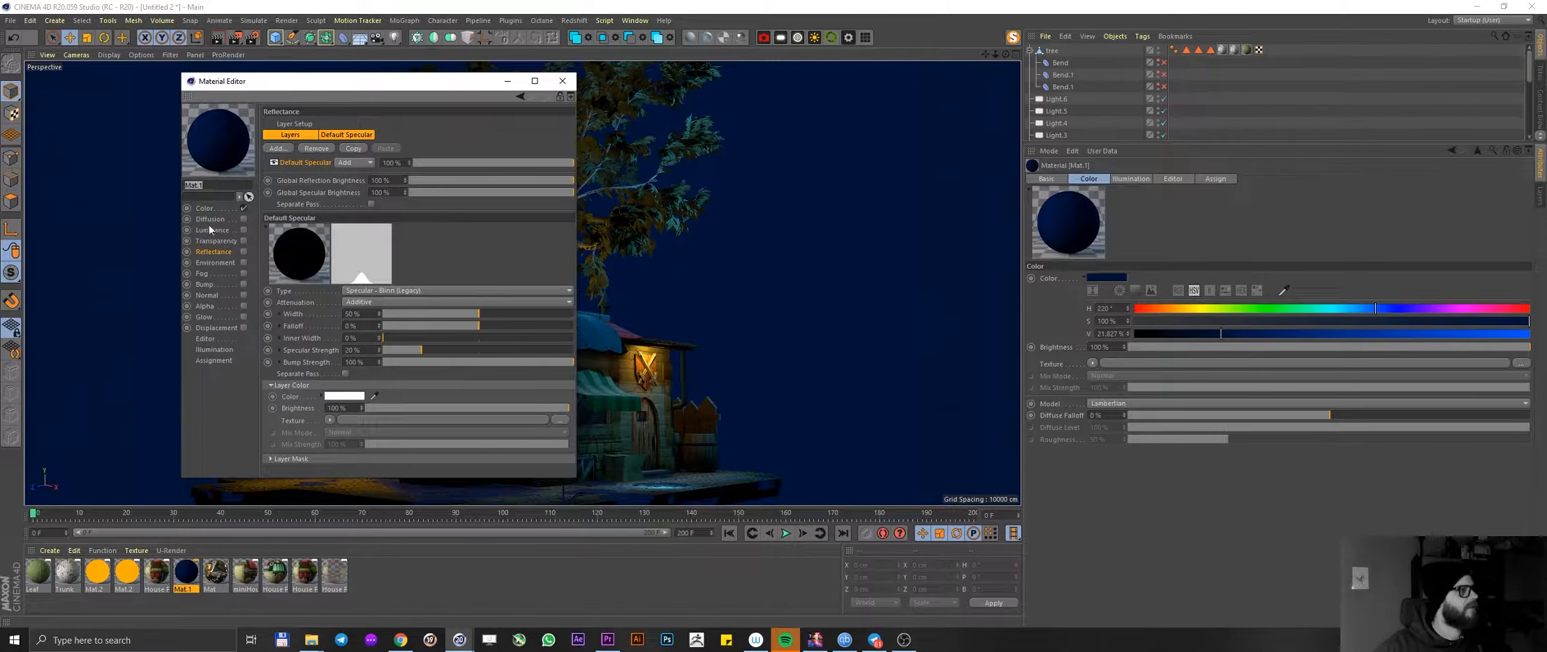
# - Lower Mat.1's Color value to about 10% so the blue backdrop reads nearly black
pyautogui.click(204, 208)
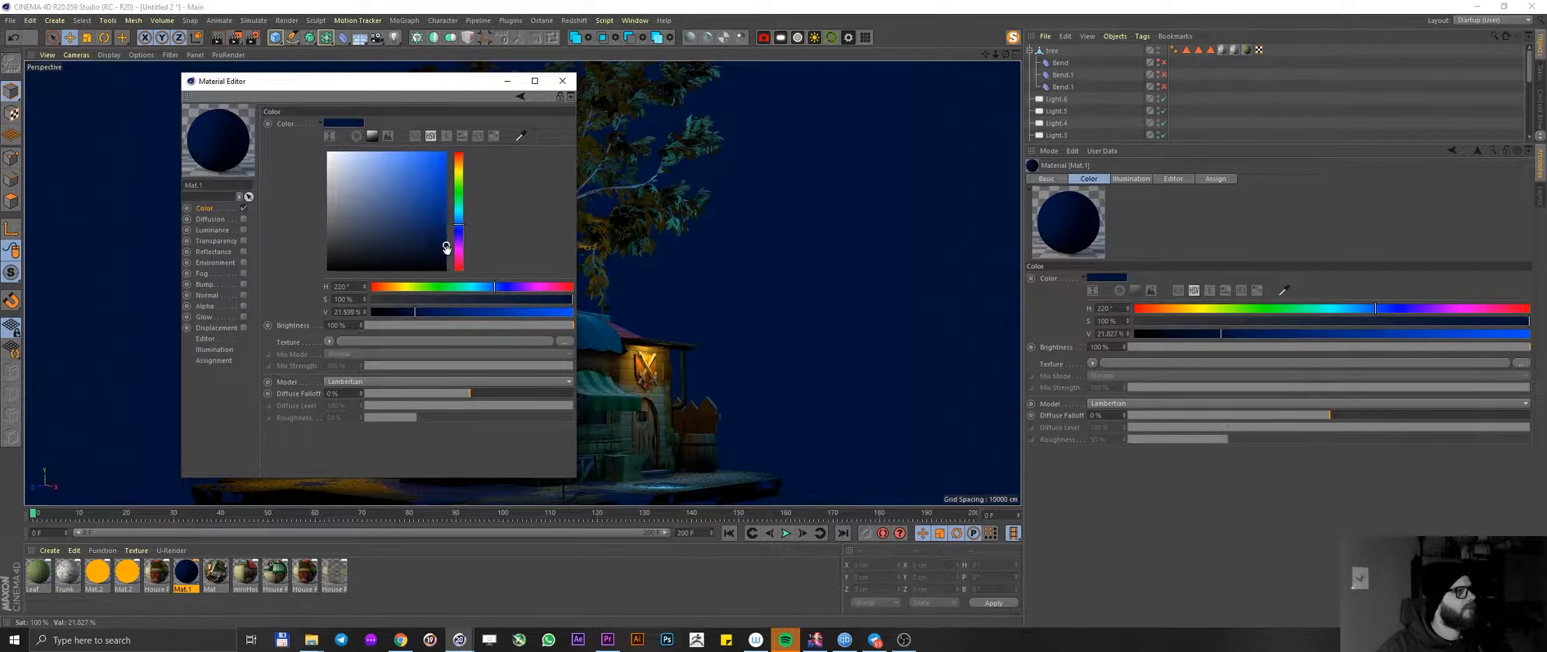
pyautogui.moveTo(445, 247); pyautogui.dragTo(445, 258)
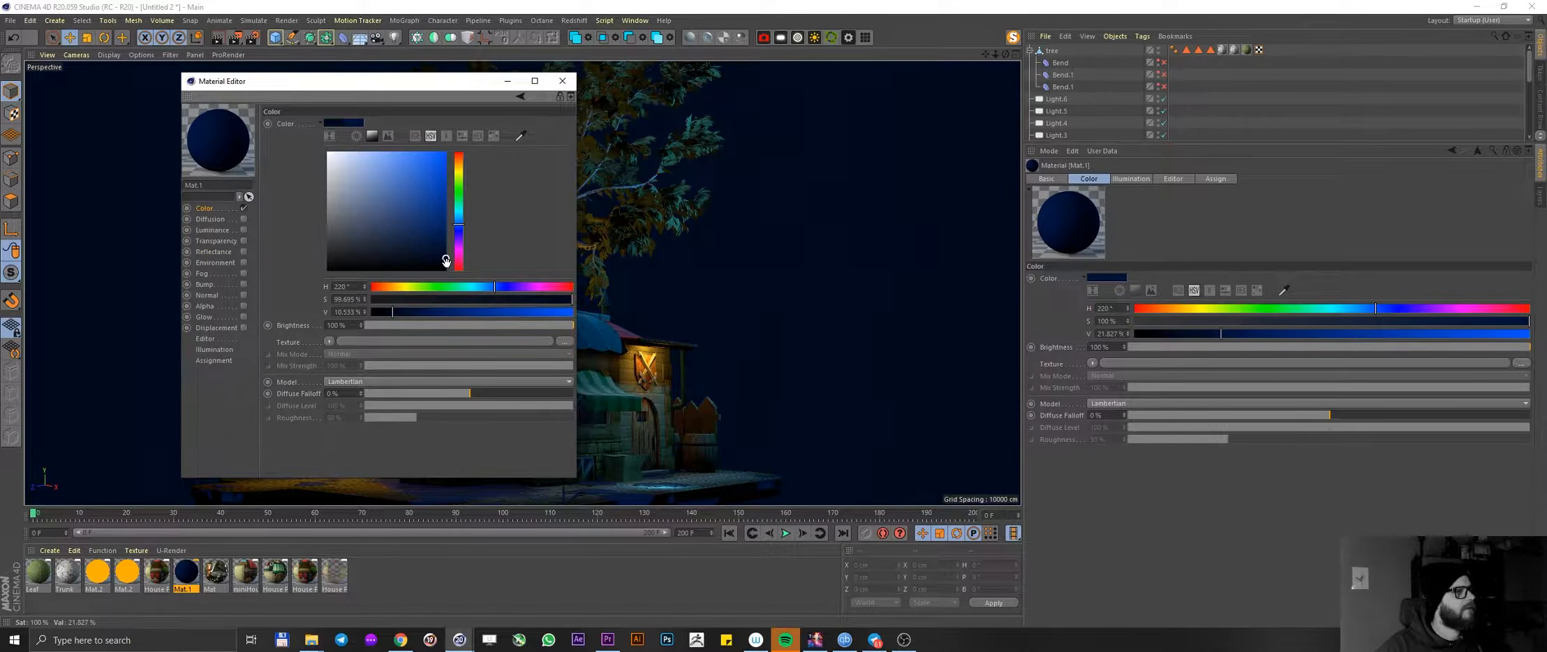
pyautogui.click(562, 81)
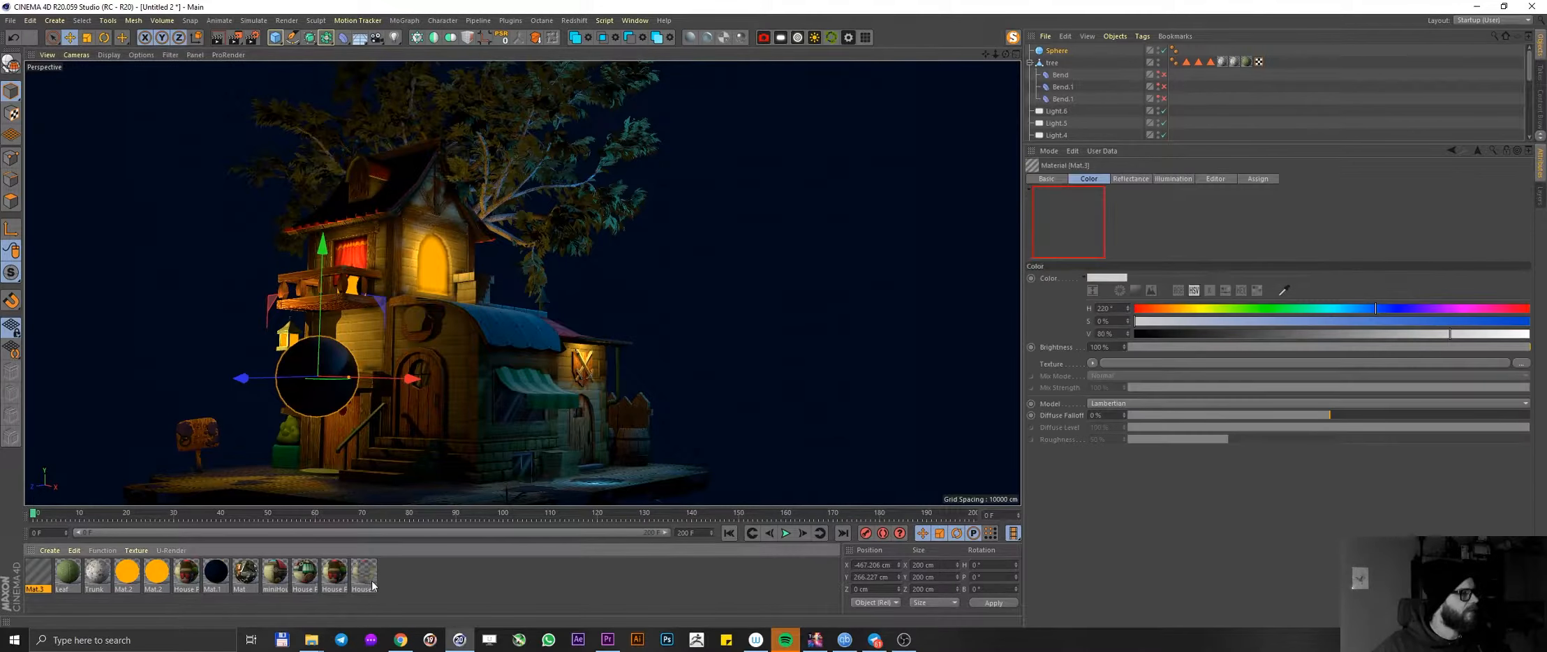
# - Disable Color and enable Luminance on the new material, loading lroc_color_poles_4k as its texture
pyautogui.doubleClick(35, 572)
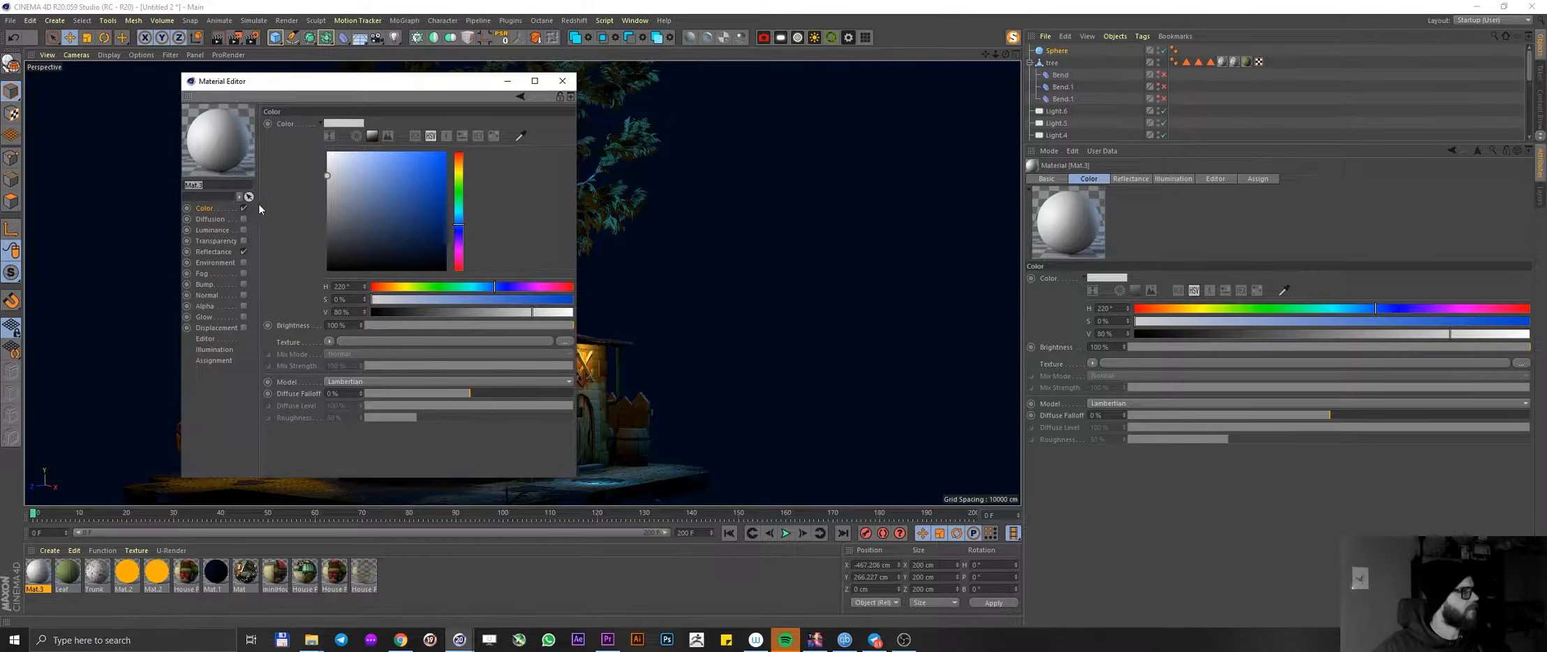
pyautogui.click(1047, 178)
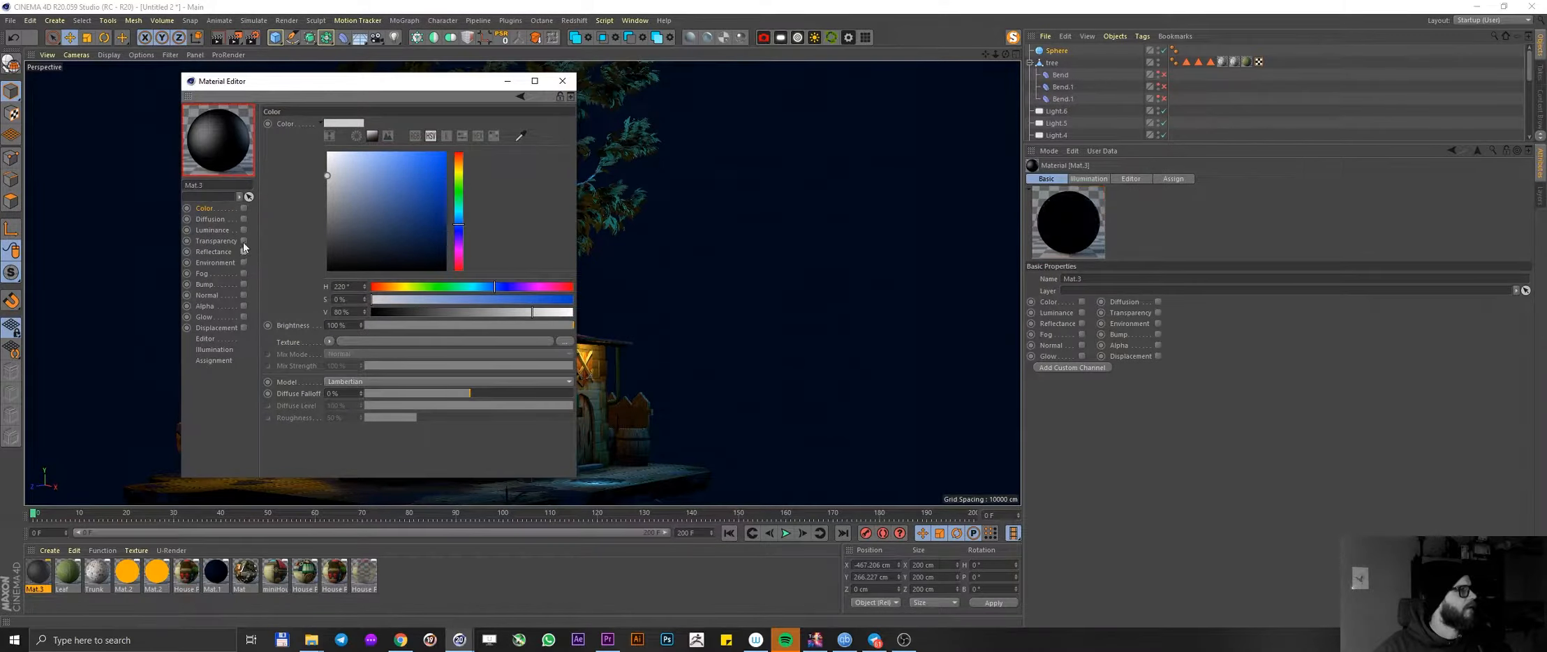
pyautogui.click(243, 230)
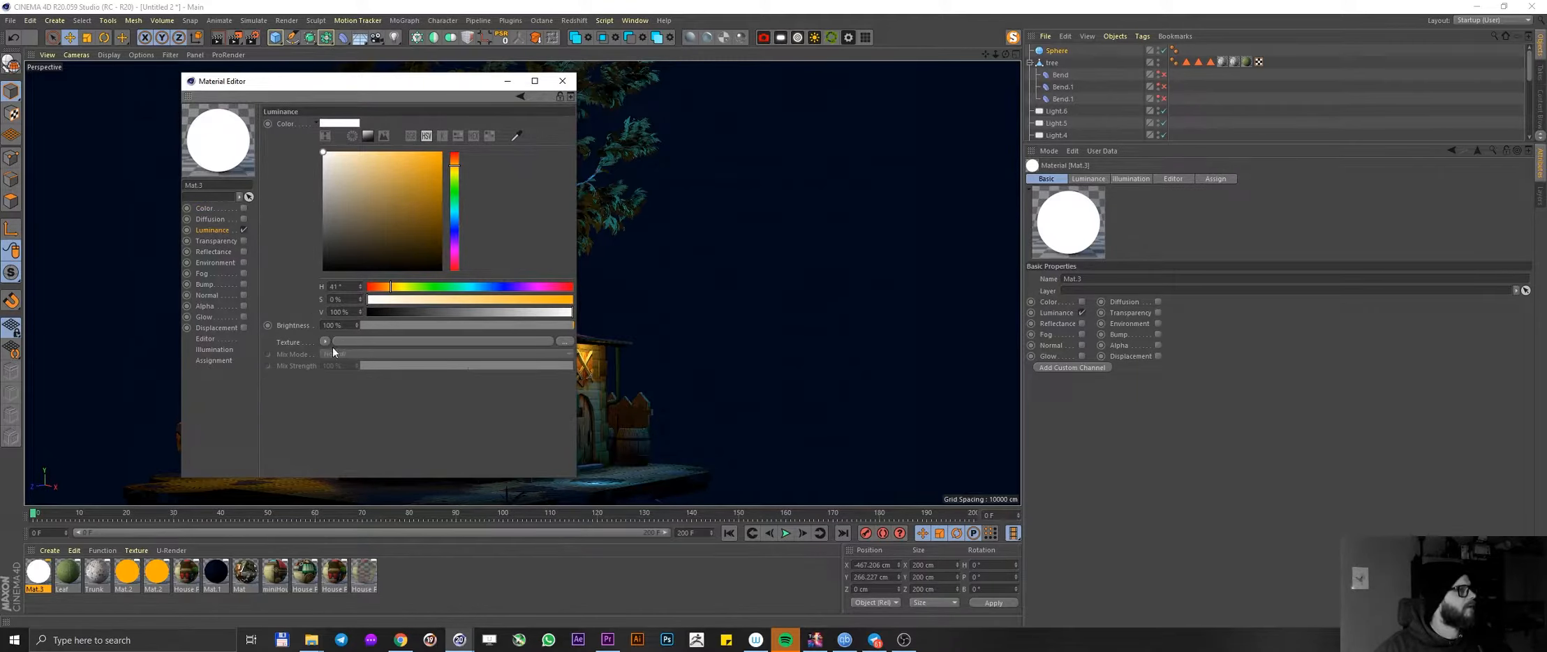
pyautogui.click(323, 341)
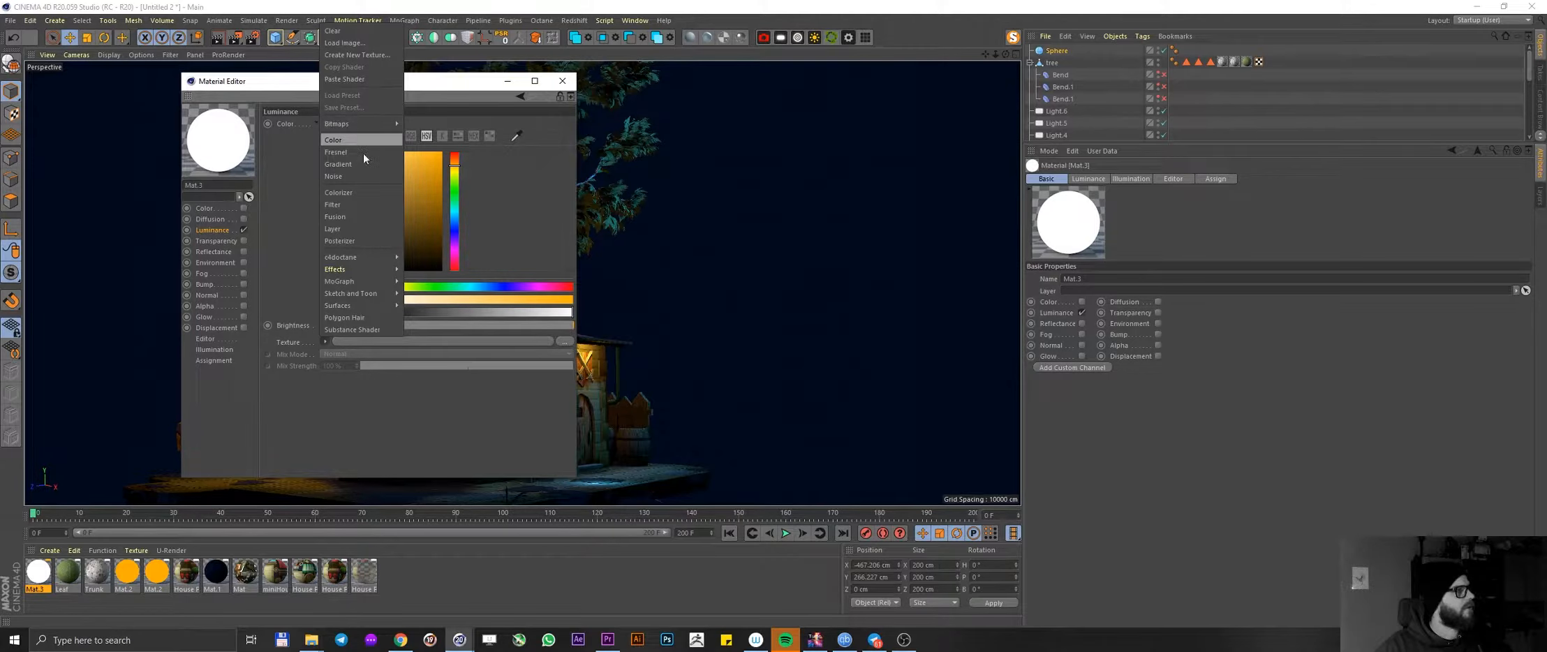
pyautogui.click(334, 139)
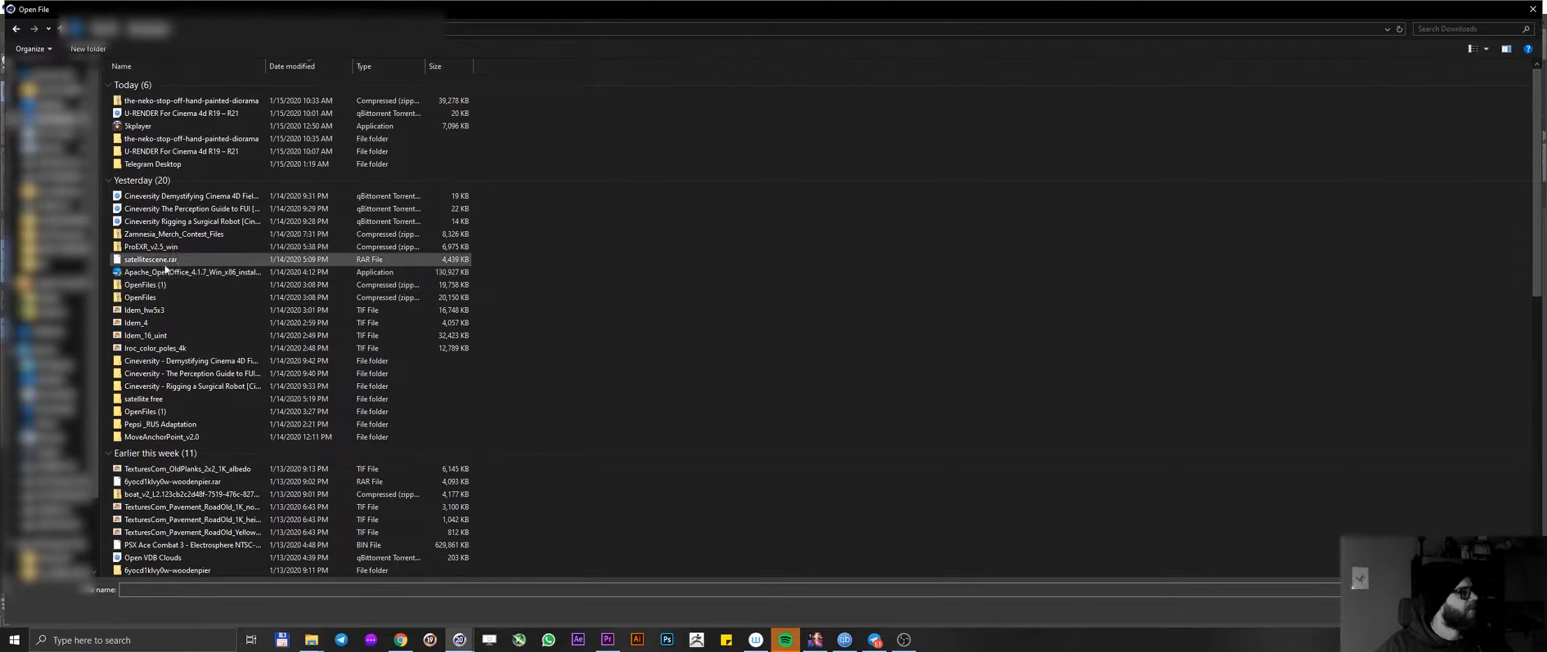
pyautogui.click(144, 335)
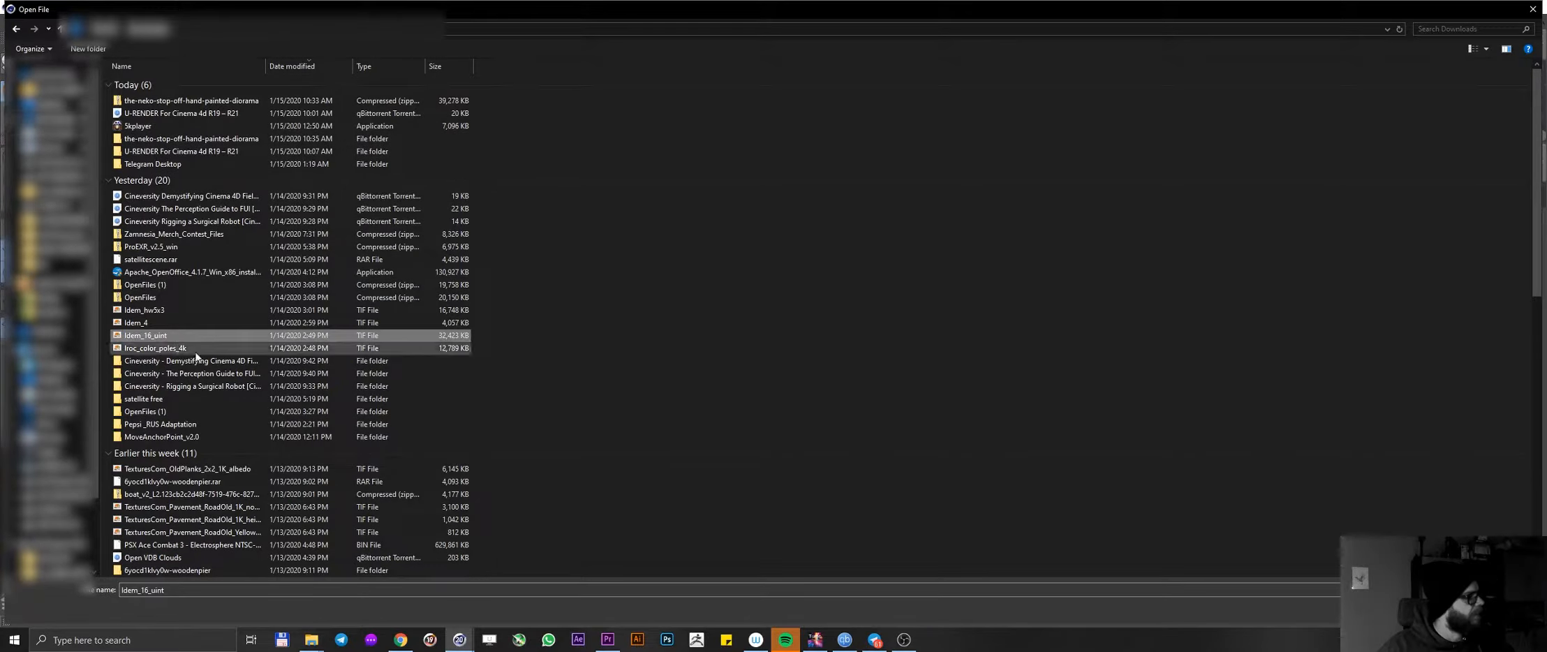
pyautogui.click(155, 348)
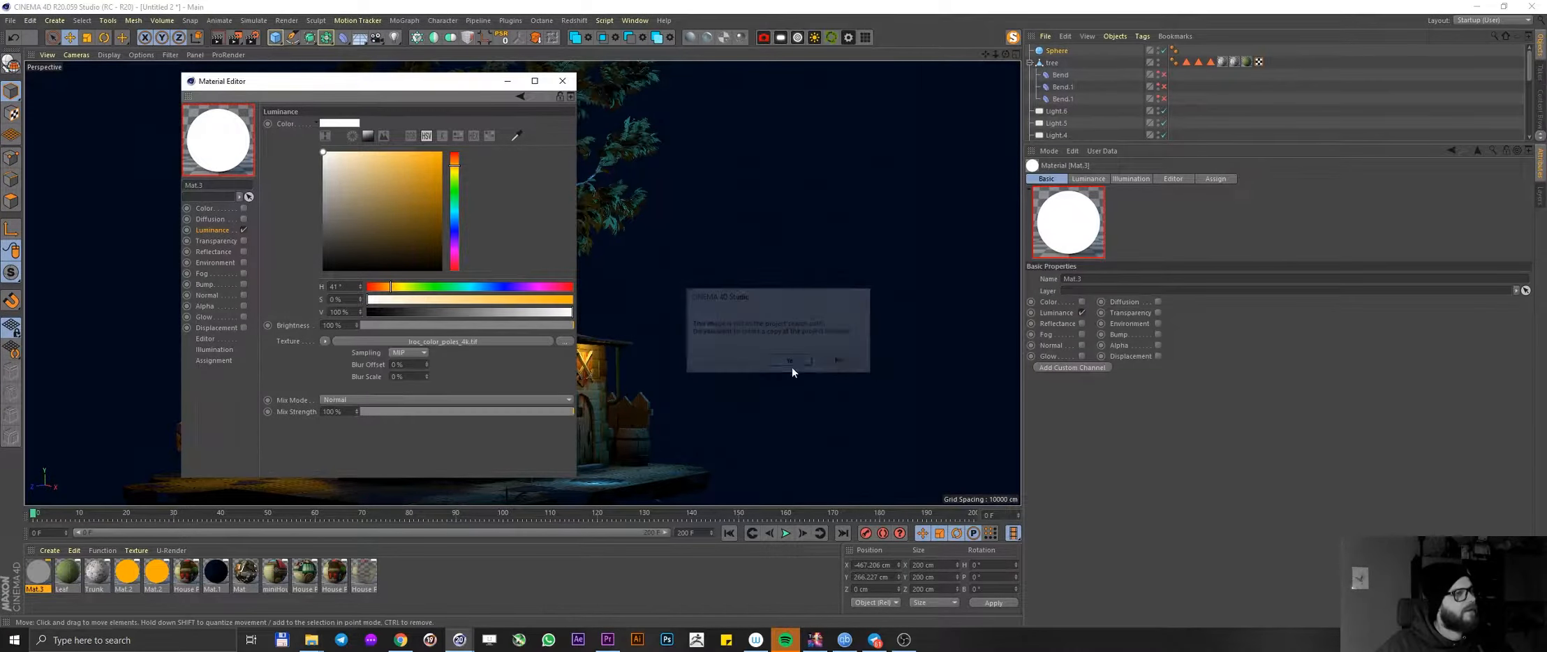
pyautogui.click(786, 359)
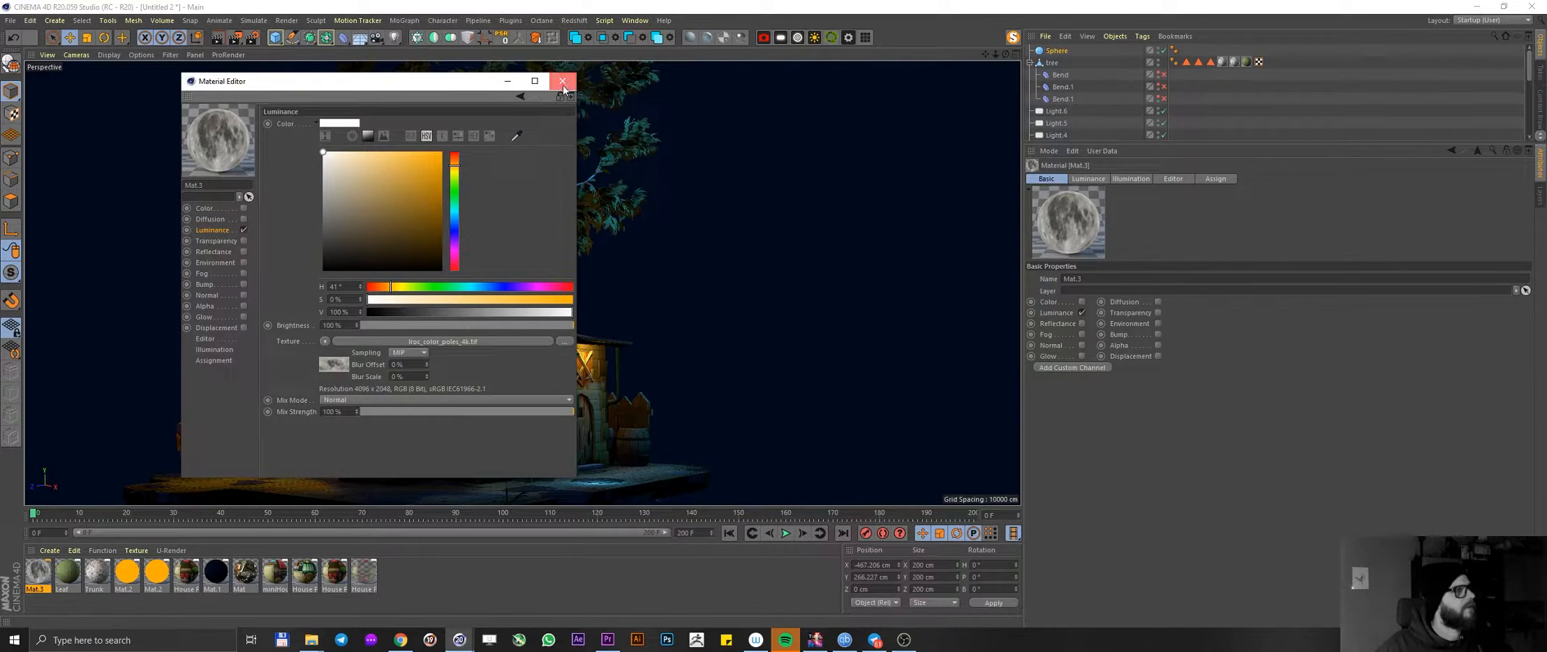
# - Set the material's Editor Texture Preview Size to No Scaling
pyautogui.click(205, 338)
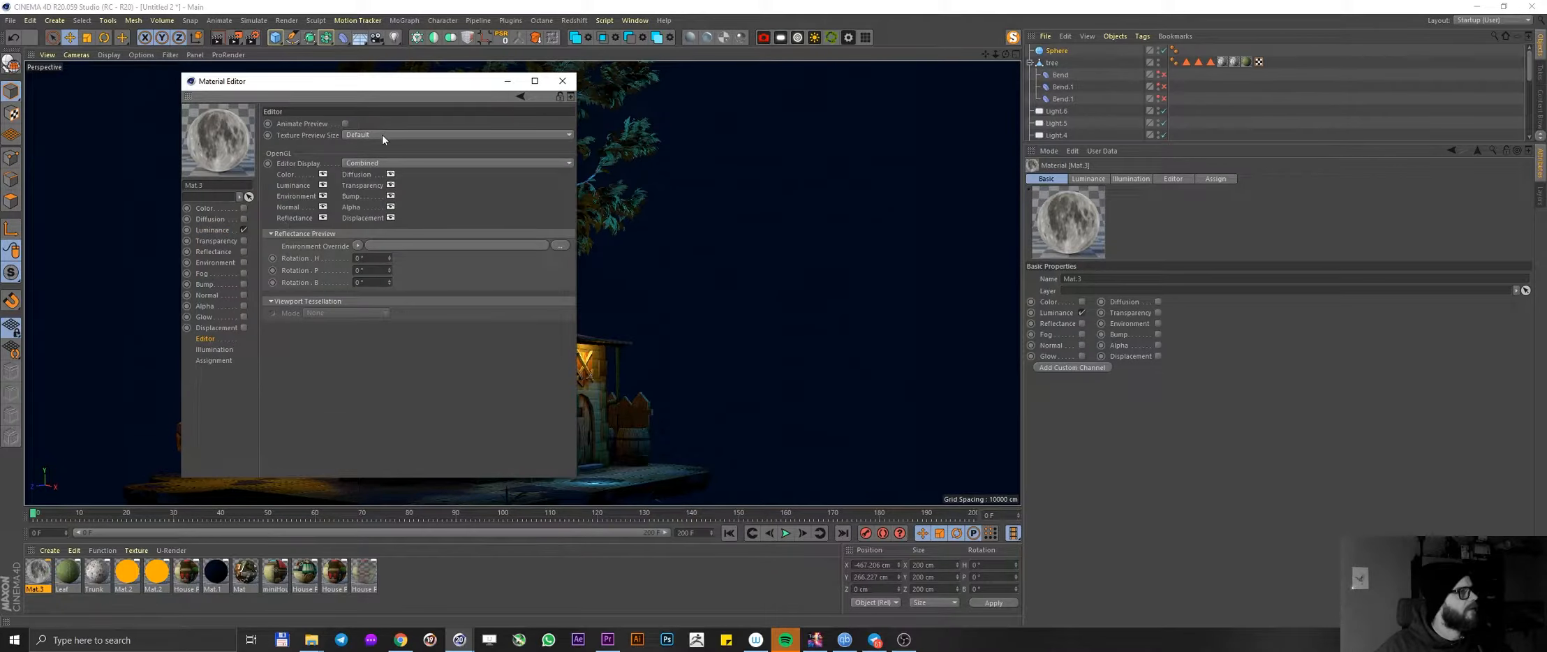
pyautogui.click(455, 134)
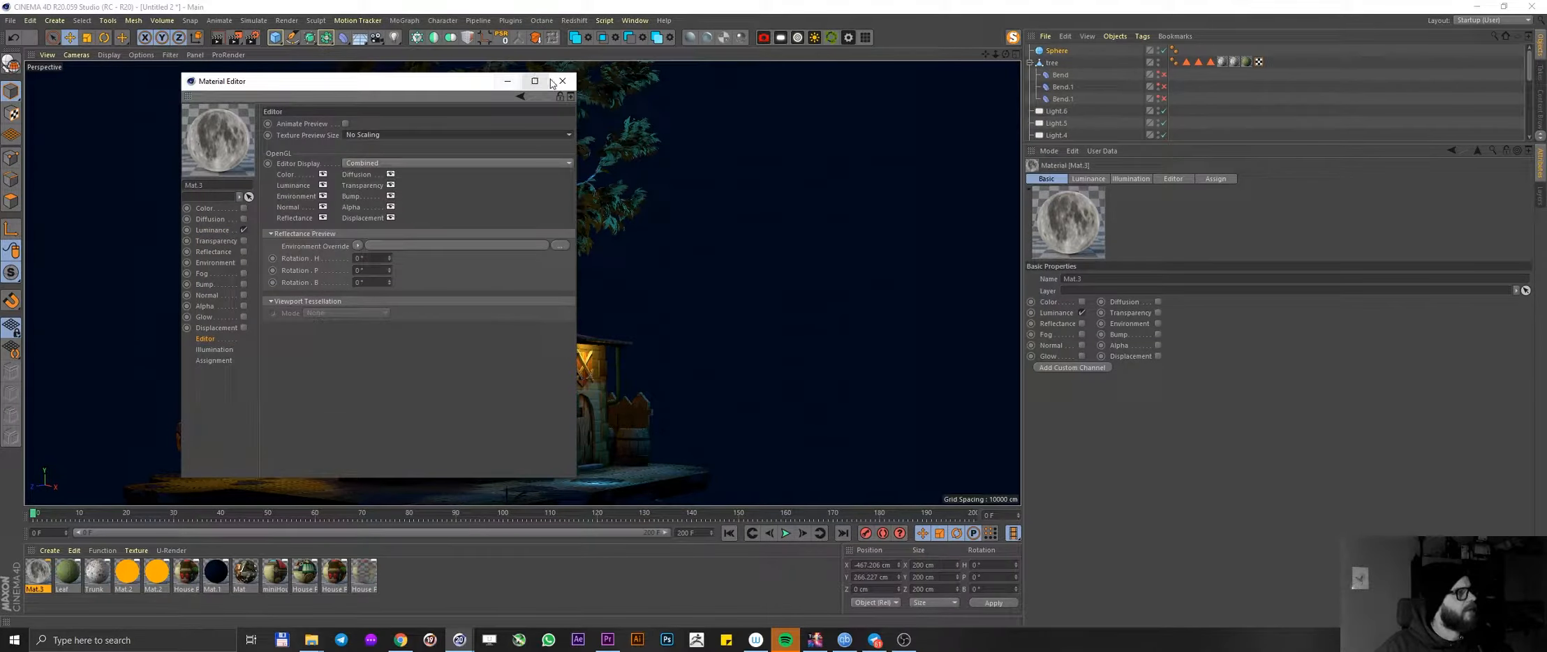
pyautogui.click(562, 81)
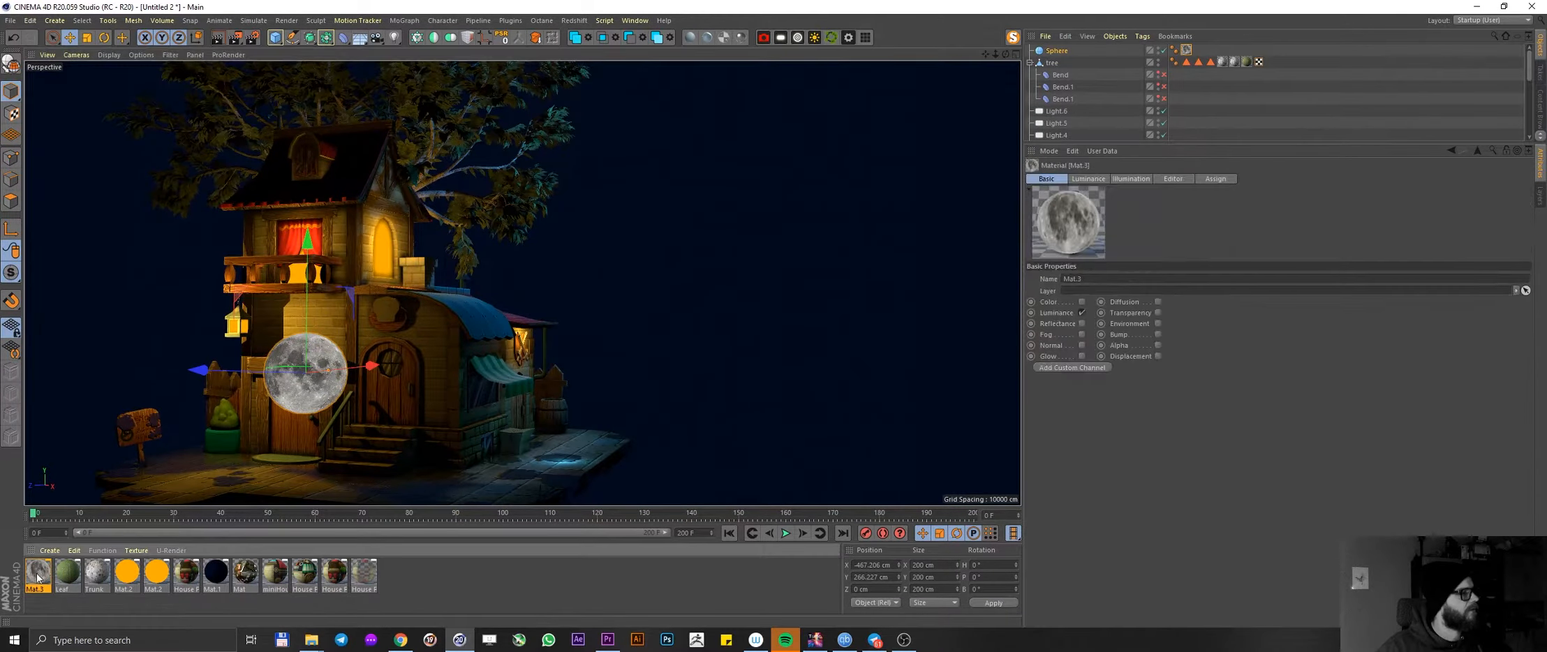
# - Re-enable the moon material's Color channel with a blue tint
pyautogui.doubleClick(36, 572)
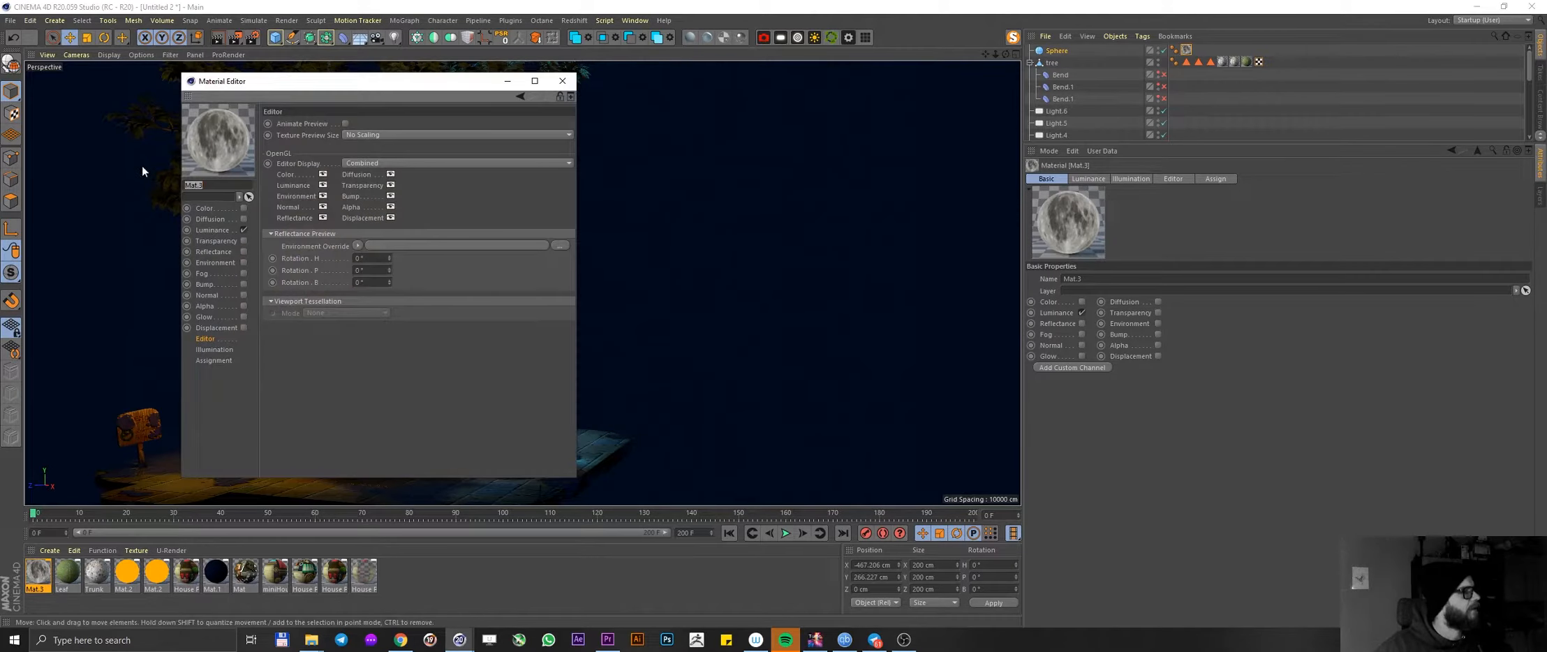
pyautogui.click(205, 207)
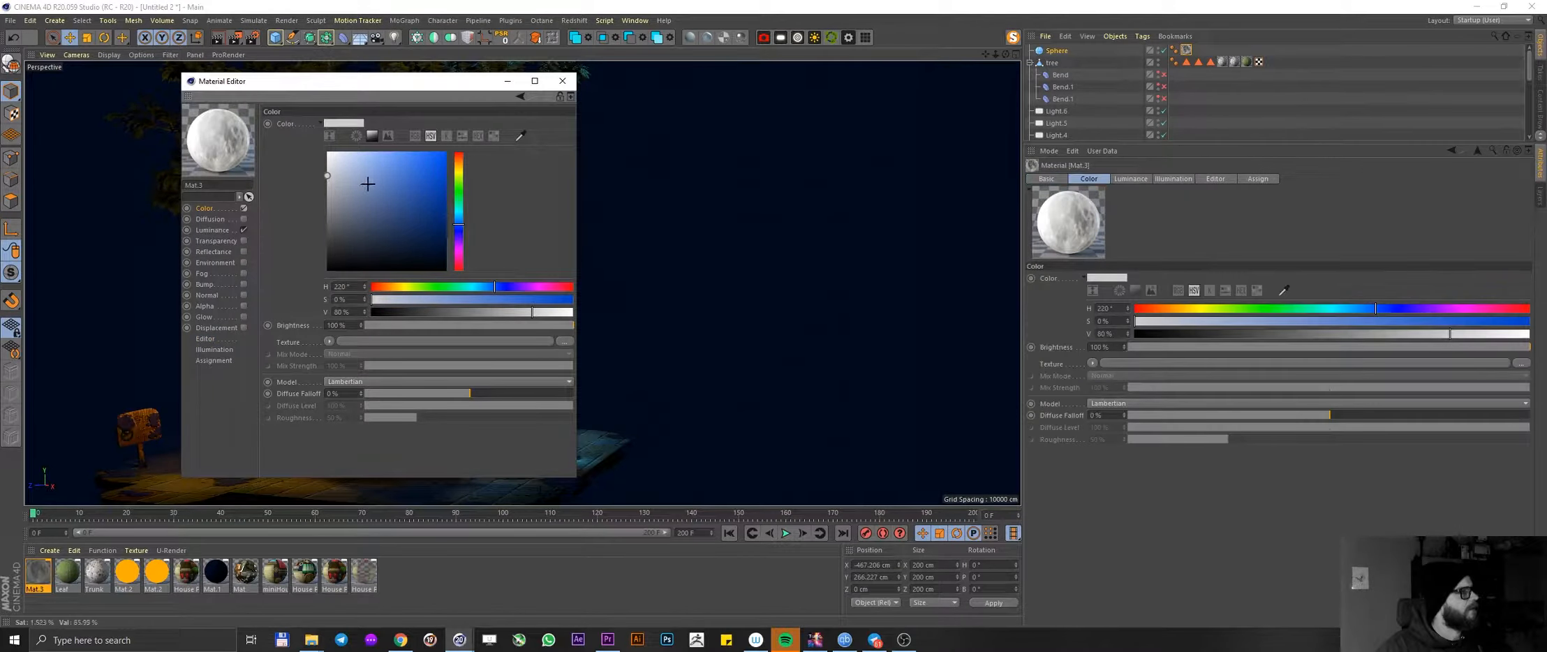
pyautogui.click(446, 164)
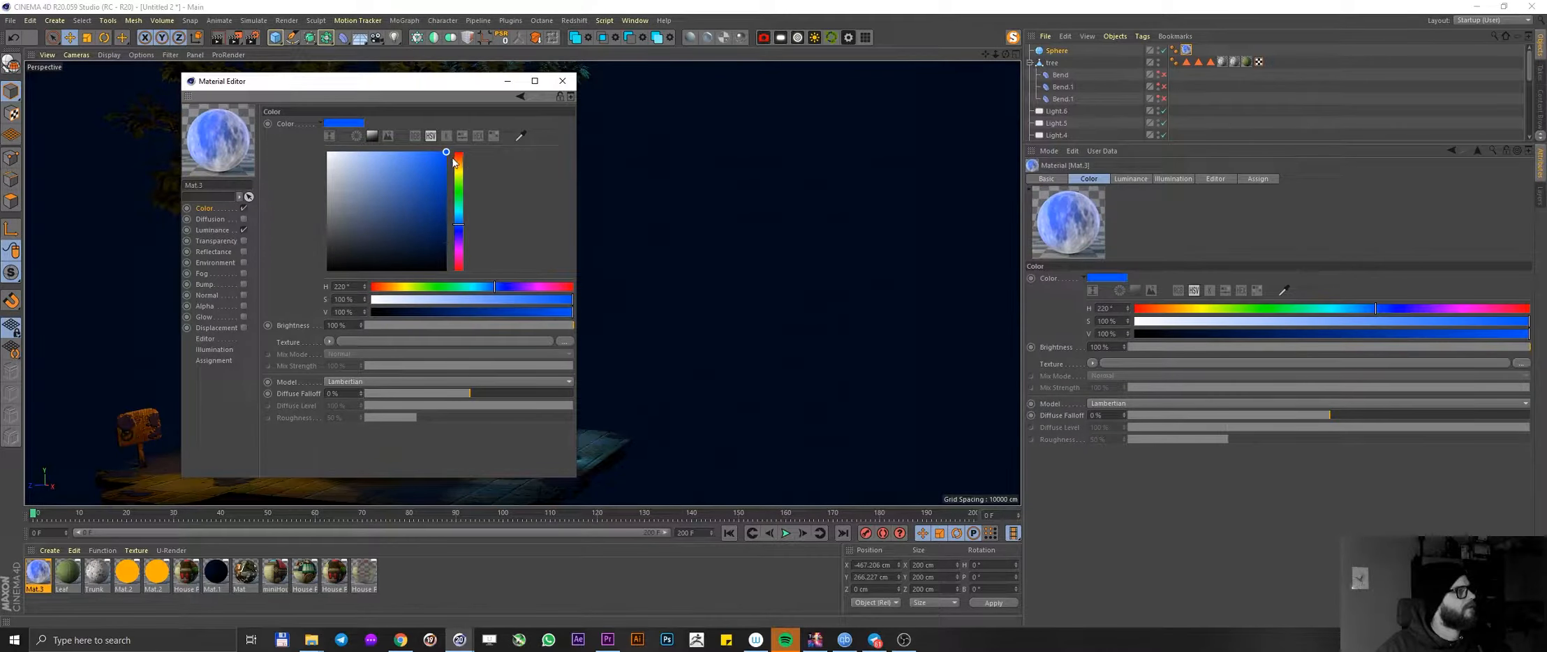
pyautogui.click(562, 81)
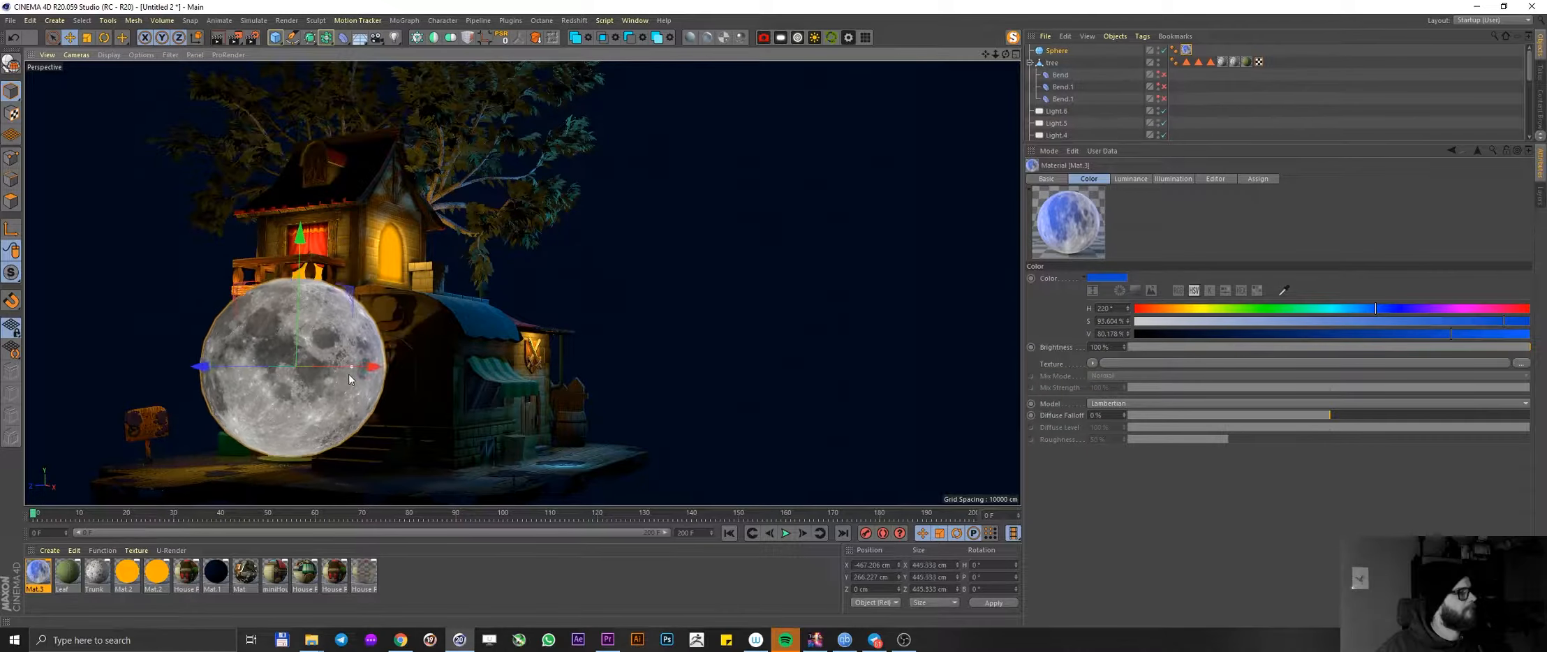
# - Raise the moon beside the tree top and push it back behind the house, toggling light-object display
pyautogui.moveTo(347, 379); pyautogui.dragTo(345, 370)
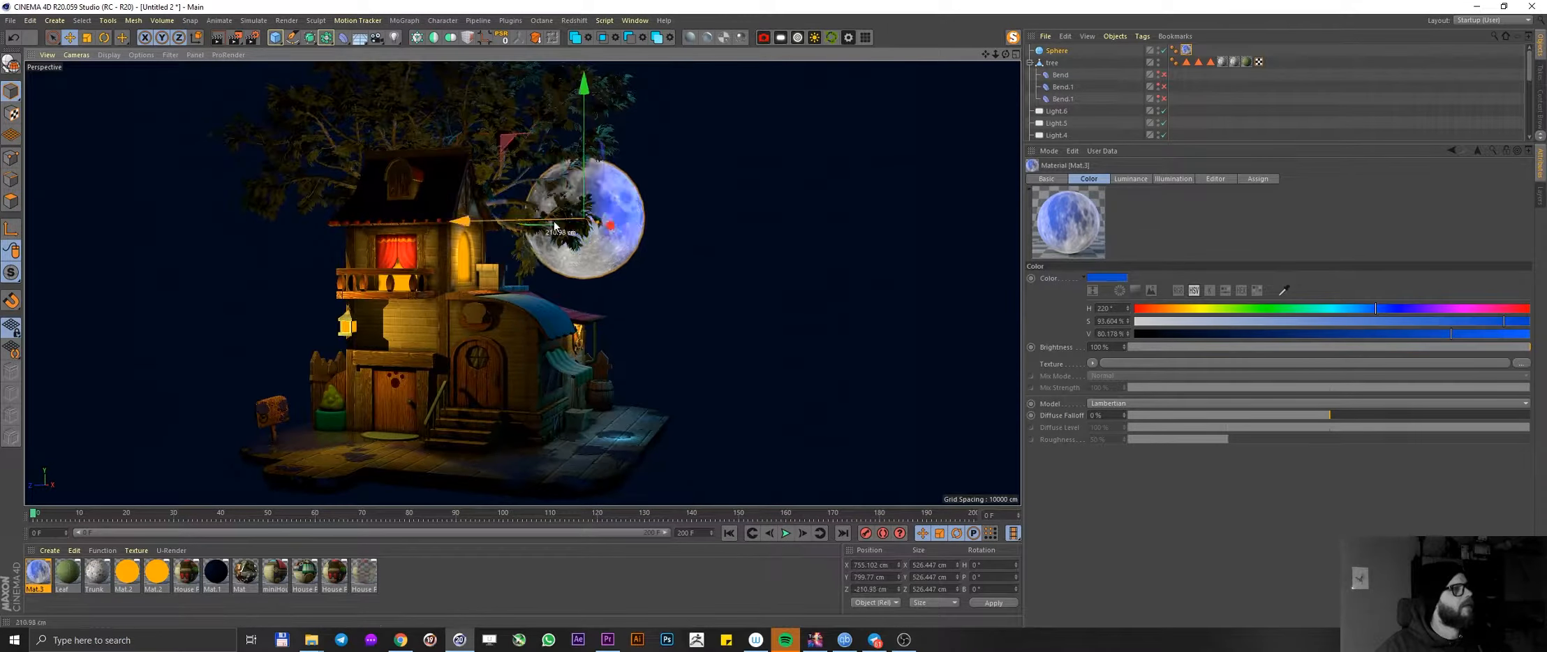
pyautogui.moveTo(563, 226); pyautogui.dragTo(639, 207)
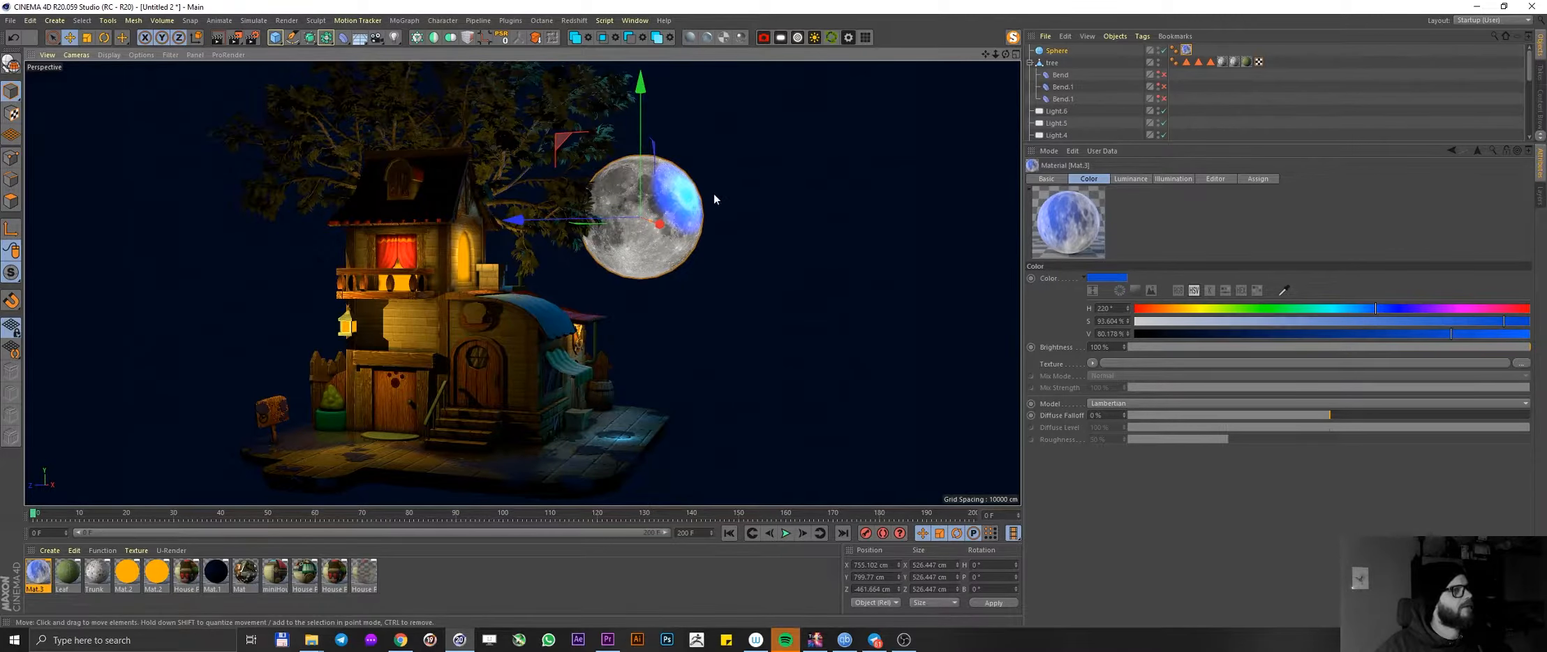
pyautogui.click(171, 55)
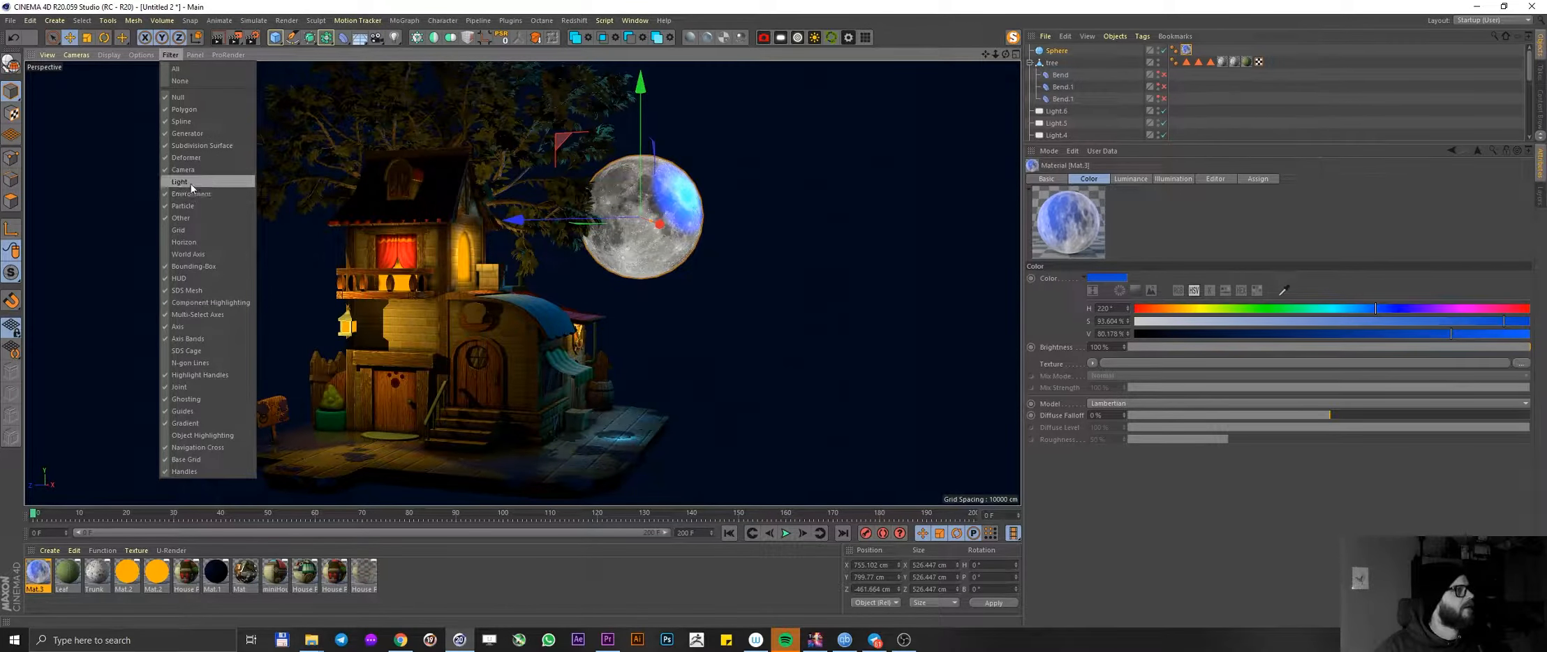
pyautogui.click(180, 181)
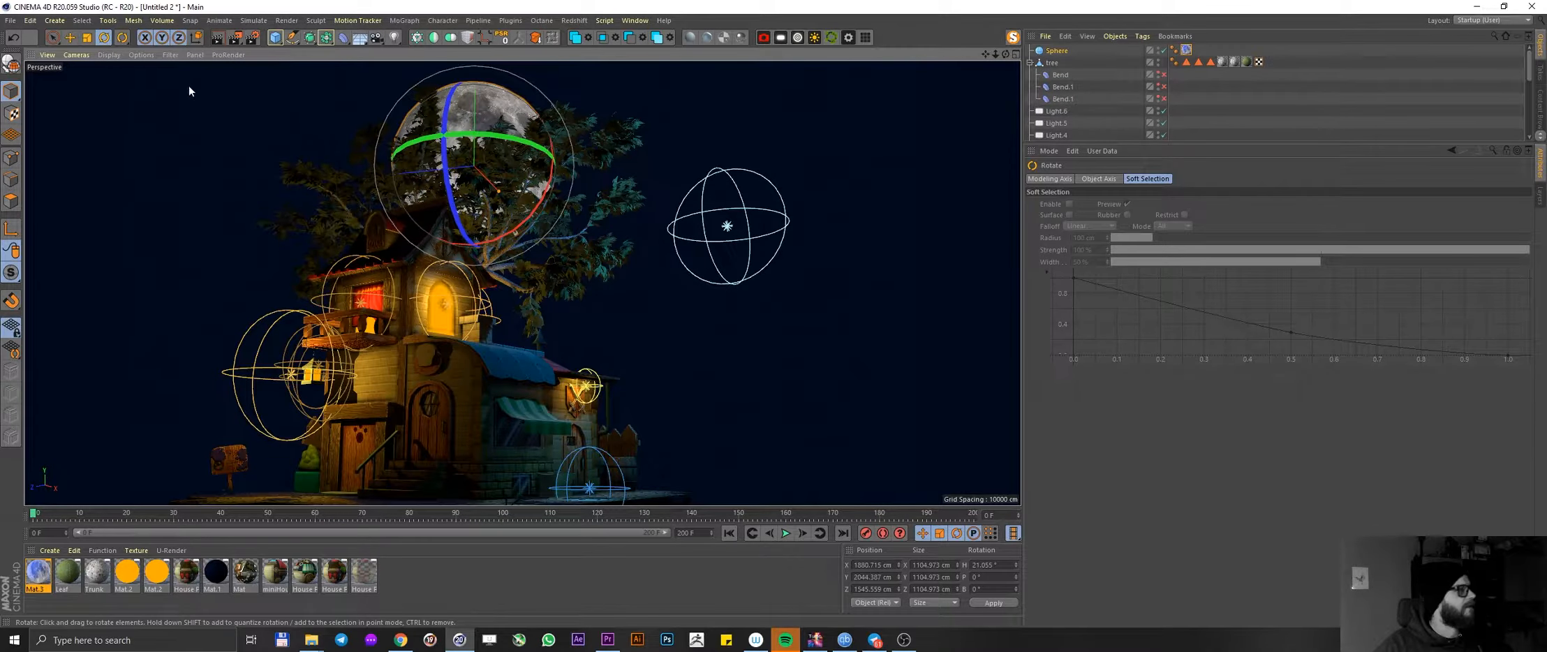
pyautogui.click(12, 91)
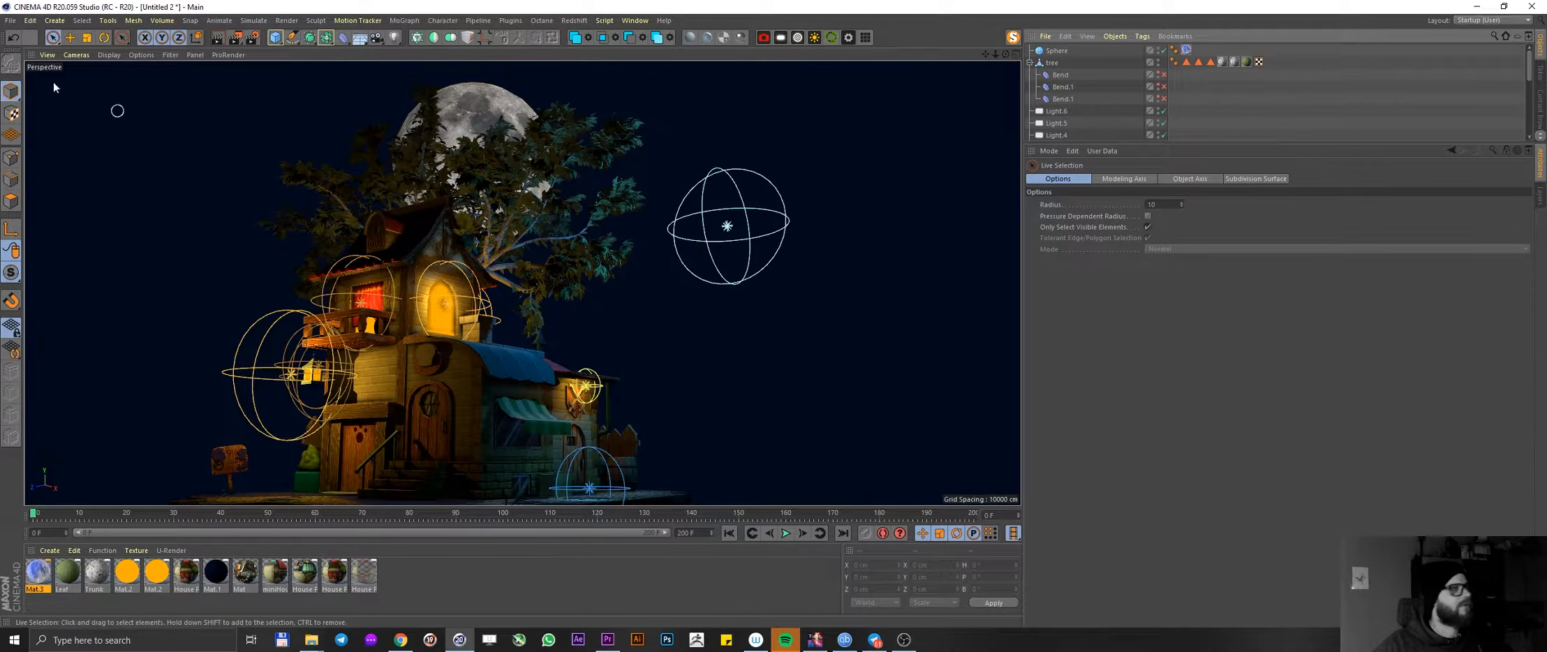
pyautogui.click(1055, 50)
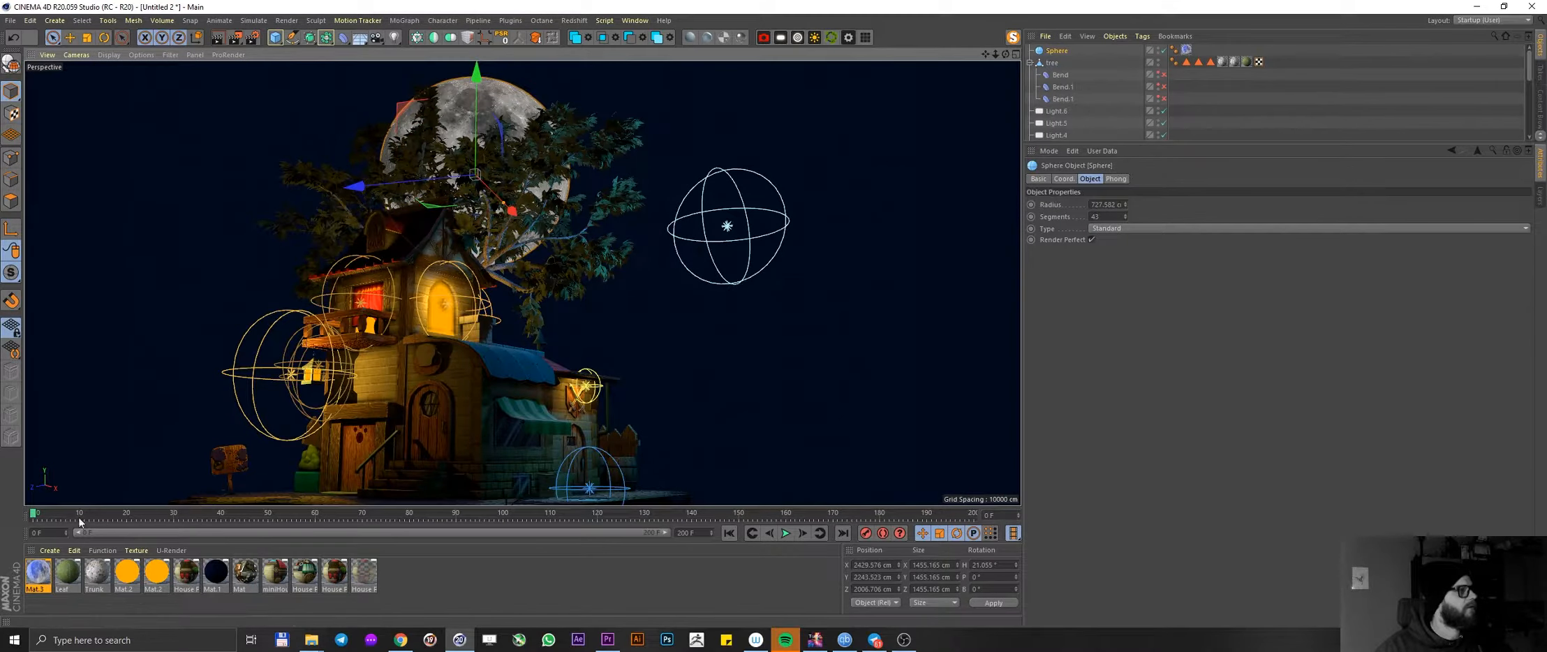
# - Give the Luminance channel a blue colour at reduced Mix Strength over the moon texture
pyautogui.doubleClick(35, 572)
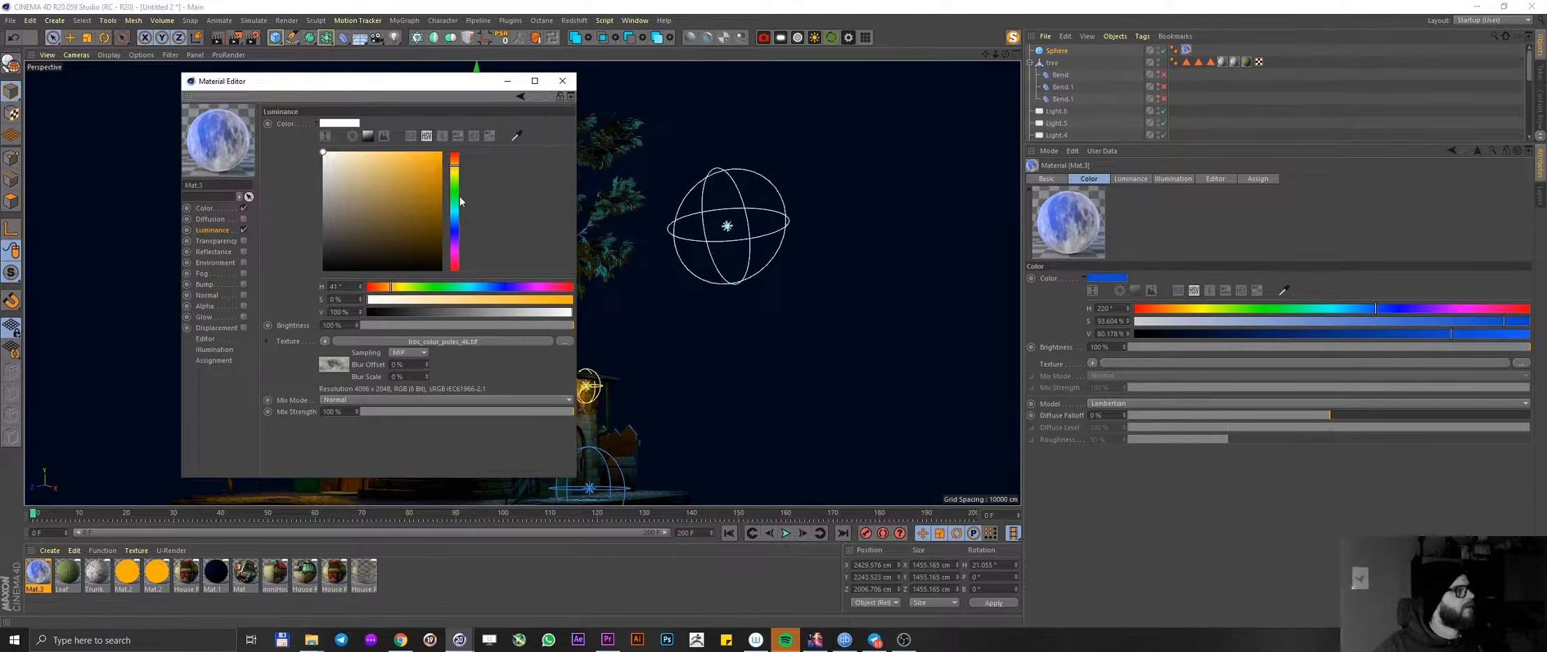
pyautogui.click(395, 173)
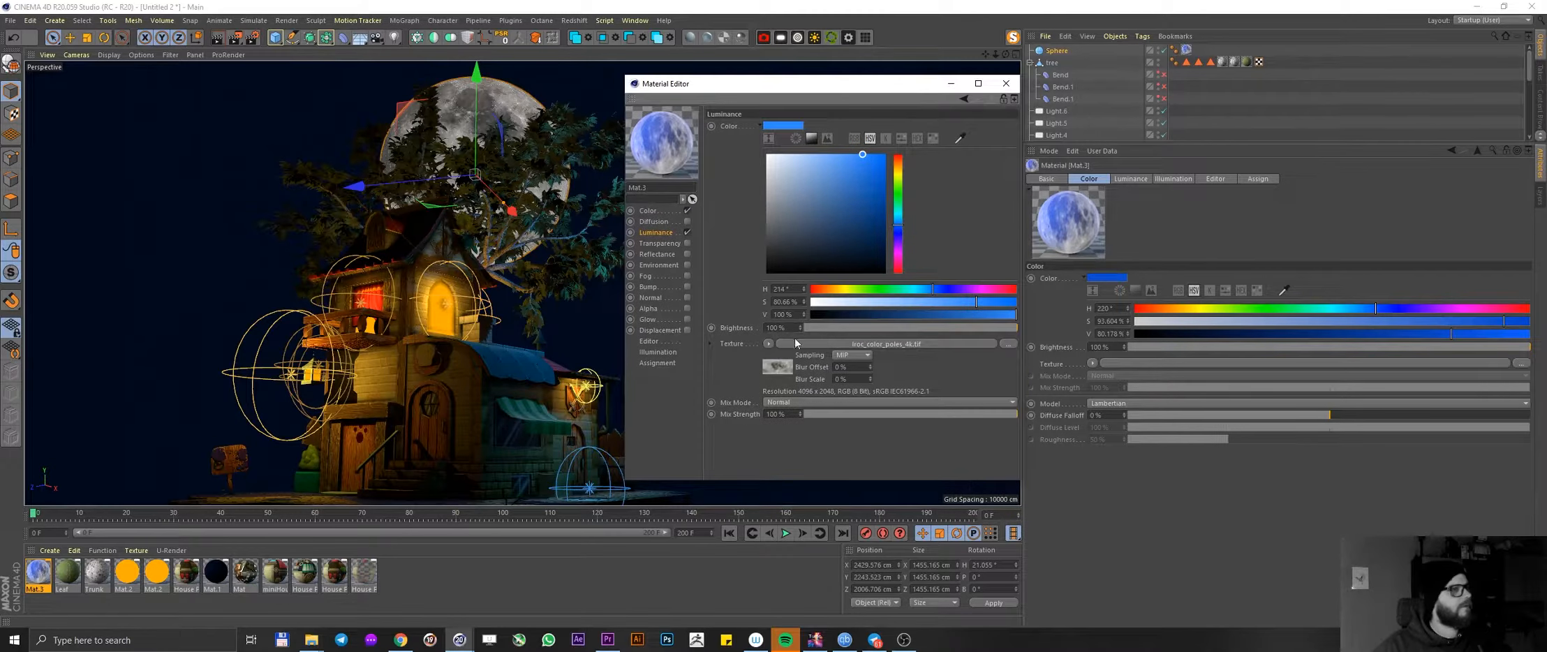
pyautogui.moveTo(935, 337)
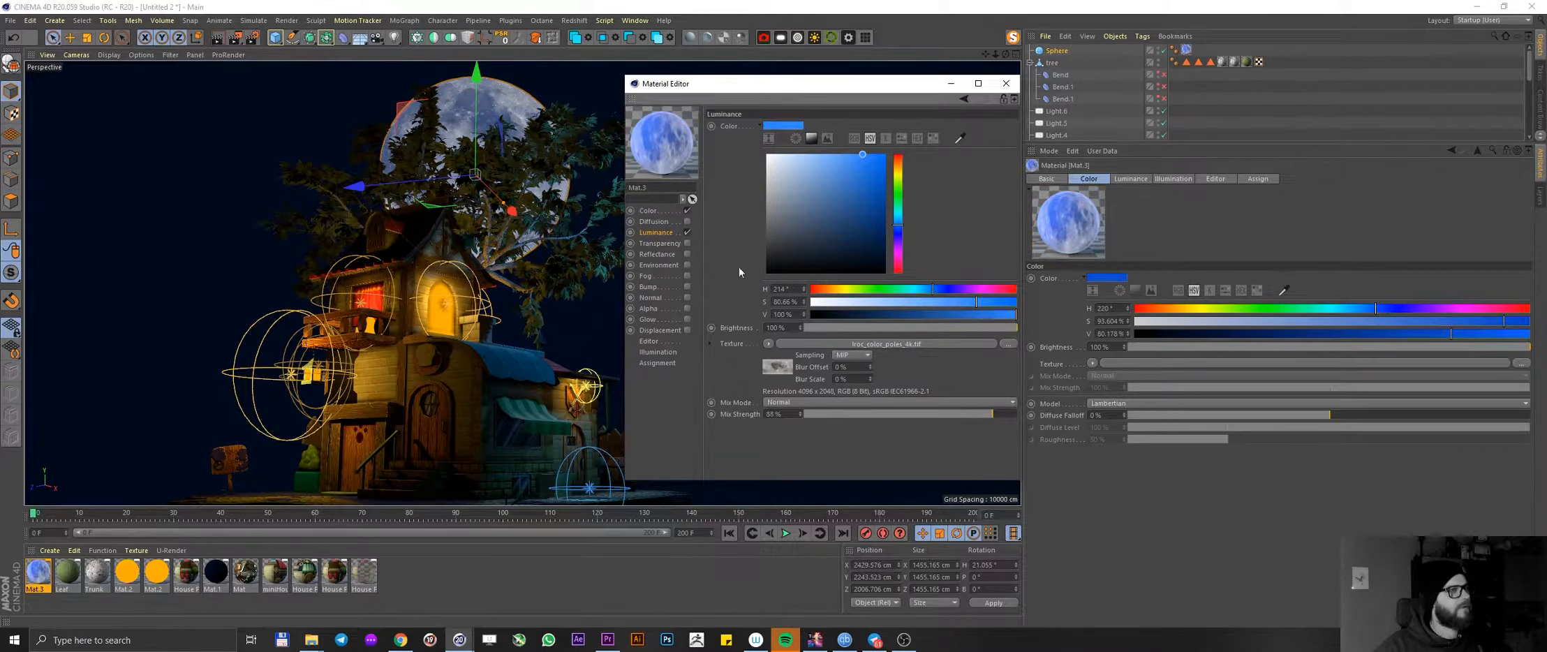
pyautogui.click(1047, 179)
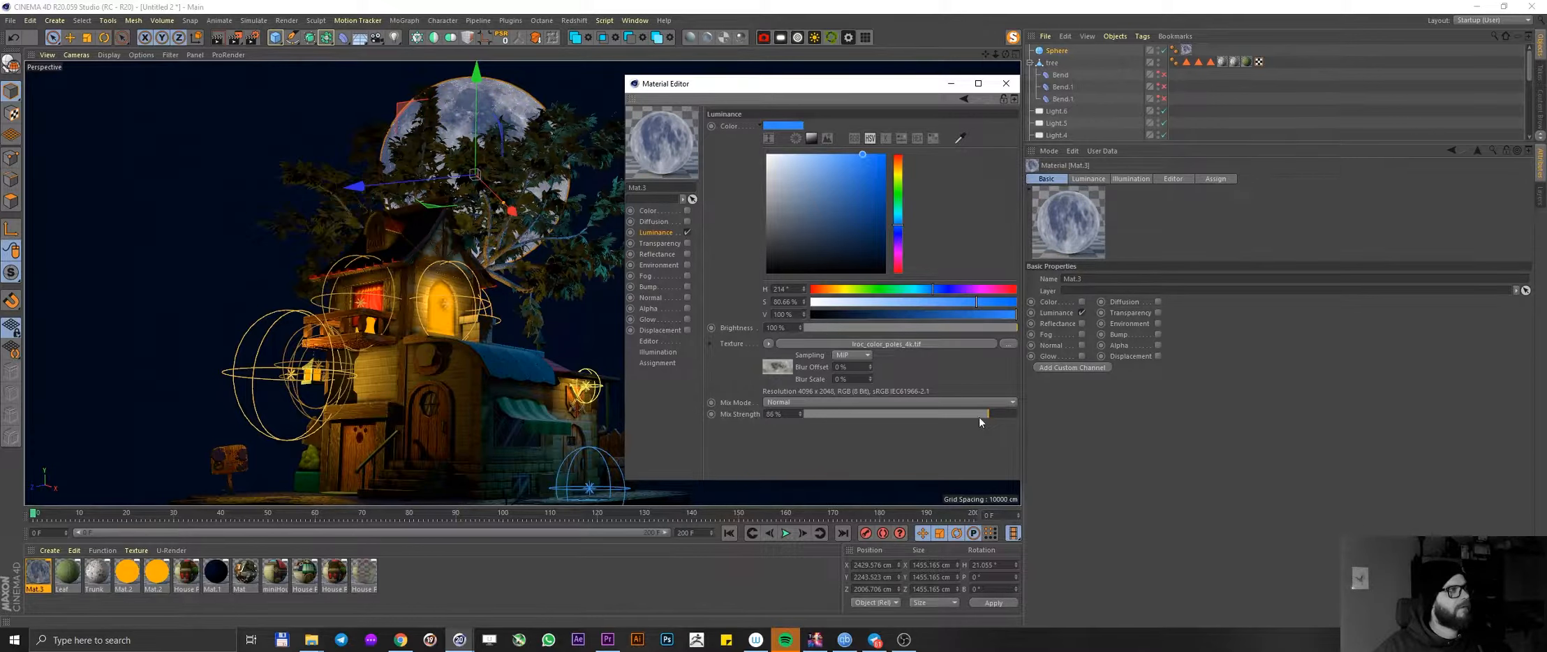
pyautogui.click(1006, 82)
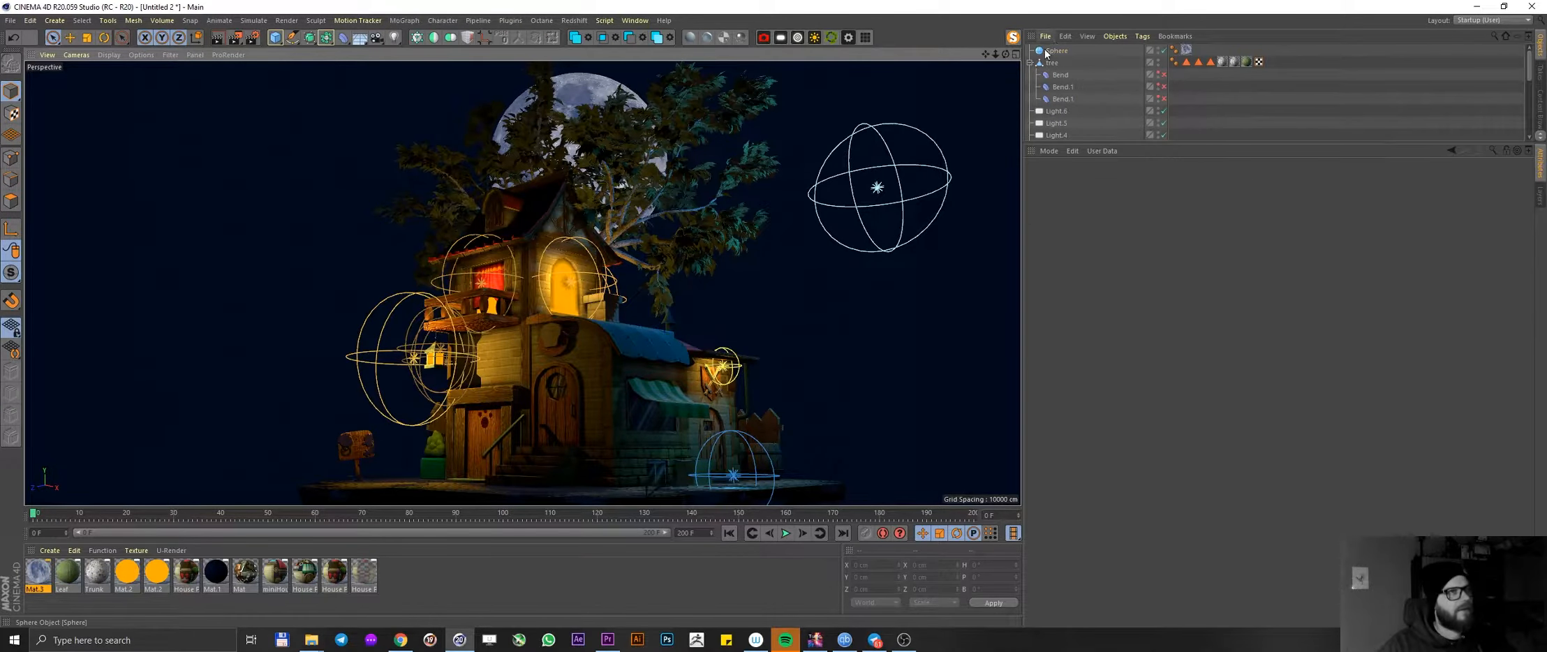
# - Move the Sphere lower and further behind the tree canopy, then deselect it
pyautogui.click(1054, 49)
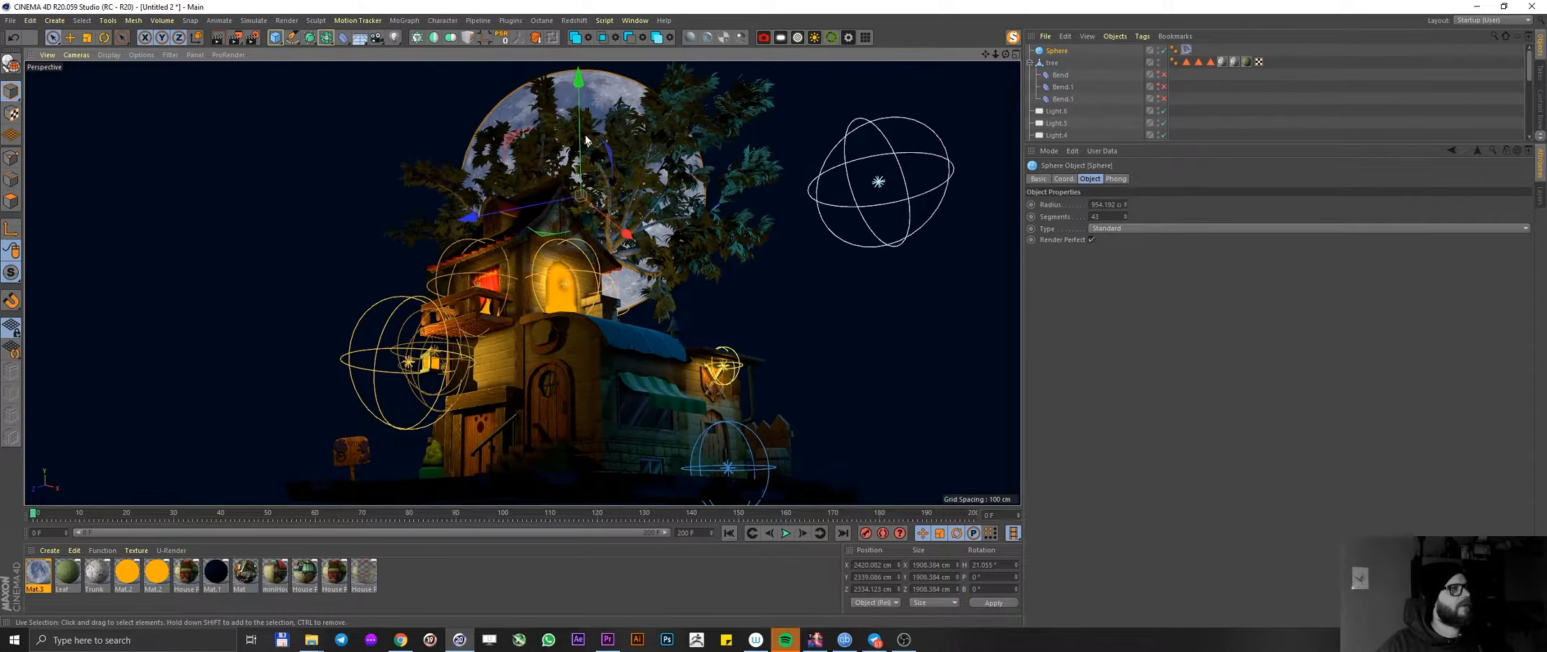
pyautogui.moveTo(592, 141); pyautogui.dragTo(508, 222)
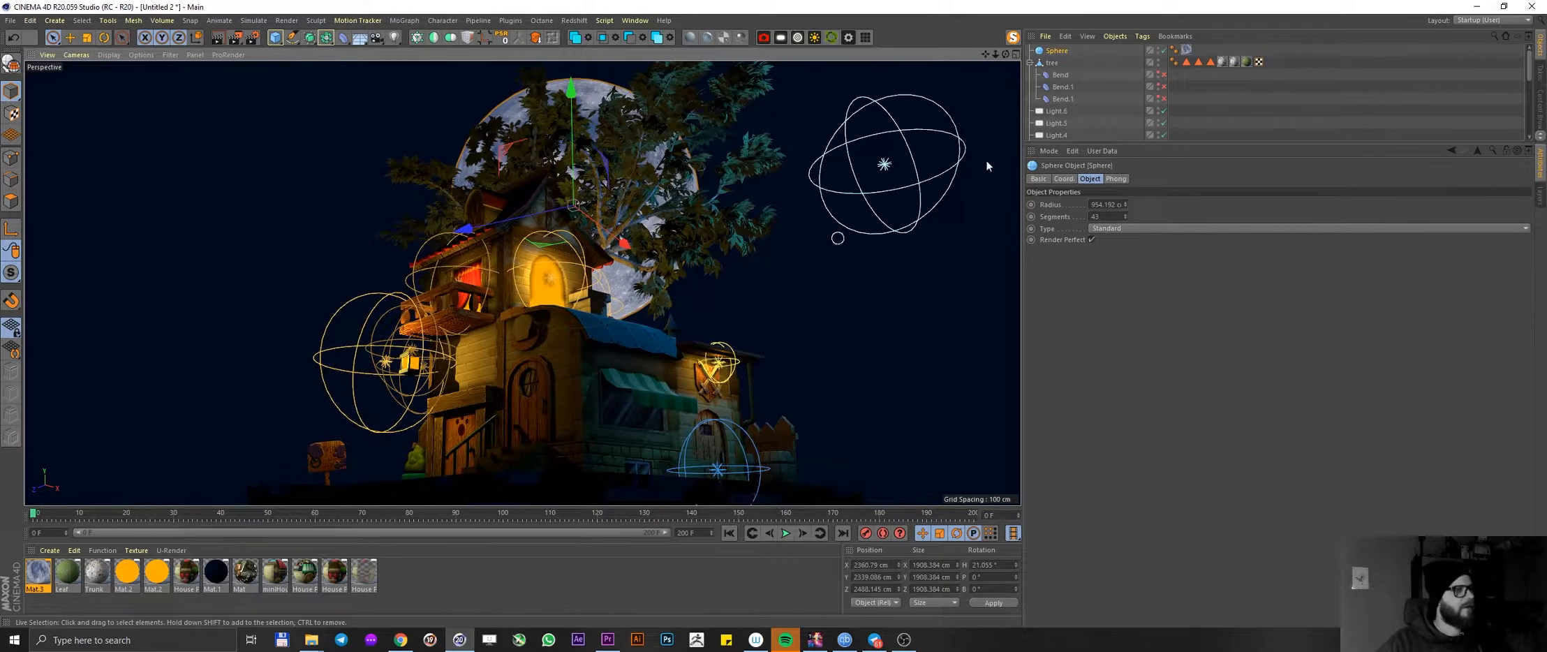
pyautogui.click(144, 36)
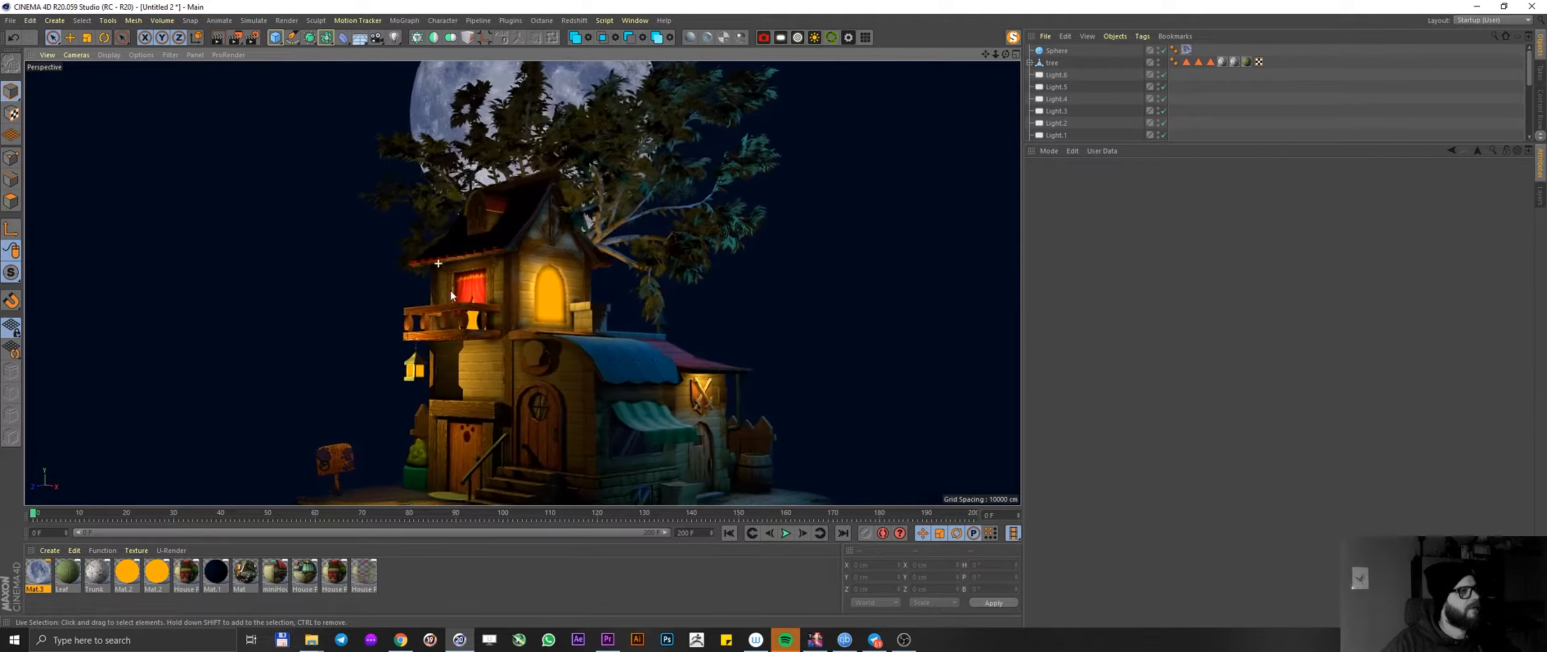
# - Play the rotating house animation and orbit the view to inspect it
pyautogui.click(784, 533)
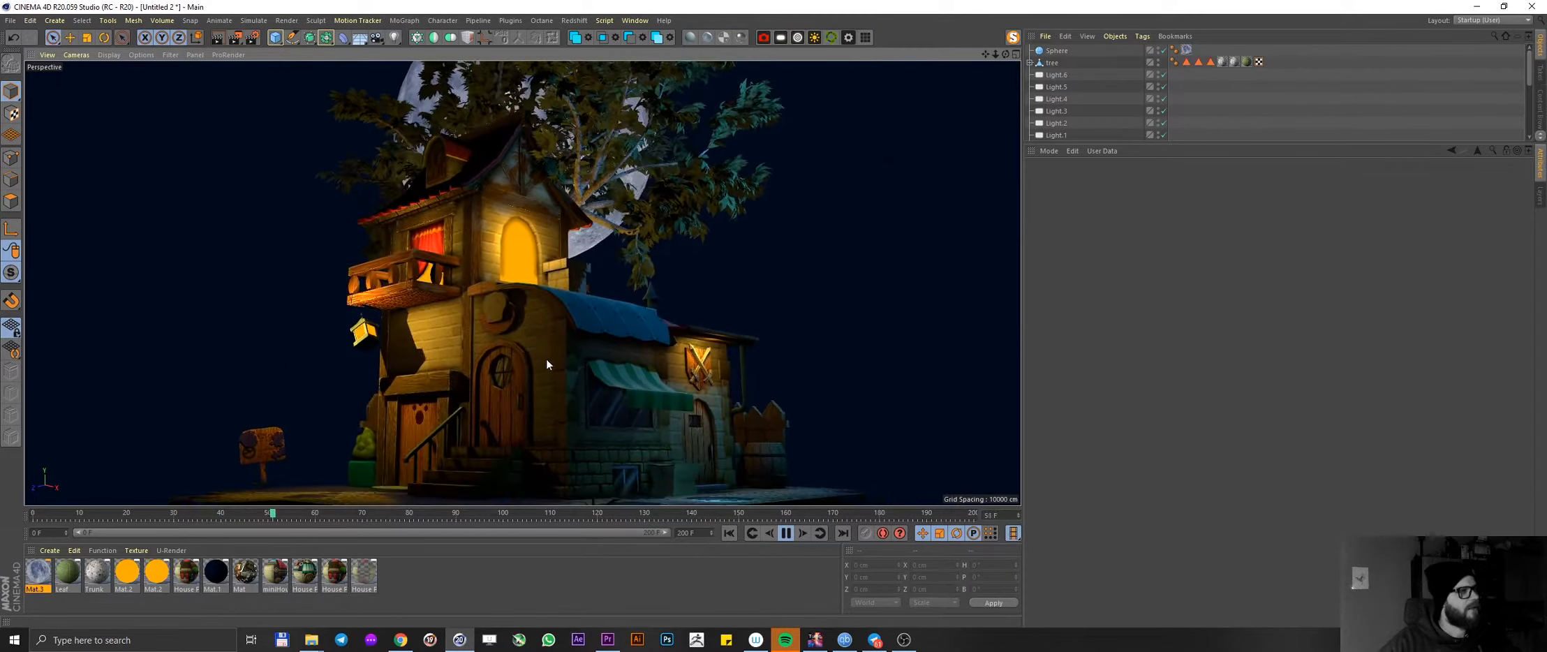
pyautogui.moveTo(547, 364); pyautogui.dragTo(562, 373)
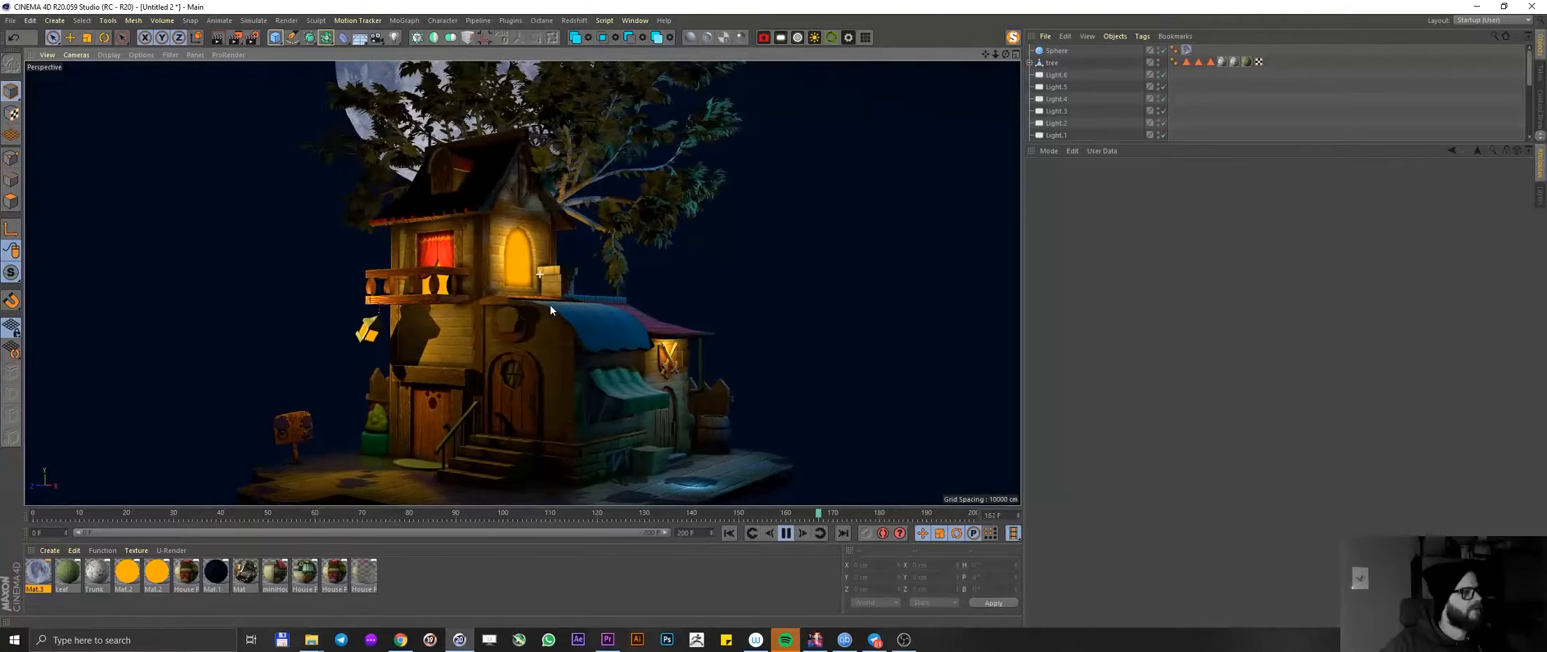
pyautogui.moveTo(550, 310); pyautogui.dragTo(523, 310)
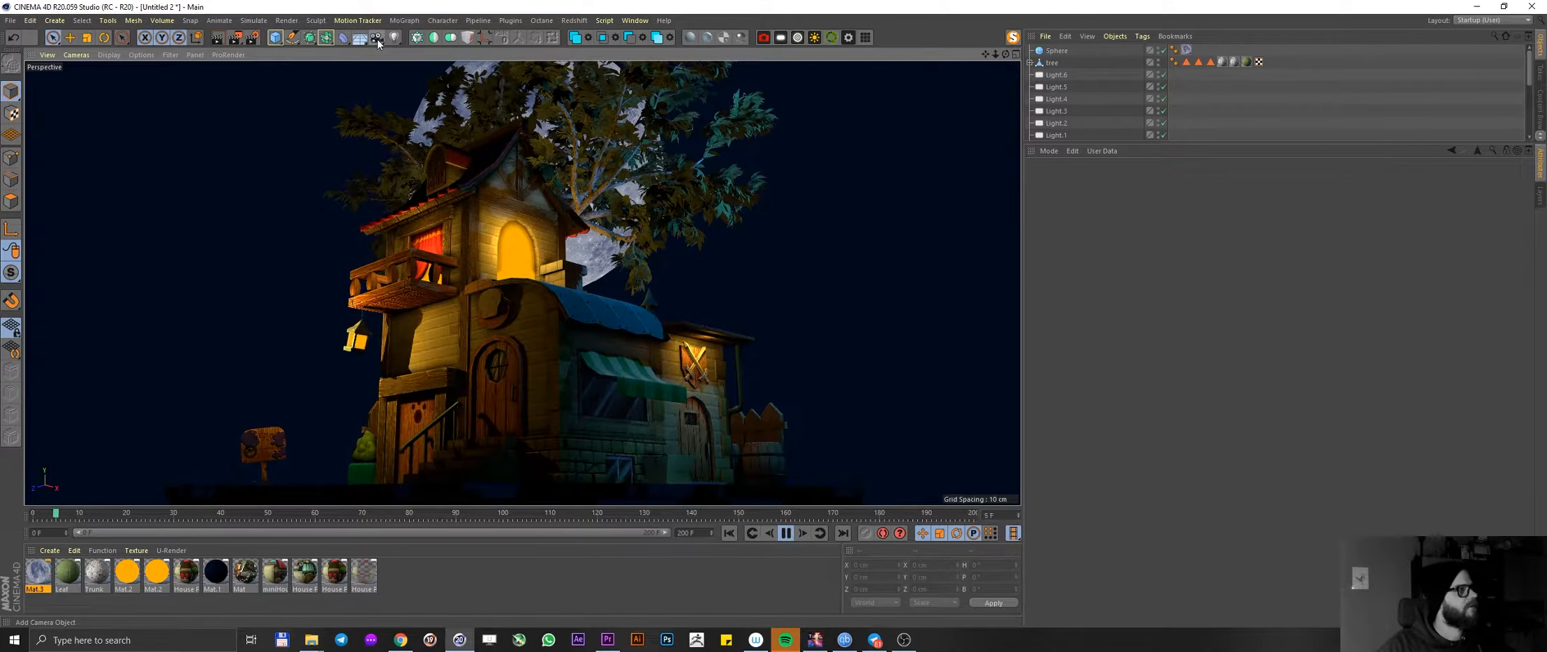
# - Add a new Camera object to the scene and select it in the Object Manager
pyautogui.click(377, 38)
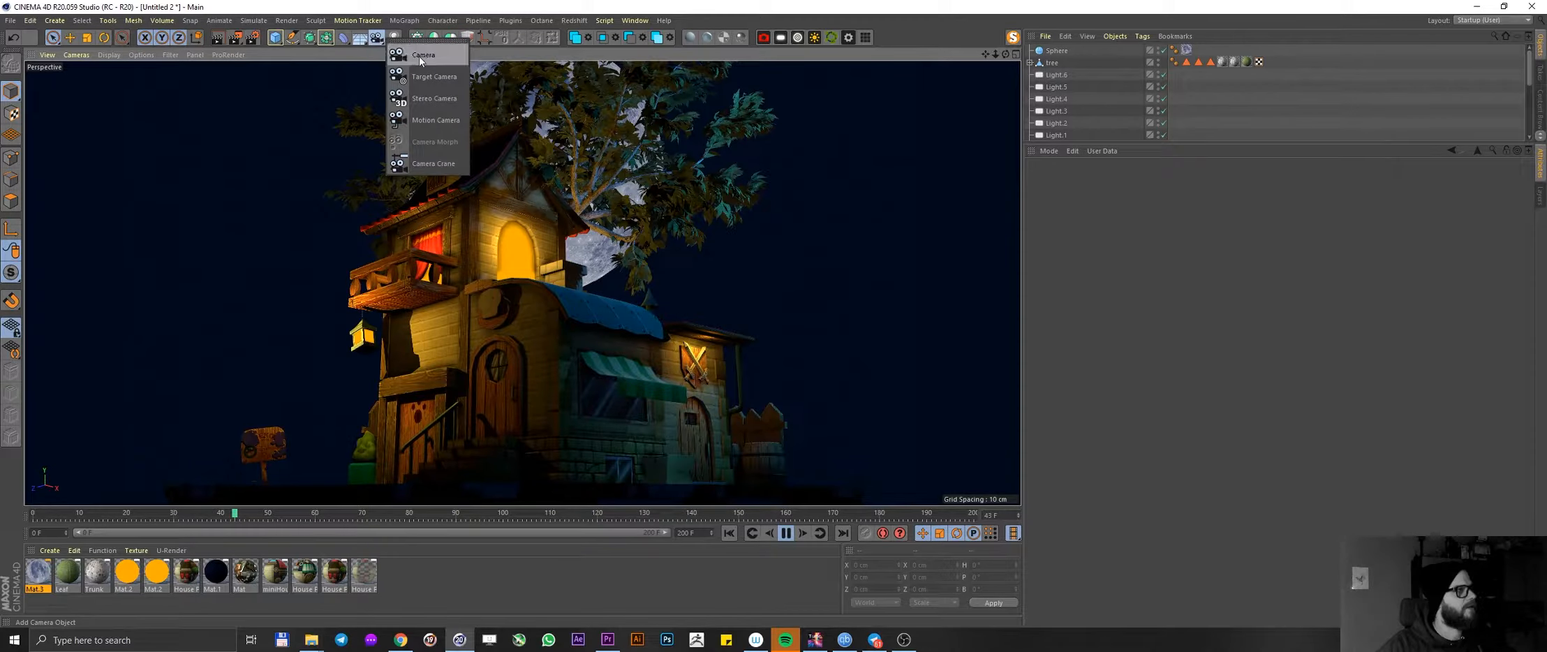
pyautogui.click(424, 55)
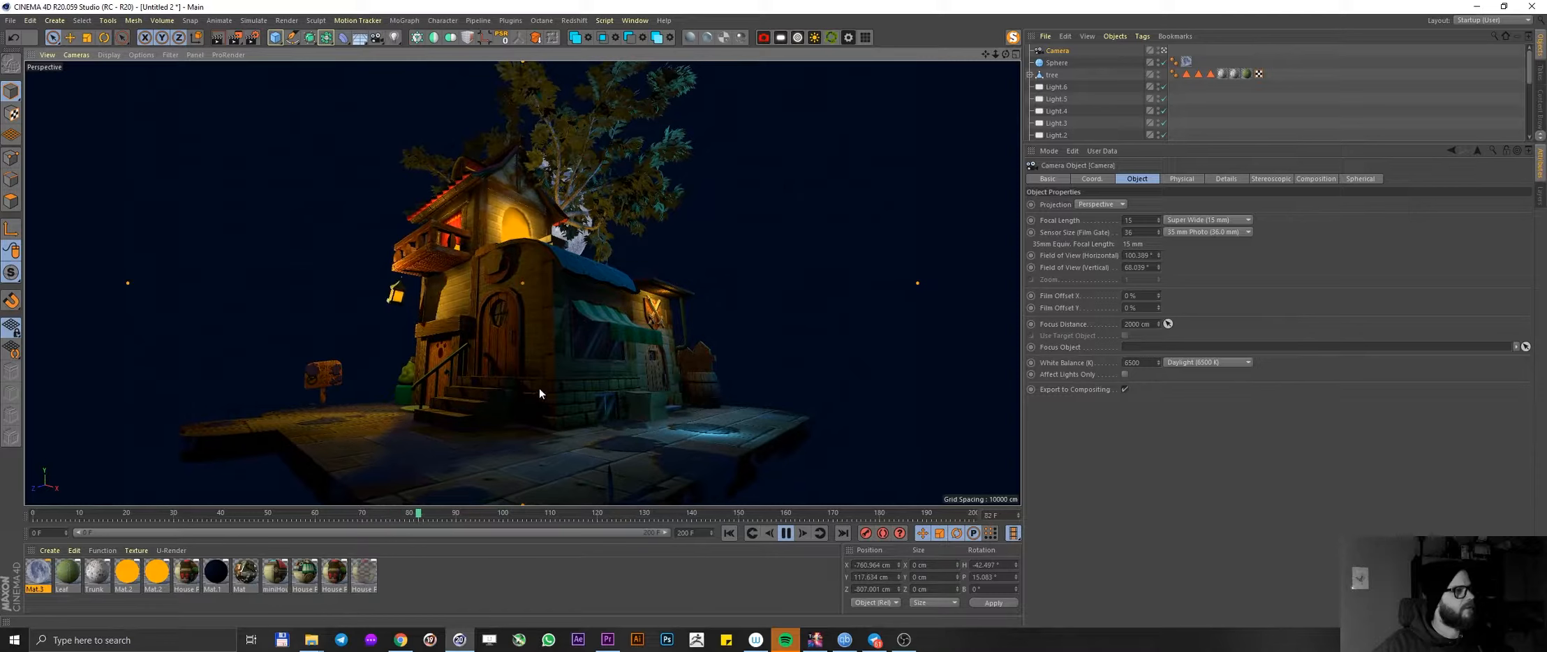
pyautogui.click(1055, 63)
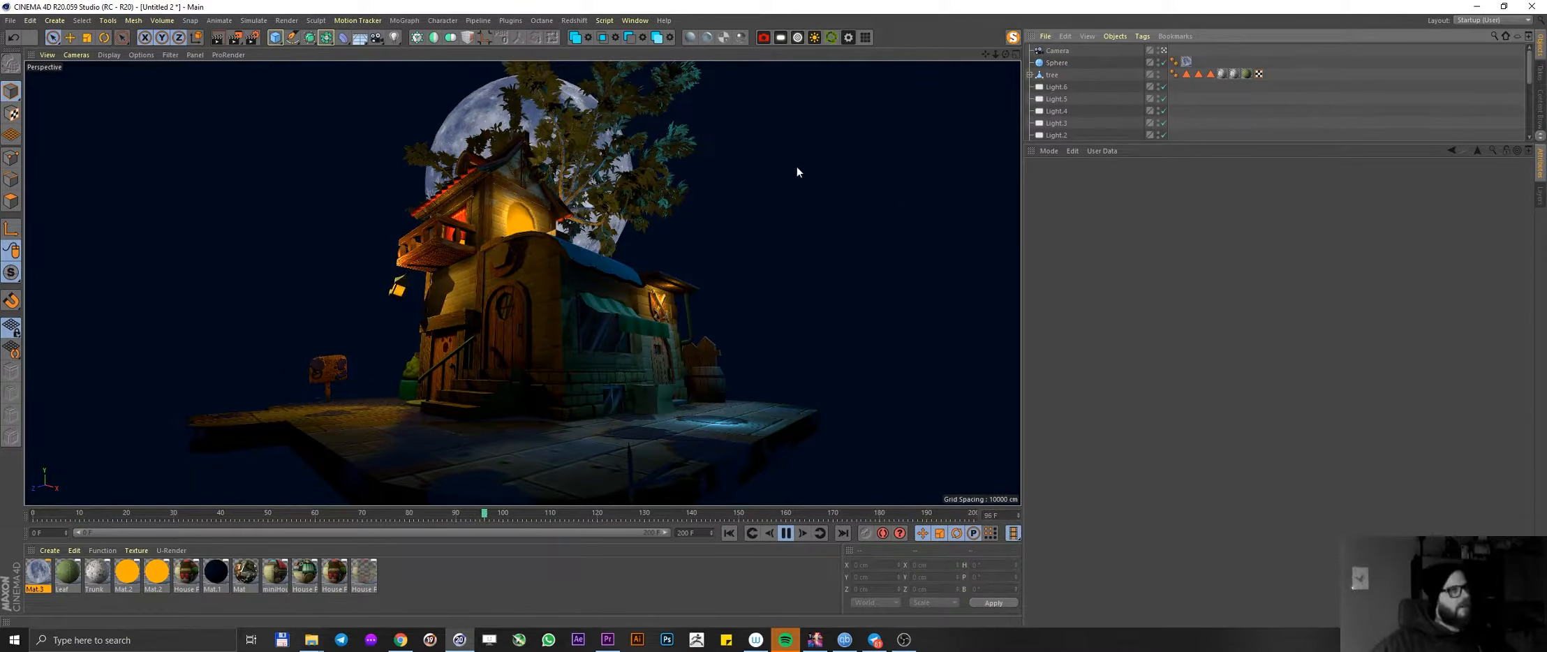
pyautogui.click(1059, 50)
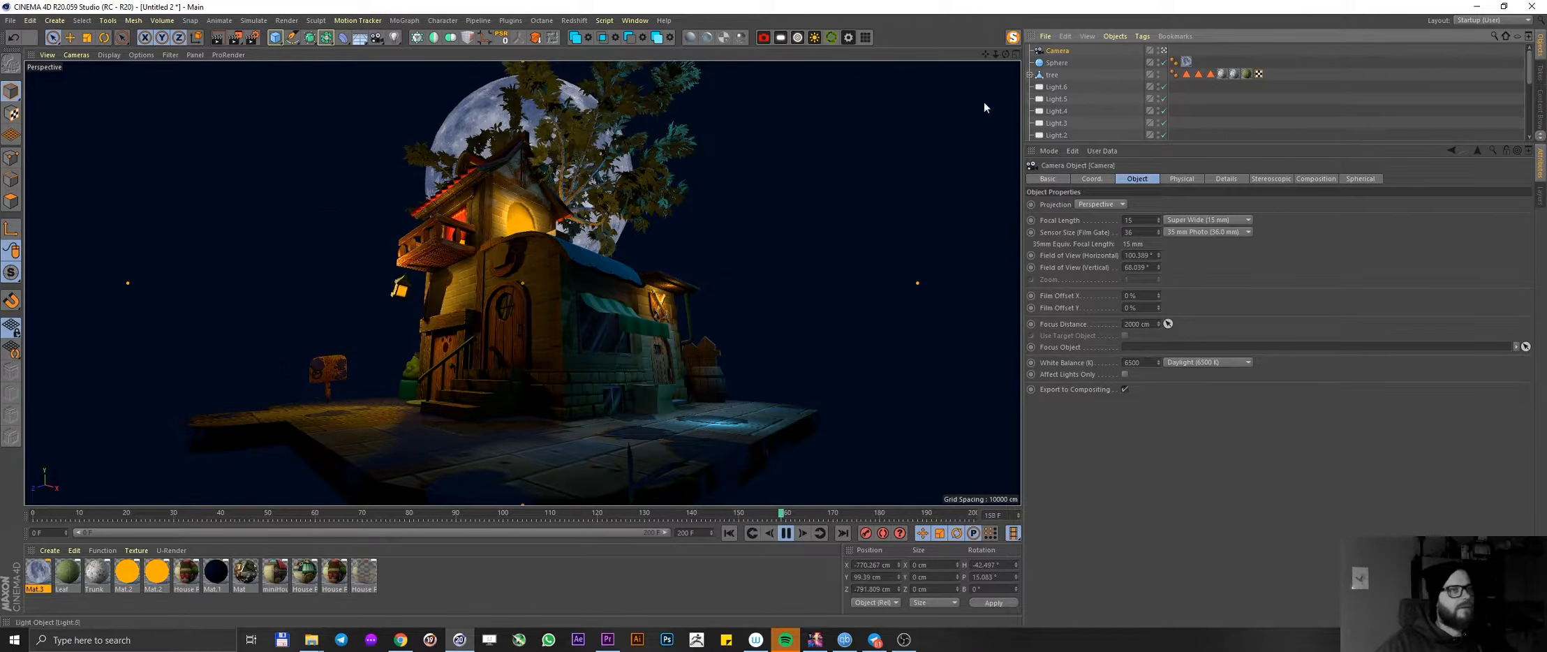
pyautogui.click(141, 55)
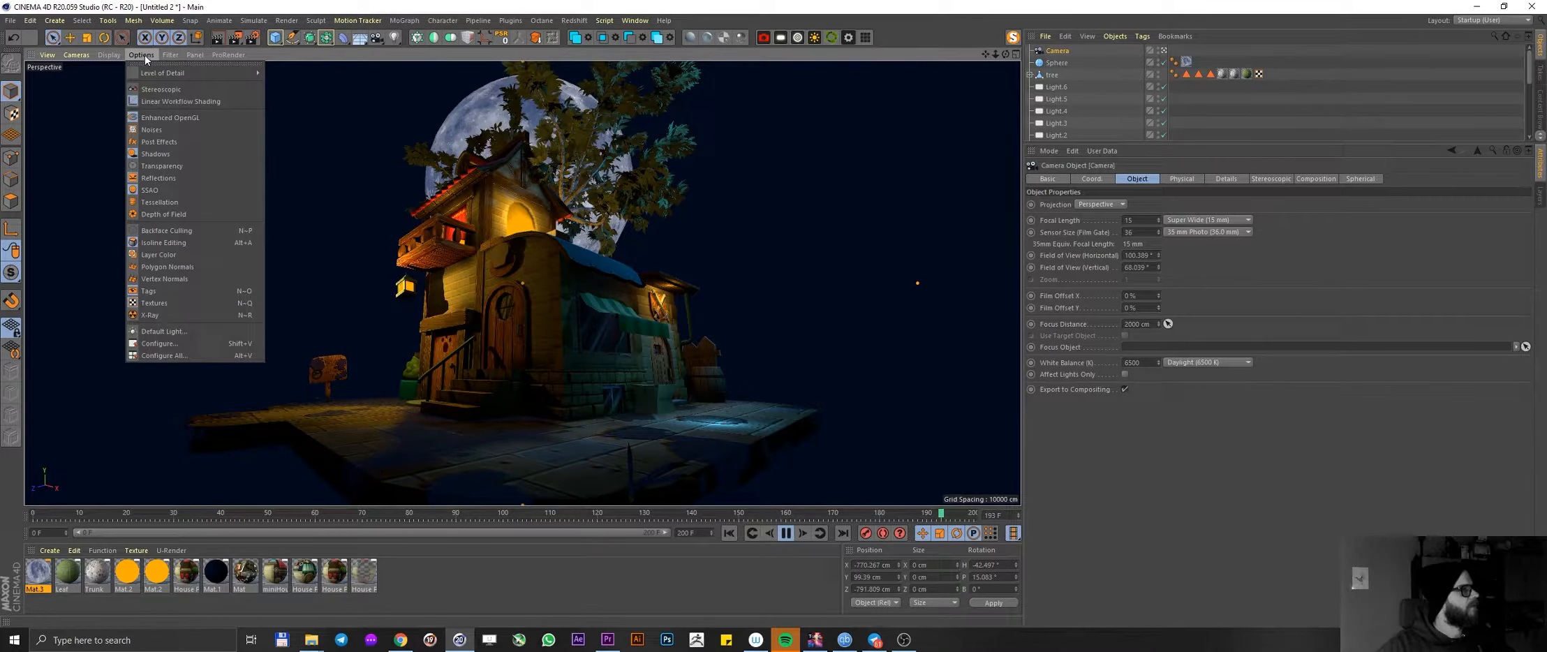
pyautogui.moveTo(158, 343)
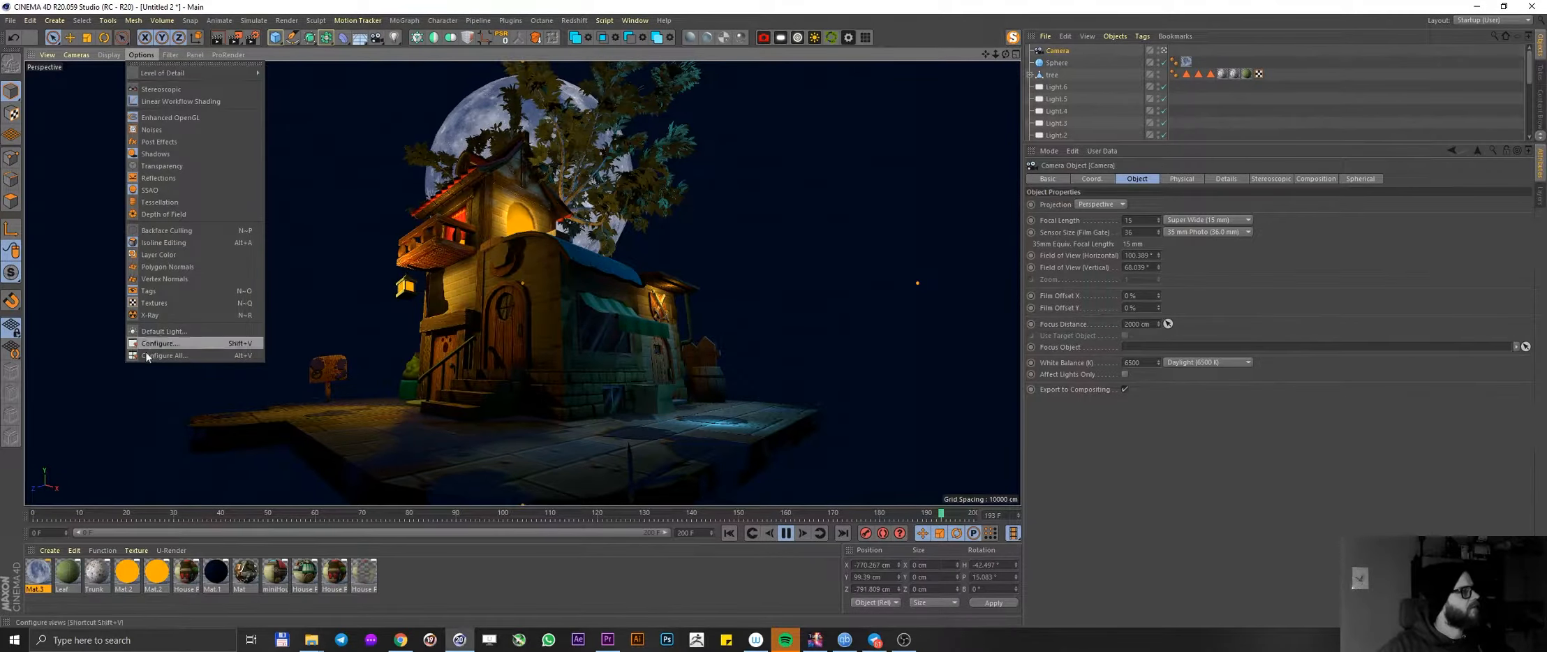
# - In Viewport Configure, enable Depth of Field under Enhanced OpenGL and reselect the Camera
pyautogui.click(158, 342)
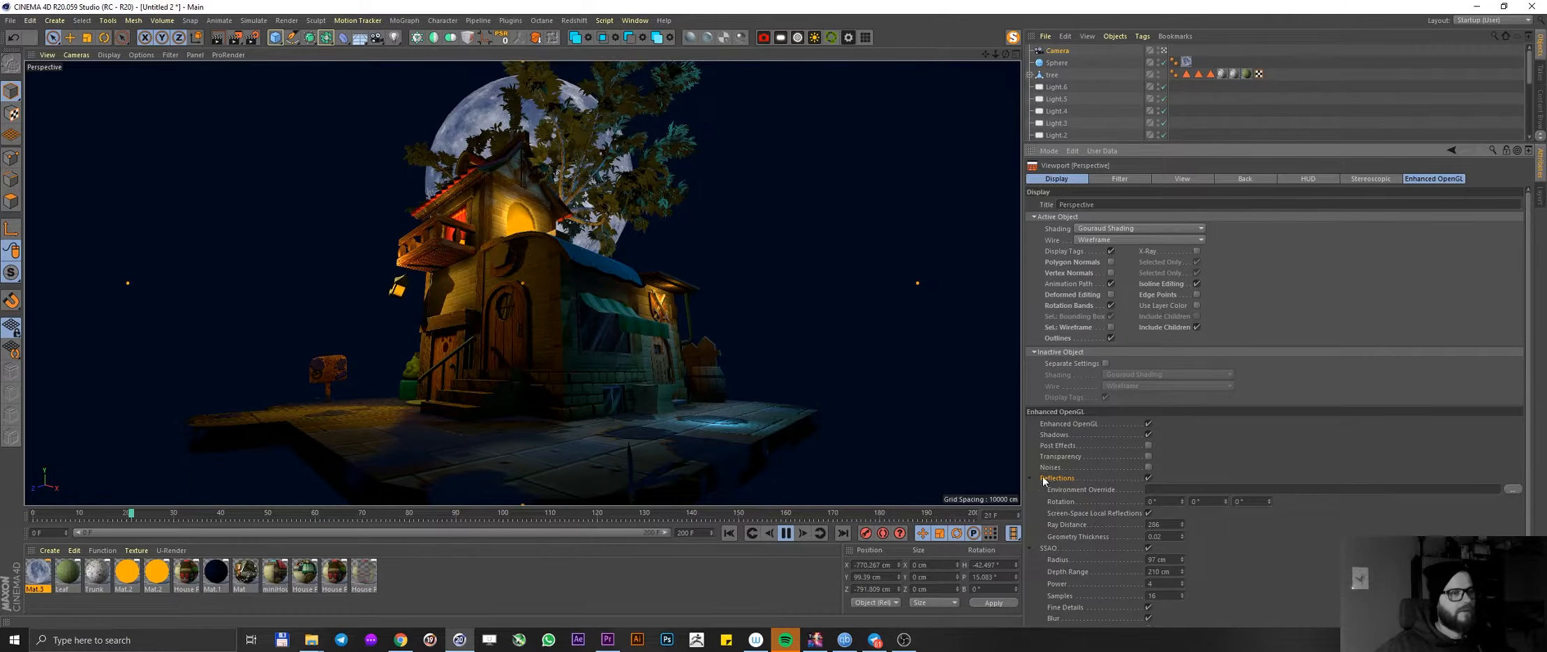
pyautogui.click(1030, 479)
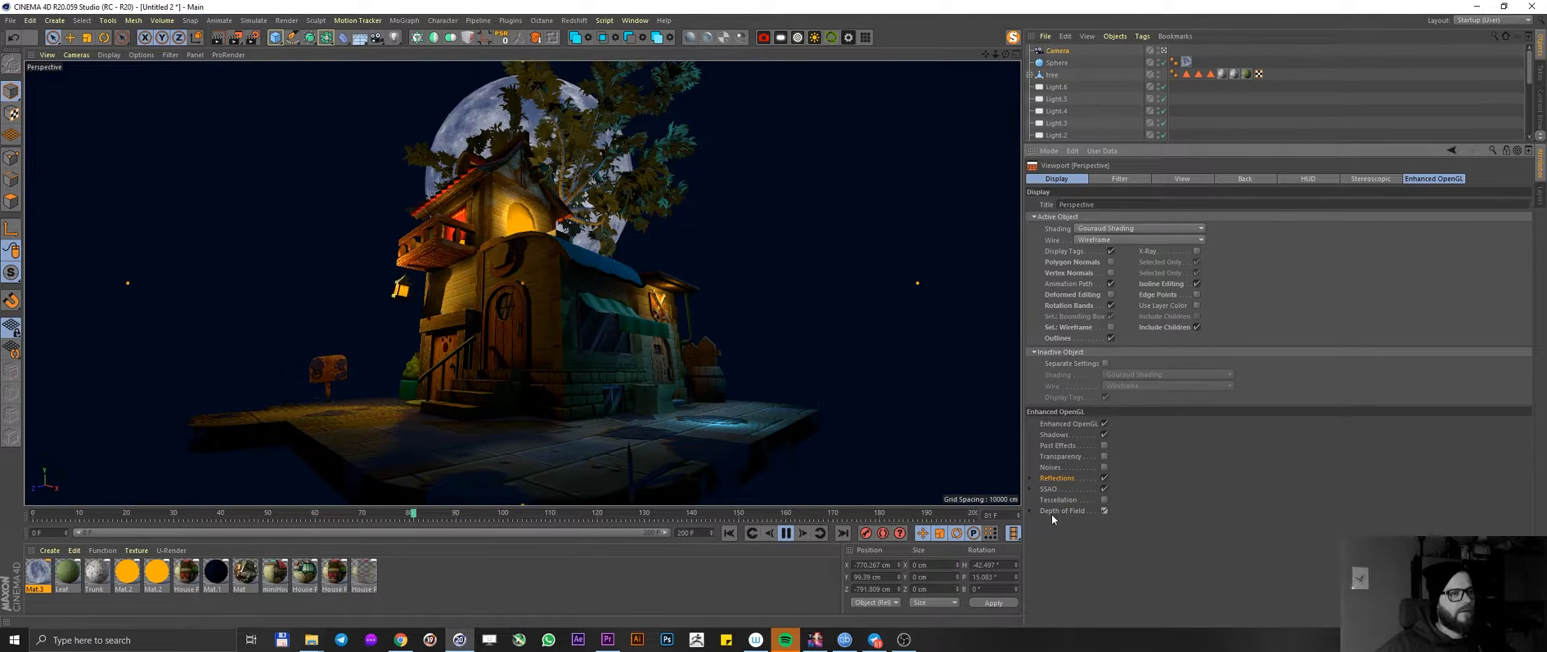
pyautogui.click(1105, 509)
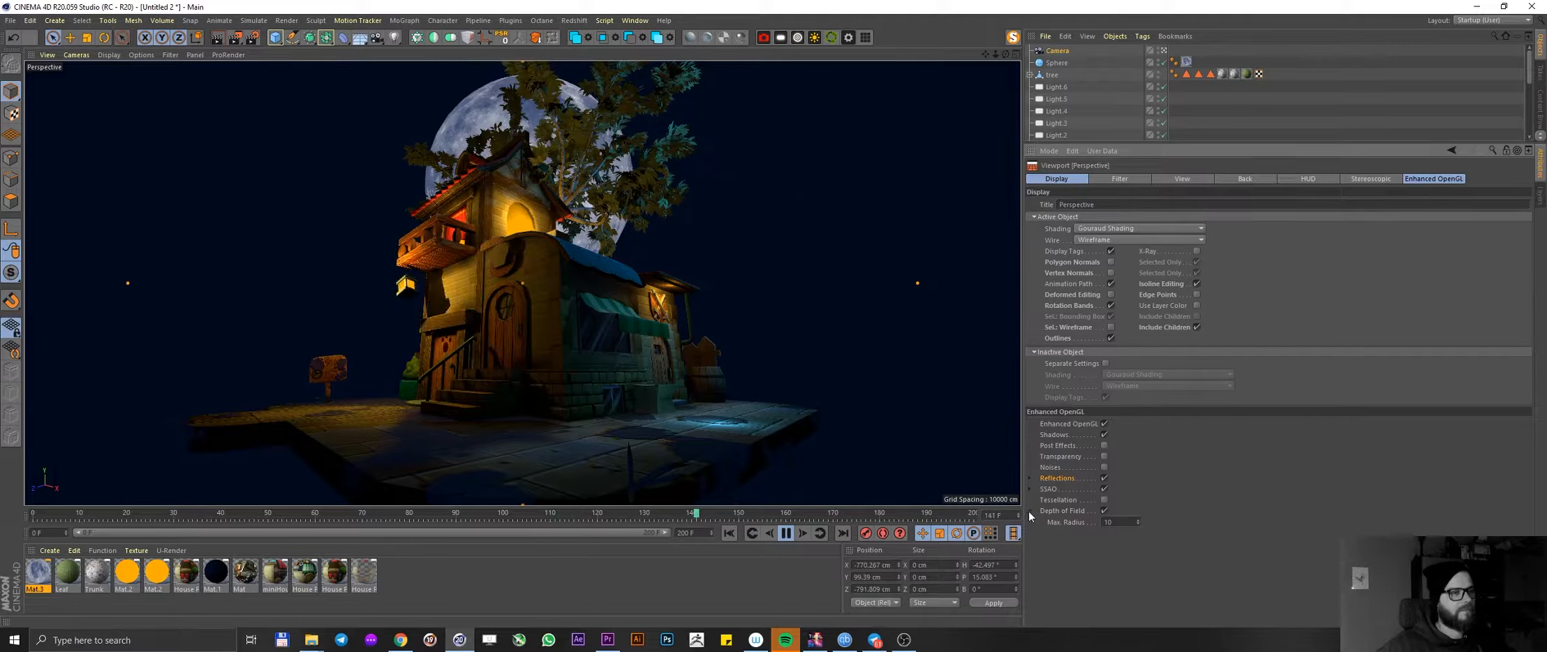
pyautogui.click(1057, 50)
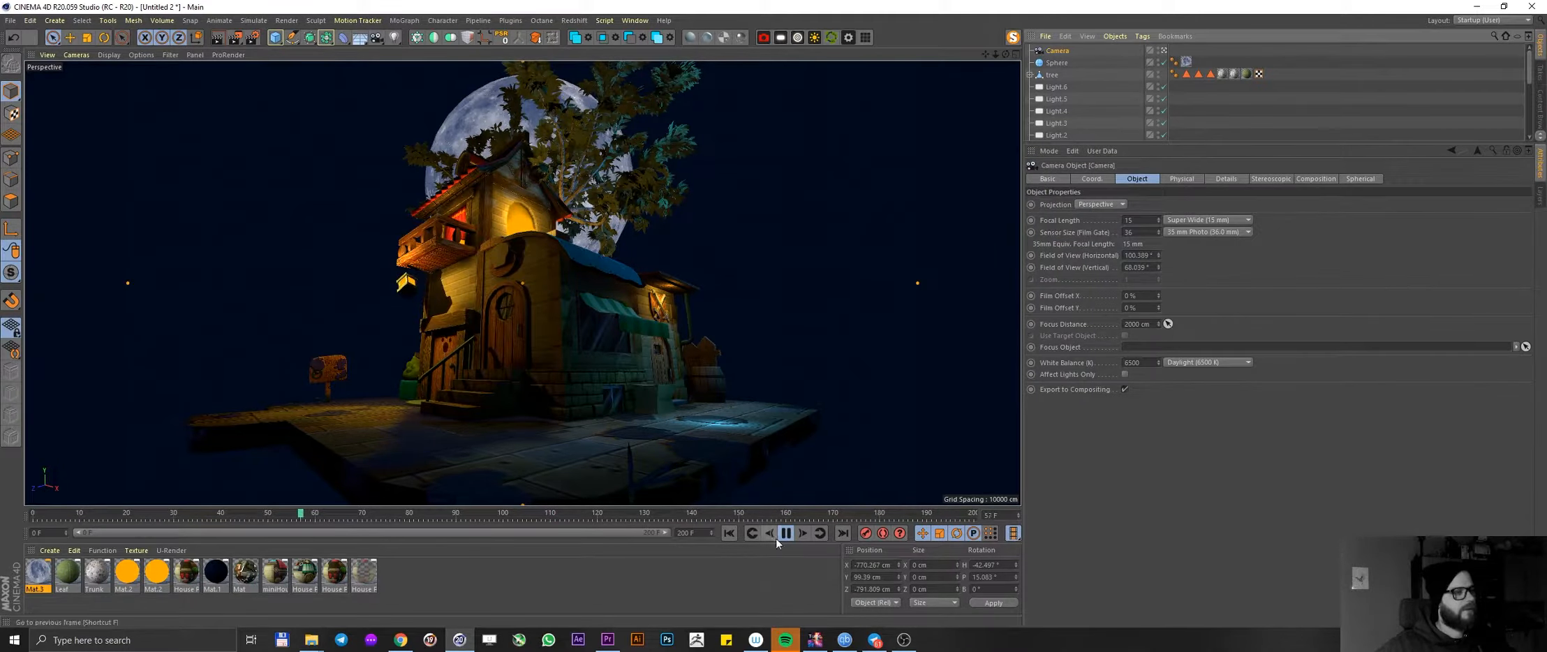
# - Set the camera's Physical F-Stop to a custom 0.2 and dolly it in toward the front steps
pyautogui.click(785, 533)
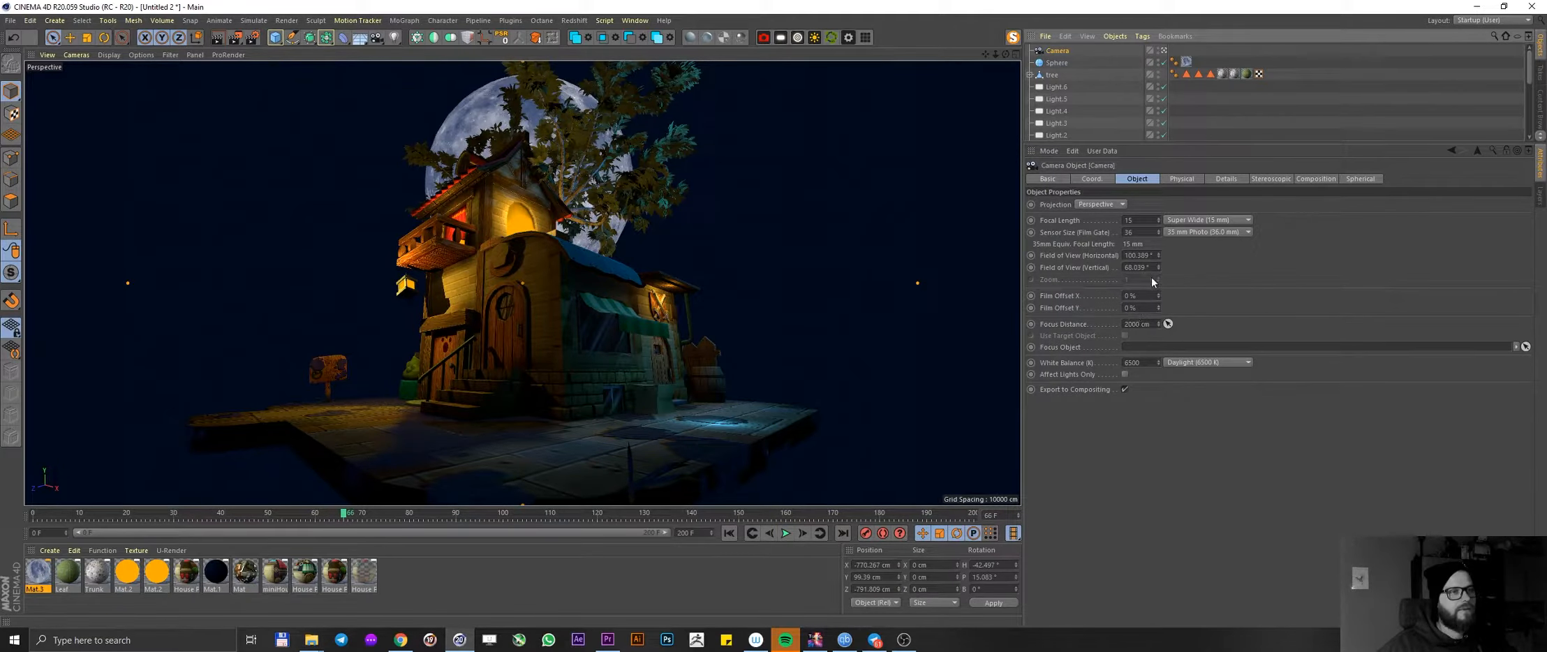
pyautogui.click(1181, 178)
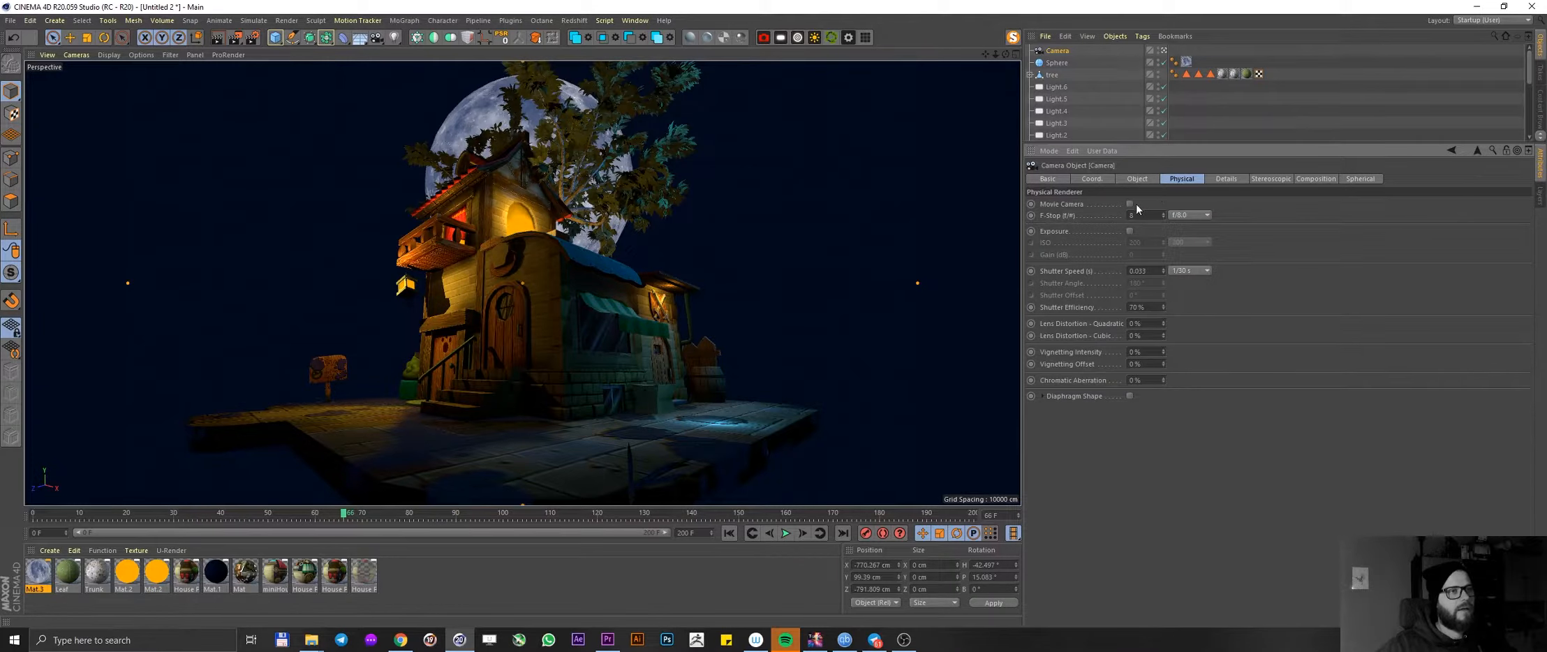
pyautogui.click(1139, 215)
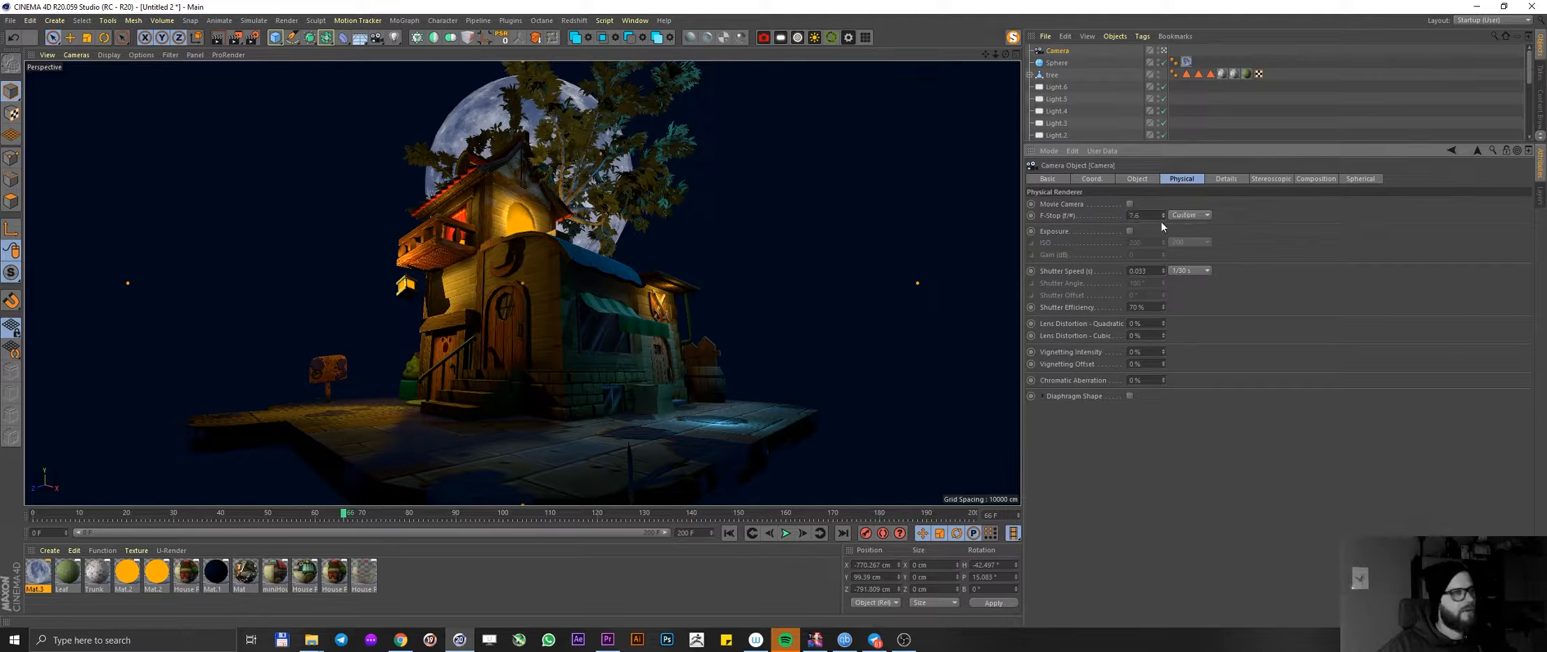
pyautogui.click(1139, 215)
pyautogui.write('0.01')
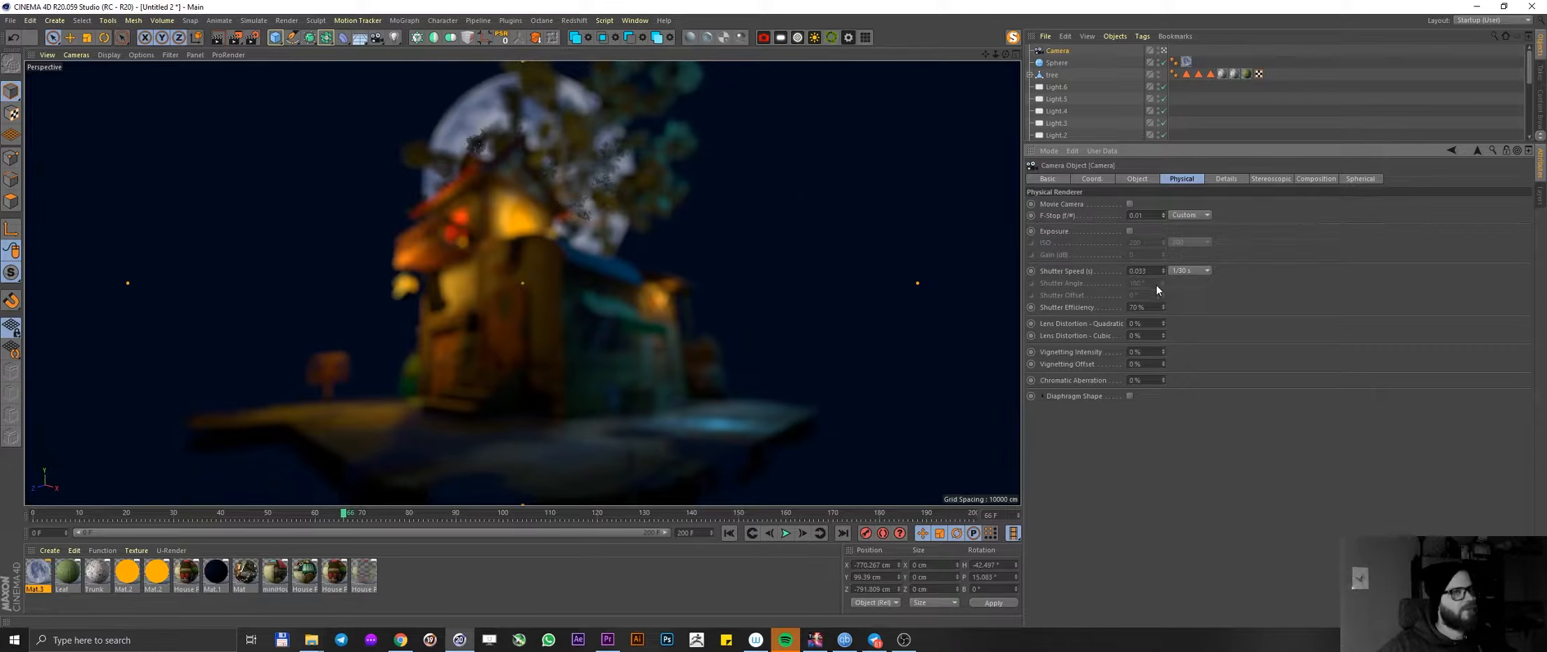
pyautogui.click(1163, 215)
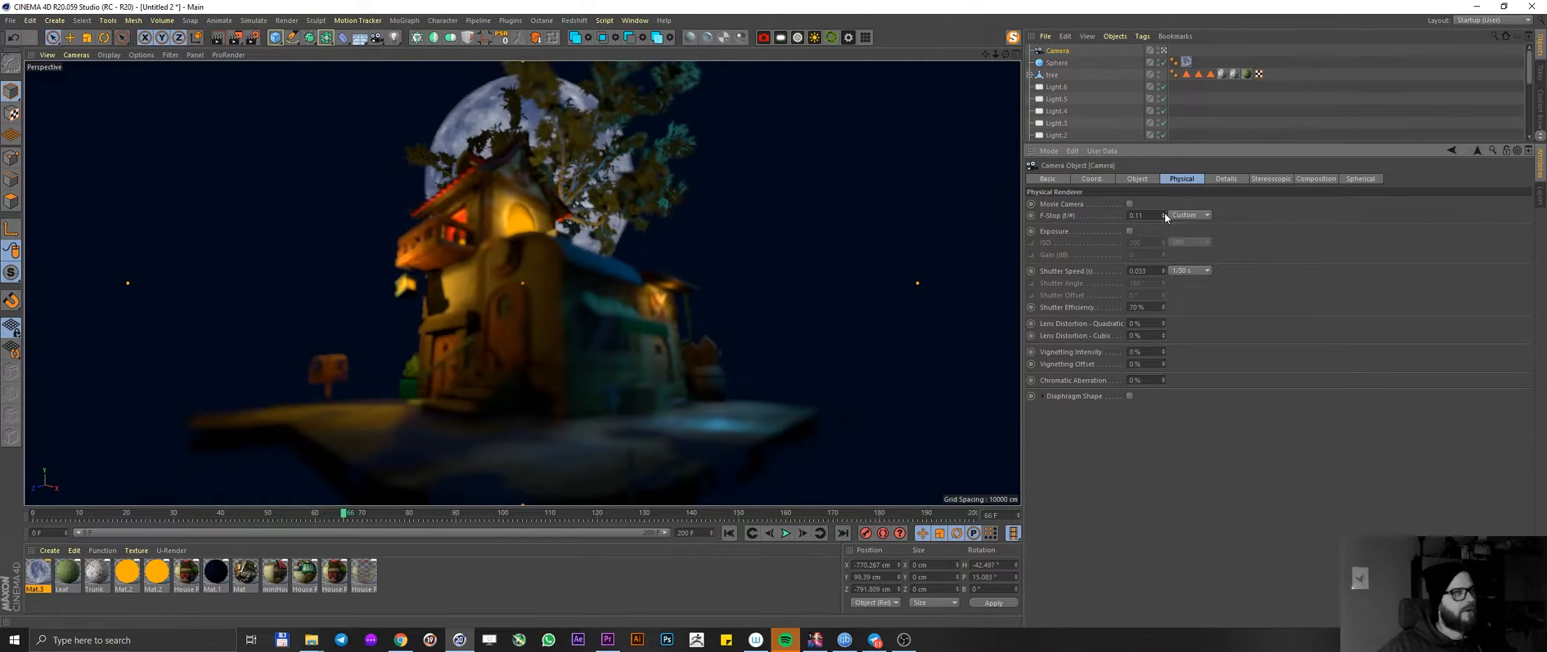
pyautogui.tripleClick(1138, 215)
pyautogui.write('0.2')
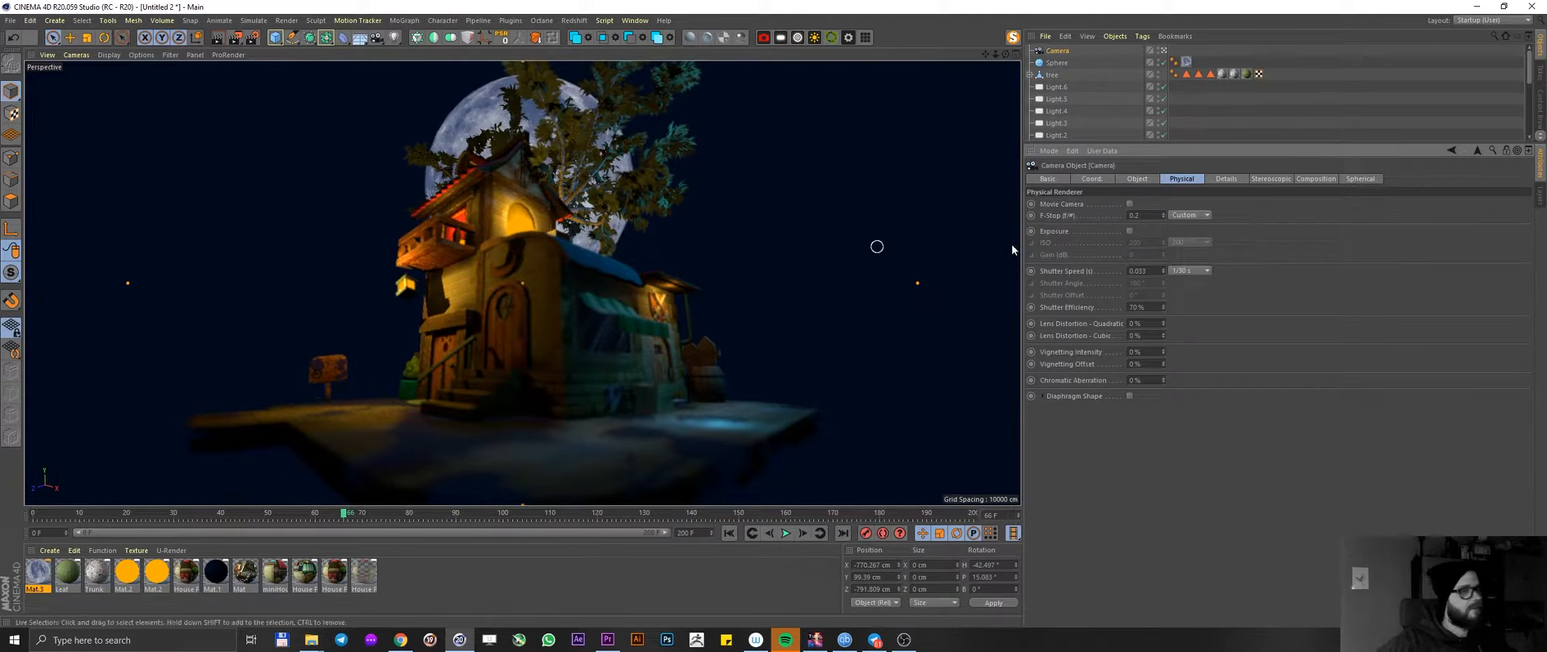
pyautogui.moveTo(556, 378)
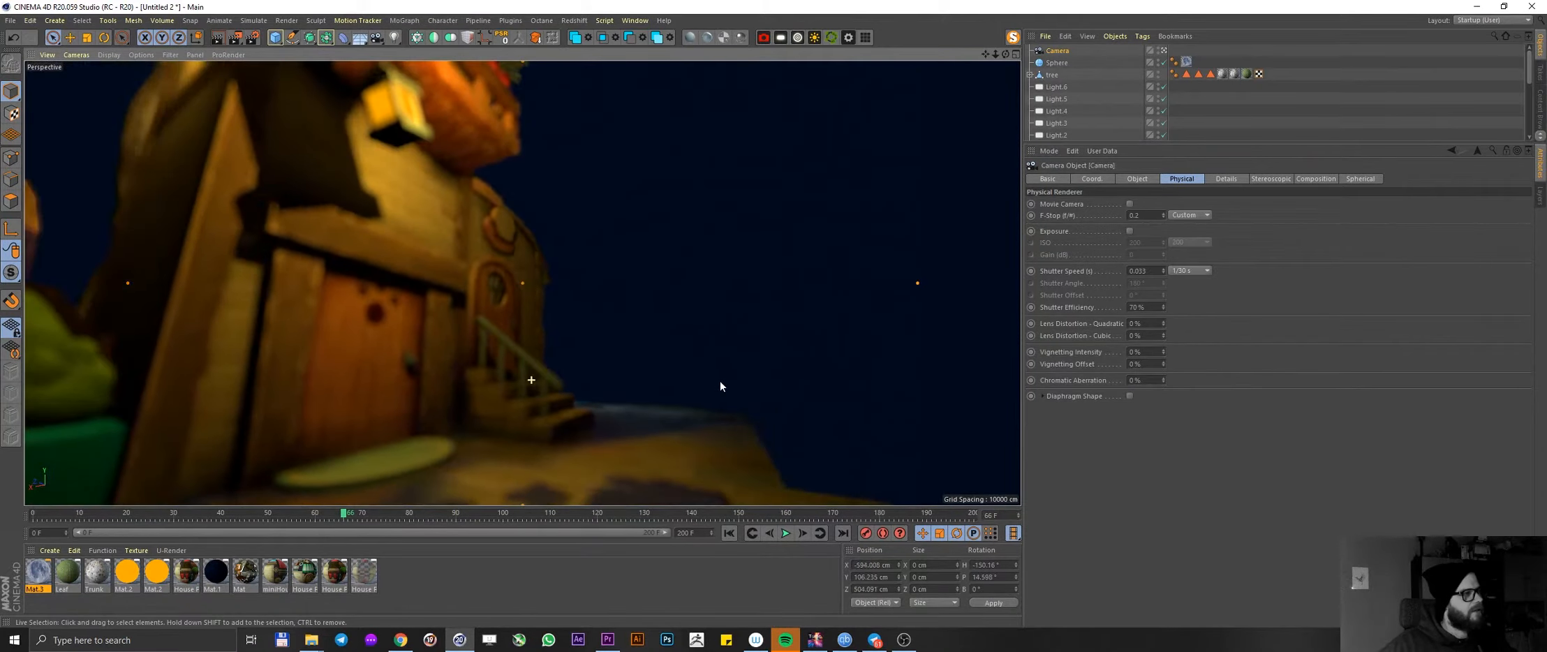
pyautogui.moveTo(721, 385); pyautogui.dragTo(489, 353)
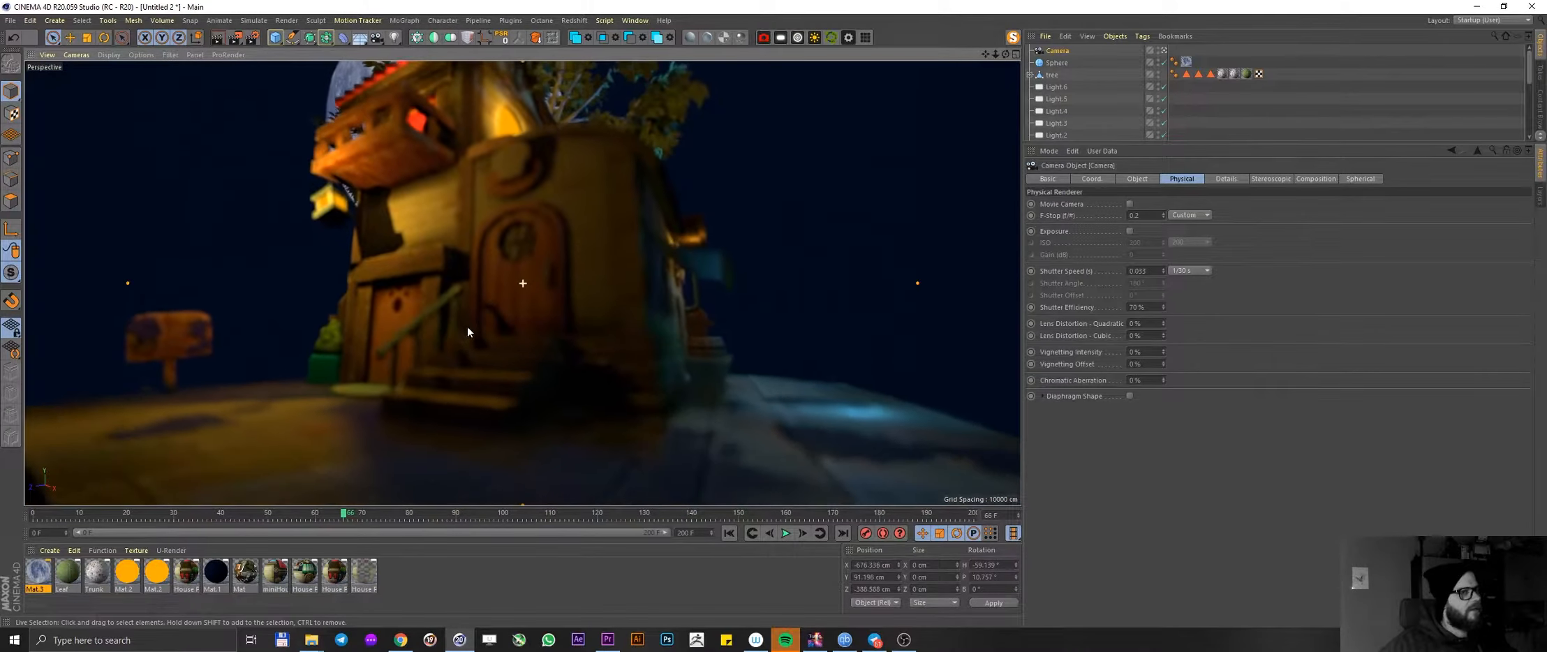
pyautogui.moveTo(468, 333); pyautogui.dragTo(543, 333)
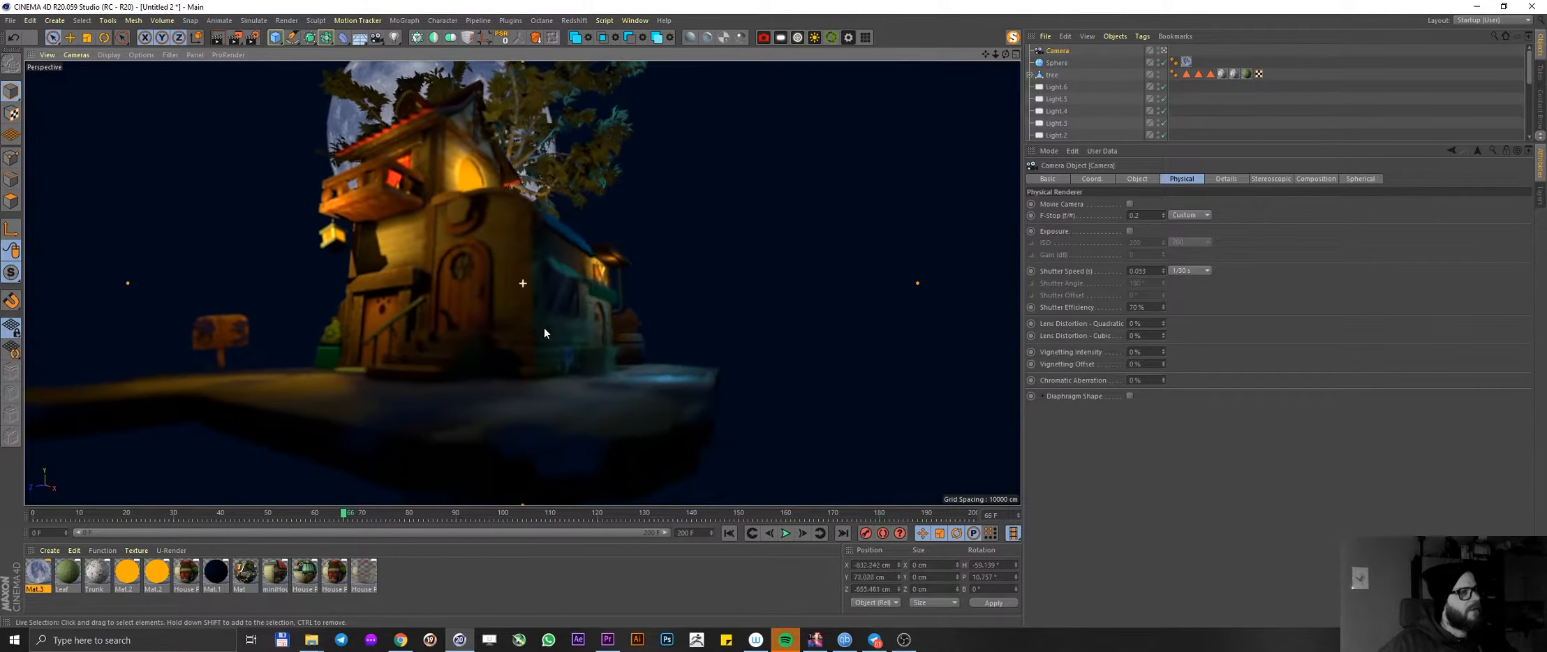
# - Switch to the Camera's Object settings to edit the Focus Distance
pyautogui.click(1136, 179)
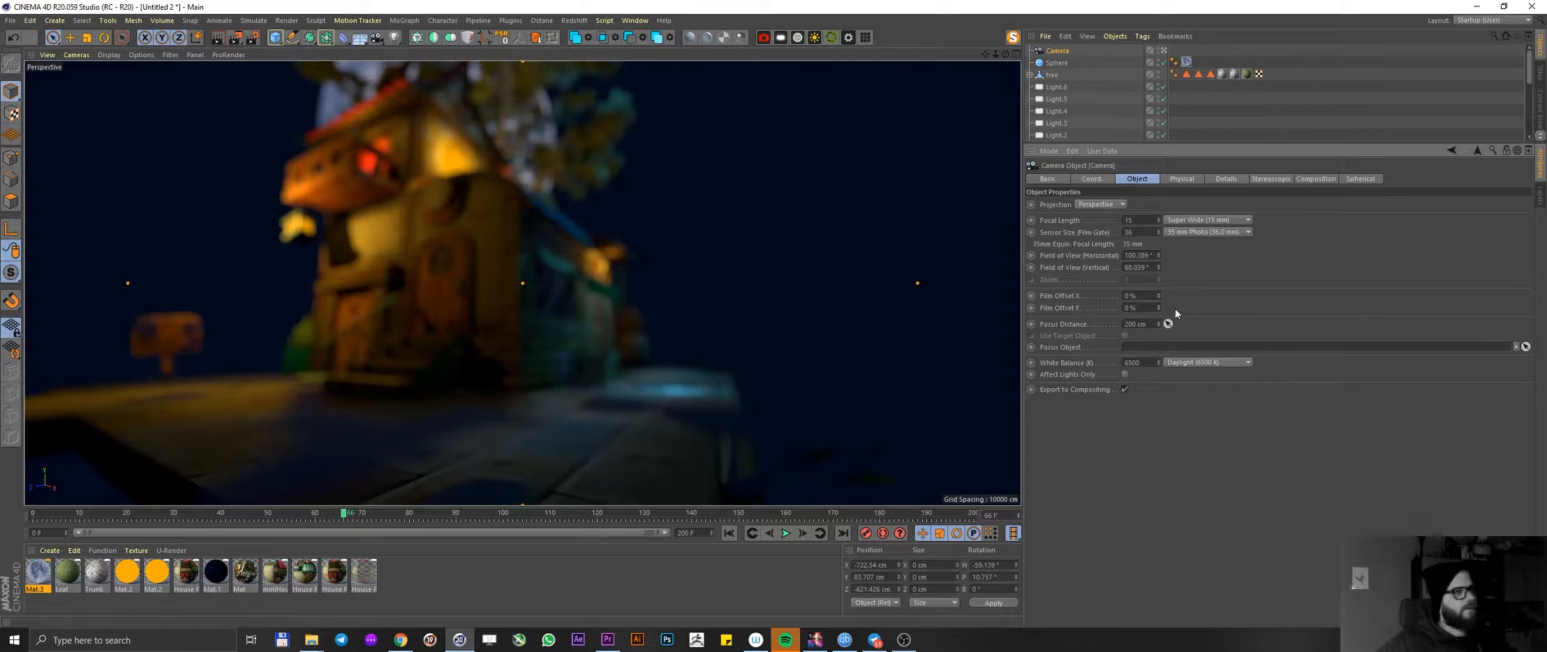
pyautogui.moveTo(1169, 328)
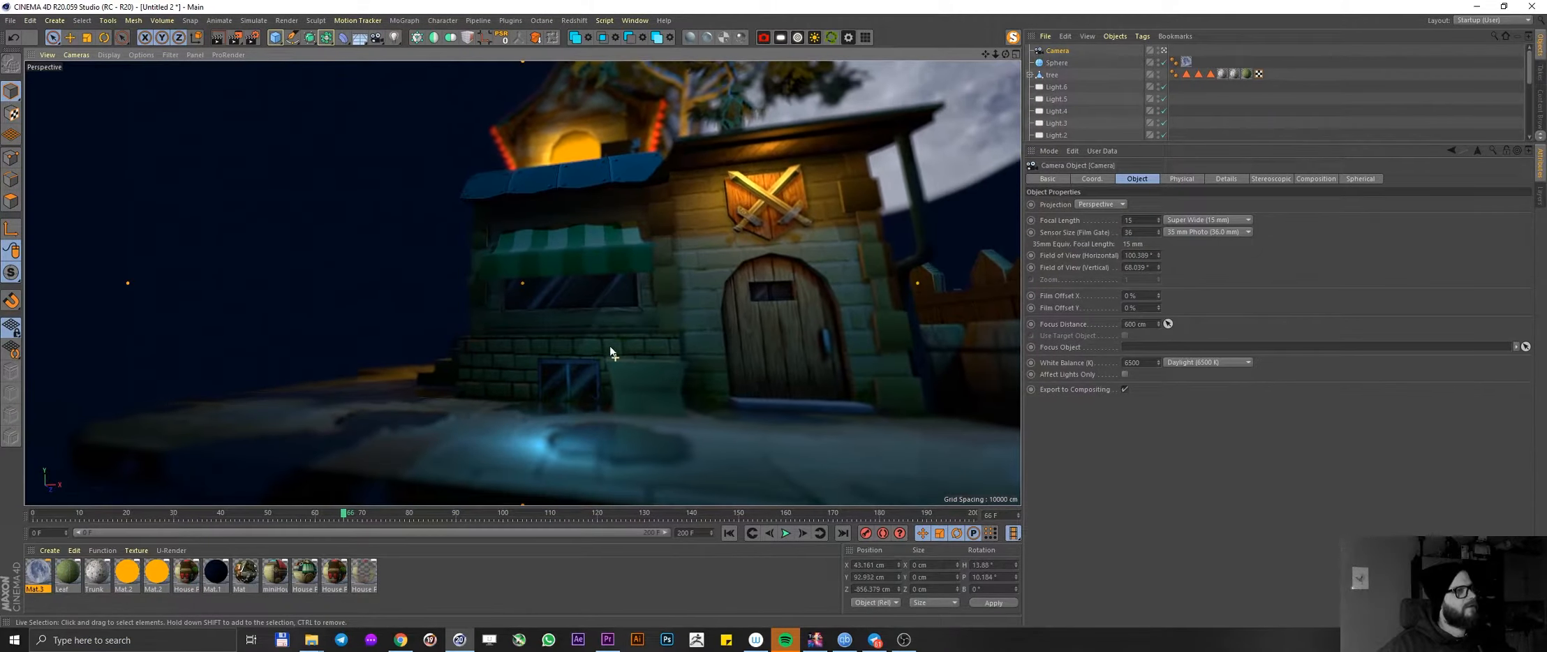
# - Orbit around the lit house and zoom in on the crossed-swords shield, then pull back to the front
pyautogui.moveTo(611, 354); pyautogui.dragTo(789, 297)
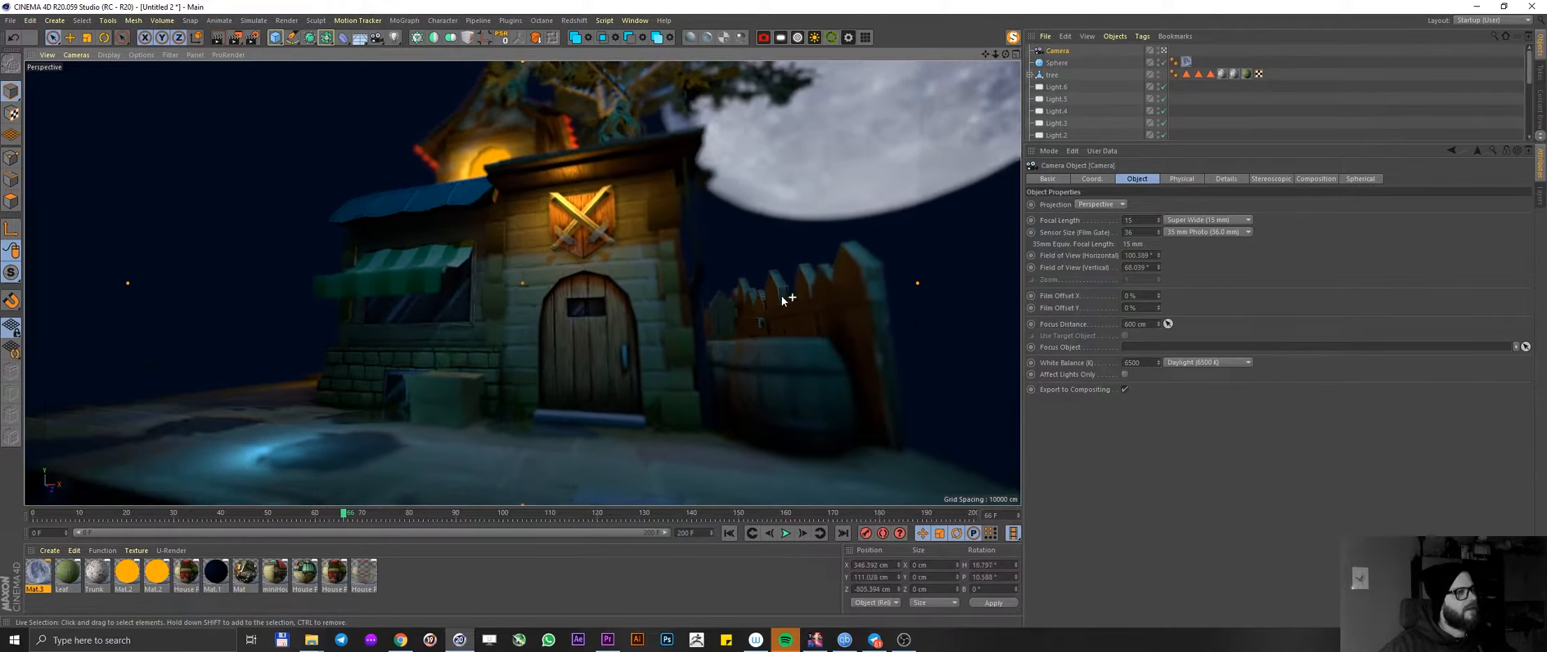
pyautogui.moveTo(789, 299); pyautogui.dragTo(750, 271)
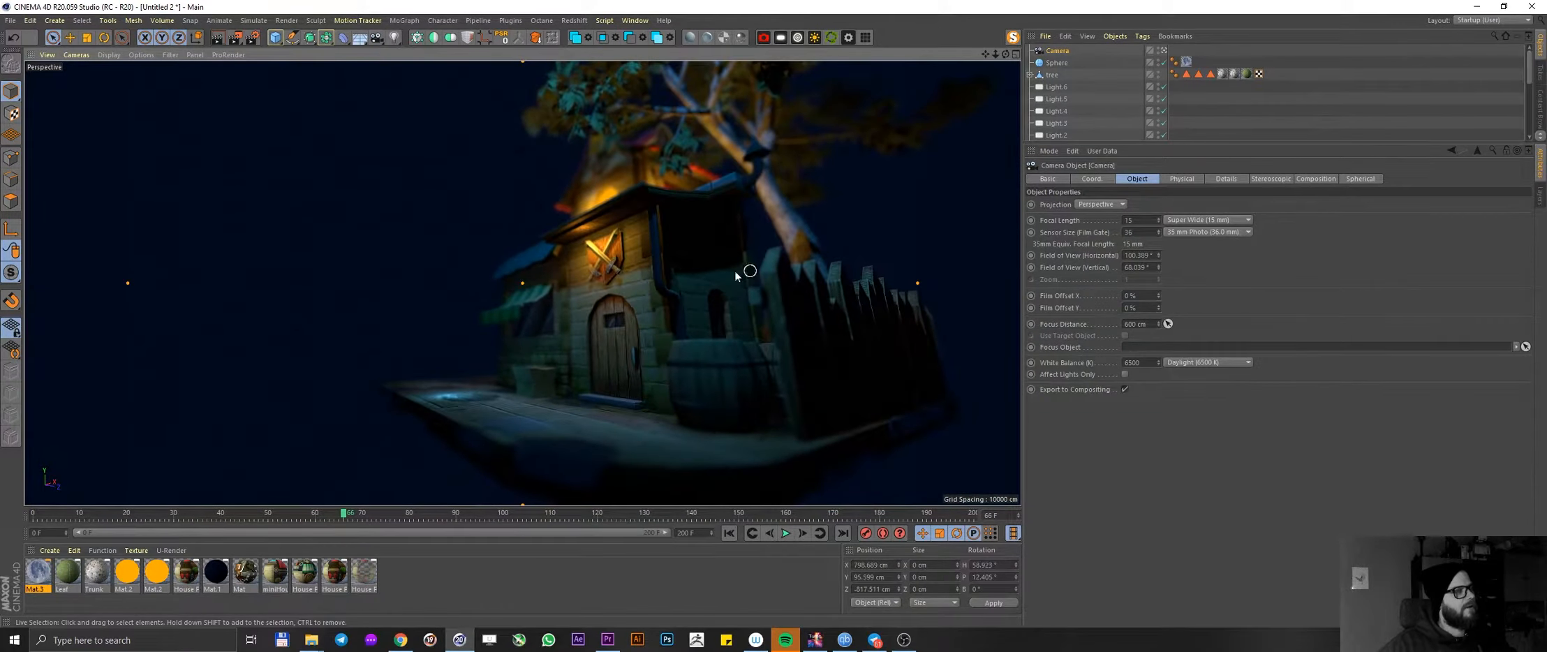
pyautogui.moveTo(750, 271); pyautogui.dragTo(566, 238)
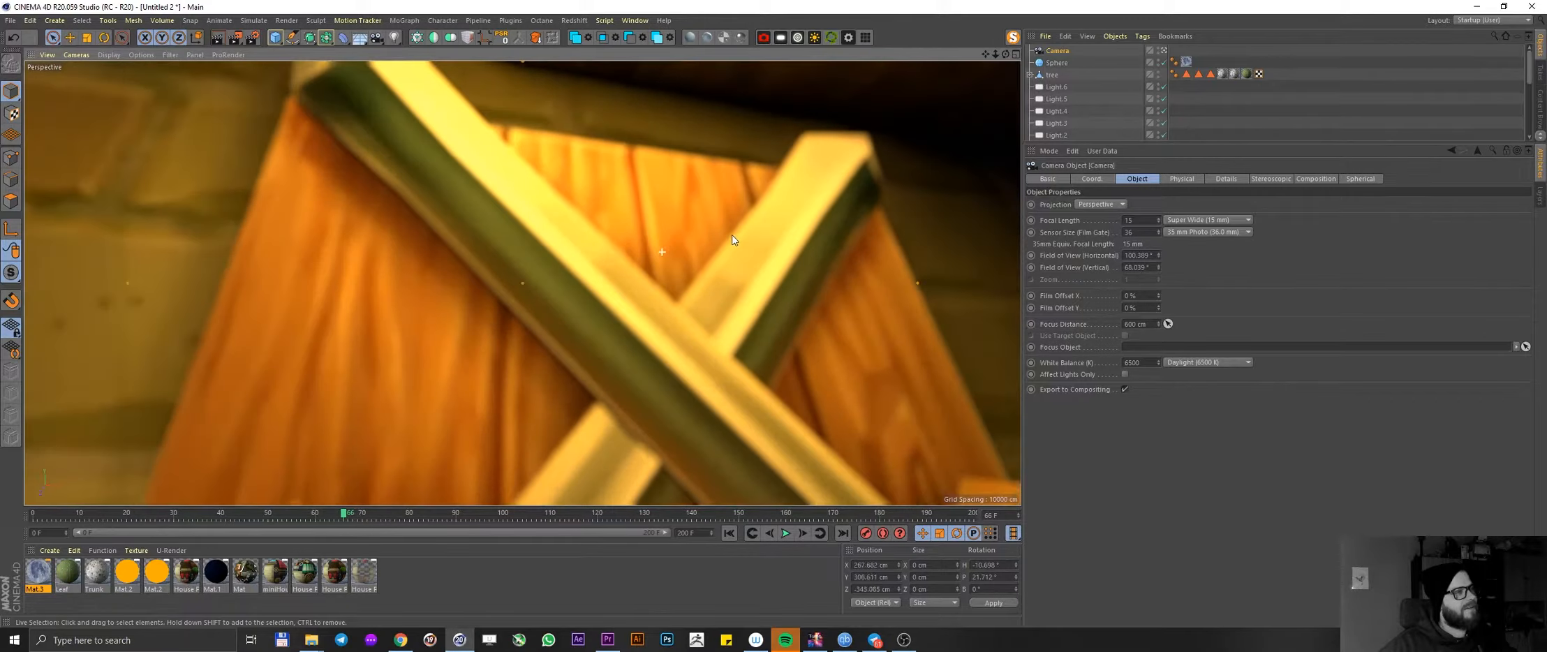
pyautogui.moveTo(733, 240); pyautogui.dragTo(705, 285)
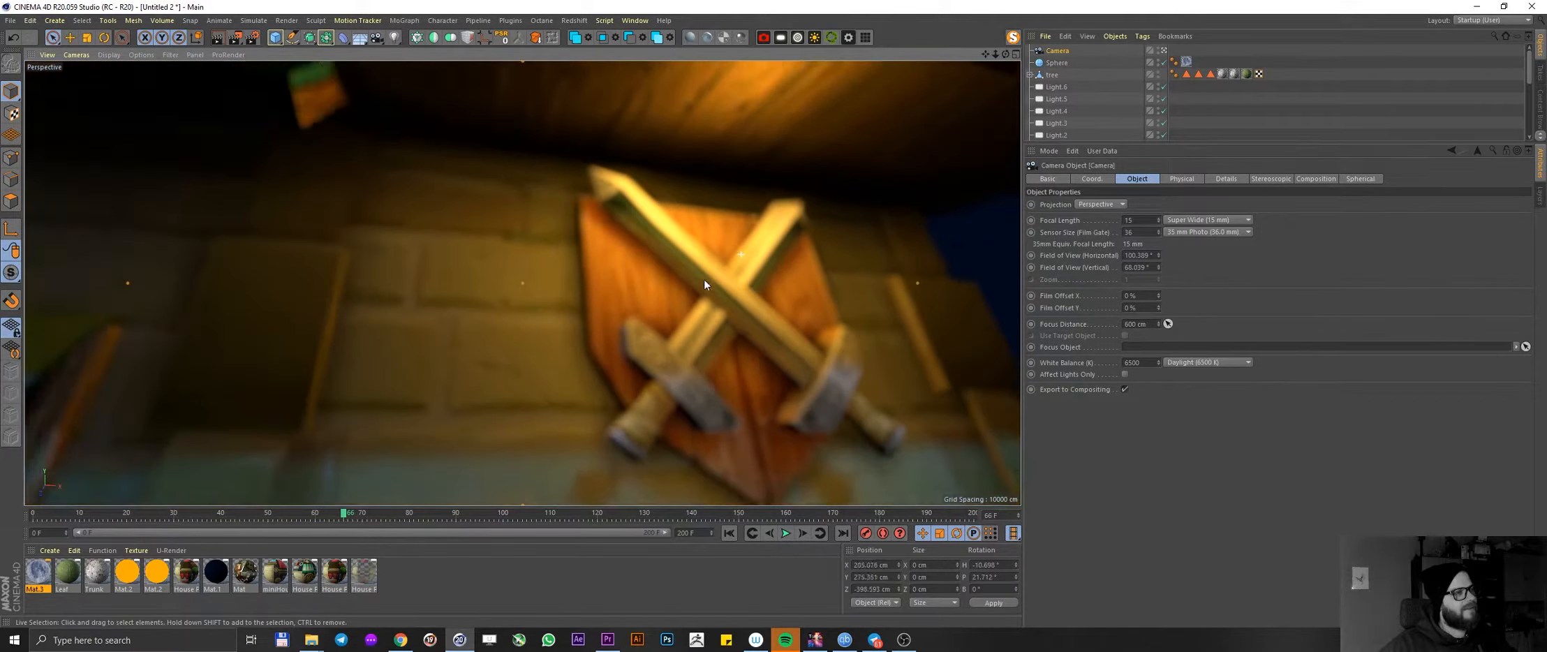
pyautogui.moveTo(705, 285); pyautogui.dragTo(650, 324)
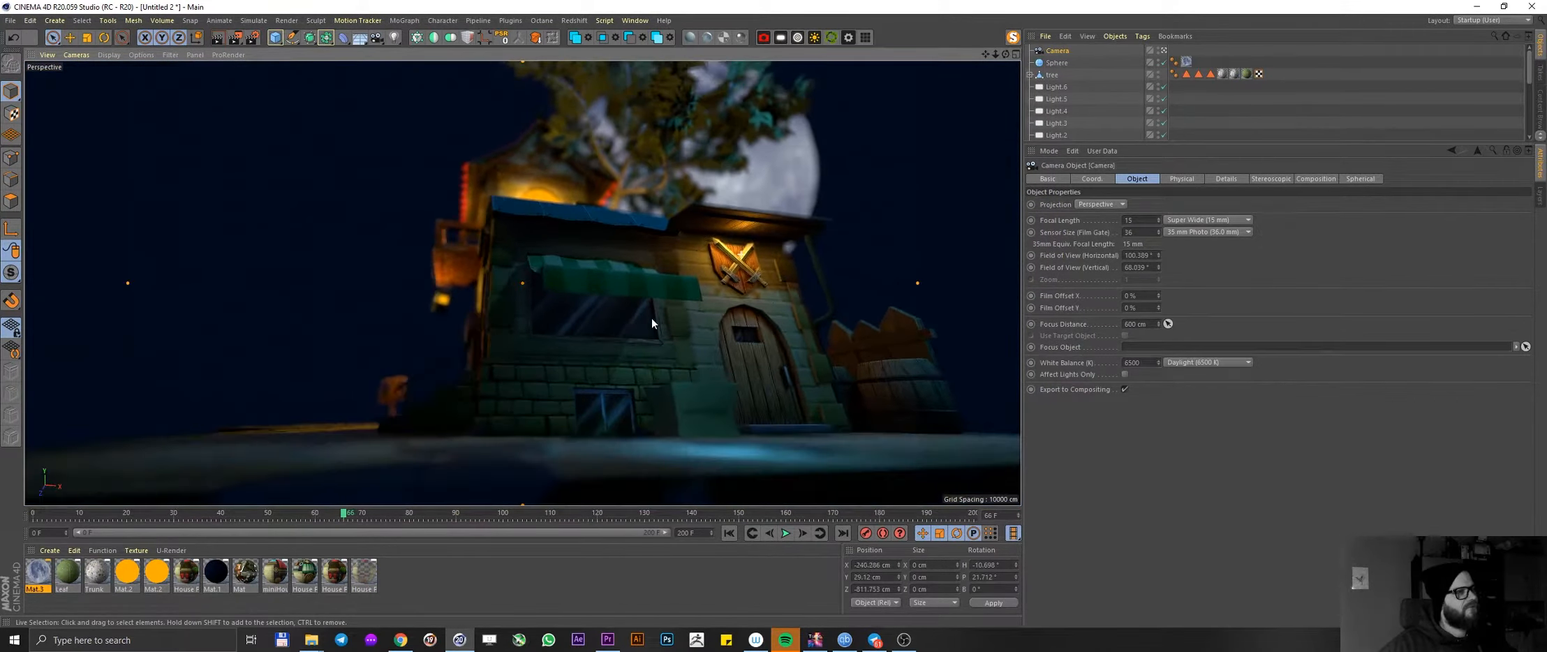
# - Review the house from low corner angles, the porch and the awning front, then bring up Render Settings
pyautogui.moveTo(651, 324); pyautogui.dragTo(688, 338)
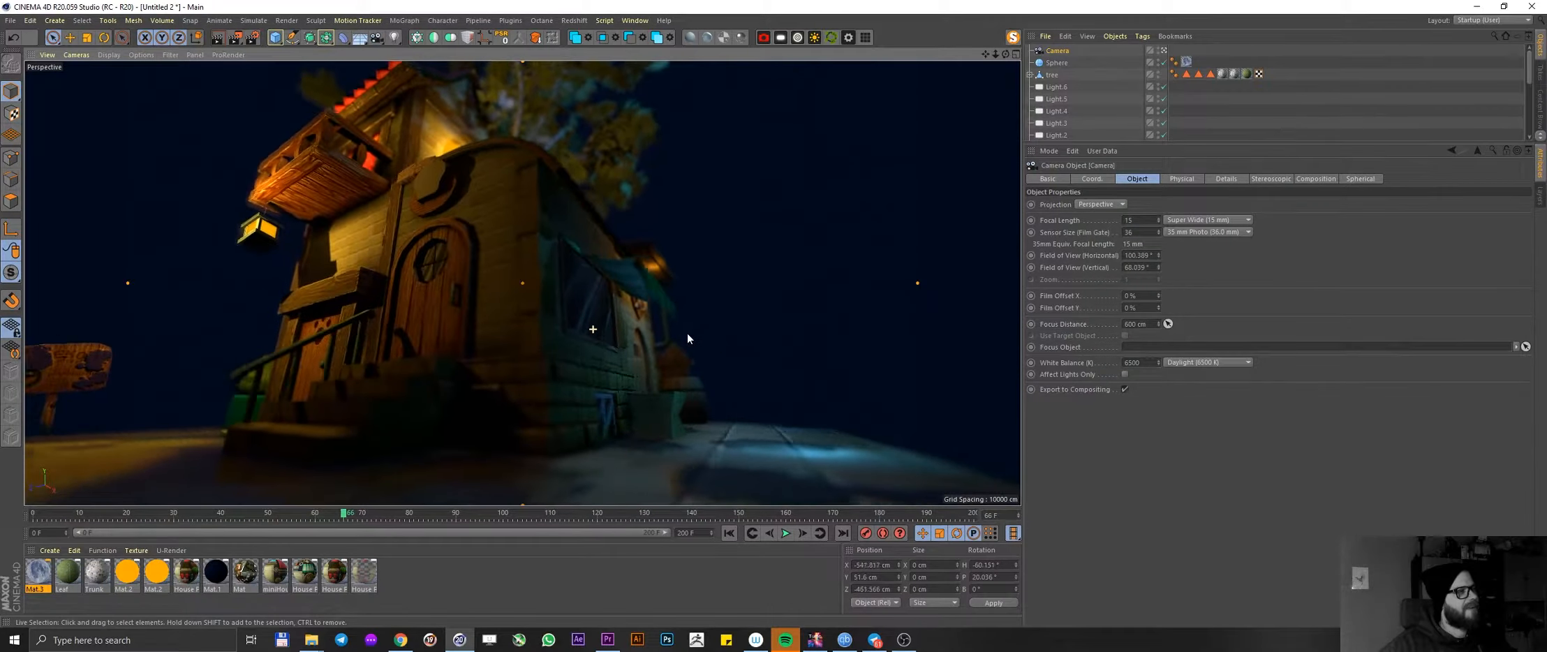
pyautogui.moveTo(688, 338); pyautogui.dragTo(636, 344)
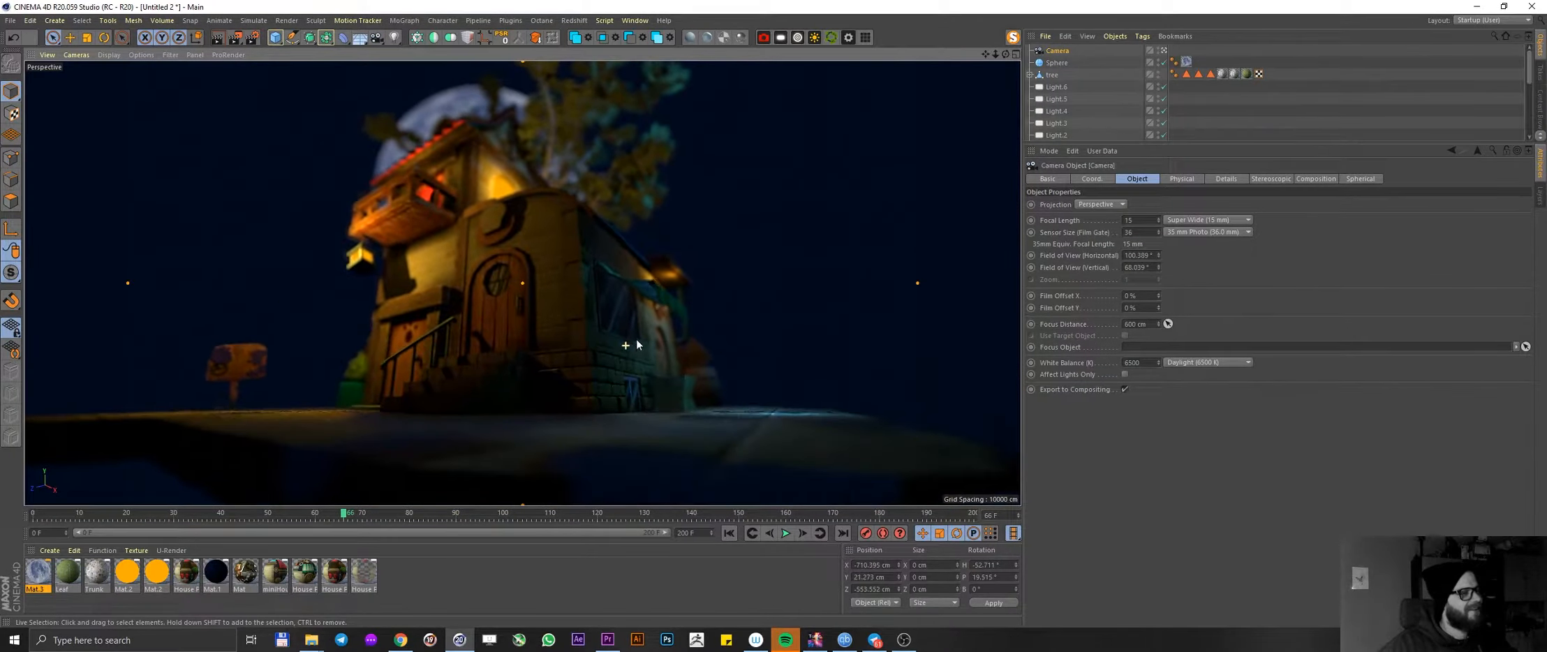
pyautogui.moveTo(624, 345); pyautogui.dragTo(587, 348)
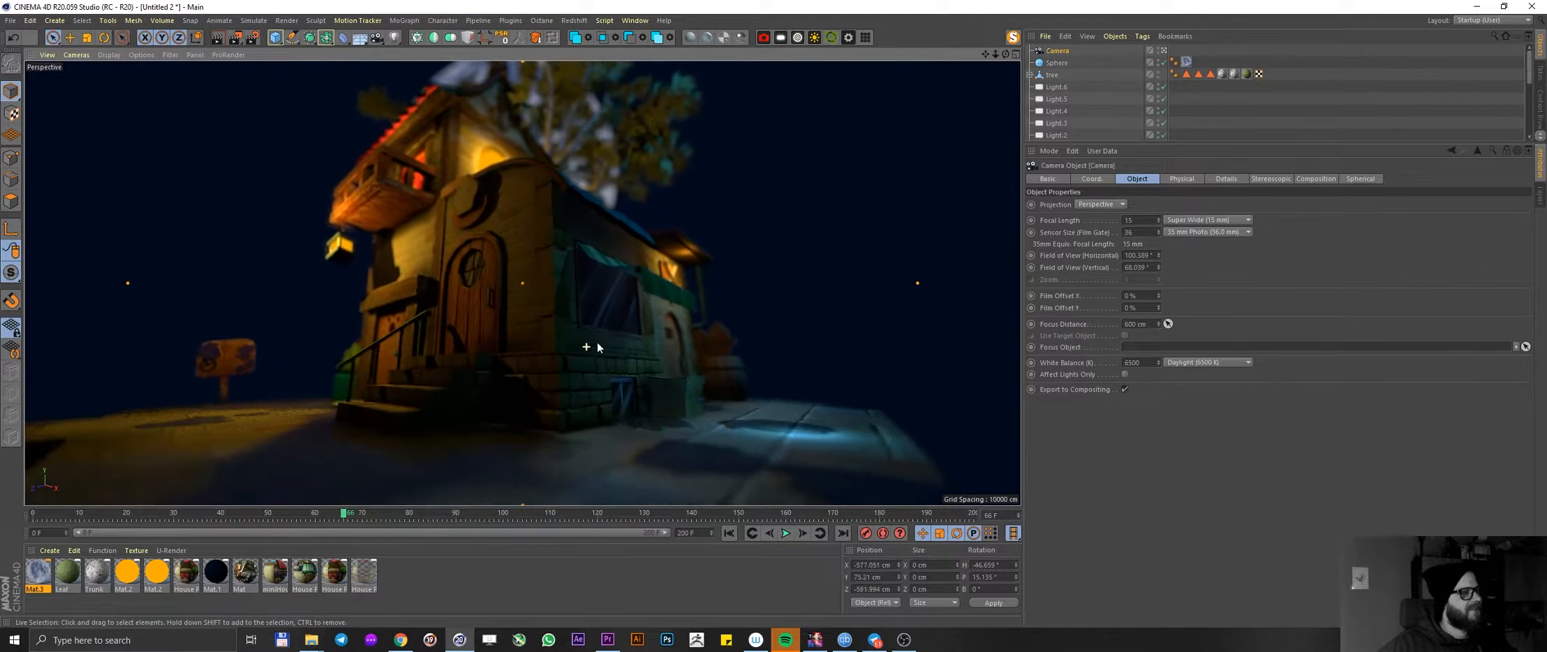
pyautogui.moveTo(596, 347); pyautogui.dragTo(514, 341)
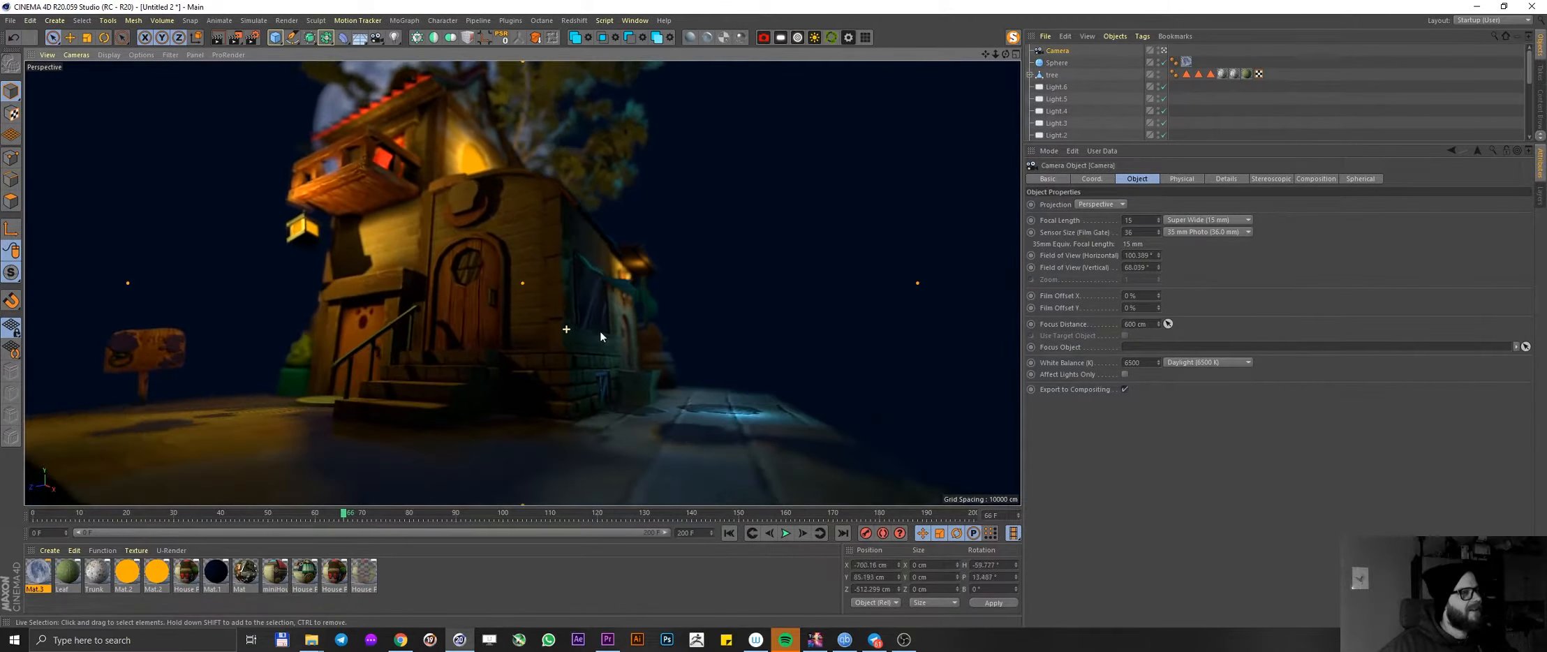
pyautogui.moveTo(600, 336); pyautogui.dragTo(511, 331)
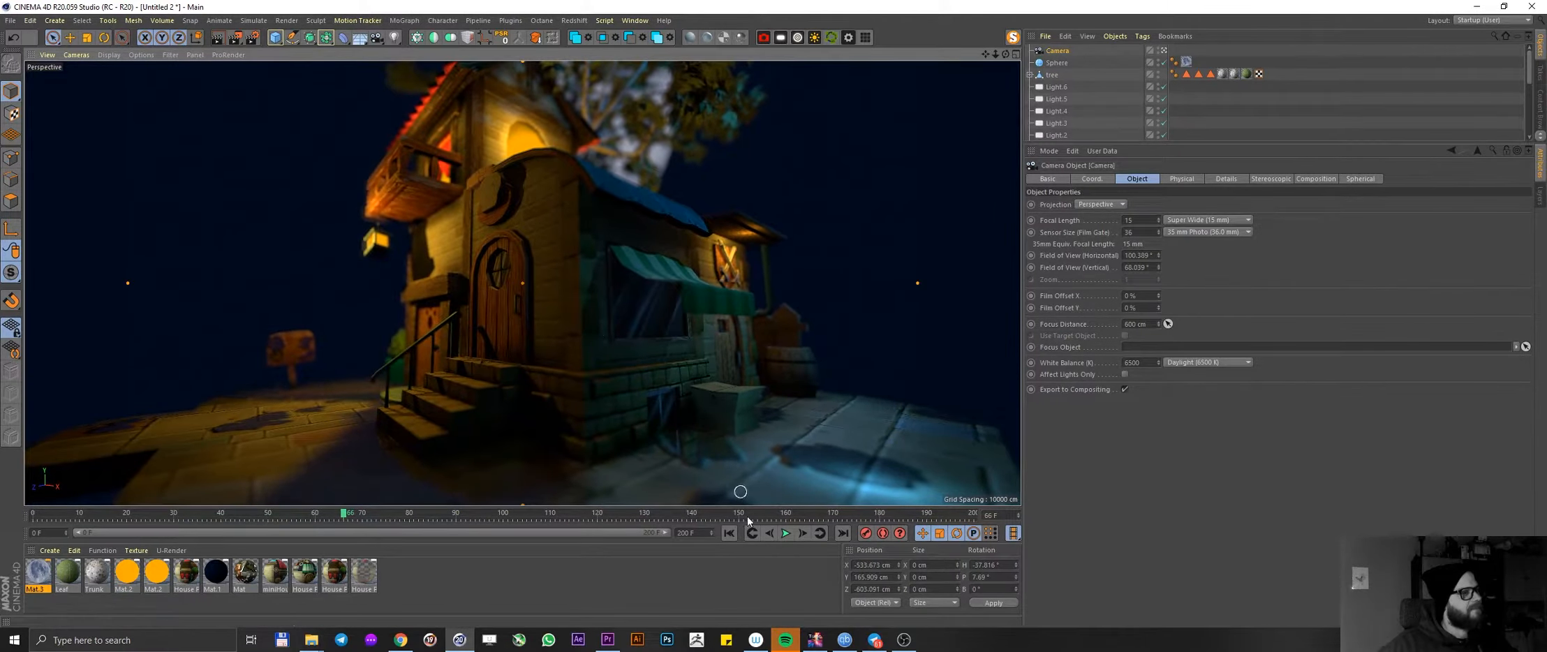
pyautogui.click(785, 534)
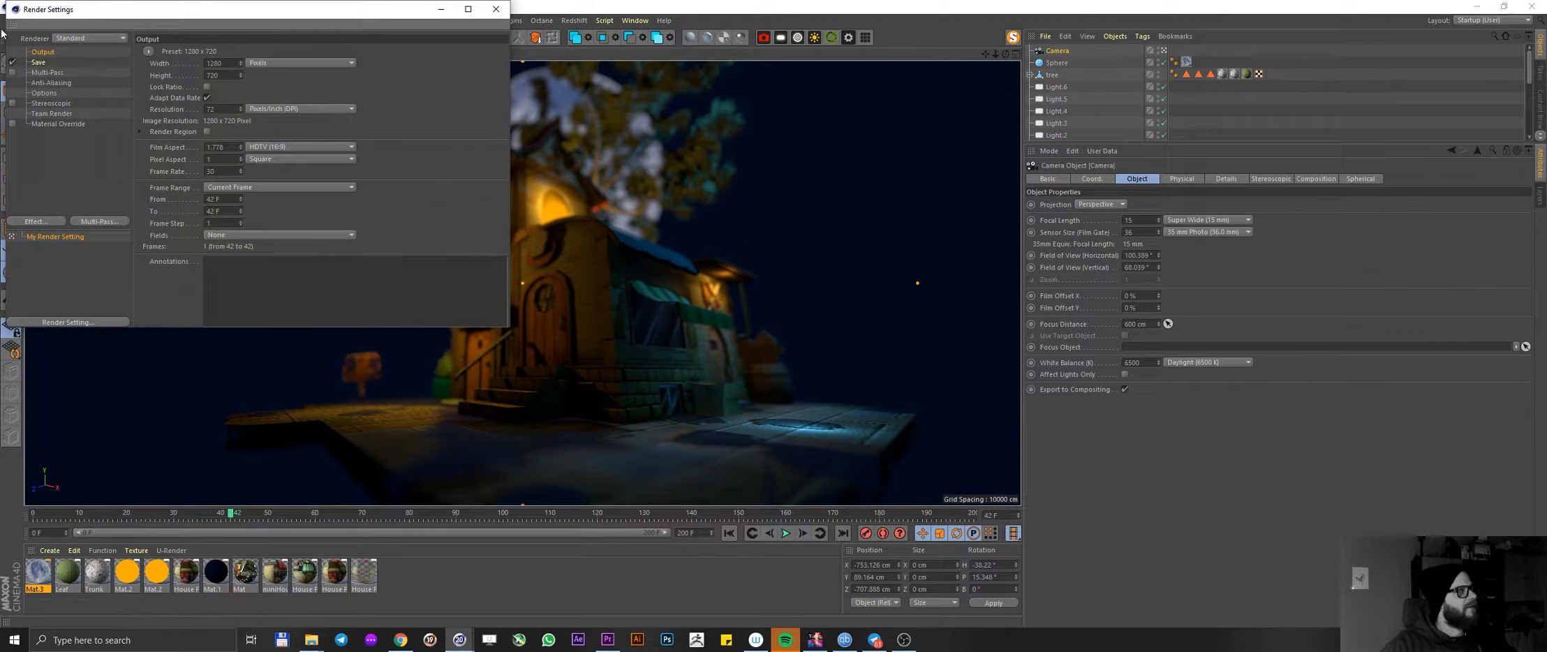
# - Set the renderer to Hardware OpenGL with Enhanced OpenGL, shadows, tessellation and SSAO enabled
pyautogui.click(89, 37)
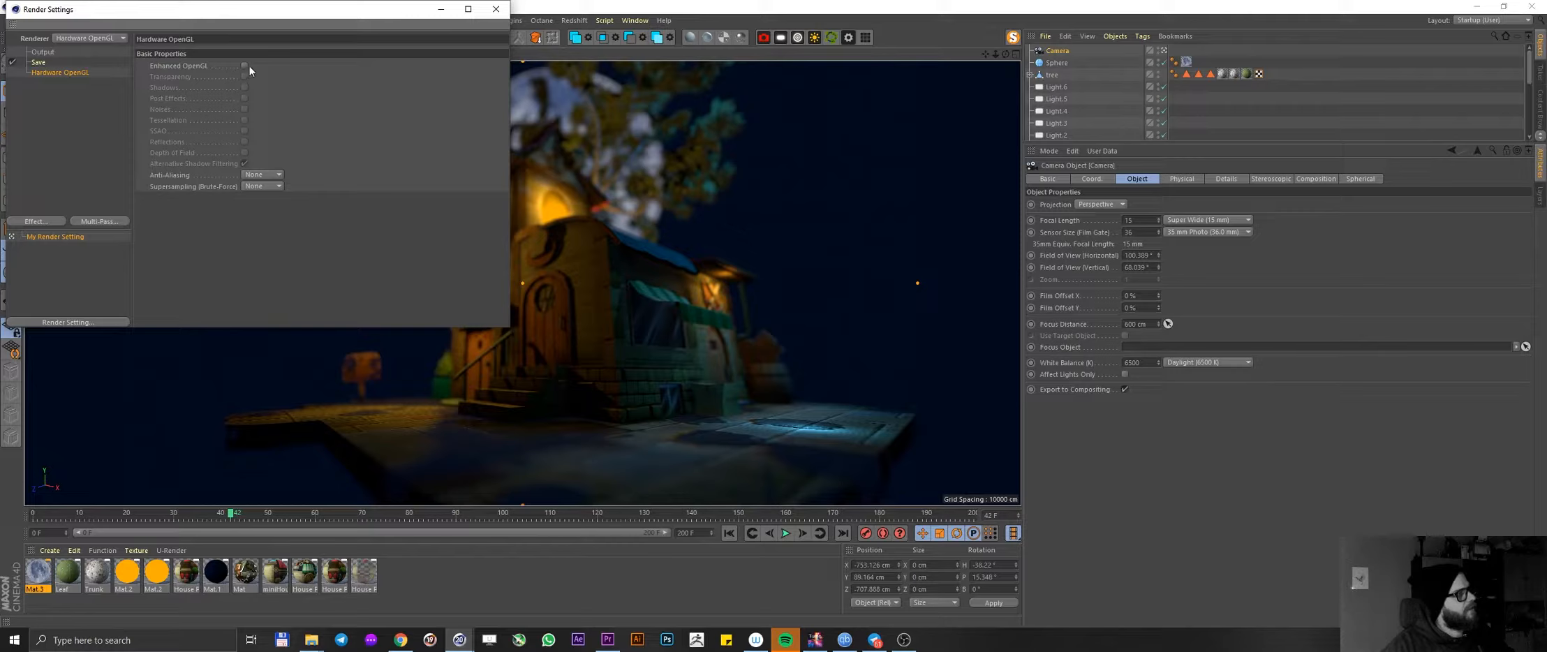
pyautogui.click(245, 66)
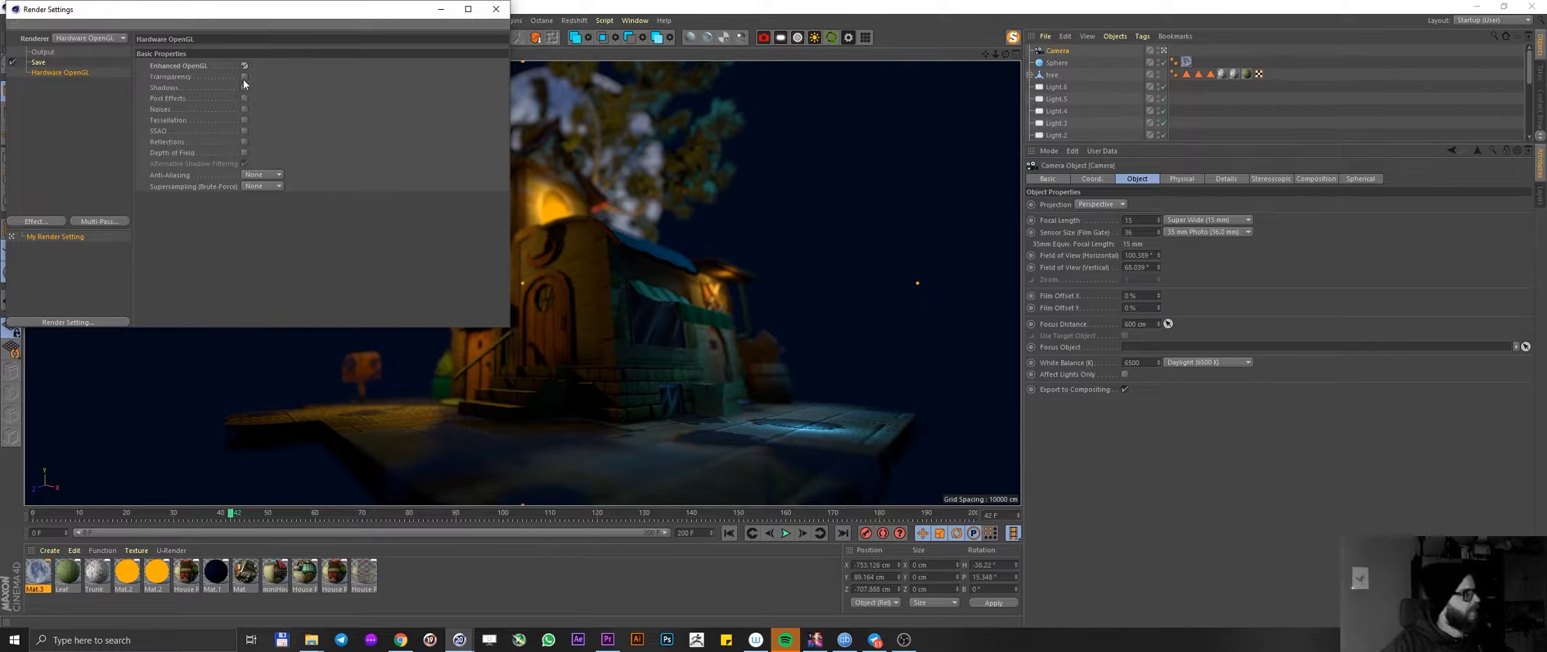
pyautogui.click(244, 97)
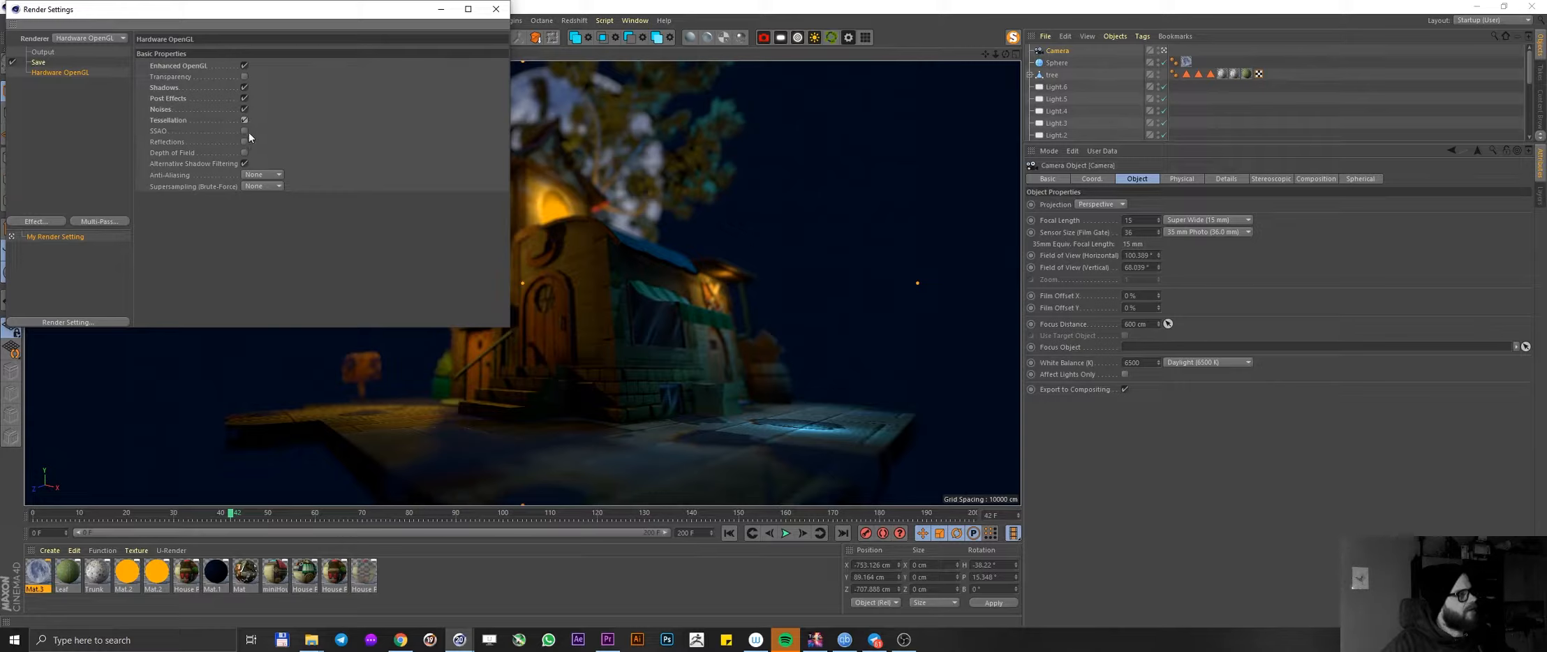
pyautogui.click(244, 130)
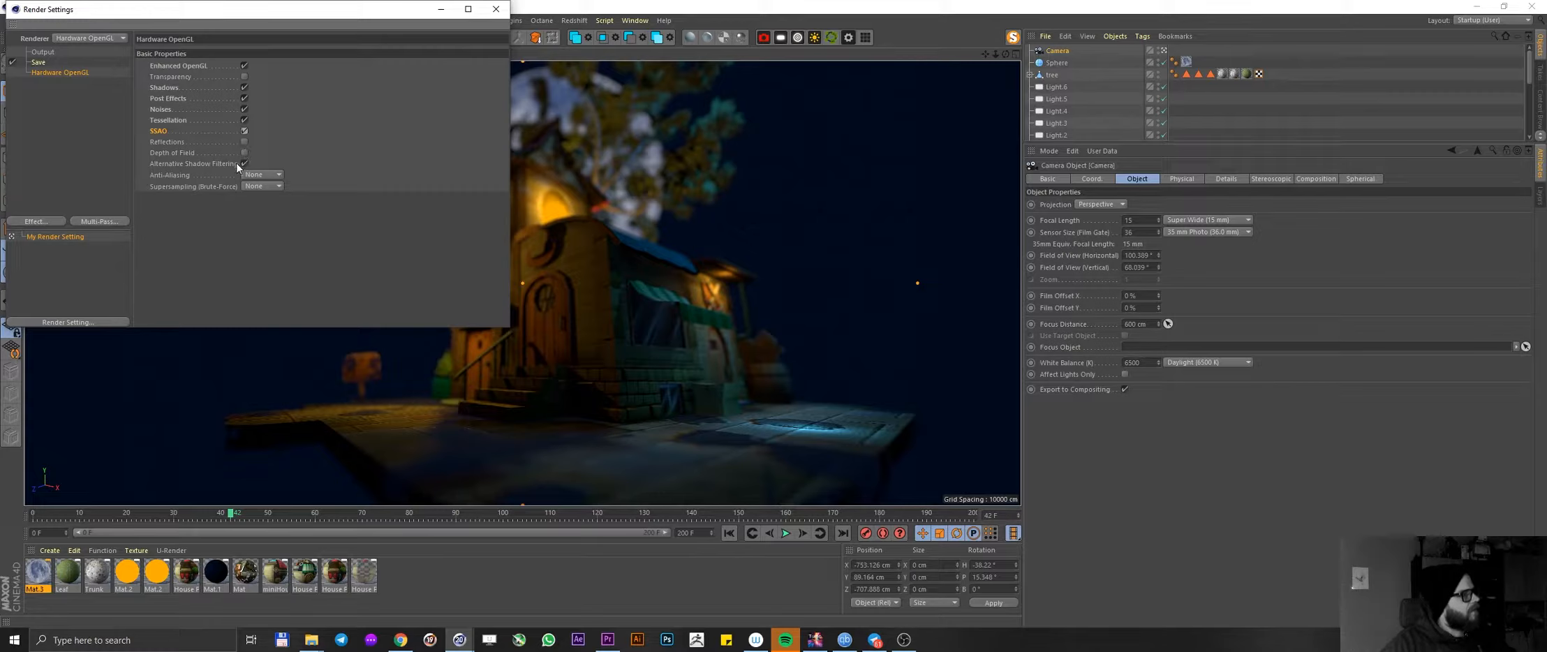
pyautogui.click(245, 141)
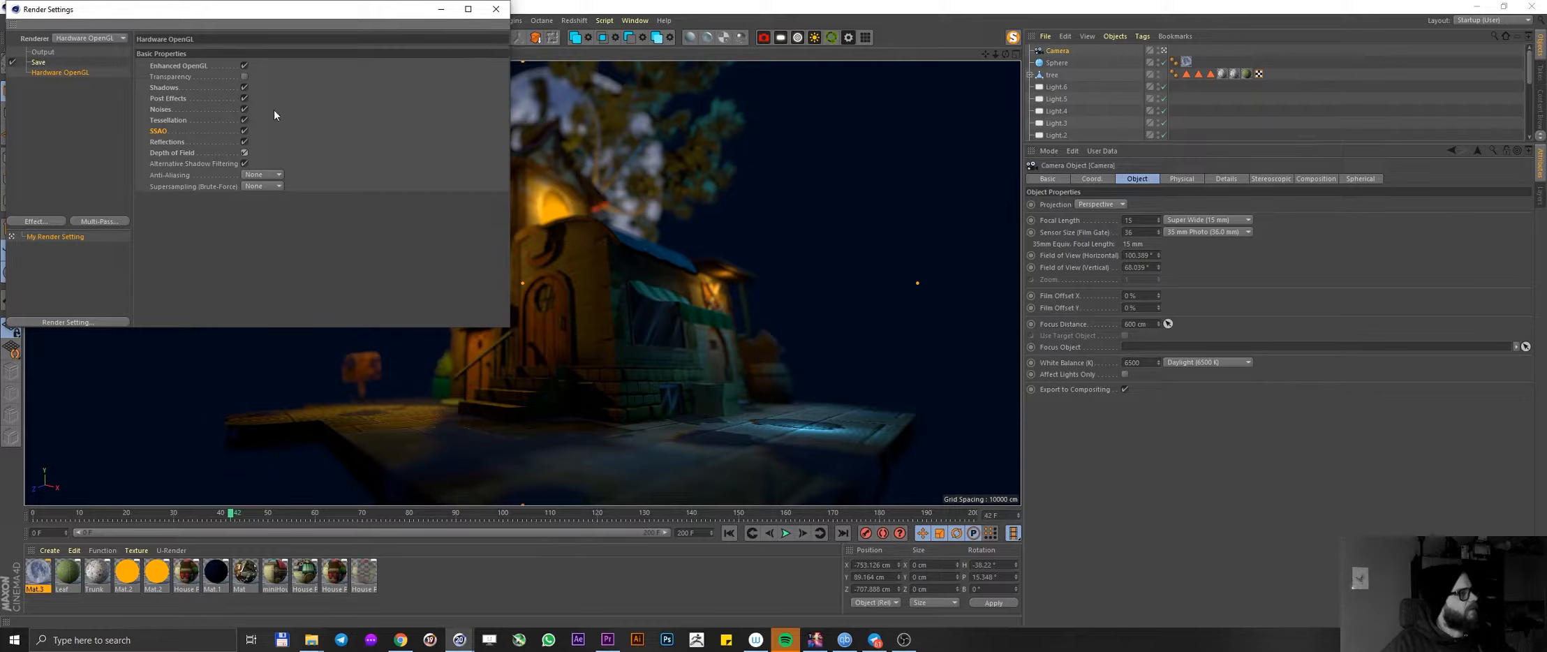
# - Choose an anti-aliasing level for the Hardware OpenGL render
pyautogui.click(262, 174)
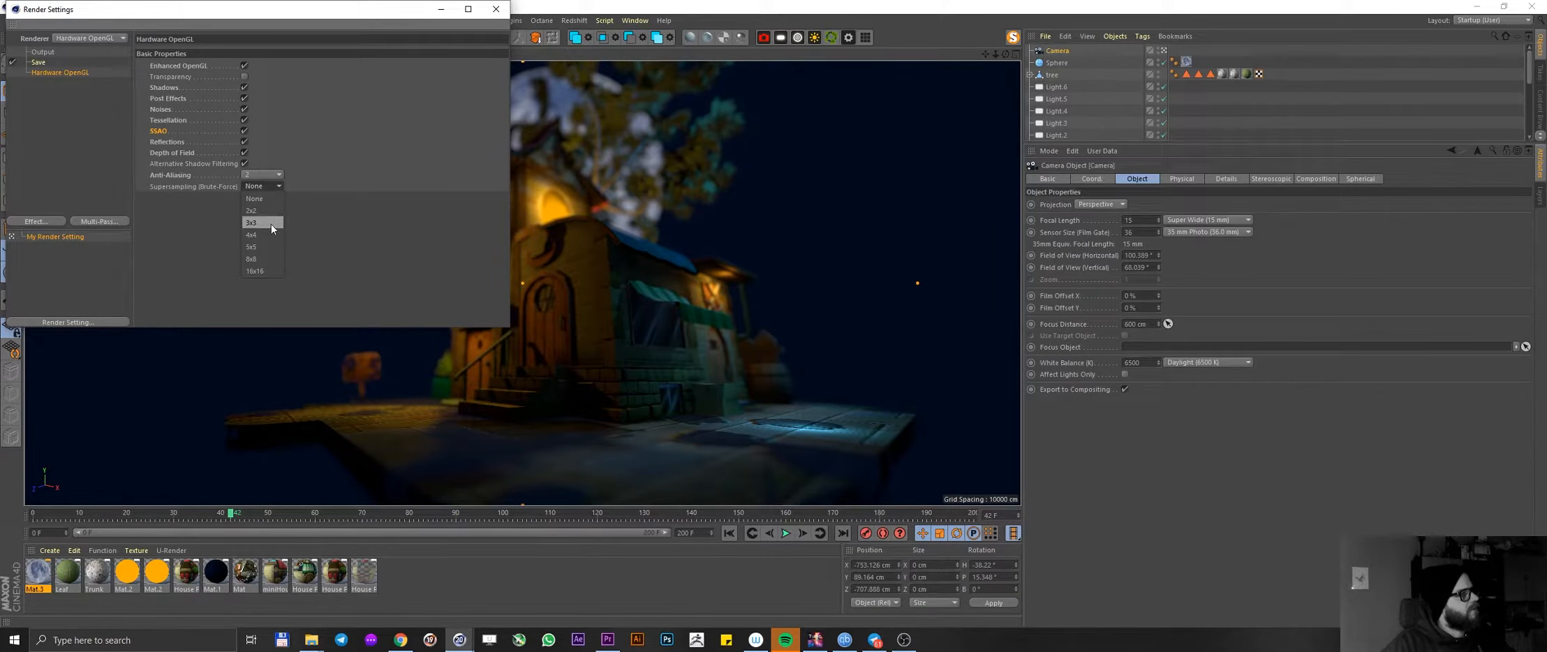
pyautogui.moveTo(260, 211)
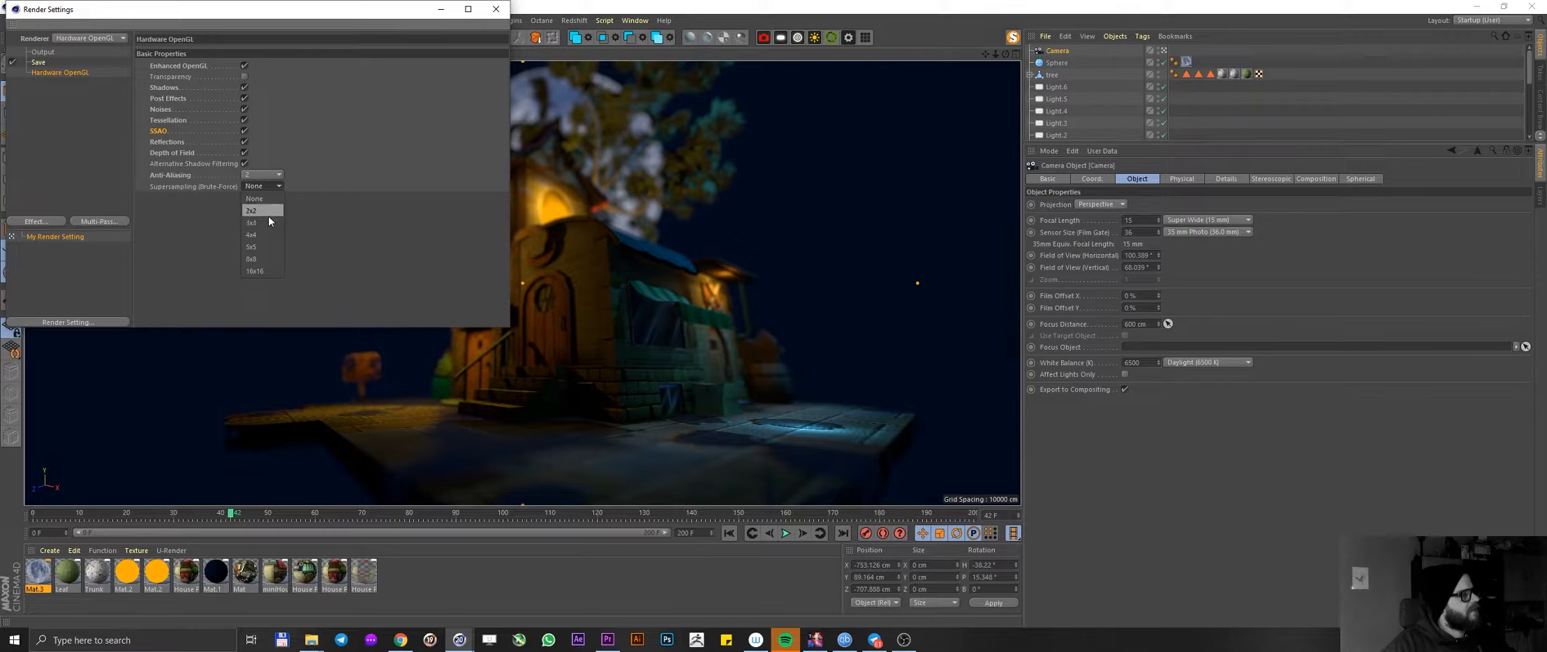
pyautogui.click(251, 209)
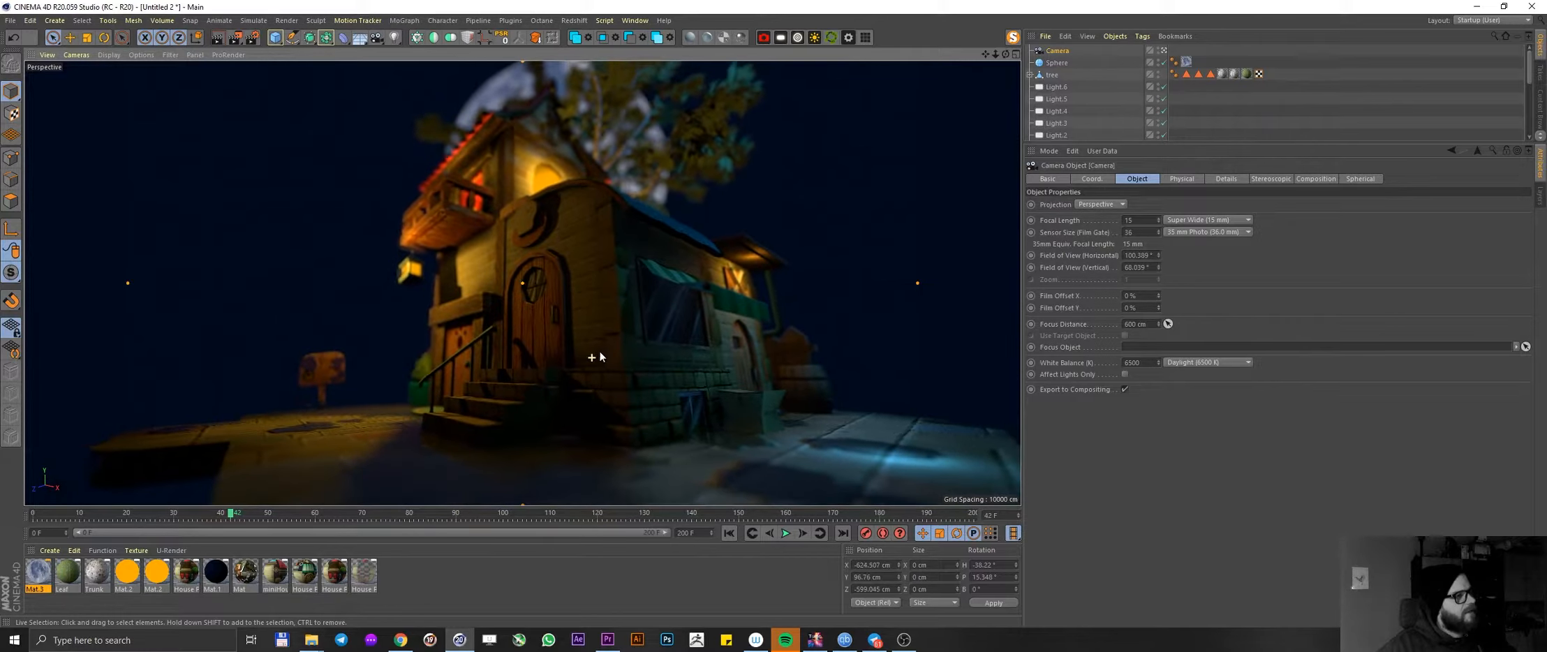
pyautogui.moveTo(599, 357); pyautogui.dragTo(582, 335)
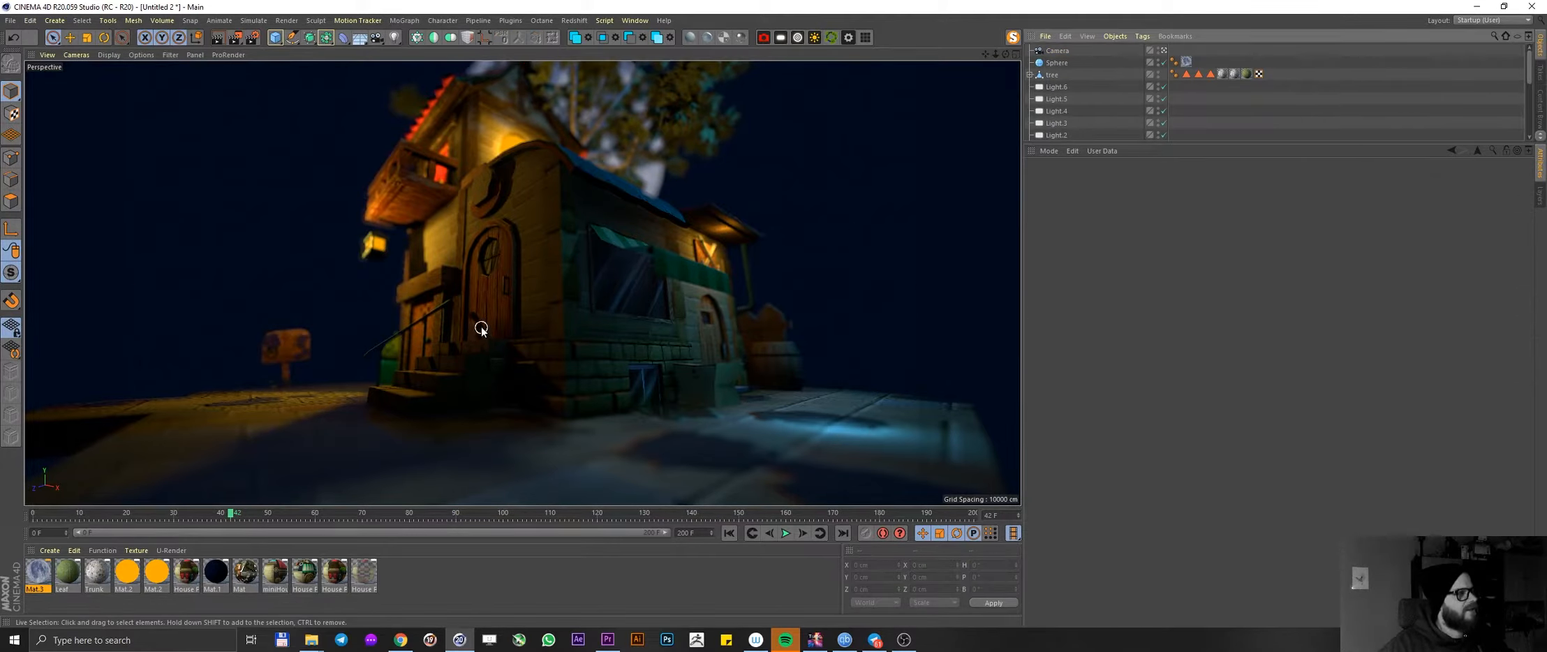
pyautogui.moveTo(523, 304)
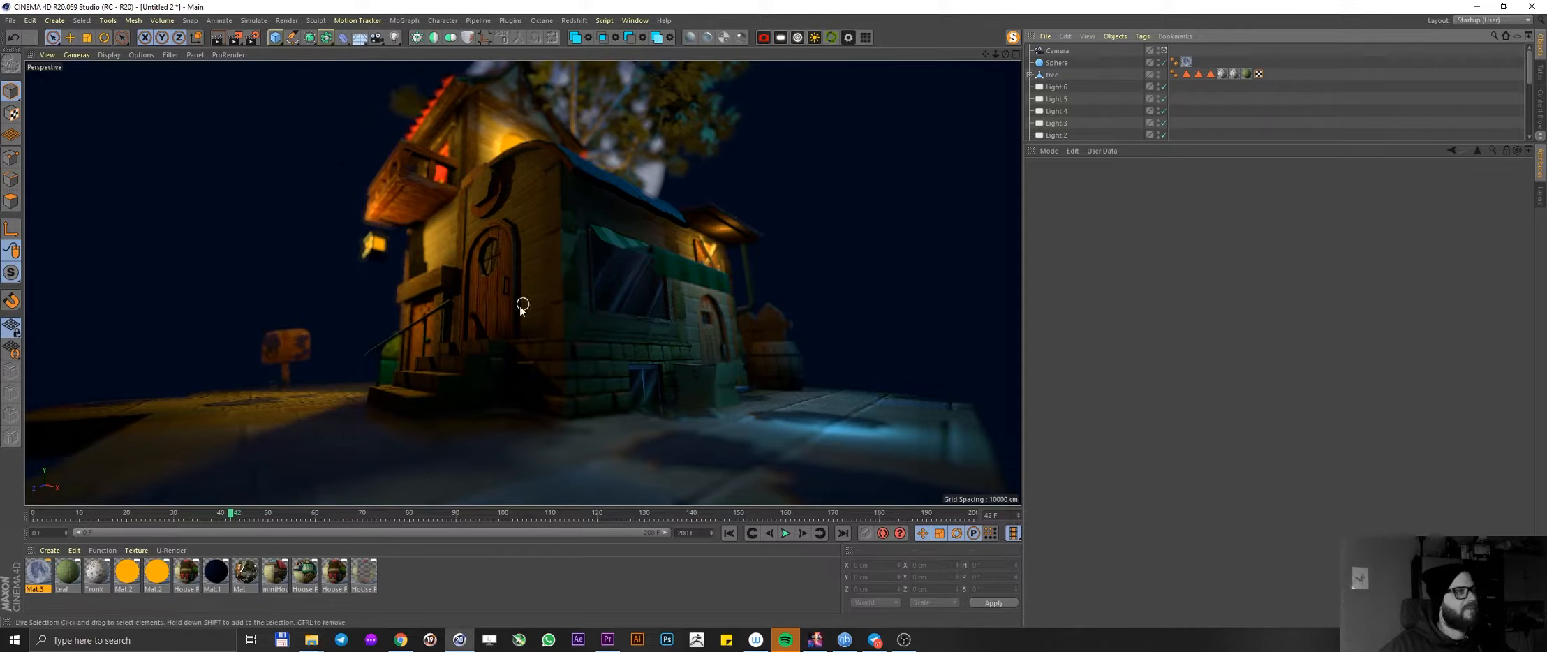
# - Select the camera and move it in close to the lit upper window, checking its coordinates
pyautogui.click(1057, 50)
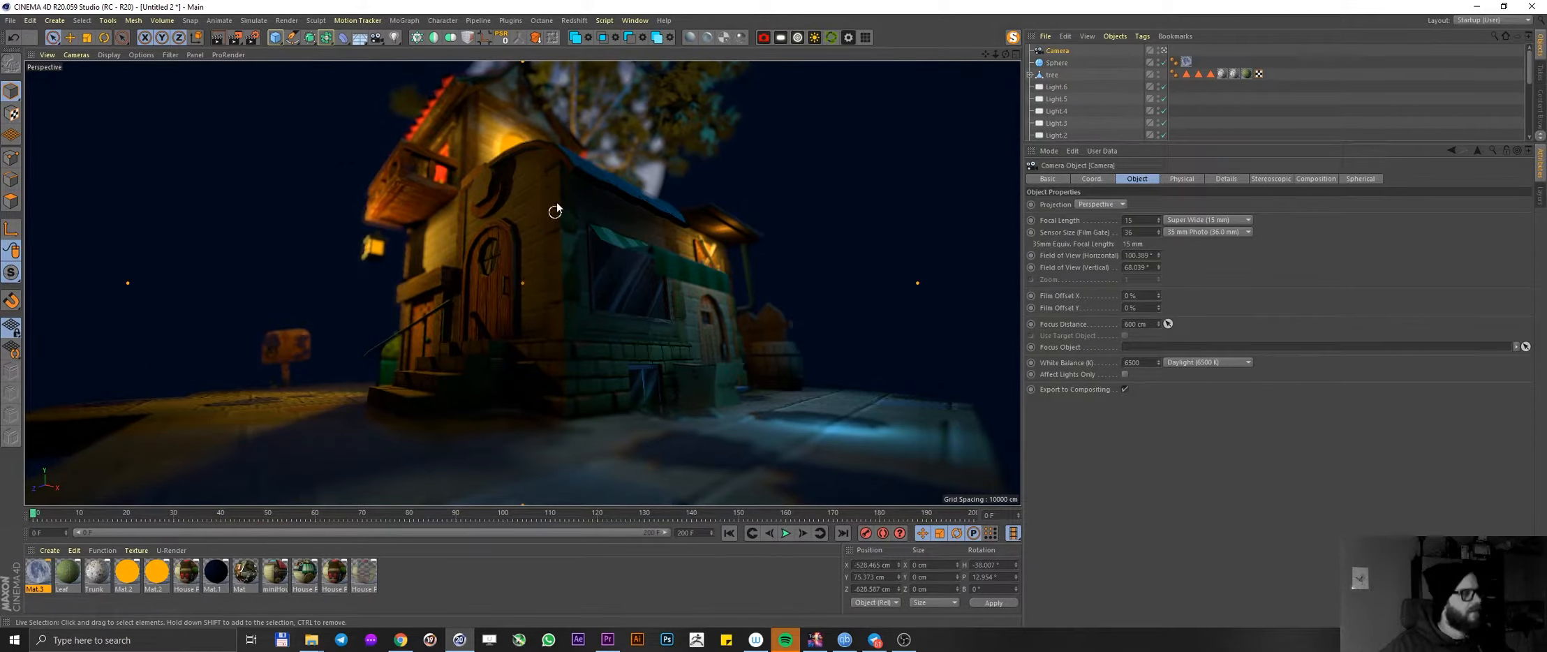
pyautogui.moveTo(554, 209); pyautogui.dragTo(535, 176)
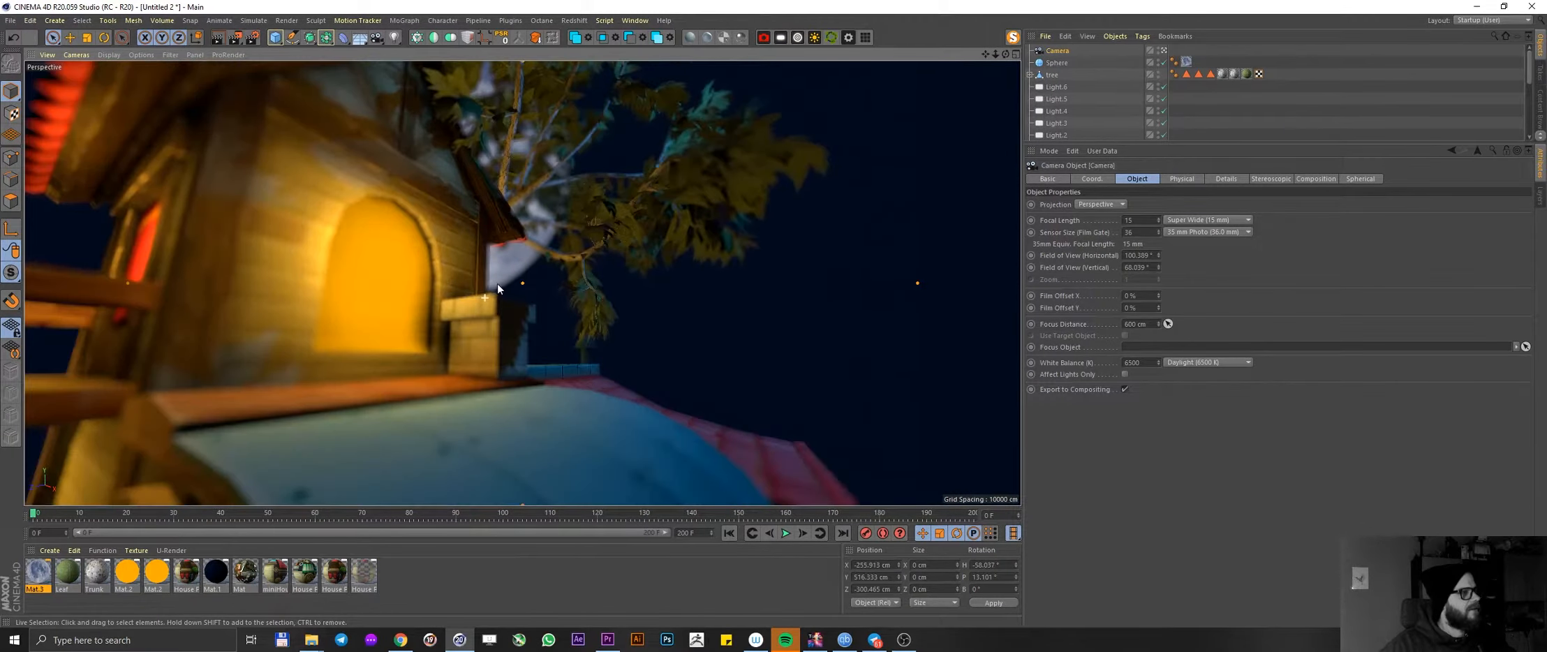
pyautogui.moveTo(499, 289); pyautogui.dragTo(479, 300)
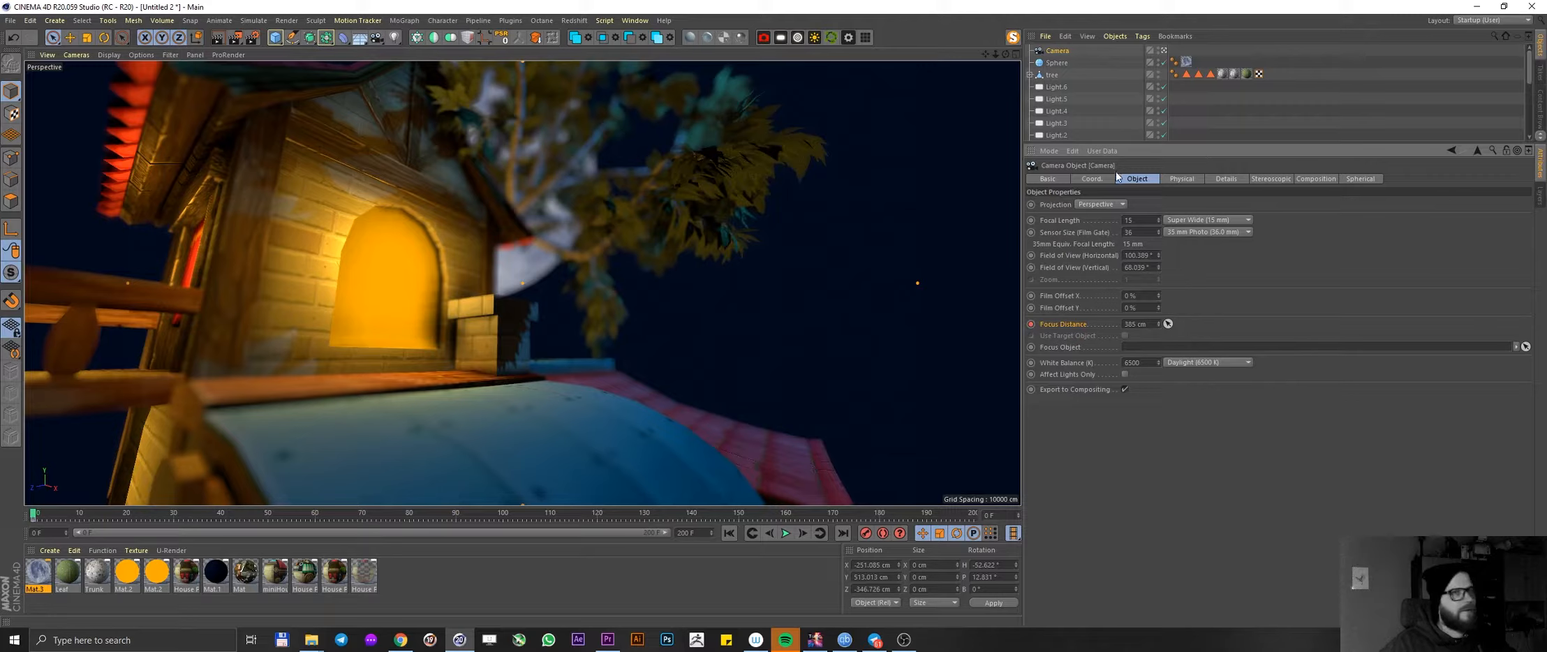
pyautogui.click(1092, 179)
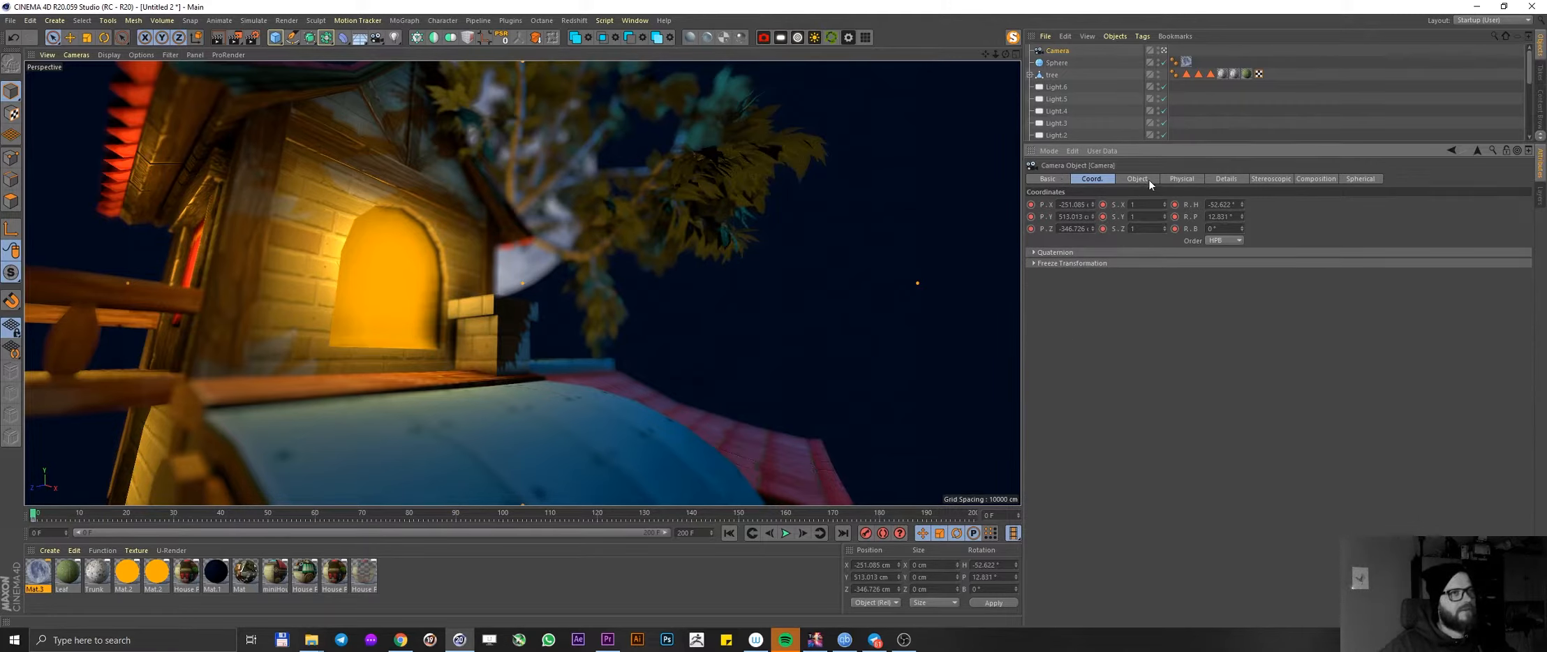
pyautogui.click(1137, 179)
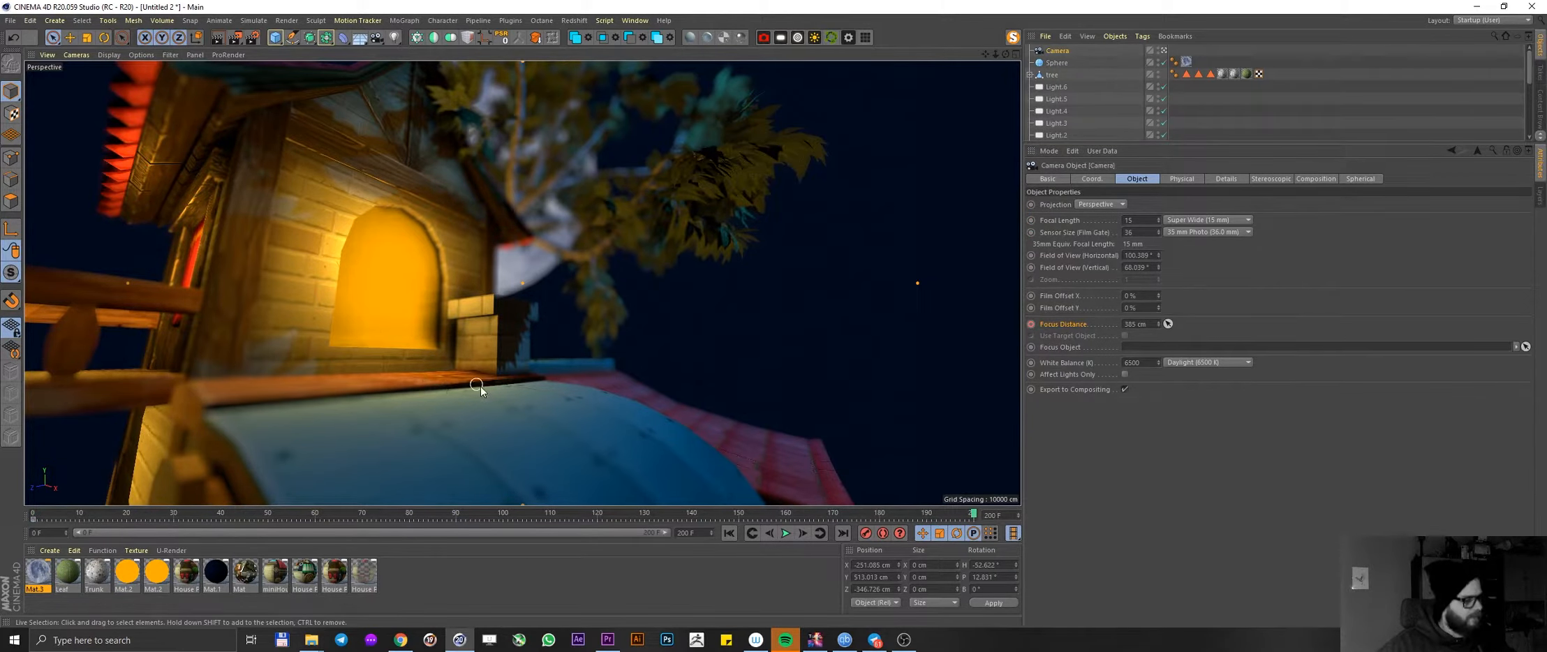
# - Pull back and reframe the house from a low ground-level view, showing the camera's coordinates
pyautogui.moveTo(476, 386); pyautogui.dragTo(484, 422)
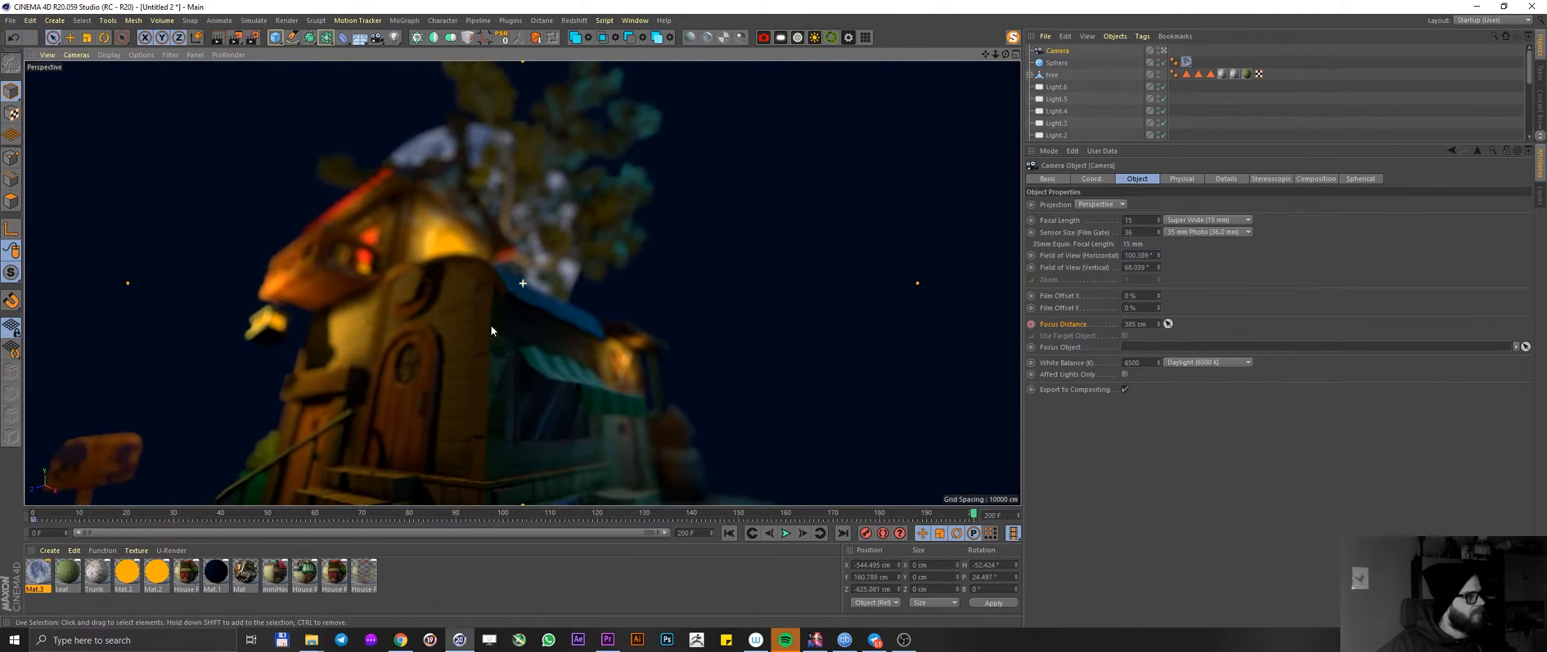
pyautogui.moveTo(492, 331); pyautogui.dragTo(483, 298)
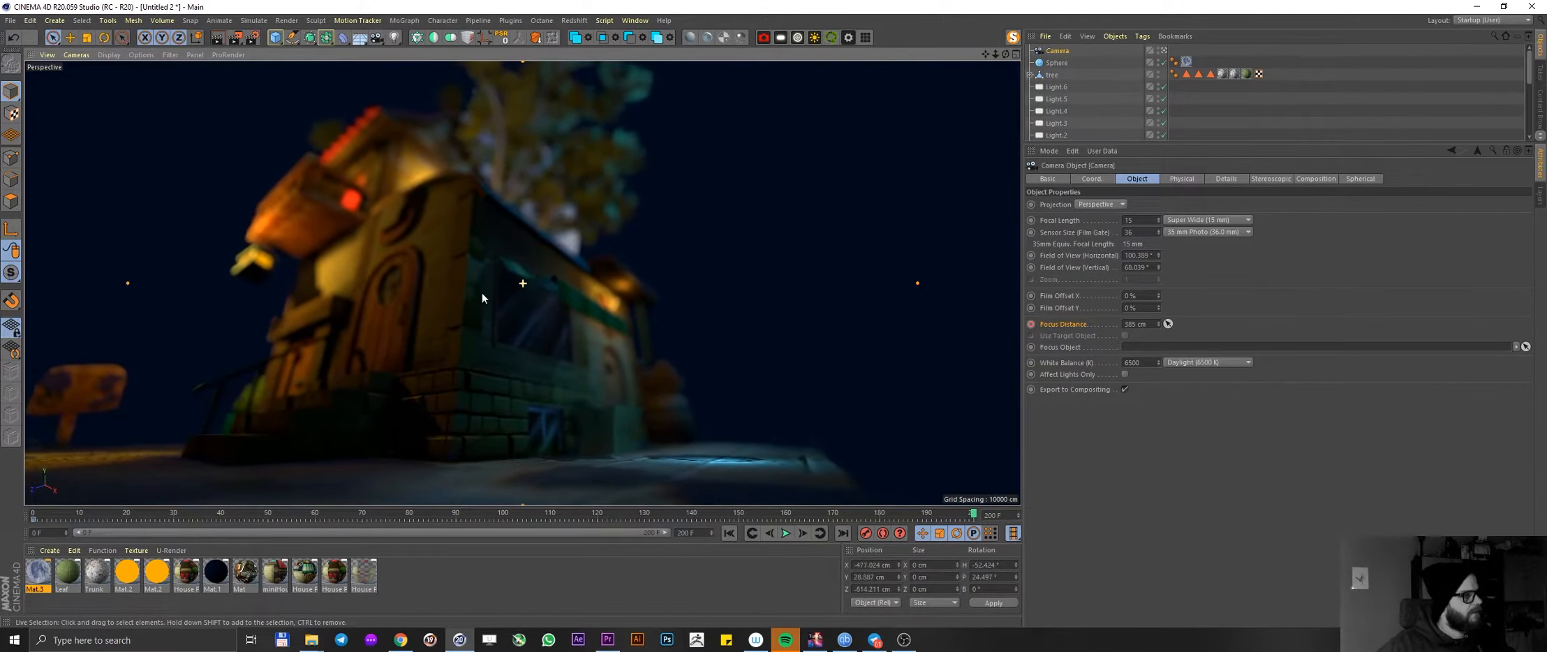
pyautogui.moveTo(483, 298); pyautogui.dragTo(491, 324)
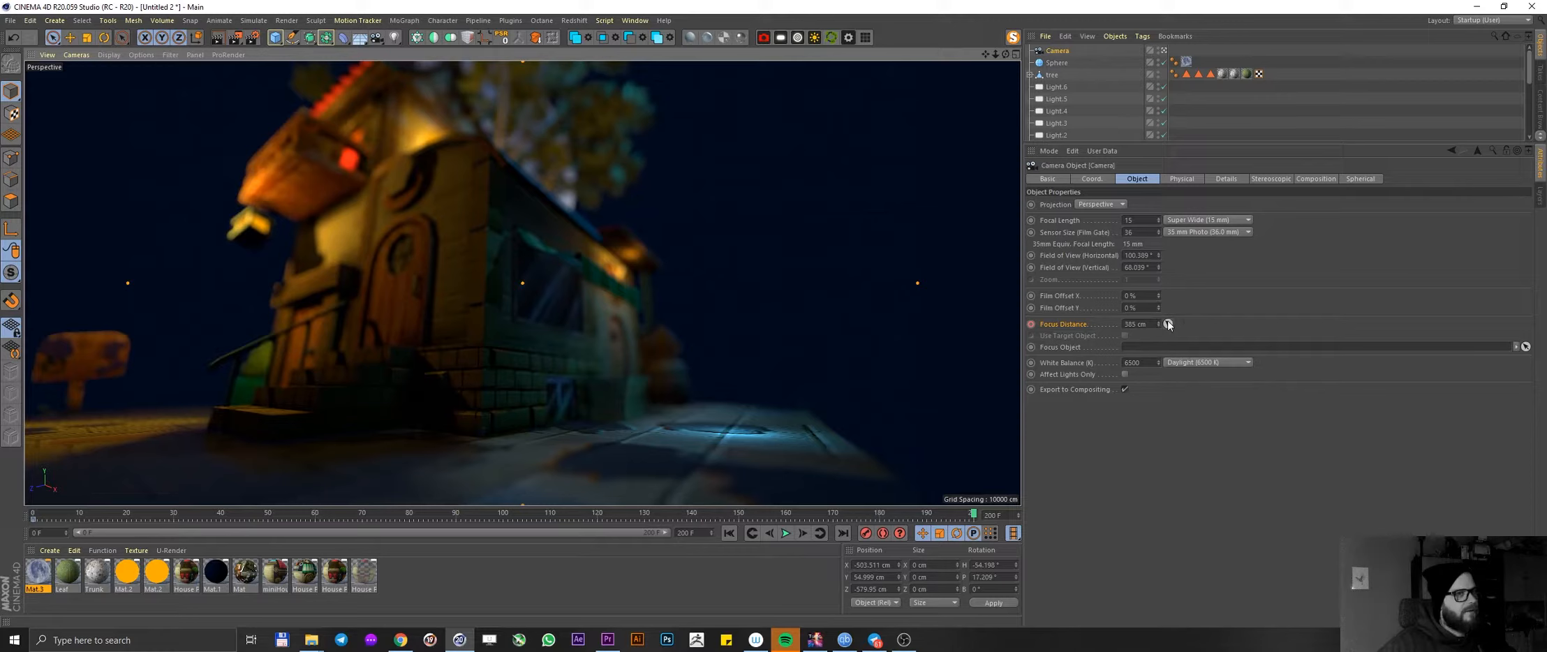
pyautogui.moveTo(1169, 324); pyautogui.dragTo(1168, 222)
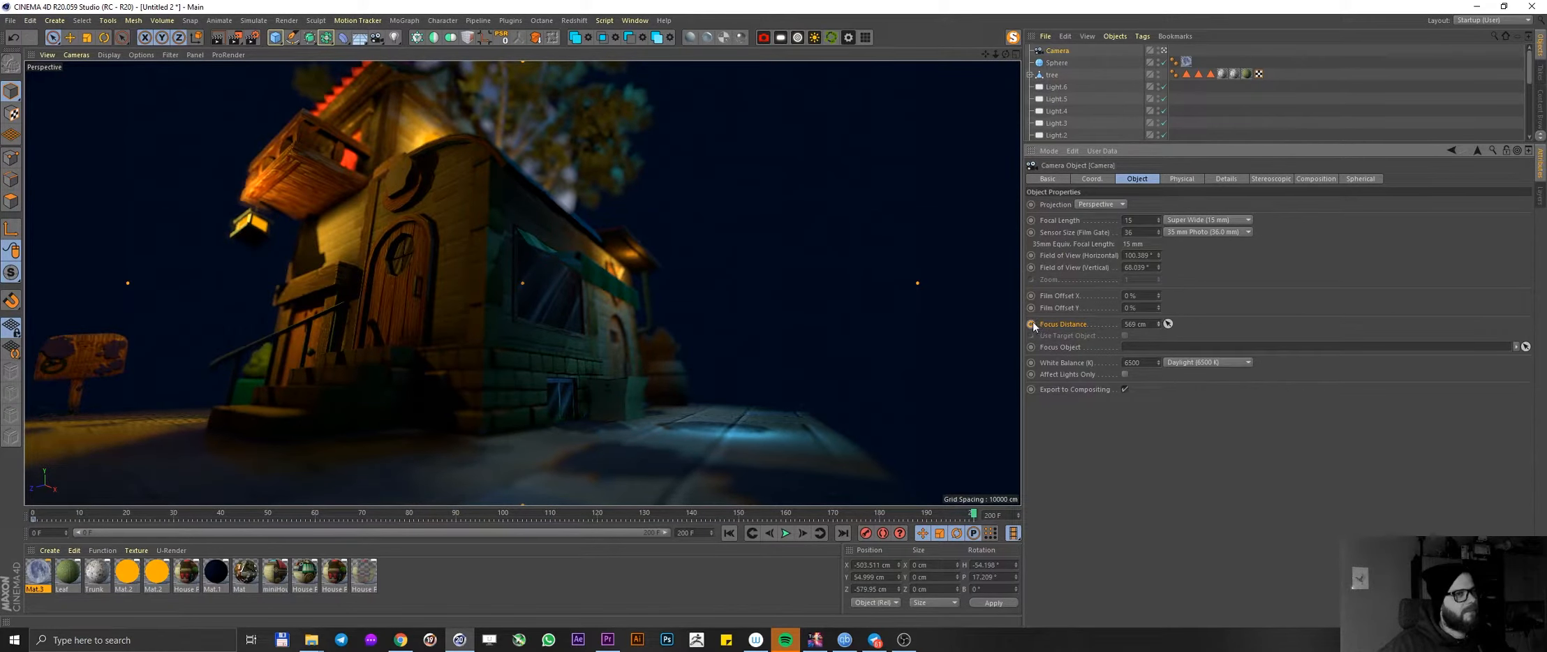
pyautogui.click(1092, 178)
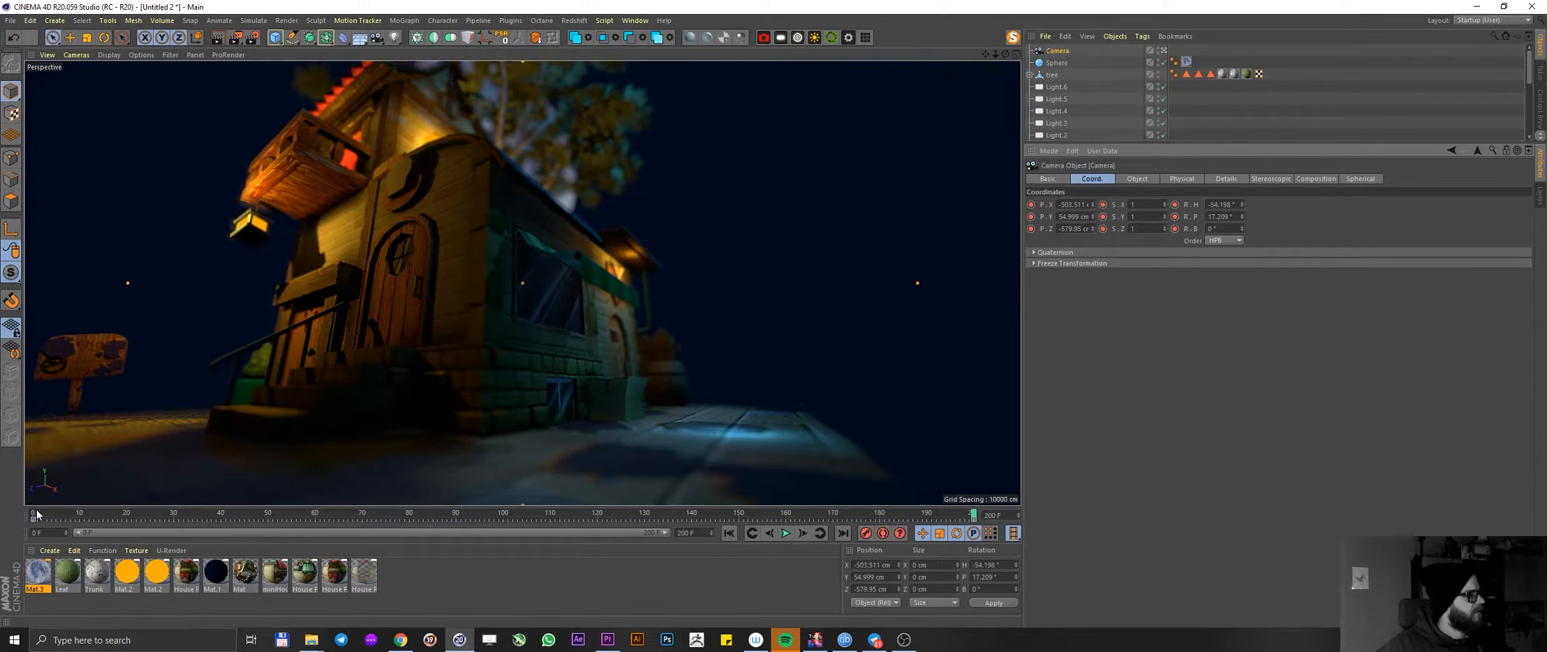
# - Scrub the animation through to the last frame and position the camera there, then expand the house group
pyautogui.moveTo(37, 513); pyautogui.dragTo(306, 513)
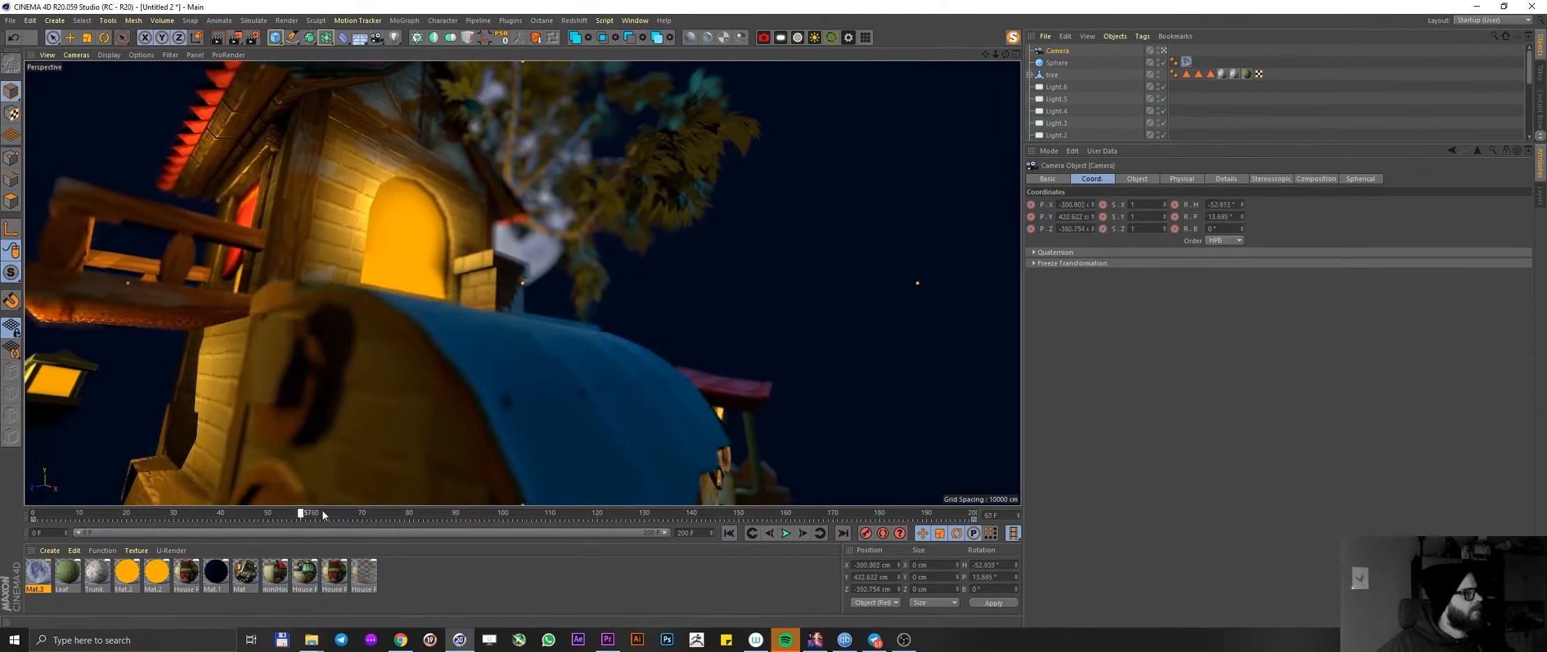
pyautogui.moveTo(302, 512); pyautogui.dragTo(659, 513)
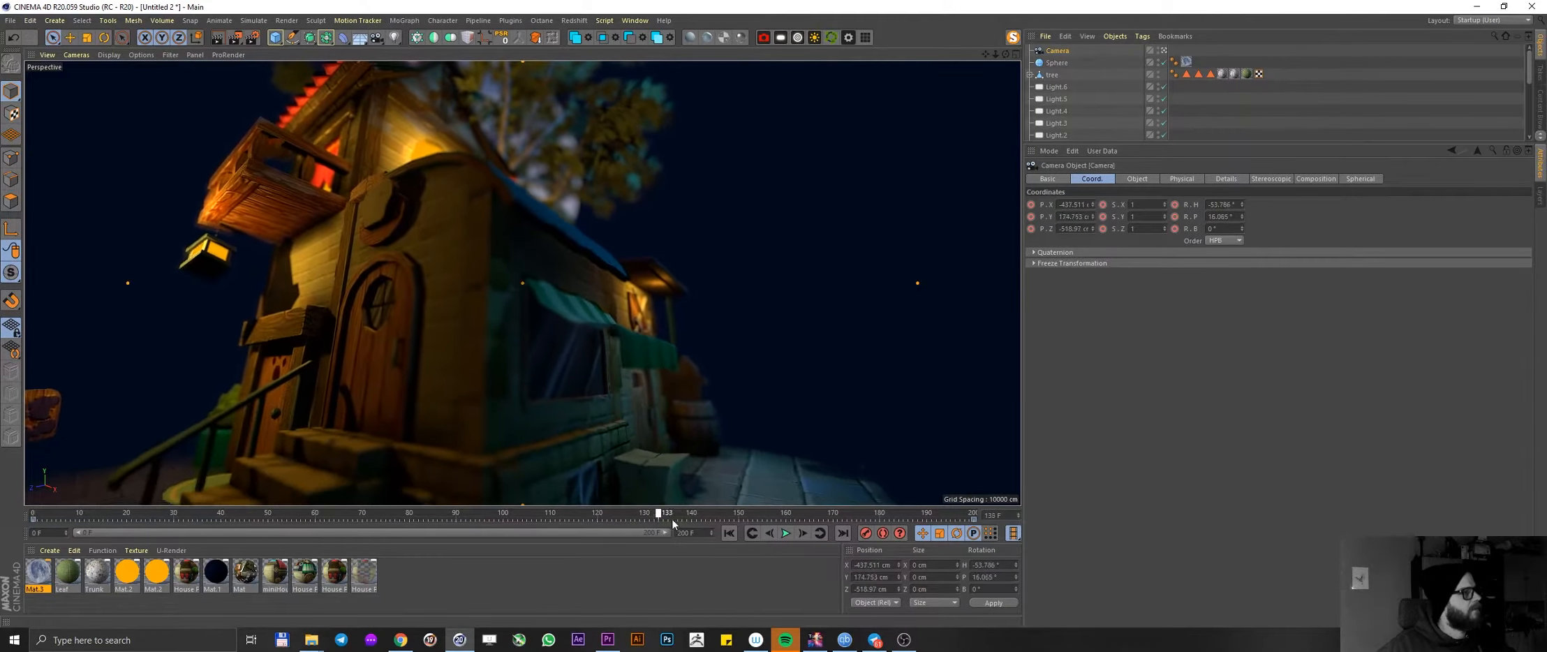
pyautogui.moveTo(659, 513); pyautogui.dragTo(881, 513)
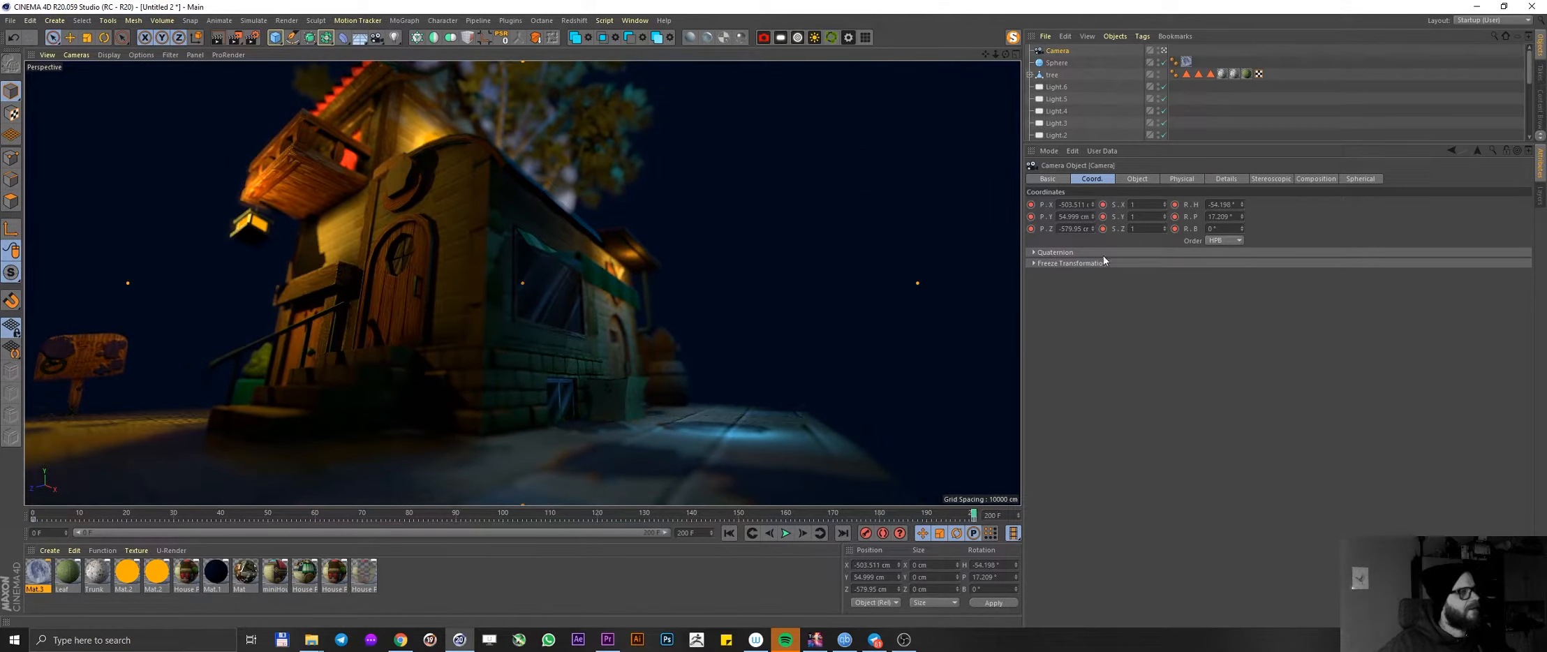
pyautogui.click(1029, 74)
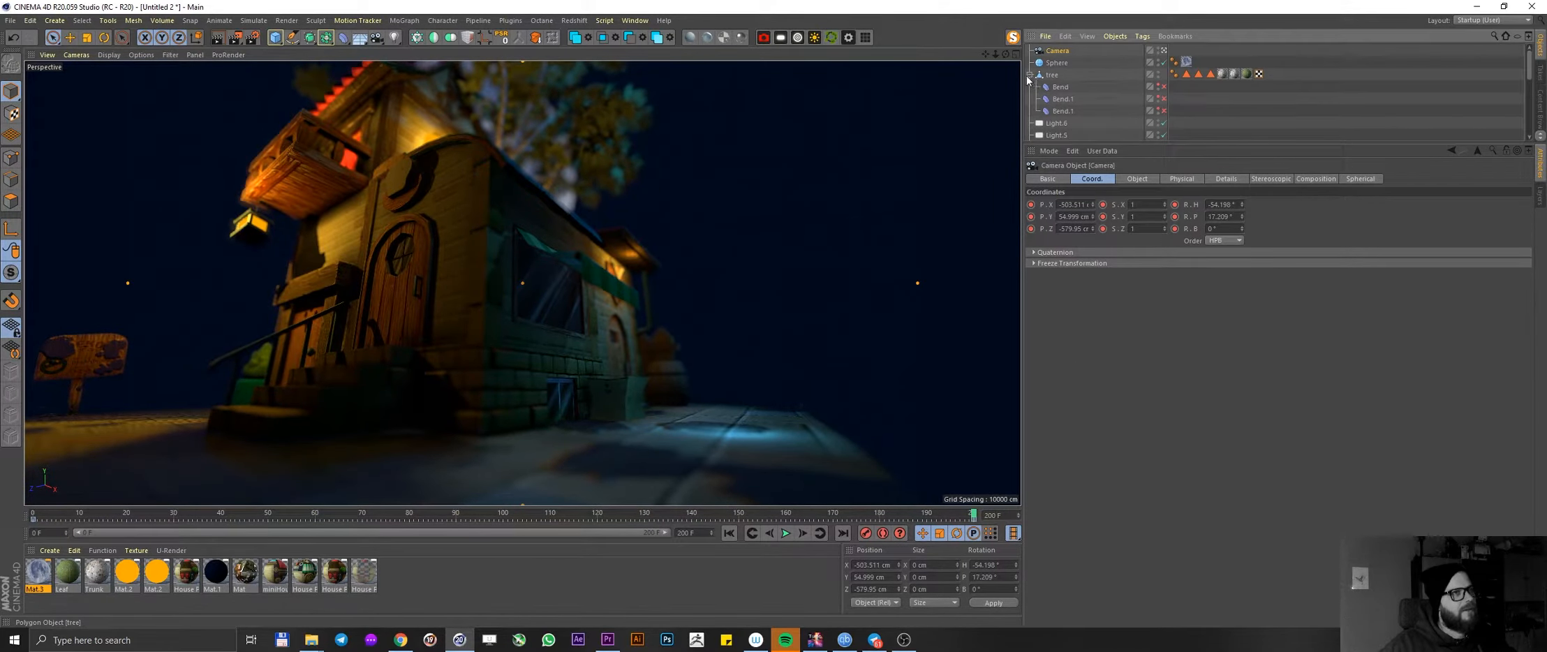
# - Select the moon sphere and the other scene objects to group them under a Null
pyautogui.click(1056, 63)
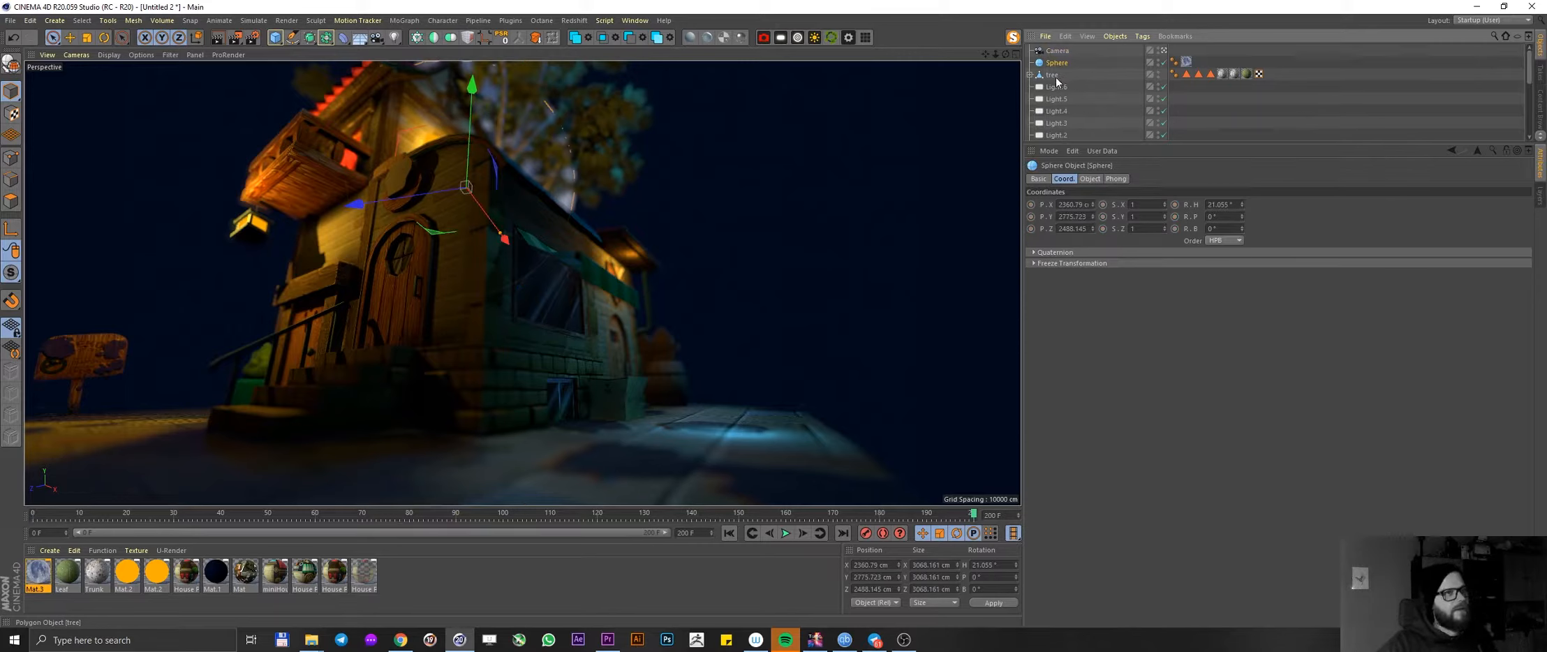
pyautogui.click(1053, 74)
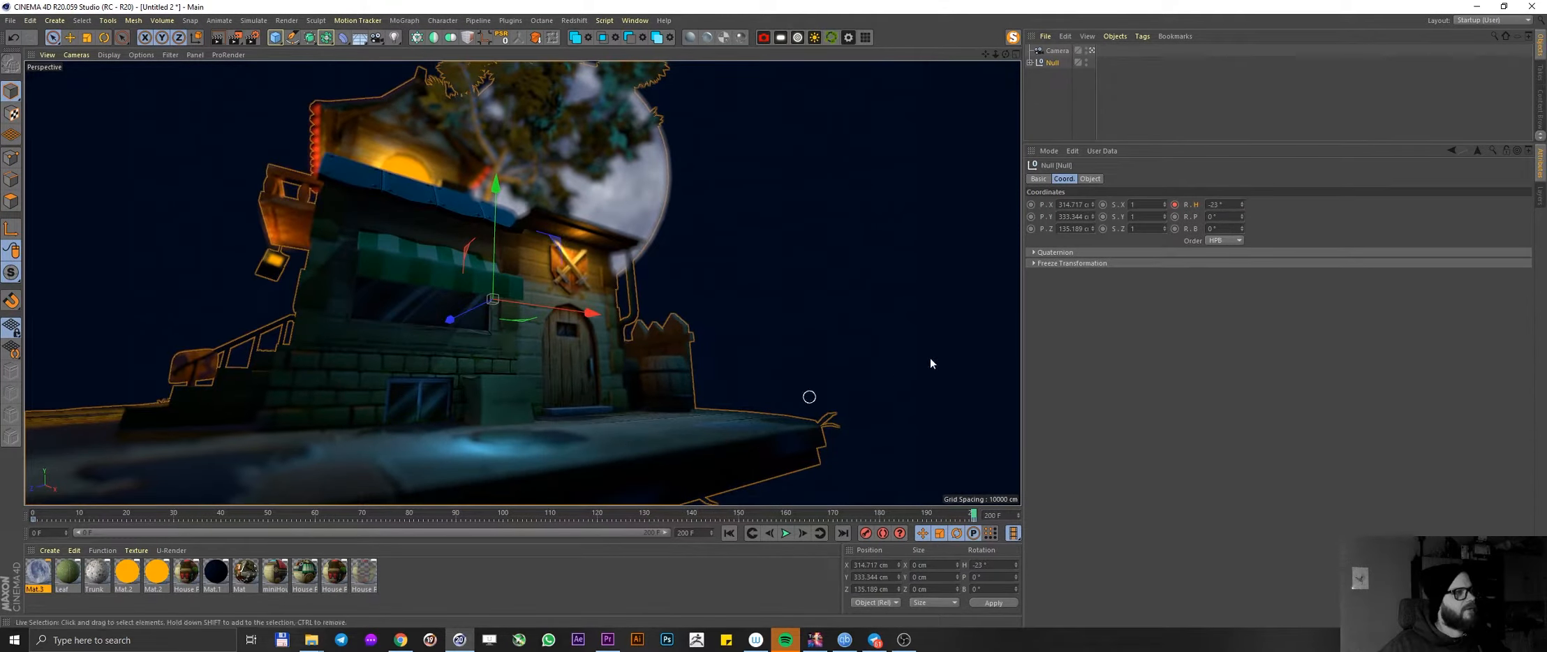
pyautogui.moveTo(833, 482)
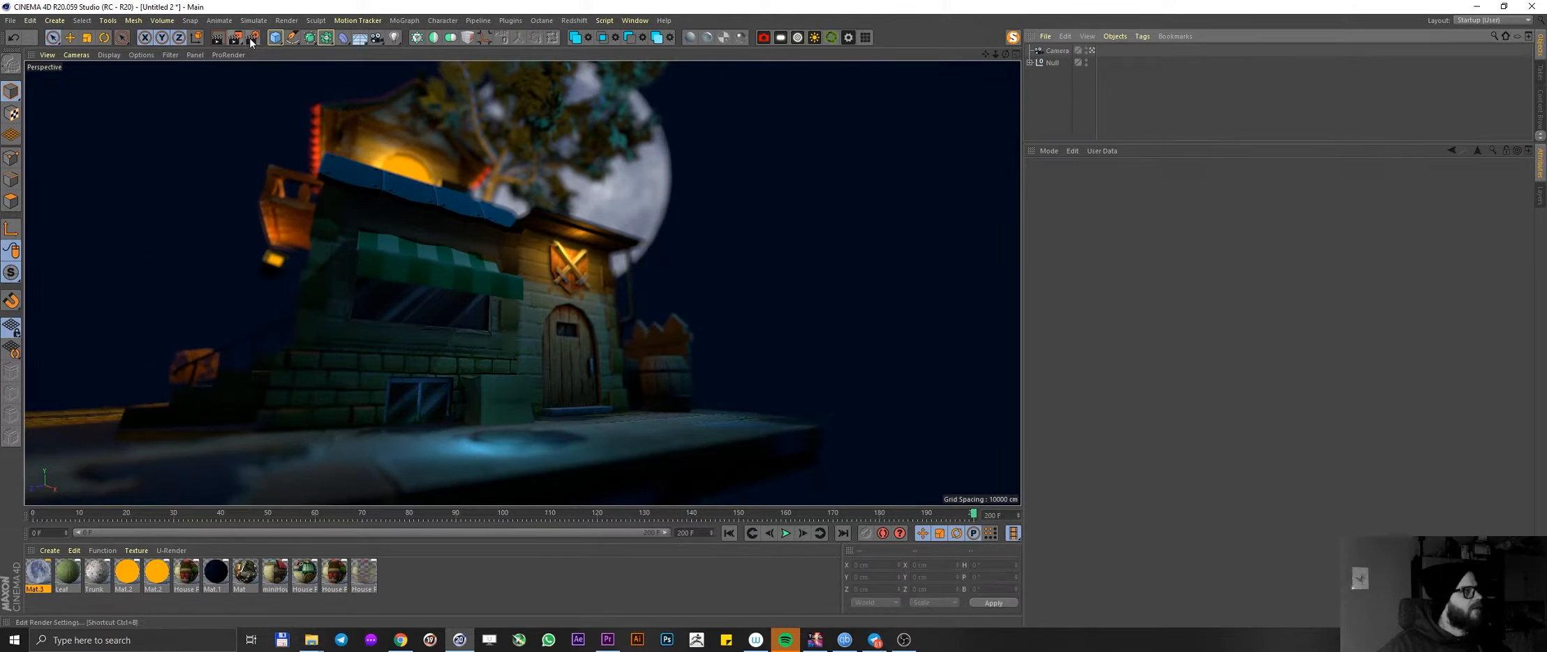
# - Set the render to save an AVI named 'reall...' on the Desktop and check the output size and frame range
pyautogui.click(254, 37)
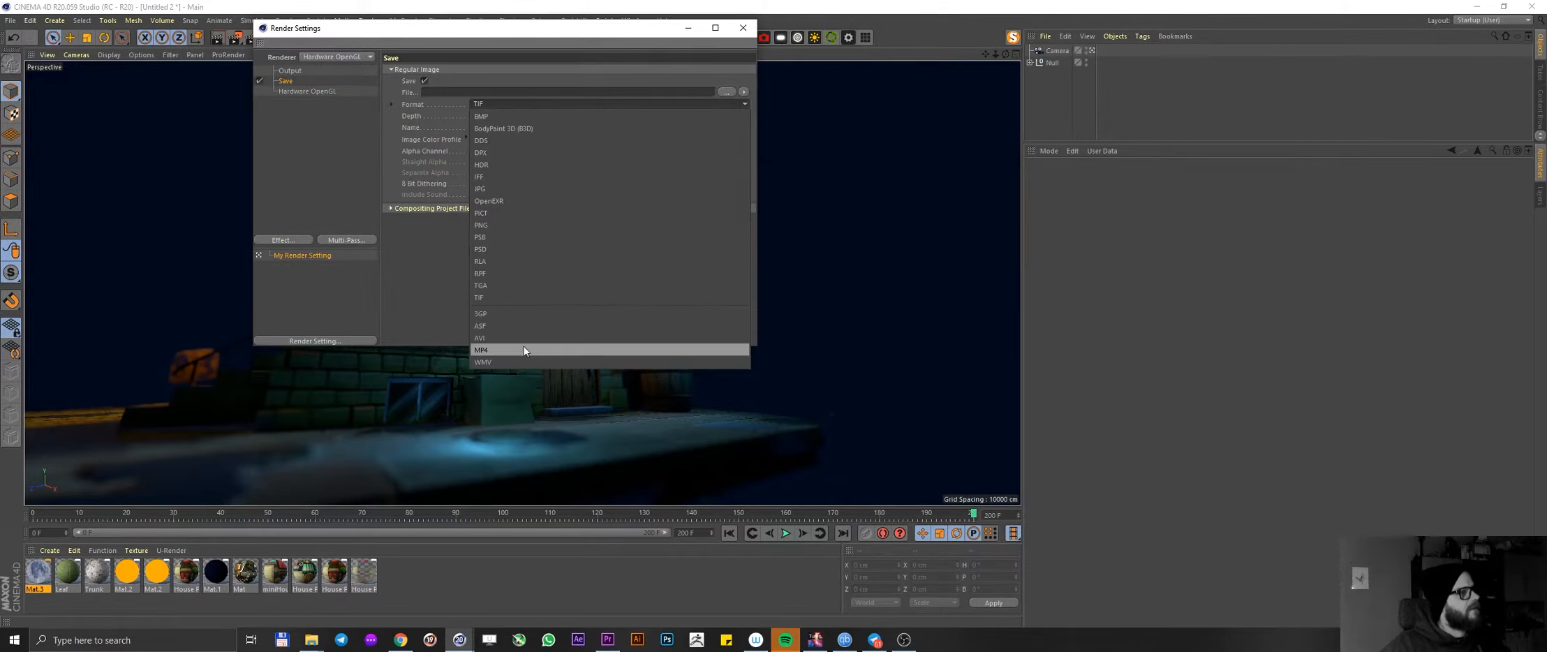
pyautogui.click(480, 338)
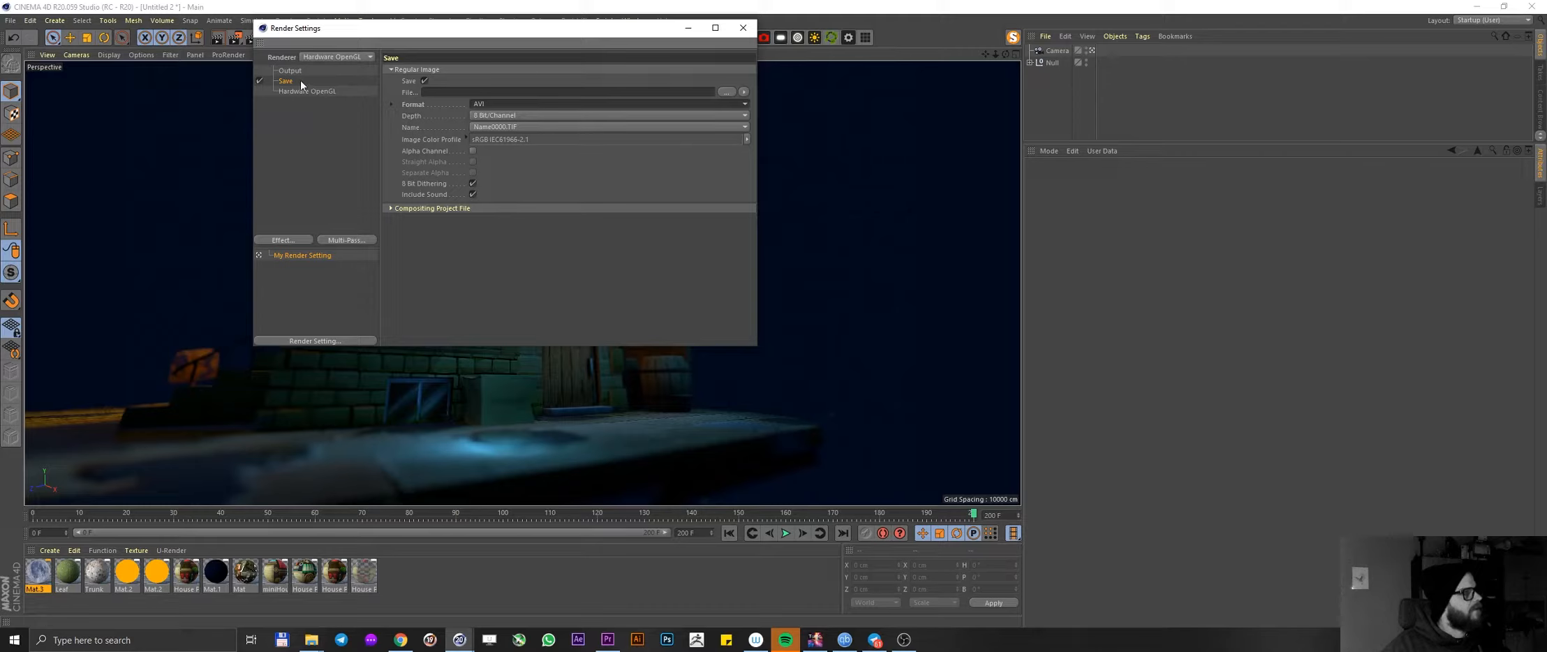
pyautogui.click(290, 69)
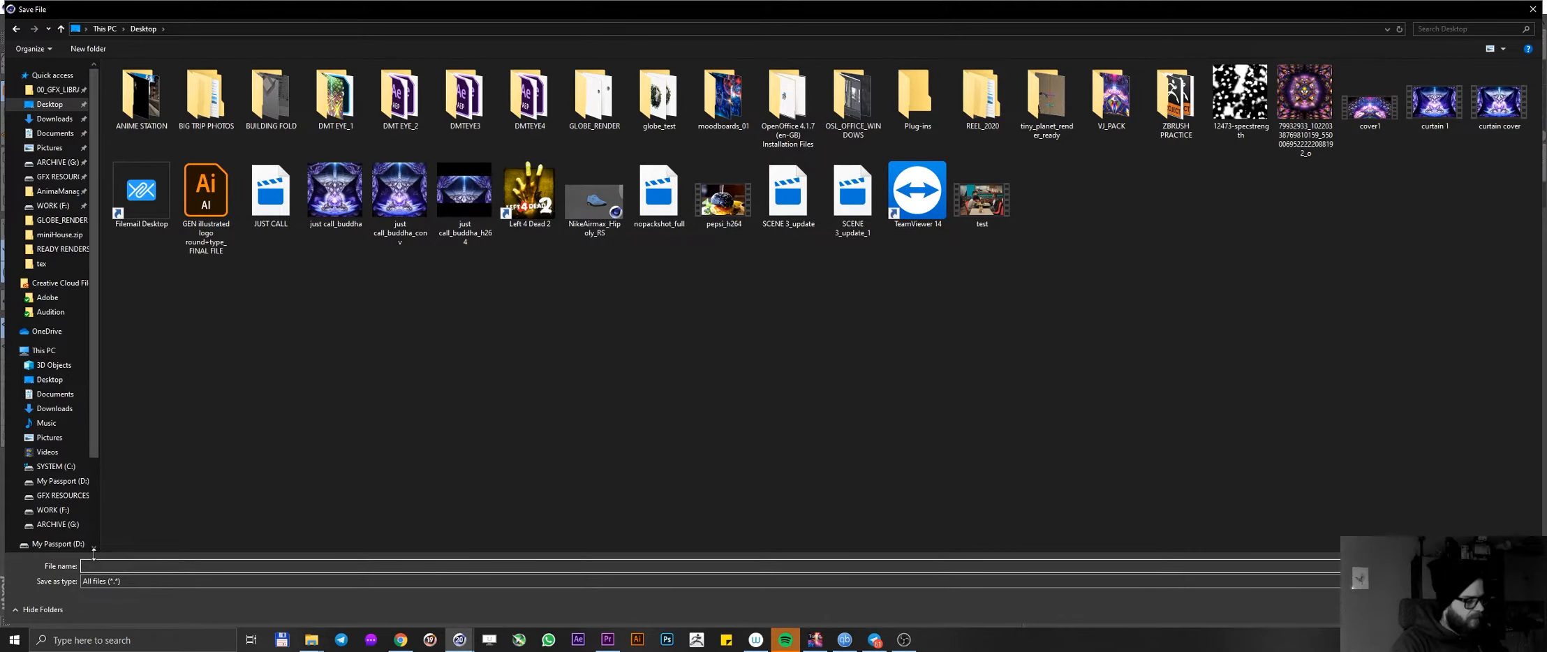
pyautogui.write('reall')
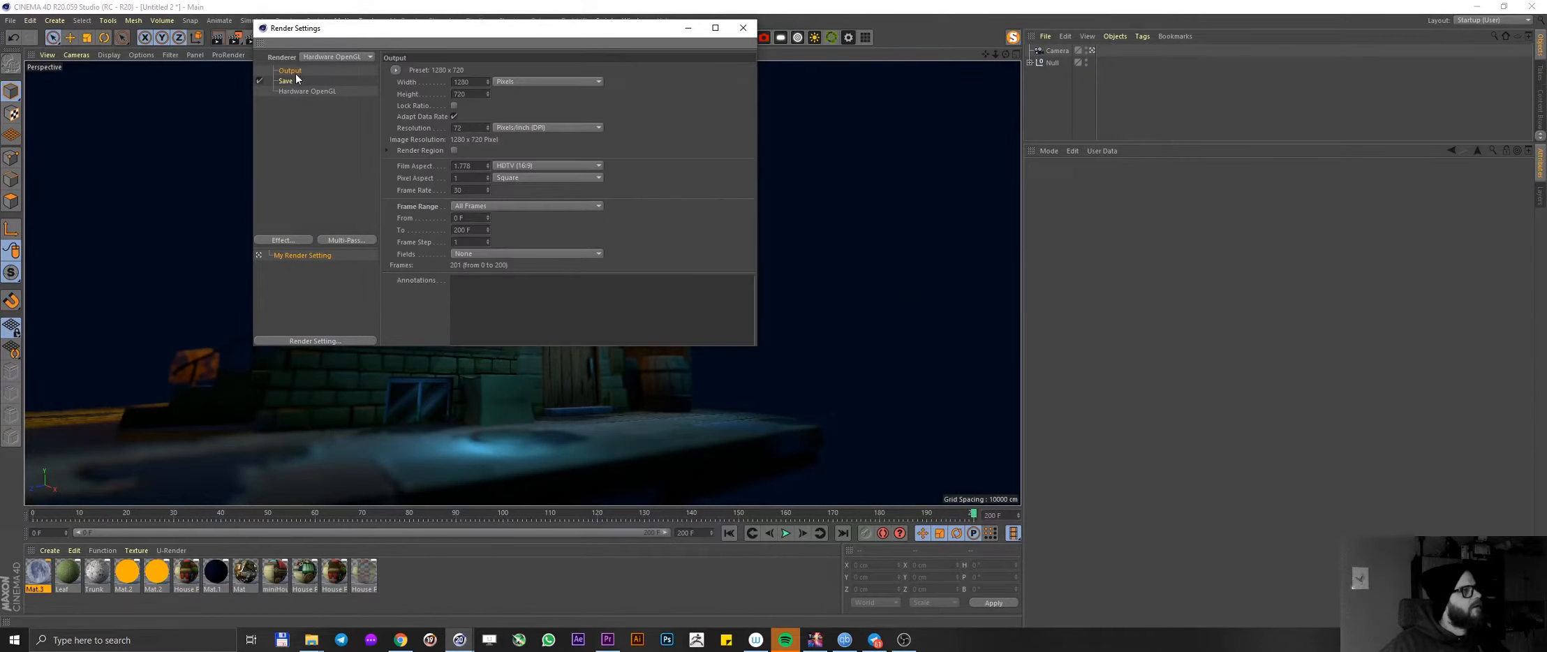
pyautogui.click(743, 28)
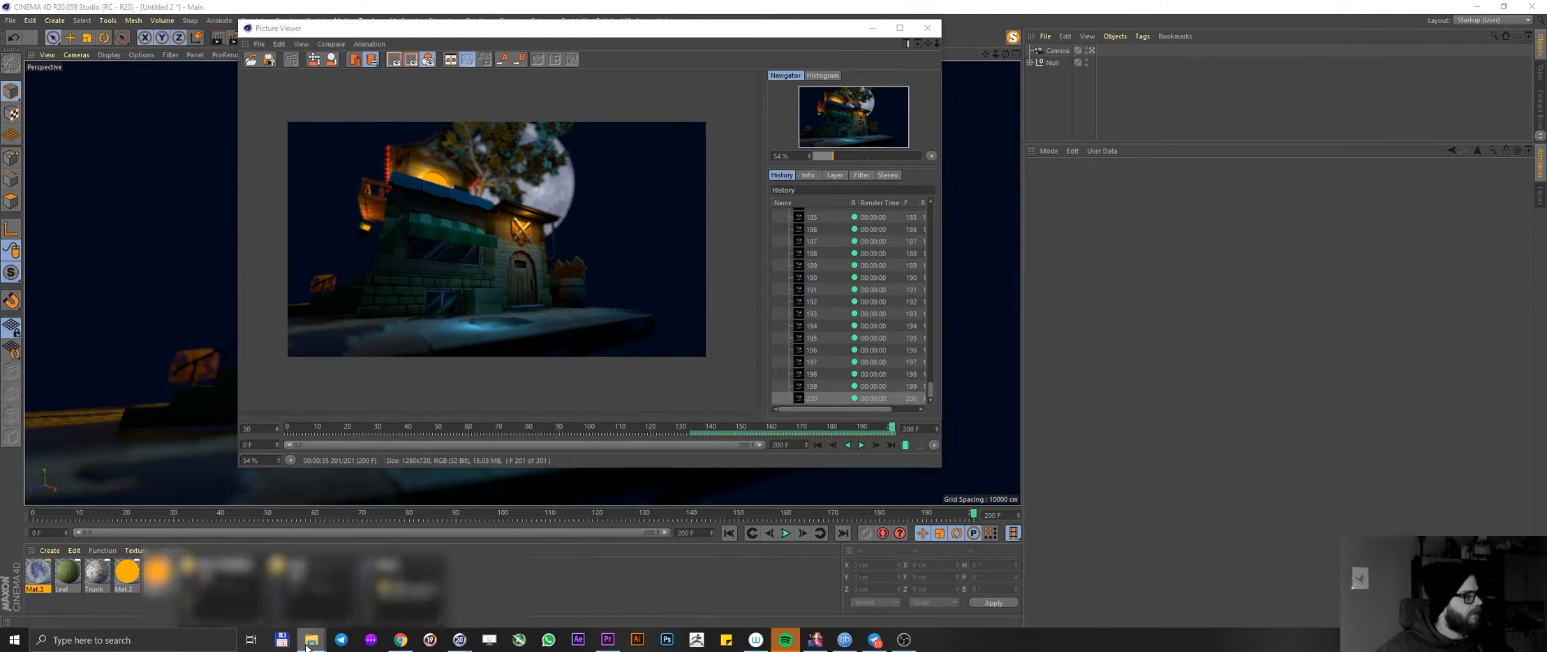
# - Browse to the Desktop in File Explorer and play the rendered 'realtime house' video
pyautogui.click(311, 639)
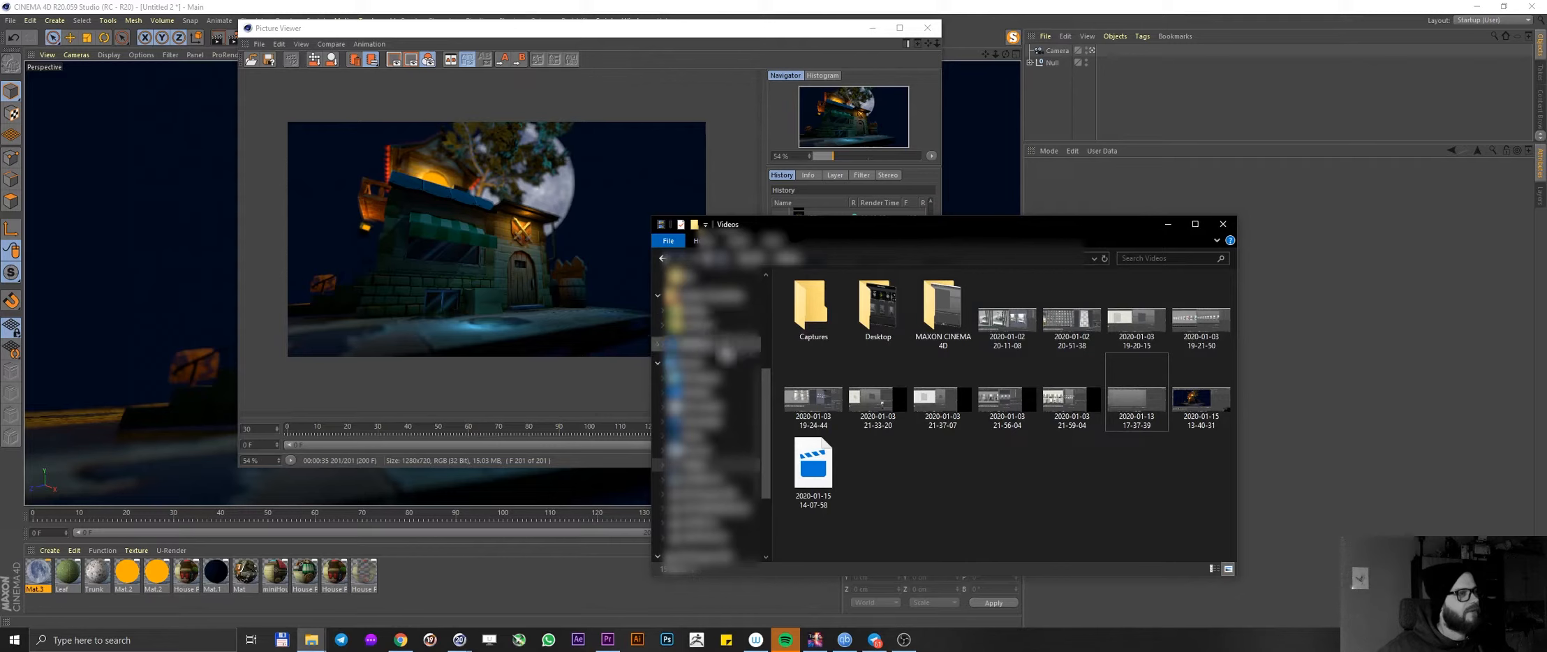
pyautogui.doubleClick(876, 305)
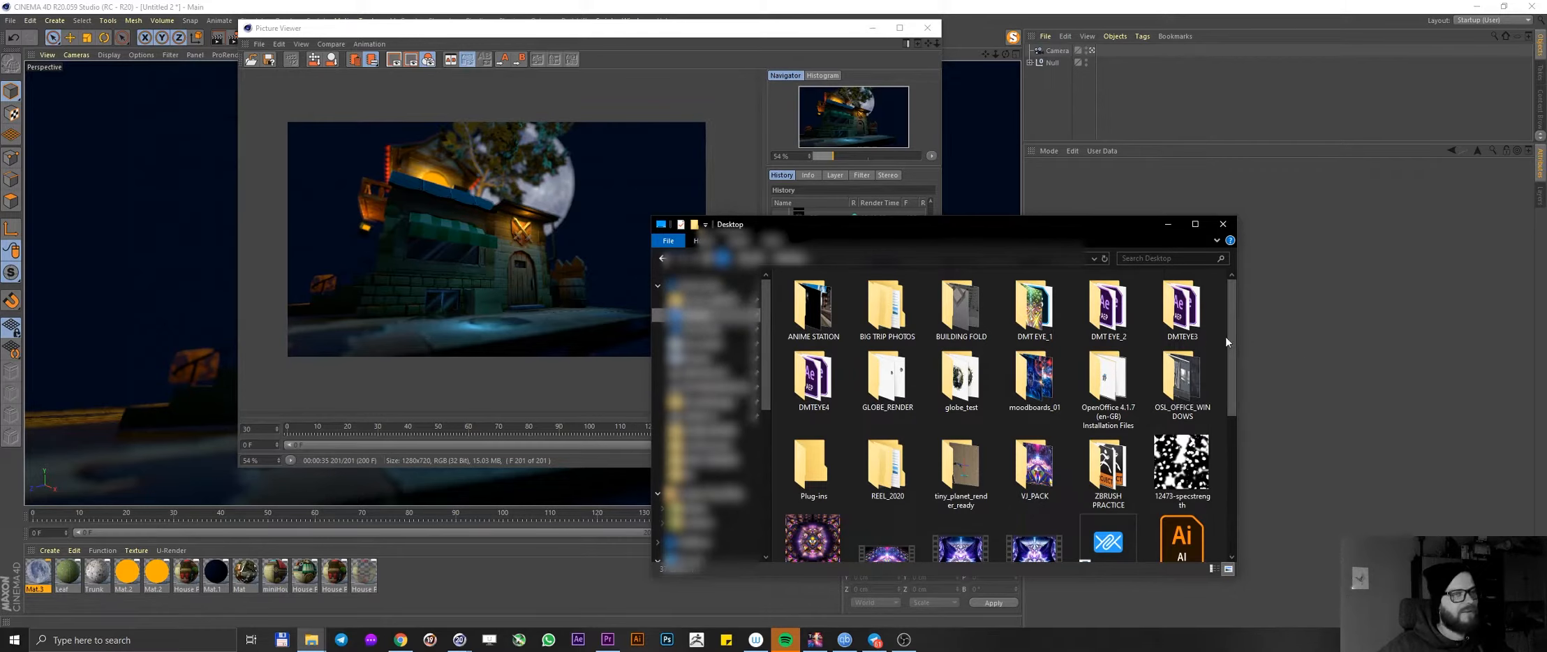
pyautogui.scroll(-3)
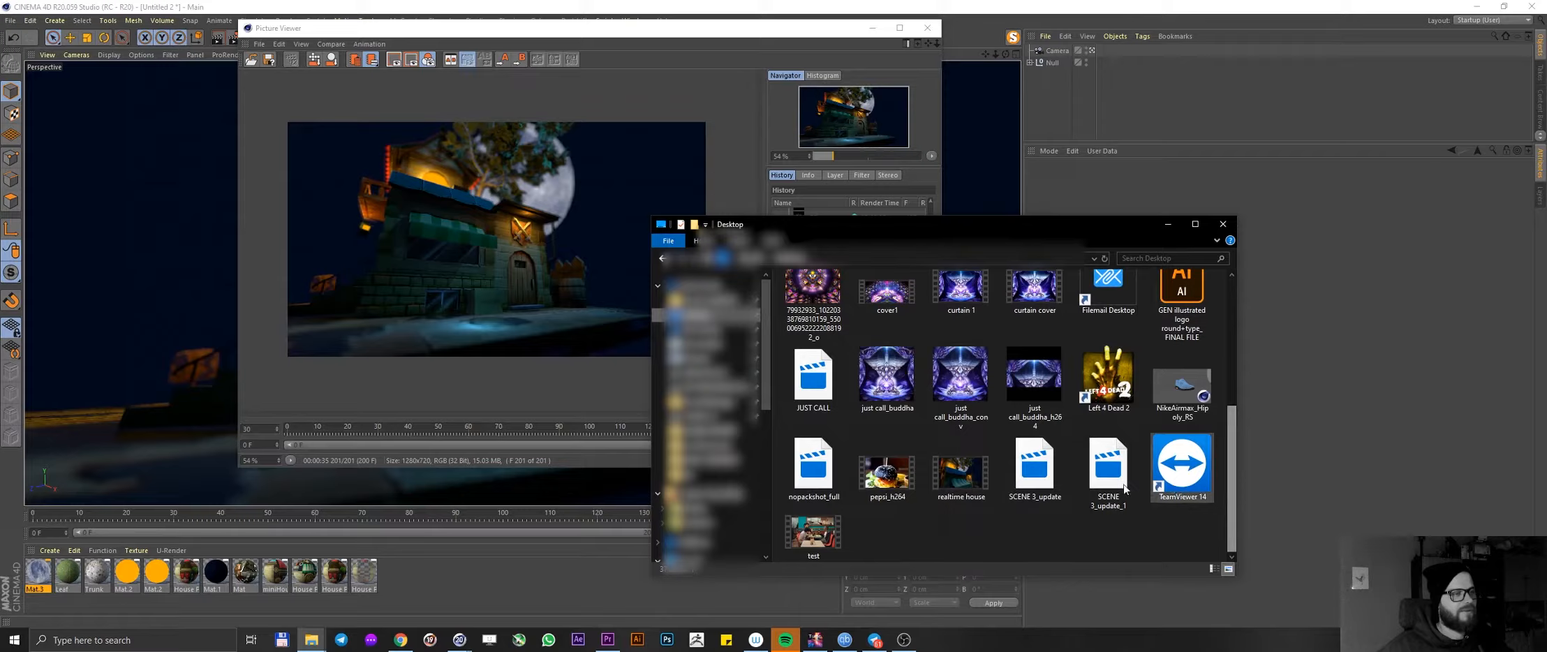
pyautogui.click(959, 465)
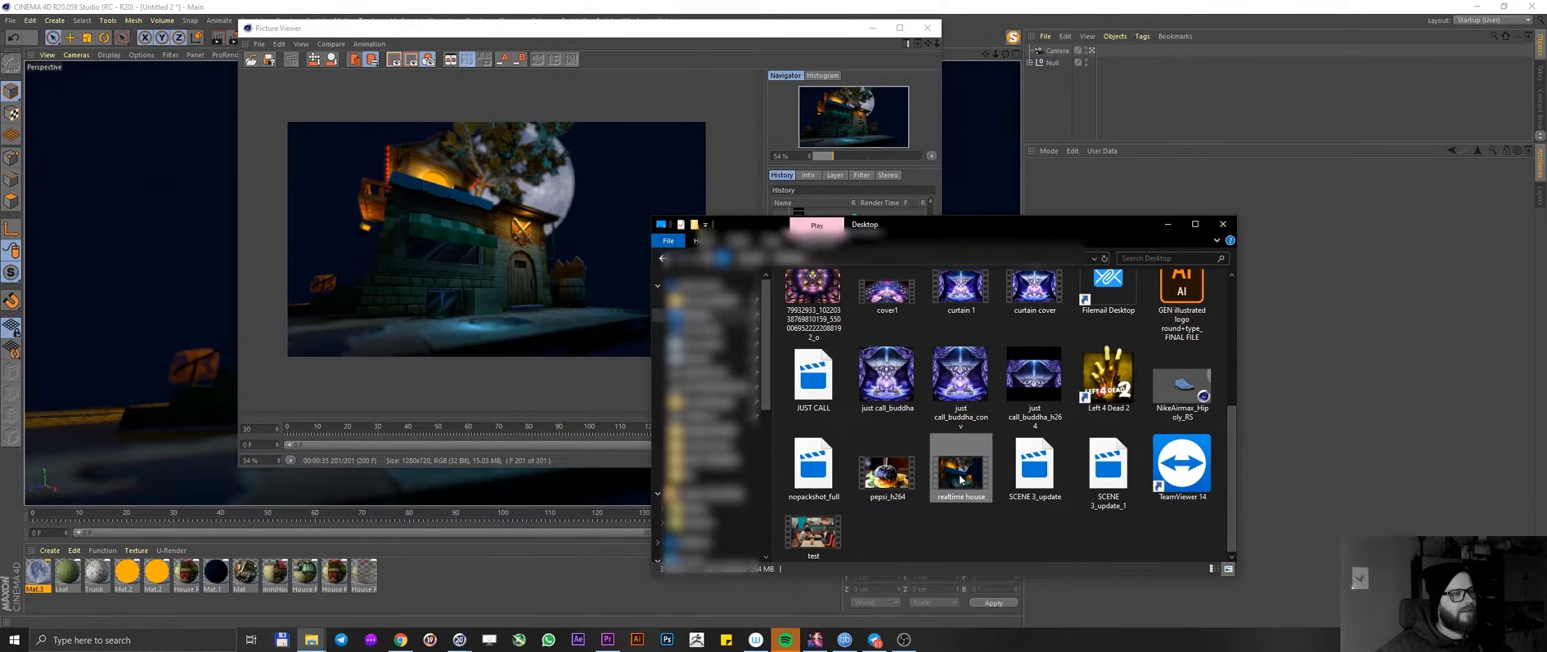
pyautogui.doubleClick(959, 463)
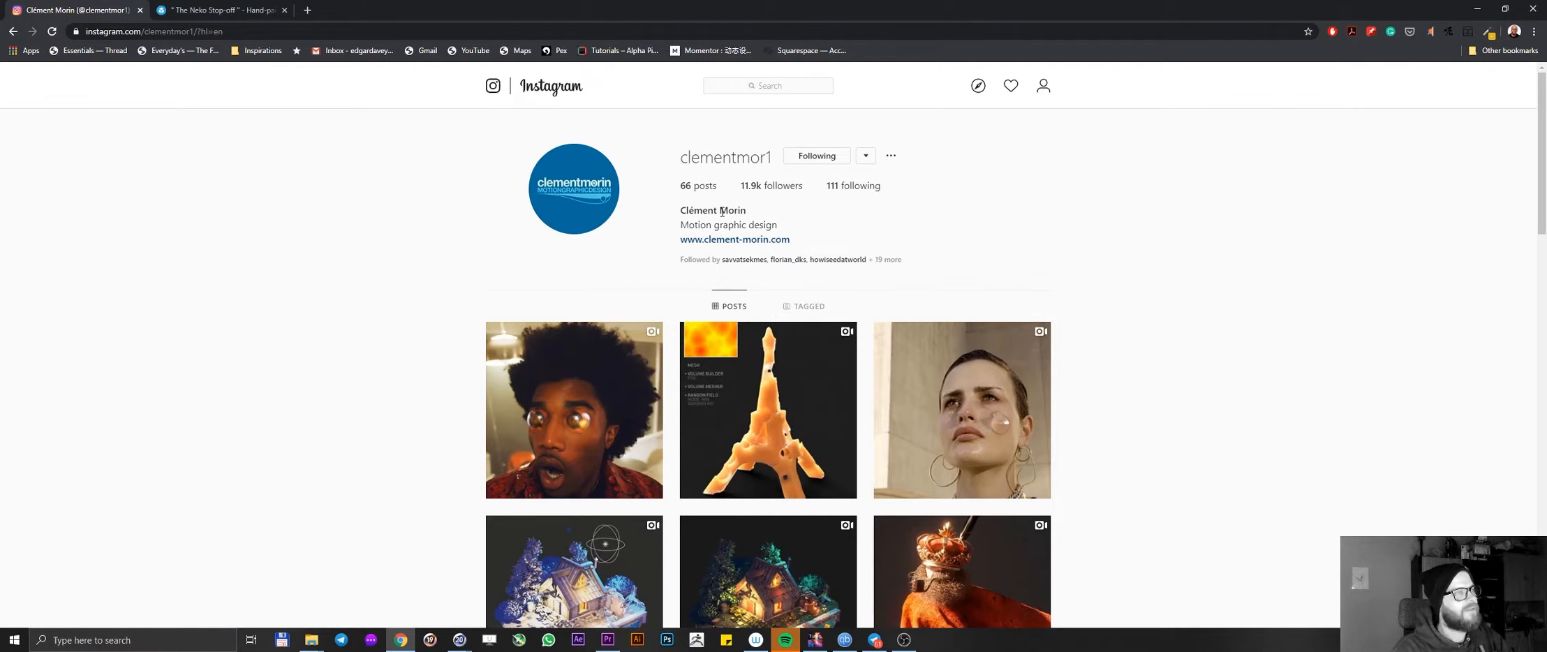
pyautogui.moveTo(676, 206)
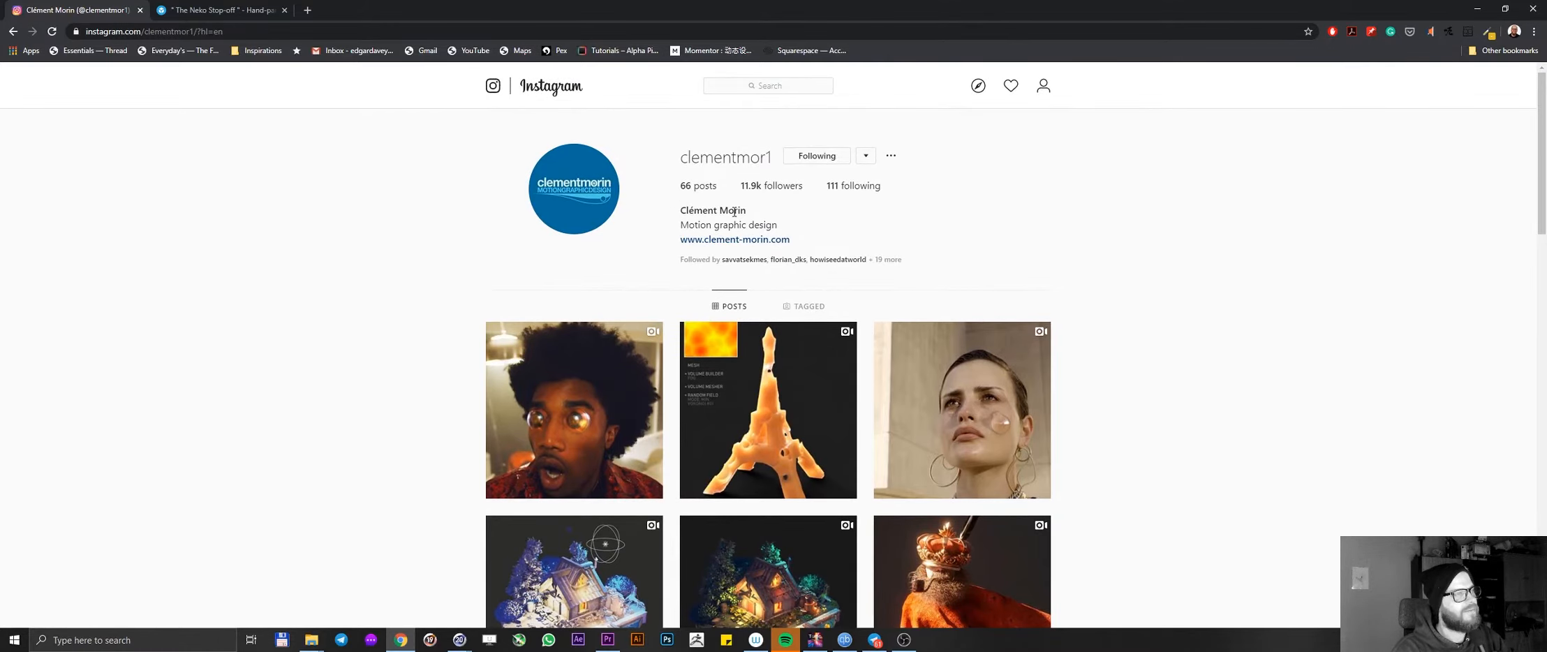
pyautogui.scroll(-3)
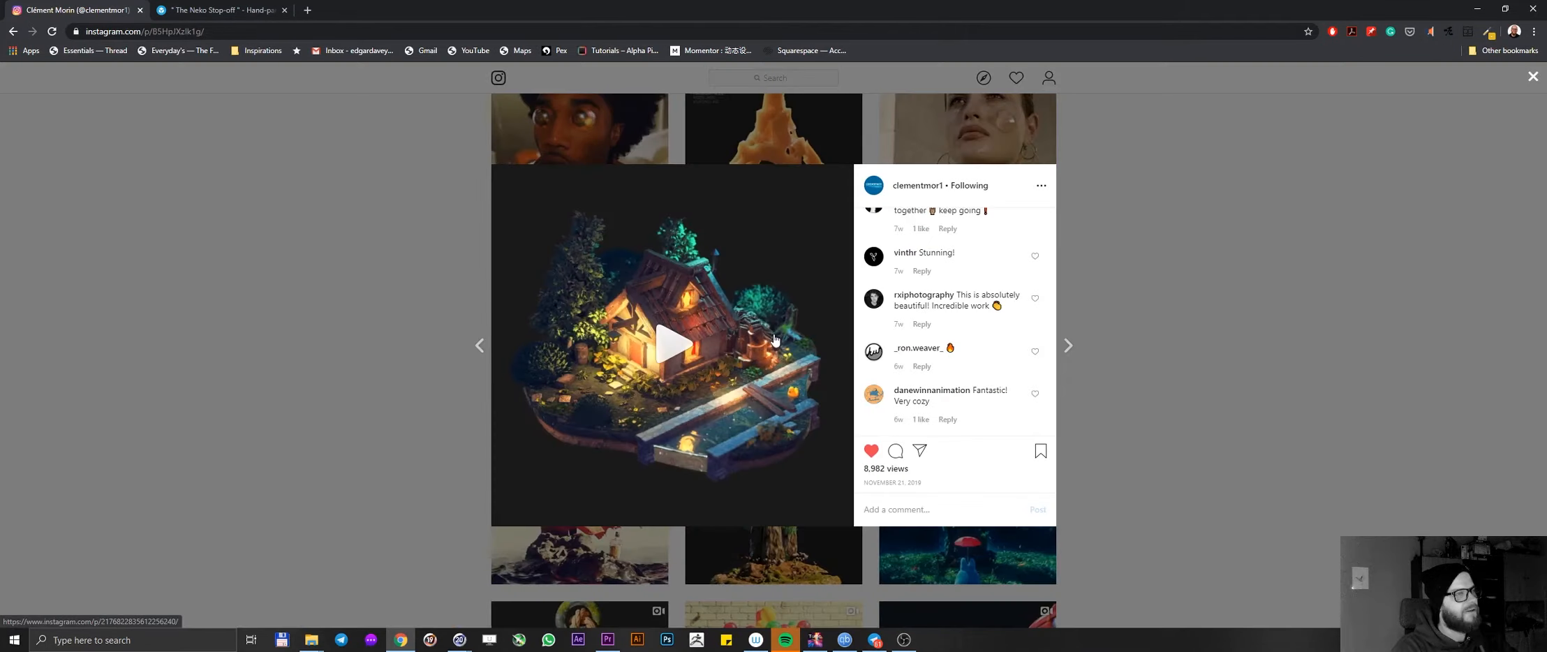
pyautogui.click(674, 345)
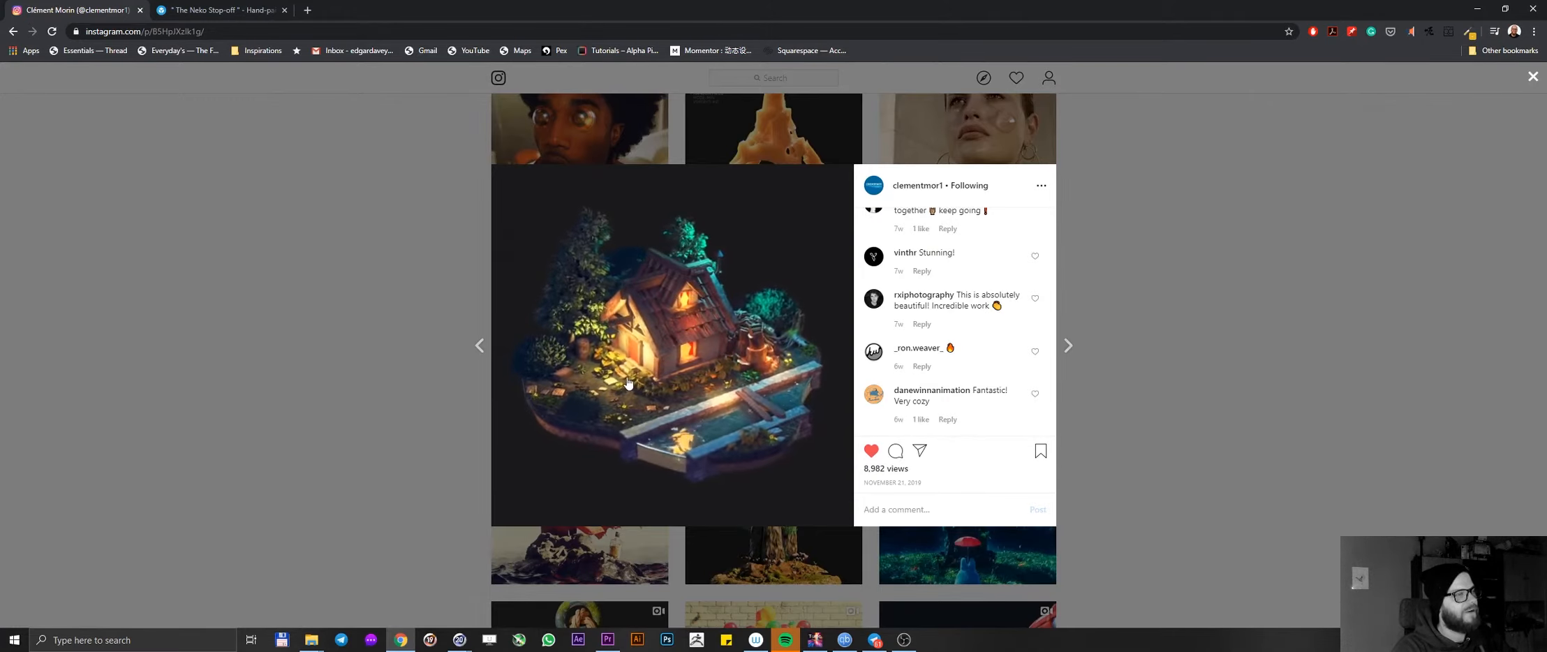
pyautogui.scroll(3)
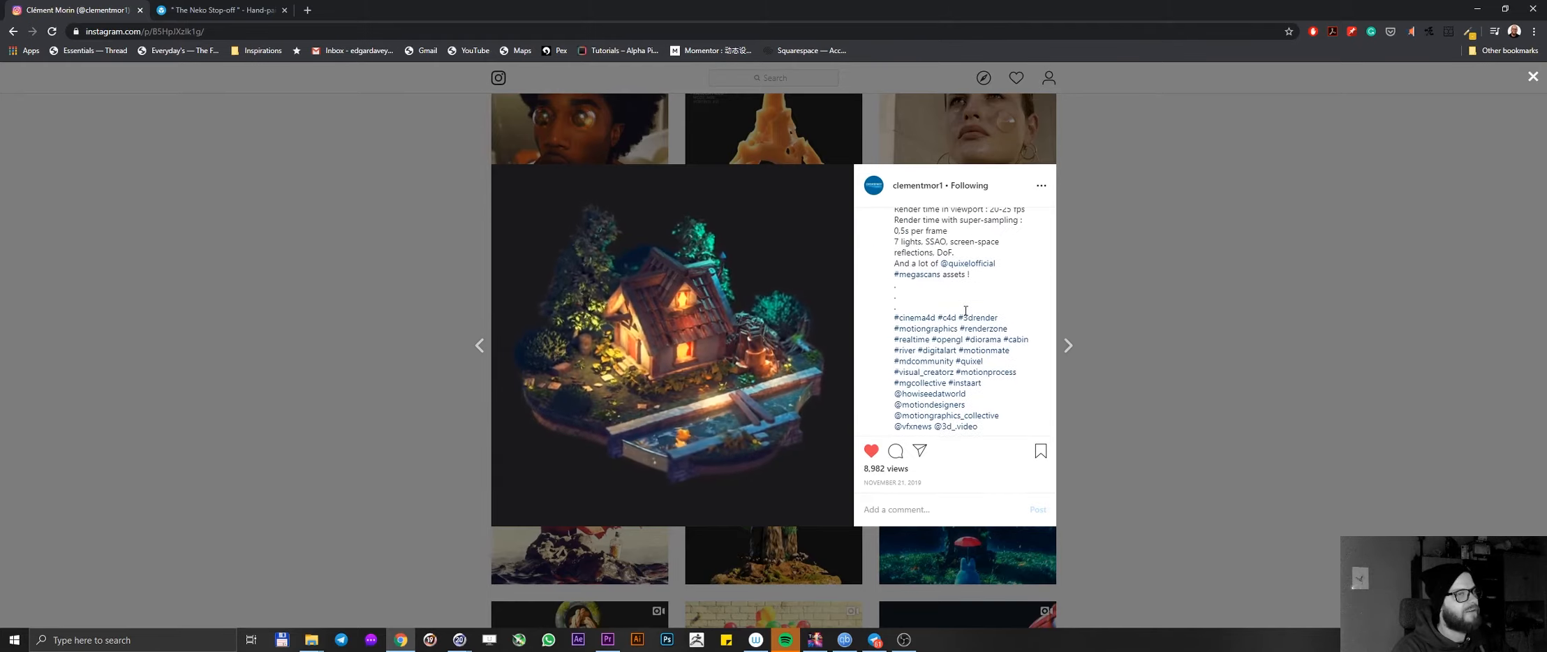
pyautogui.scroll(3)
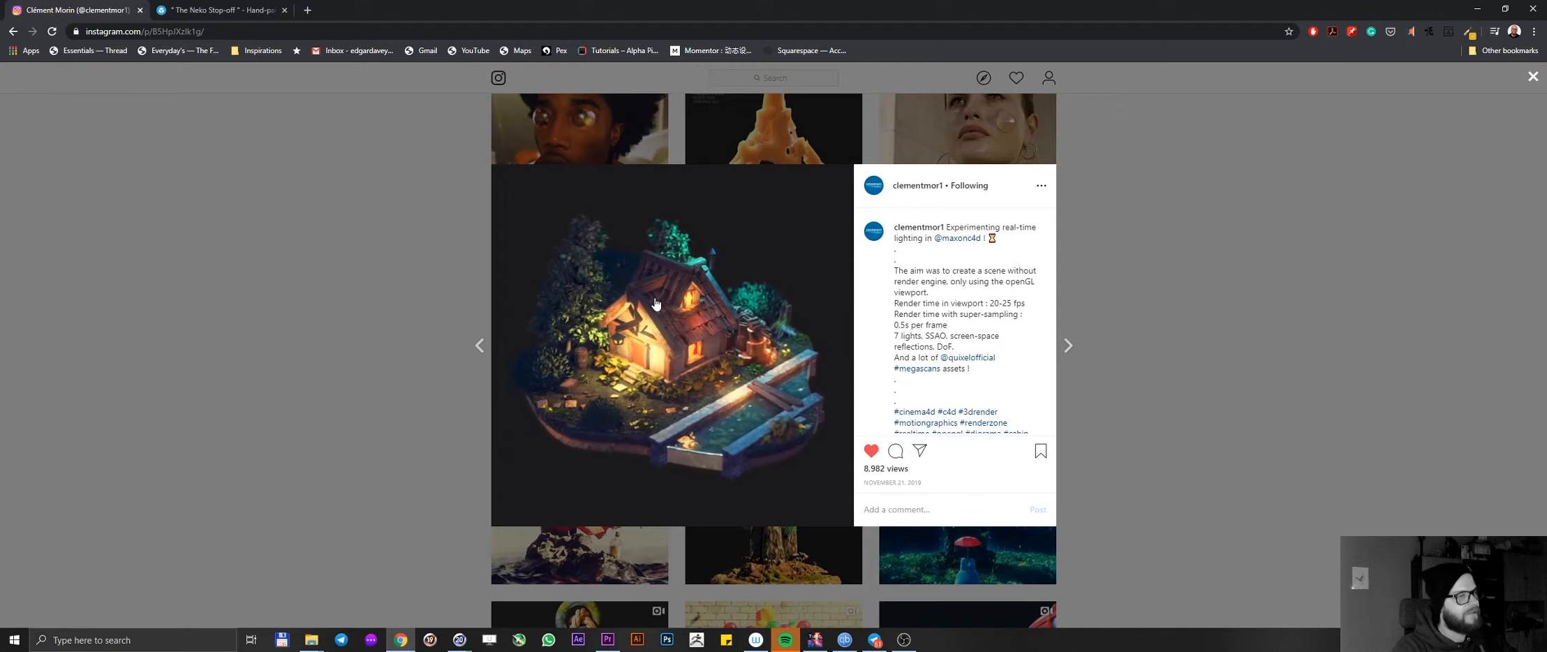
pyautogui.click(1532, 76)
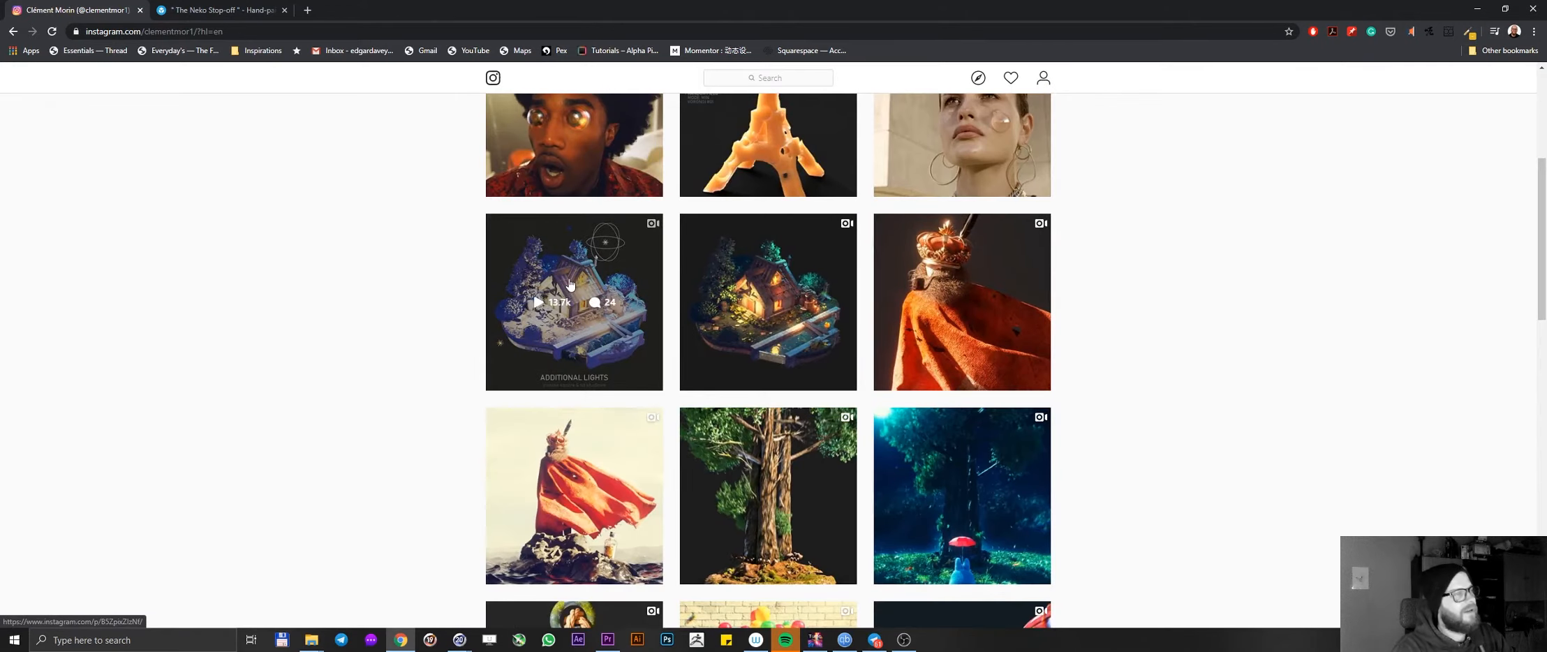
pyautogui.click(574, 302)
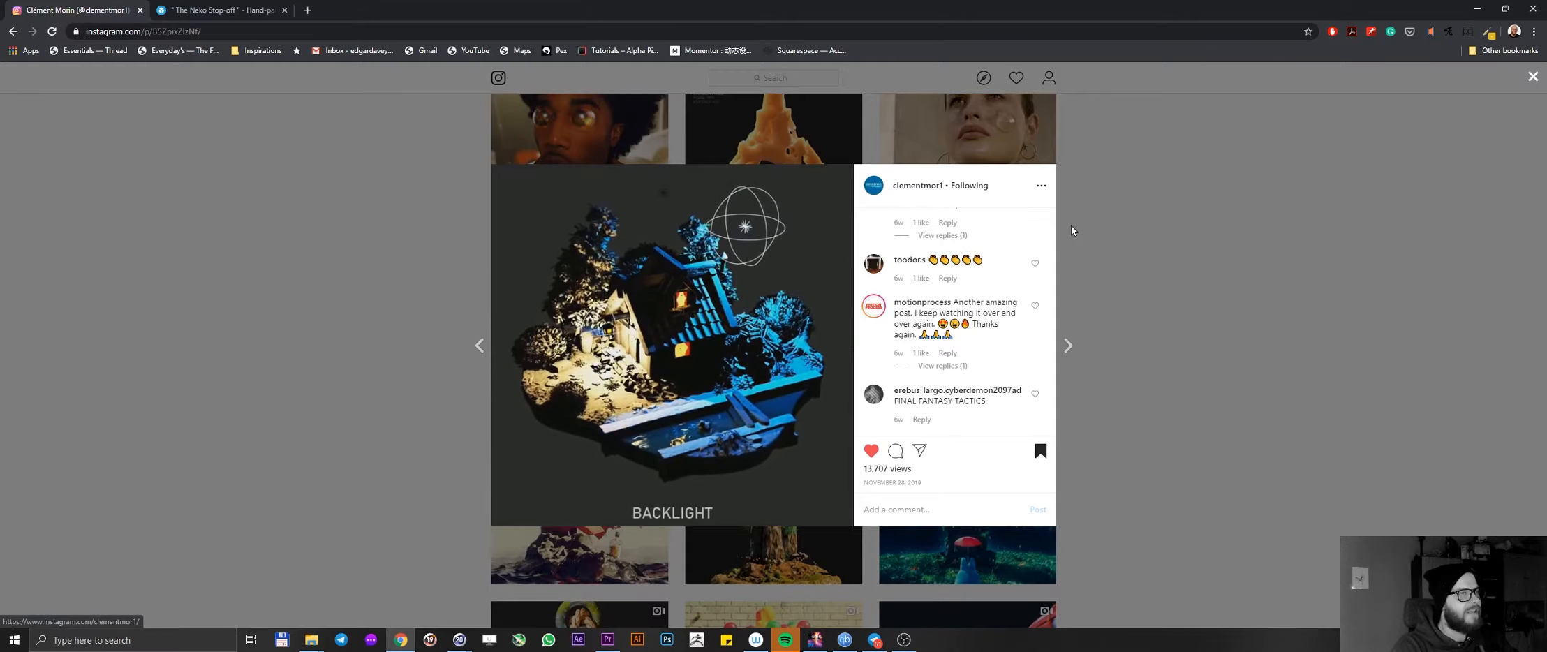
pyautogui.click(1532, 75)
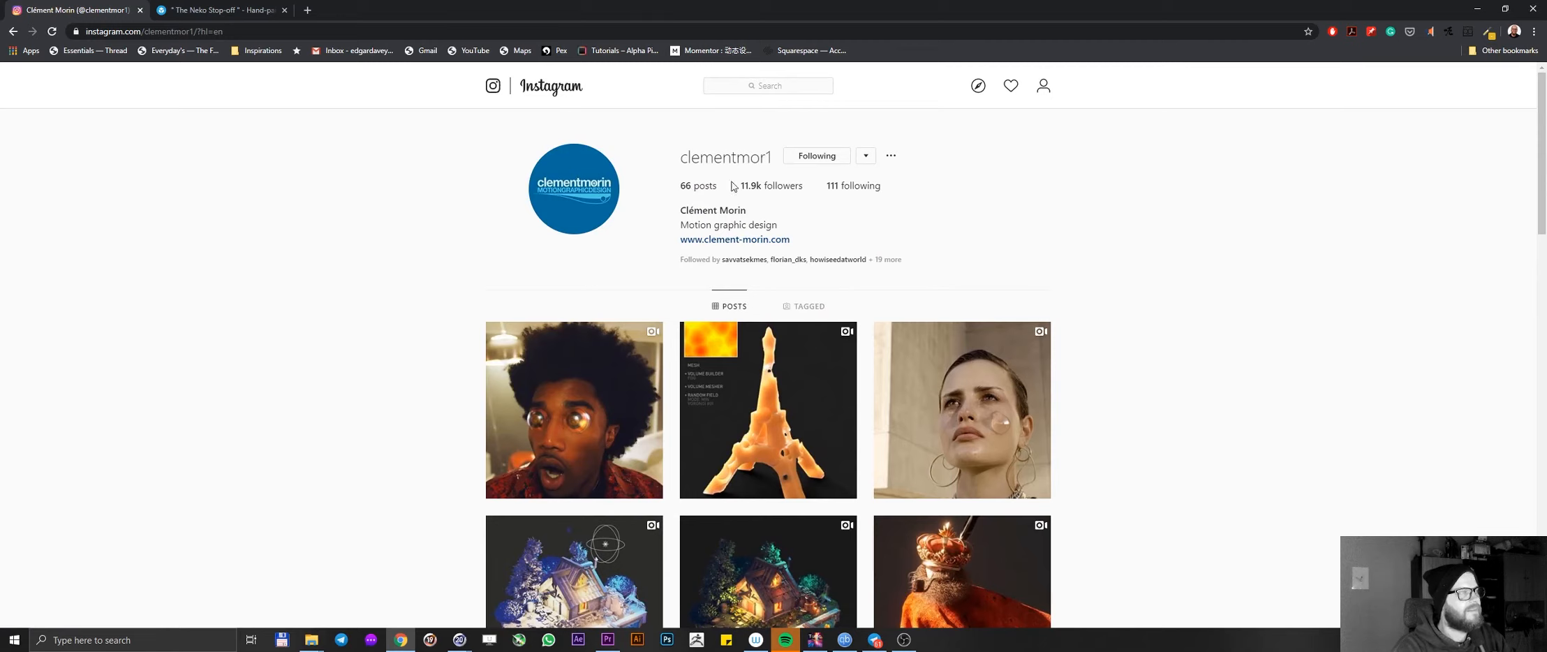
pyautogui.moveTo(714, 196)
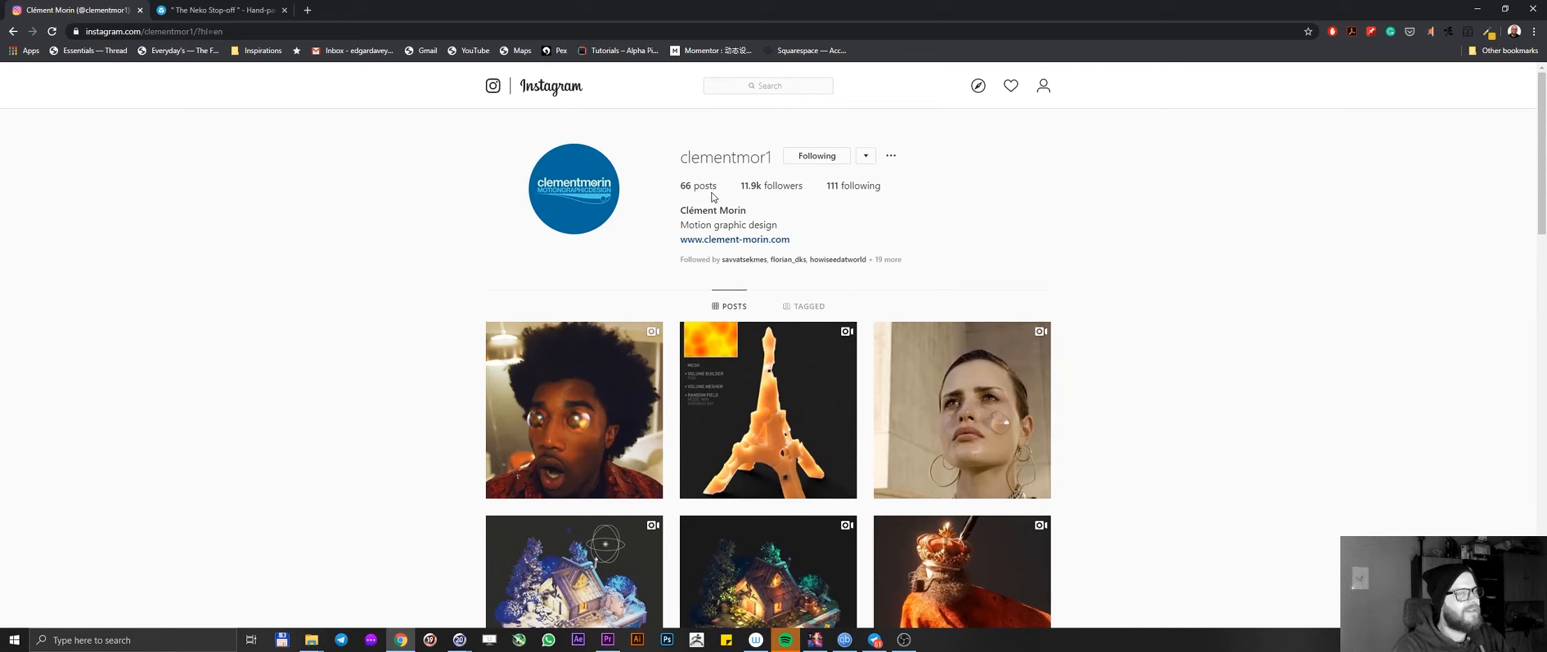
pyautogui.scroll(-3)
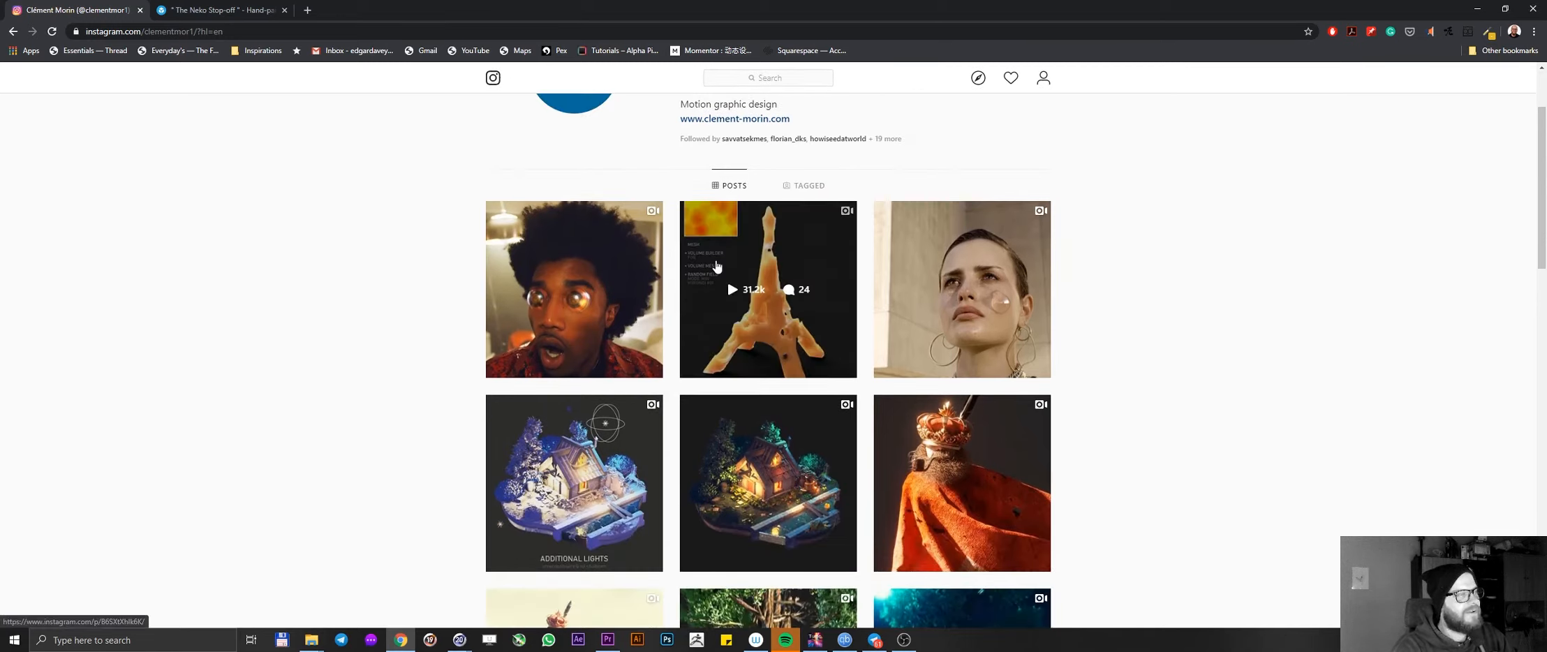
pyautogui.scroll(-3)
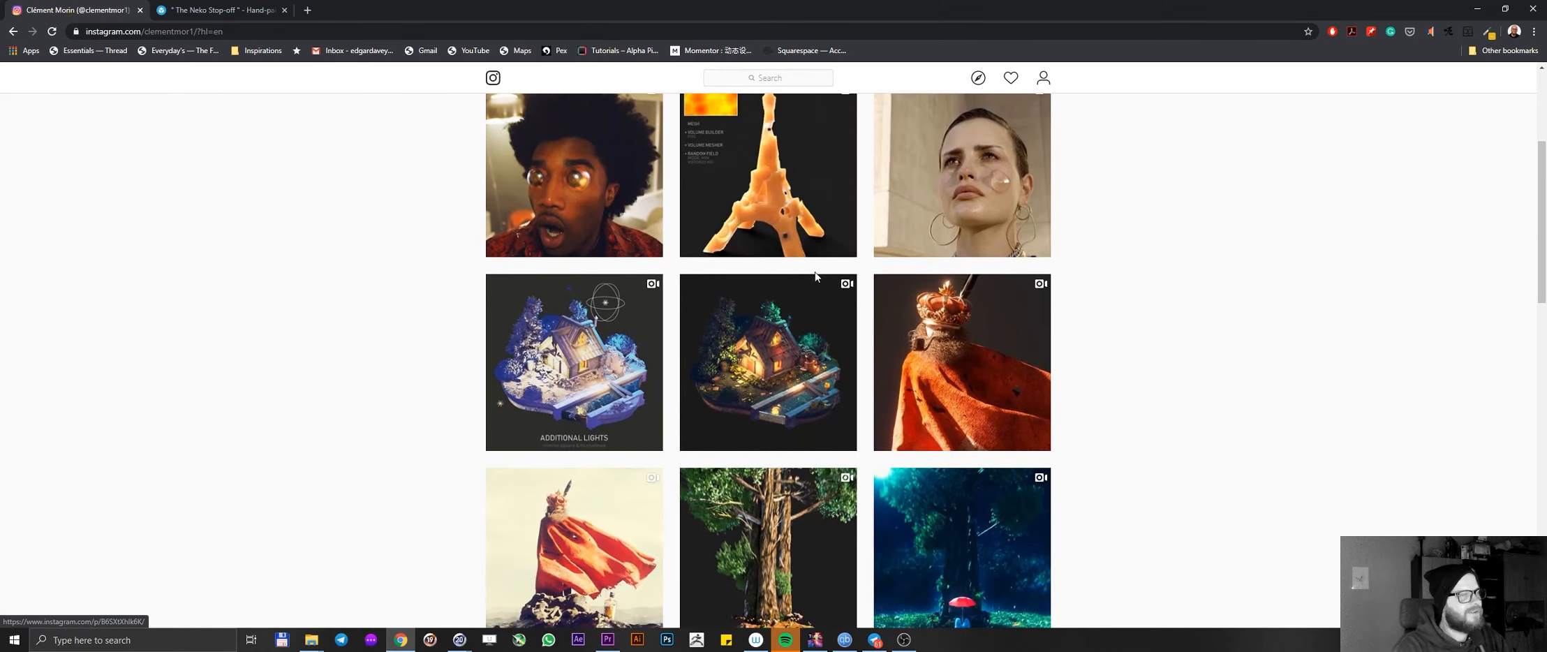